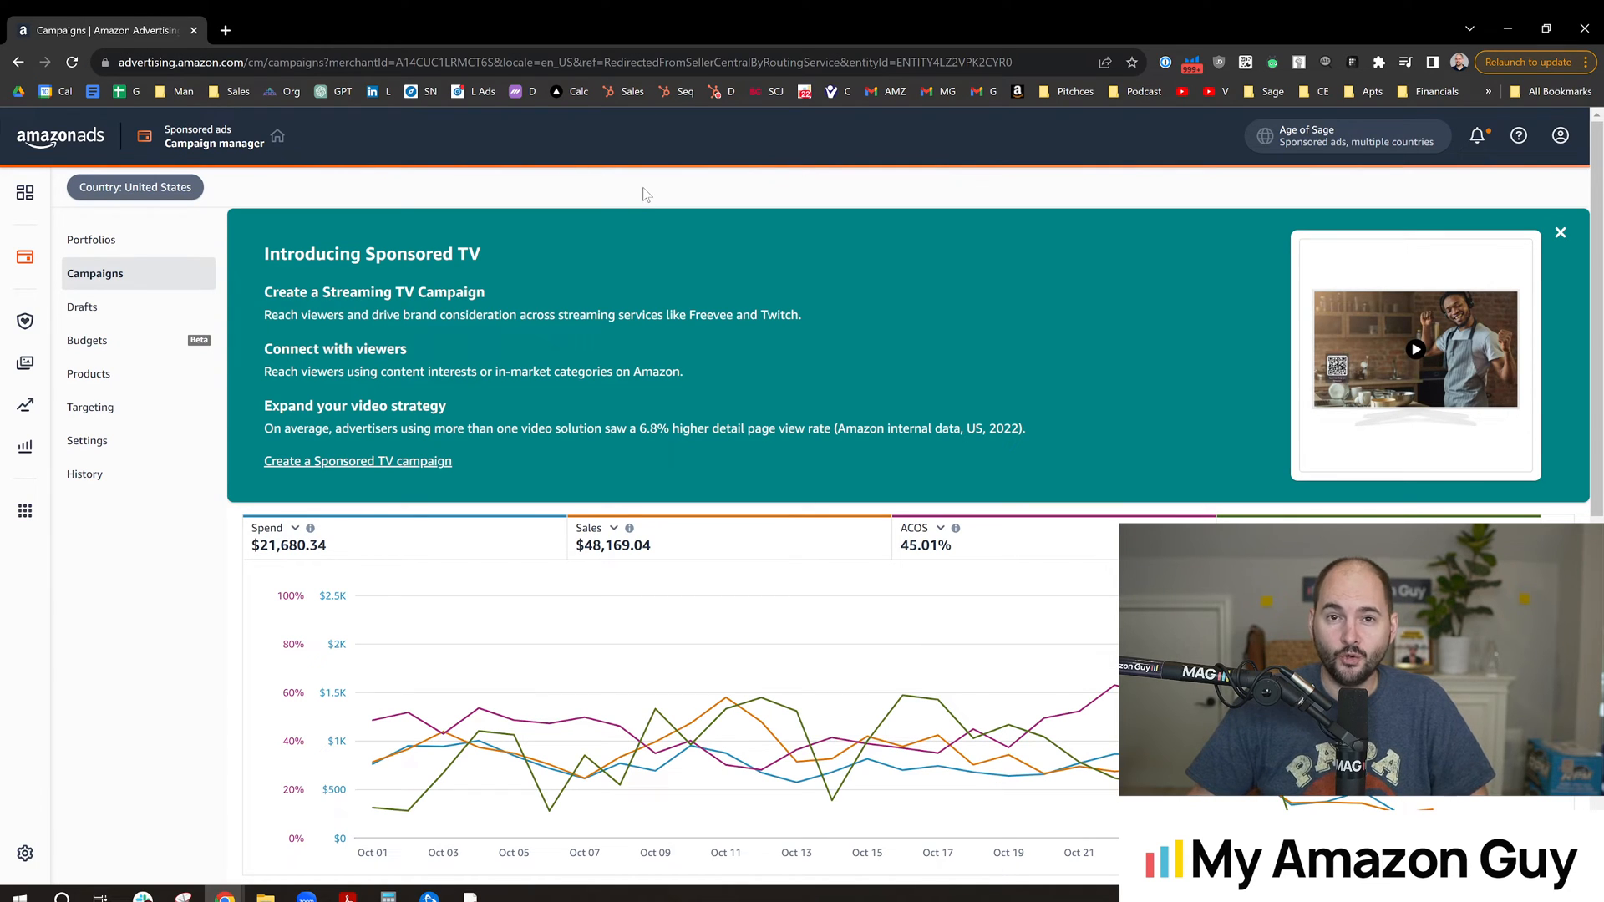
{"action": "mouse_move", "coordinate": [651, 200]}
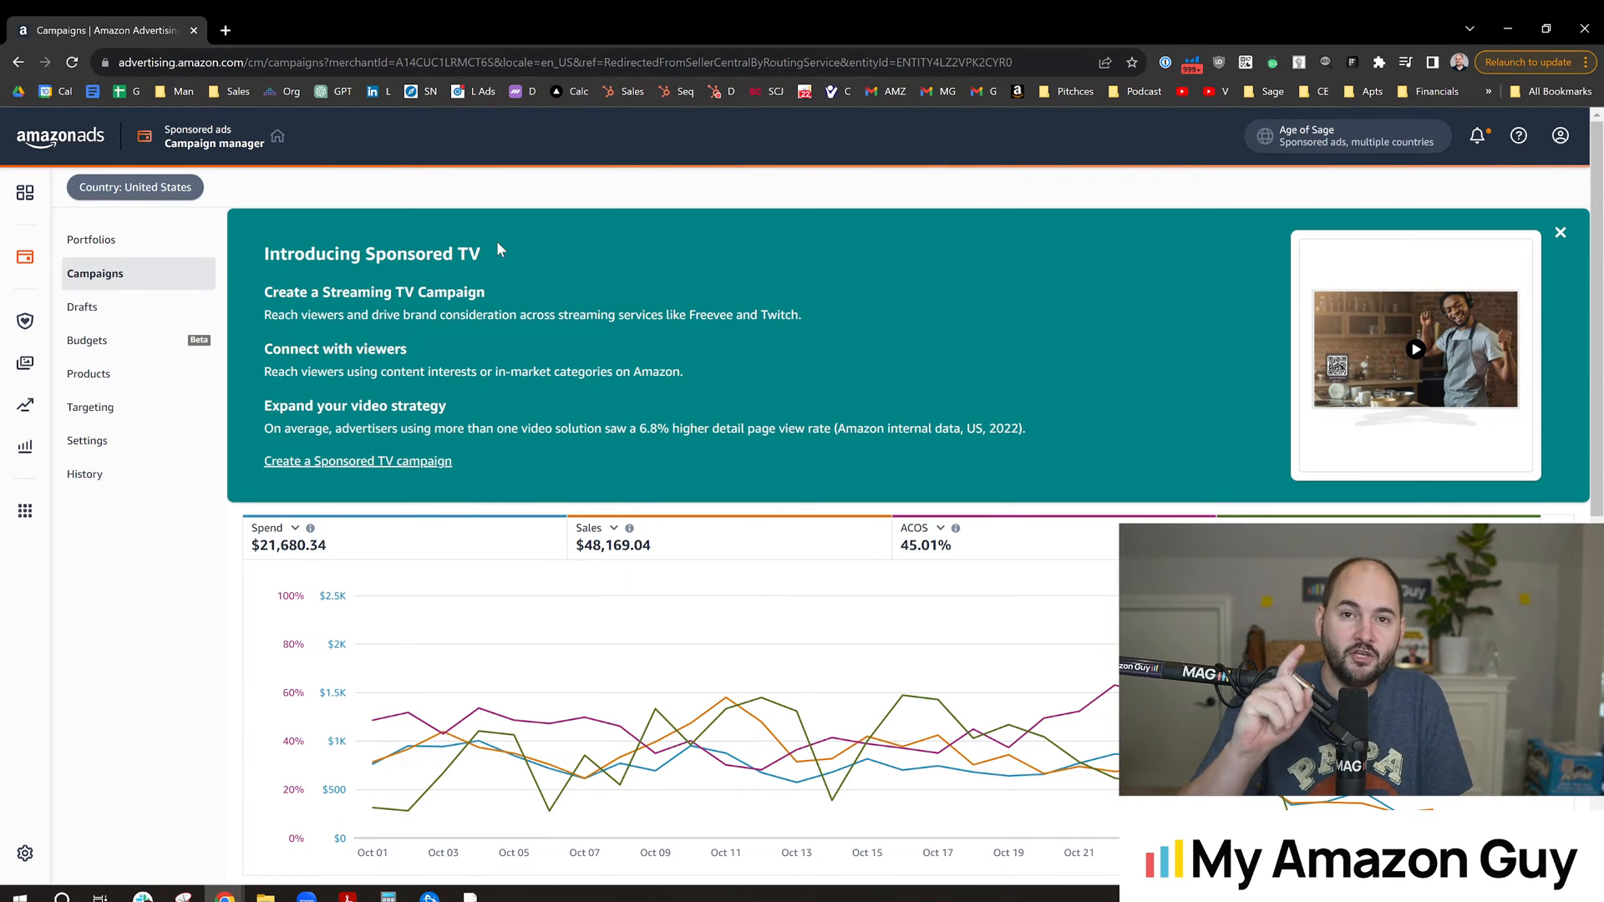
{"action": "mouse_move", "coordinate": [468, 244]}
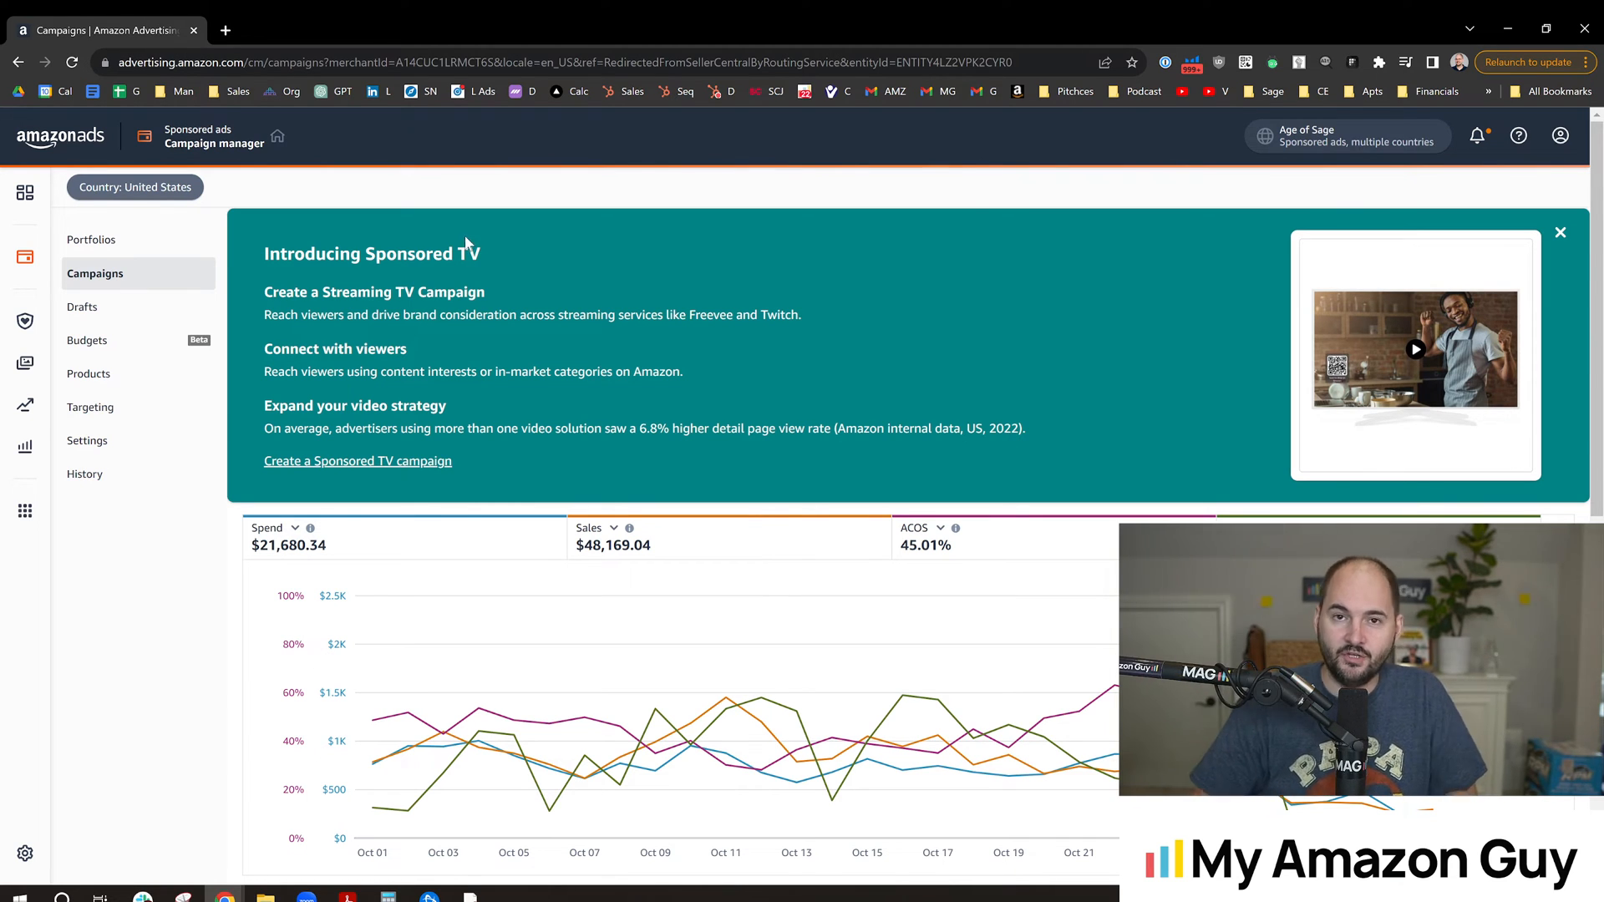
Close the Sponsored TV announcement and scroll down to the broad-filtered campaigns table
{"action": "left_click", "coordinate": [1559, 232]}
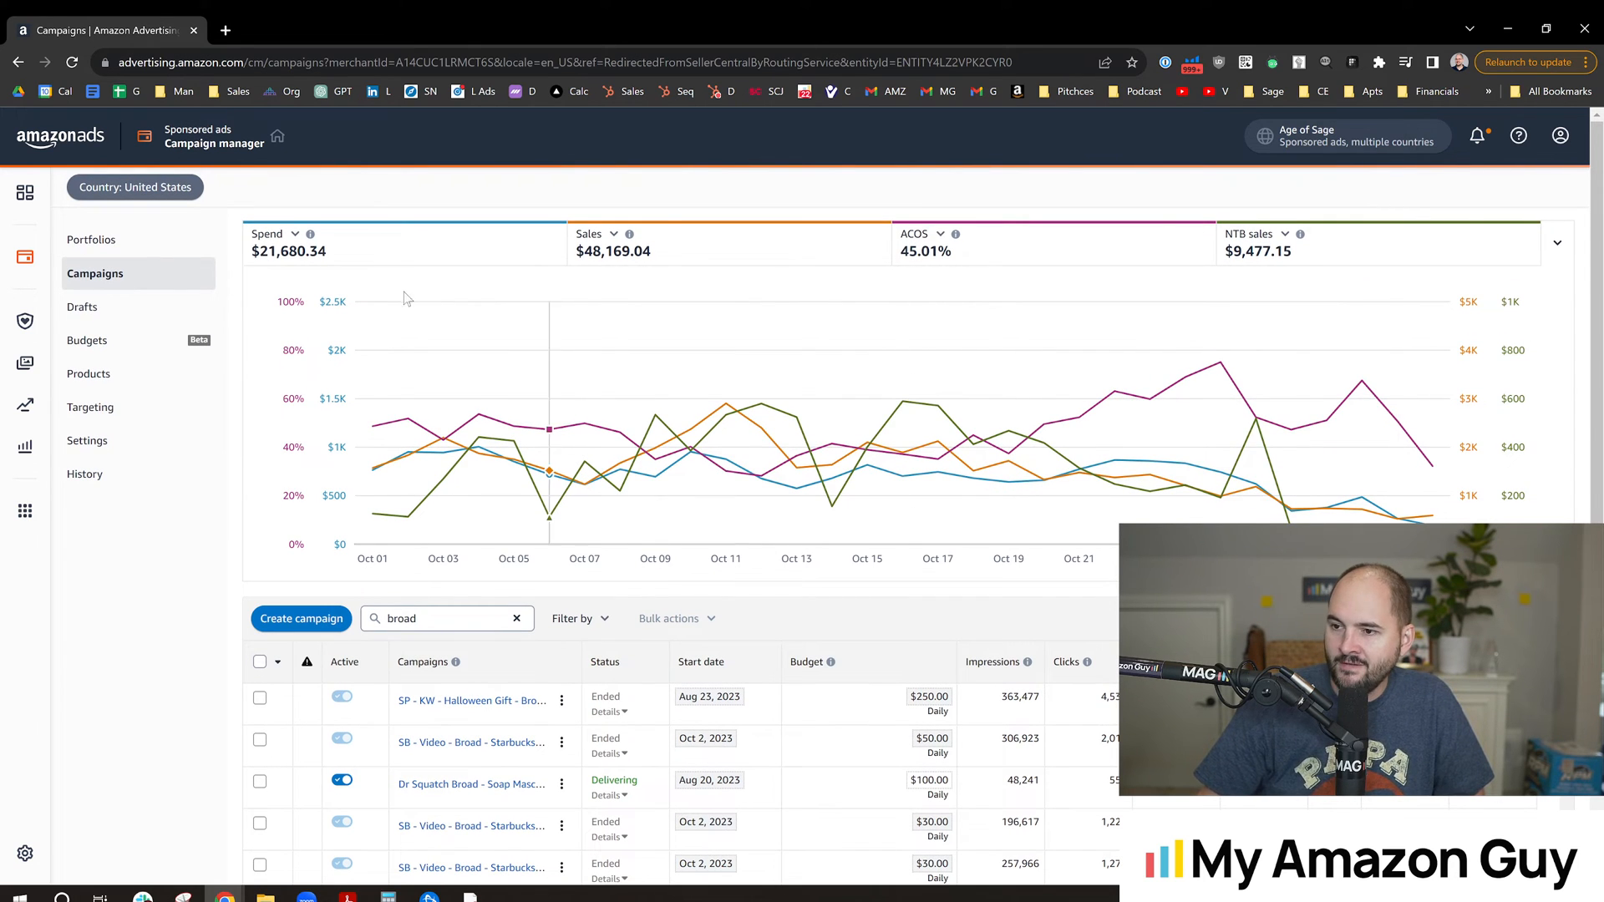
{"action": "mouse_move", "coordinate": [340, 355]}
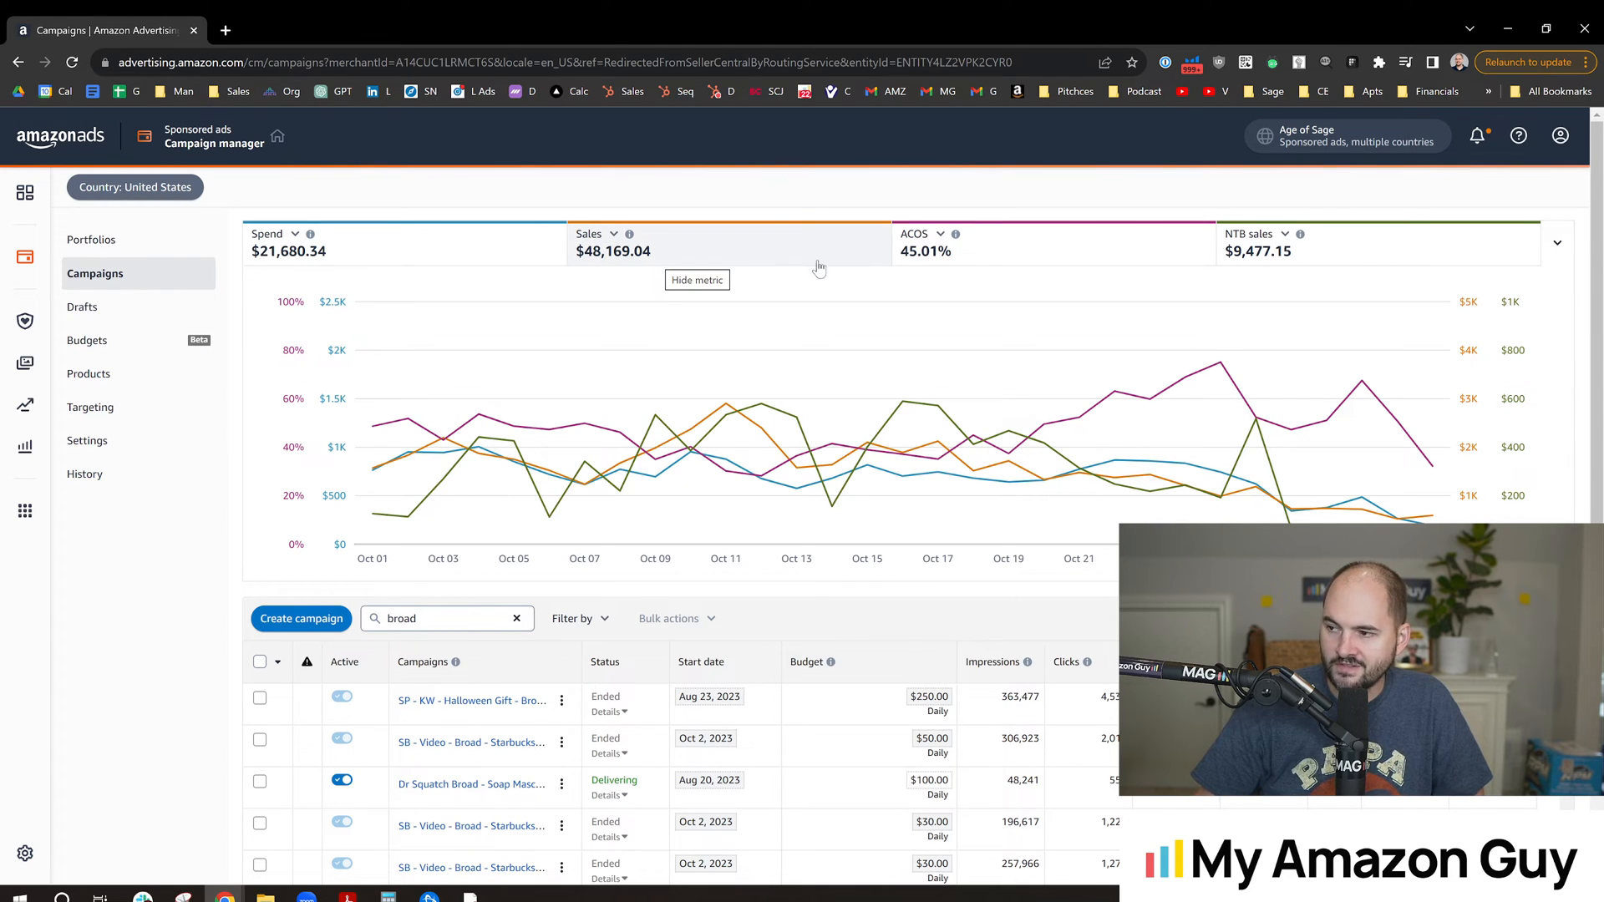
{"action": "mouse_move", "coordinate": [924, 258]}
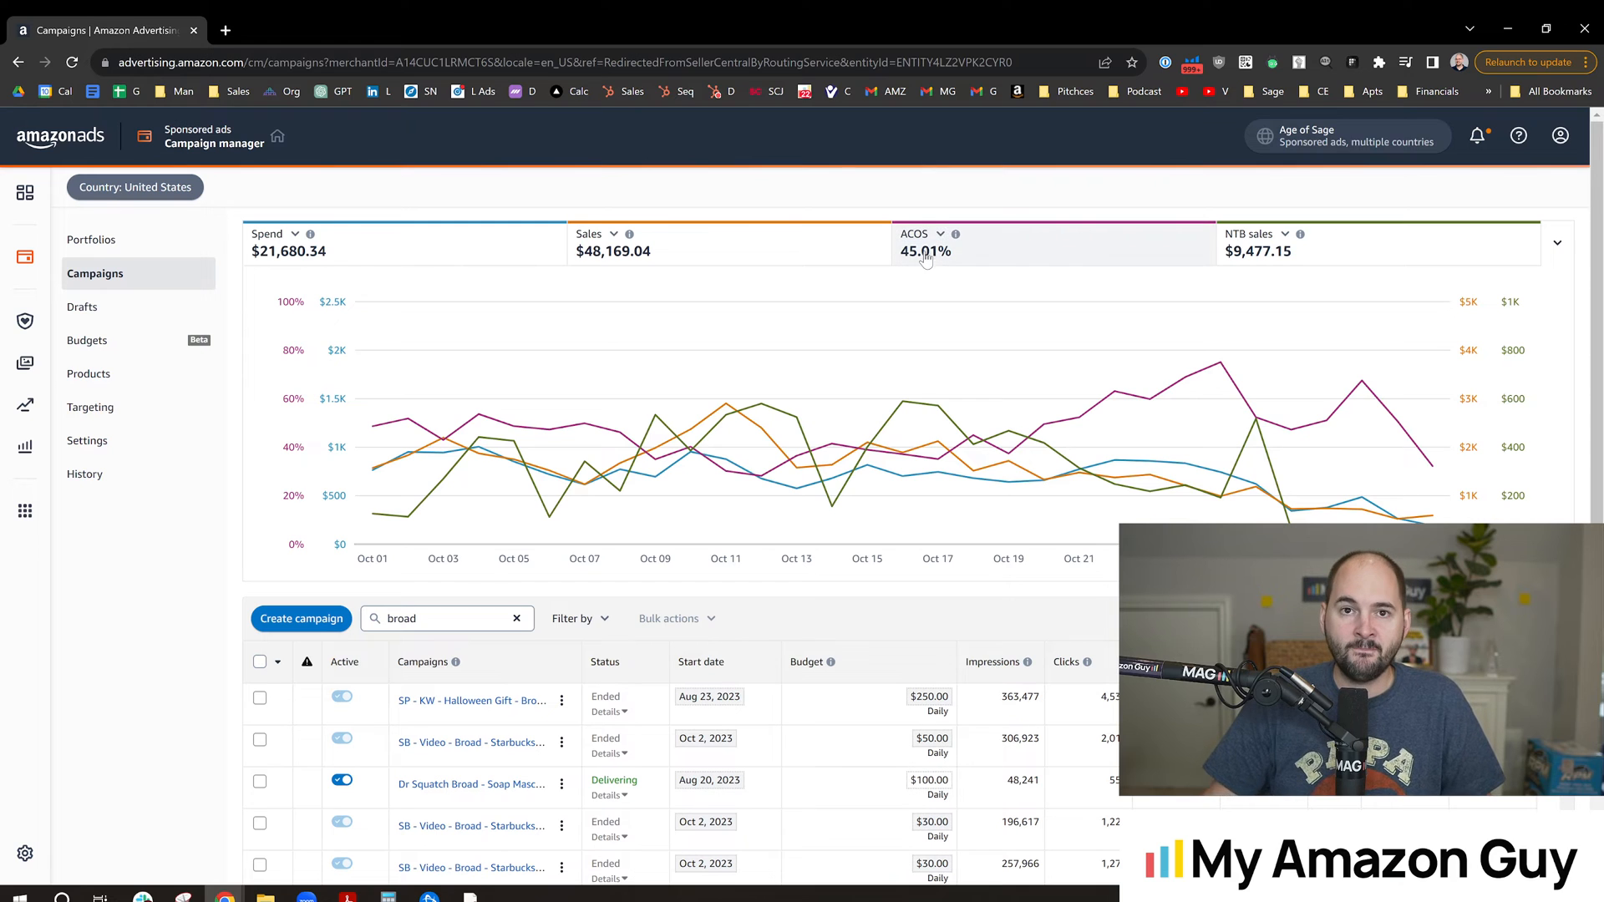
{"action": "mouse_move", "coordinate": [889, 276]}
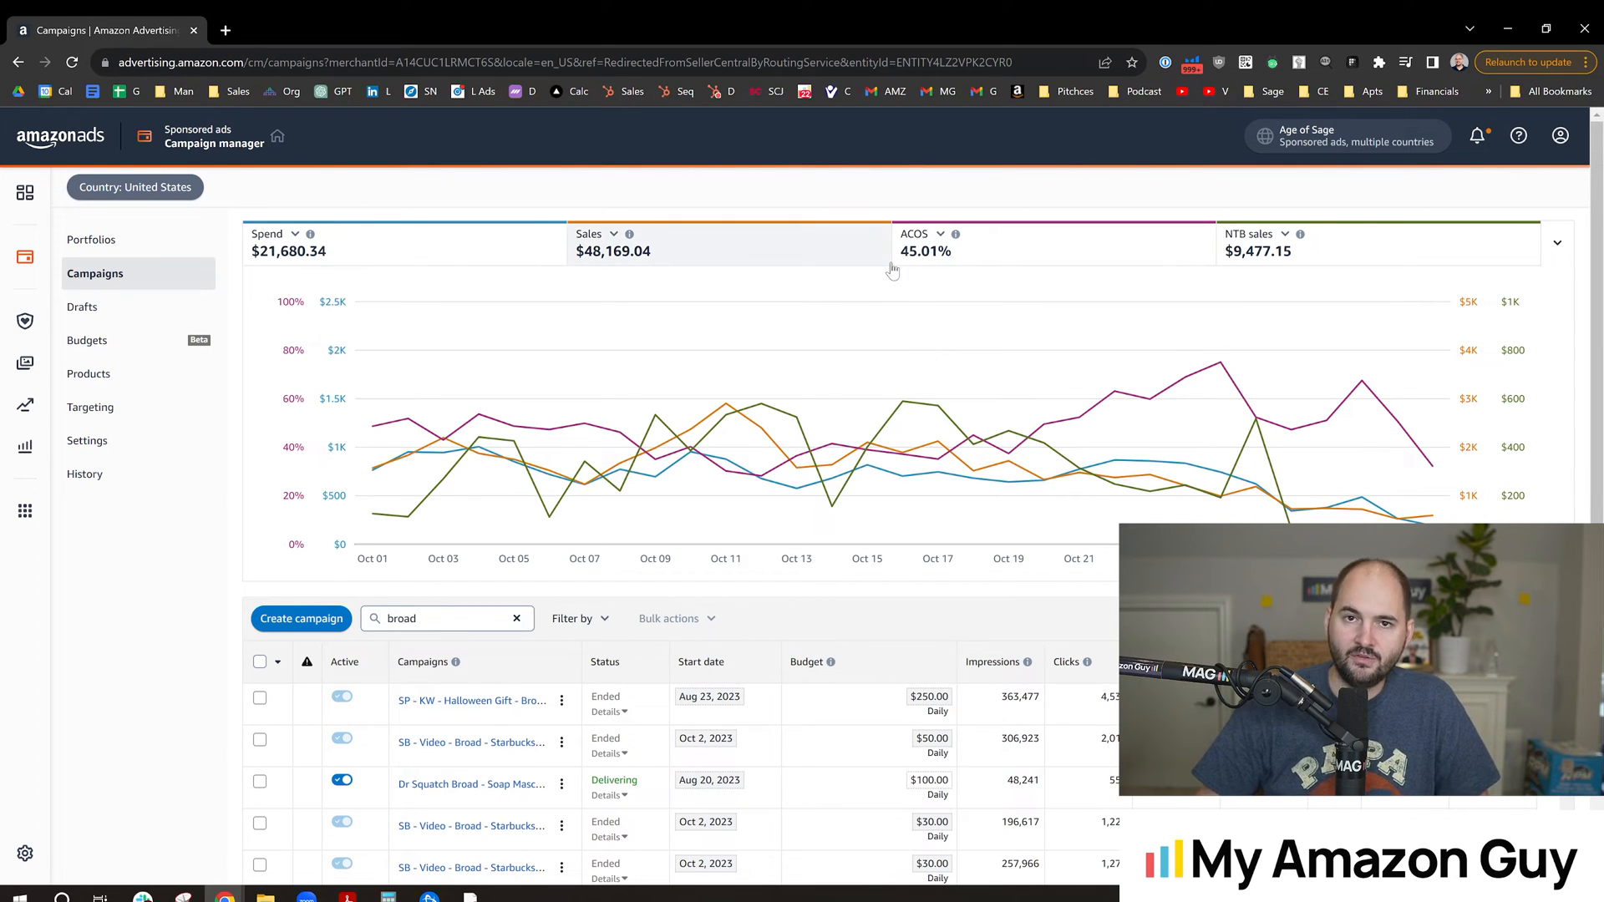
{"action": "mouse_move", "coordinate": [284, 423]}
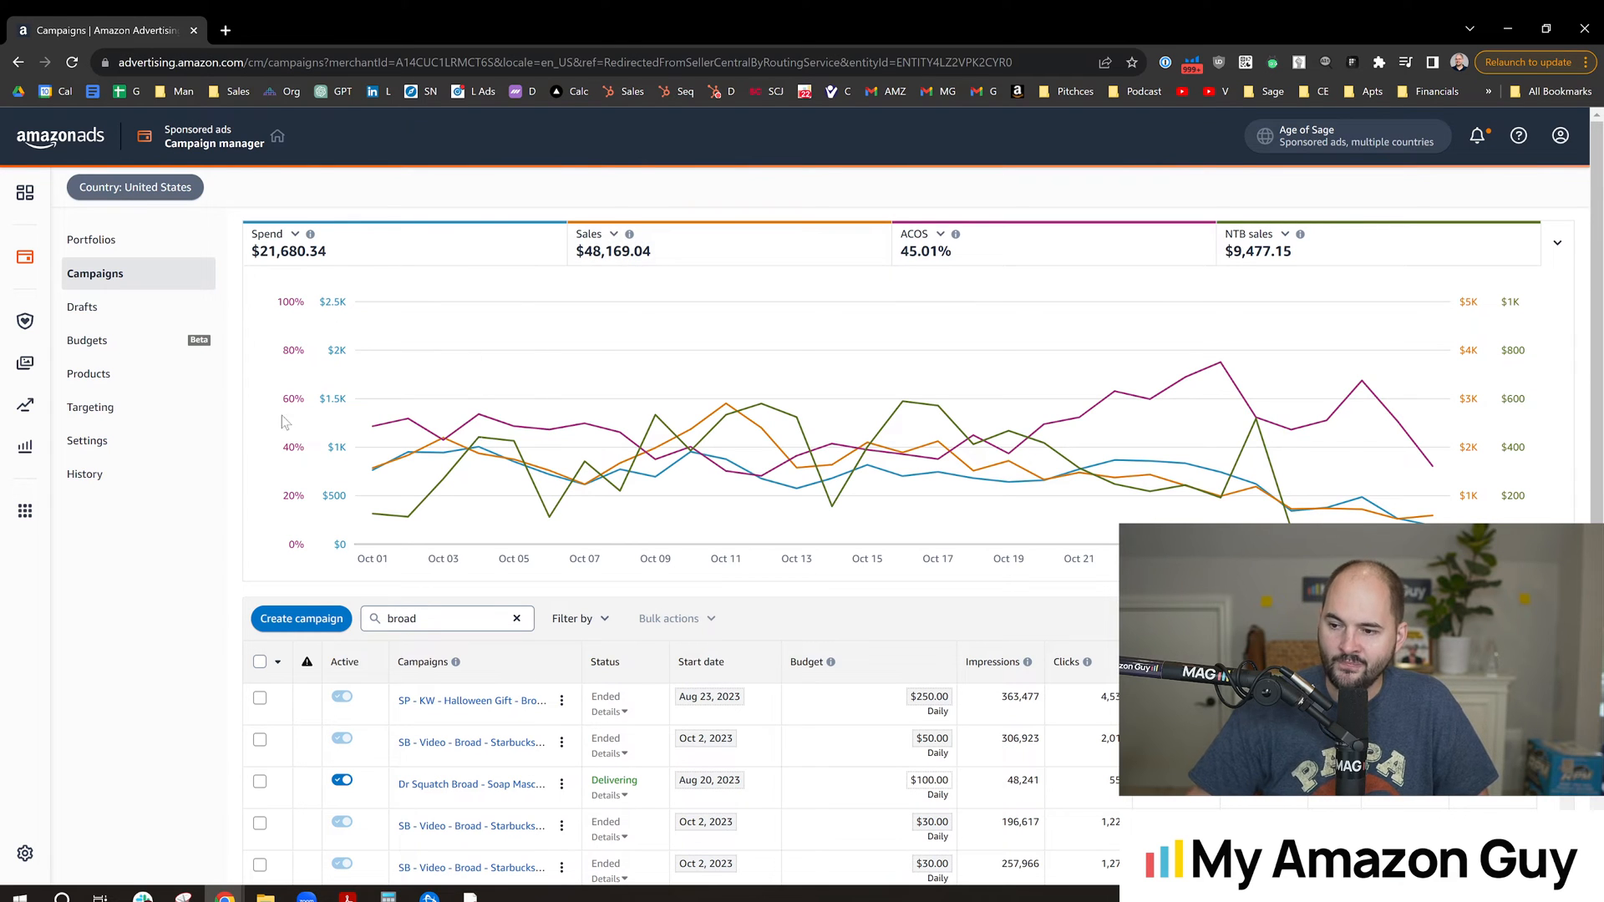
{"action": "mouse_move", "coordinate": [237, 588]}
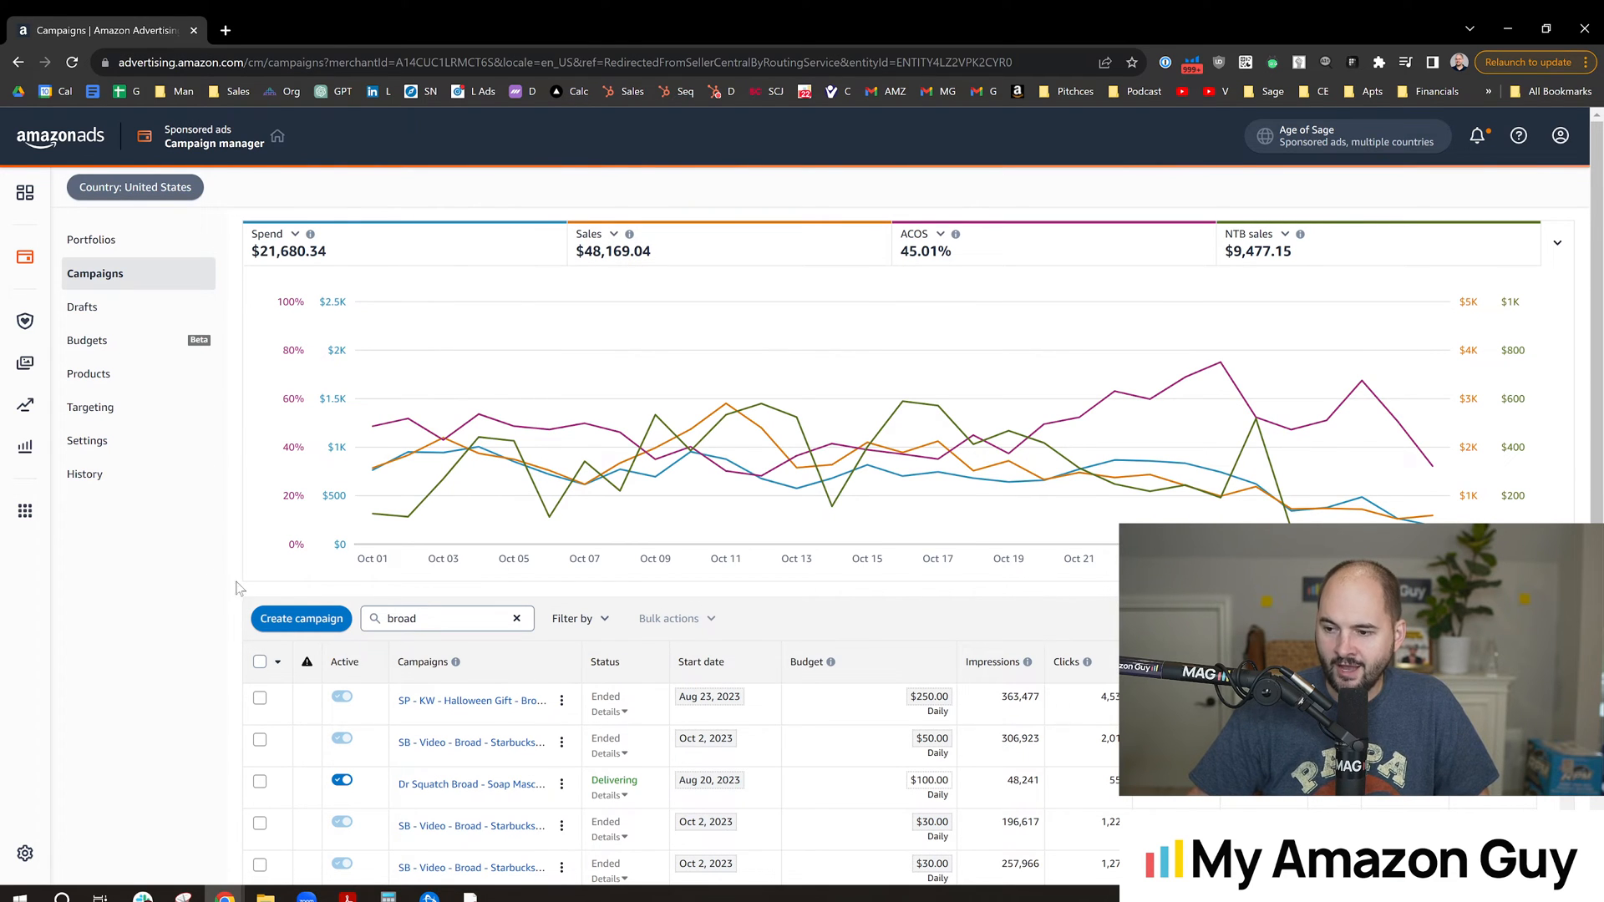
{"action": "scroll", "scroll_direction": "down", "scroll_amount": 3}
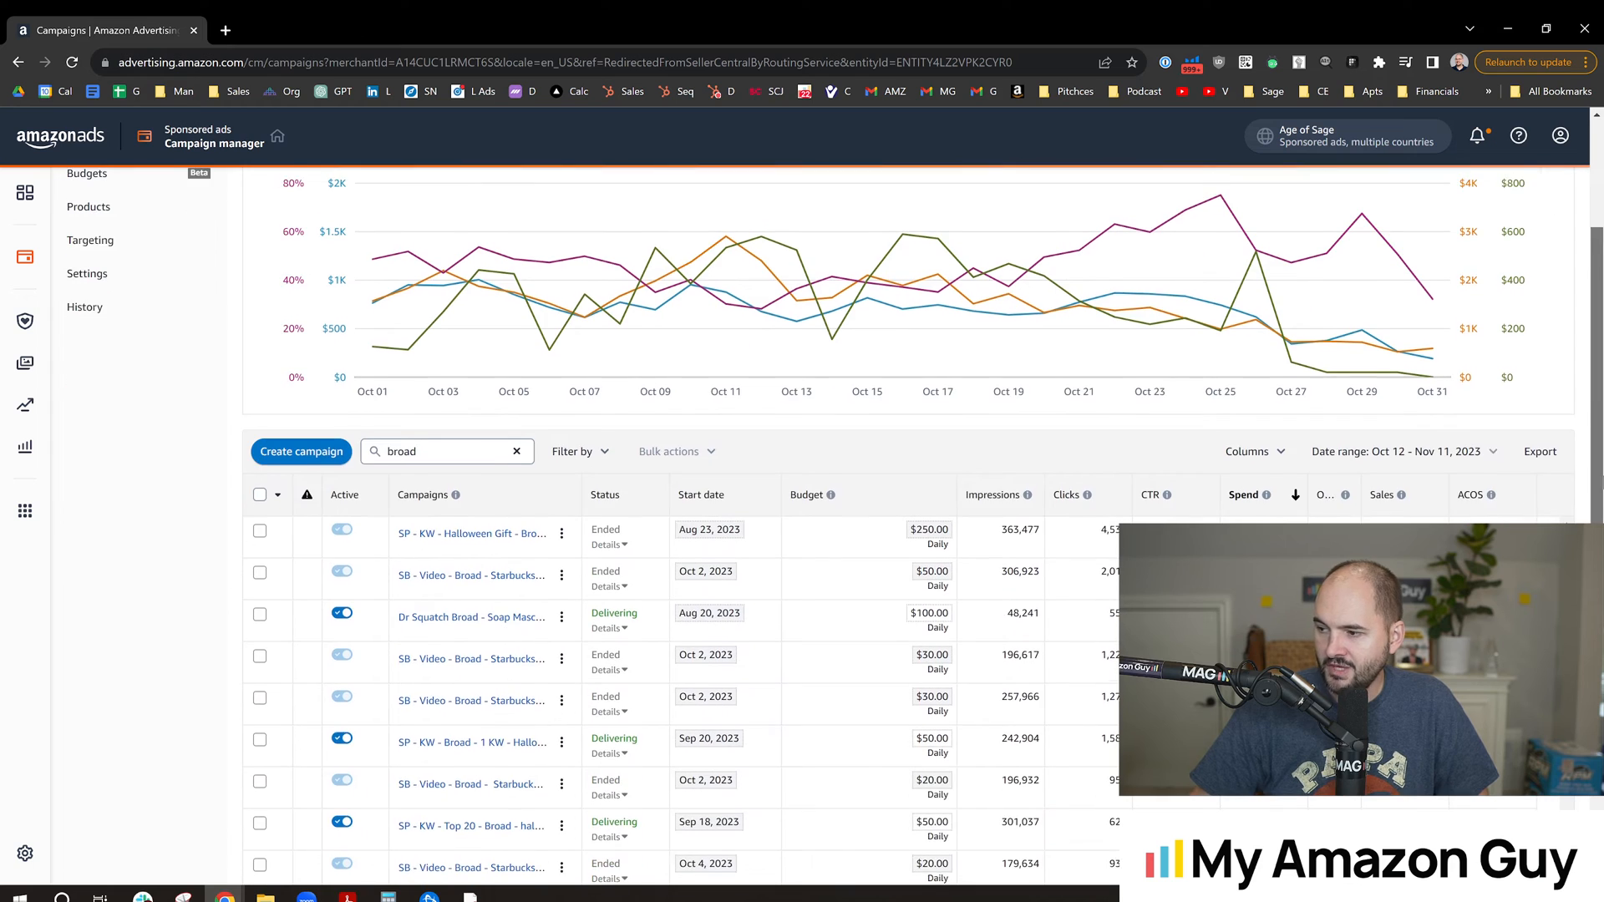
{"action": "scroll", "scroll_direction": "down", "scroll_amount": 3}
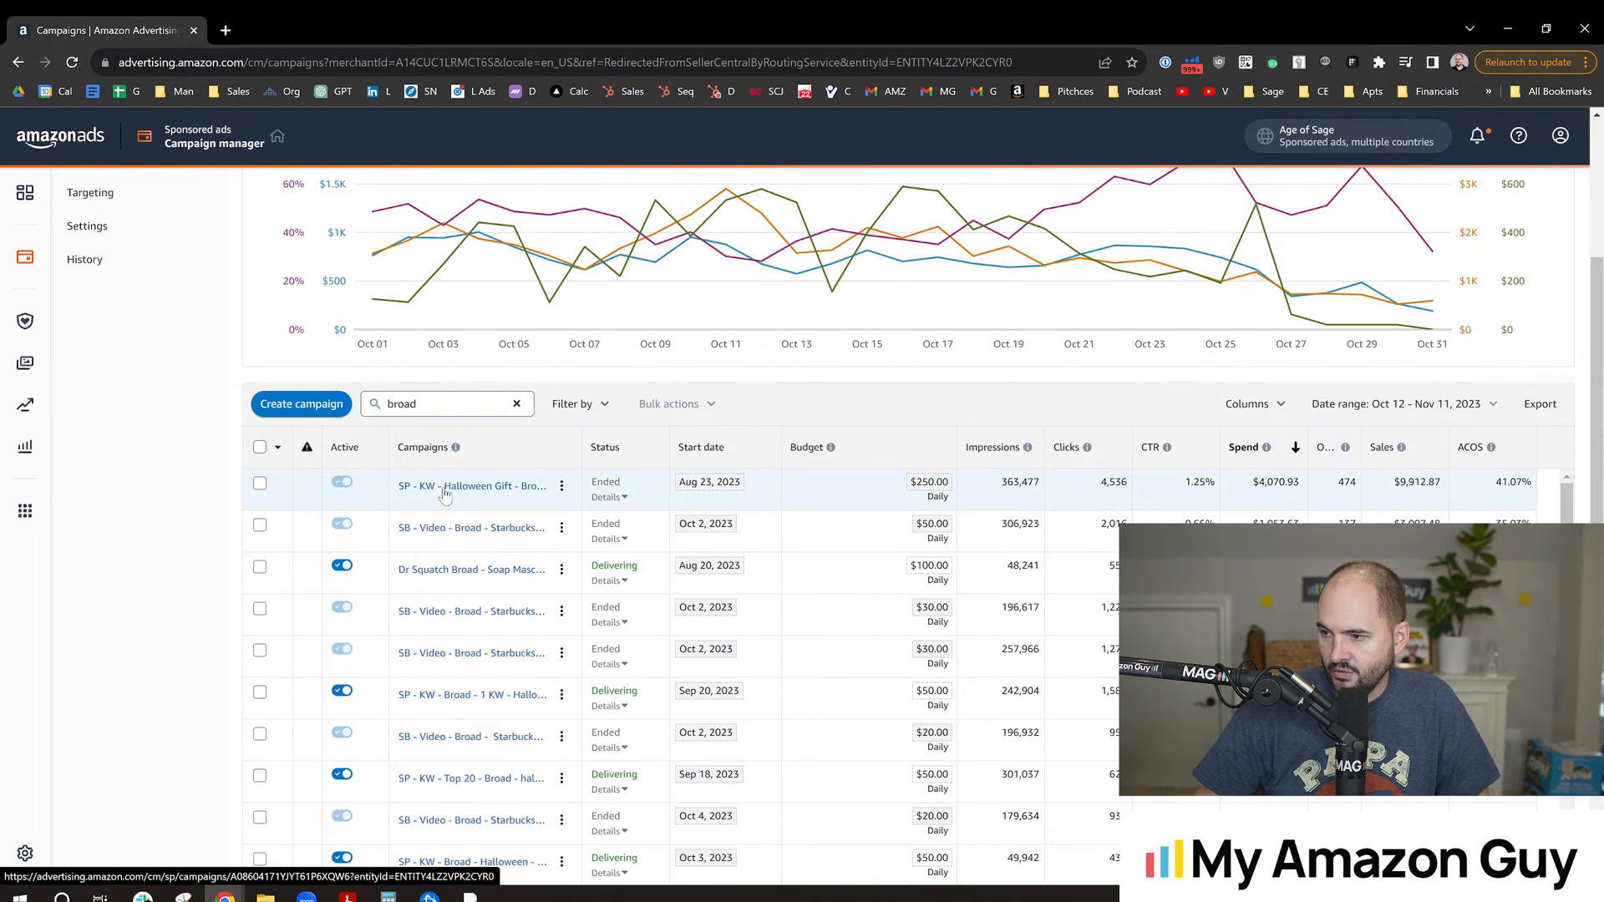
Open the Halloween Gift Starbucks Mug campaign and go to its Budget rules section
{"action": "left_click", "coordinate": [470, 486]}
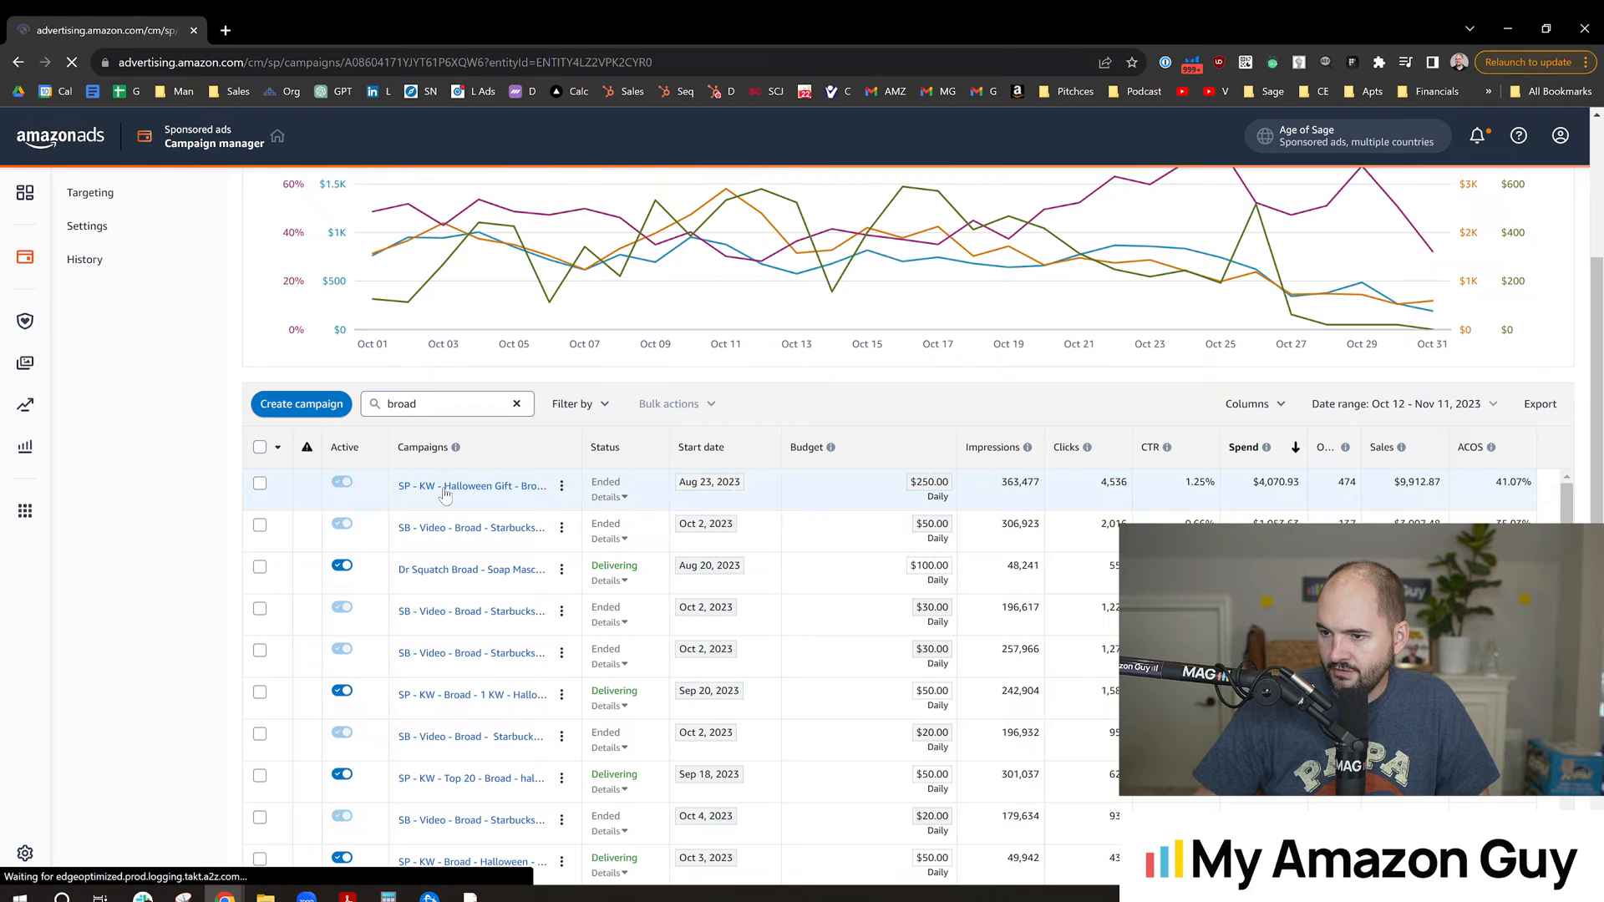
{"action": "left_click", "coordinate": [471, 484]}
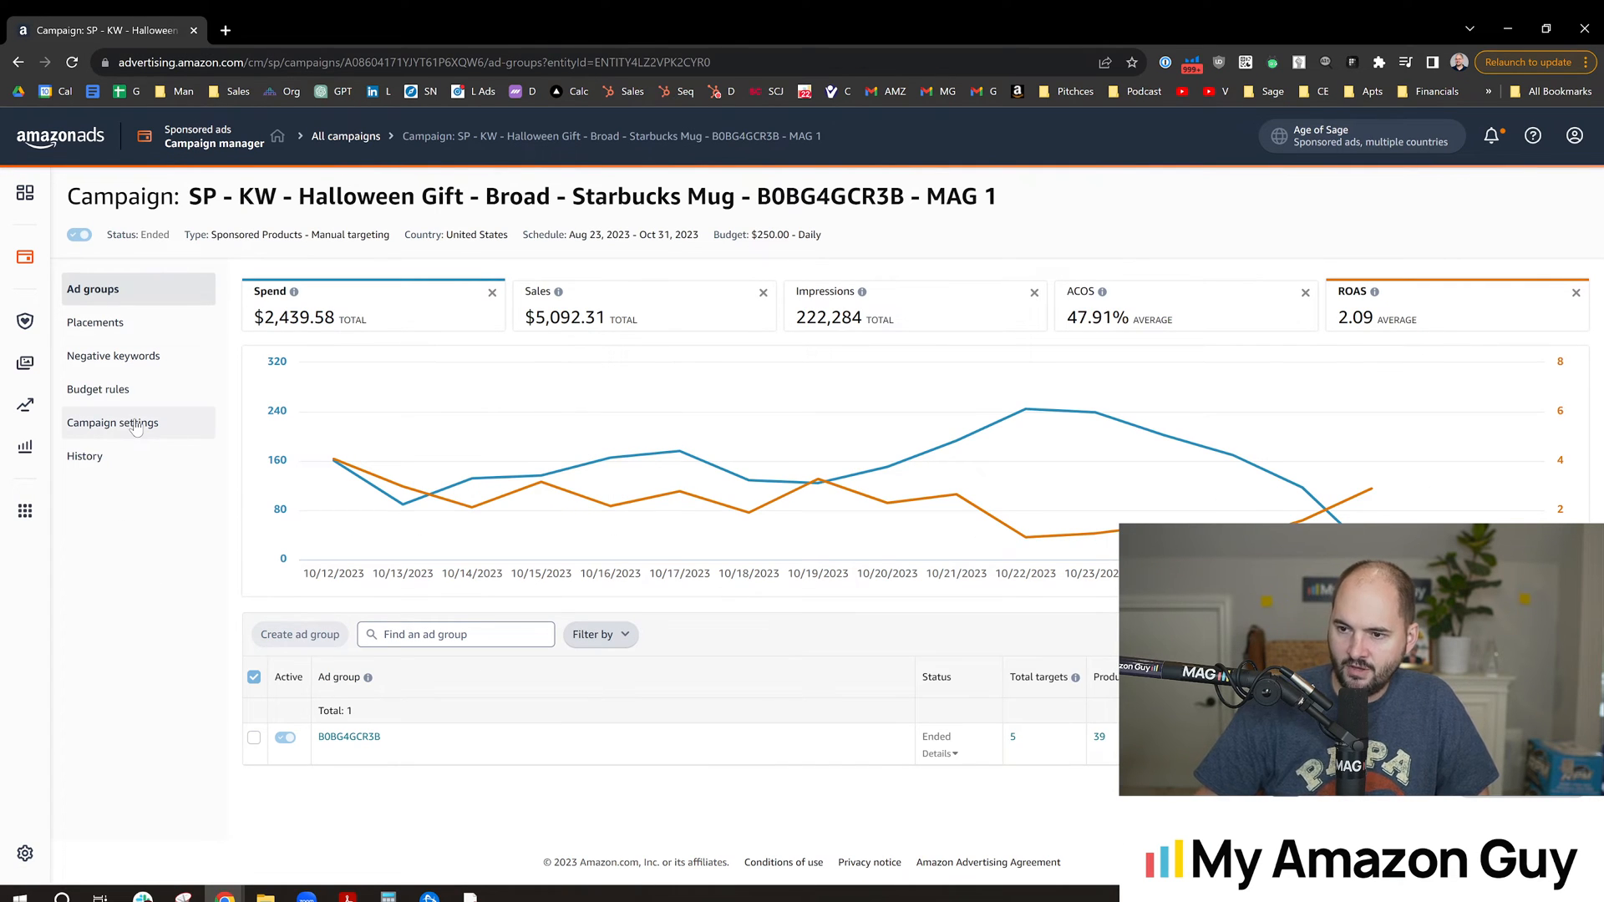
{"action": "left_click", "coordinate": [98, 388]}
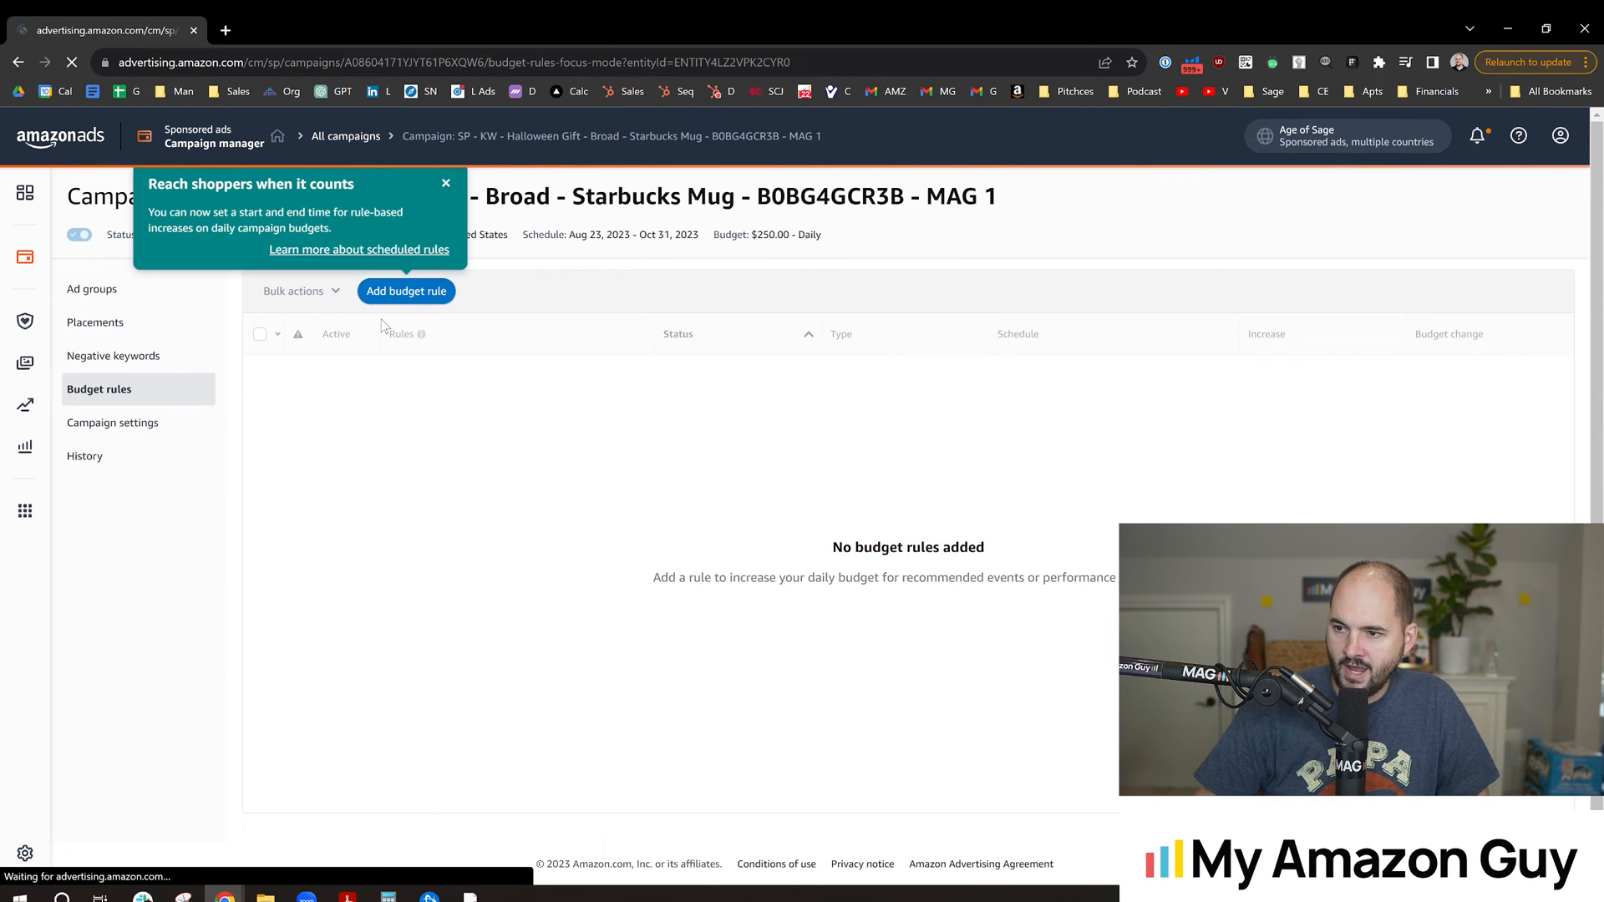
Open the new budget rule form, review it including the daily budget, then close it
{"action": "left_click", "coordinate": [406, 291]}
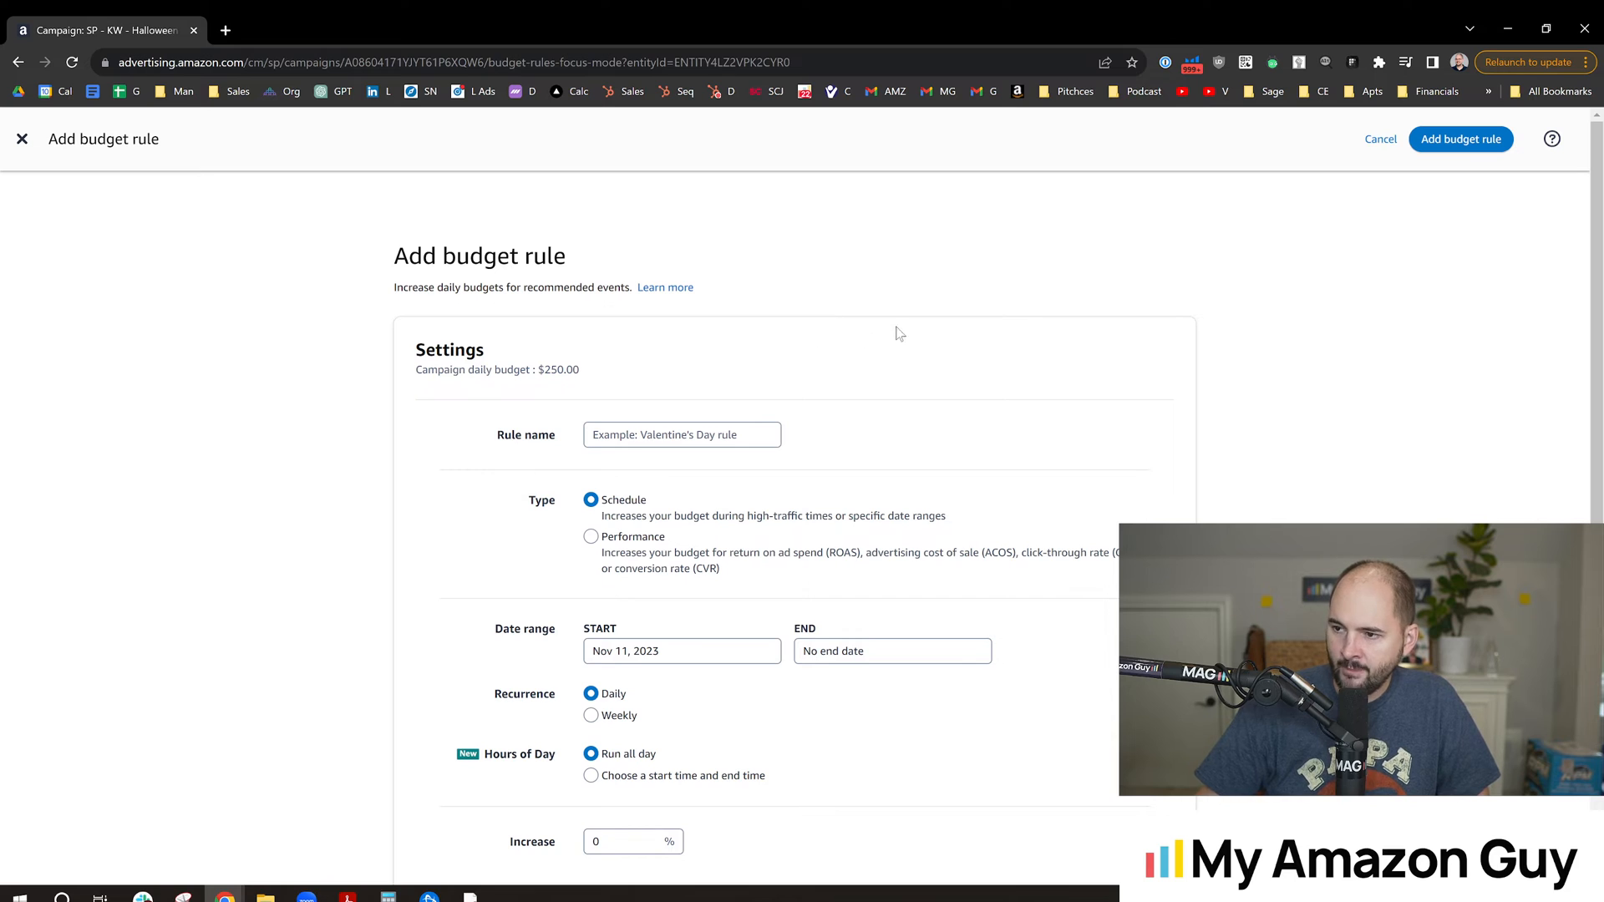
{"action": "scroll", "scroll_direction": "down", "scroll_amount": 3}
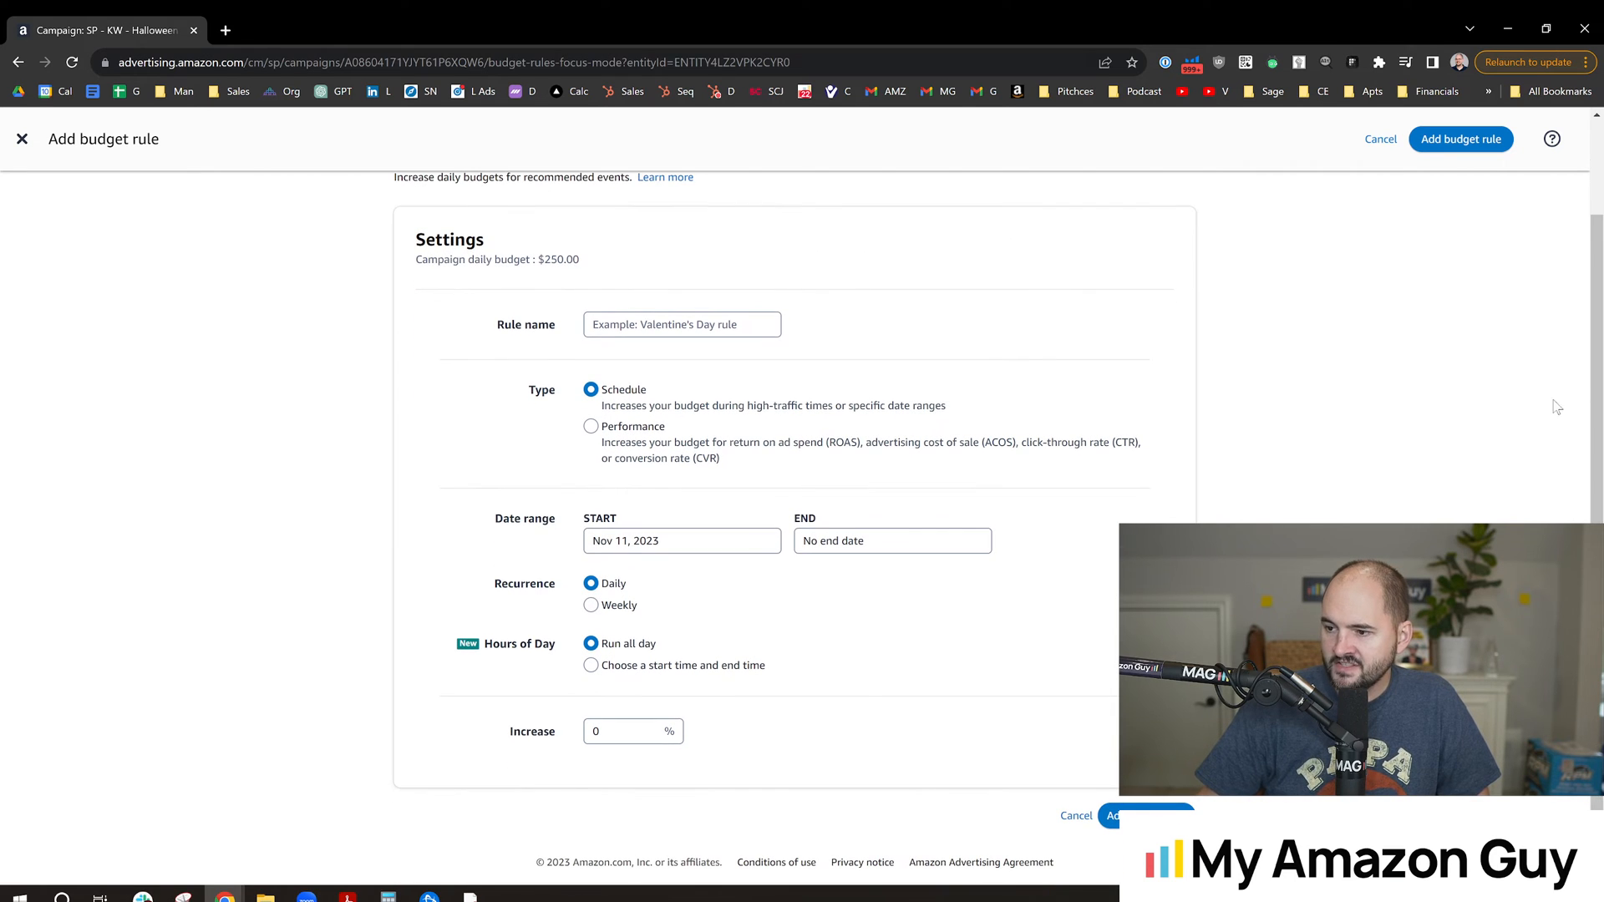
{"action": "left_click", "coordinate": [619, 730]}
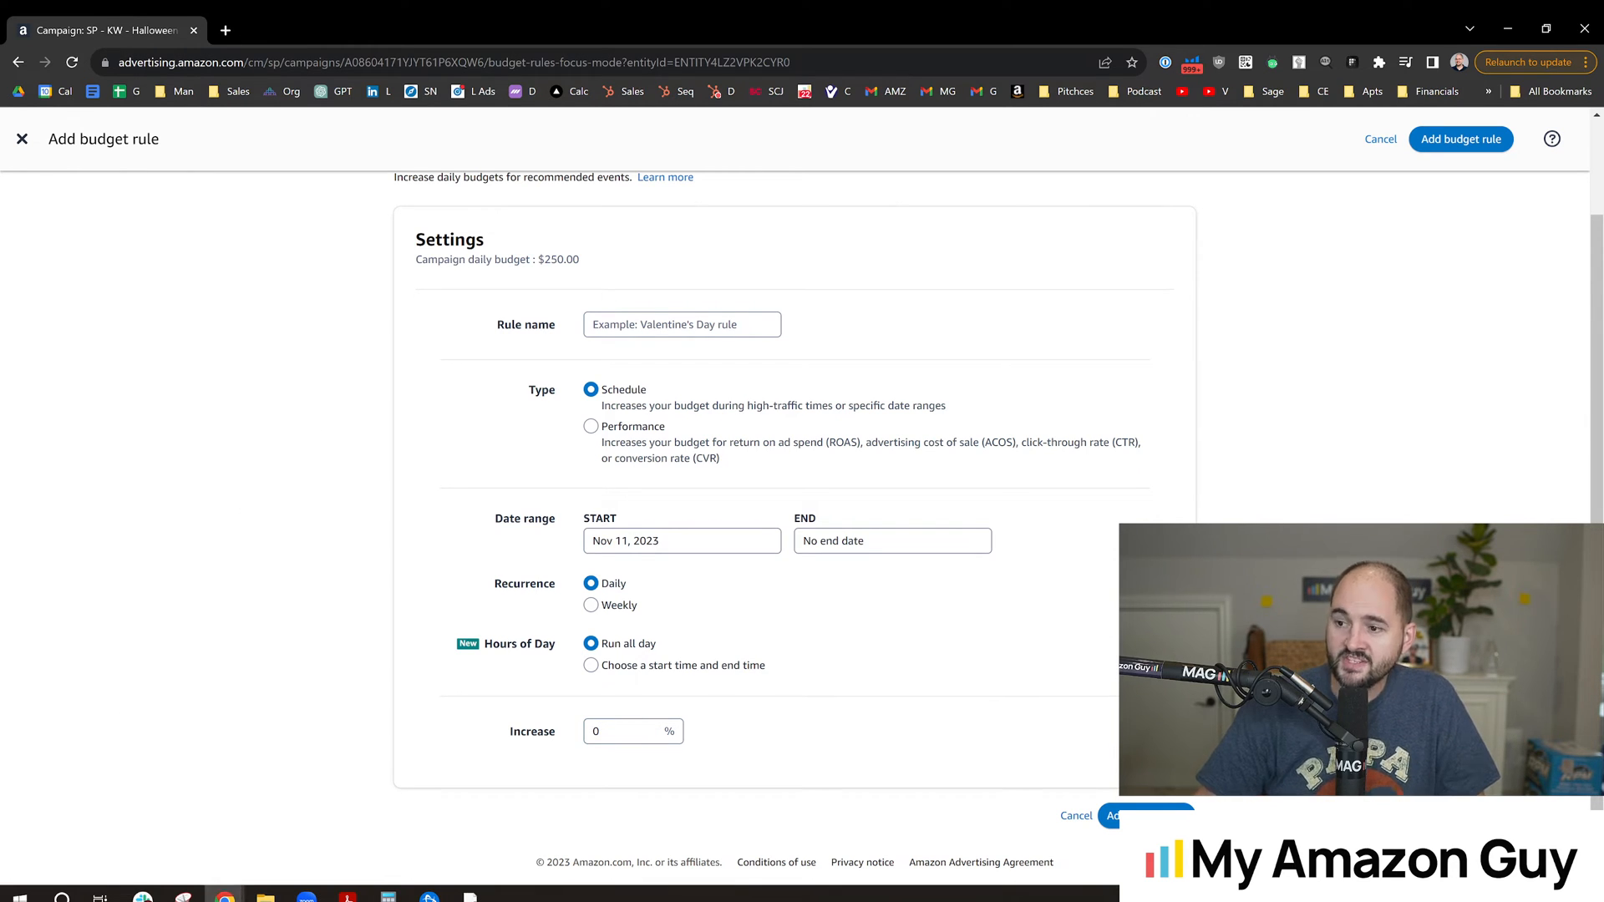
{"action": "double_click", "coordinate": [514, 259]}
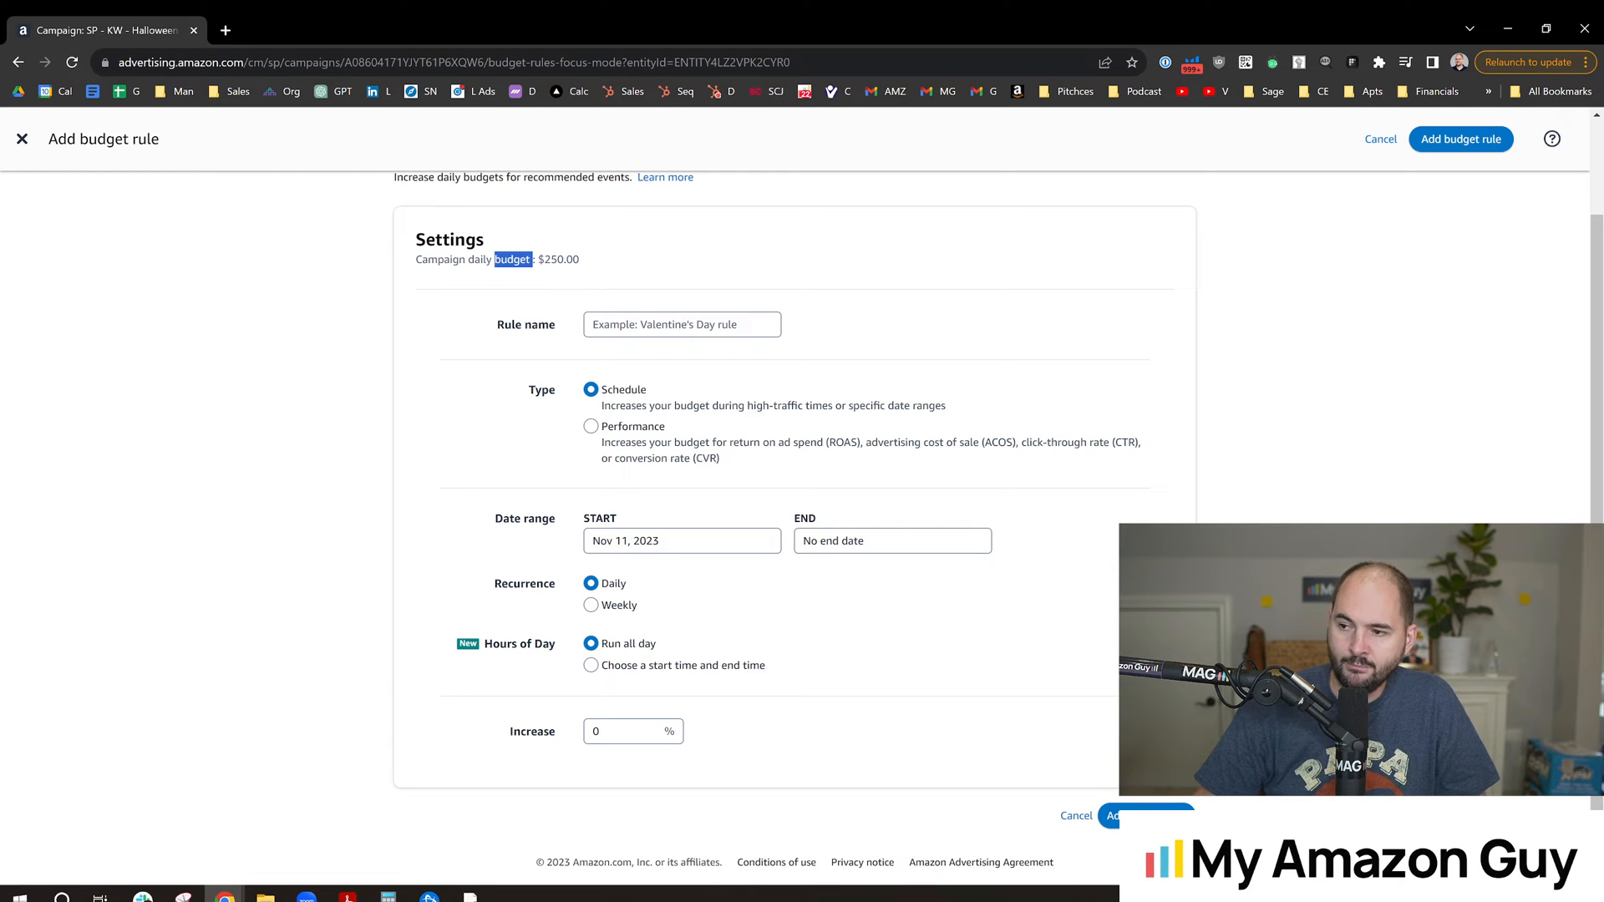
{"action": "scroll", "scroll_direction": "up", "scroll_amount": 3}
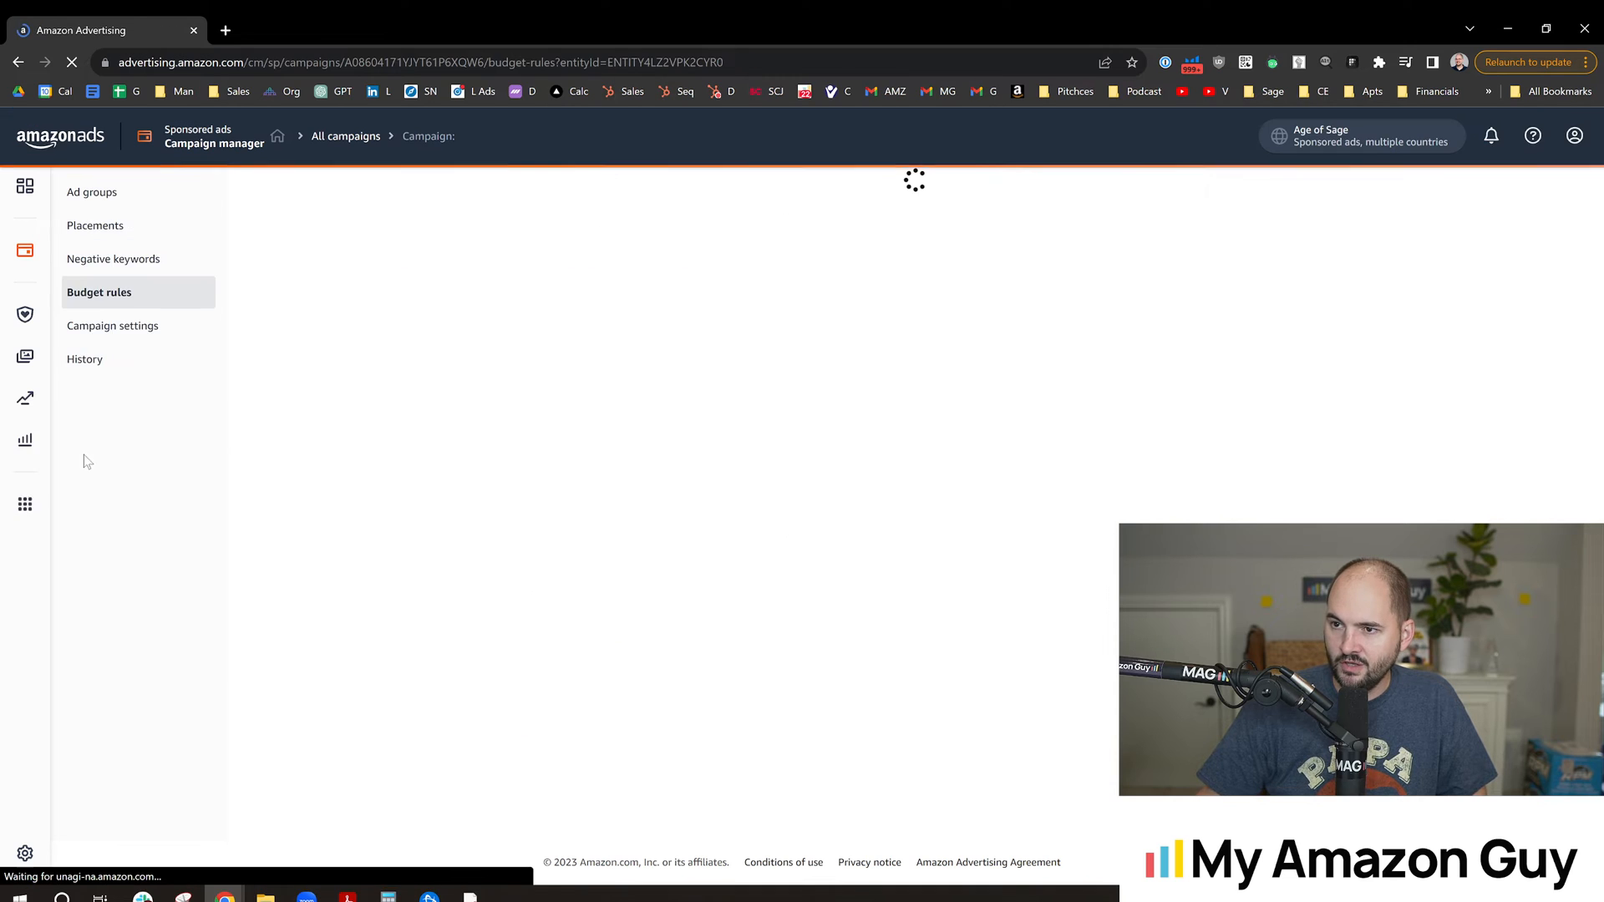
In campaign settings, set the bidding strategy to 'Dynamic bids - down only'
{"action": "left_click", "coordinate": [113, 325]}
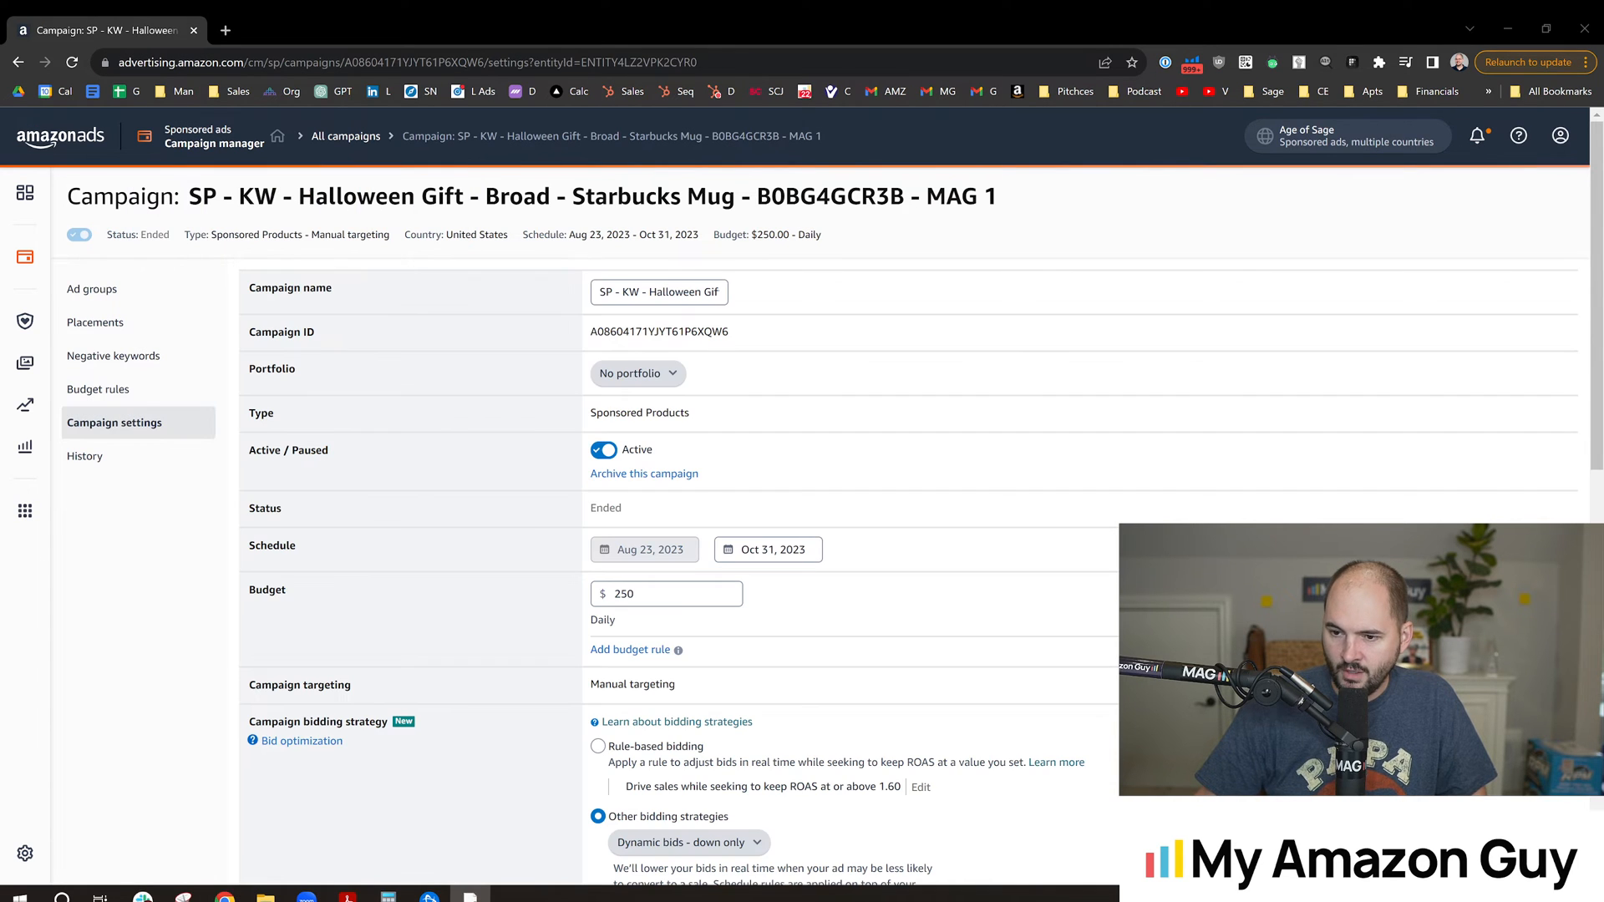
{"action": "mouse_move", "coordinate": [159, 428]}
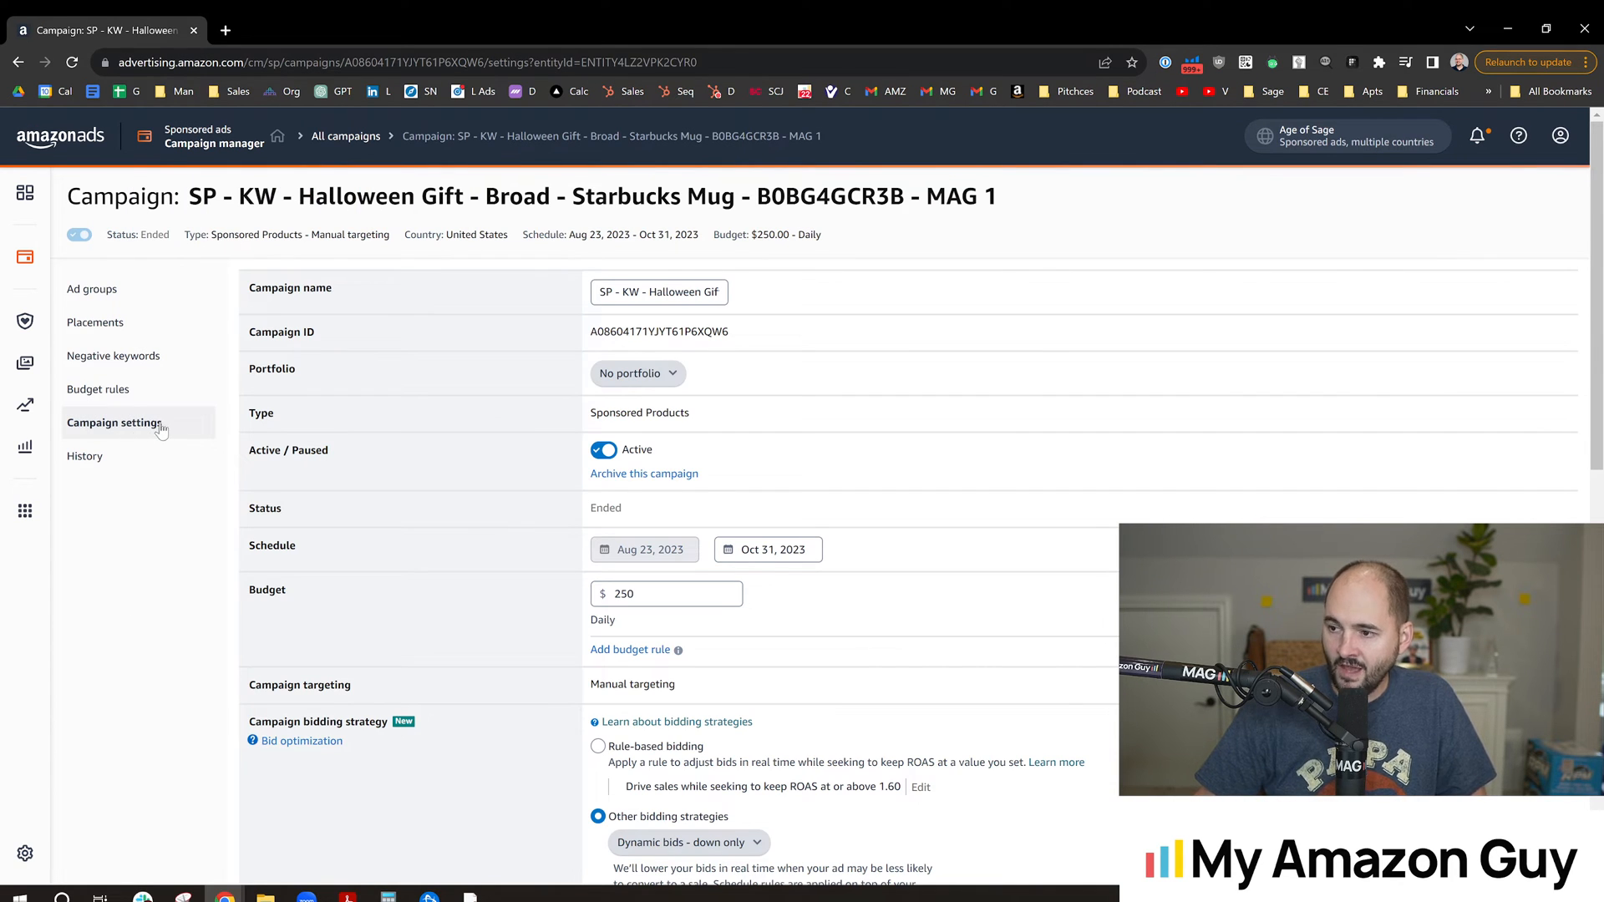
{"action": "scroll", "scroll_direction": "down", "scroll_amount": 3}
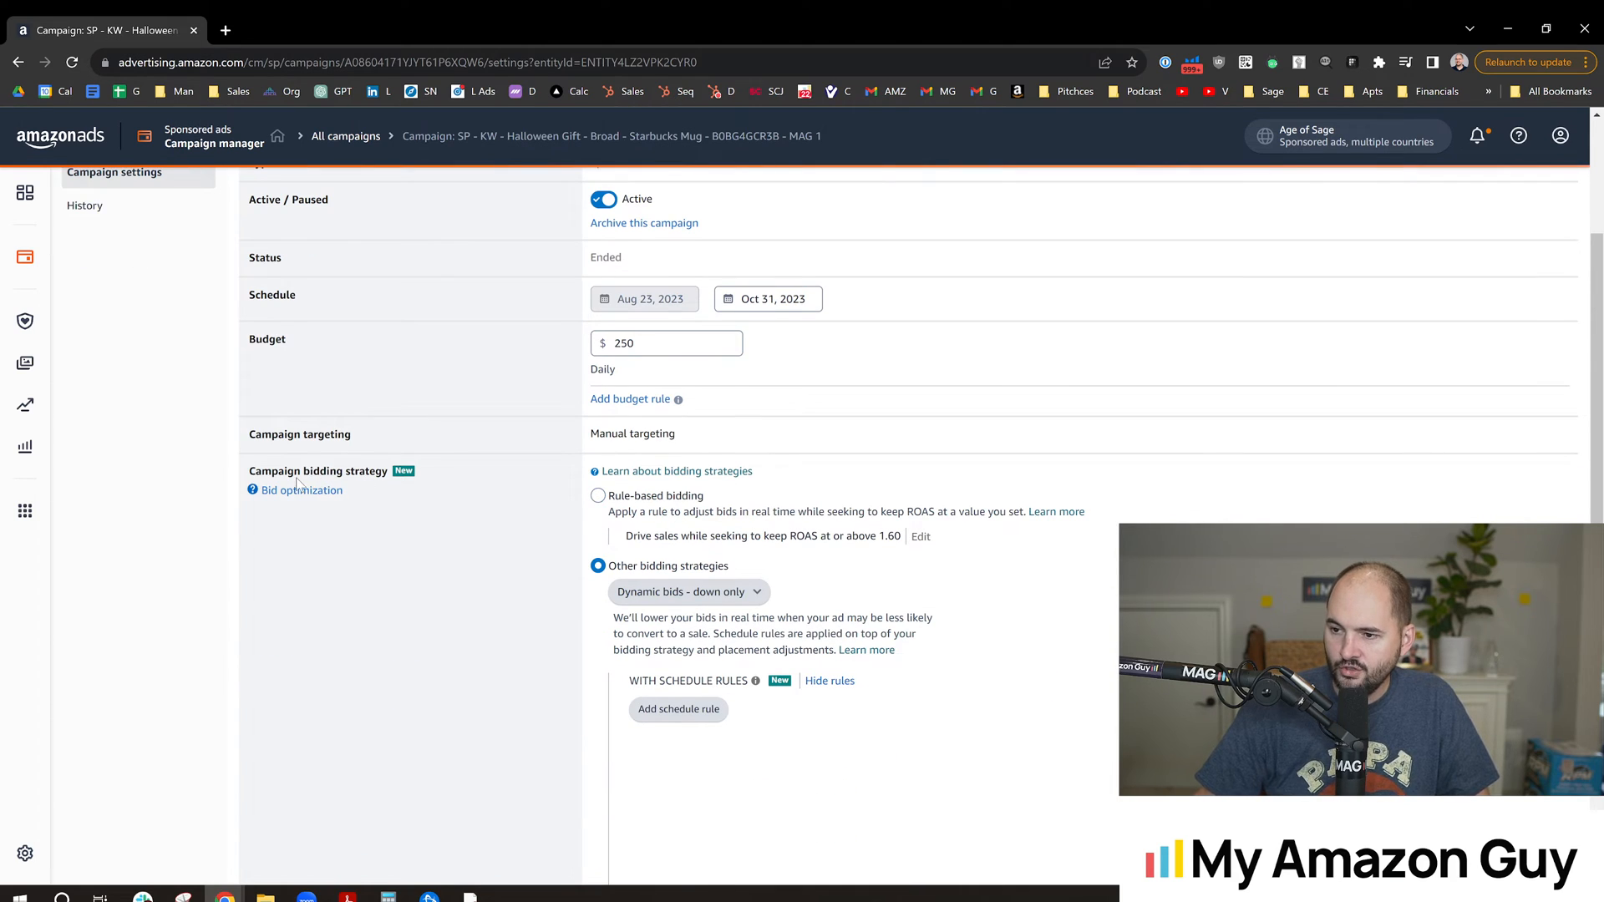
{"action": "double_click", "coordinate": [318, 470]}
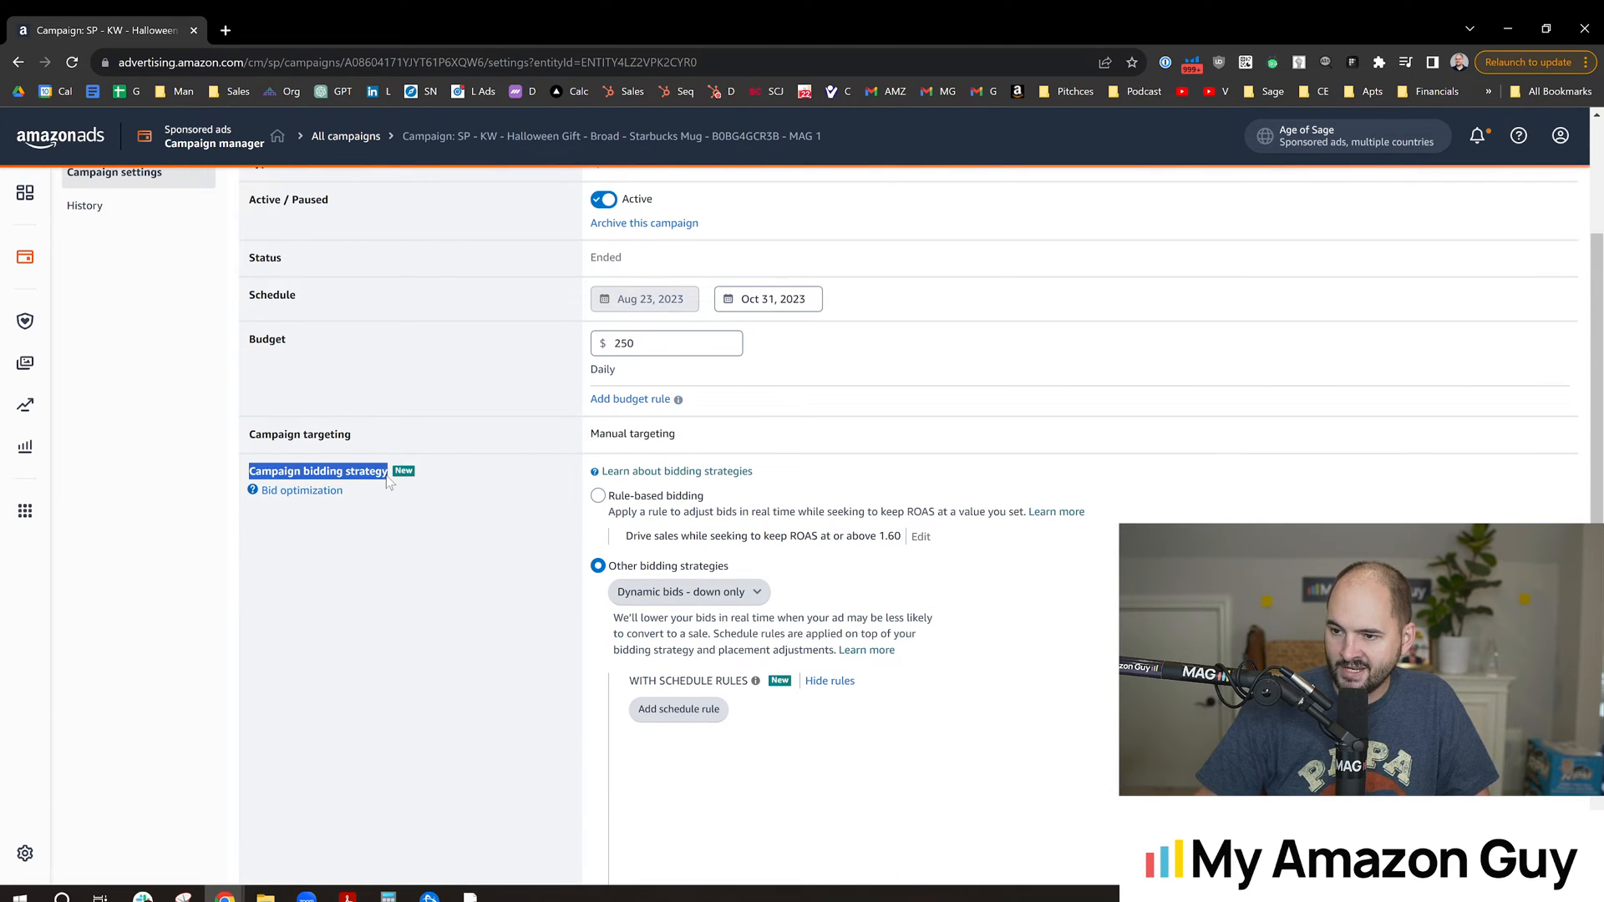
{"action": "scroll", "scroll_direction": "down", "scroll_amount": 3}
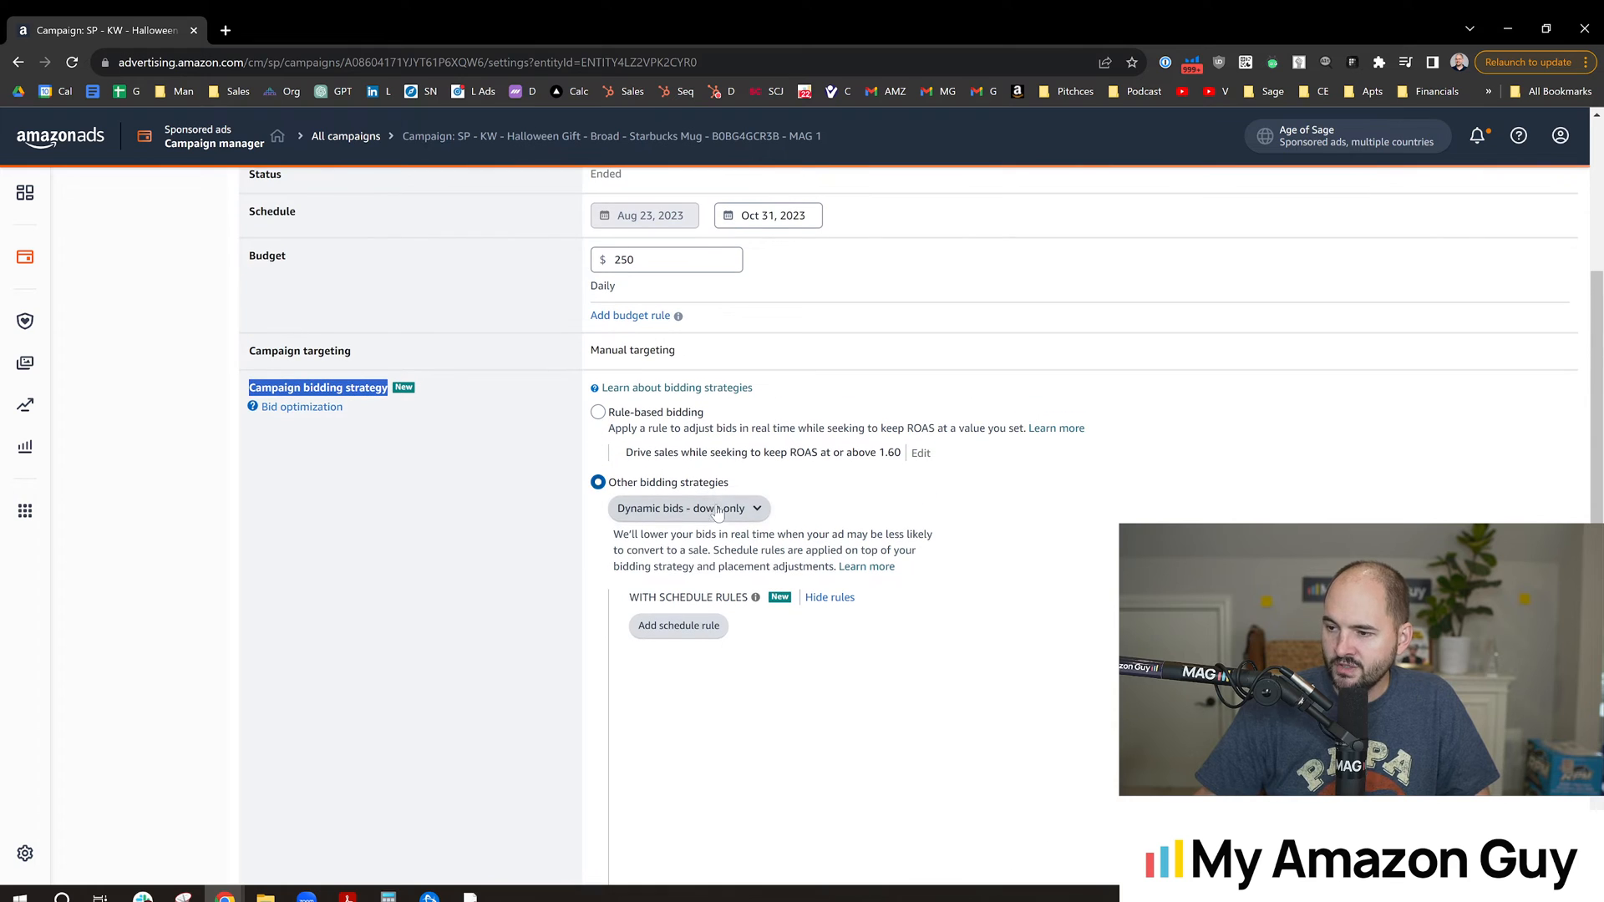
{"action": "left_click", "coordinate": [687, 508]}
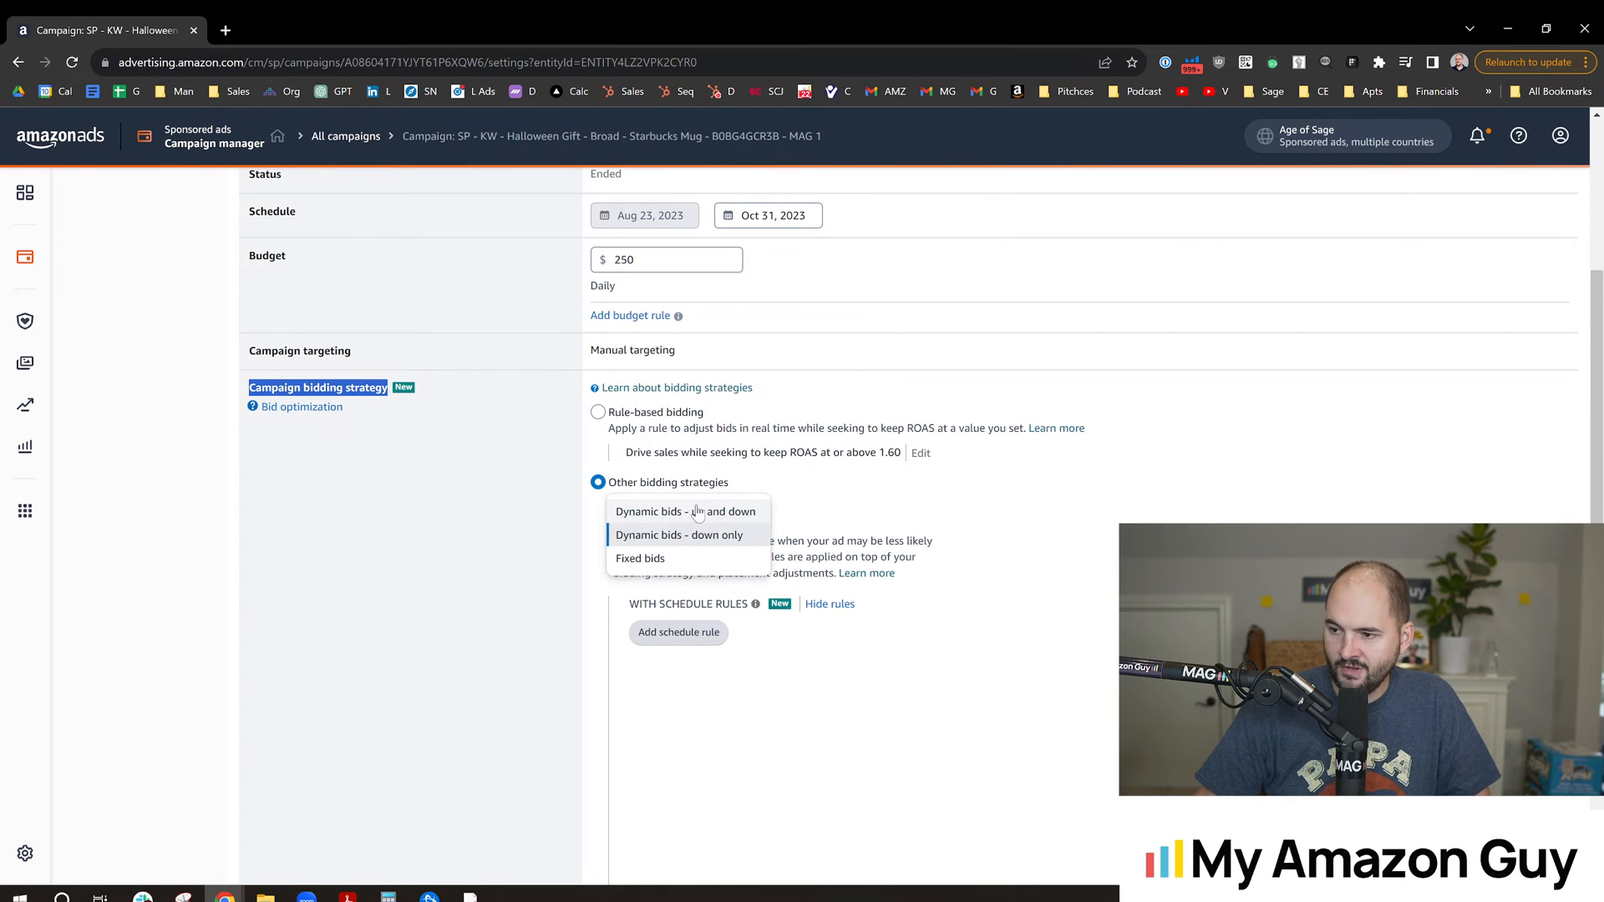
{"action": "mouse_move", "coordinate": [731, 519]}
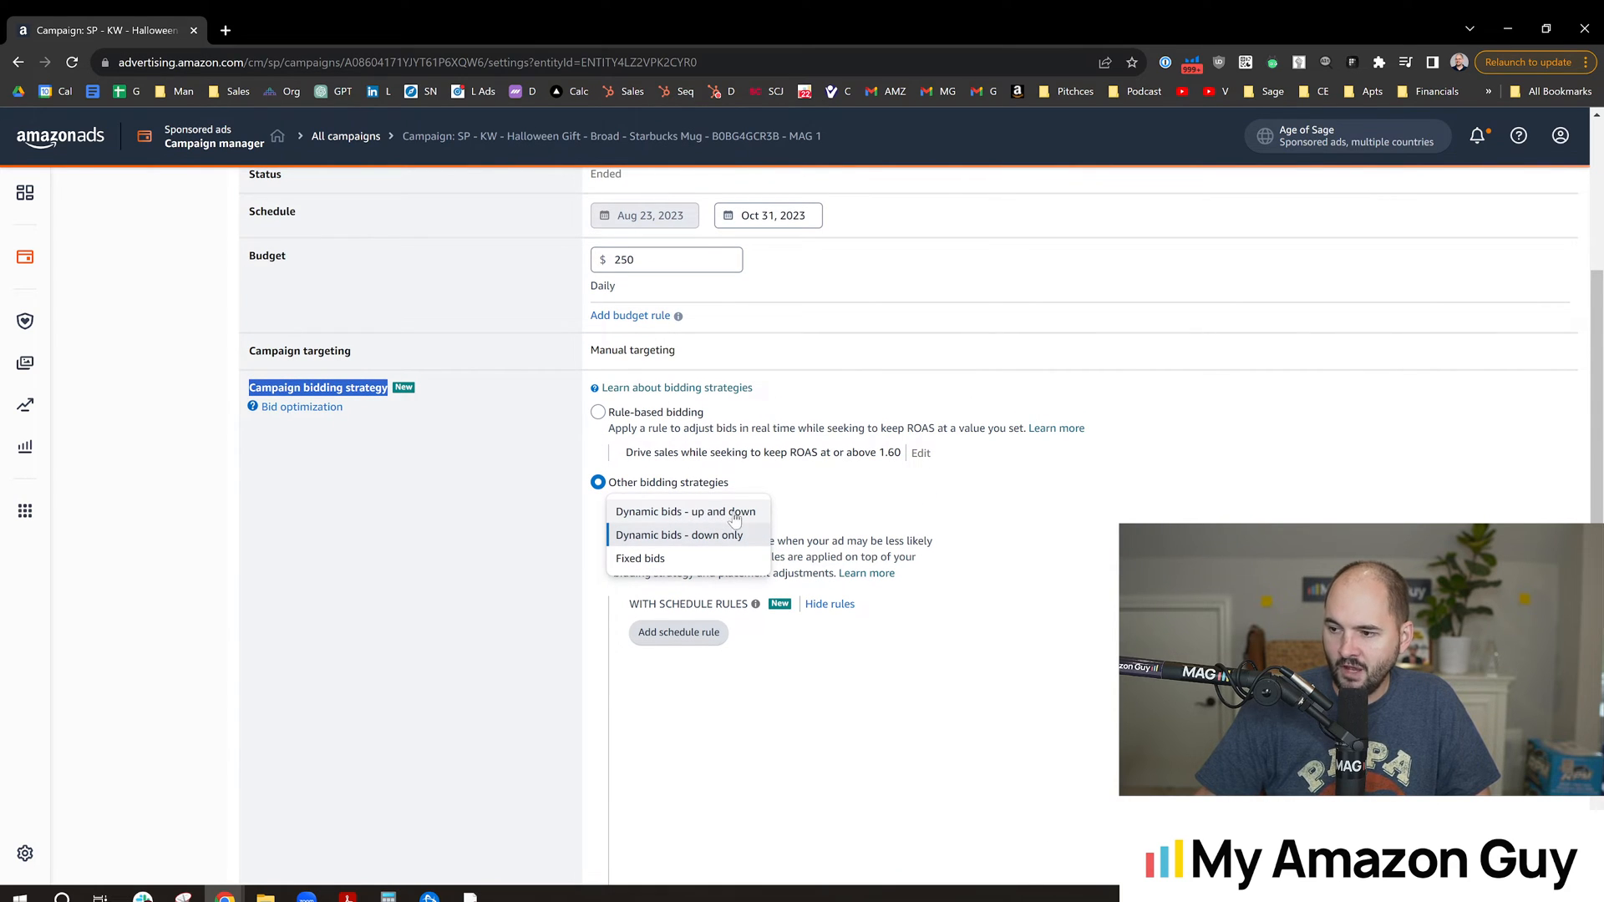
{"action": "mouse_move", "coordinate": [728, 546]}
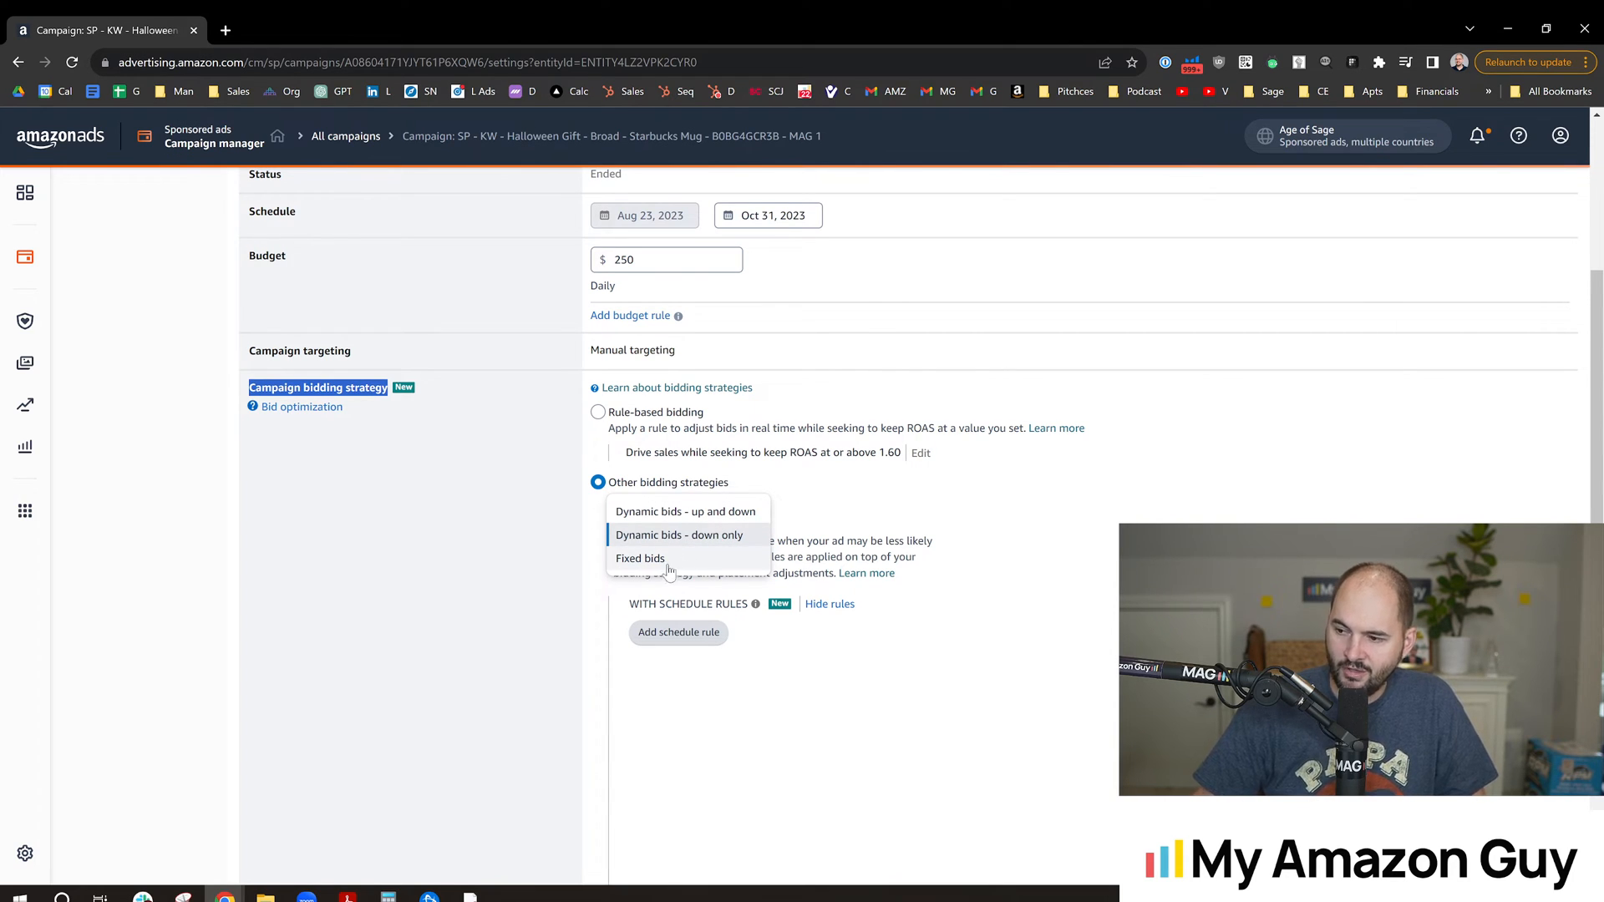
{"action": "mouse_move", "coordinate": [710, 516]}
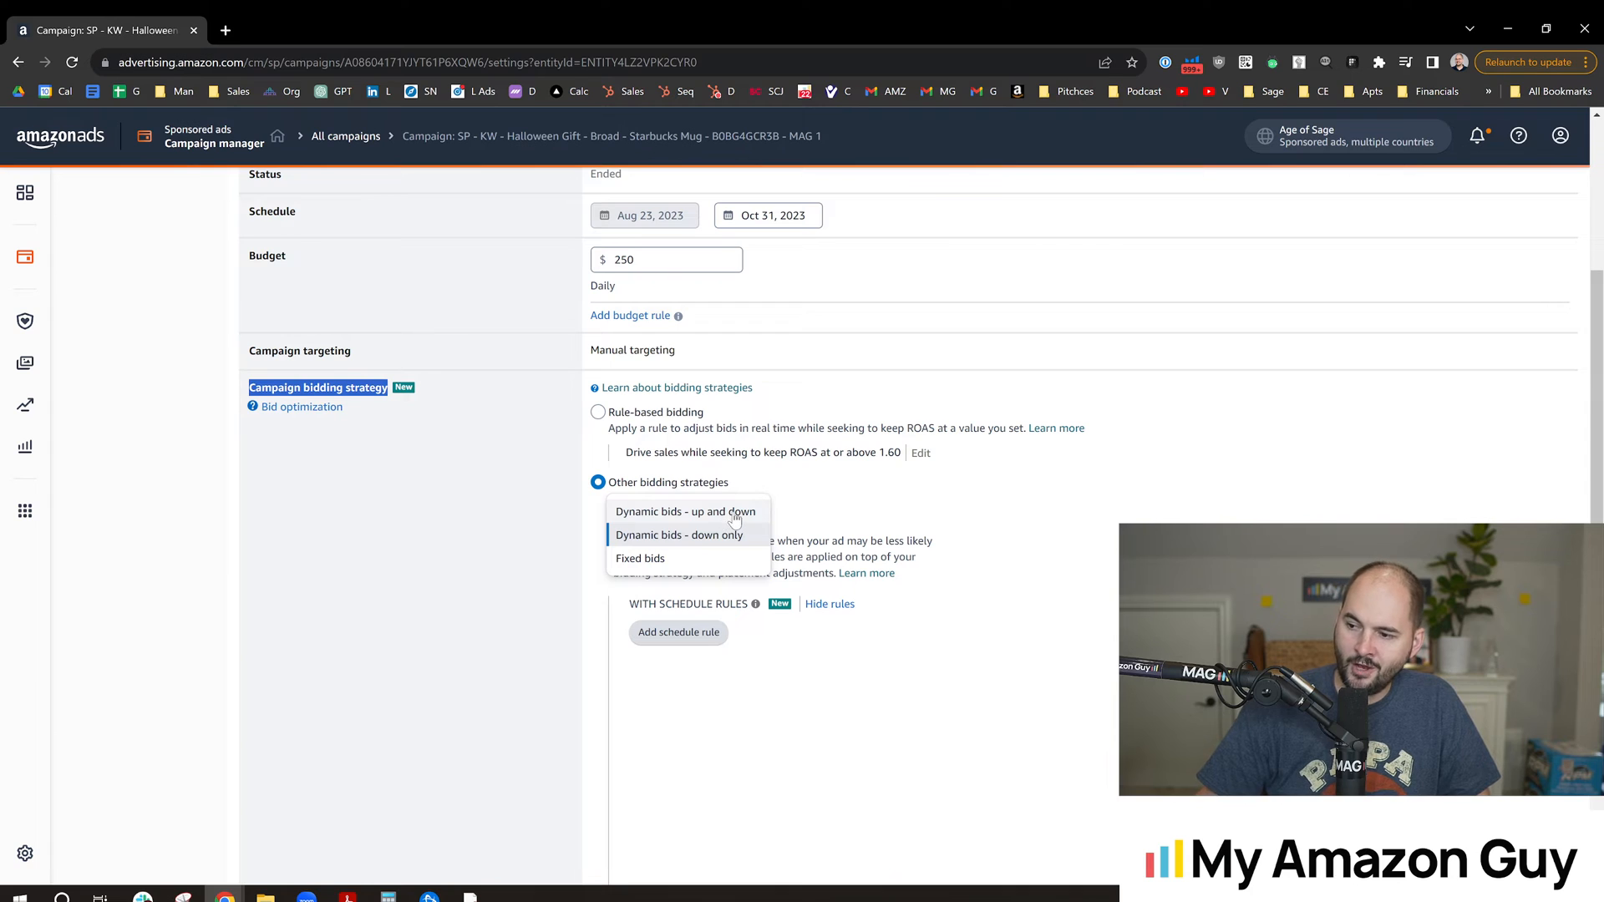
{"action": "mouse_move", "coordinate": [683, 524]}
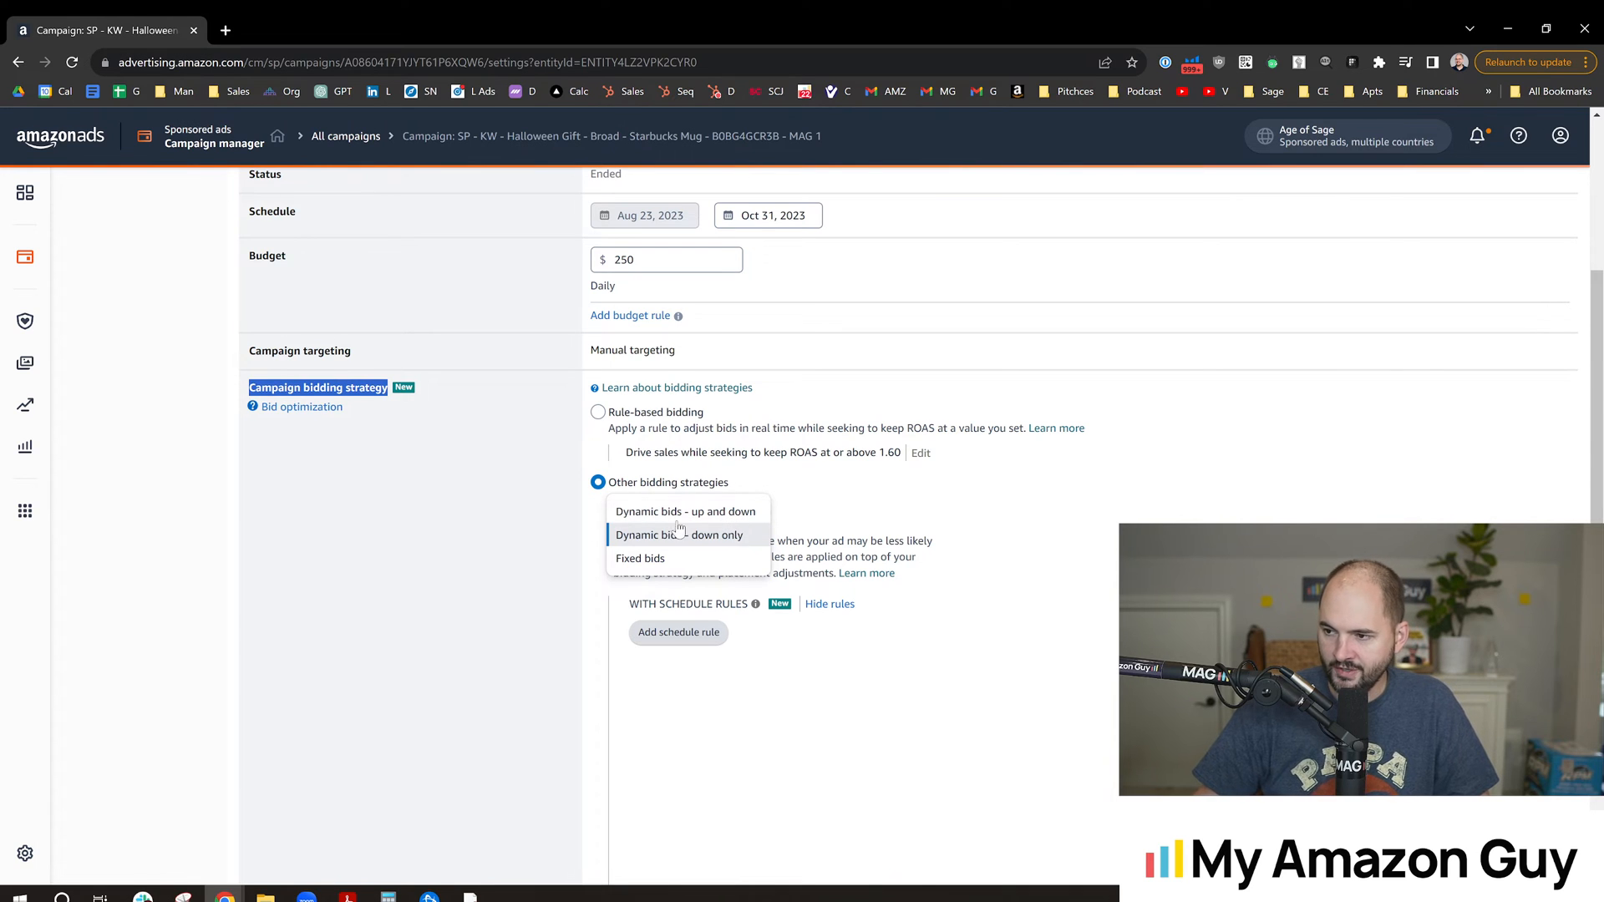
{"action": "left_click", "coordinate": [678, 534]}
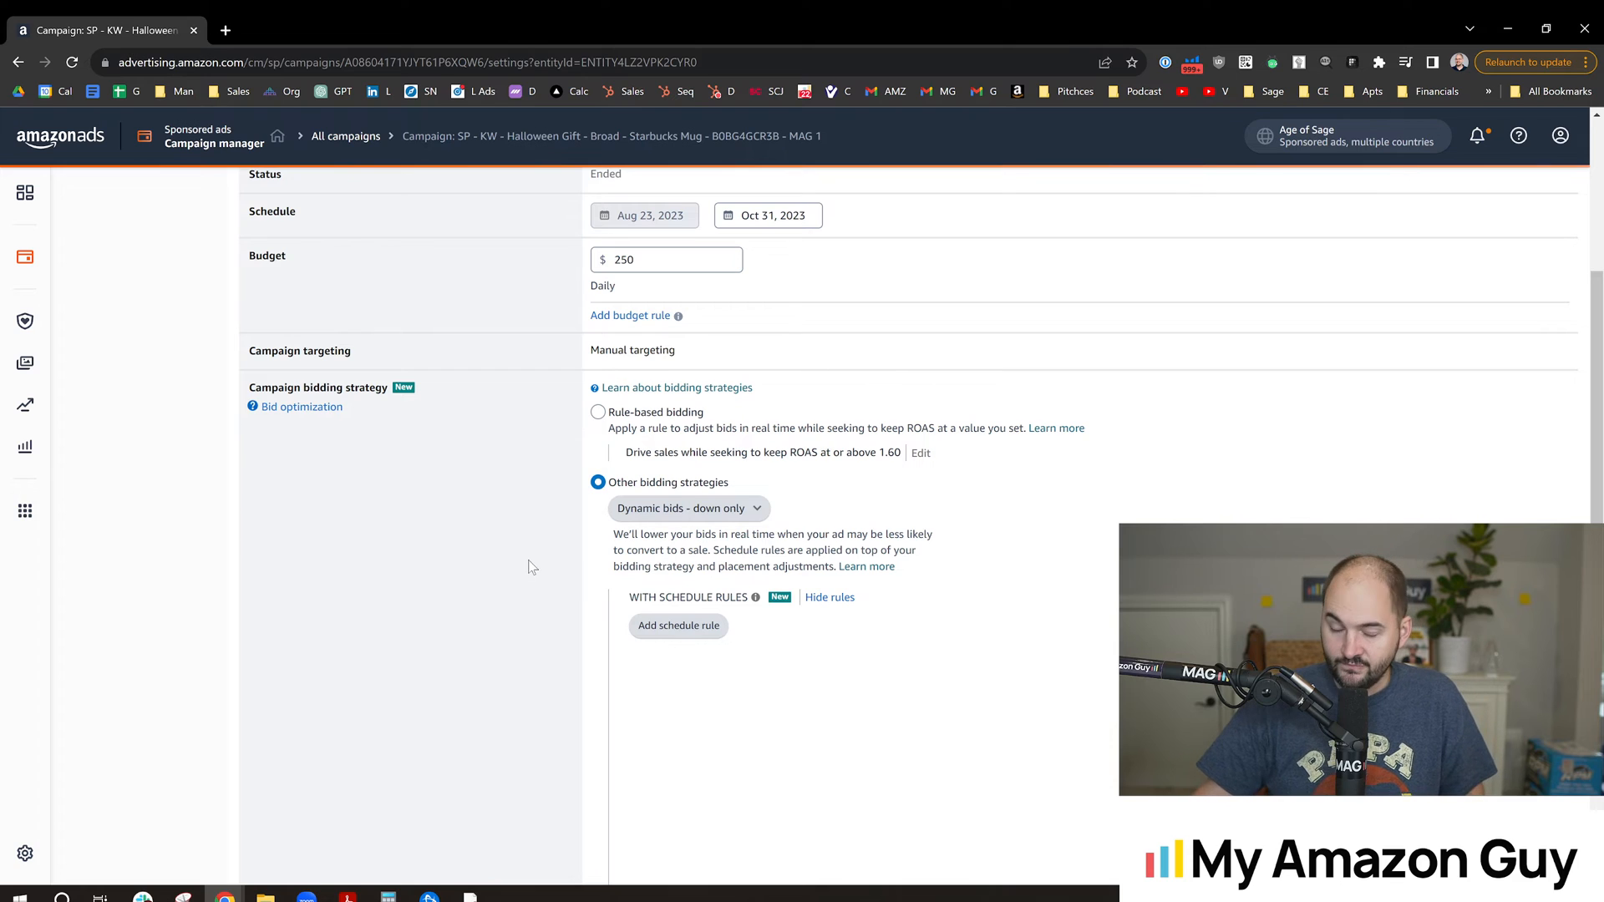
{"action": "mouse_move", "coordinate": [597, 412]}
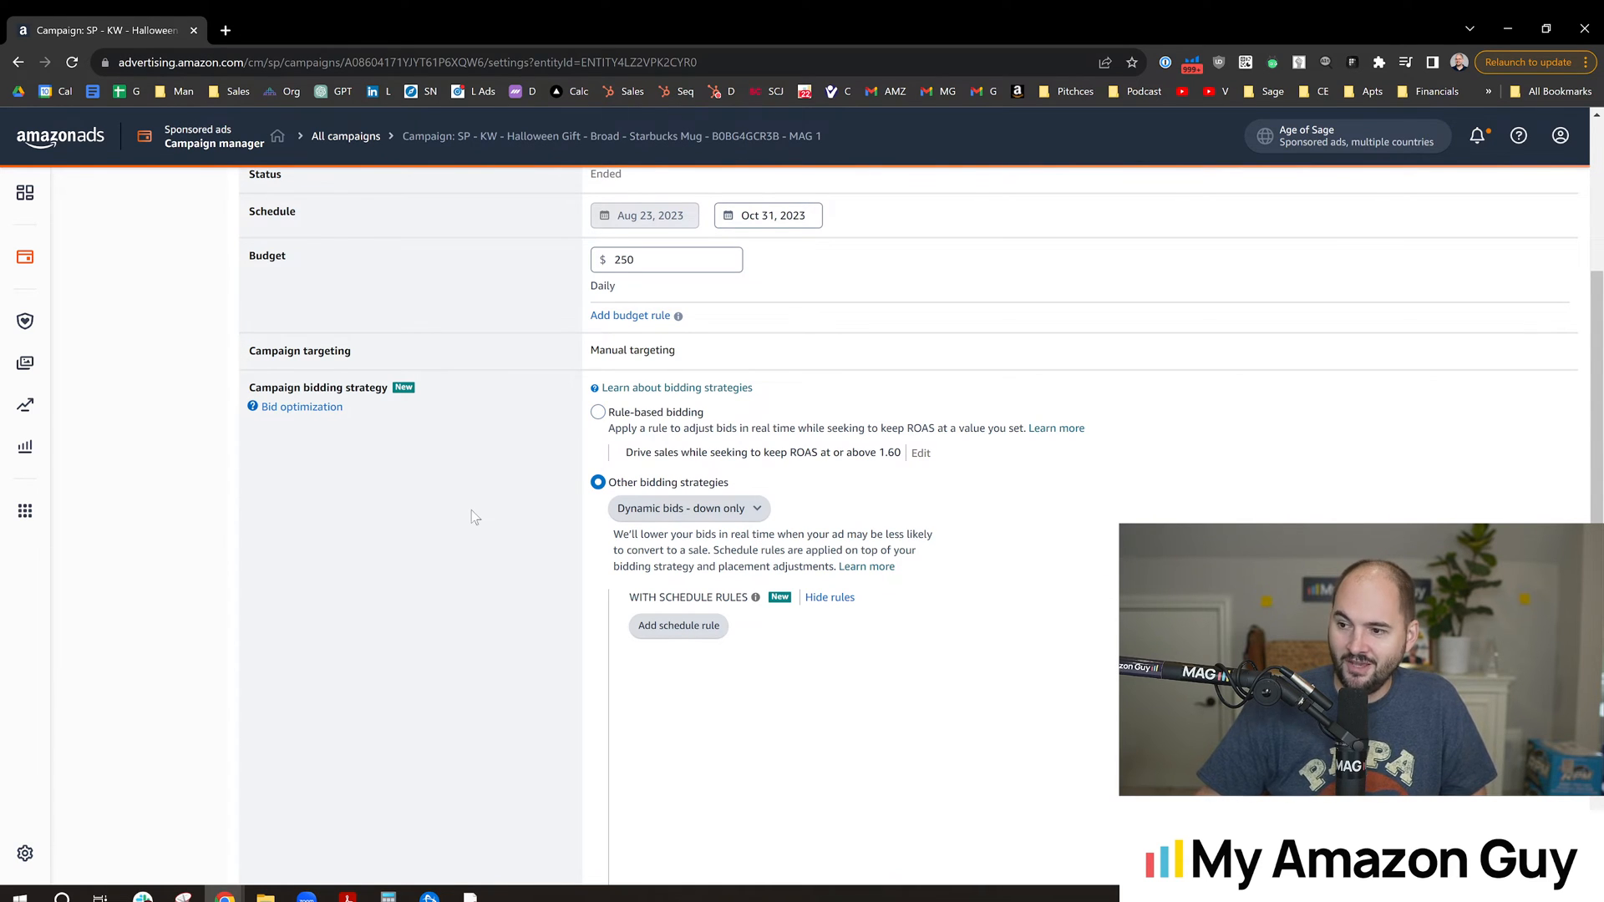
Select Rule-based bidding and open its 'Learn more' help article on bidding rules
{"action": "scroll", "scroll_direction": "up", "scroll_amount": 3}
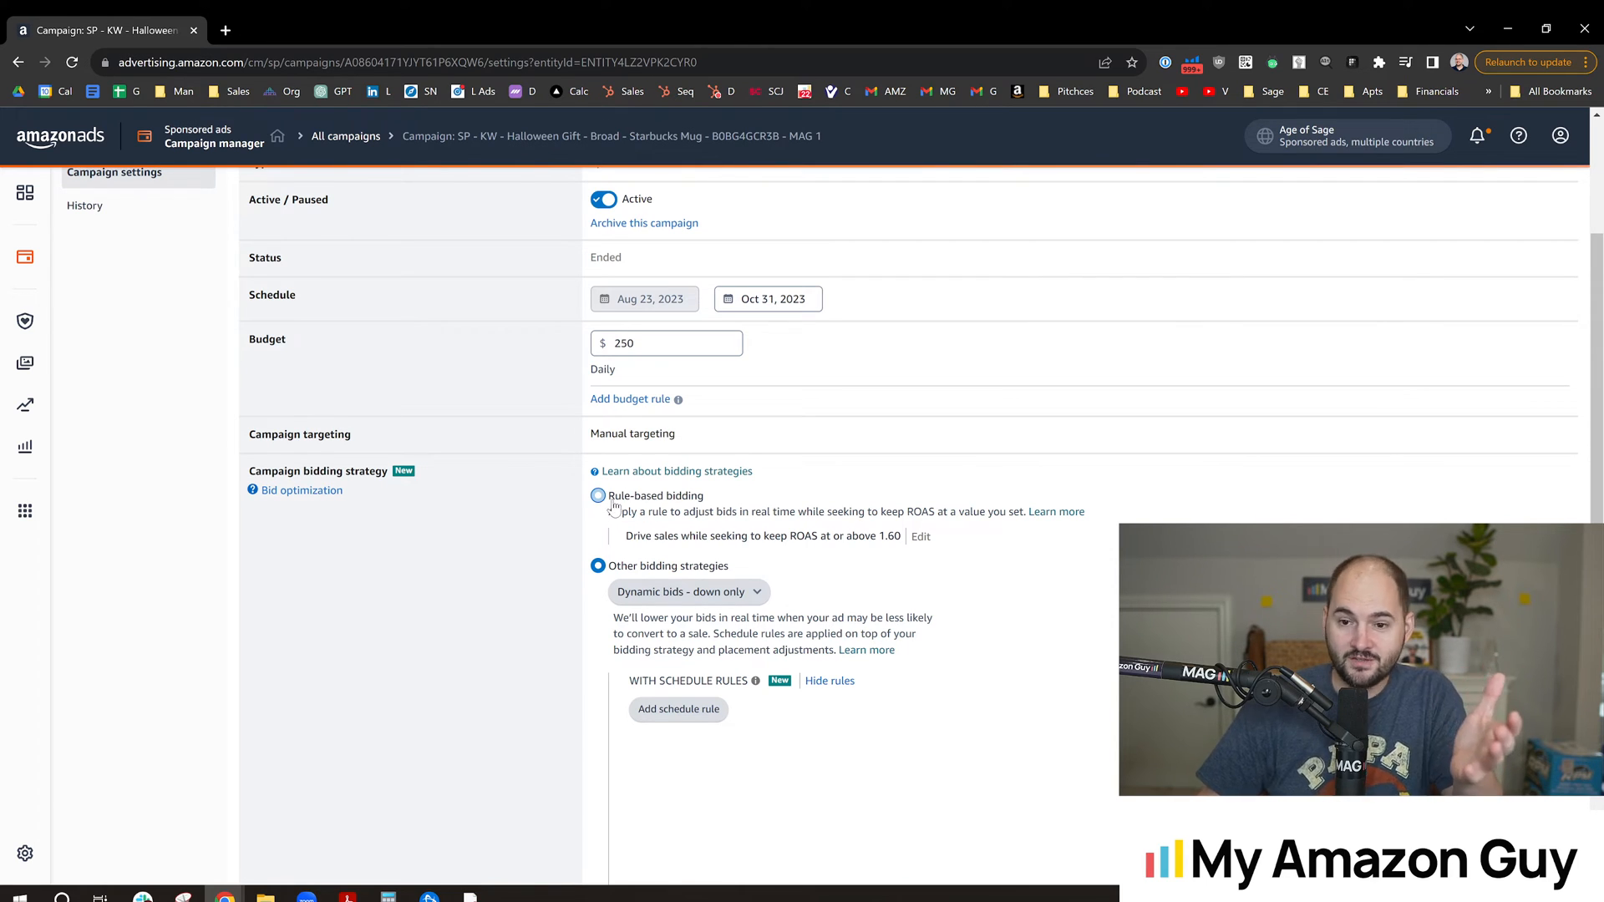
{"action": "mouse_move", "coordinate": [652, 511]}
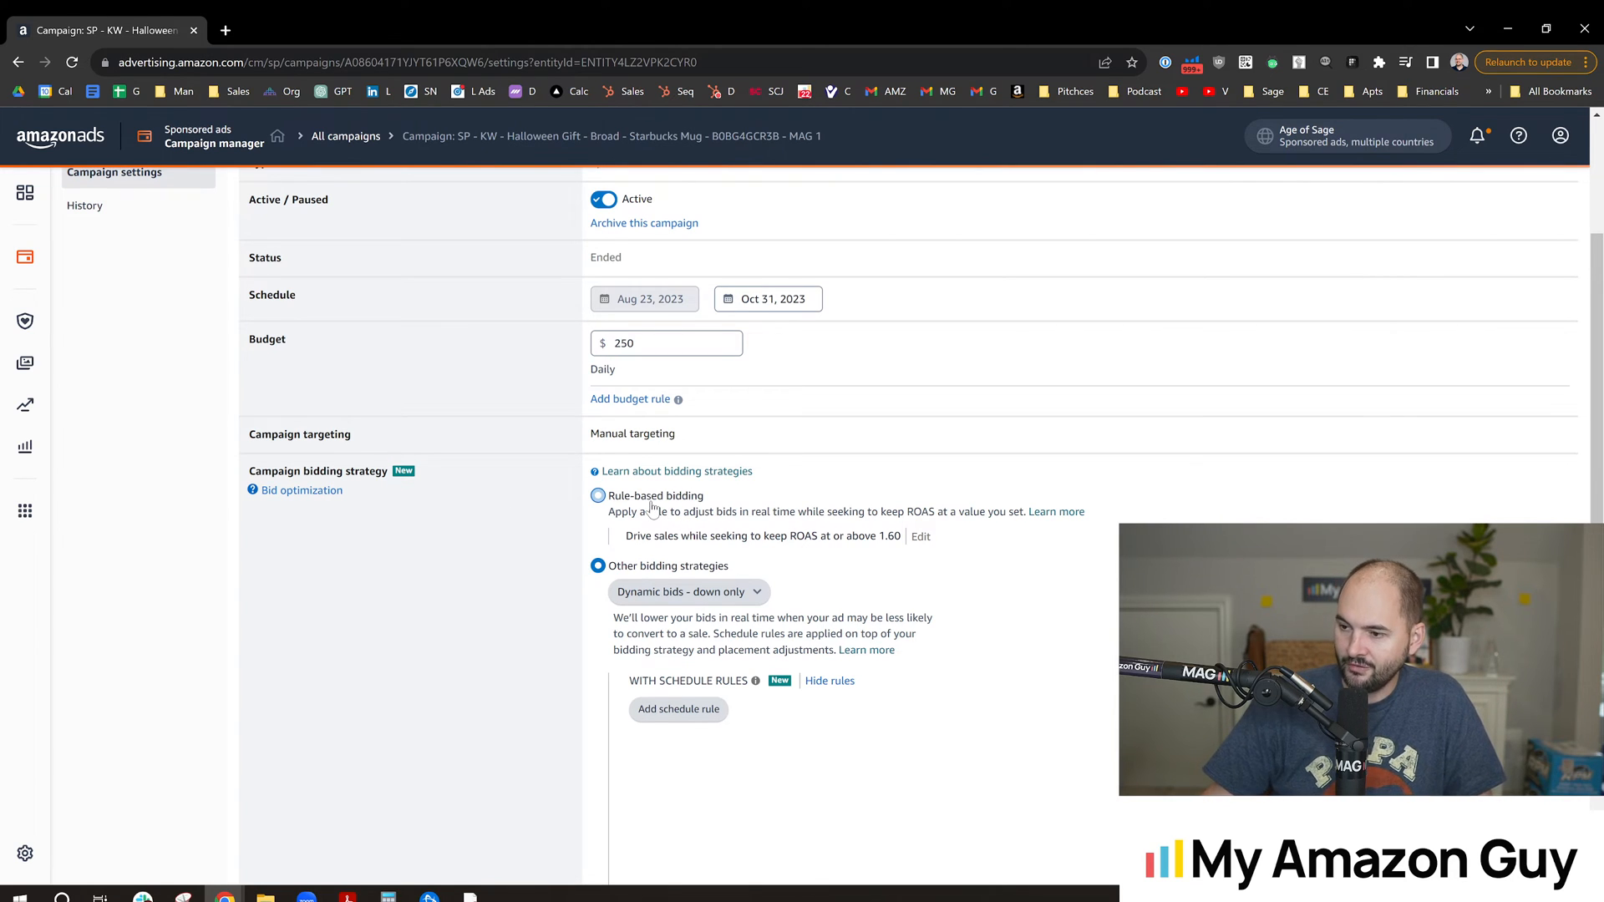
{"action": "left_click", "coordinate": [598, 495]}
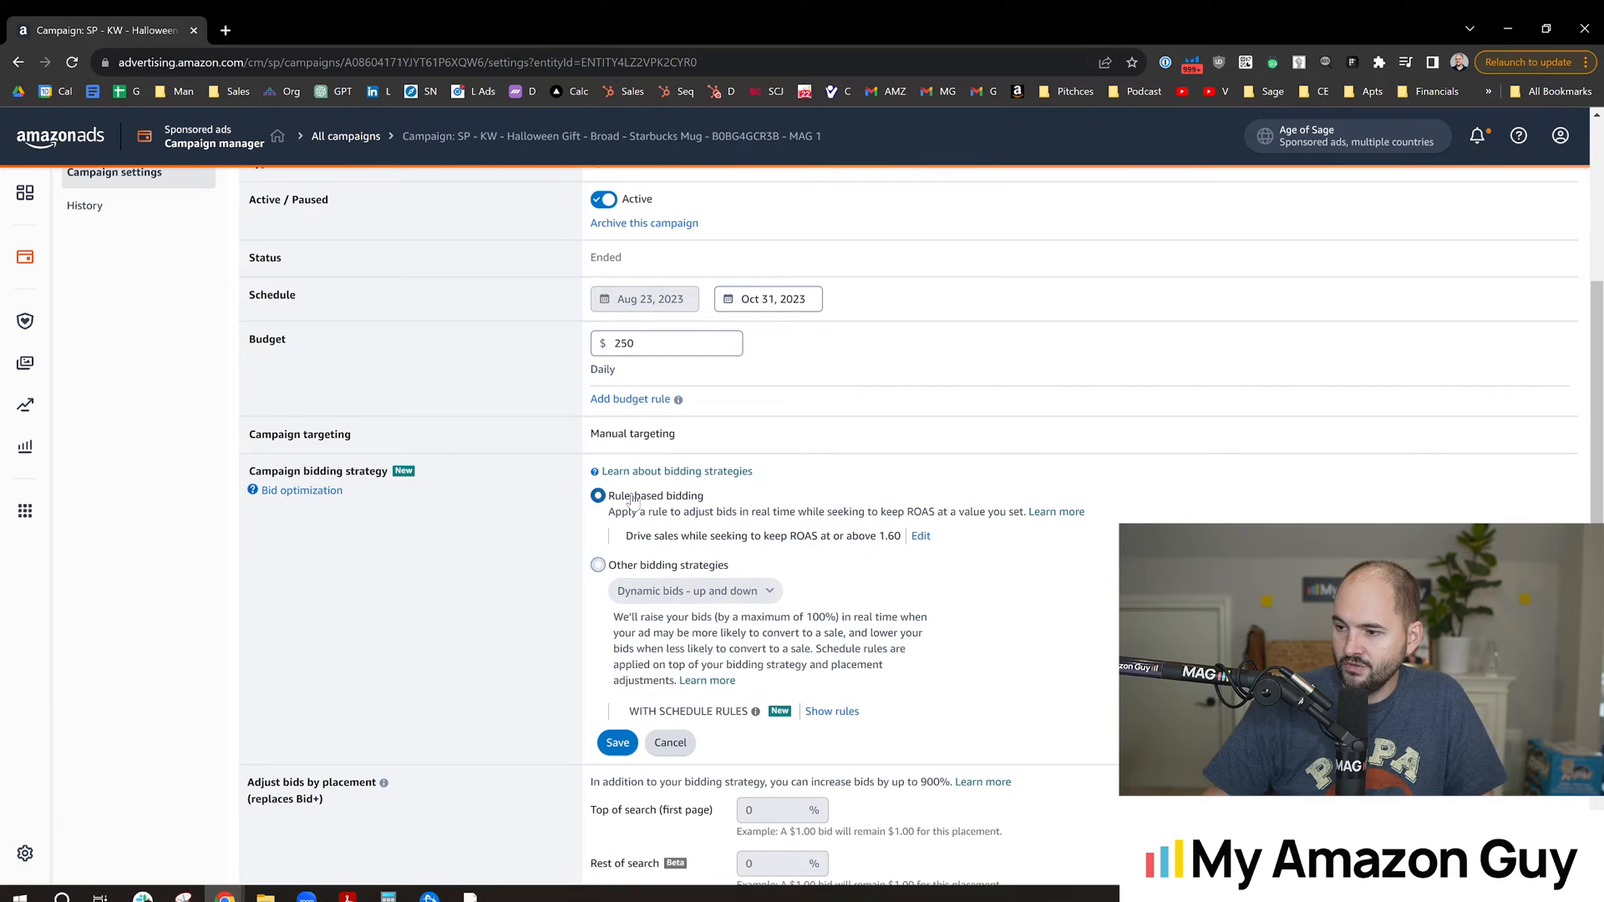
{"action": "scroll", "scroll_direction": "down", "scroll_amount": 3}
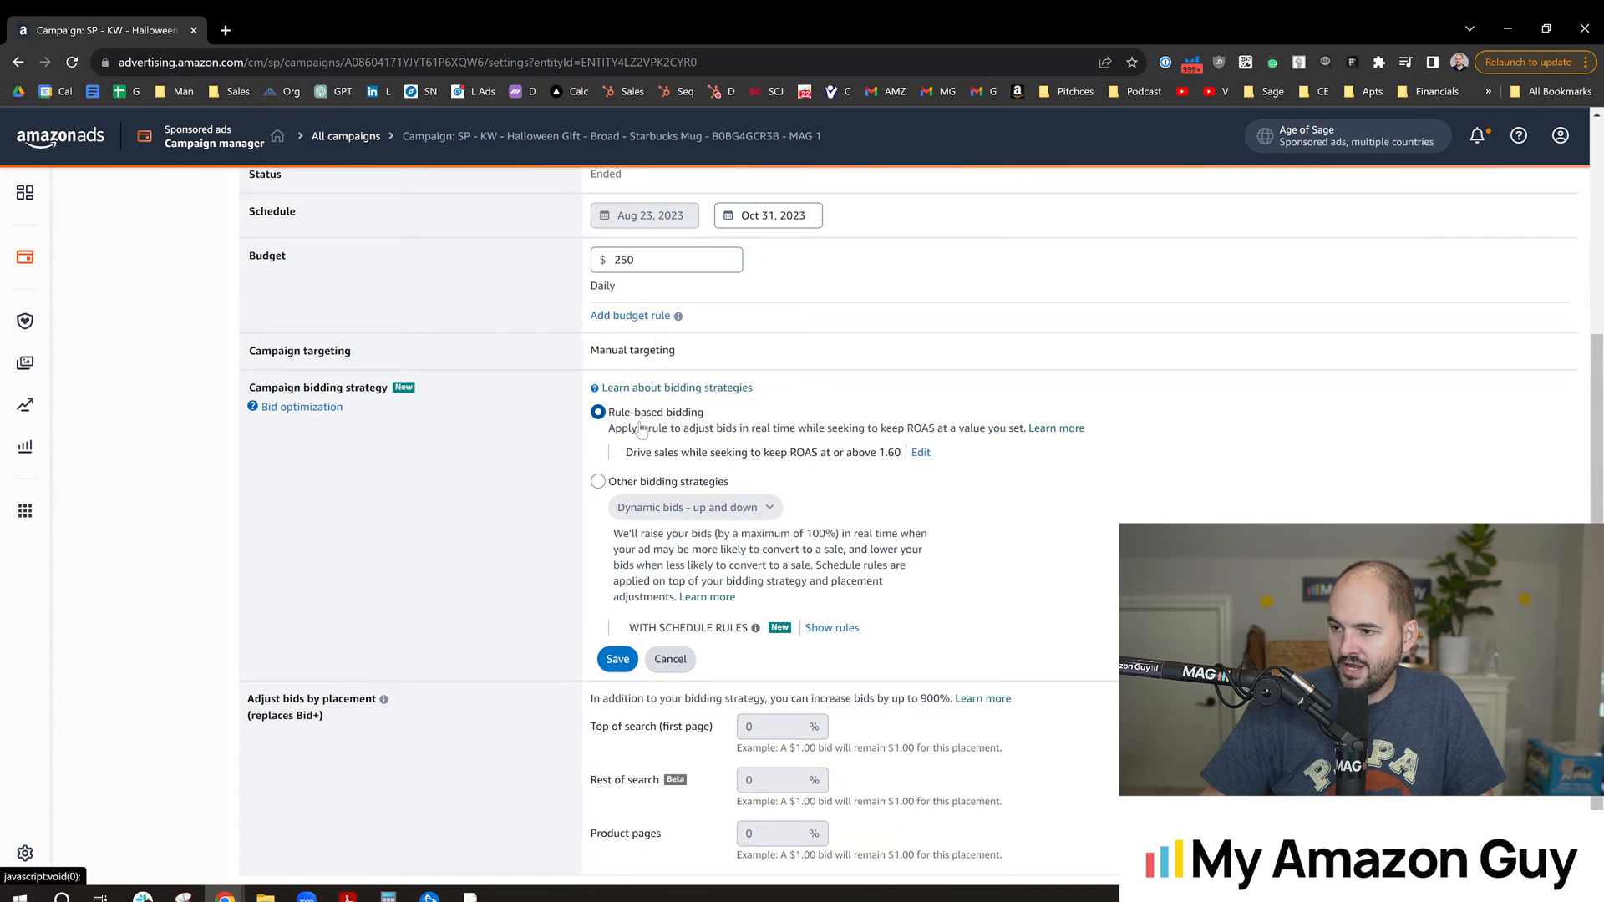
{"action": "mouse_move", "coordinate": [694, 445]}
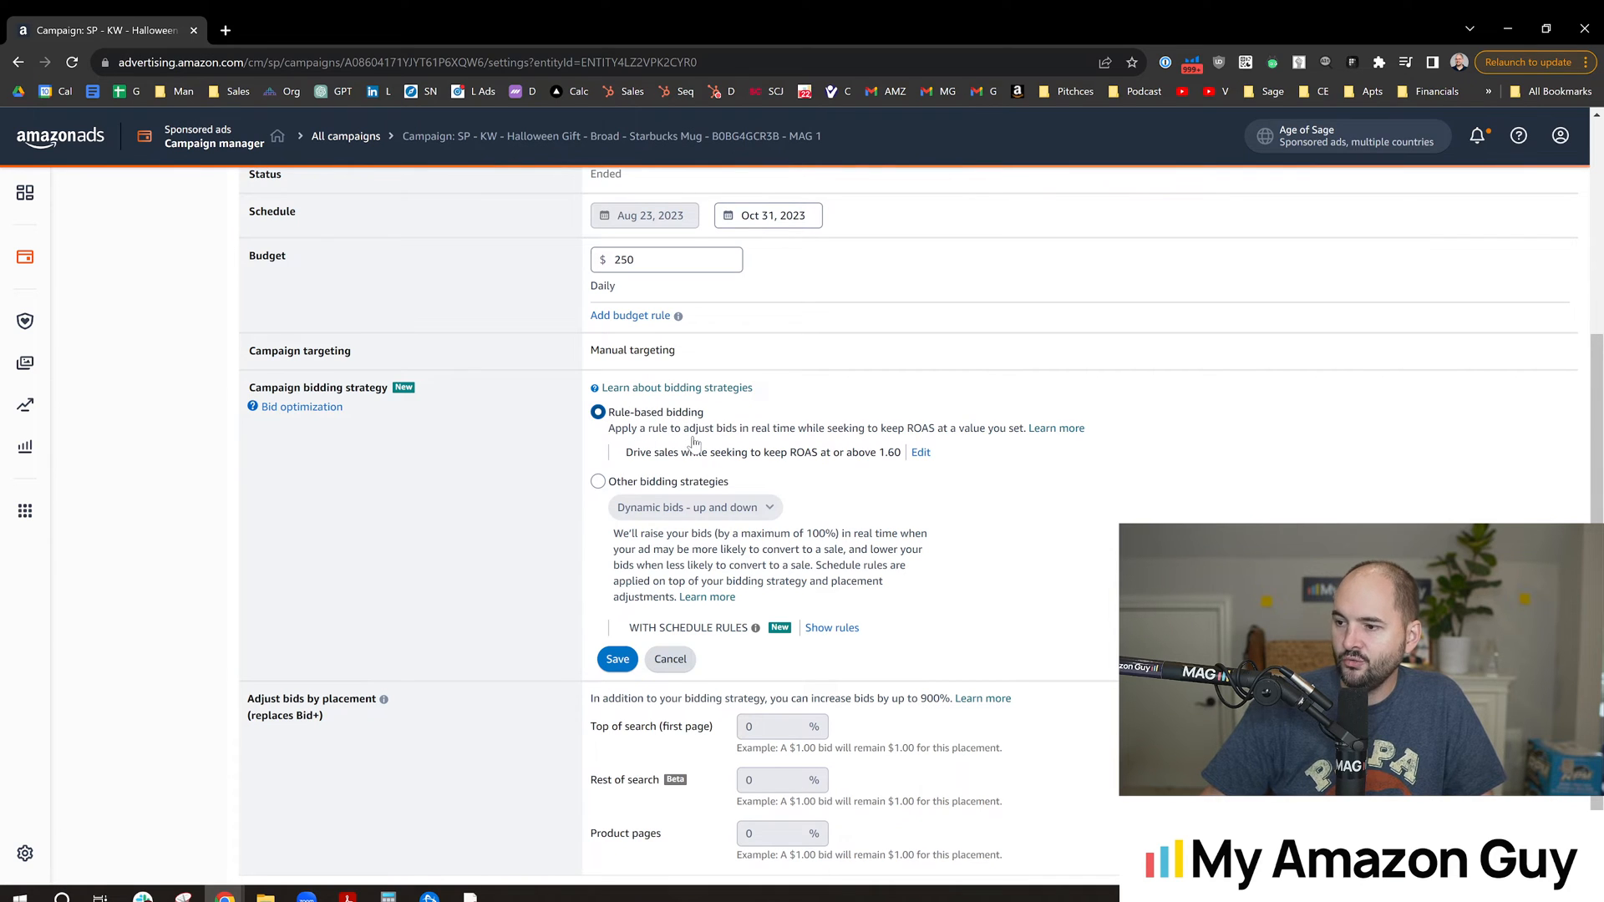
{"action": "mouse_move", "coordinate": [843, 440]}
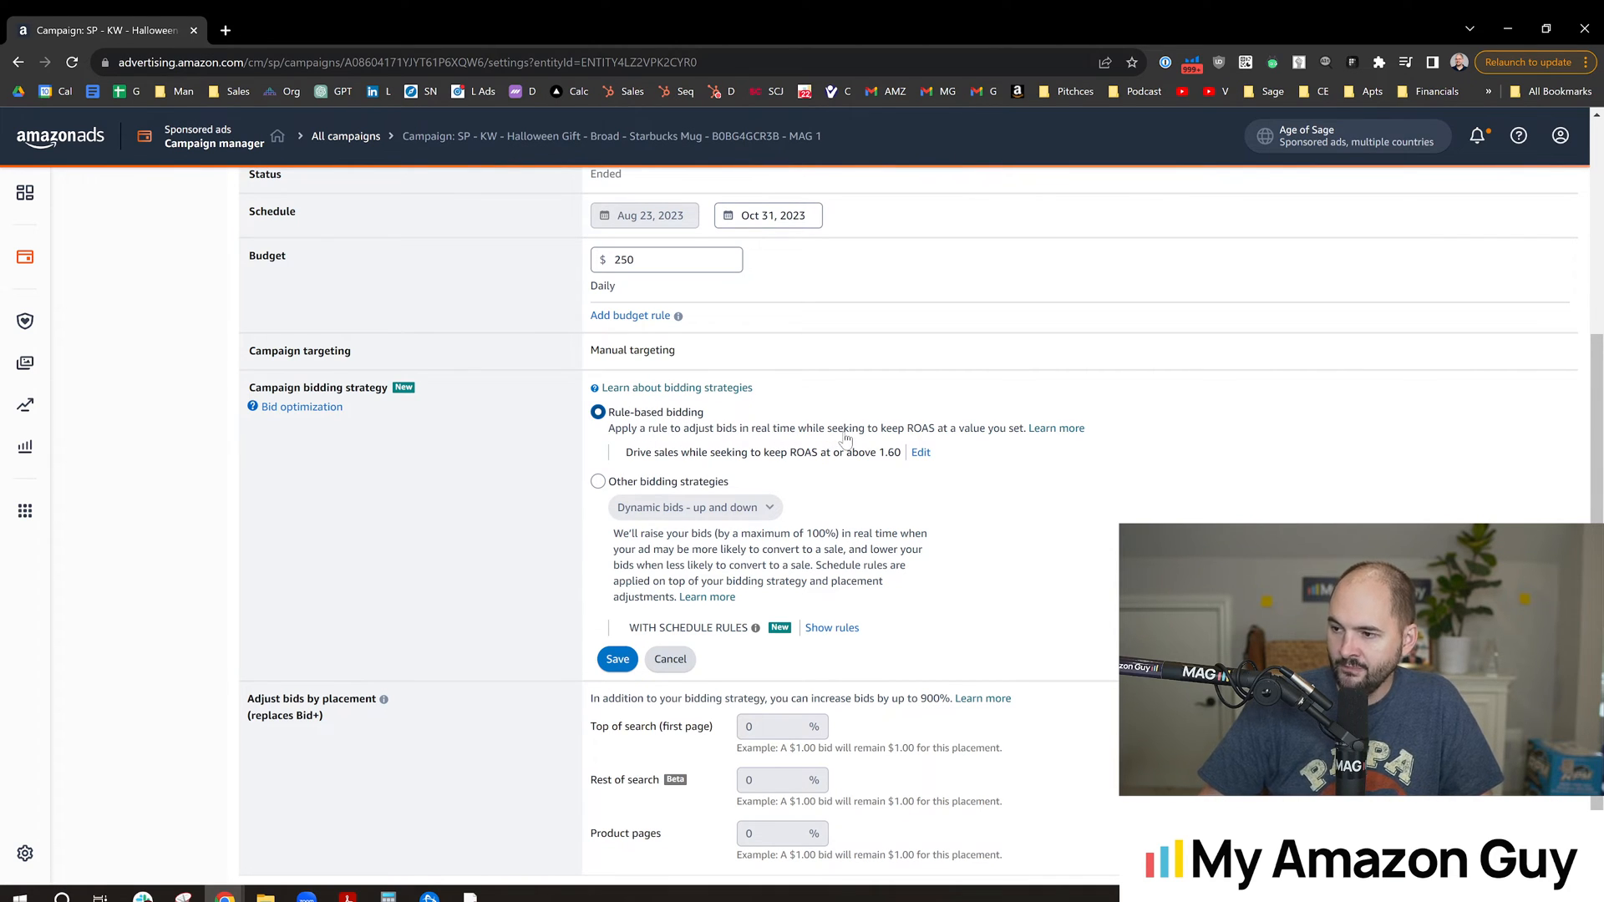
{"action": "mouse_move", "coordinate": [982, 447]}
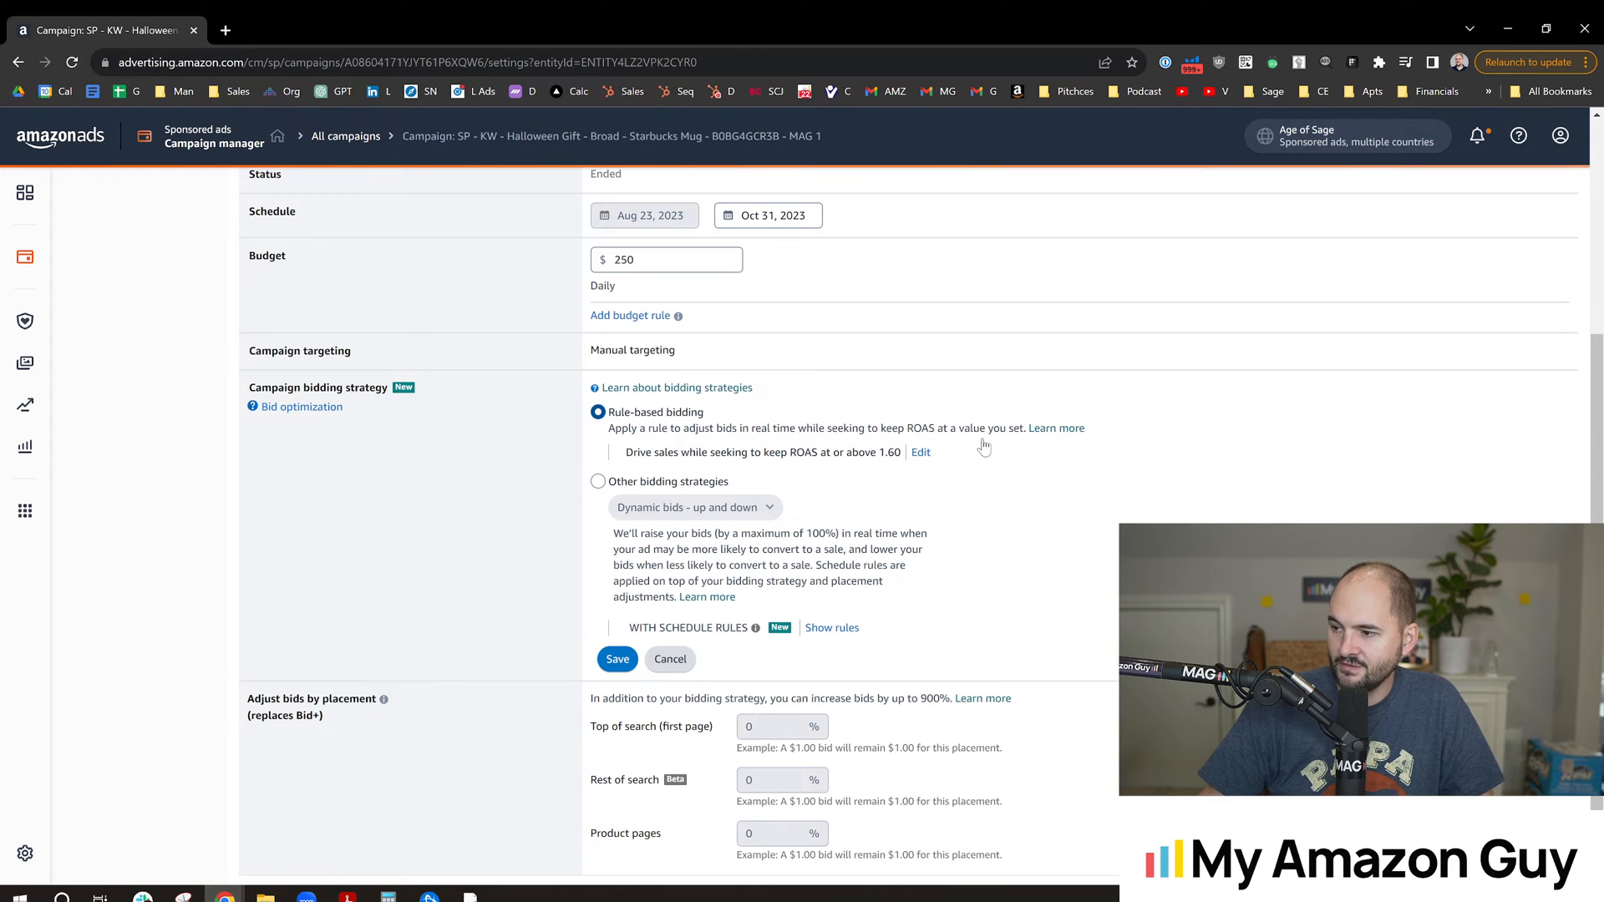
{"action": "mouse_move", "coordinate": [1056, 427]}
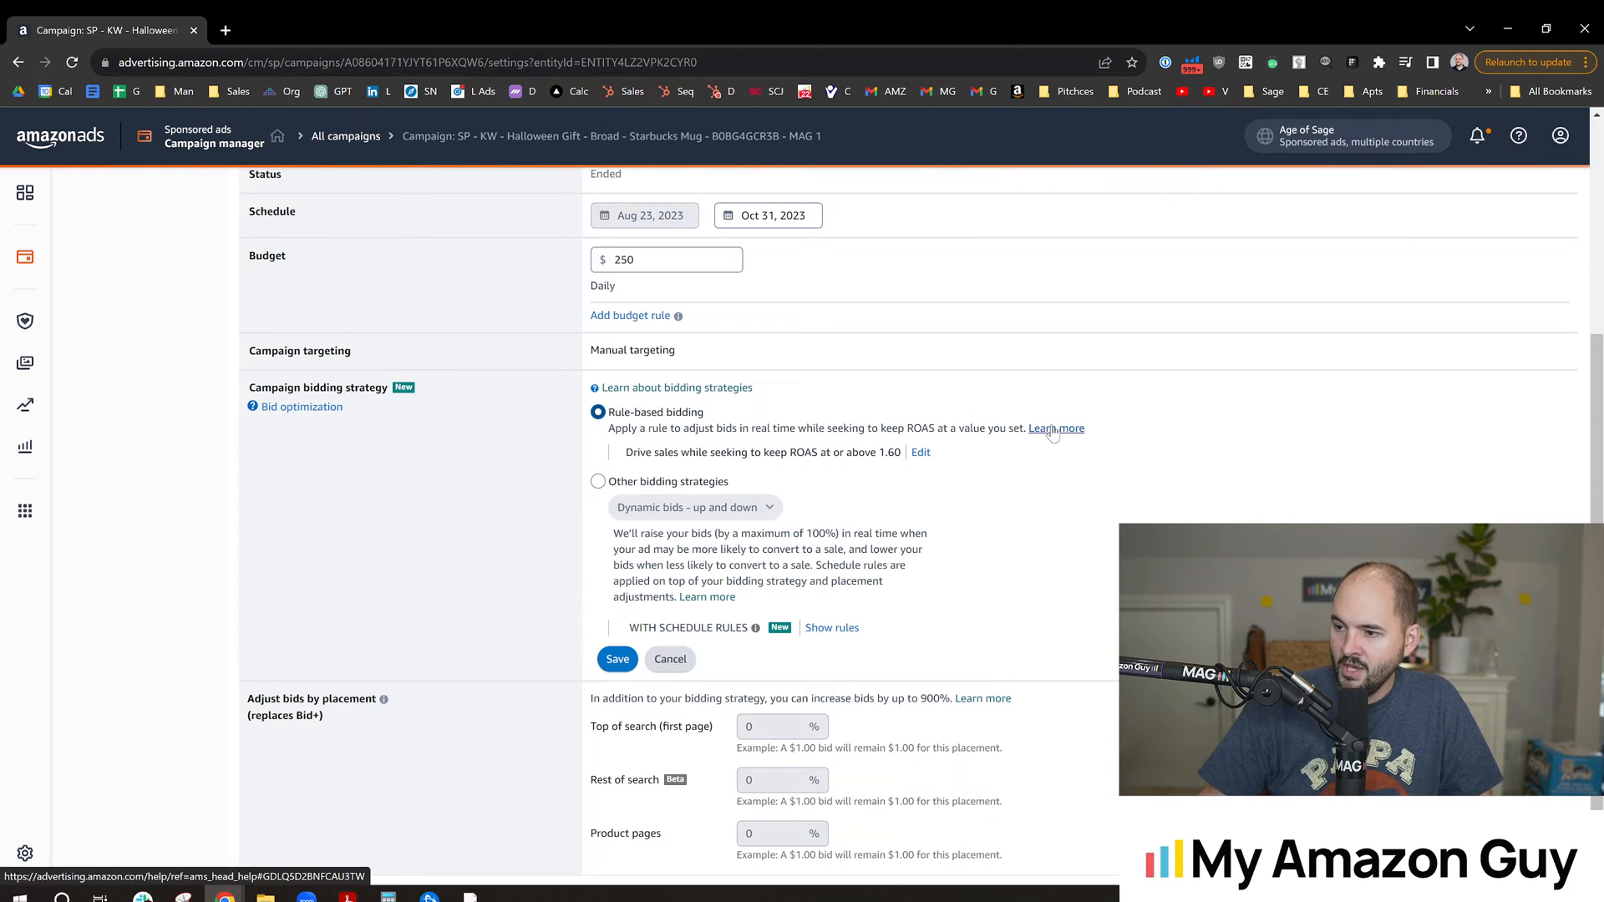
{"action": "left_click", "coordinate": [1055, 428]}
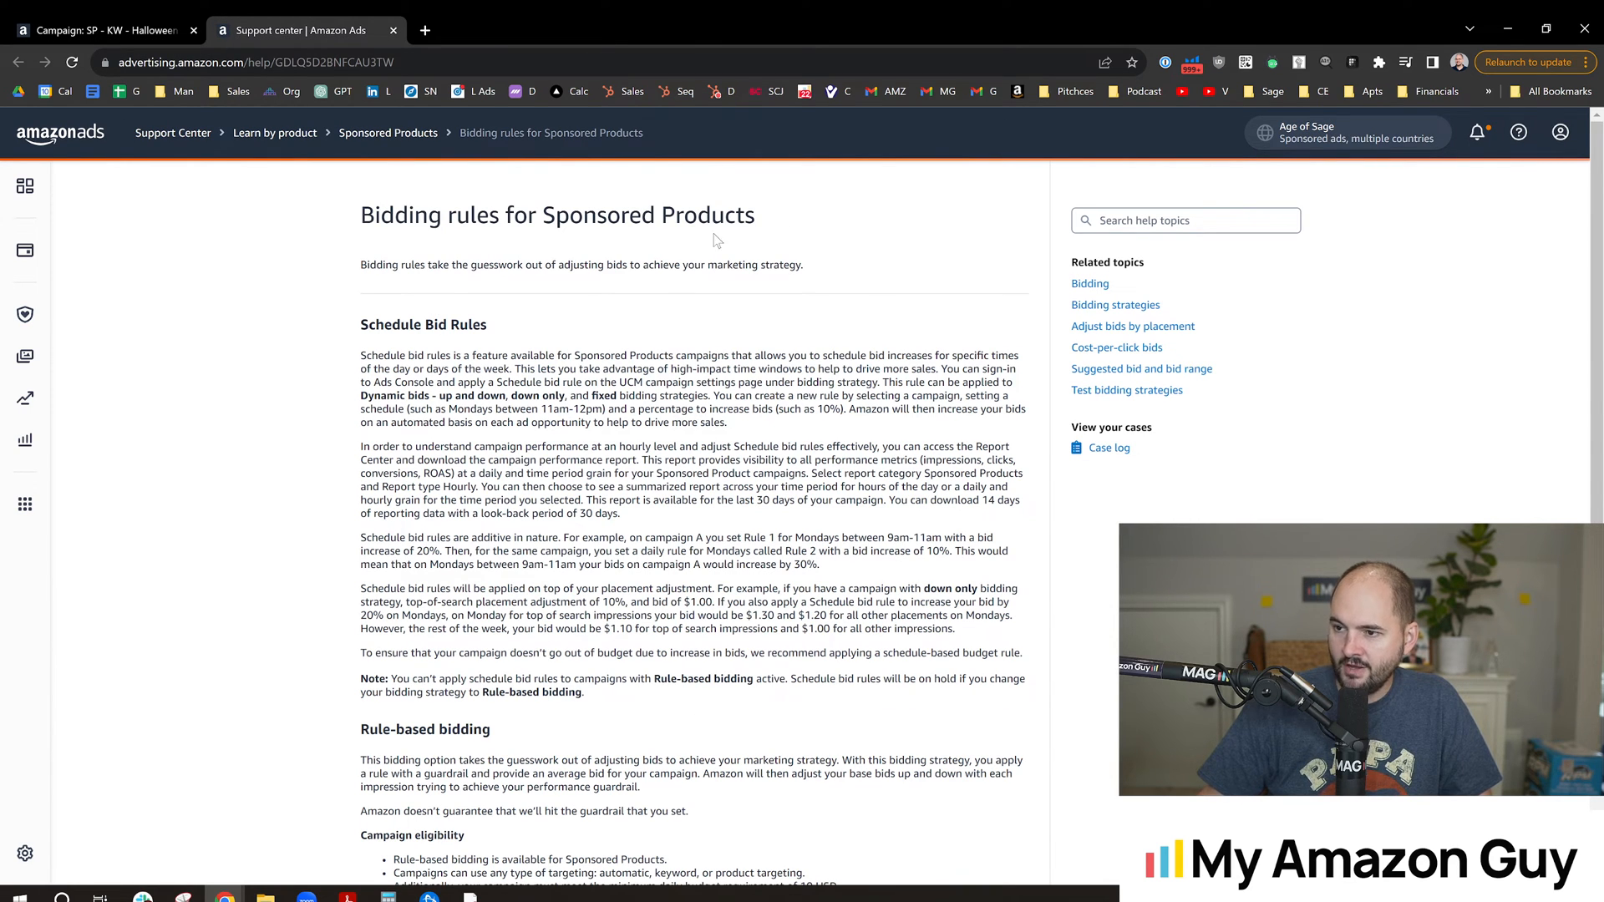
{"action": "mouse_move", "coordinate": [496, 286]}
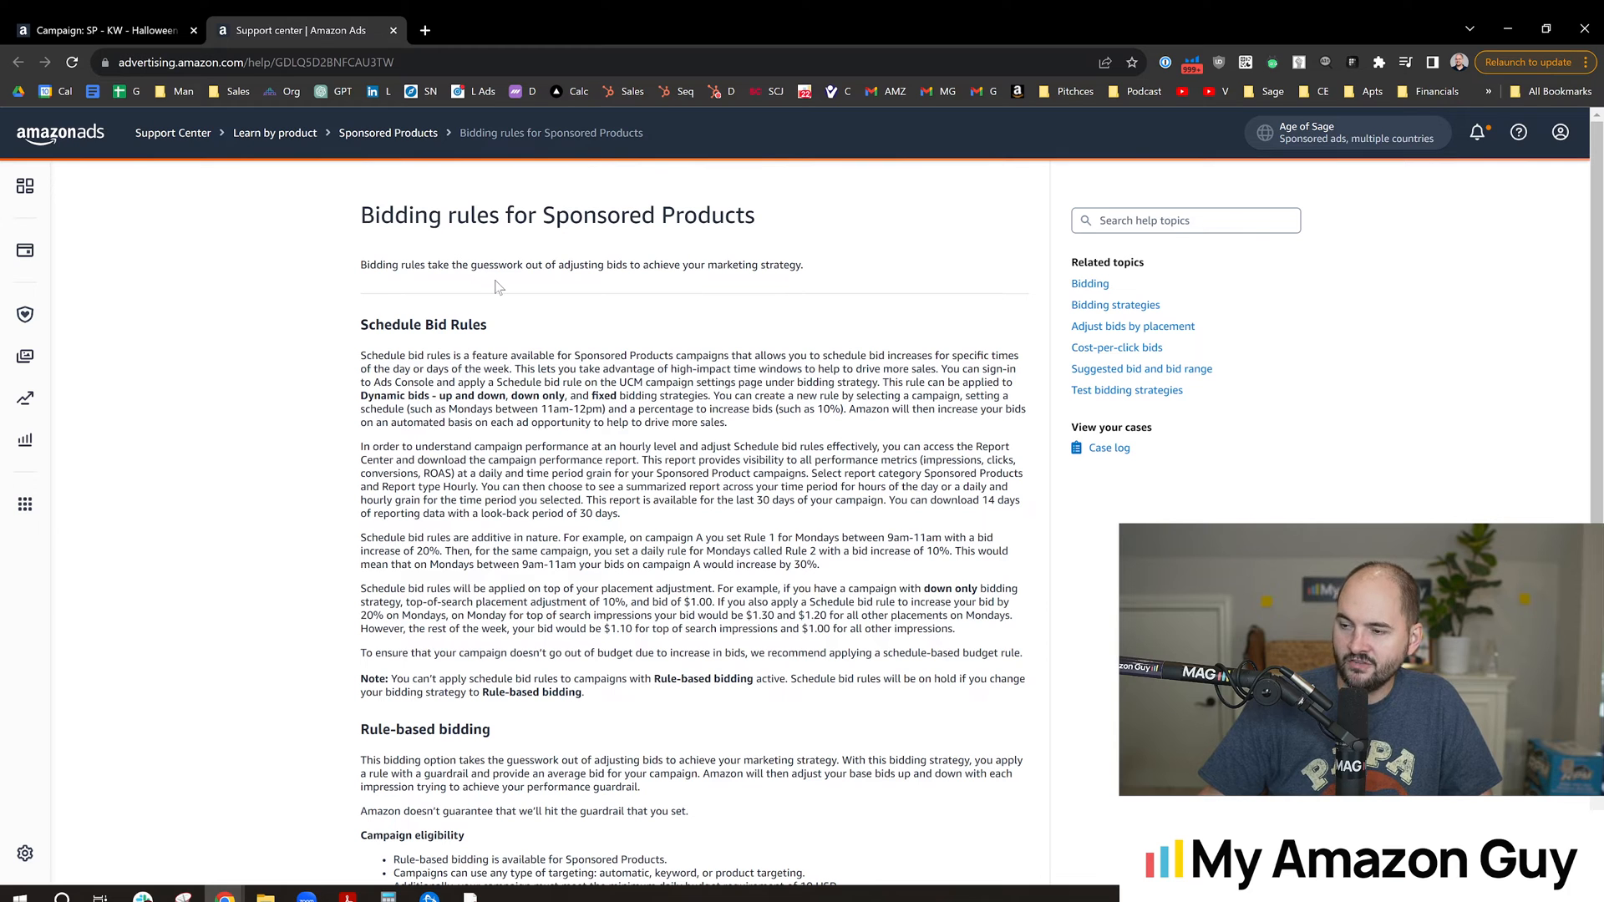
{"action": "mouse_move", "coordinate": [824, 296]}
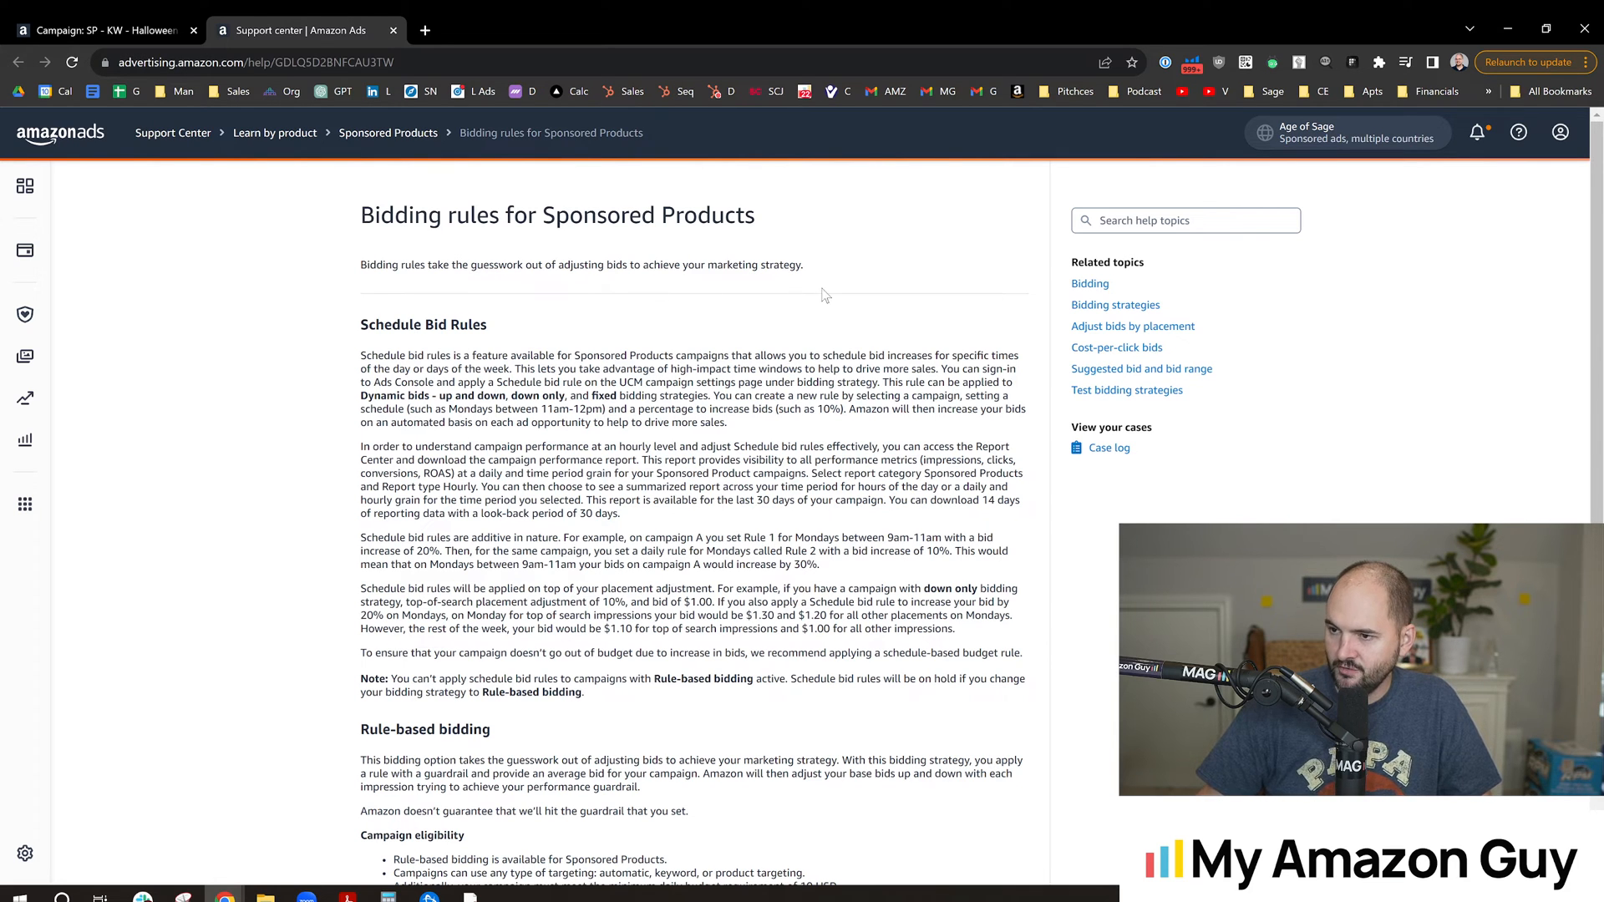
Read the bidding rules article, highlighting placement and eligibility sentences, then return to the campaign
{"action": "scroll", "scroll_direction": "down", "scroll_amount": 3}
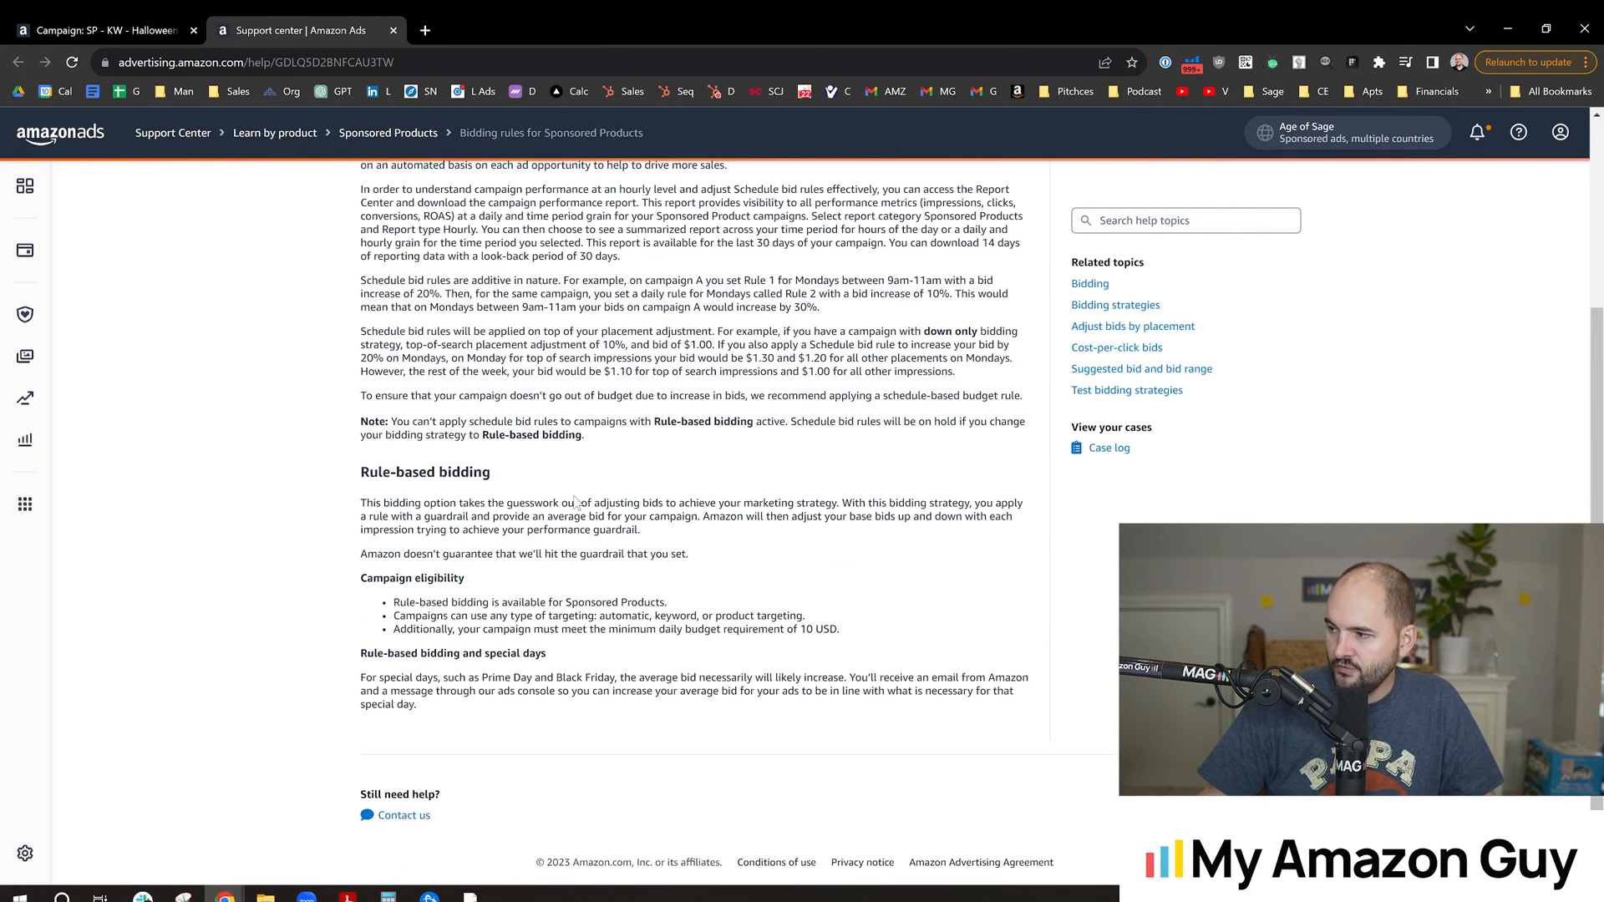
{"action": "scroll", "scroll_direction": "up", "scroll_amount": 3}
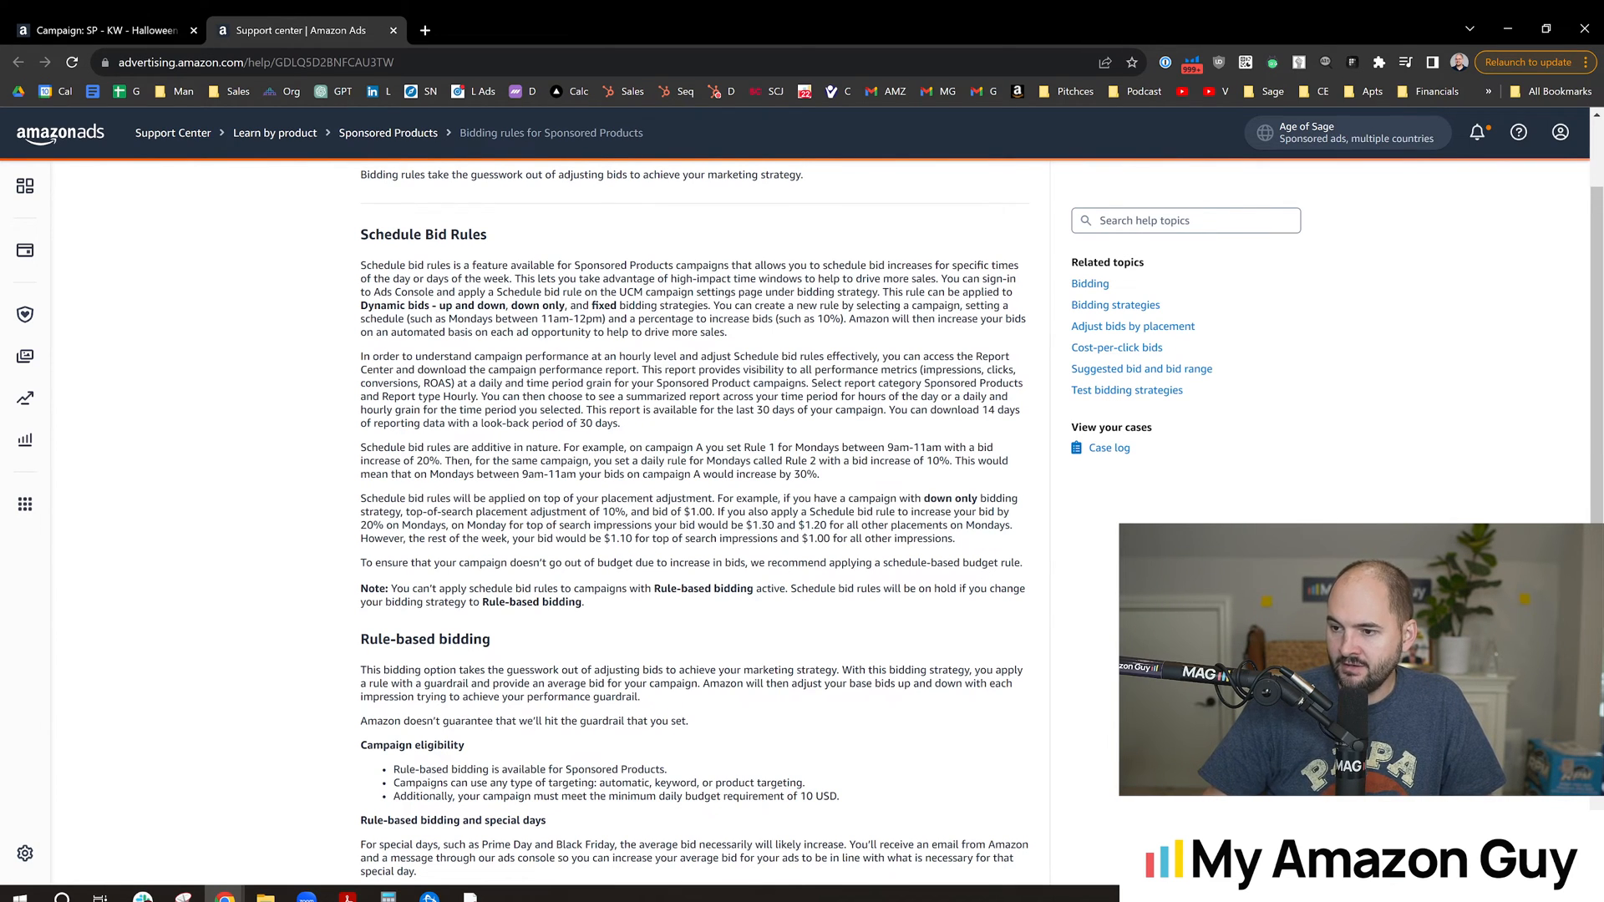
{"action": "scroll", "scroll_direction": "down", "scroll_amount": 3}
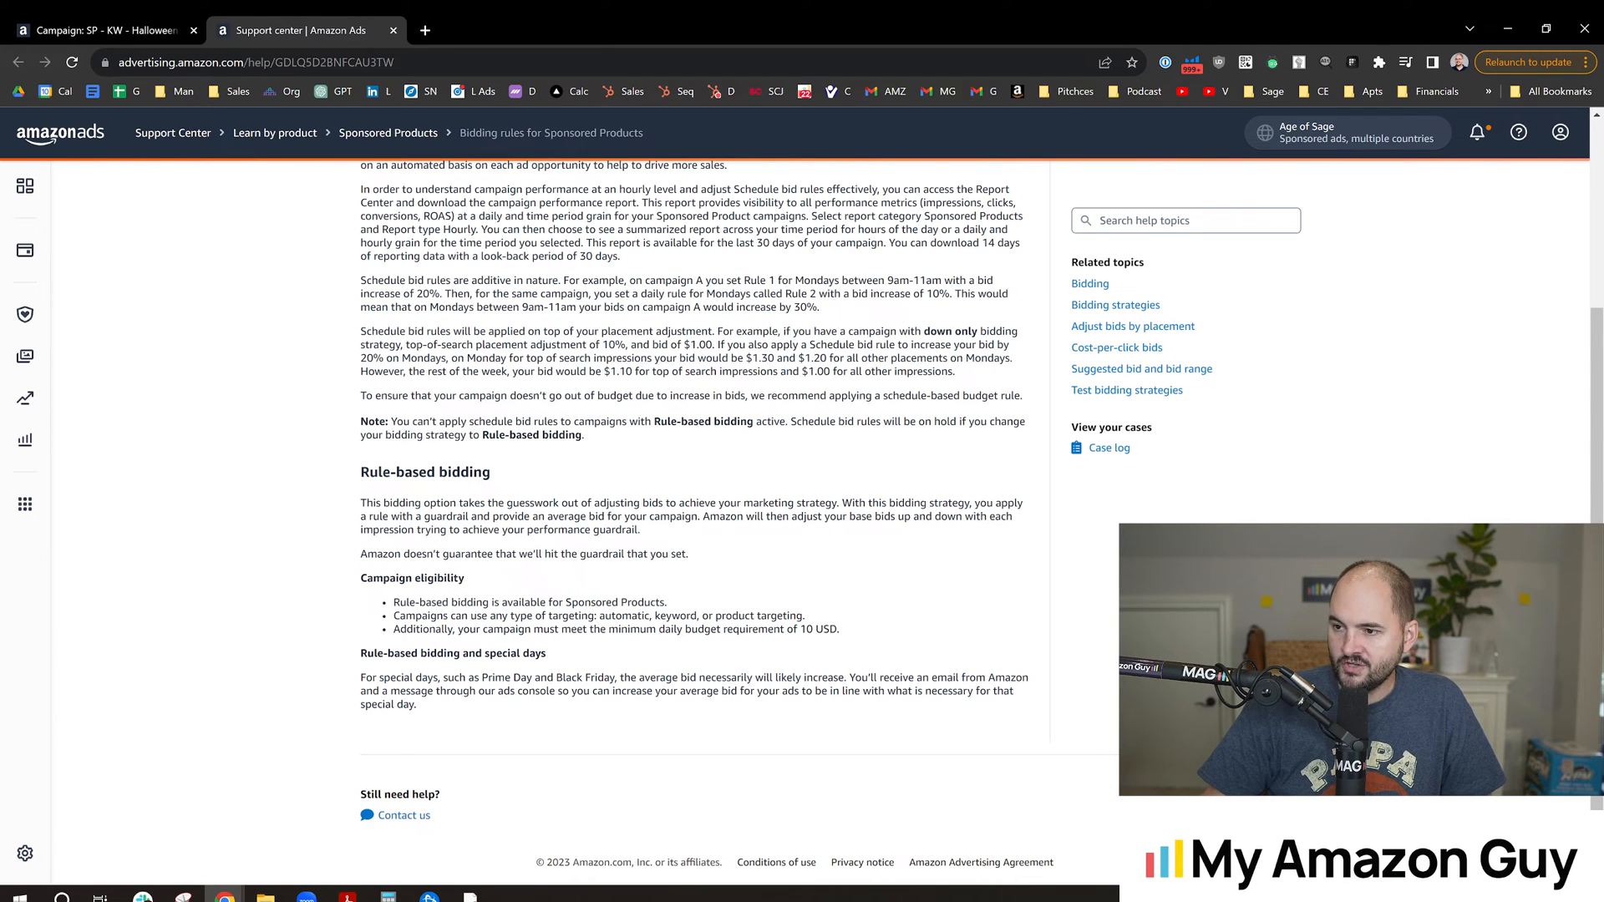
{"action": "double_click", "coordinate": [621, 331]}
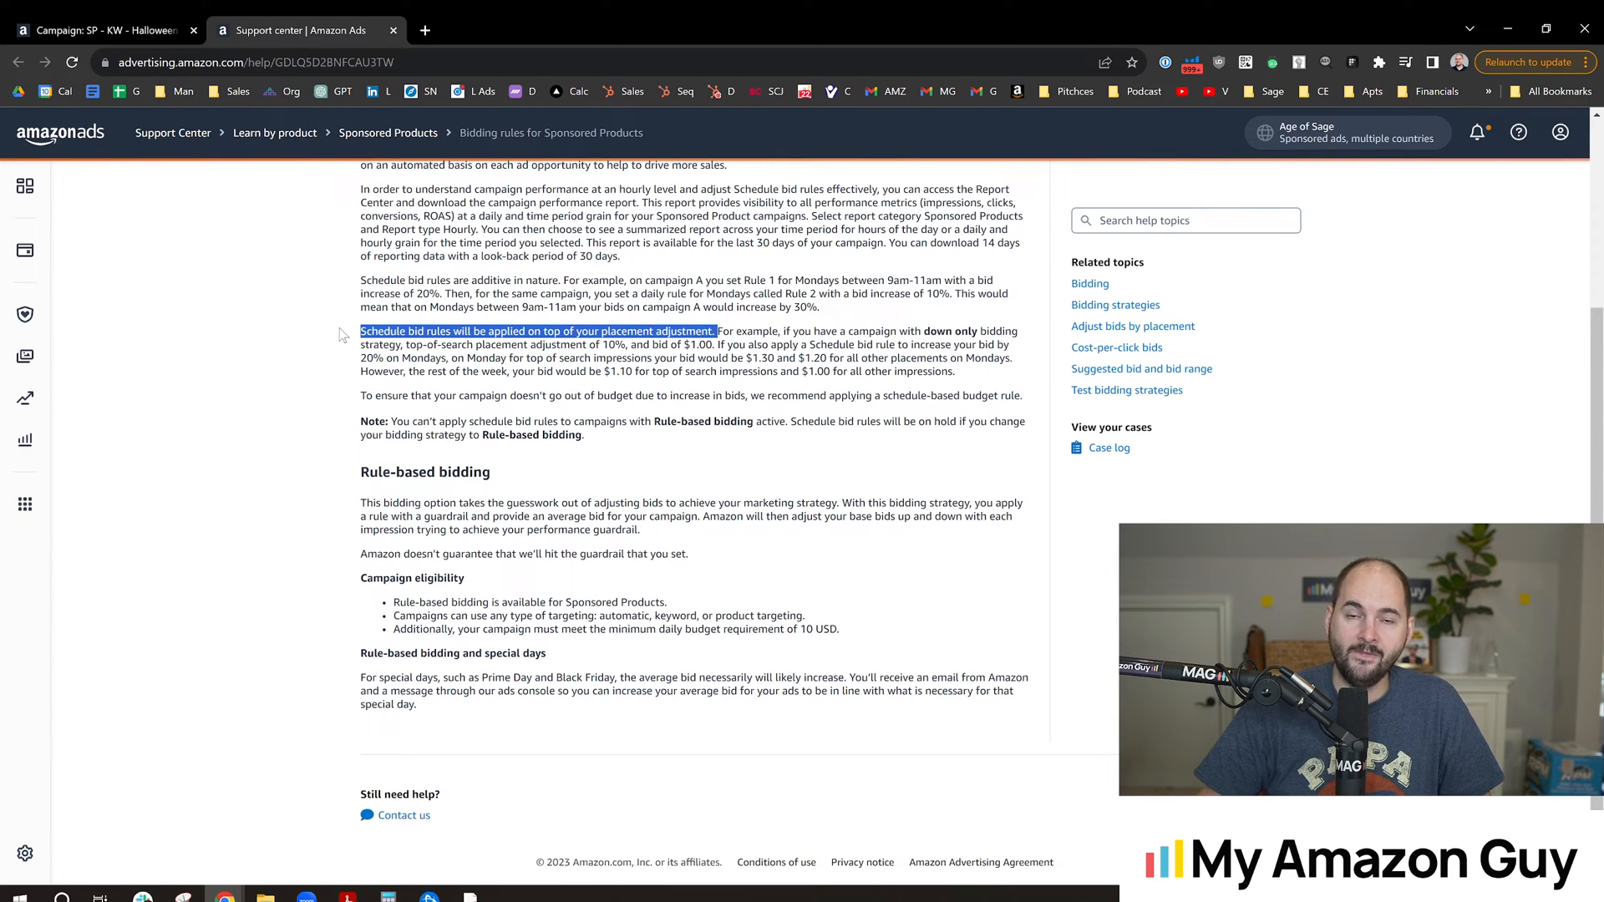
{"action": "mouse_move", "coordinate": [343, 327]}
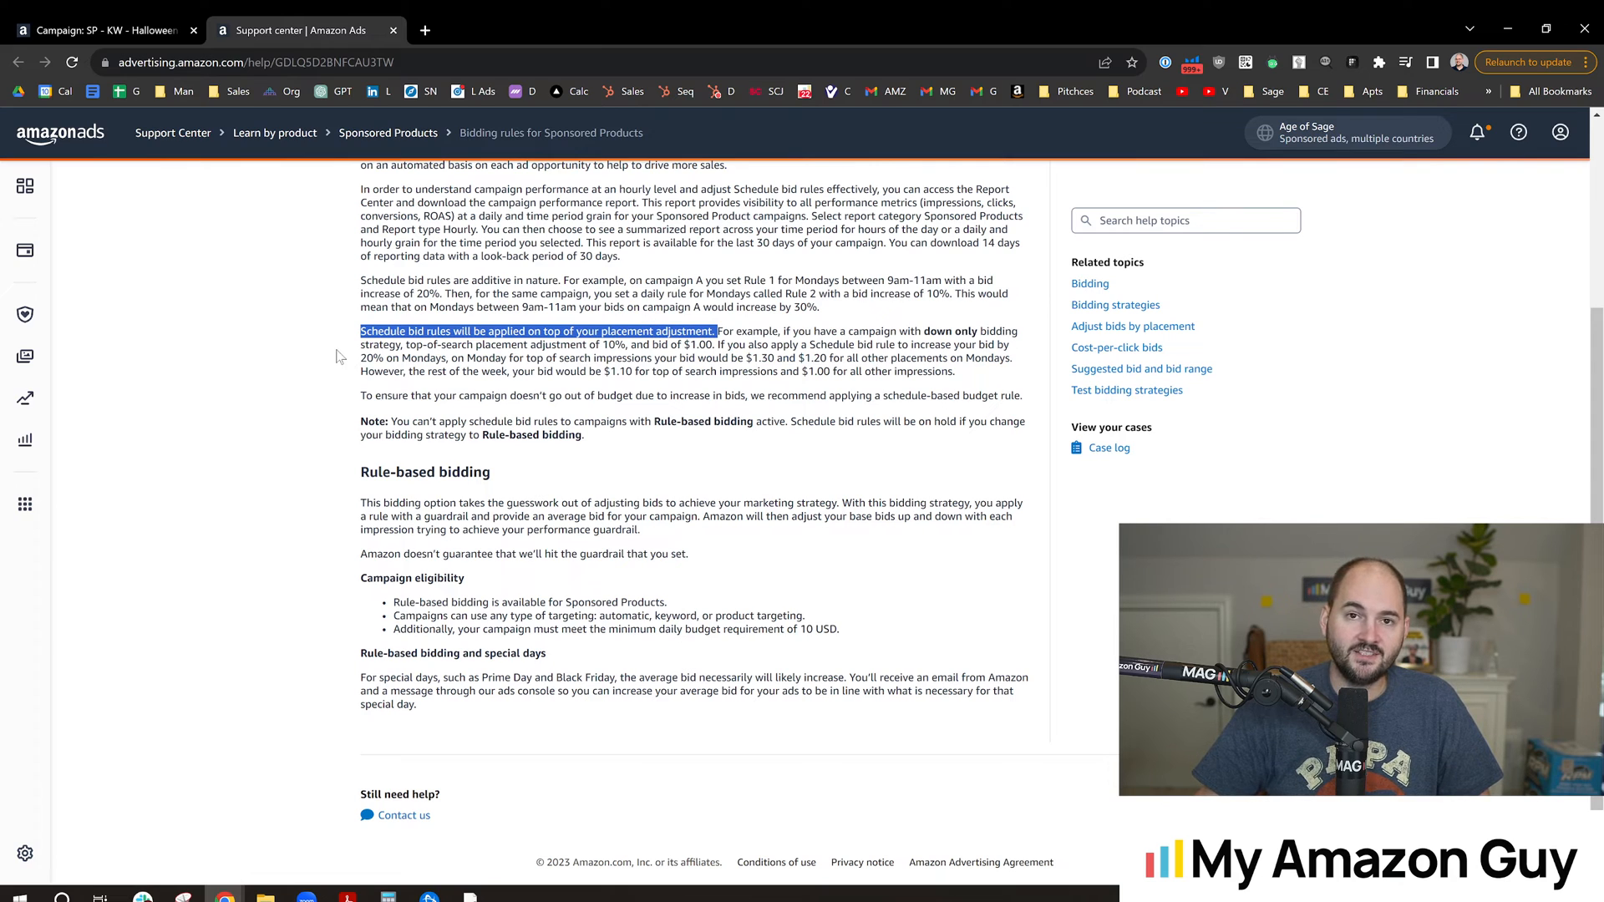
{"action": "mouse_move", "coordinate": [357, 349]}
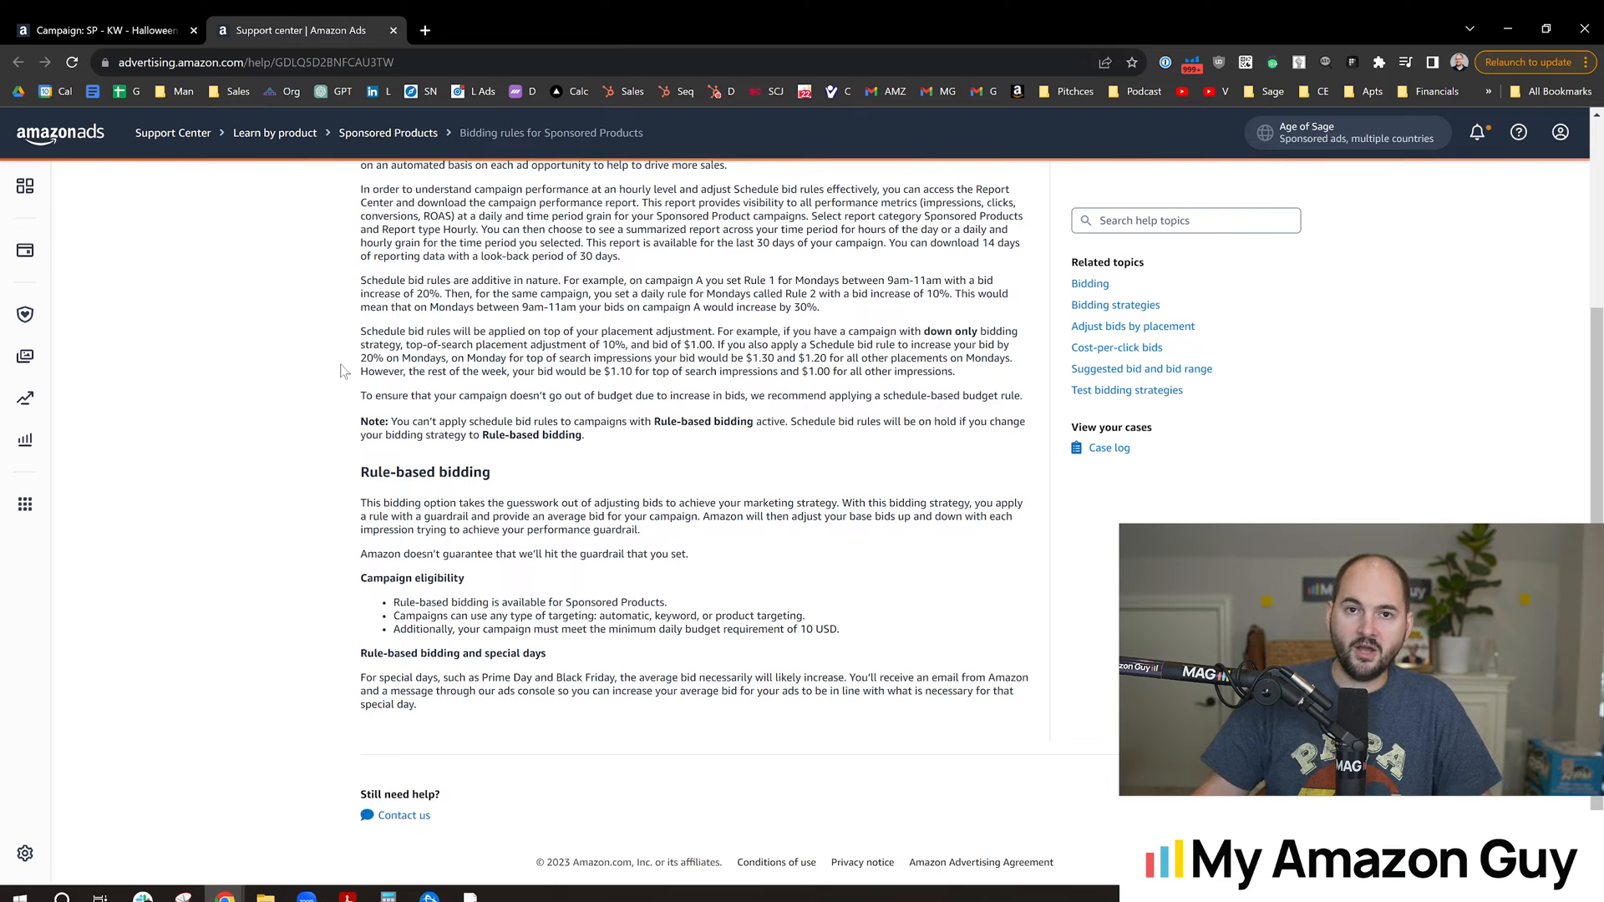
{"action": "mouse_move", "coordinate": [265, 431]}
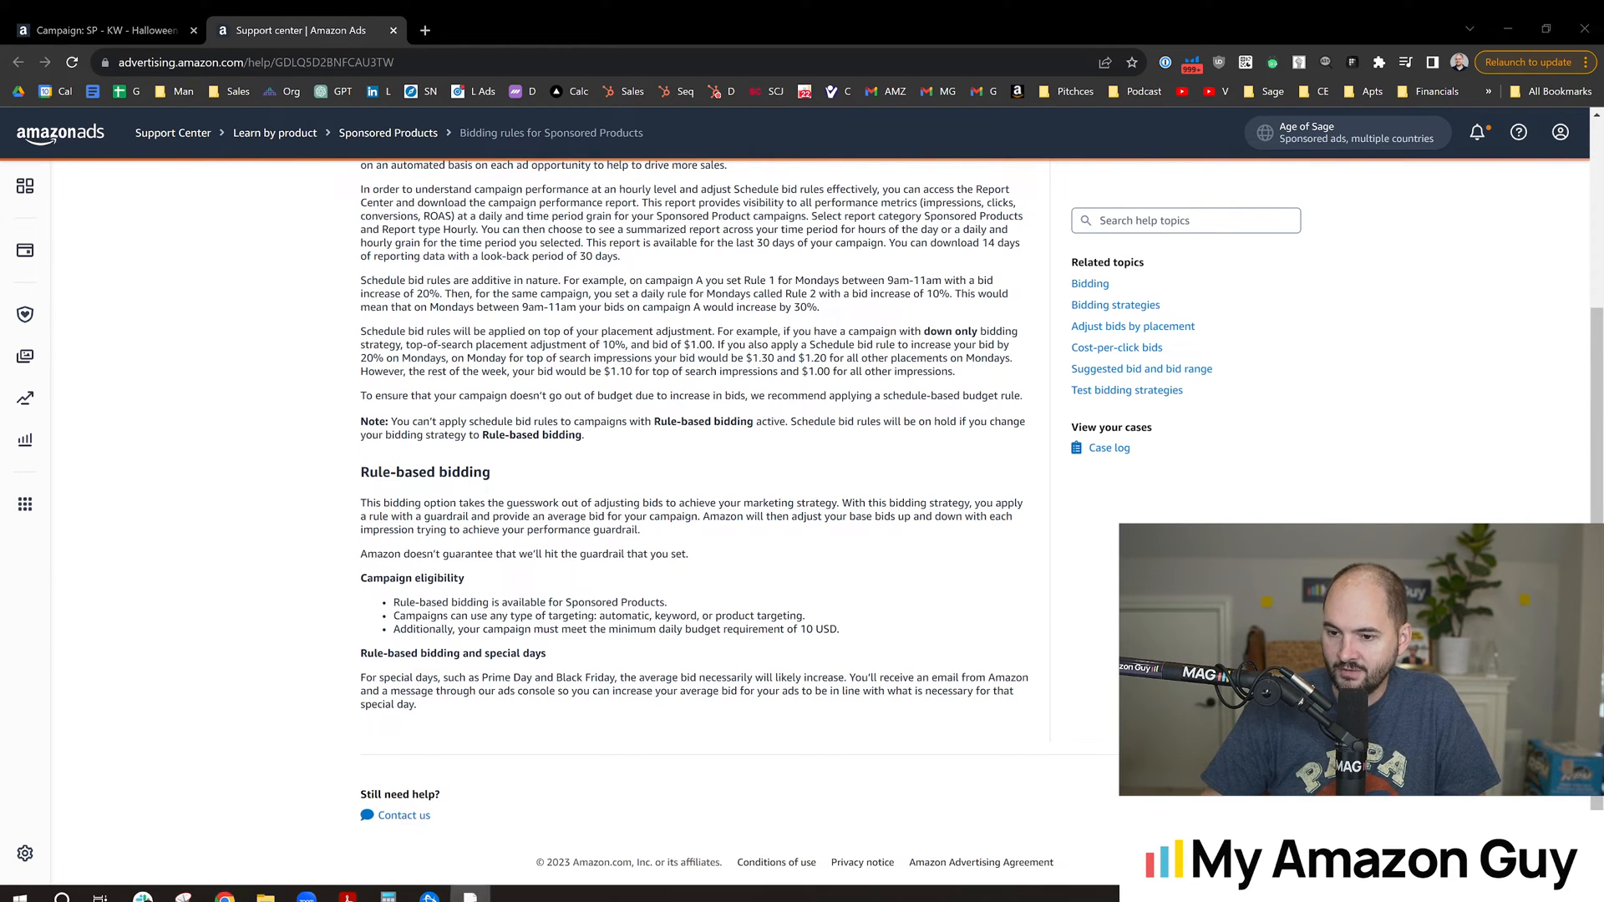
{"action": "double_click", "coordinate": [603, 602]}
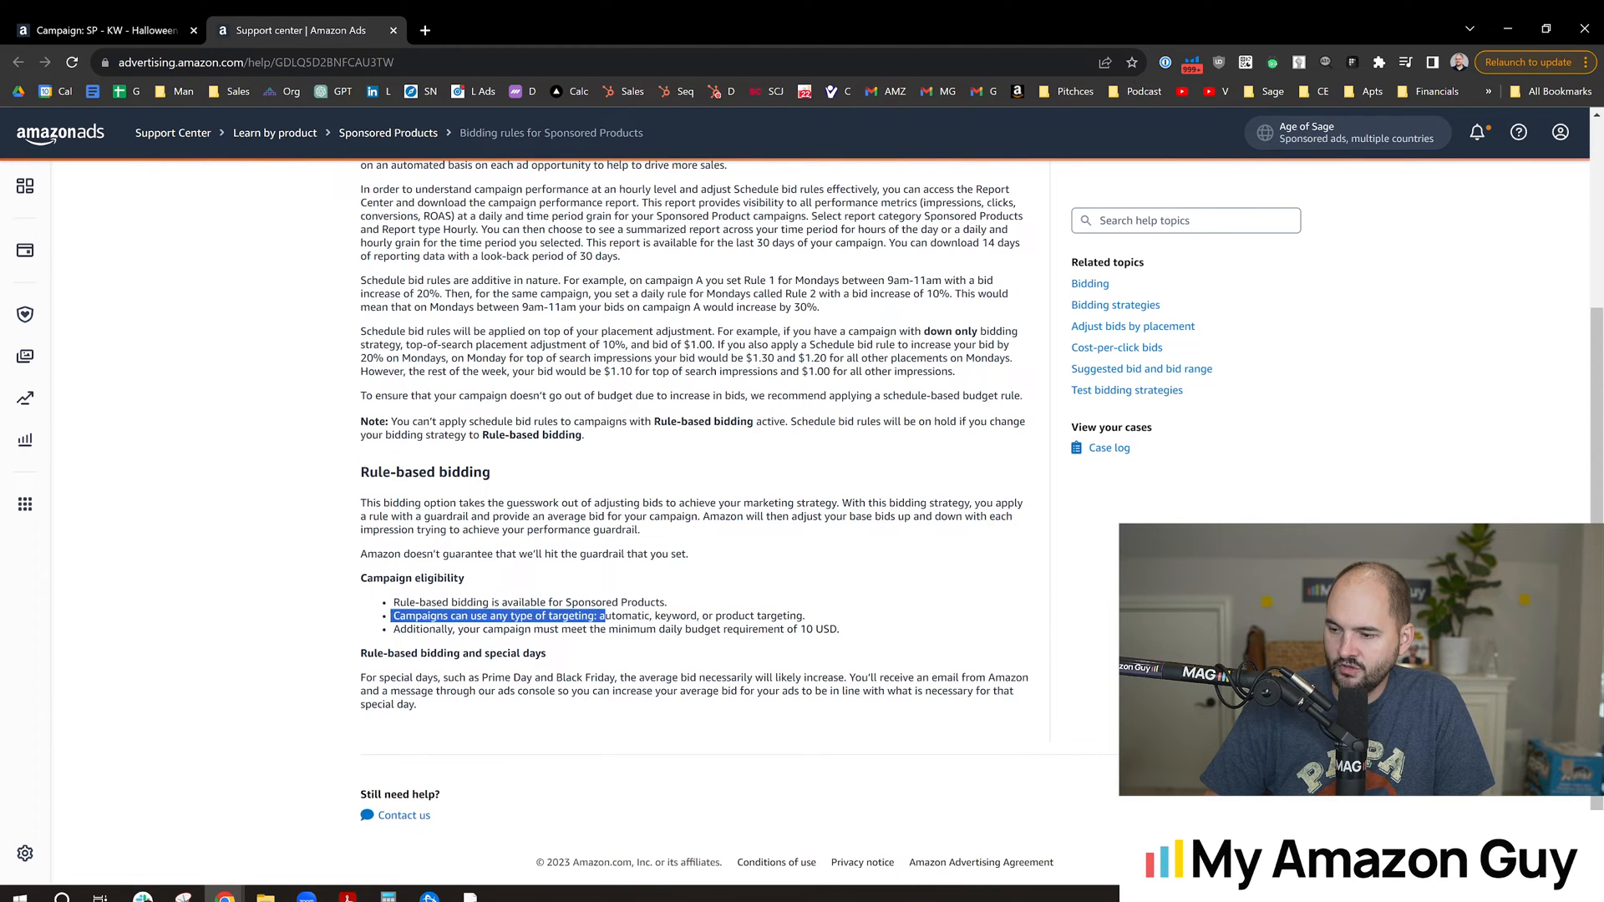
{"action": "left_click", "coordinate": [320, 646]}
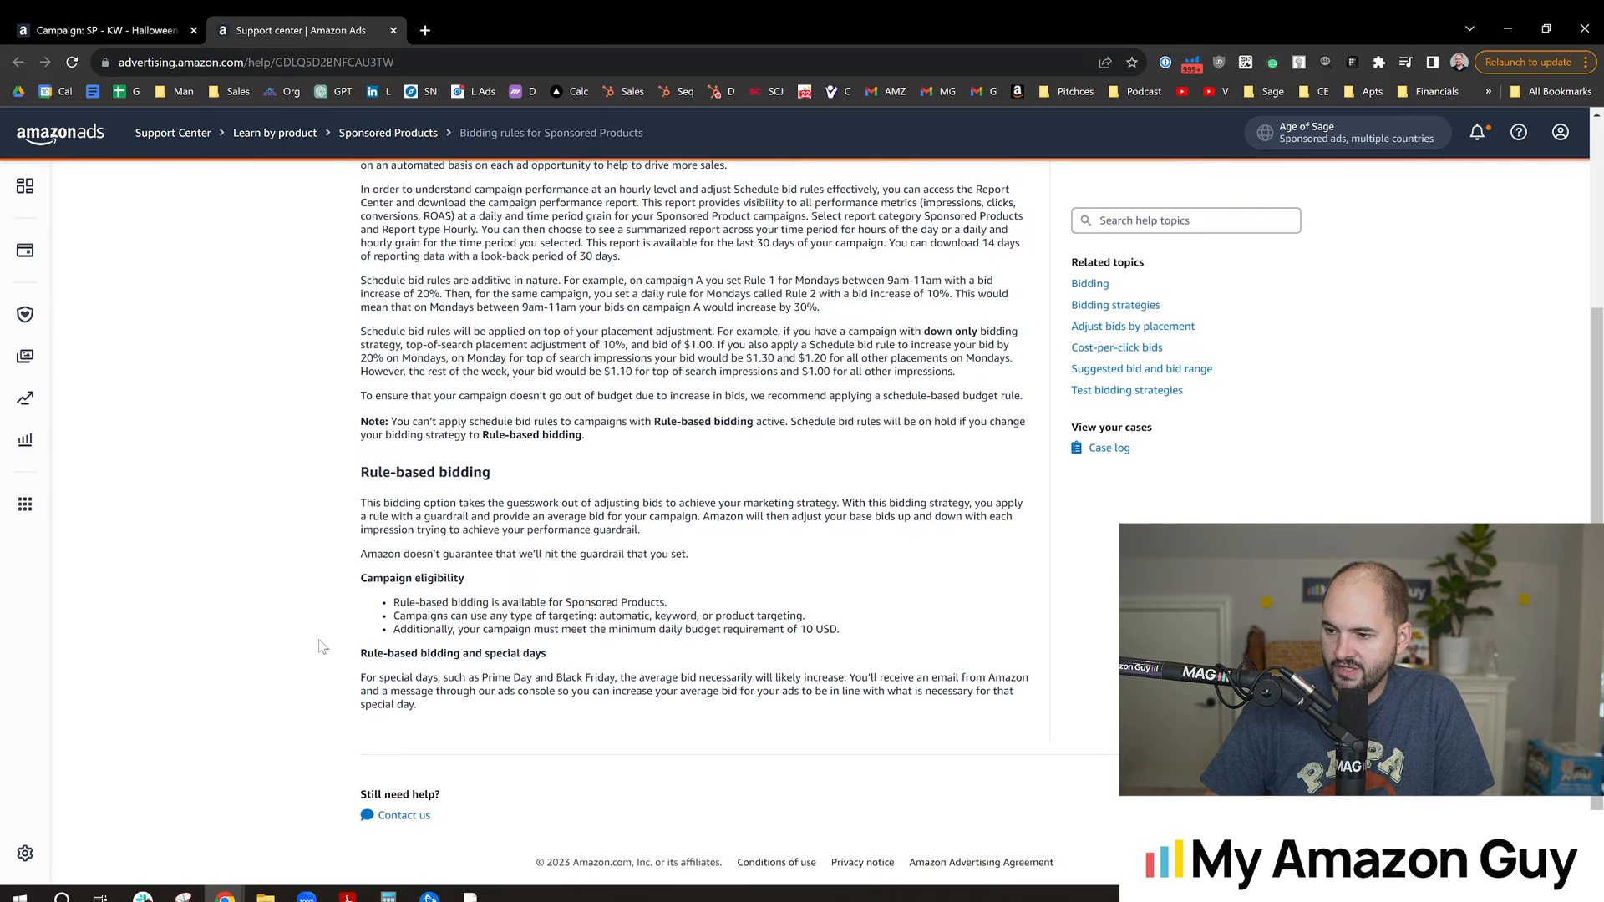
{"action": "mouse_move", "coordinate": [300, 645]}
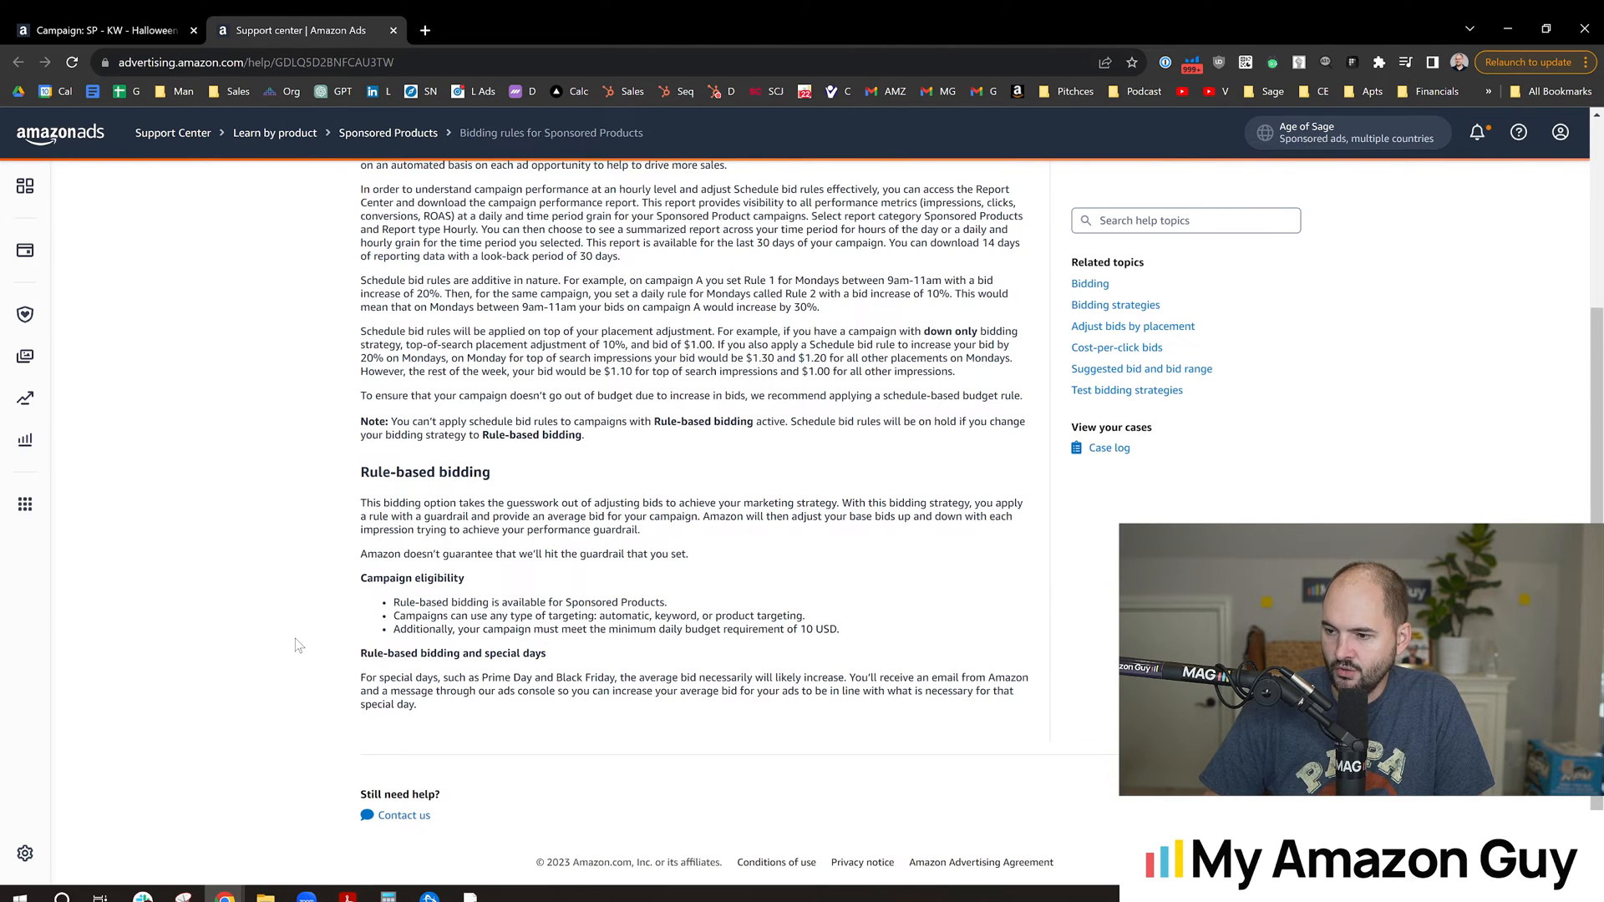
{"action": "mouse_move", "coordinate": [319, 621]}
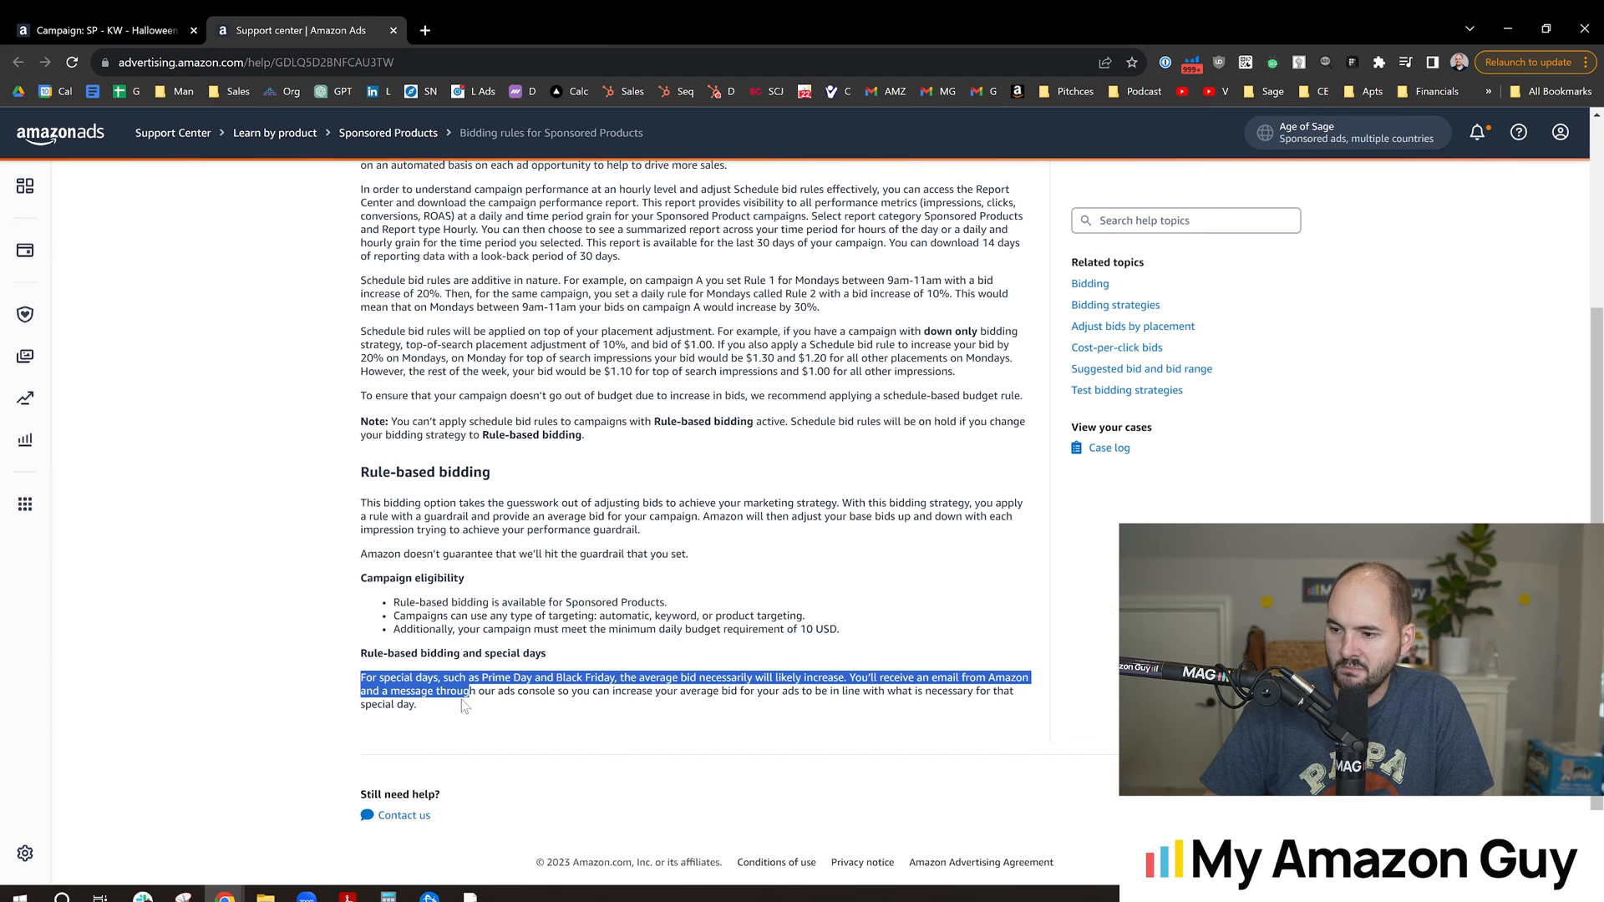
{"action": "left_click", "coordinate": [464, 705]}
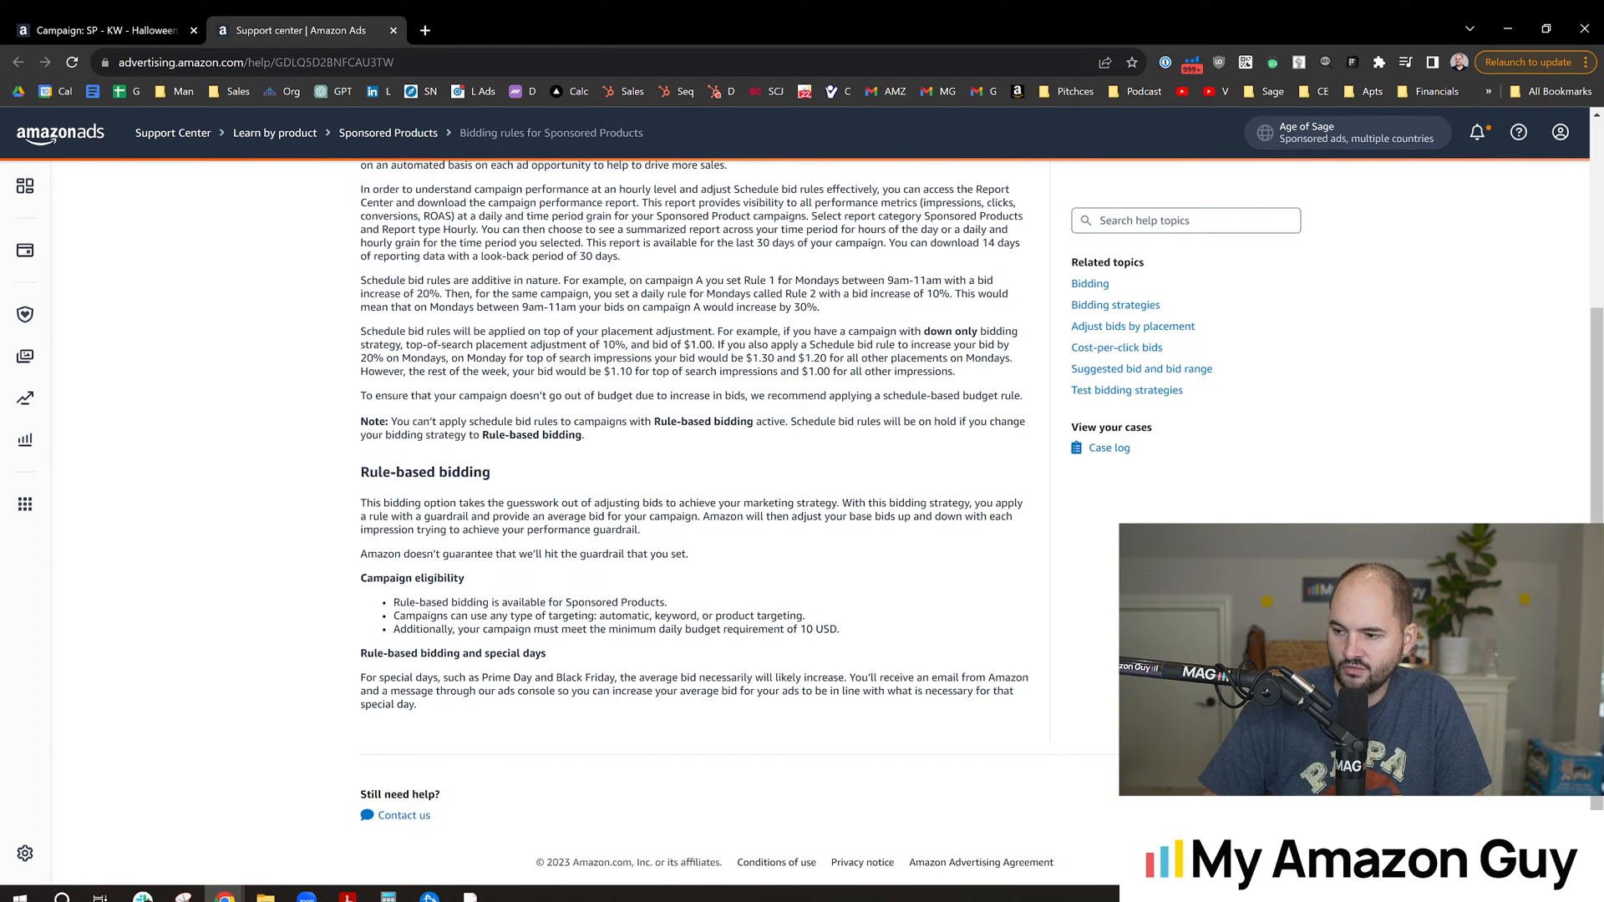
{"action": "left_click", "coordinate": [102, 30]}
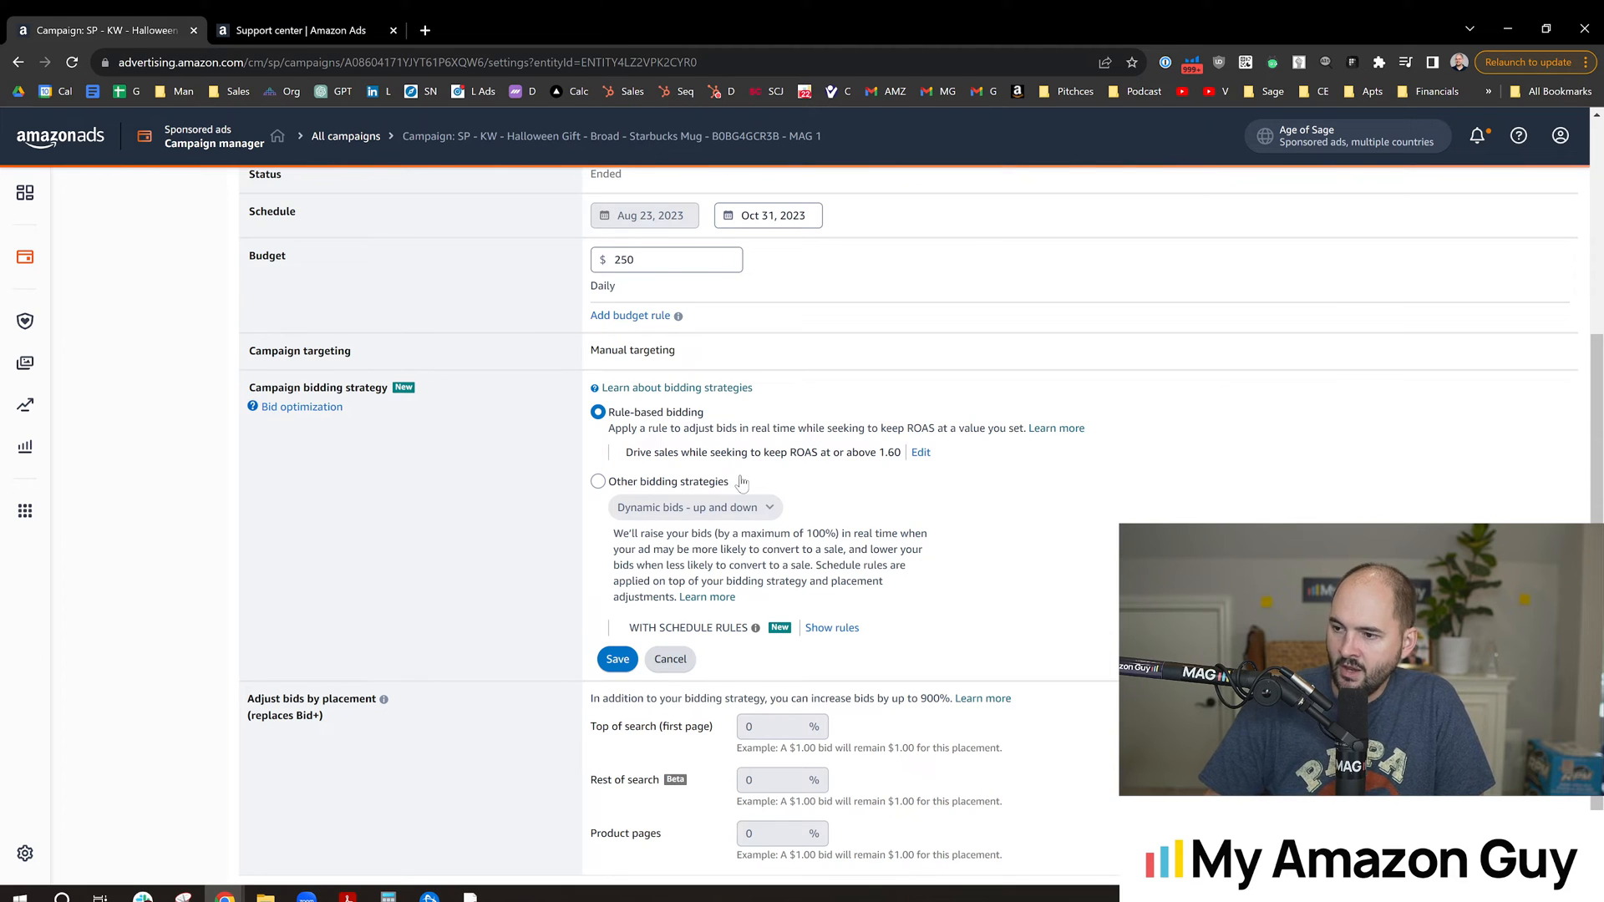
{"action": "mouse_move", "coordinate": [835, 459]}
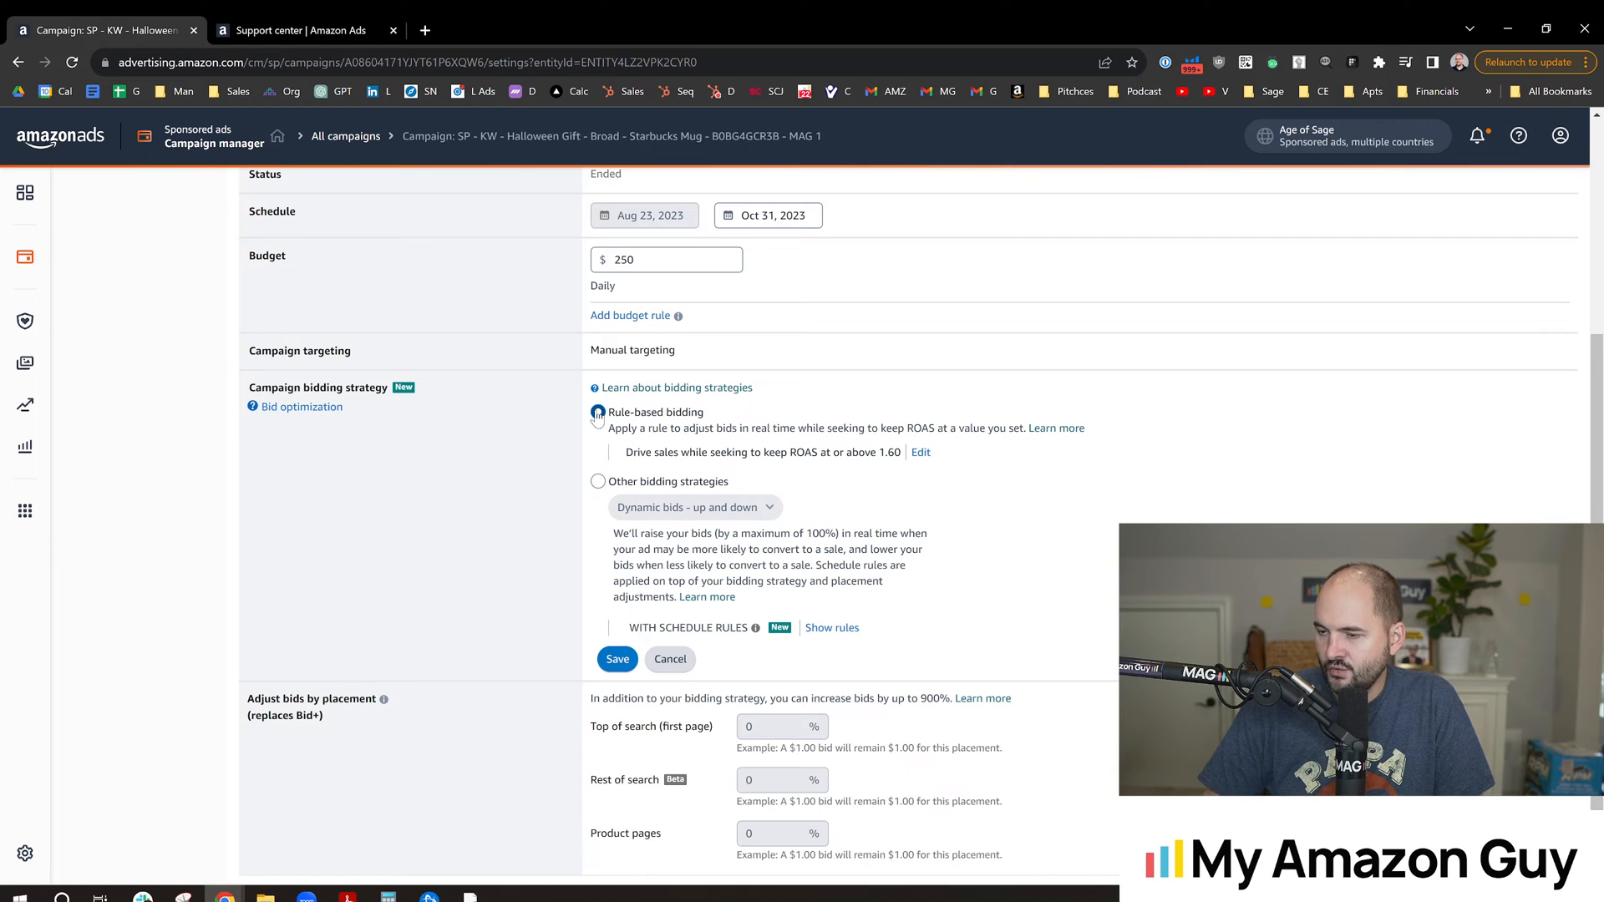
Confirm Rule-based bidding stays selected with the ROAS target of 1.60
{"action": "left_click", "coordinate": [597, 412]}
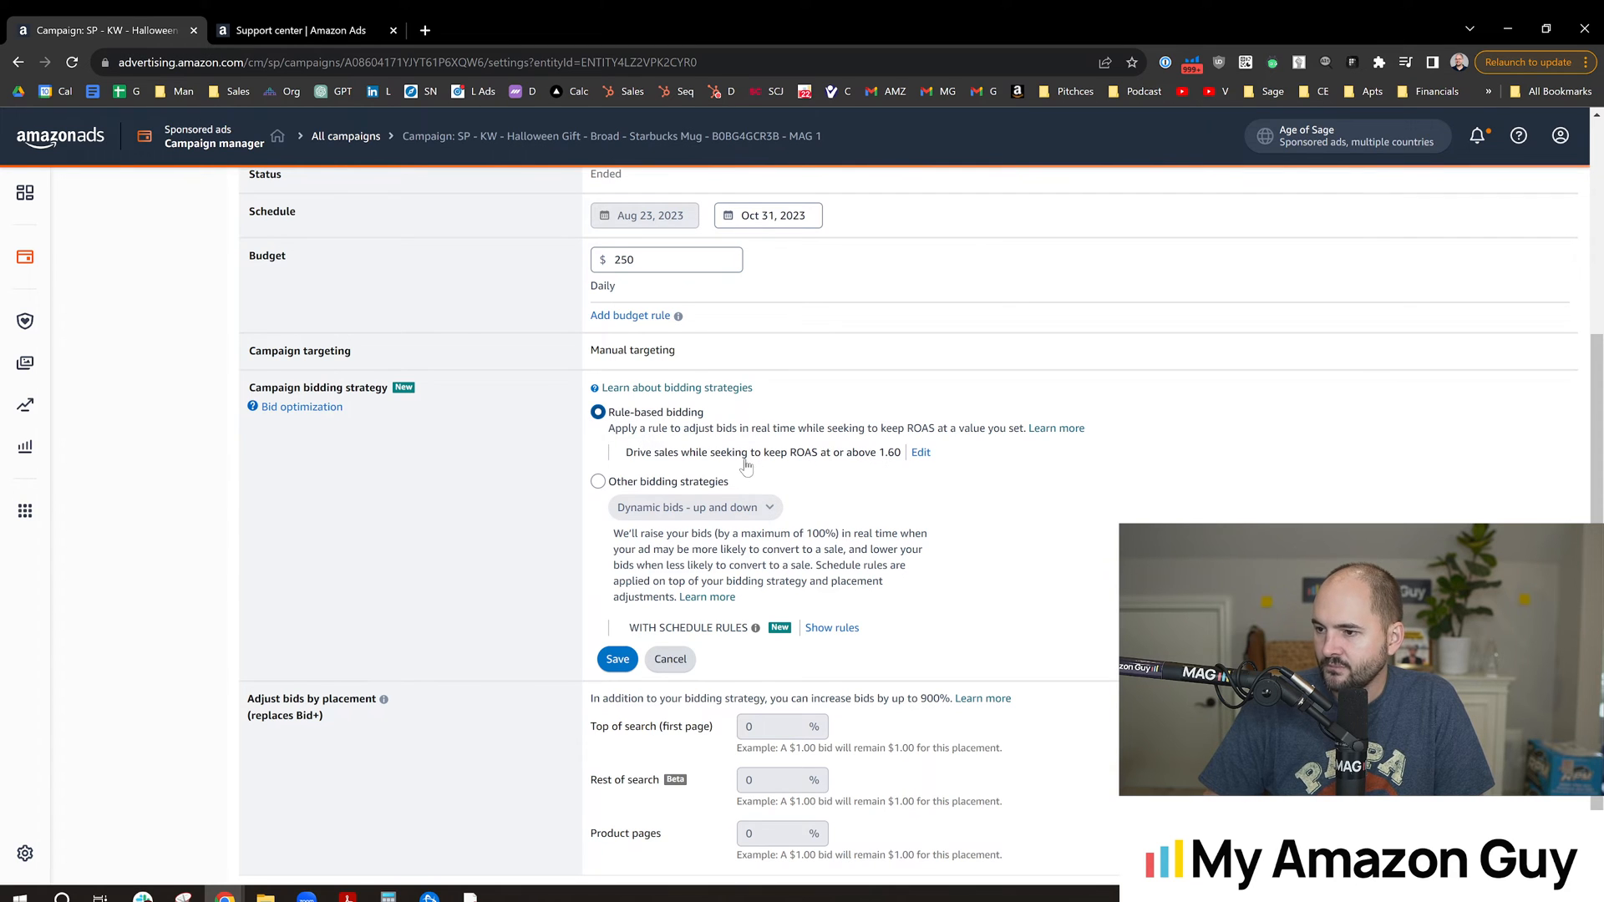
{"action": "mouse_move", "coordinate": [936, 462]}
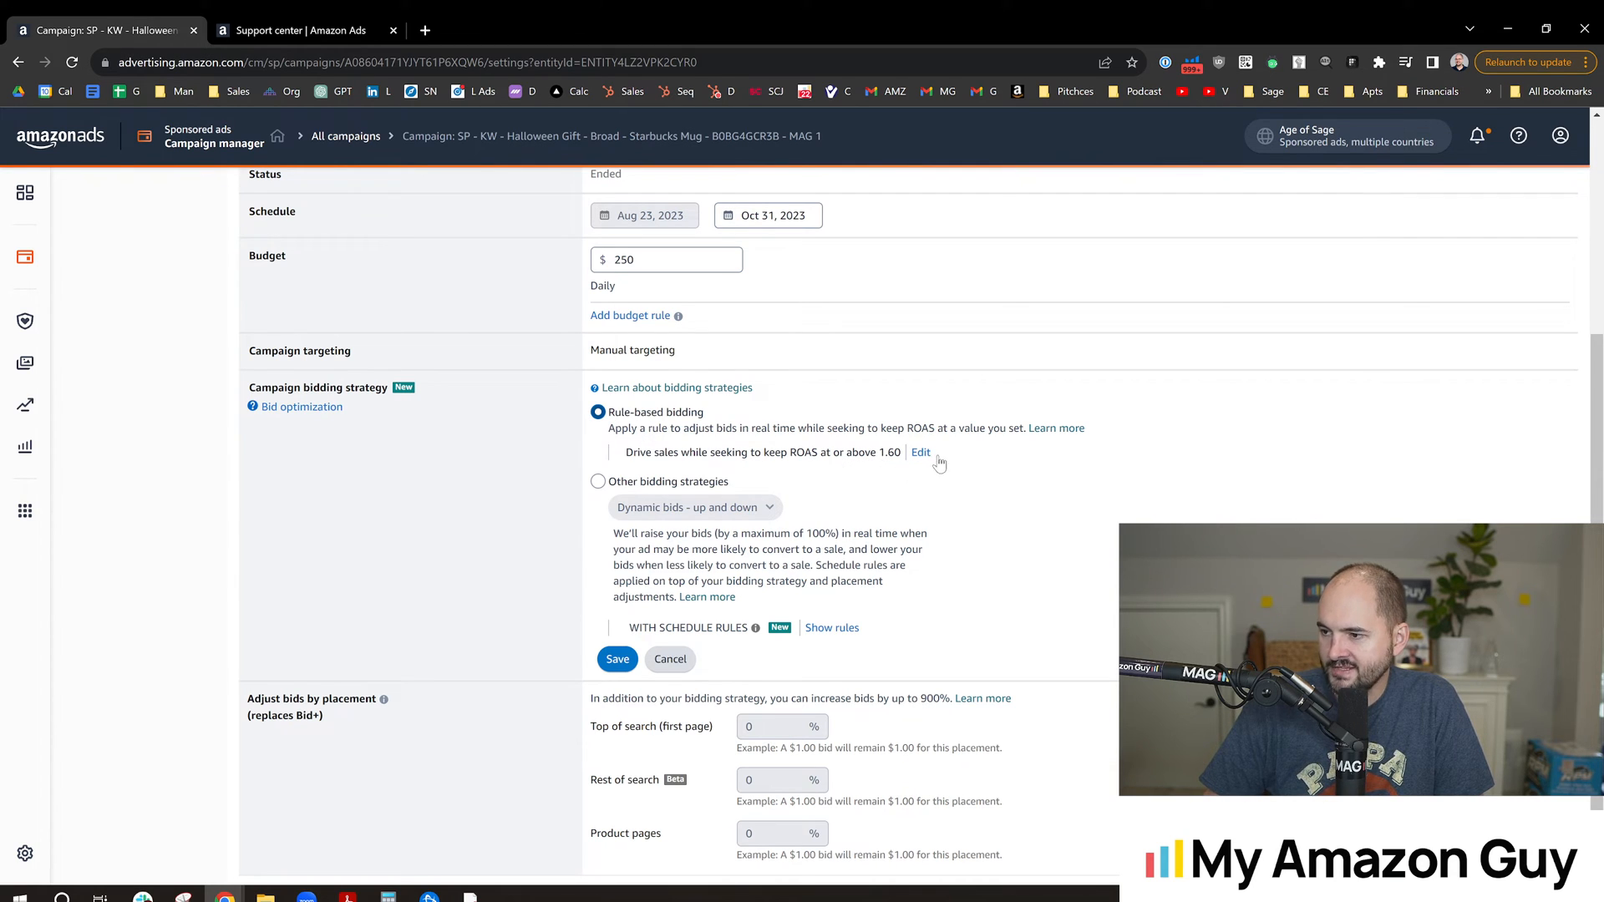
Edit the ROAS bid rule to target ROAS at or above 2 and save
{"action": "left_click", "coordinate": [919, 452]}
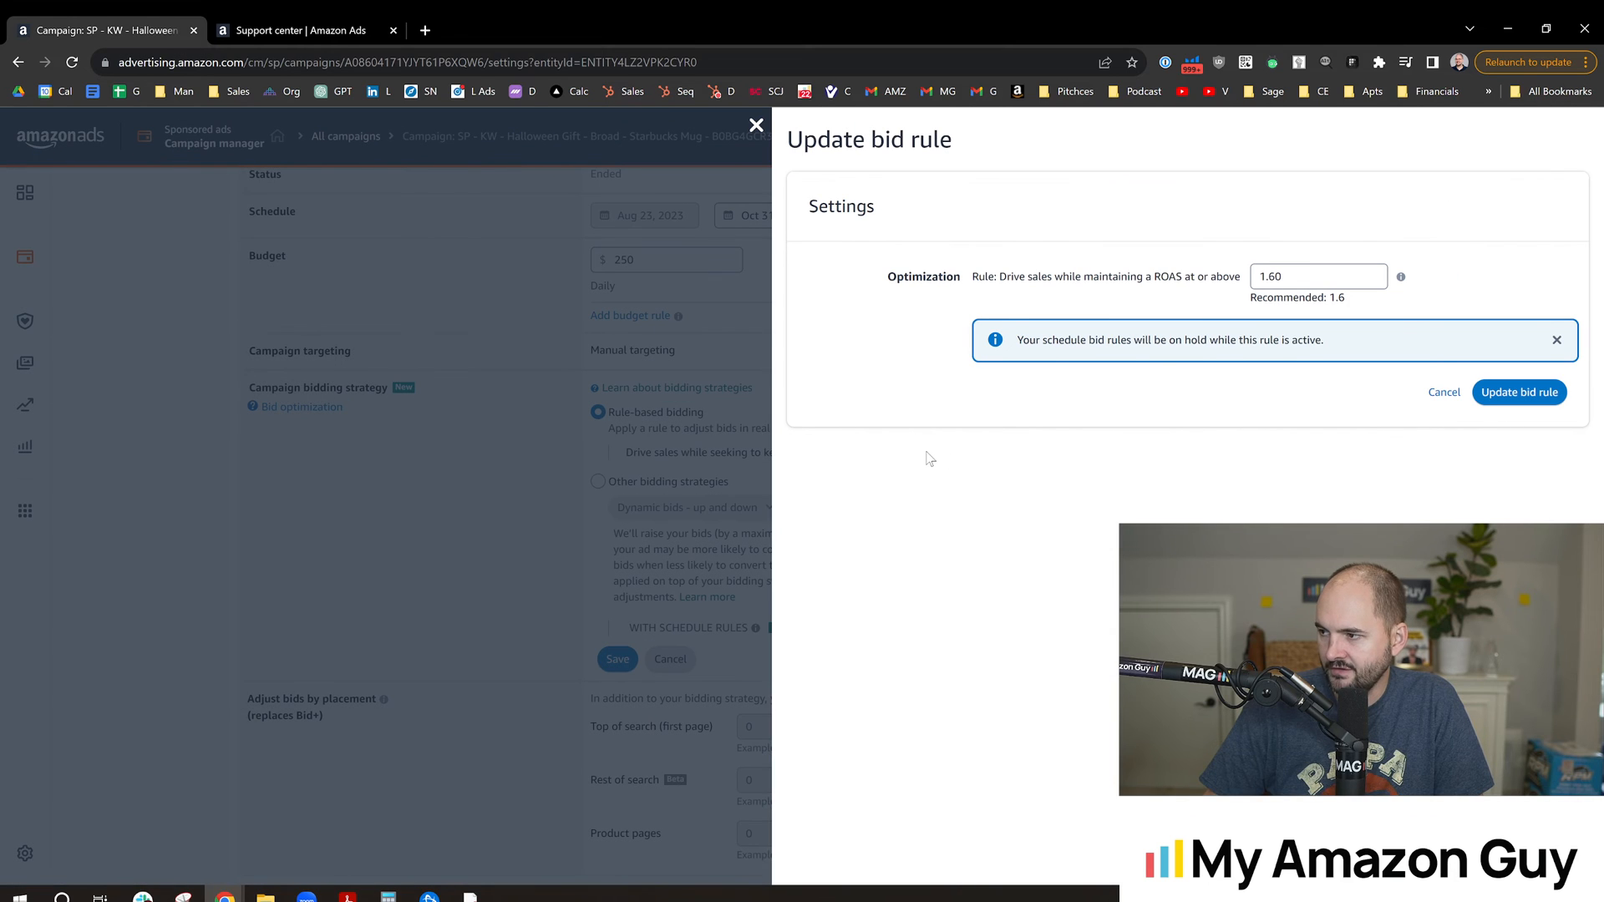
{"action": "mouse_move", "coordinate": [938, 382]}
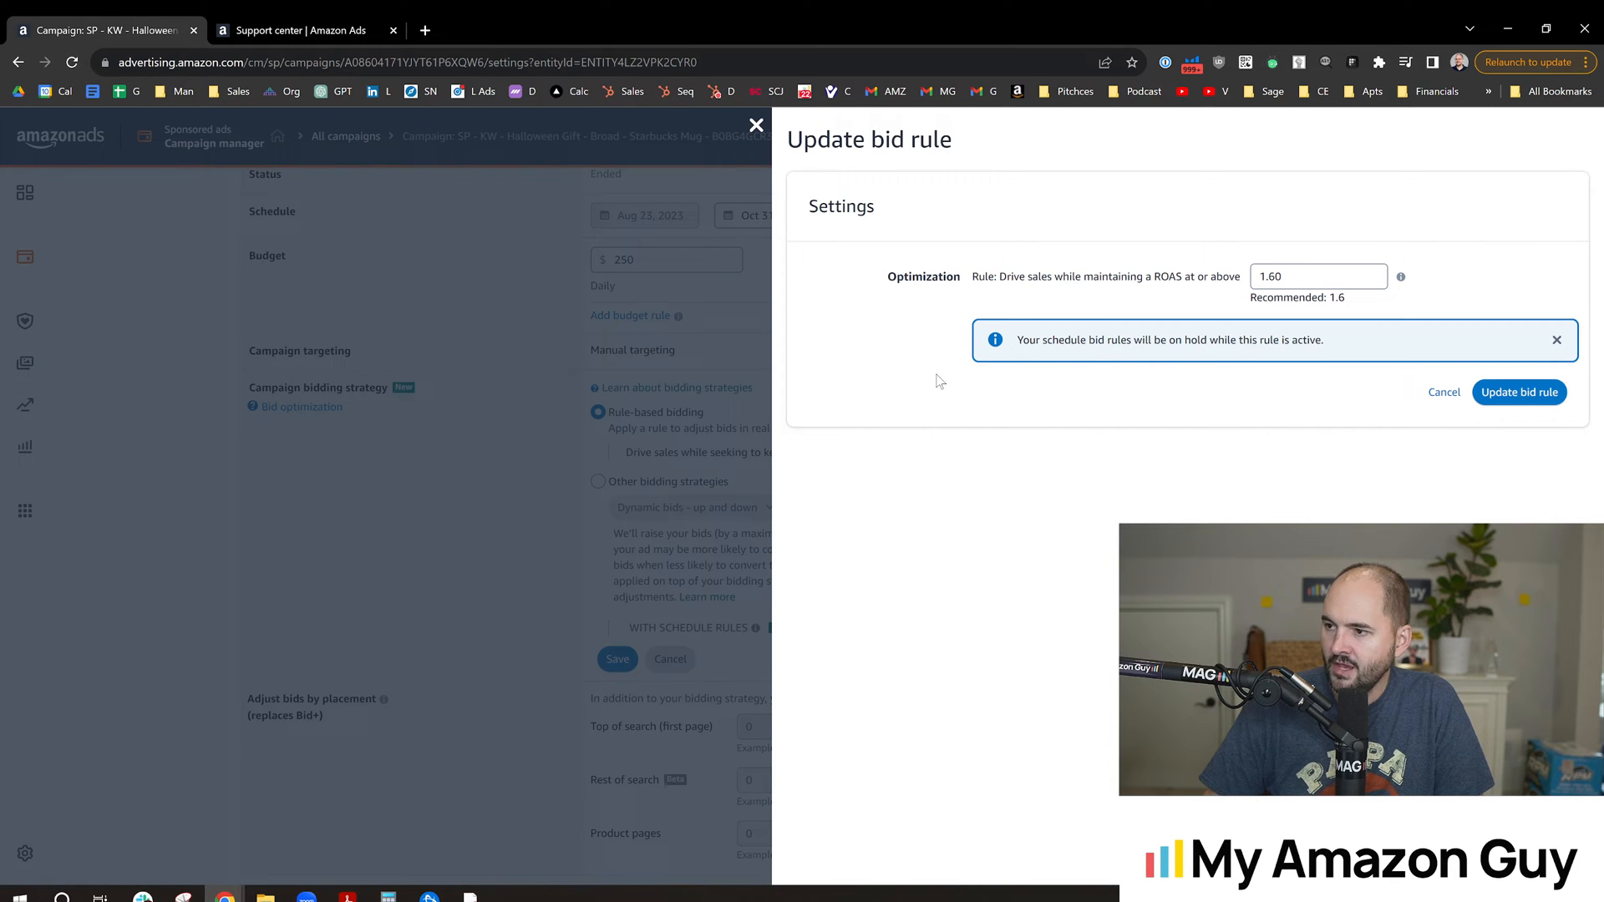
{"action": "mouse_move", "coordinate": [1142, 355]}
{"action": "type", "text": "2"}
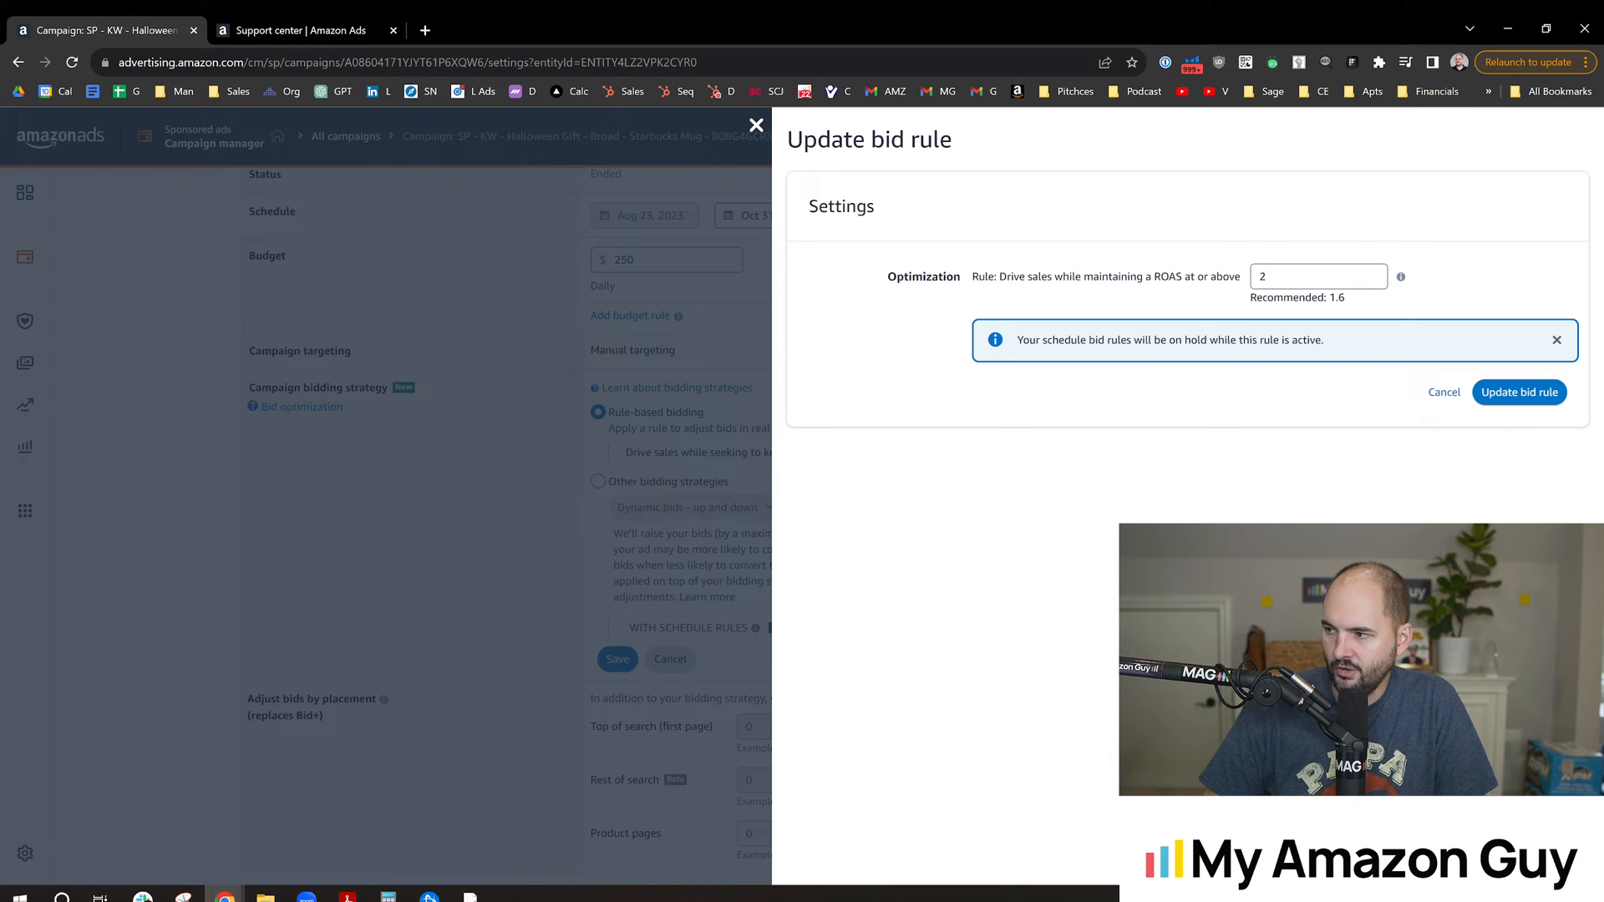
{"action": "left_click", "coordinate": [1519, 392]}
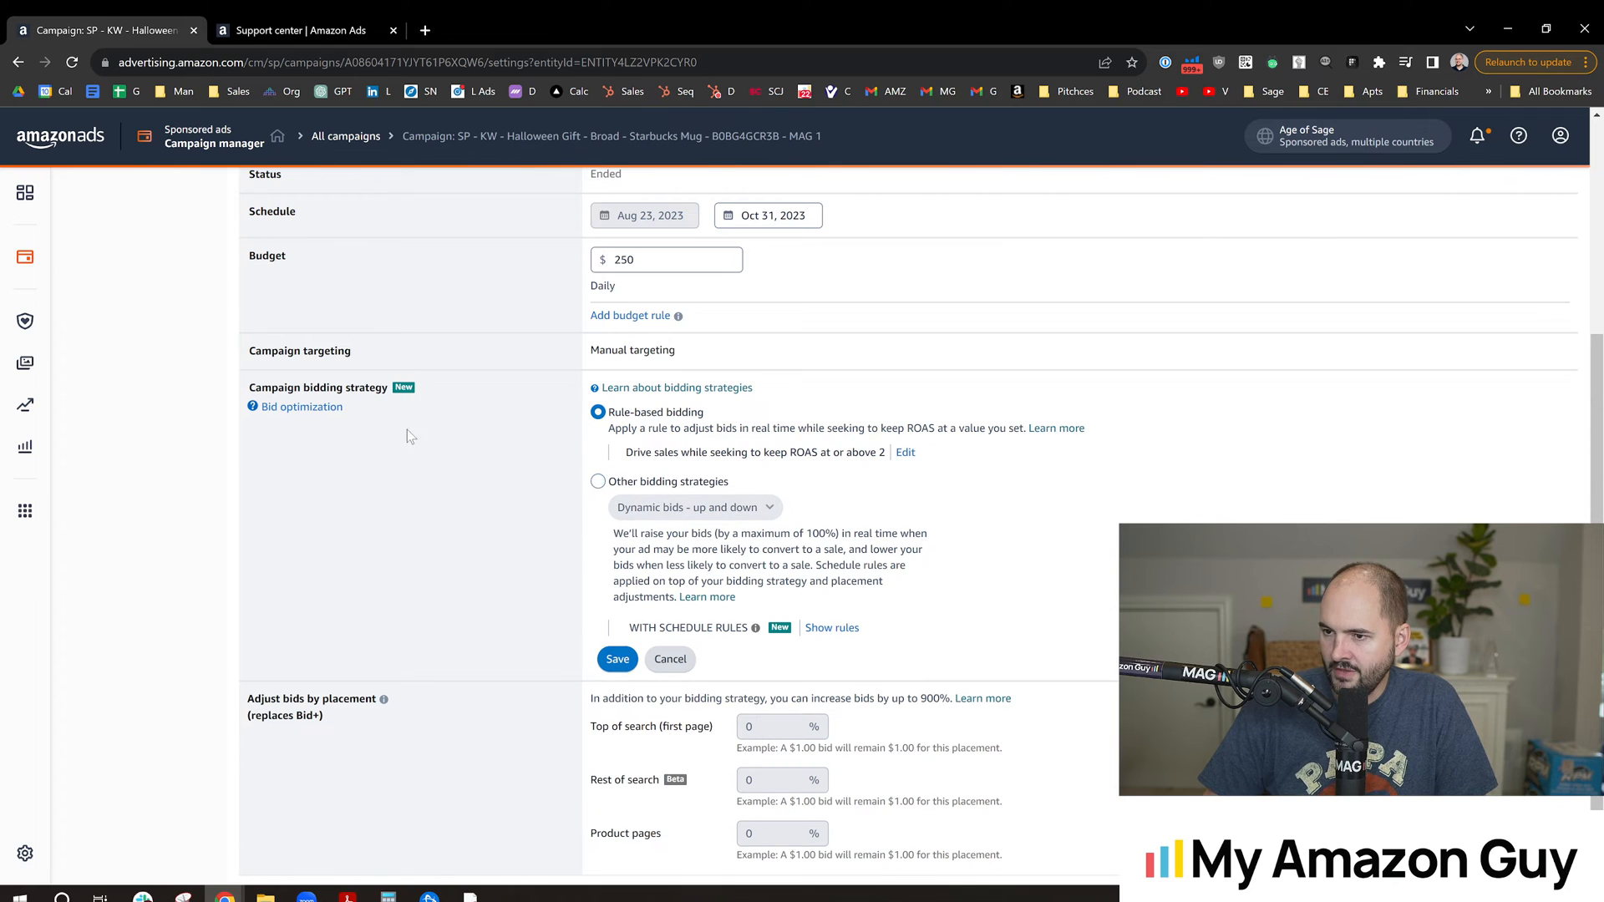
{"action": "double_click", "coordinate": [358, 386]}
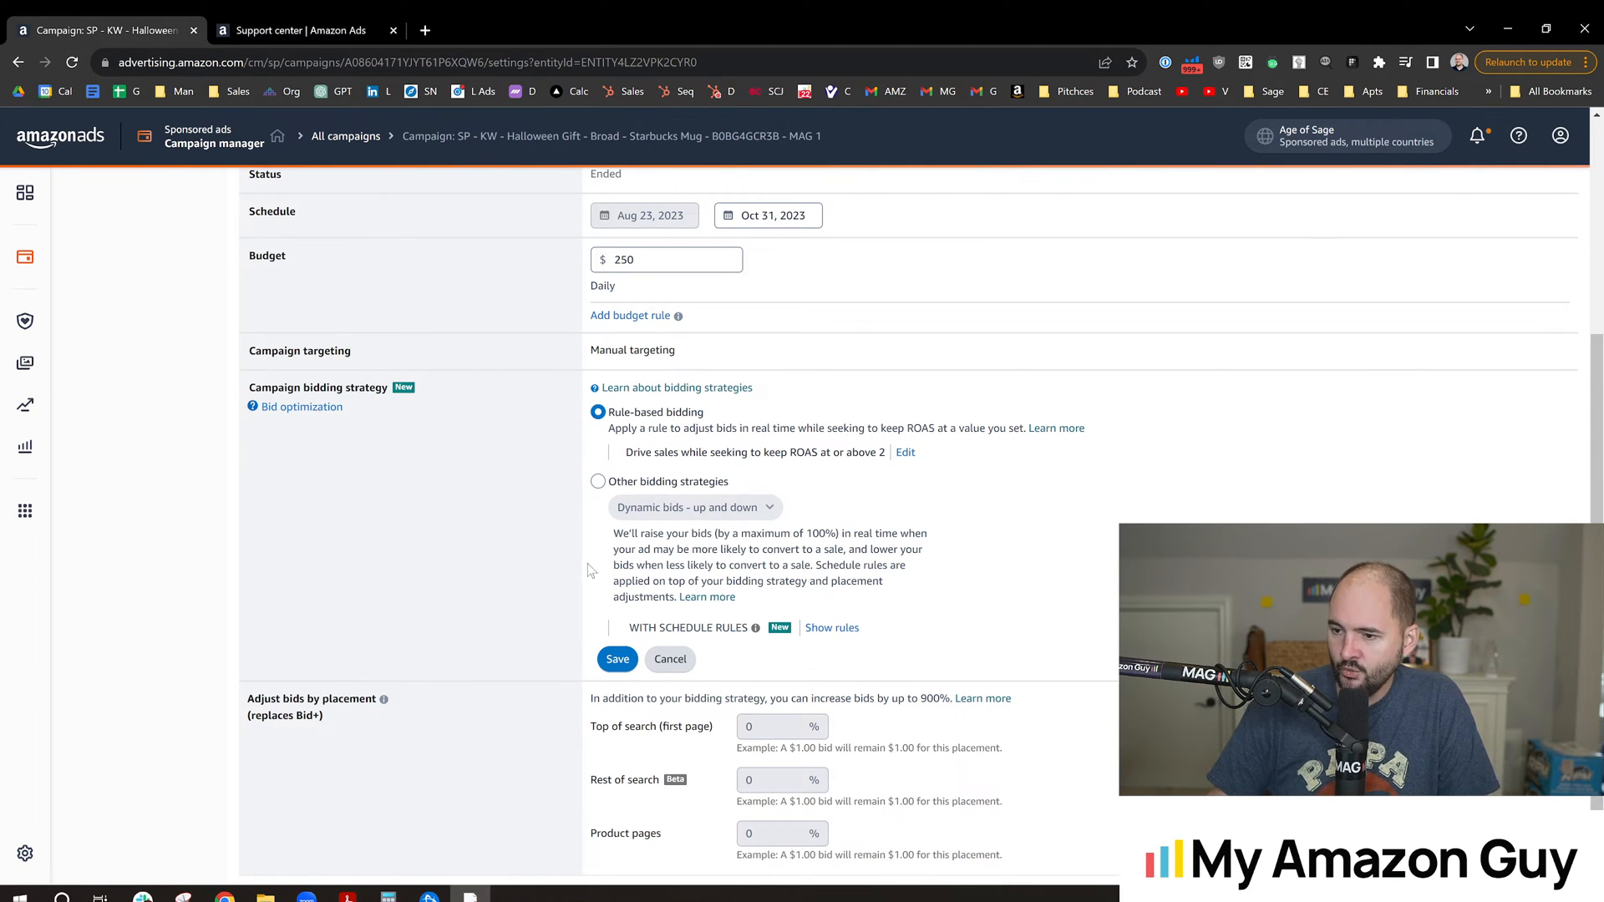
Show the campaign's empty schedule rules and open the Add schedule rule panel
{"action": "double_click", "coordinate": [687, 628]}
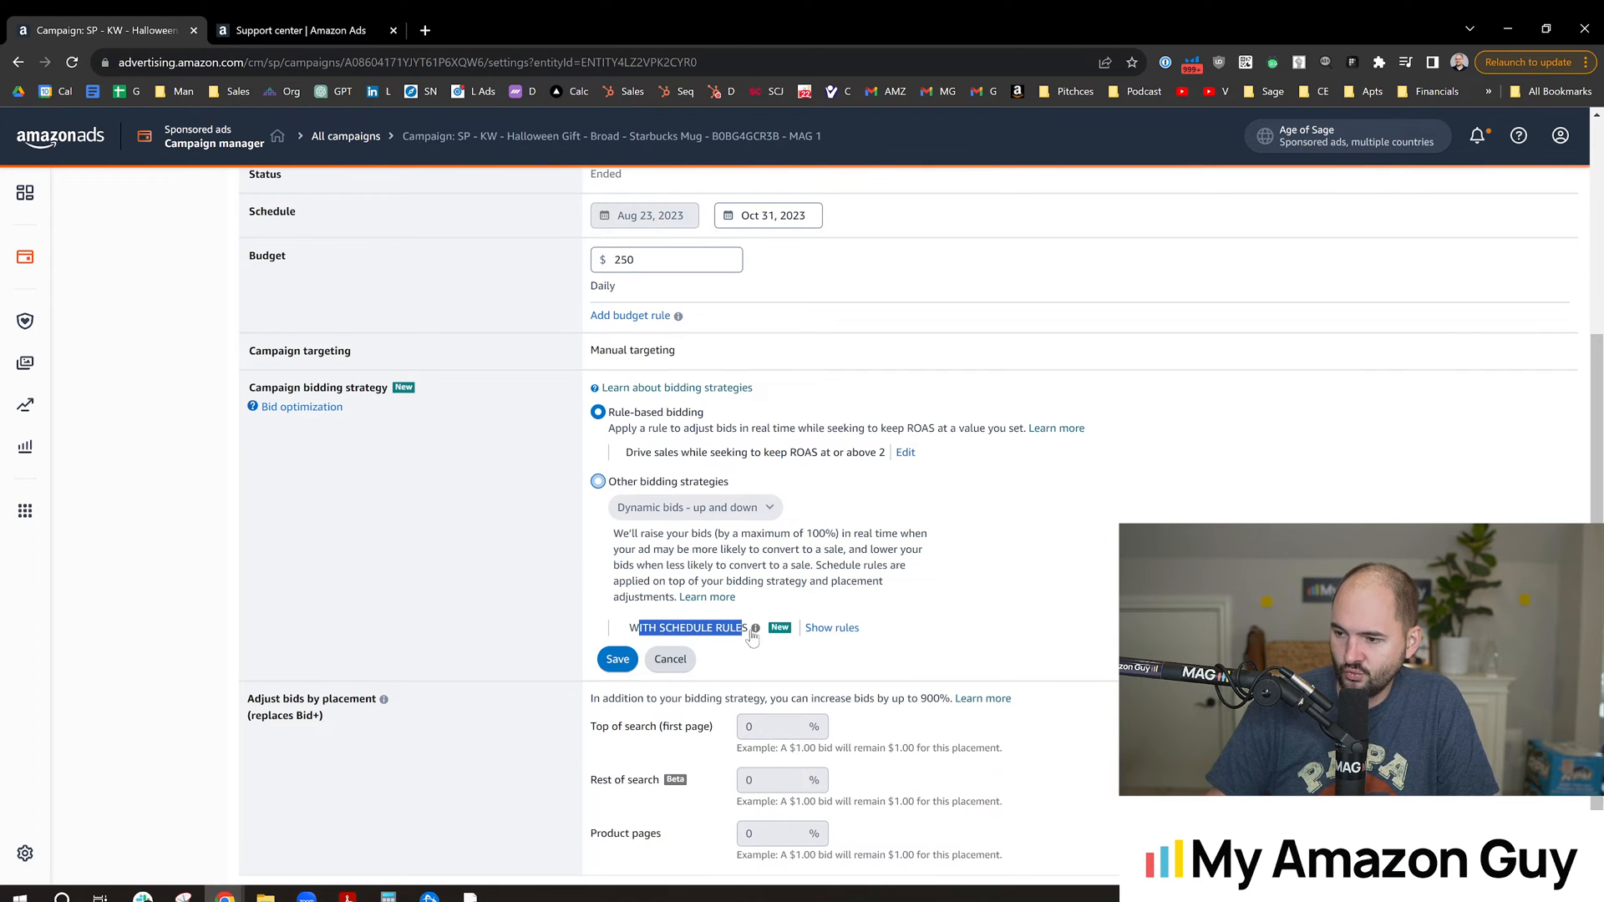
{"action": "left_click", "coordinate": [832, 627]}
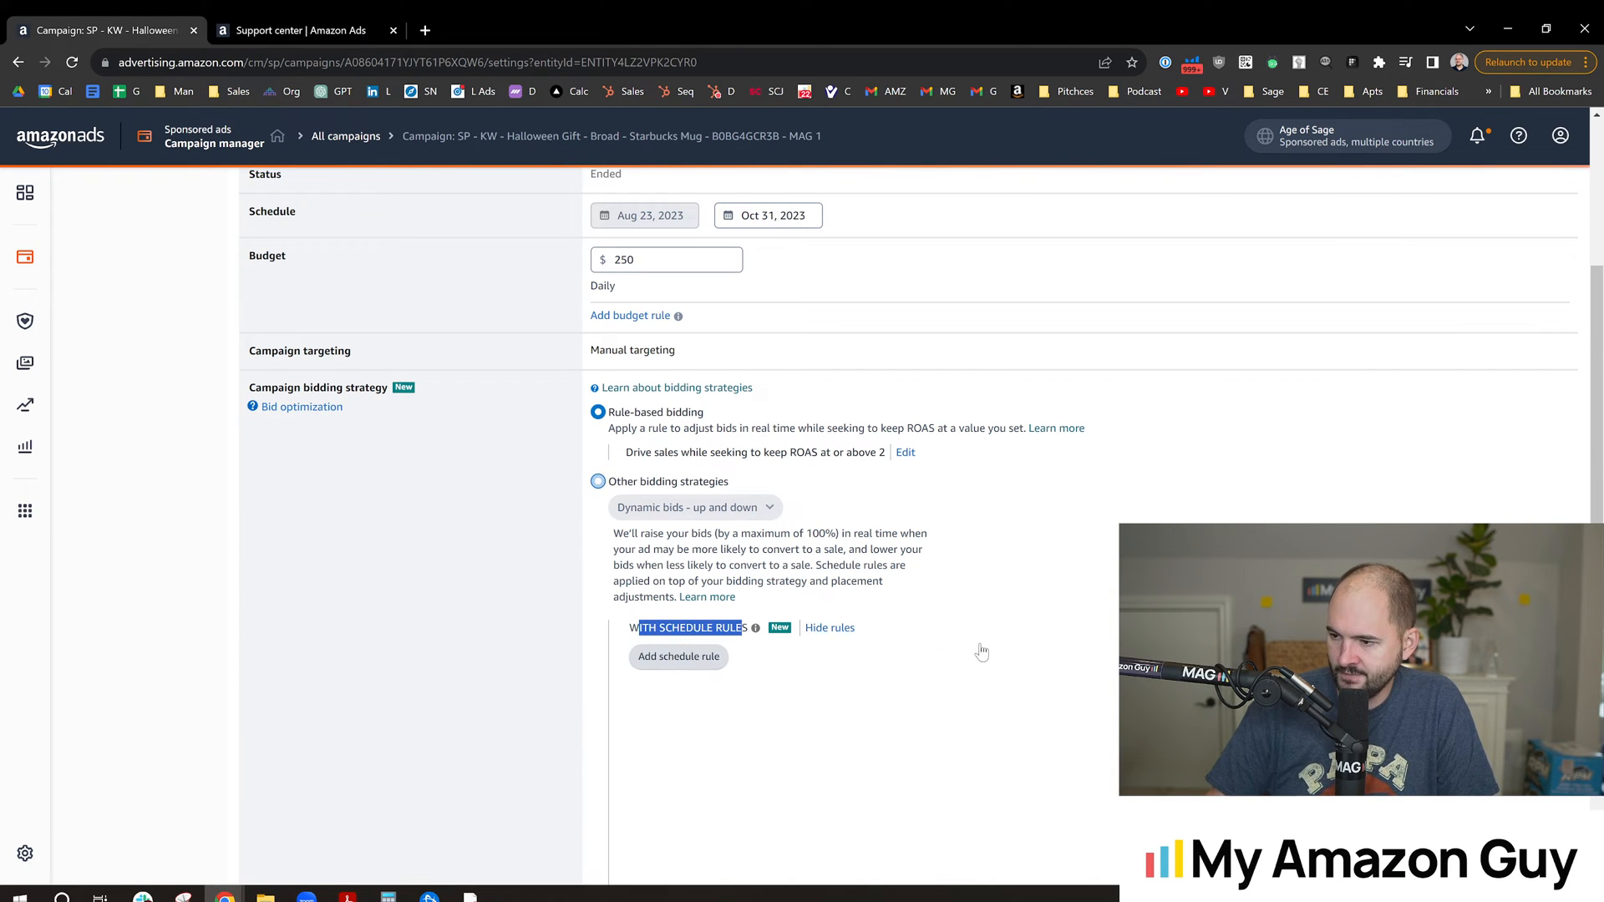
{"action": "scroll", "scroll_direction": "down", "scroll_amount": 3}
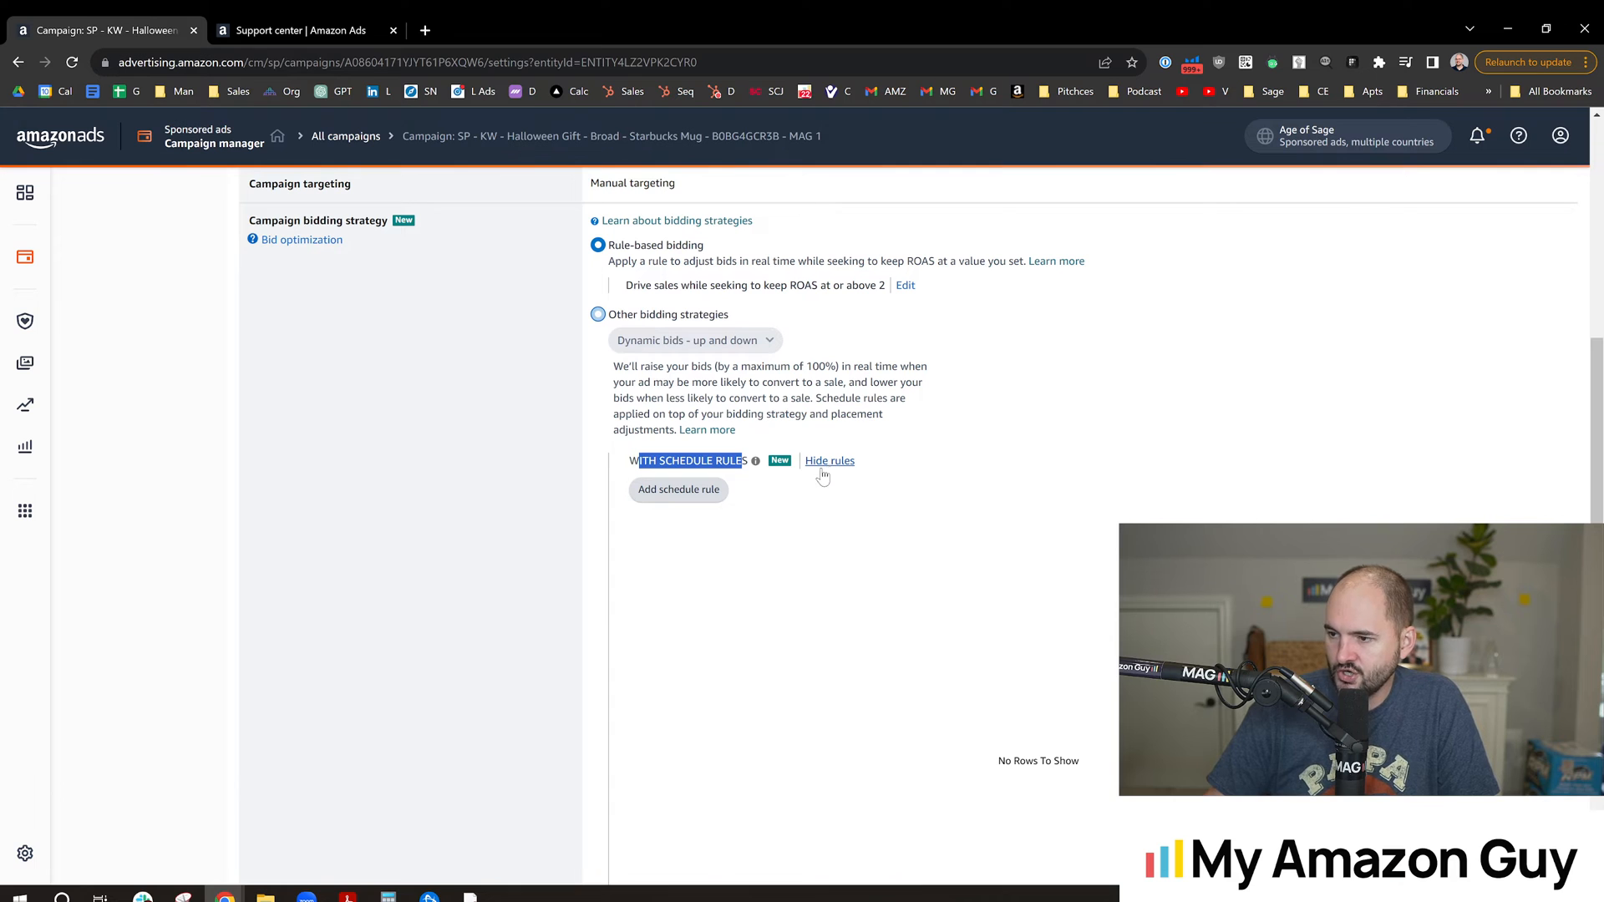
{"action": "scroll", "scroll_direction": "down", "scroll_amount": 3}
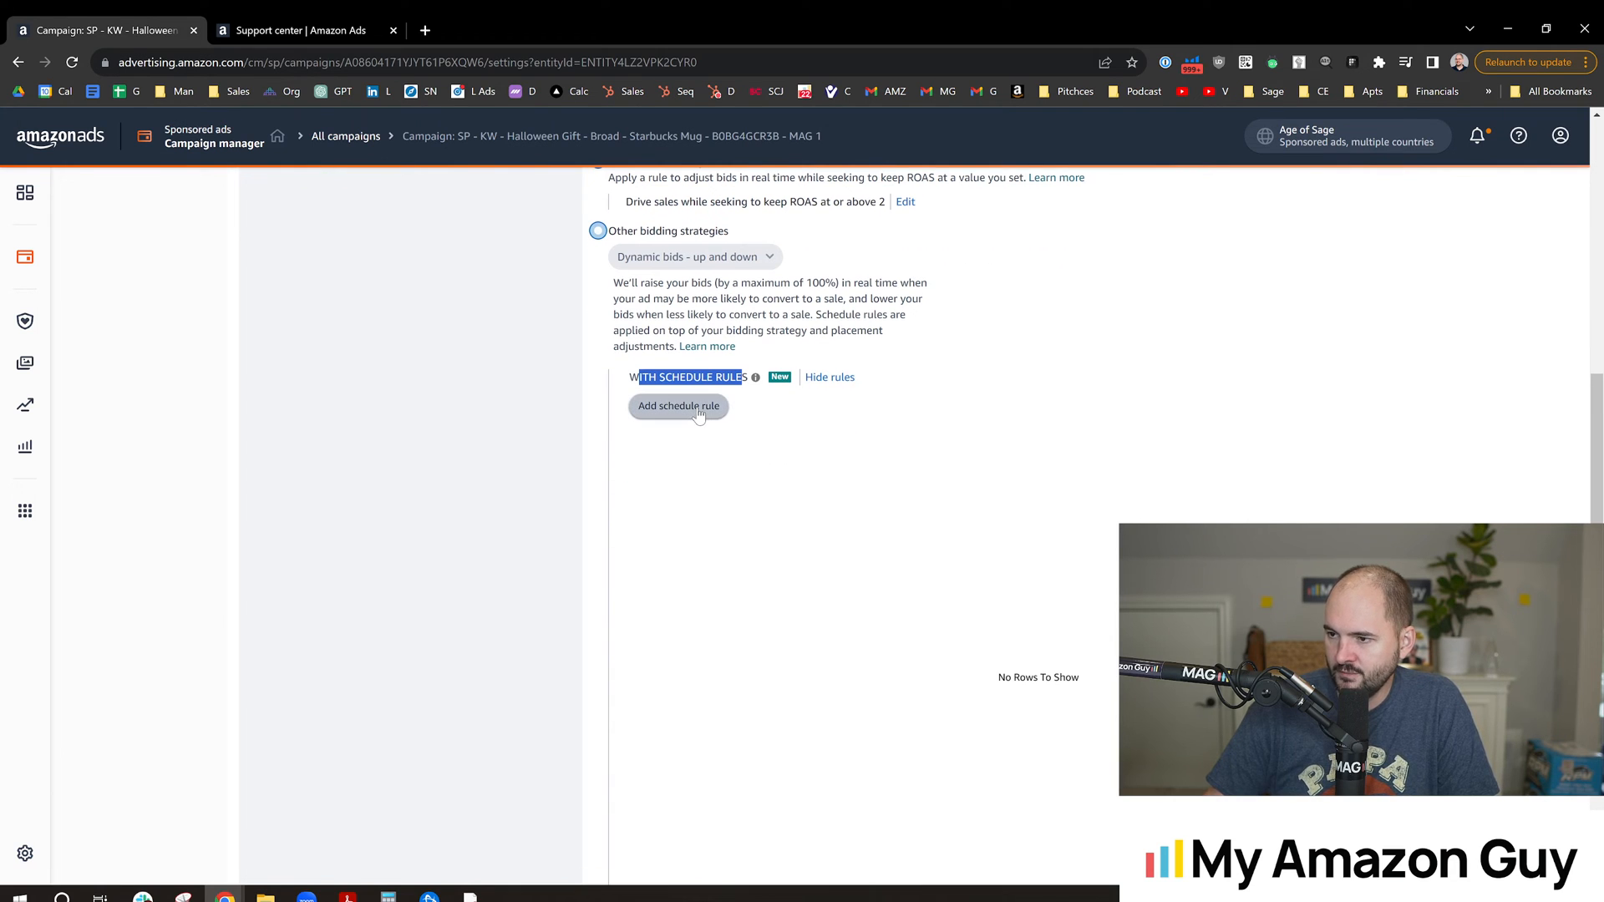
{"action": "left_click", "coordinate": [678, 405]}
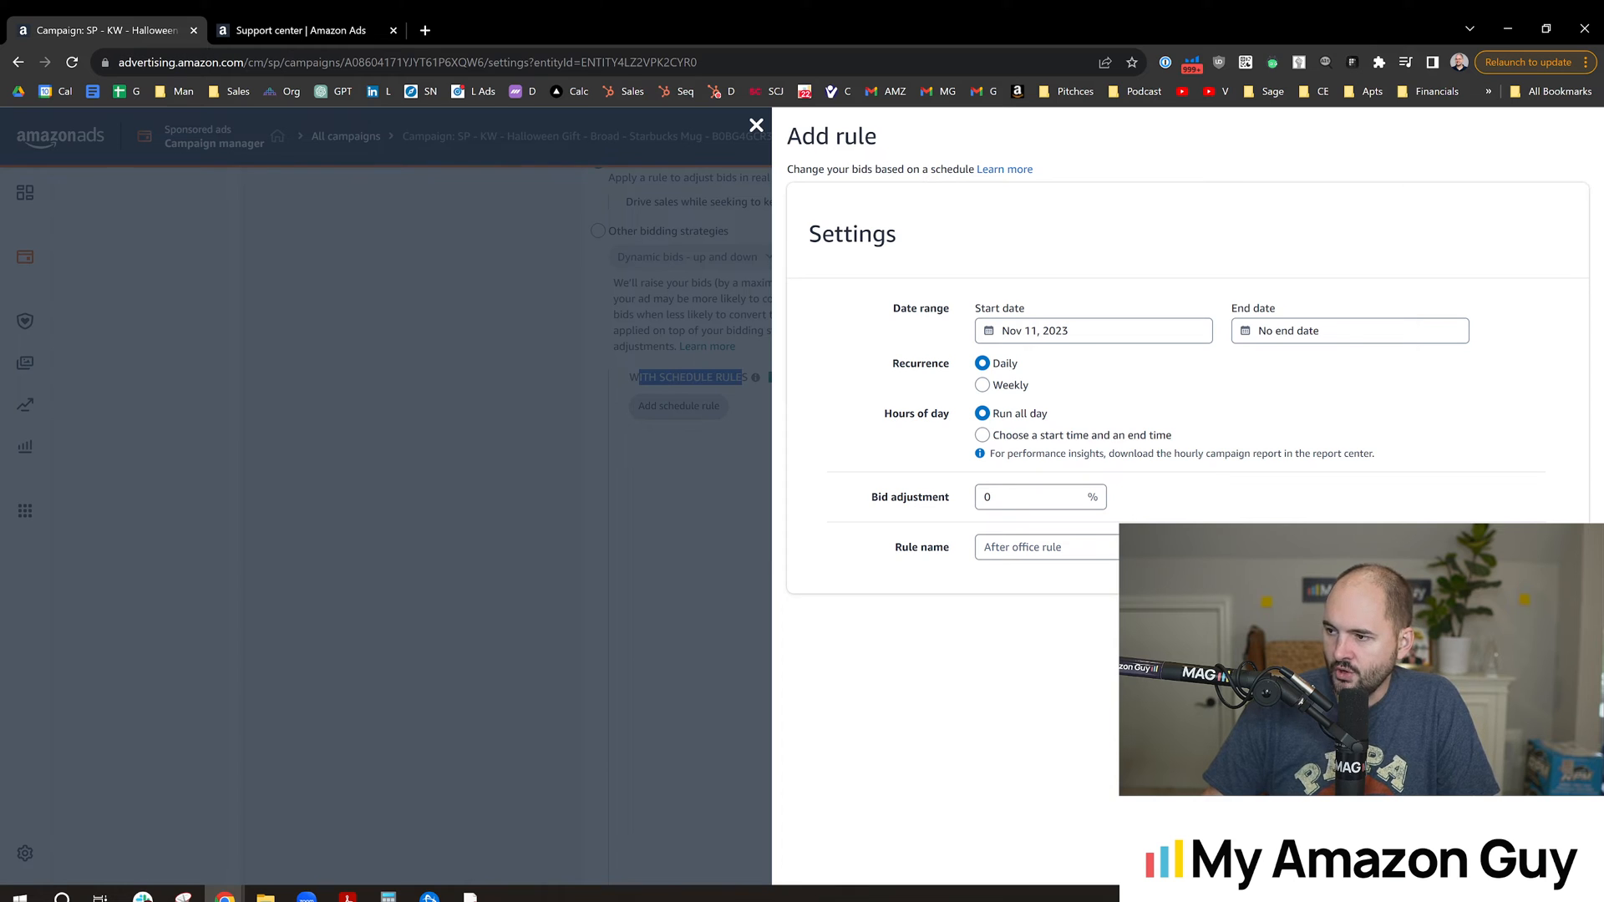
Make the new schedule rule repeat weekly on Monday and Sunday
{"action": "left_click", "coordinate": [1093, 331]}
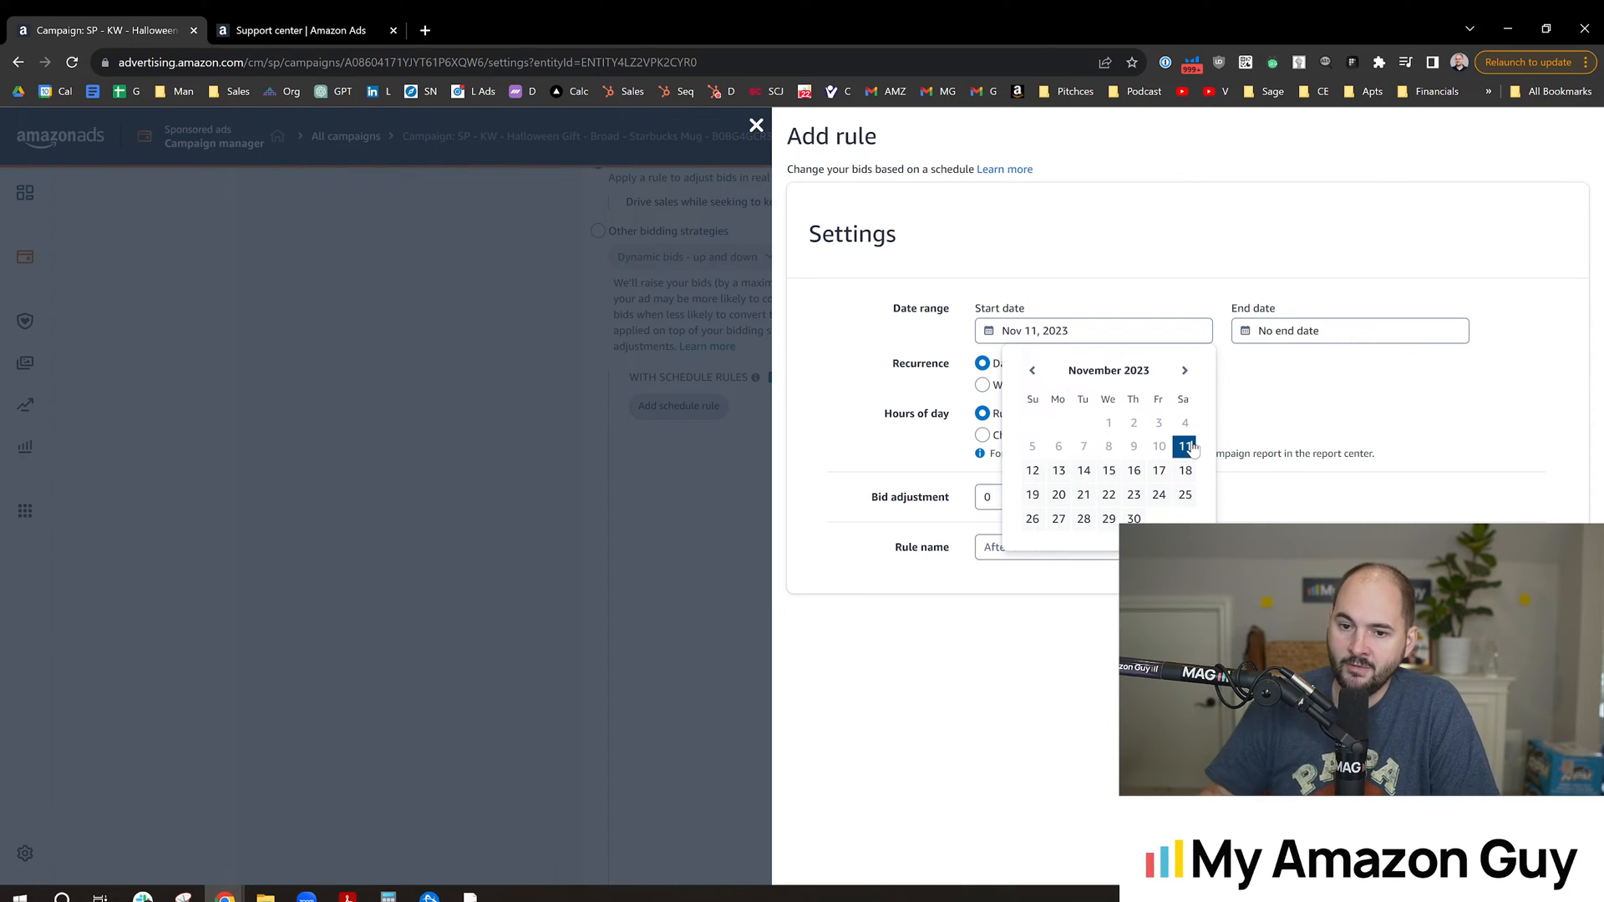
{"action": "mouse_move", "coordinate": [1089, 266]}
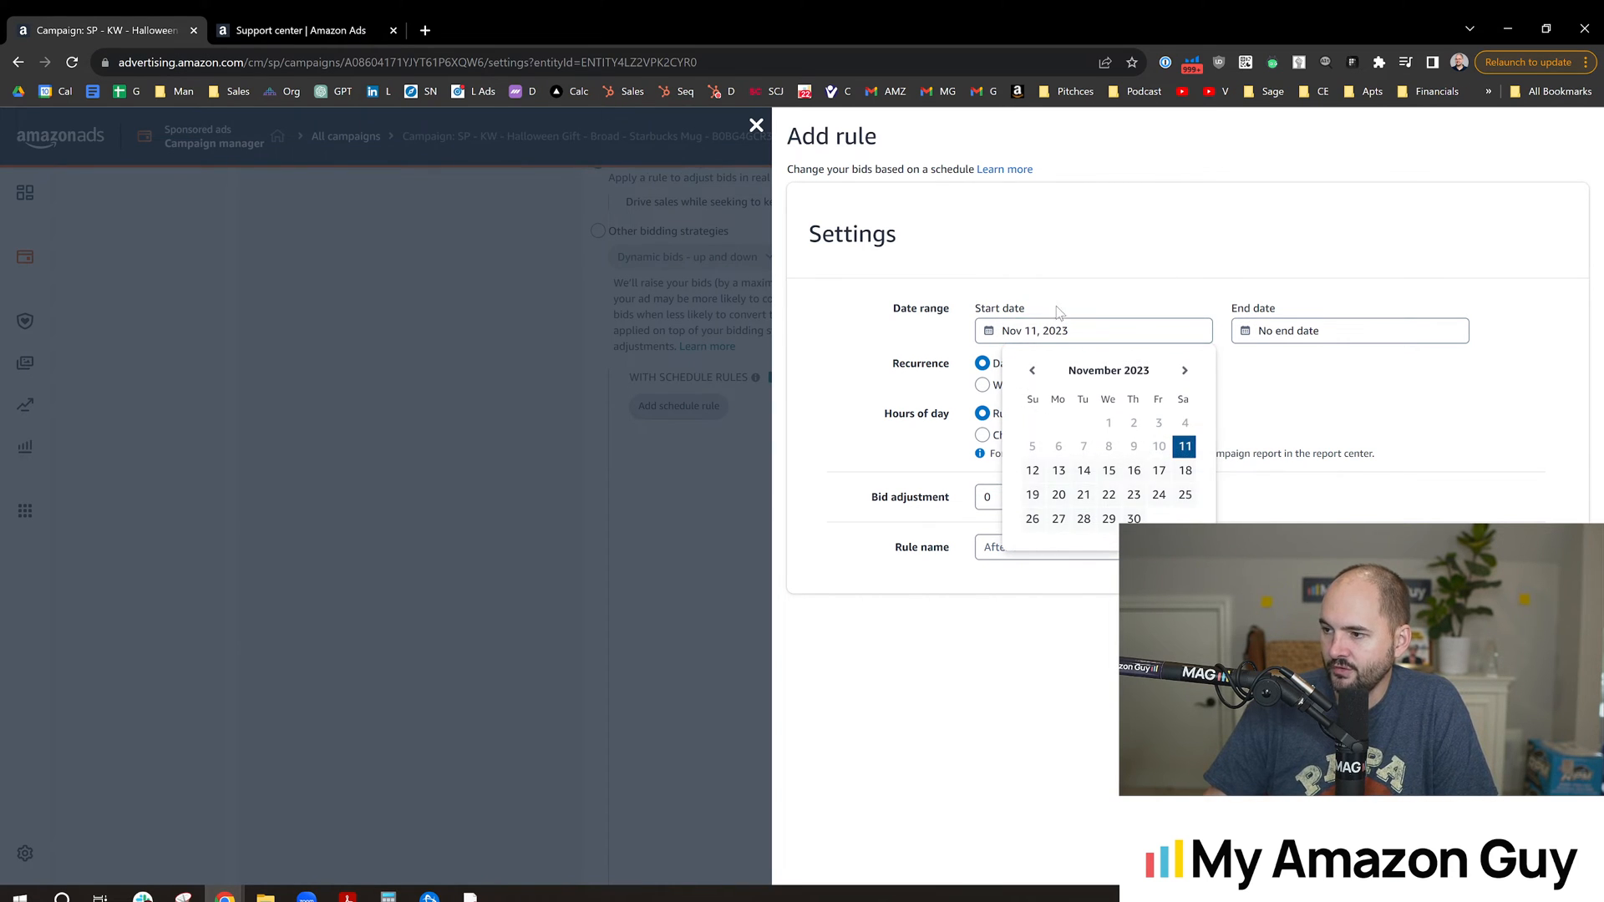
{"action": "mouse_move", "coordinate": [1163, 355]}
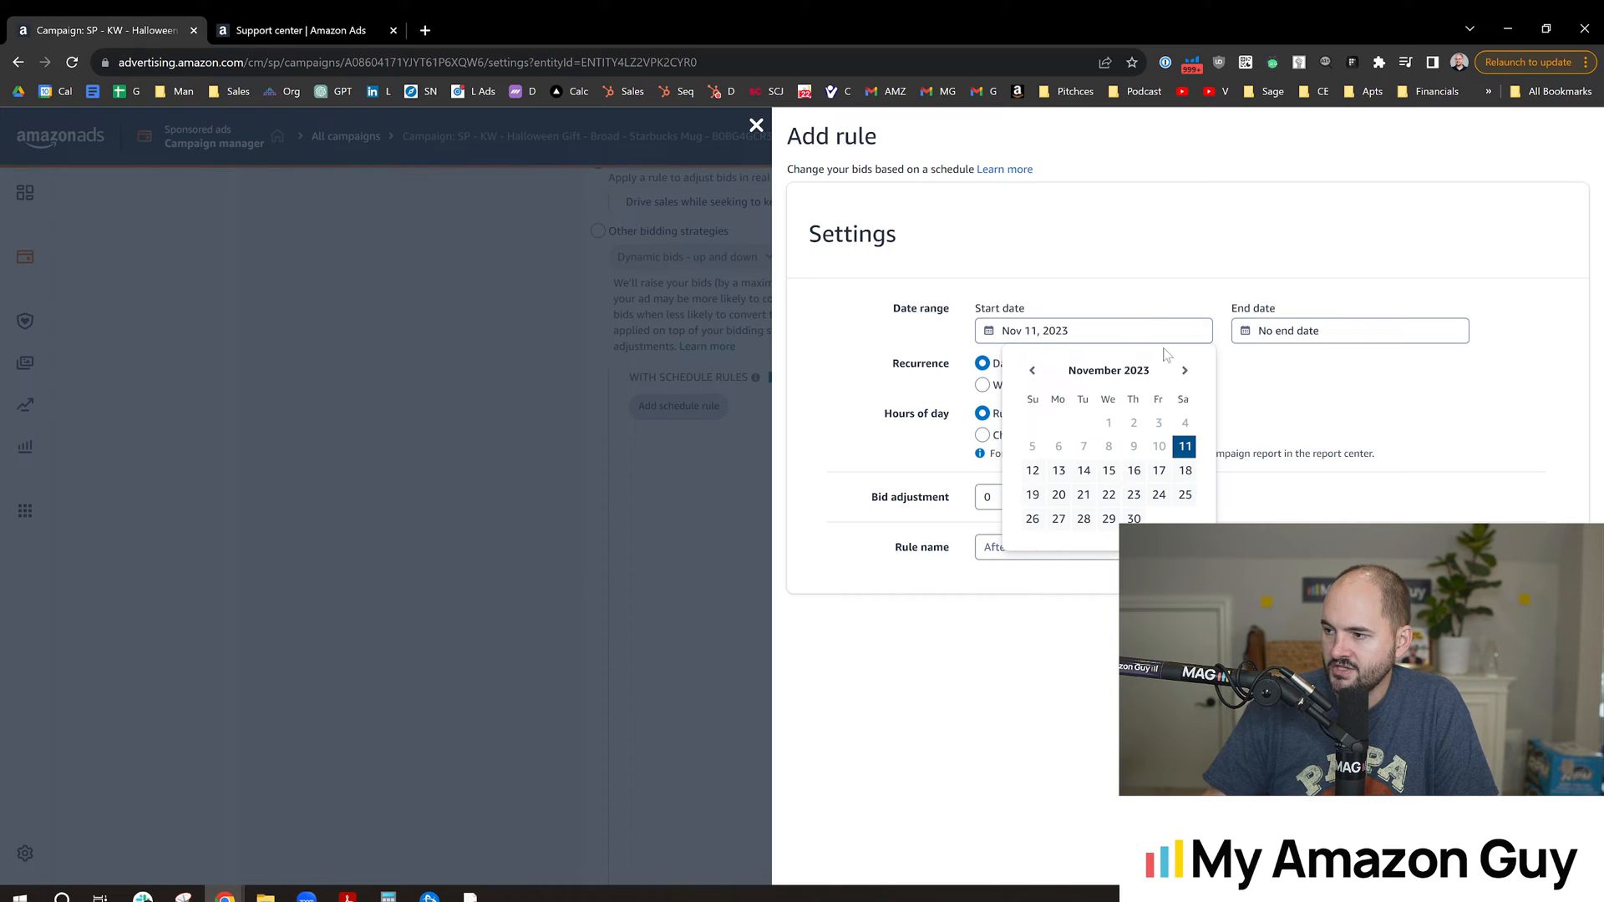
{"action": "mouse_move", "coordinate": [953, 370]}
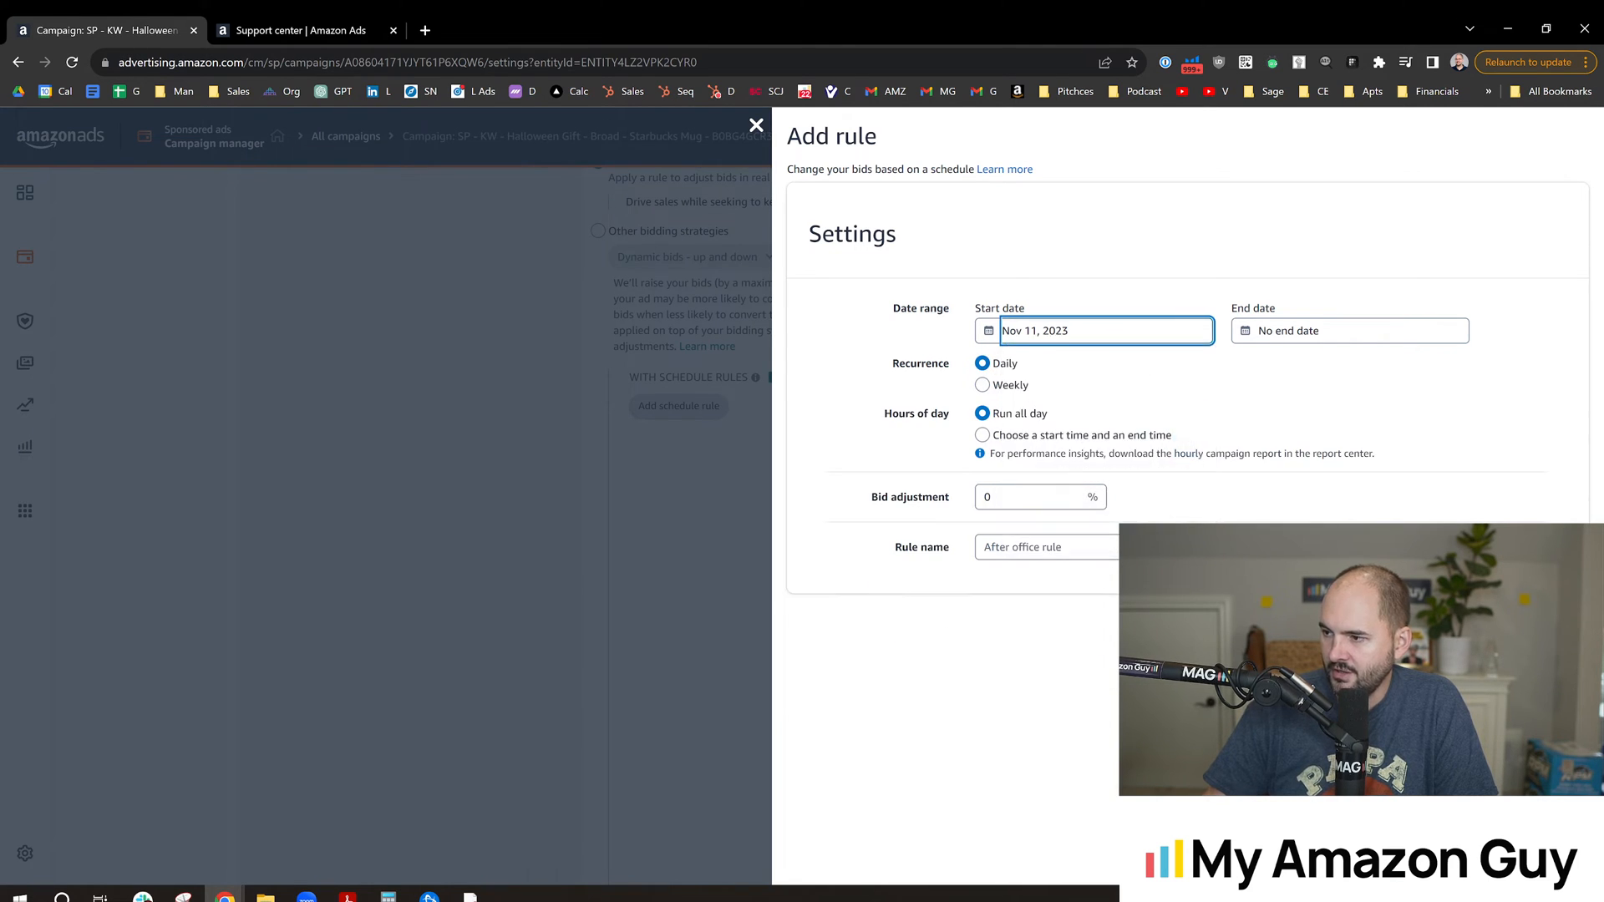
{"action": "left_click", "coordinate": [1092, 331]}
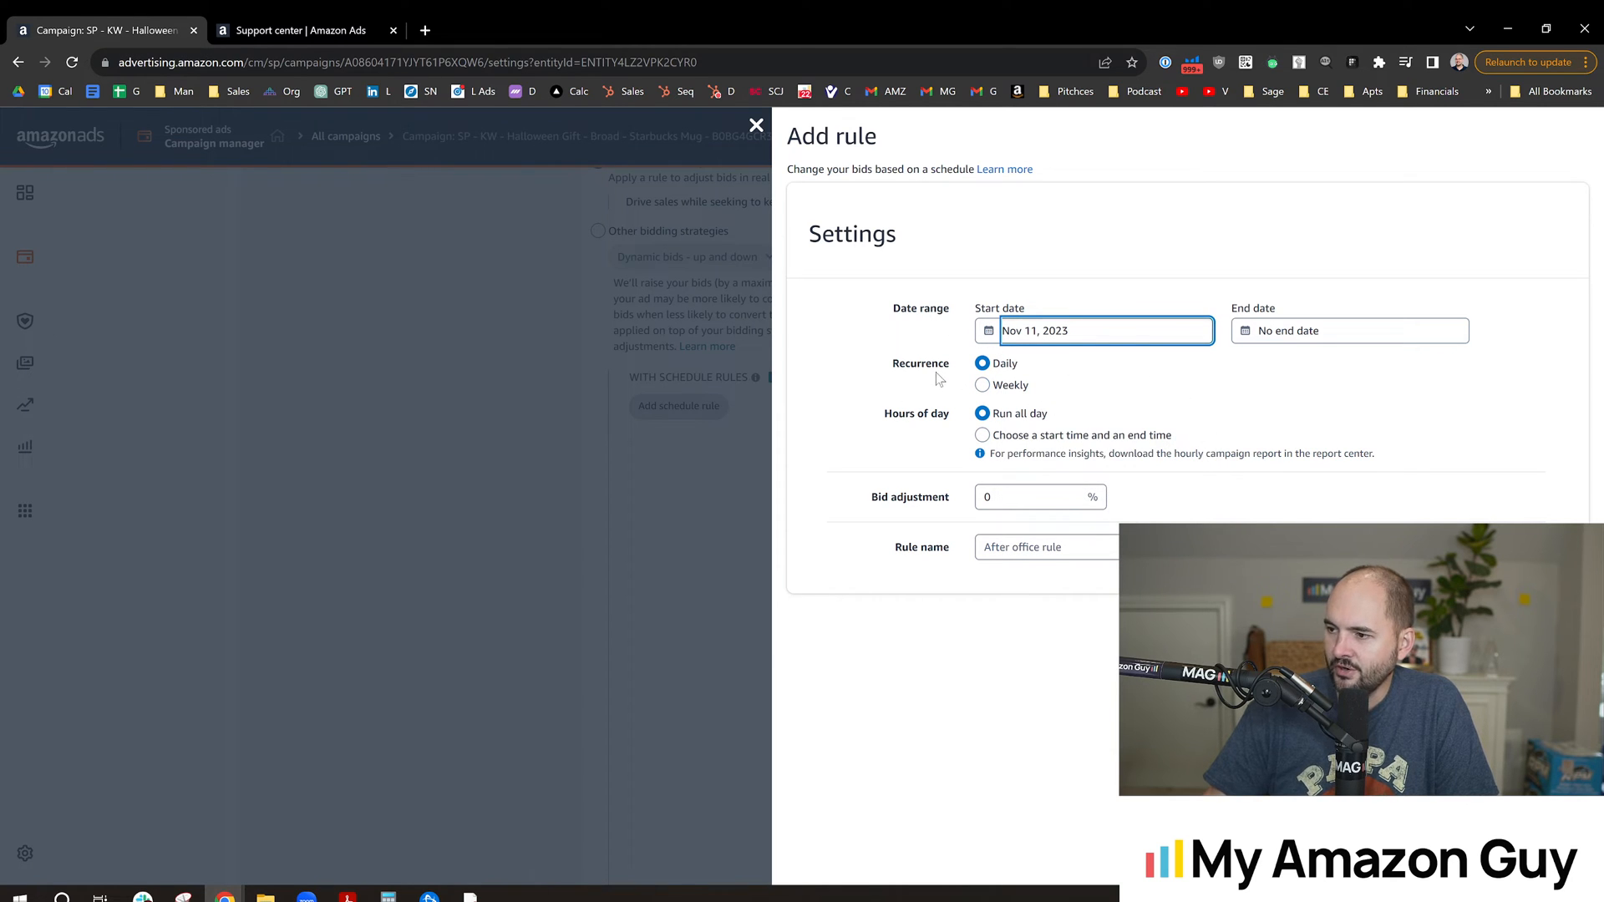
{"action": "left_click", "coordinate": [981, 384]}
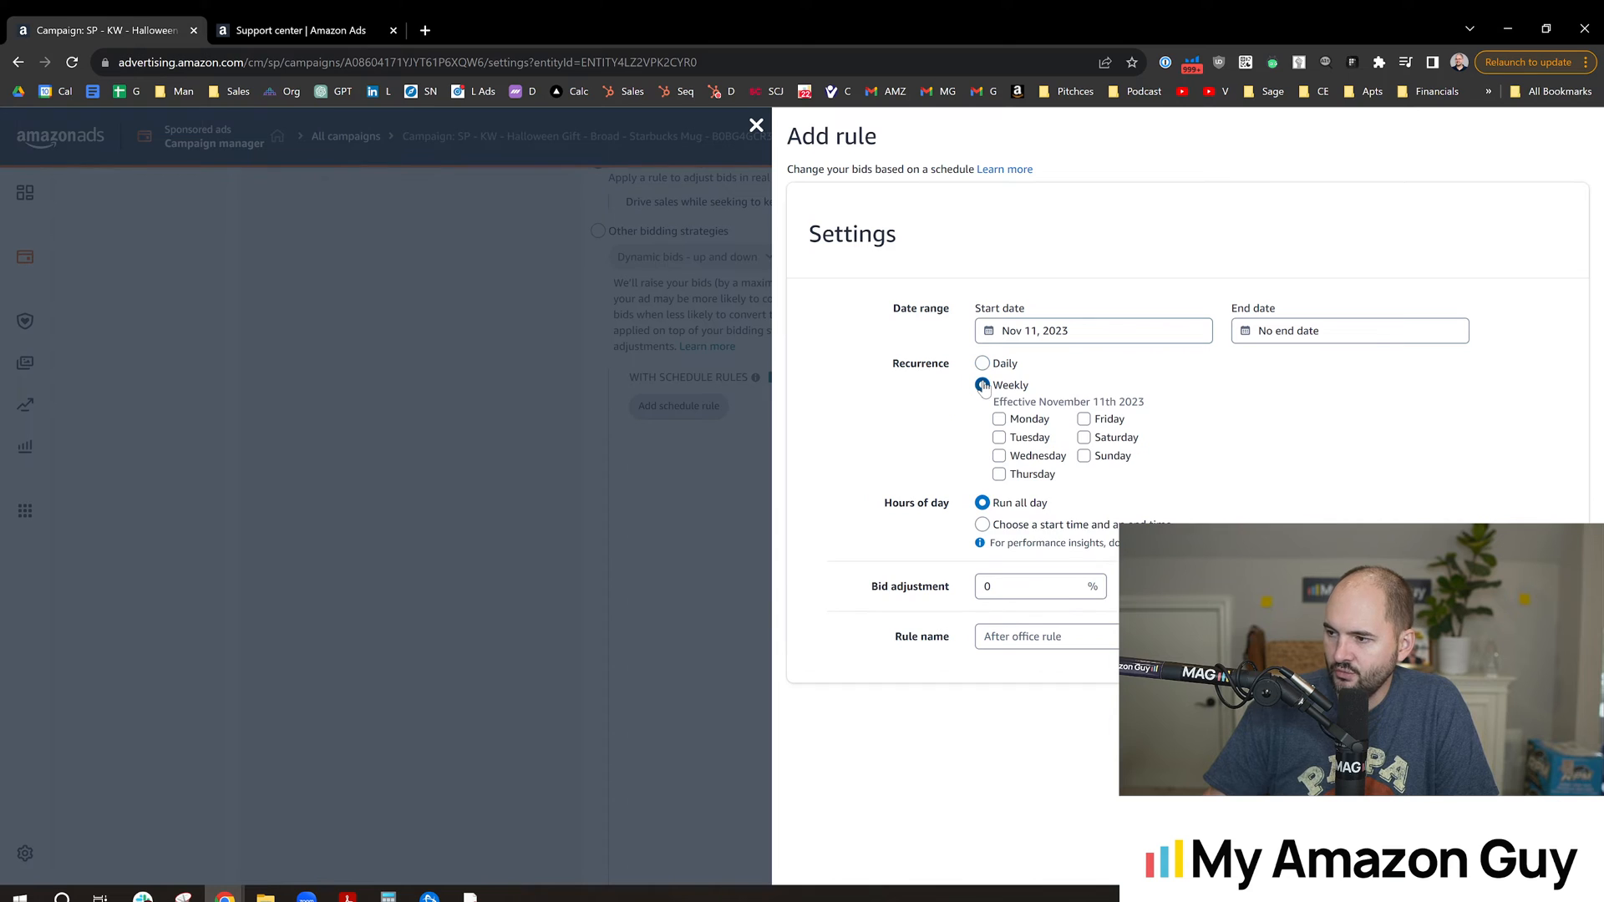
{"action": "left_click", "coordinate": [981, 383]}
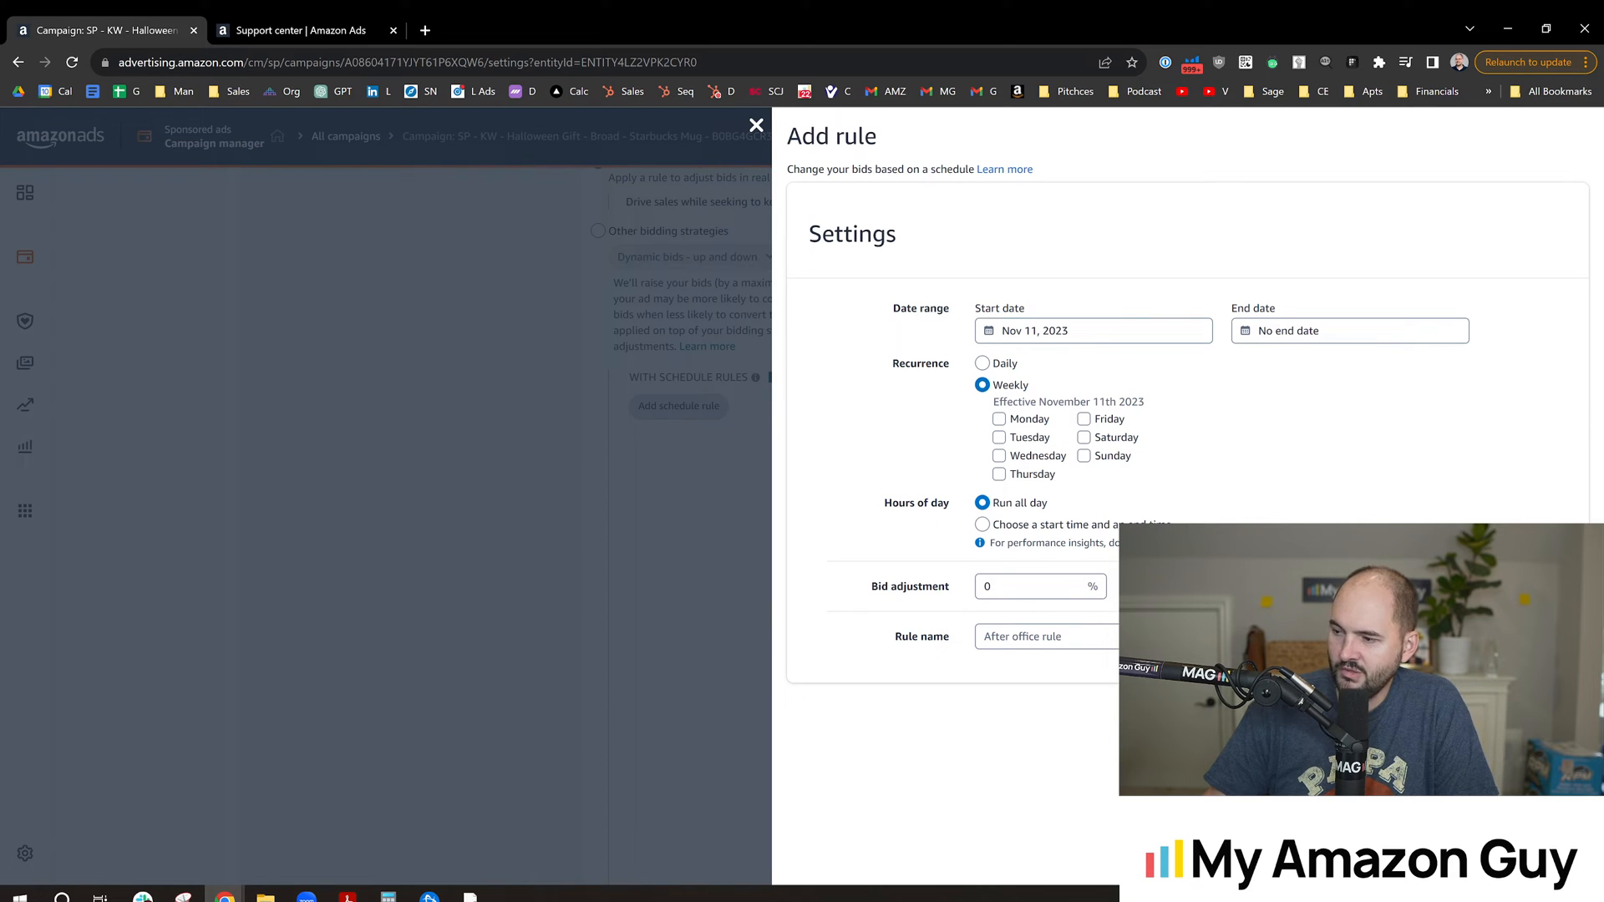
{"action": "left_click", "coordinate": [998, 419]}
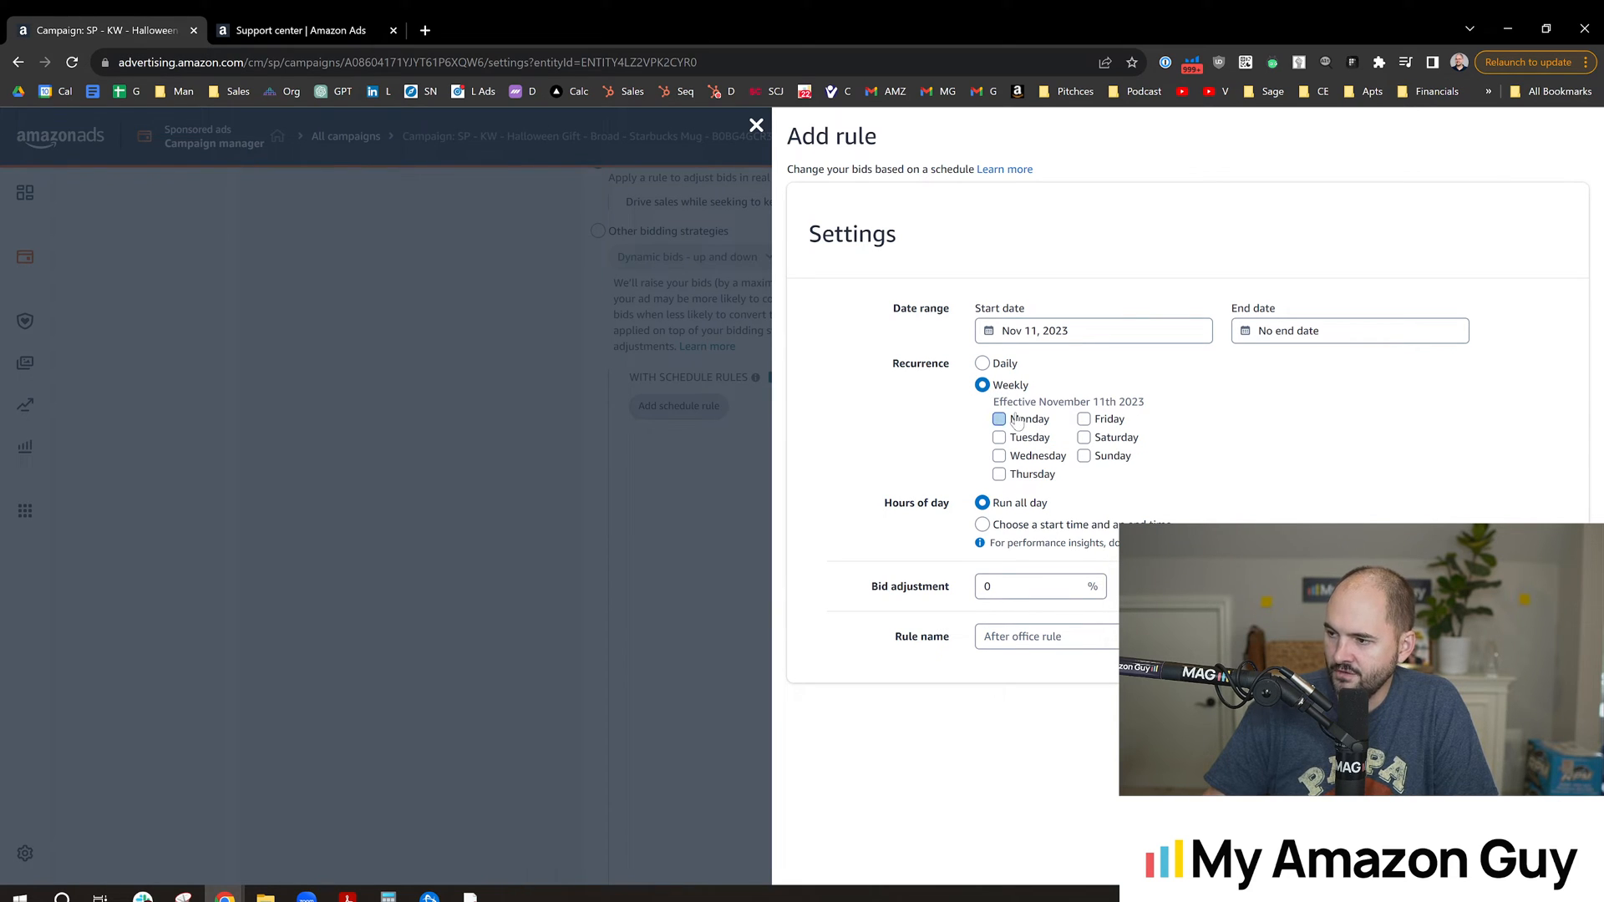
{"action": "left_click", "coordinate": [998, 418]}
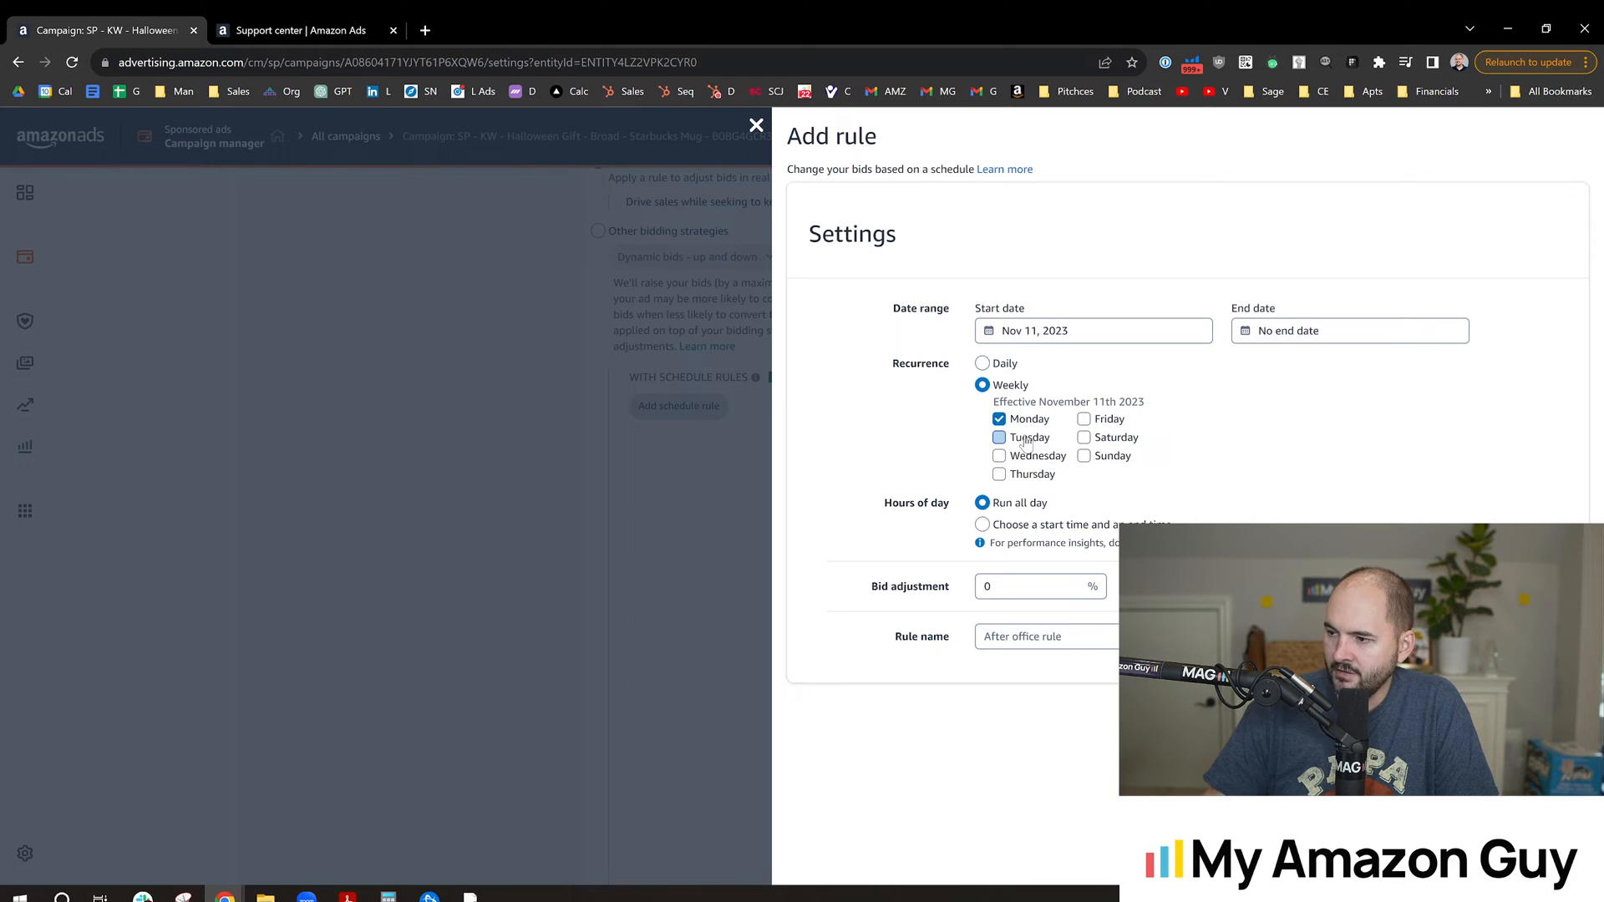
{"action": "left_click", "coordinate": [1083, 455]}
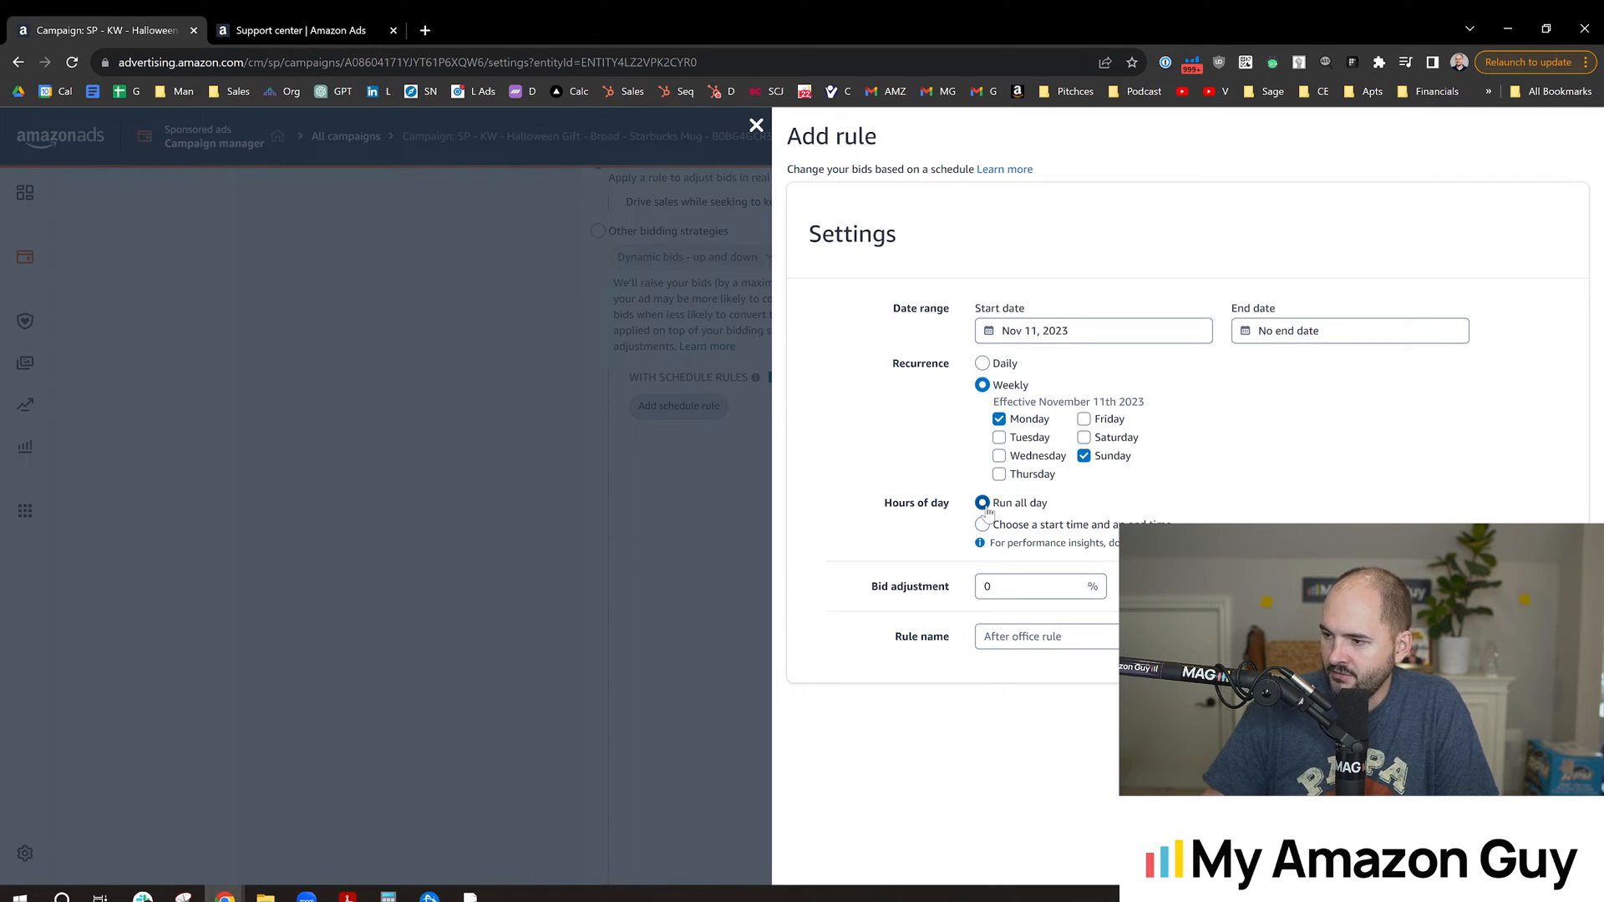
Limit the rule to 6 PM–11 PM, set a 20% bid increase, and name it 'Monday Sunday 20% Bu...'
{"action": "left_click", "coordinate": [980, 524]}
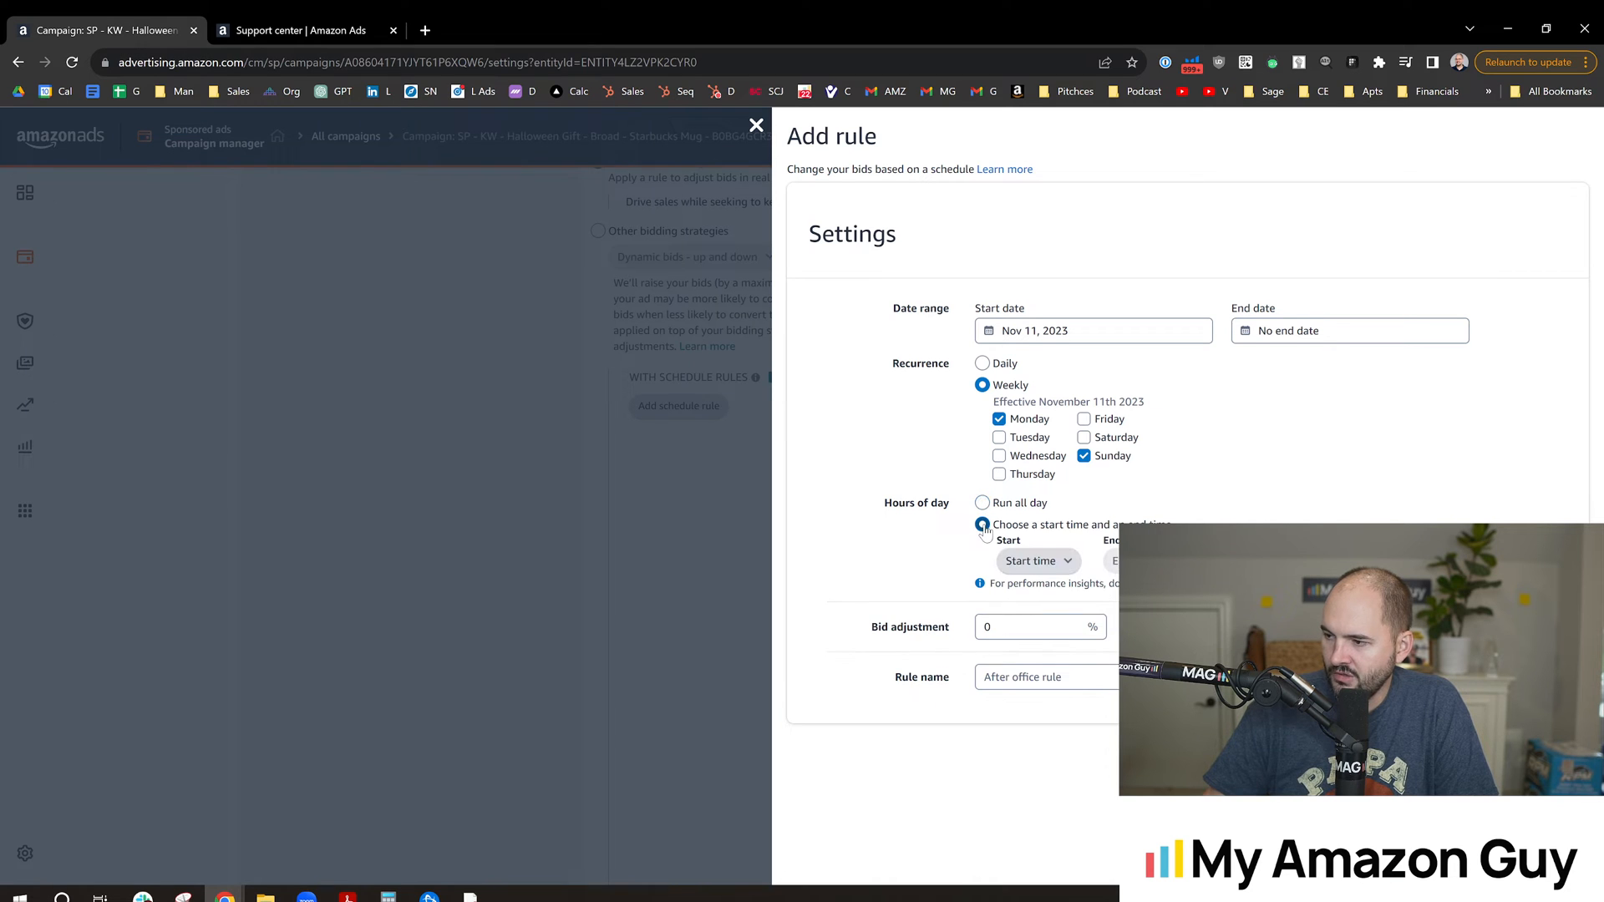
{"action": "left_click", "coordinate": [1035, 561]}
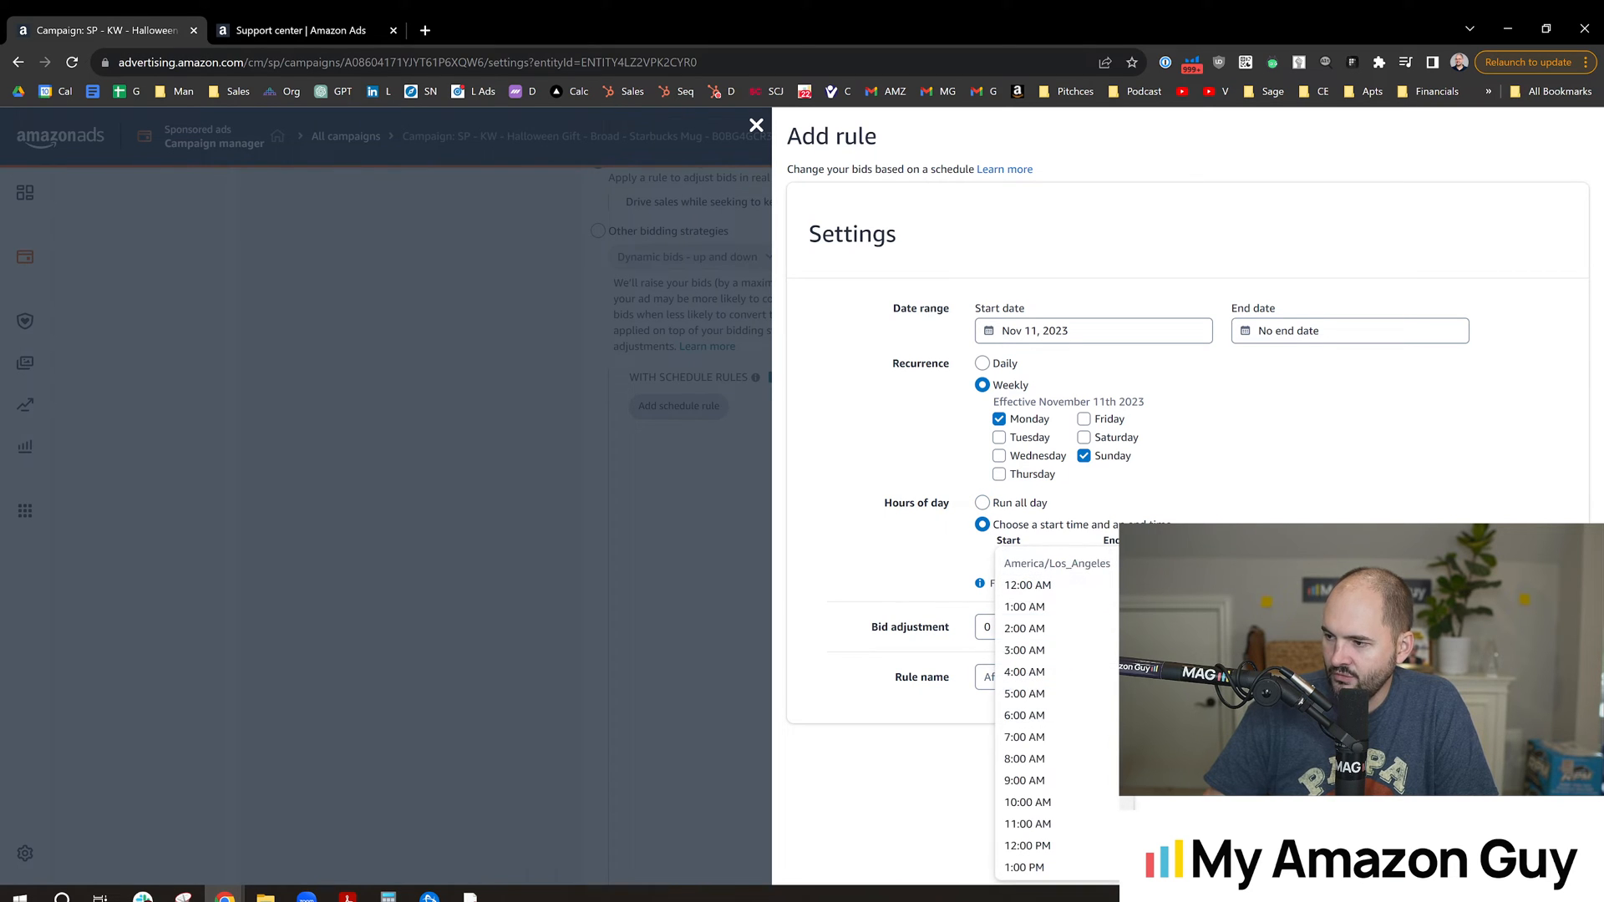
{"action": "scroll", "scroll_direction": "down", "scroll_amount": 3}
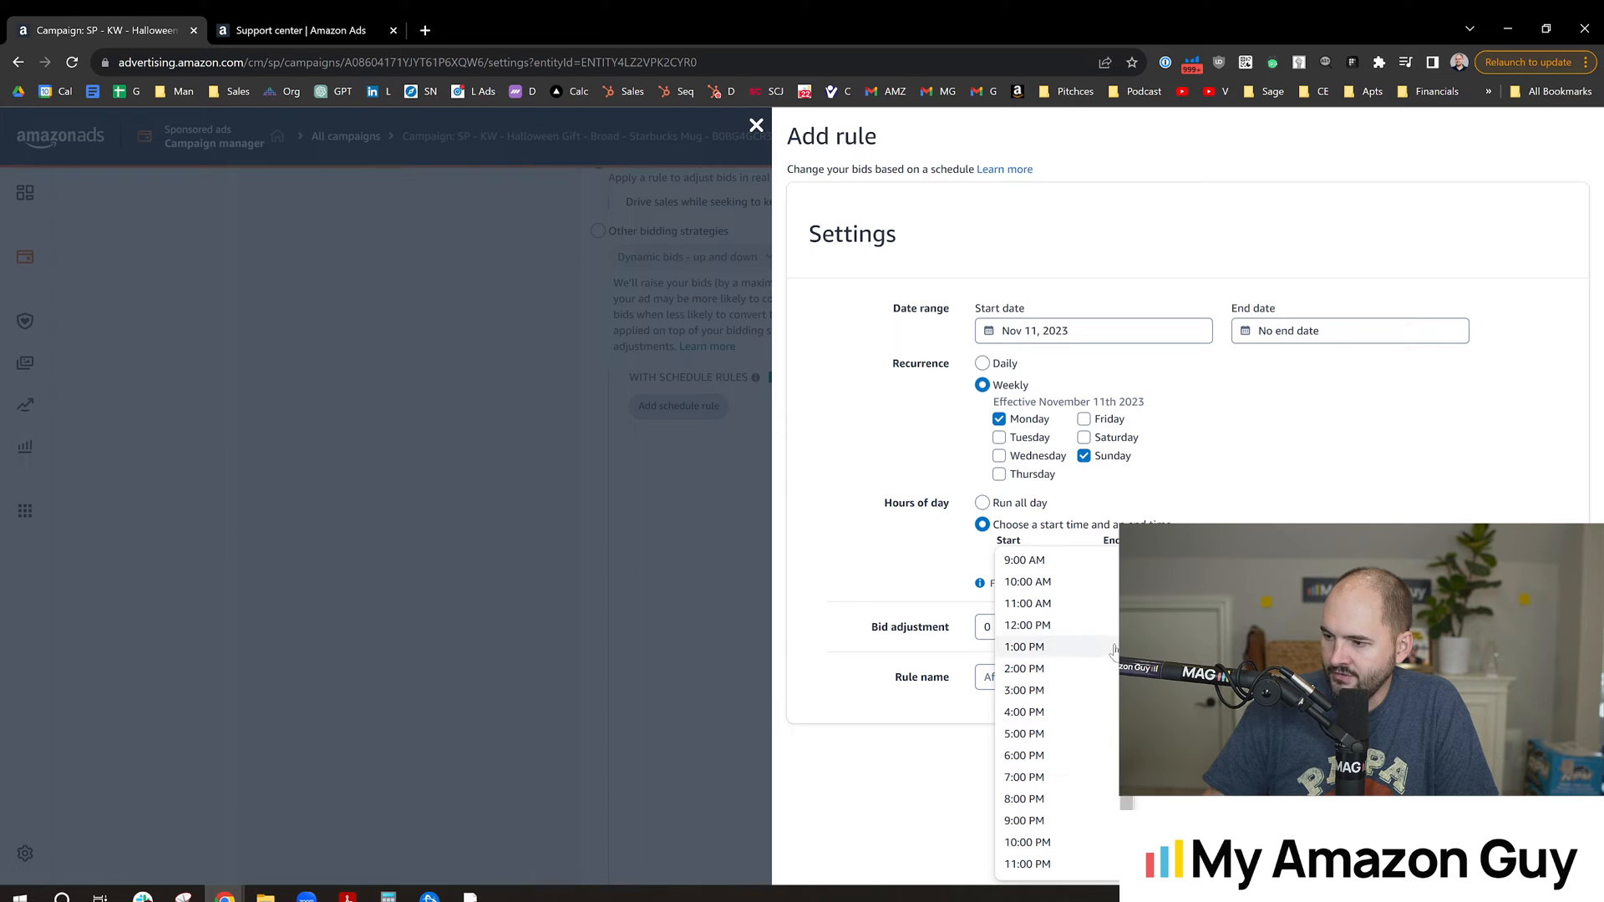
{"action": "mouse_move", "coordinate": [1051, 629]}
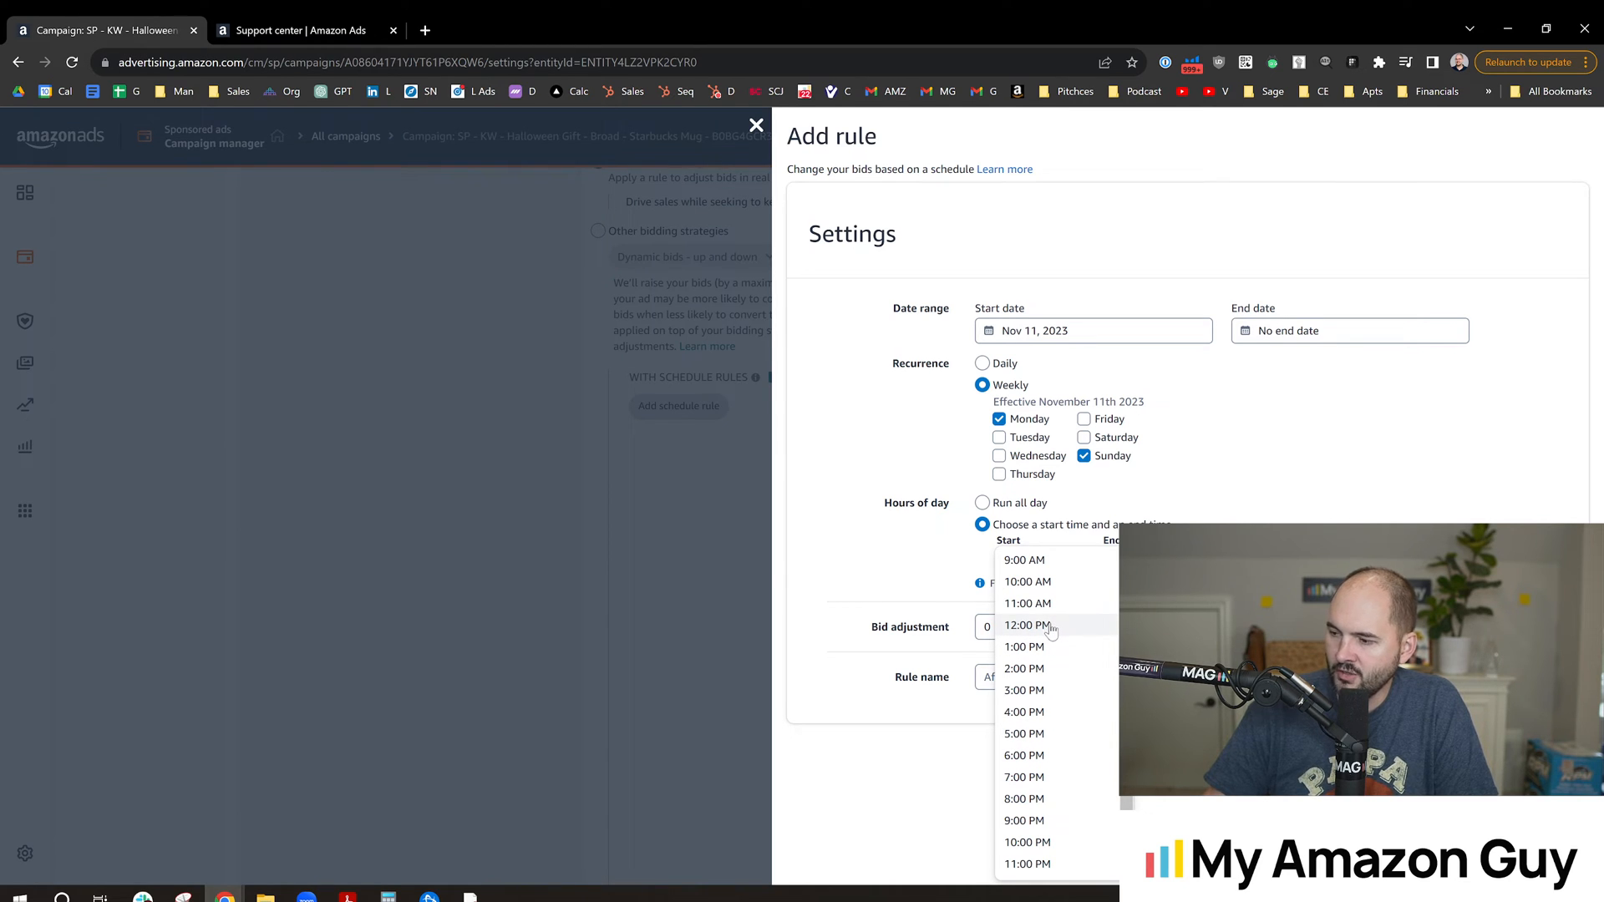
{"action": "mouse_move", "coordinate": [1052, 646]}
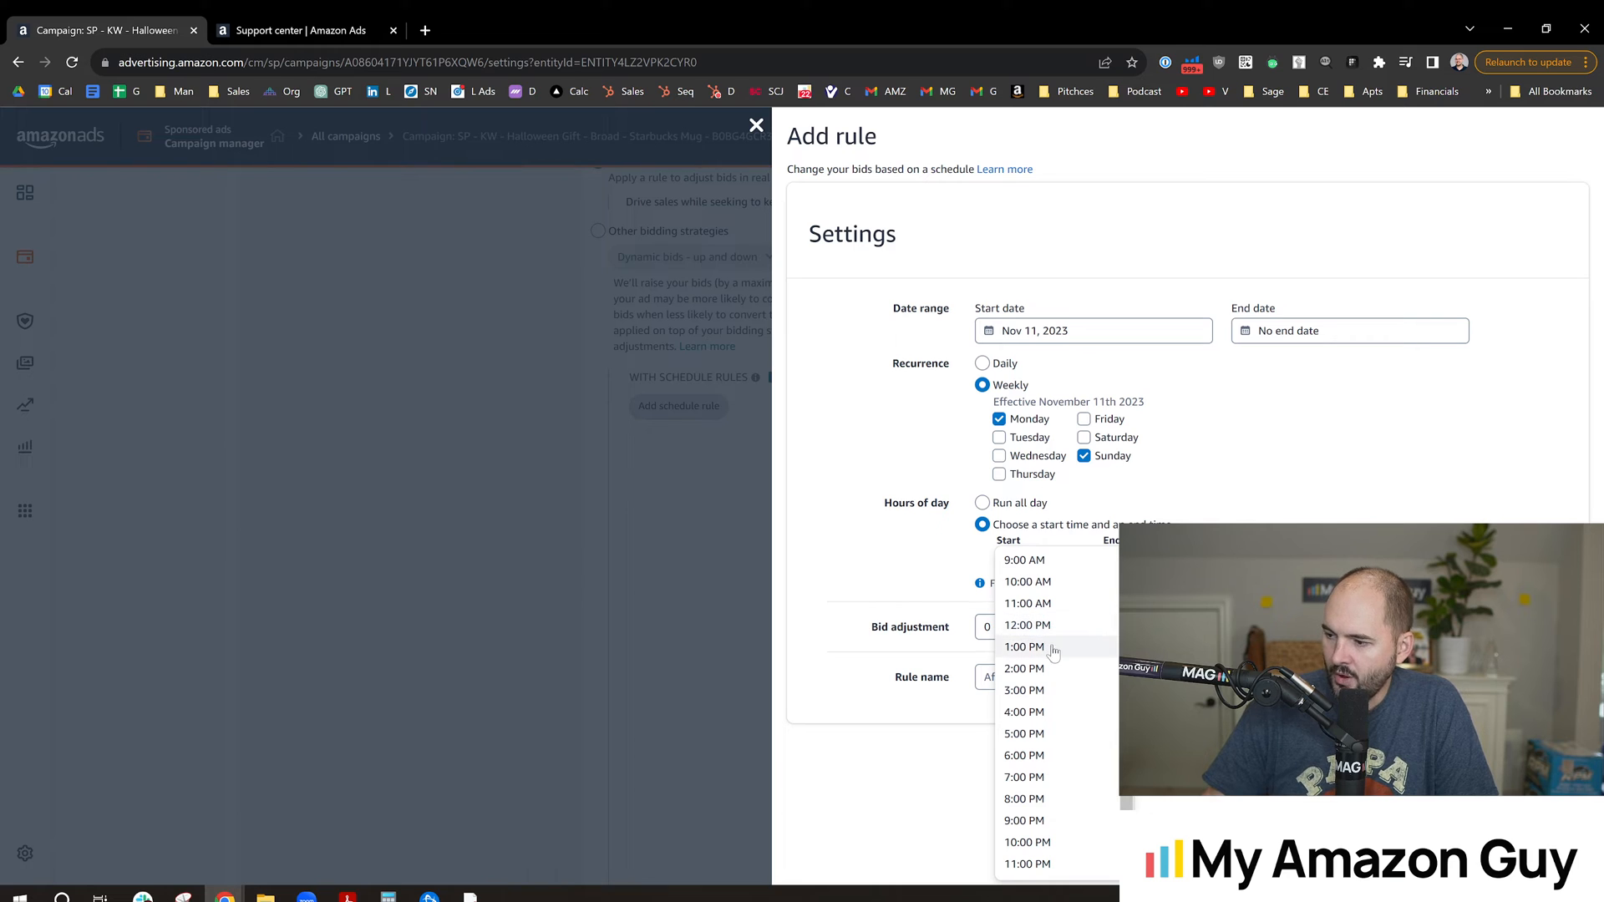
{"action": "mouse_move", "coordinate": [1025, 733]}
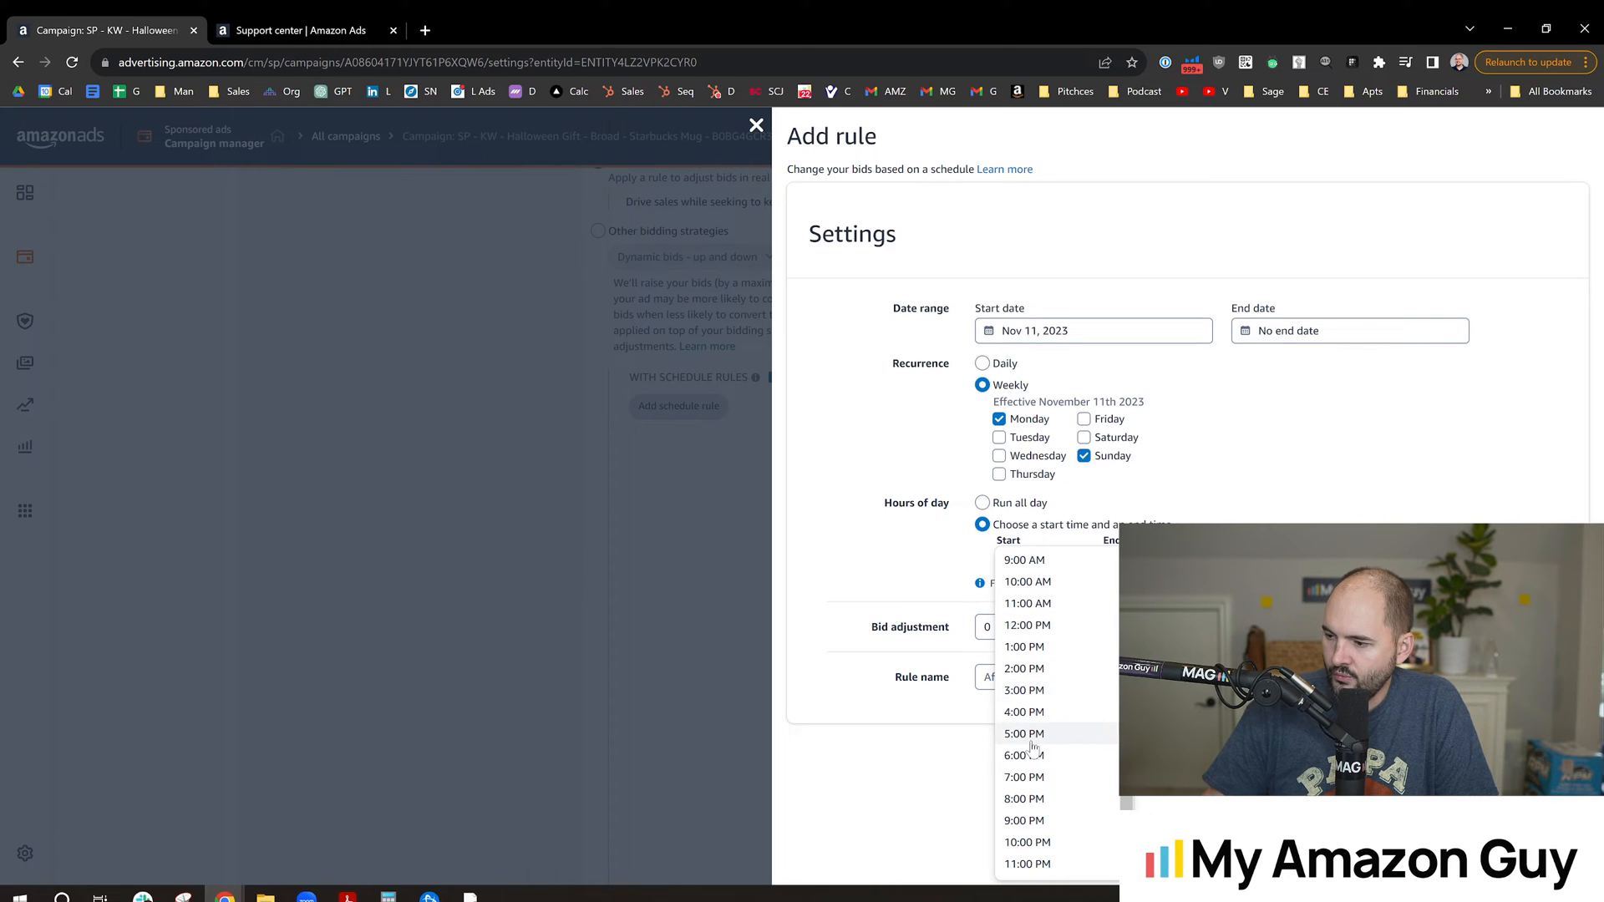
{"action": "left_click", "coordinate": [1023, 755]}
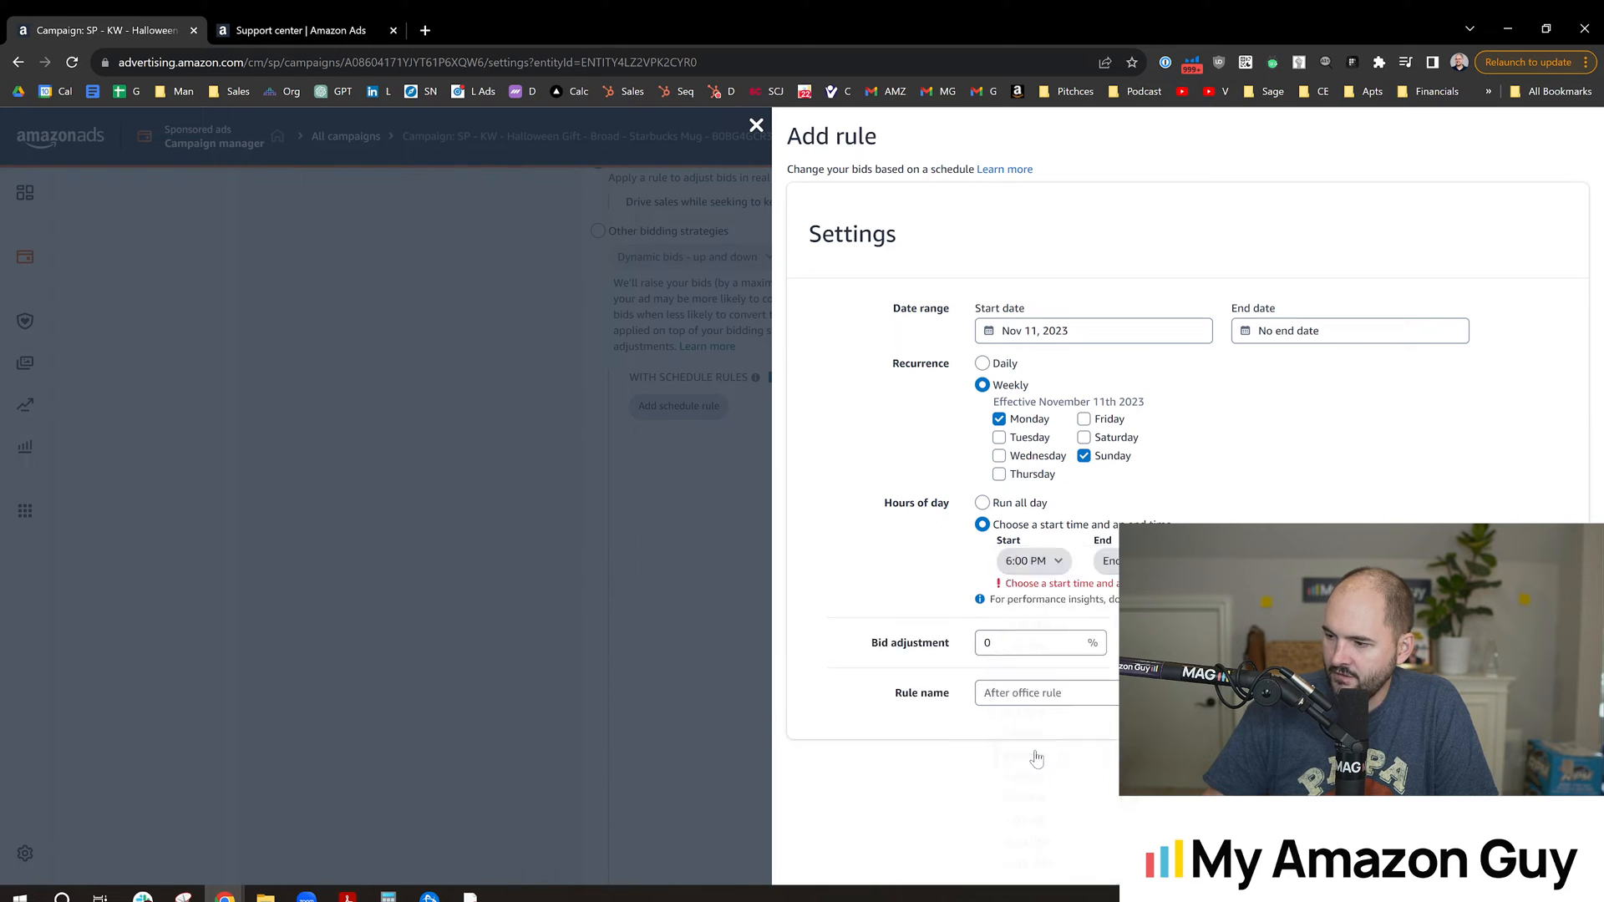
{"action": "left_click", "coordinate": [1115, 561]}
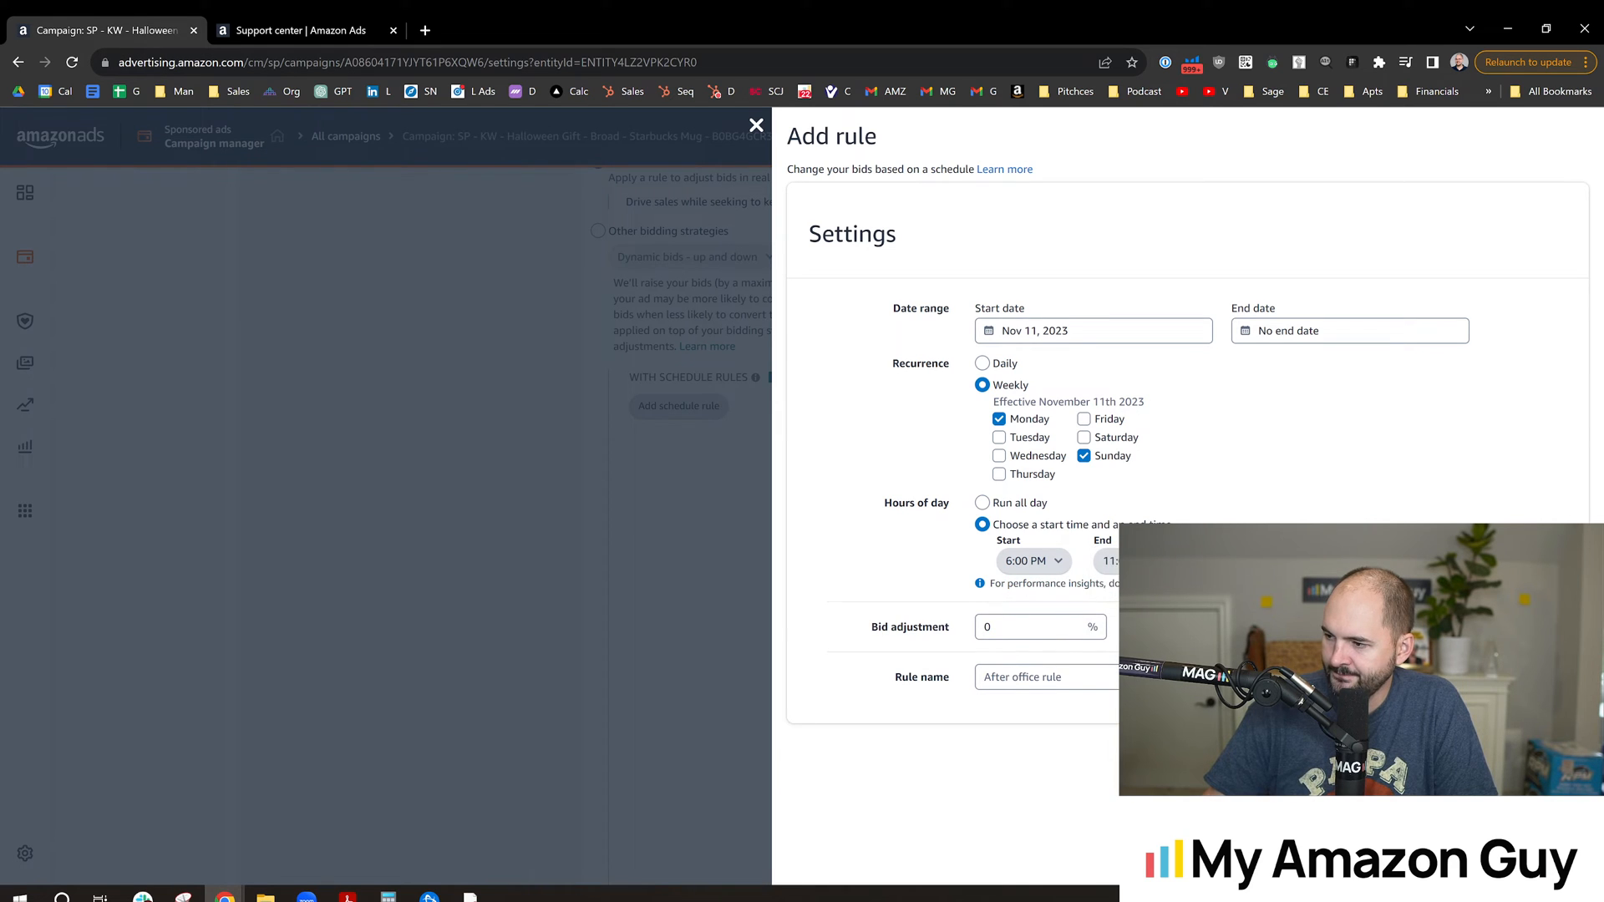
{"action": "left_click", "coordinate": [1029, 627]}
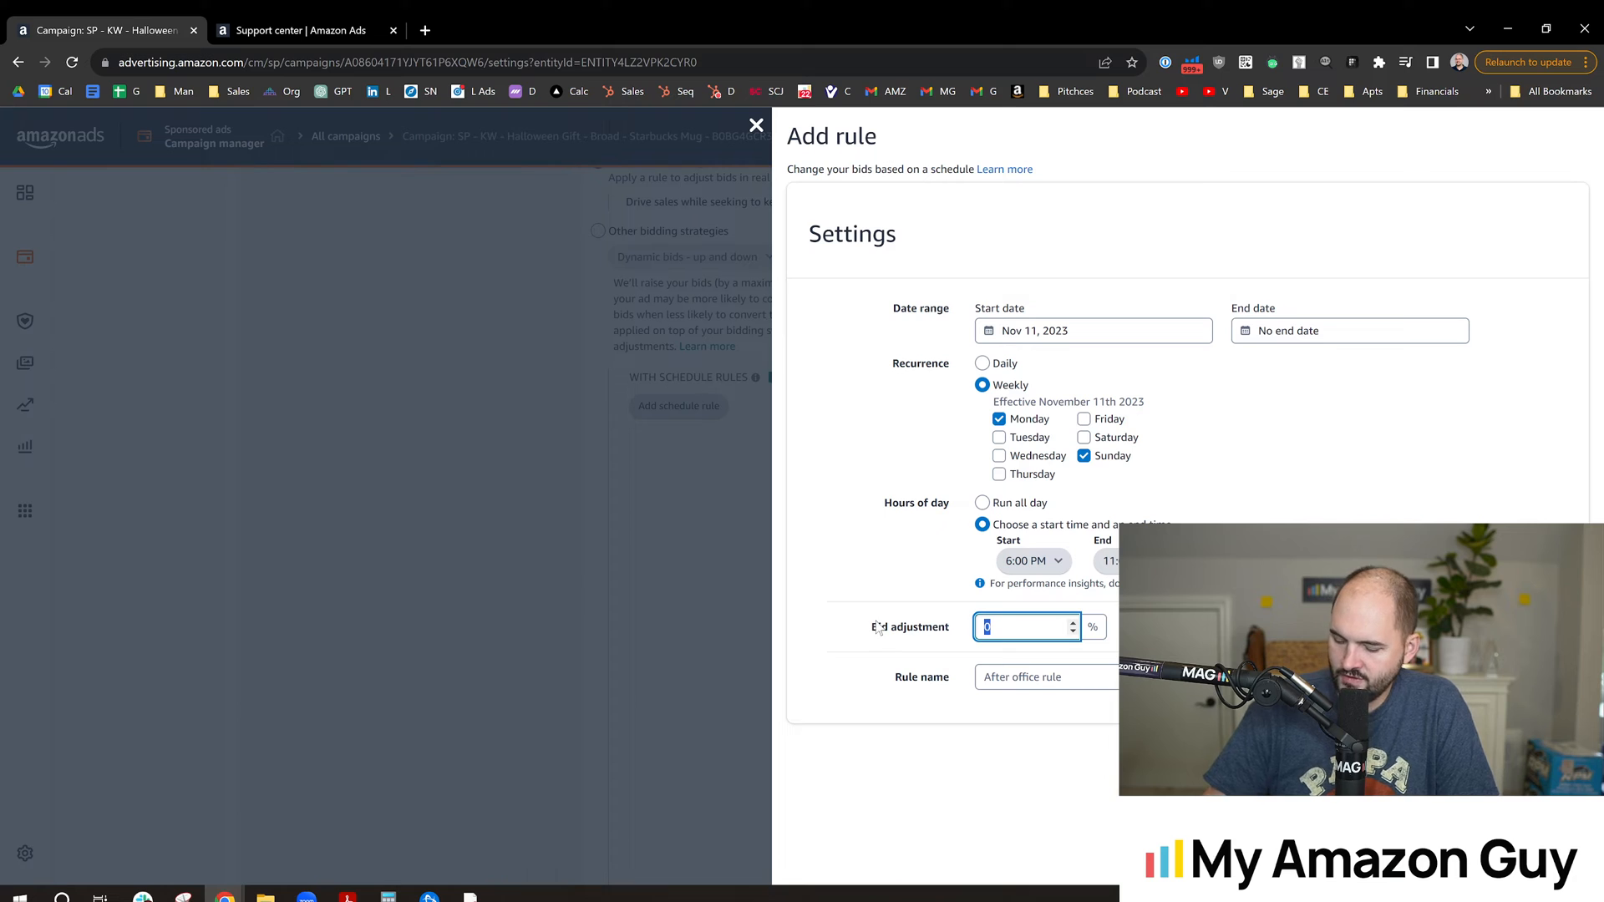
{"action": "type", "text": "25"}
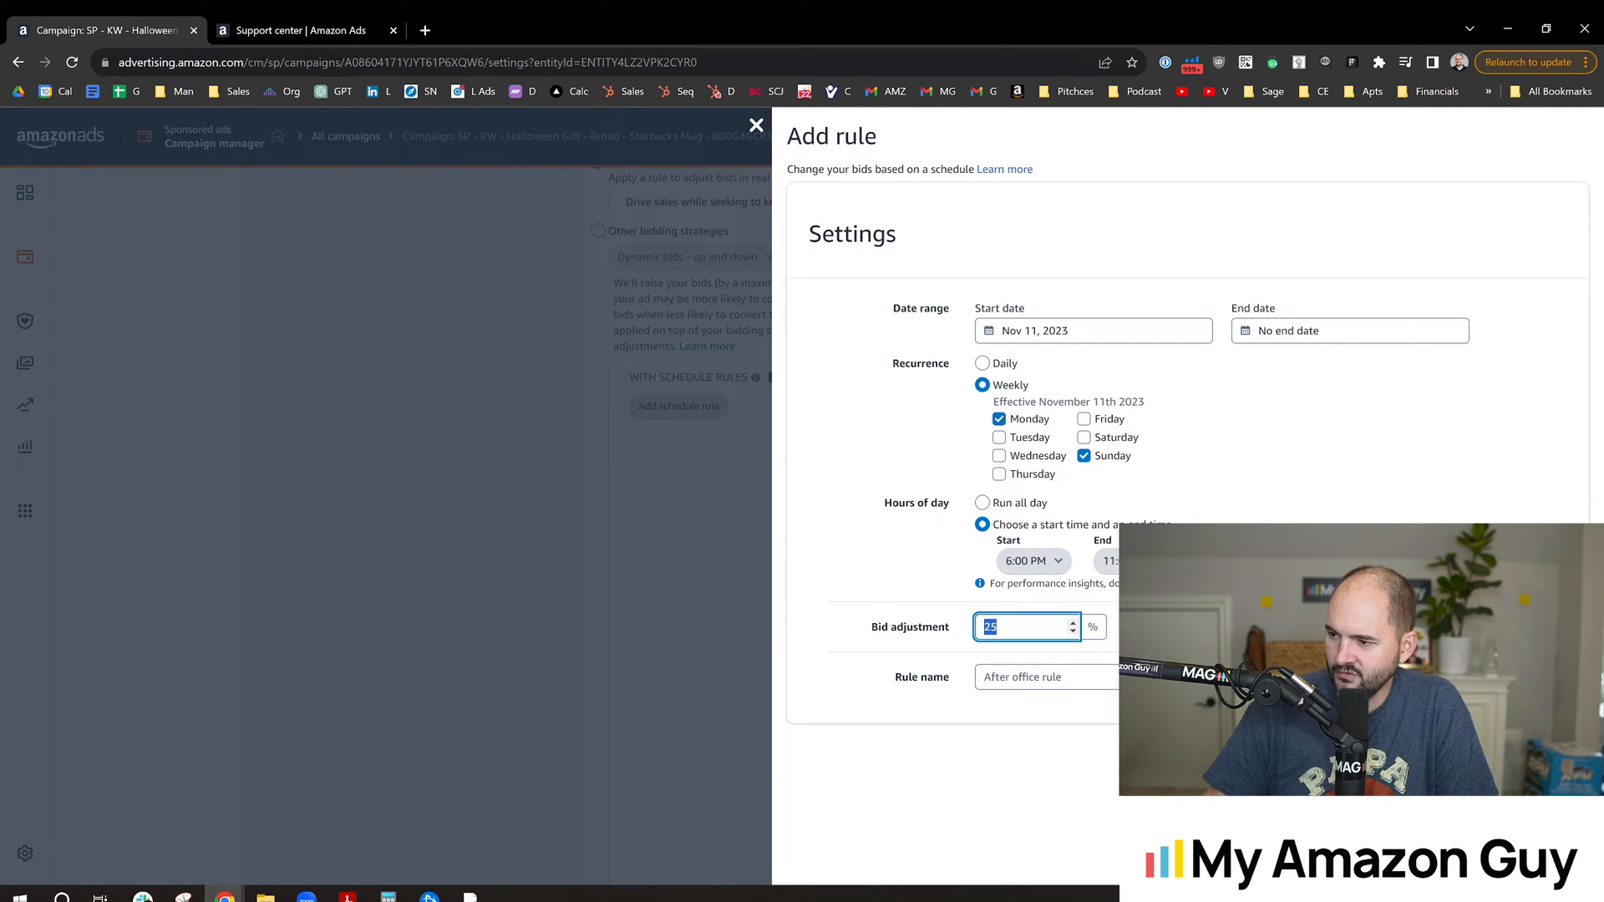
{"action": "type", "text": "20"}
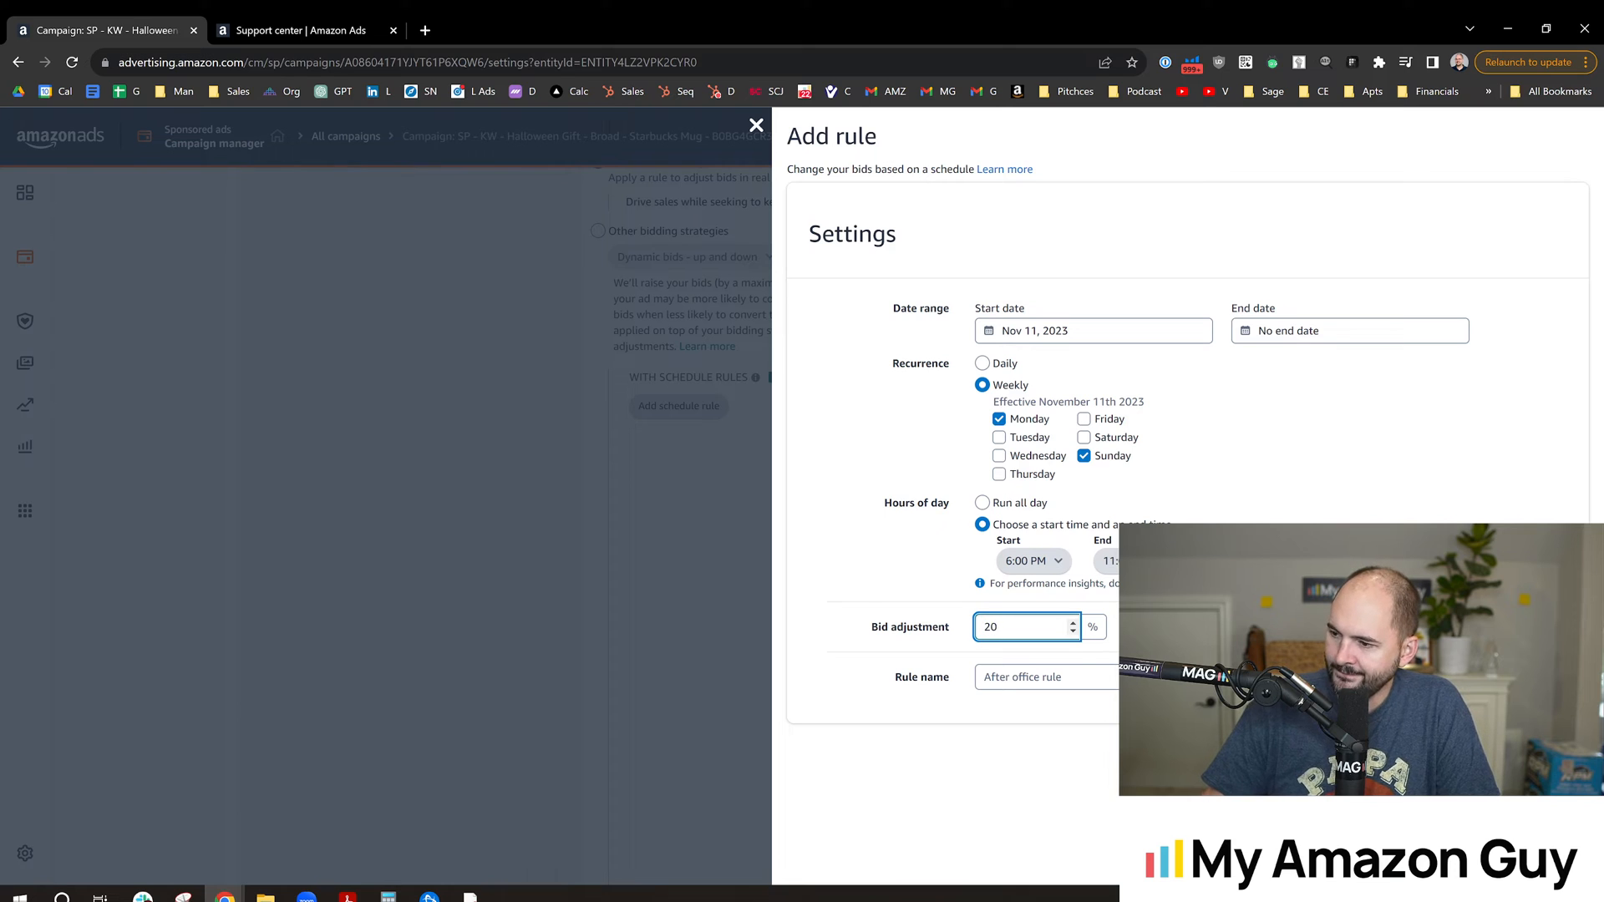
{"action": "left_click", "coordinate": [1044, 676]}
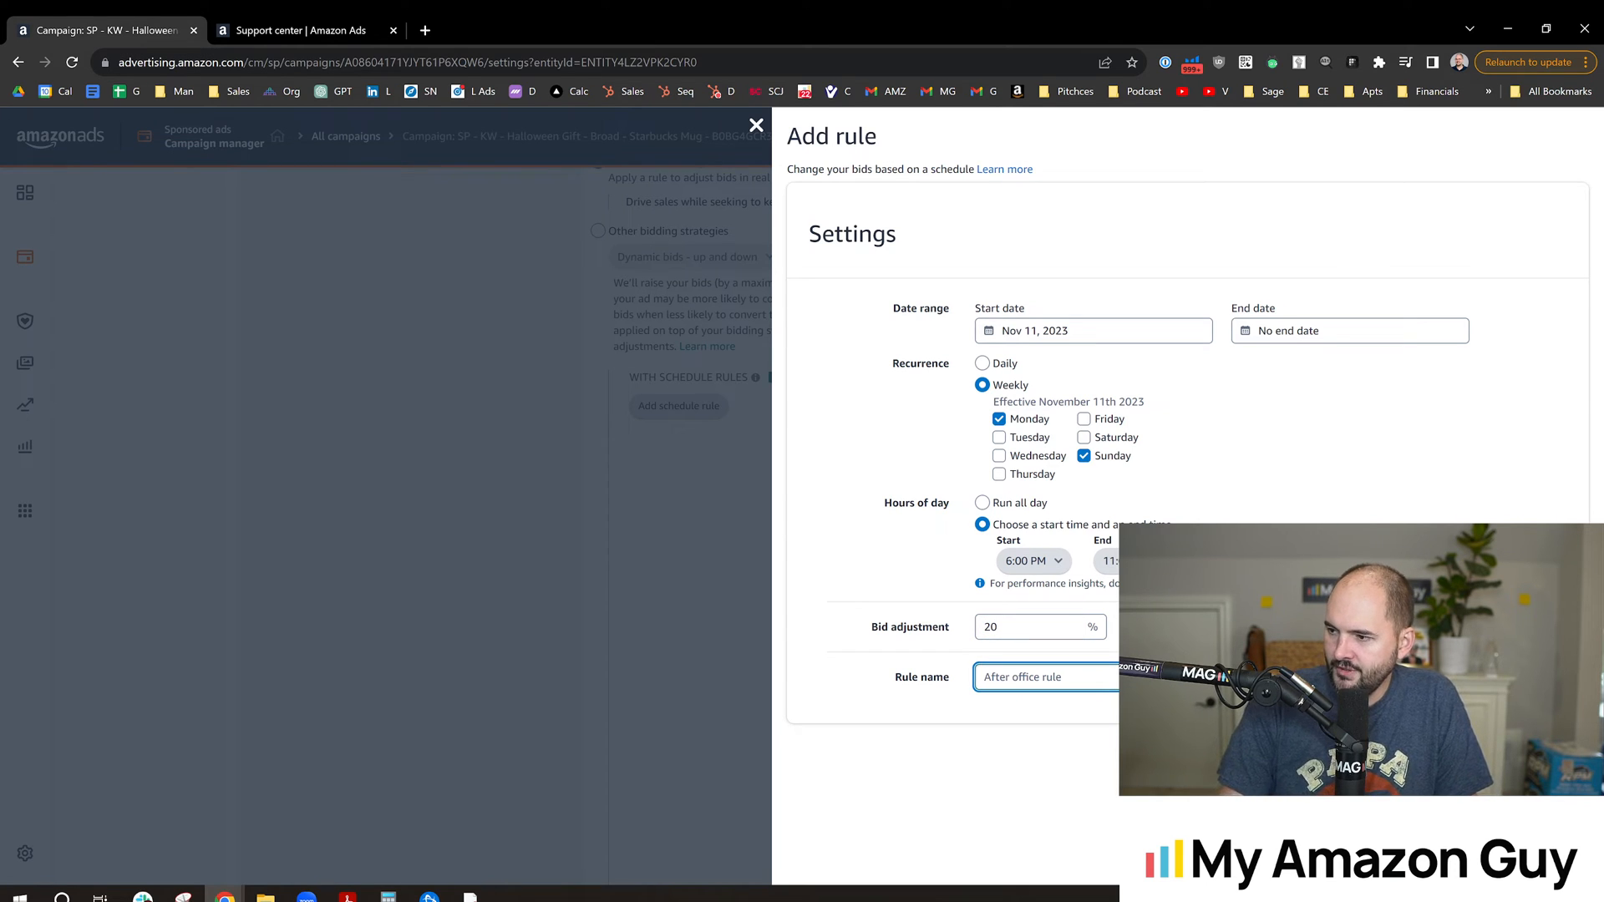
{"action": "type", "text": "Monday S"}
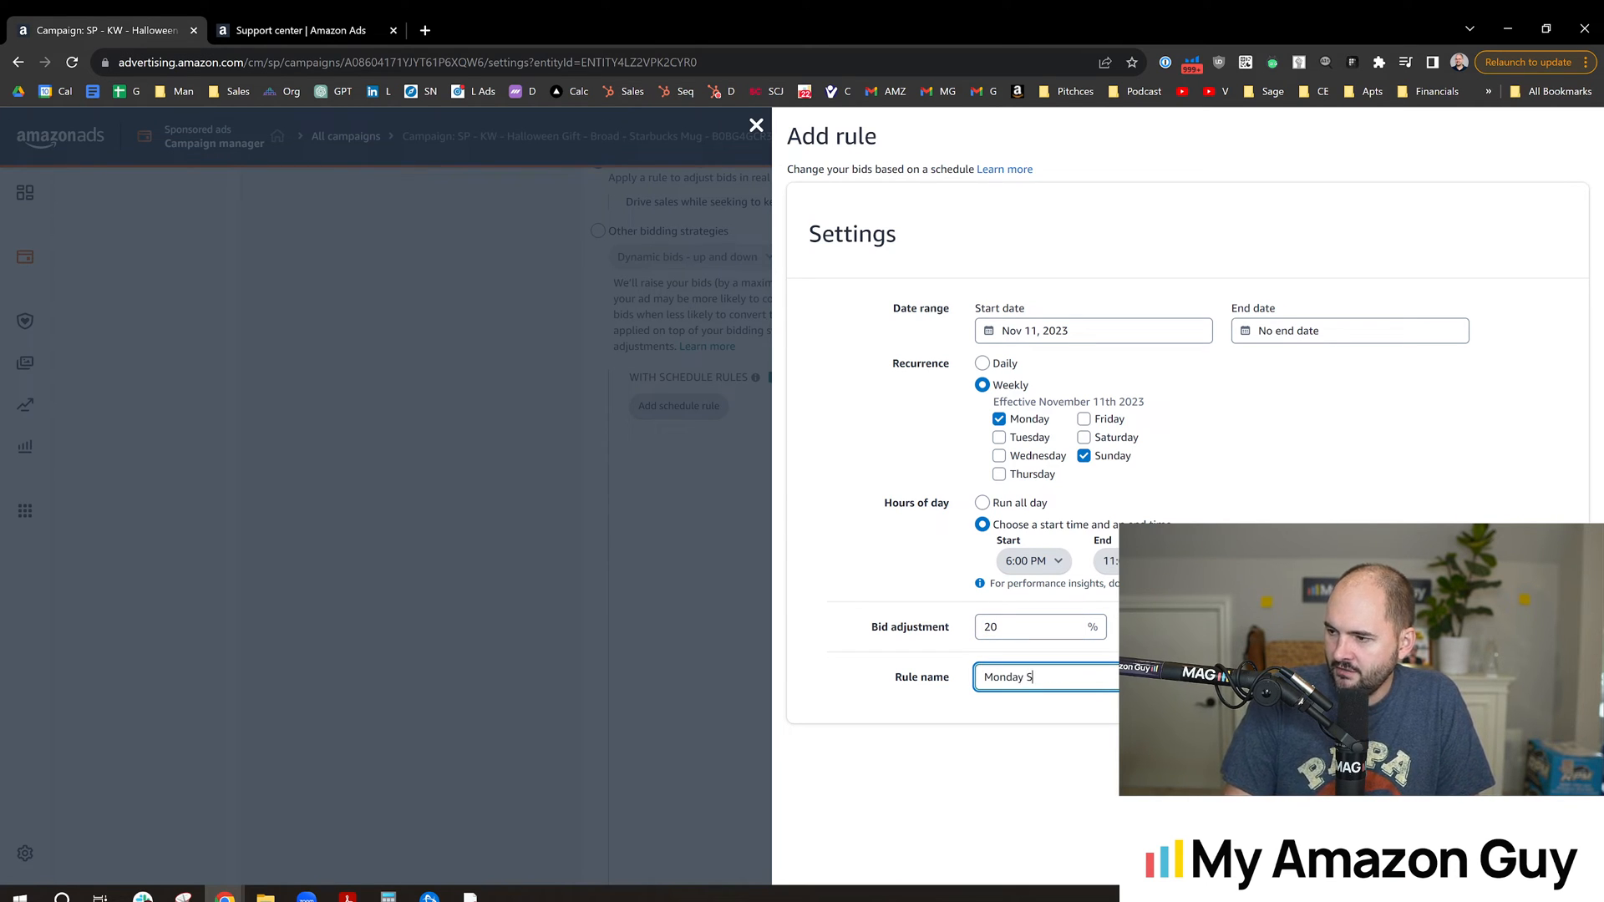
{"action": "type", "text": "unday 20% Bu"}
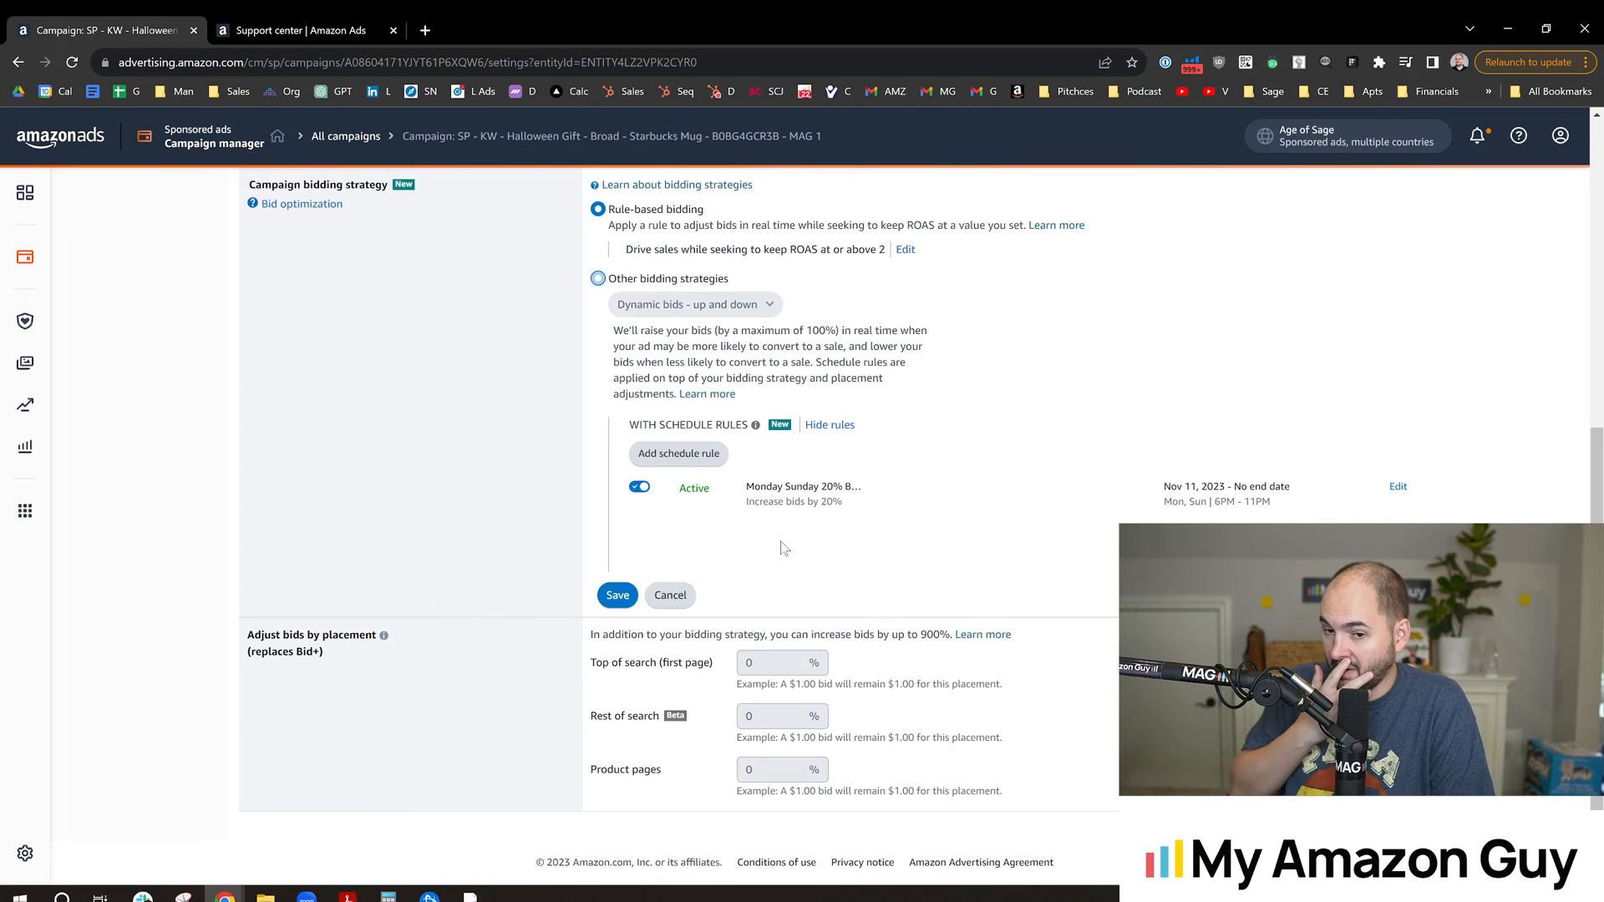
{"action": "mouse_move", "coordinate": [736, 506]}
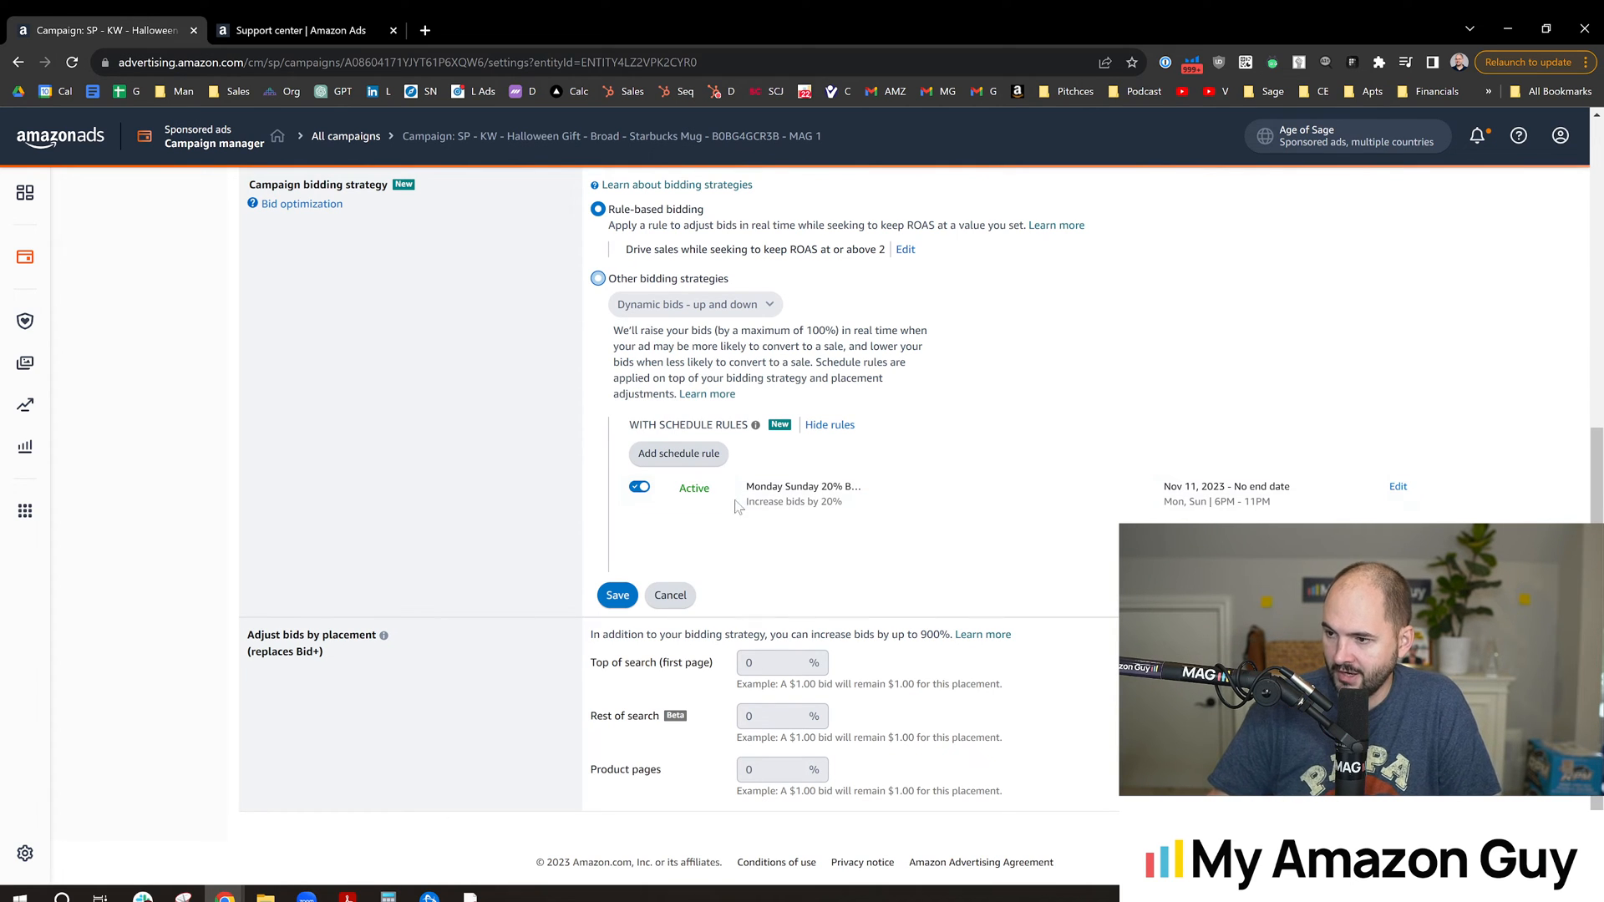
{"action": "mouse_move", "coordinate": [663, 494]}
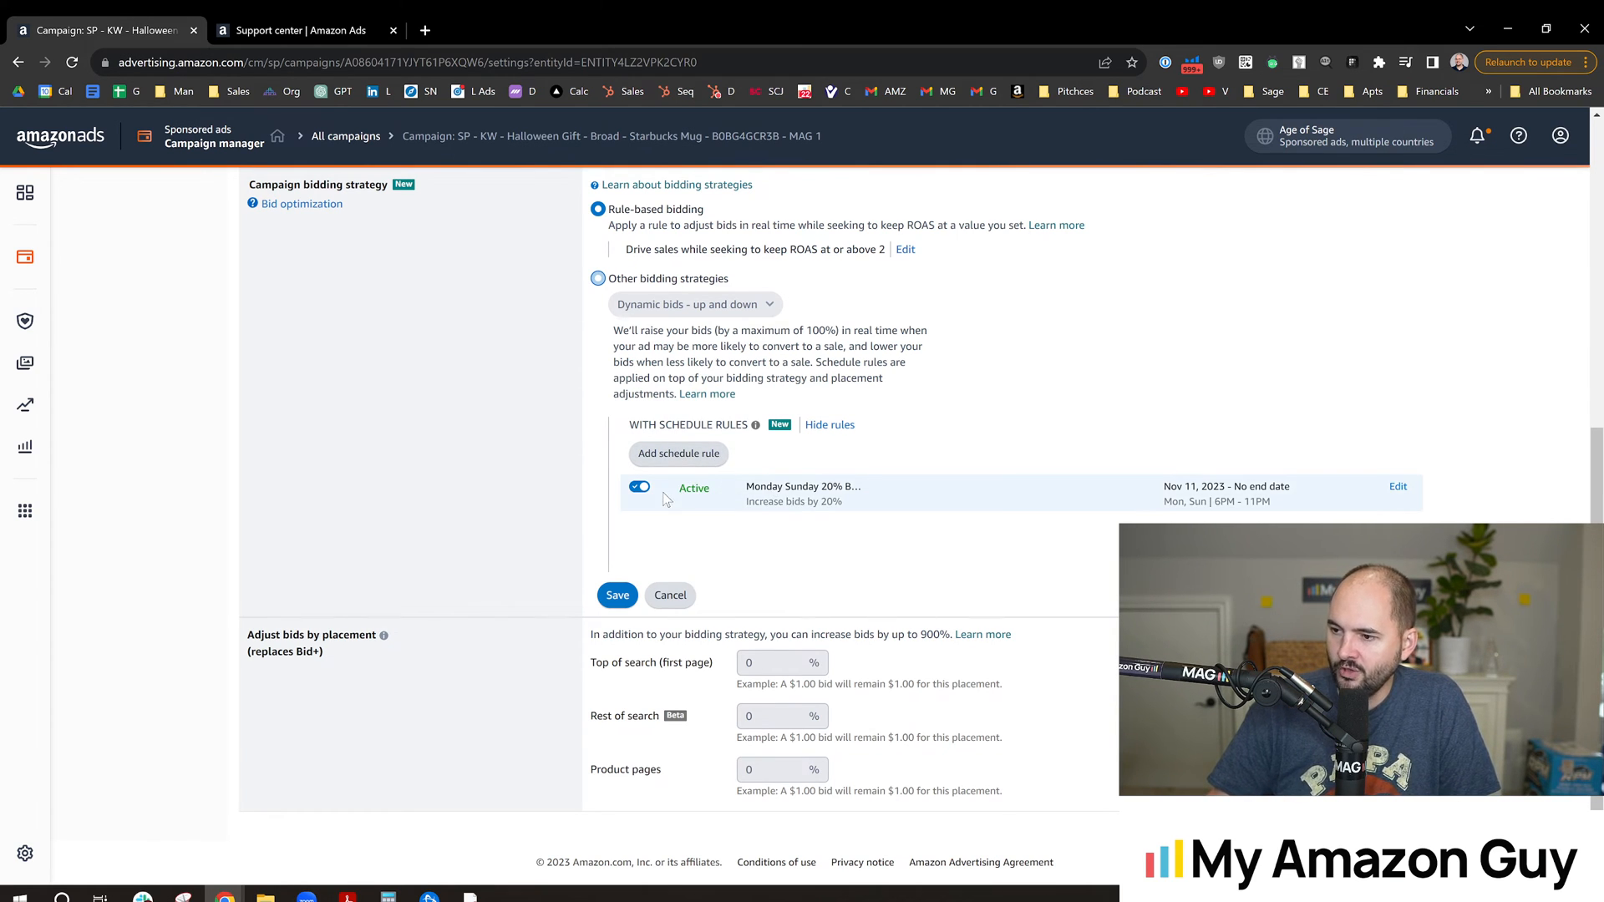
Select 'Dynamic bids - up and down' as the campaign's bidding strategy
{"action": "left_click", "coordinate": [597, 278]}
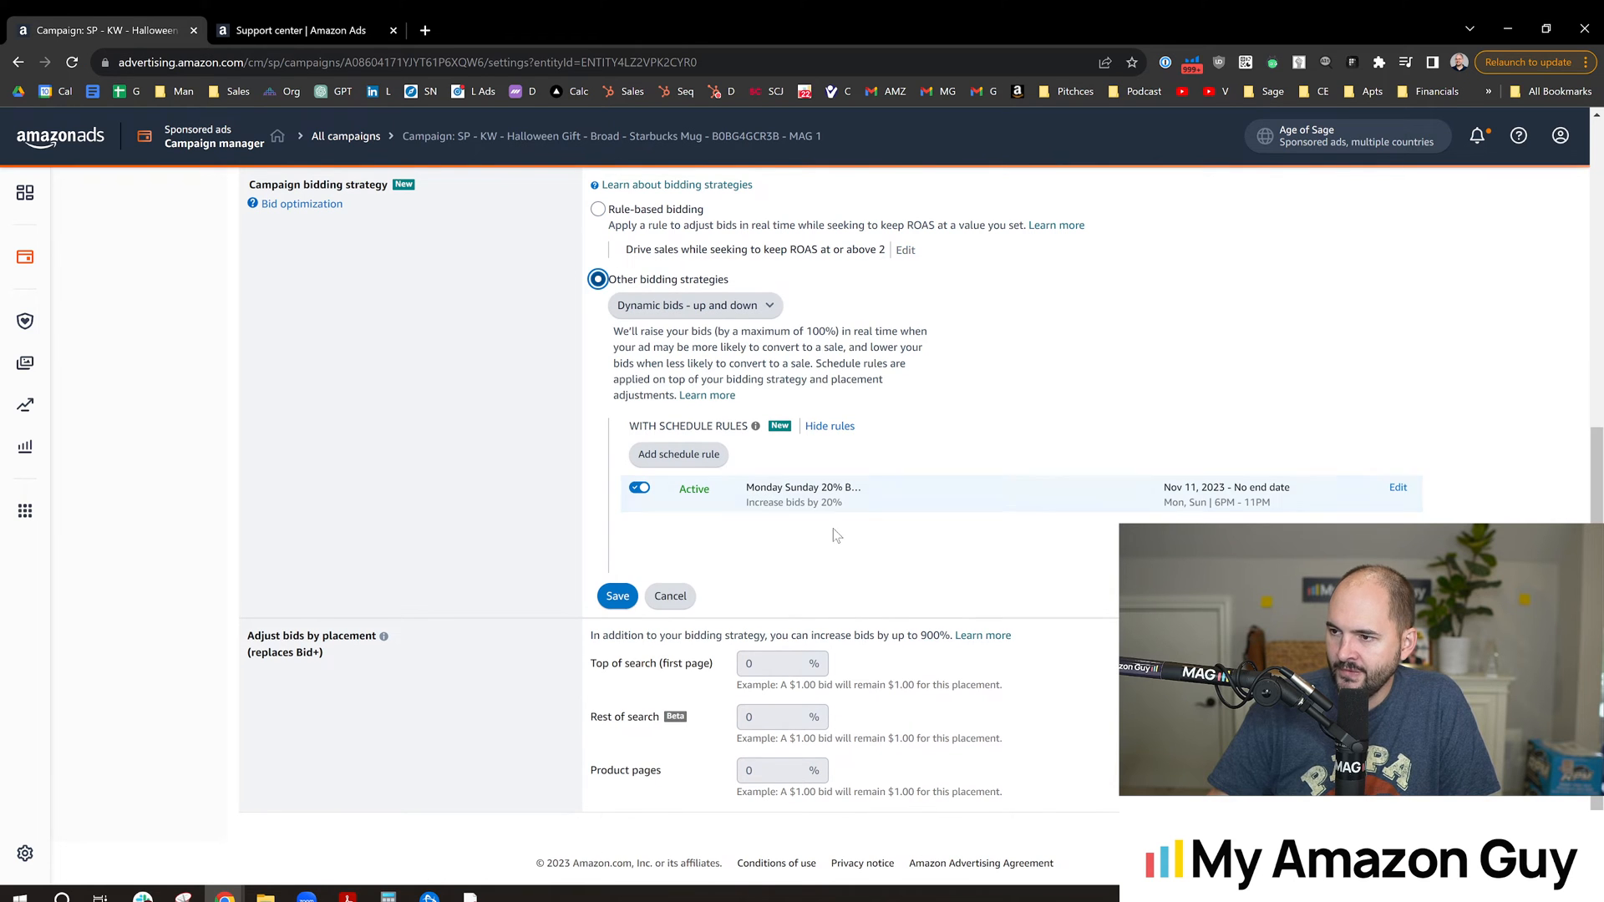
Add another schedule rule starting November 12, repeating weekly on Monday and Sunday
{"action": "left_click", "coordinate": [678, 454]}
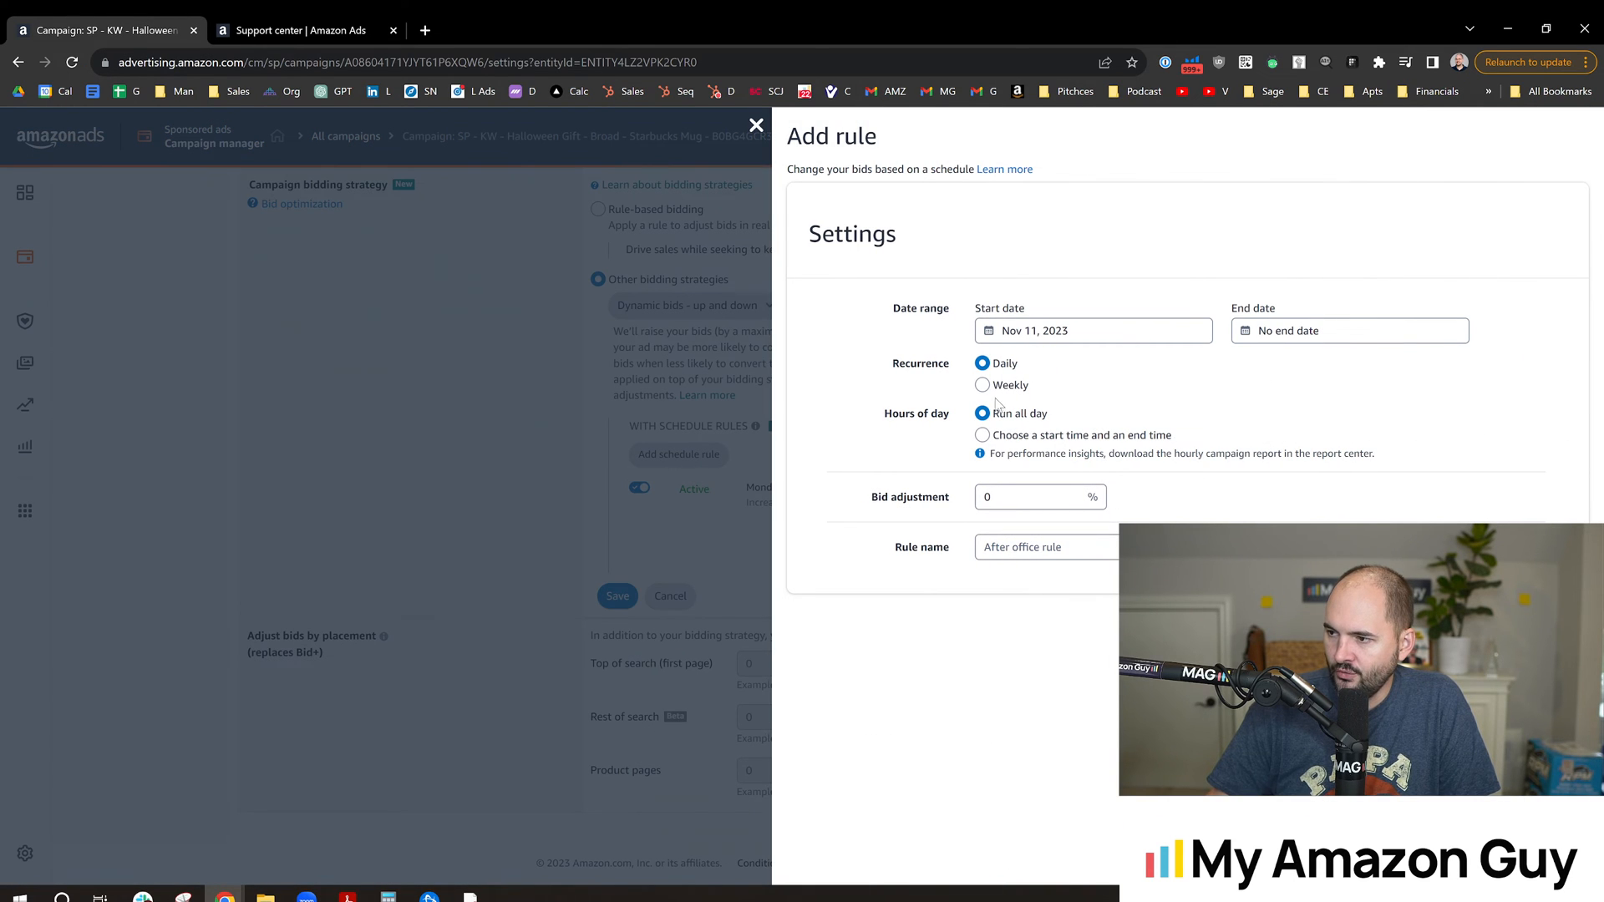
{"action": "left_click", "coordinate": [1092, 331]}
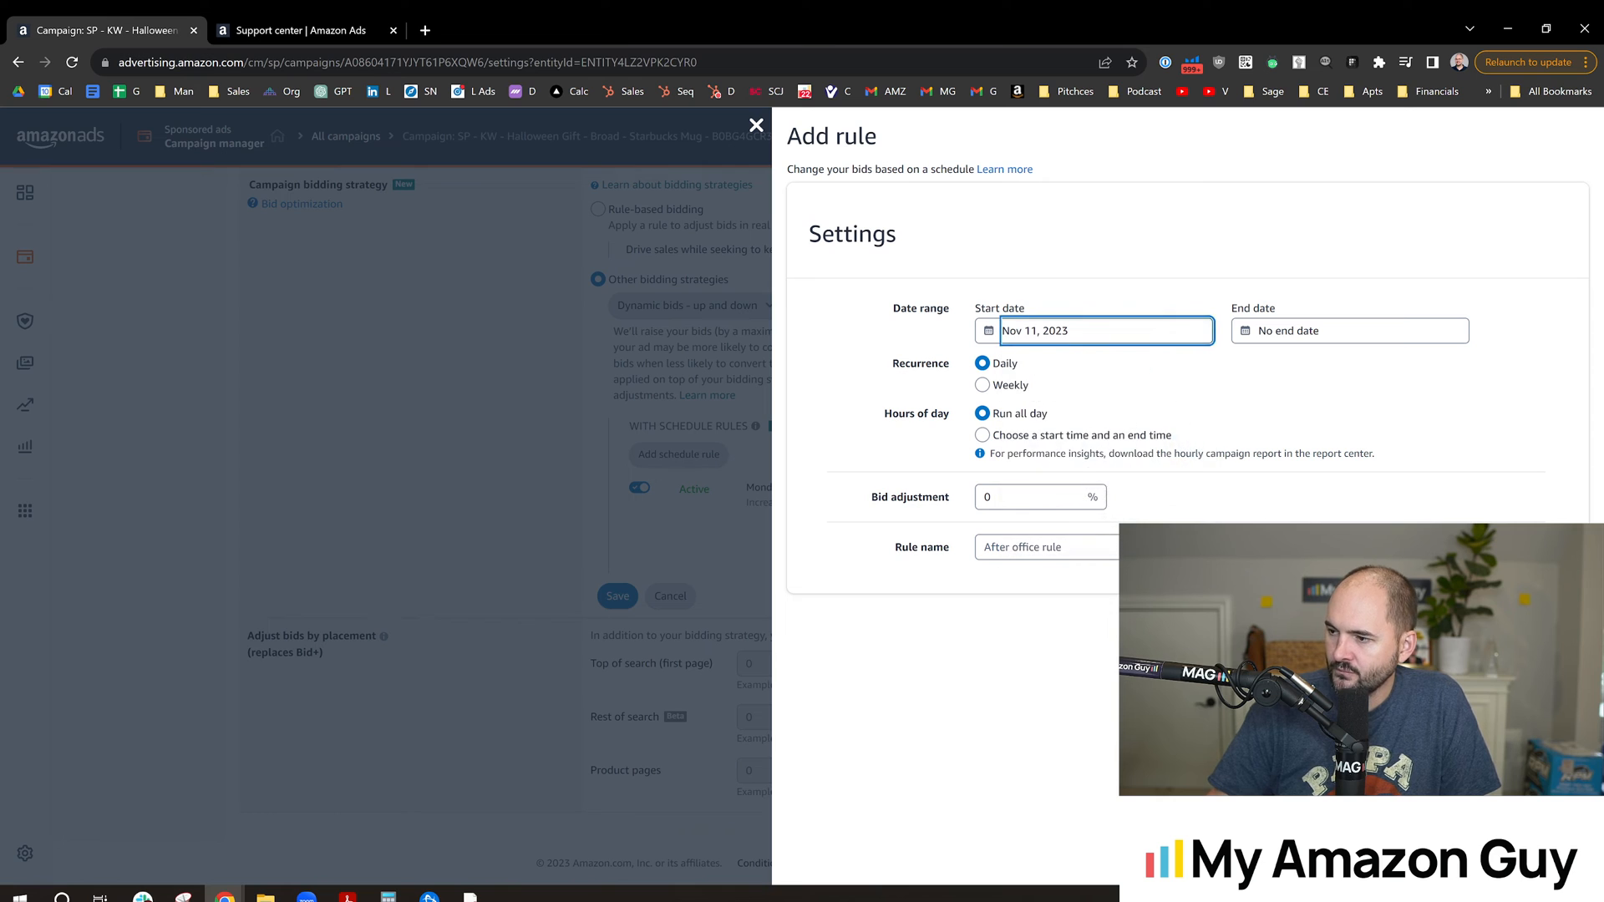
{"action": "left_click", "coordinate": [1093, 331]}
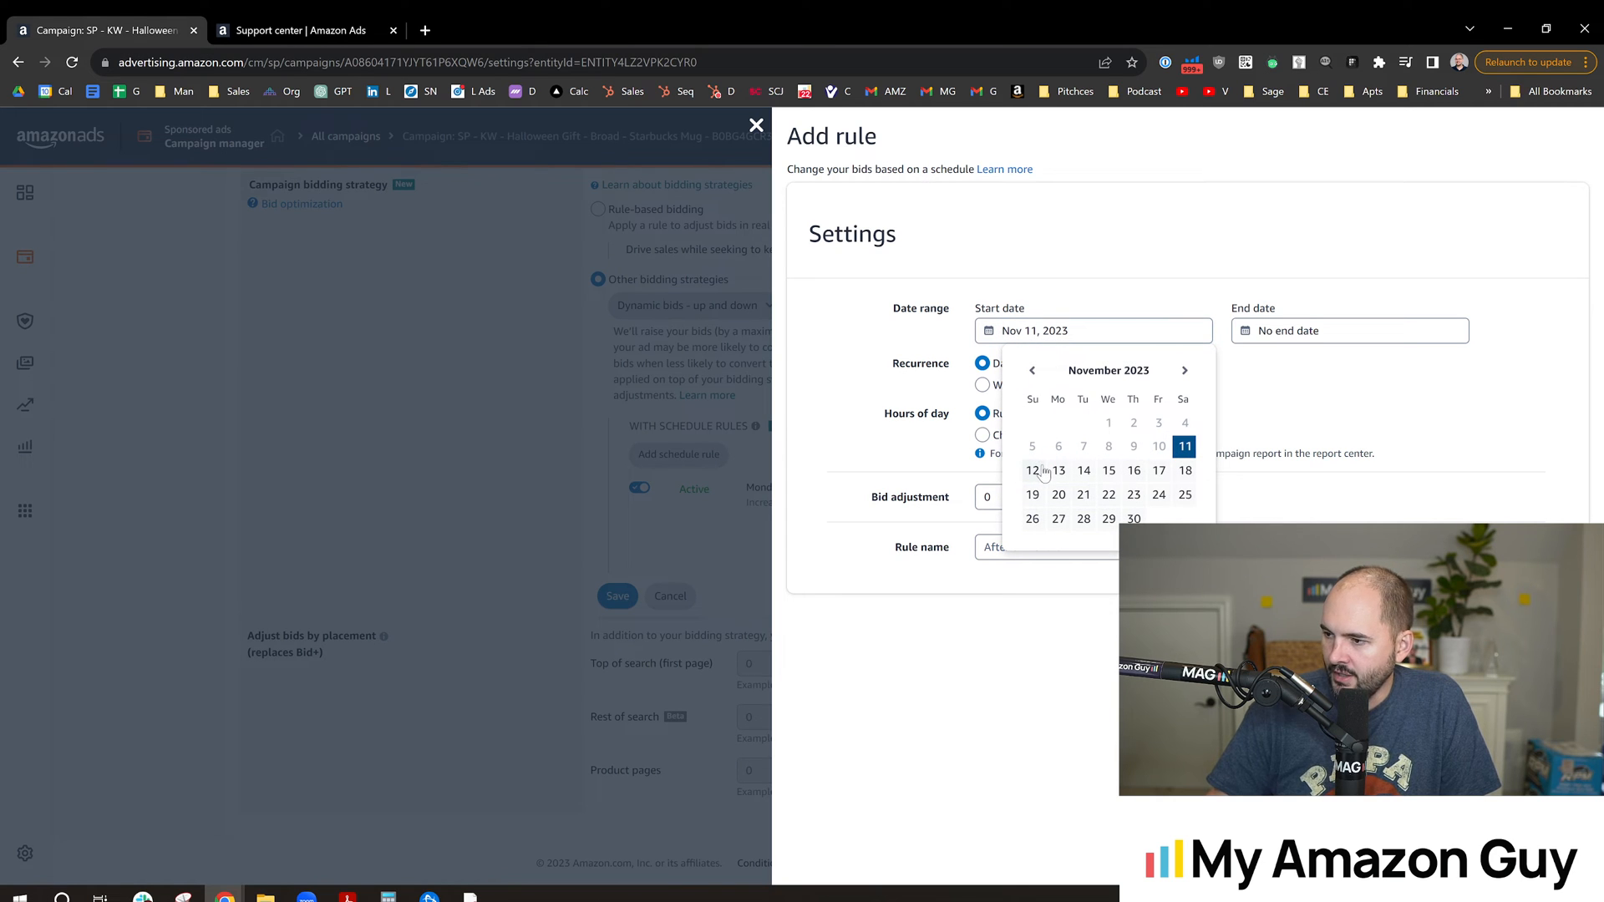
{"action": "left_click", "coordinate": [1033, 471]}
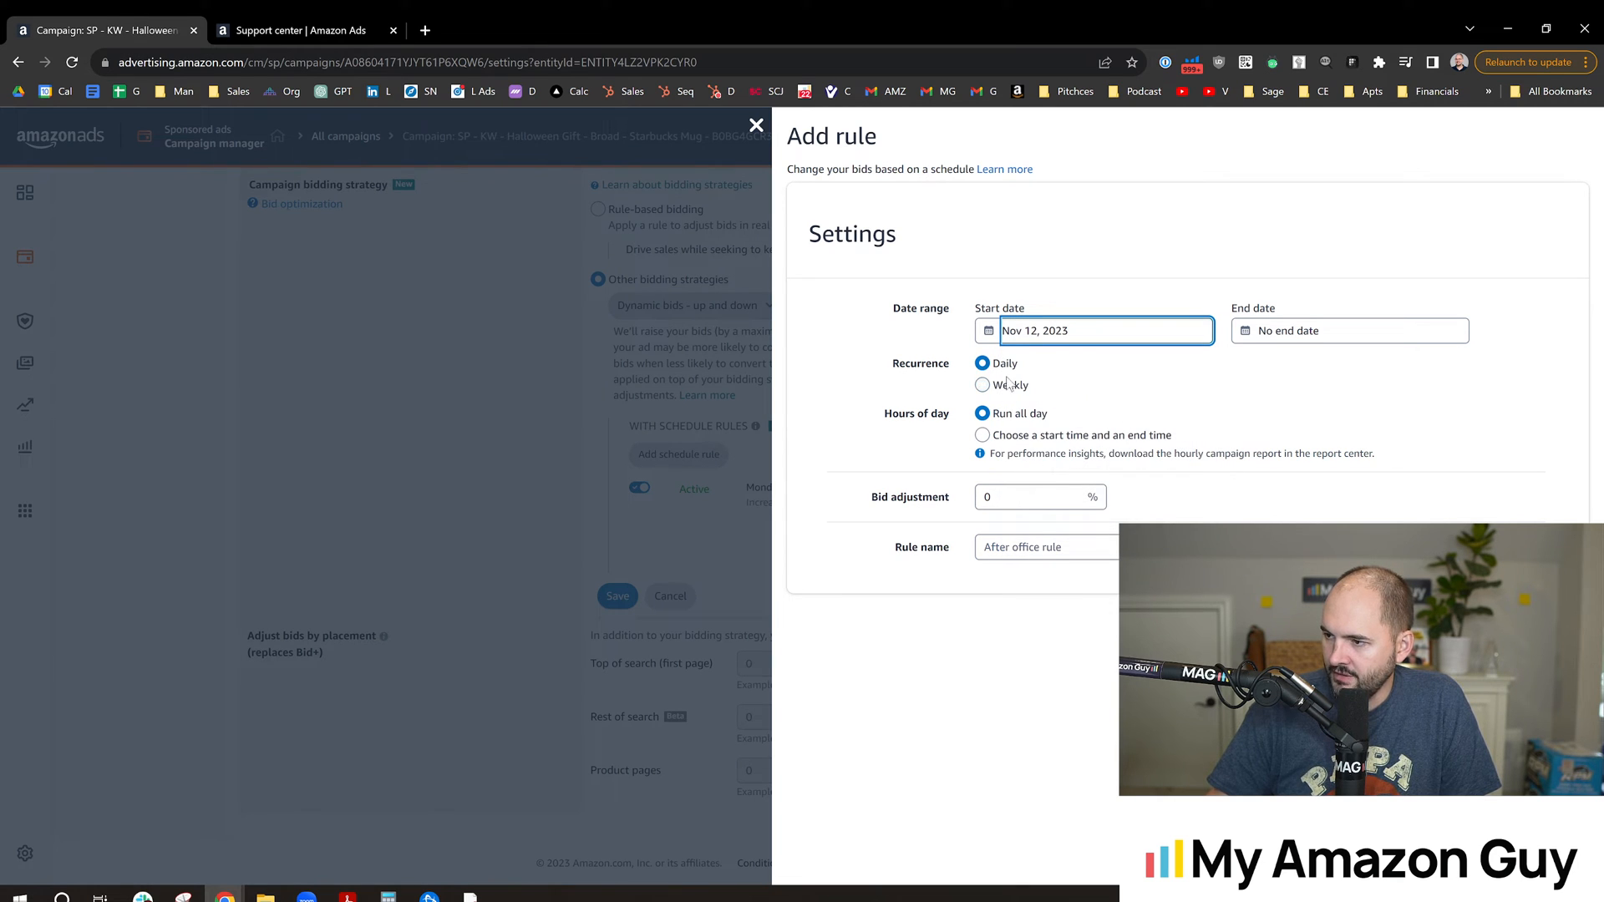
{"action": "left_click", "coordinate": [980, 384]}
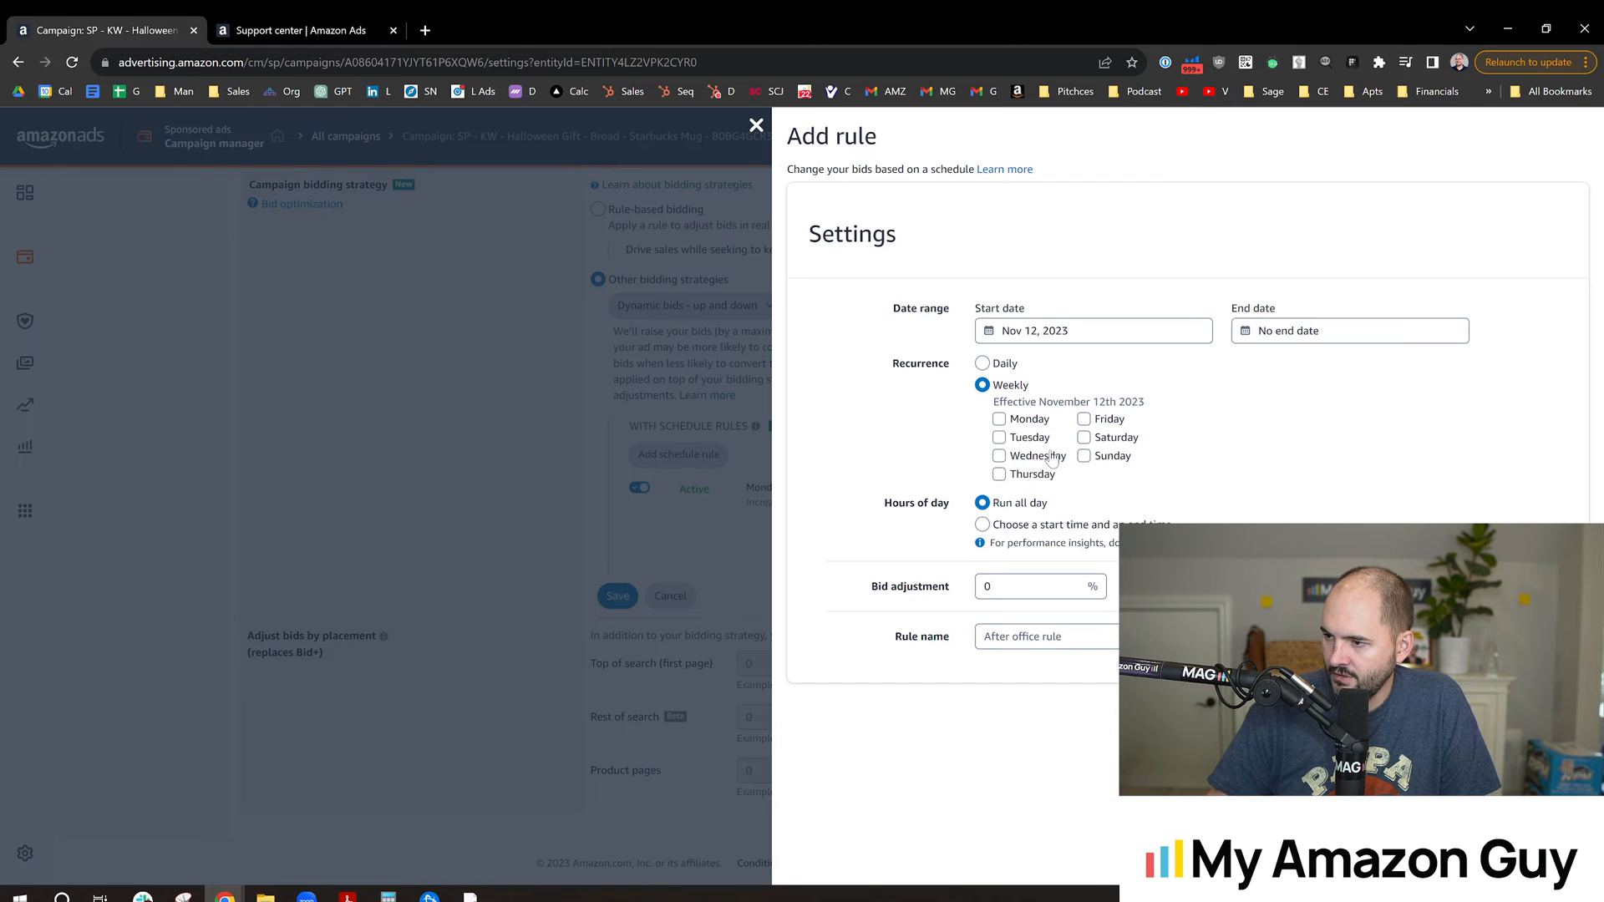
{"action": "left_click", "coordinate": [1084, 456]}
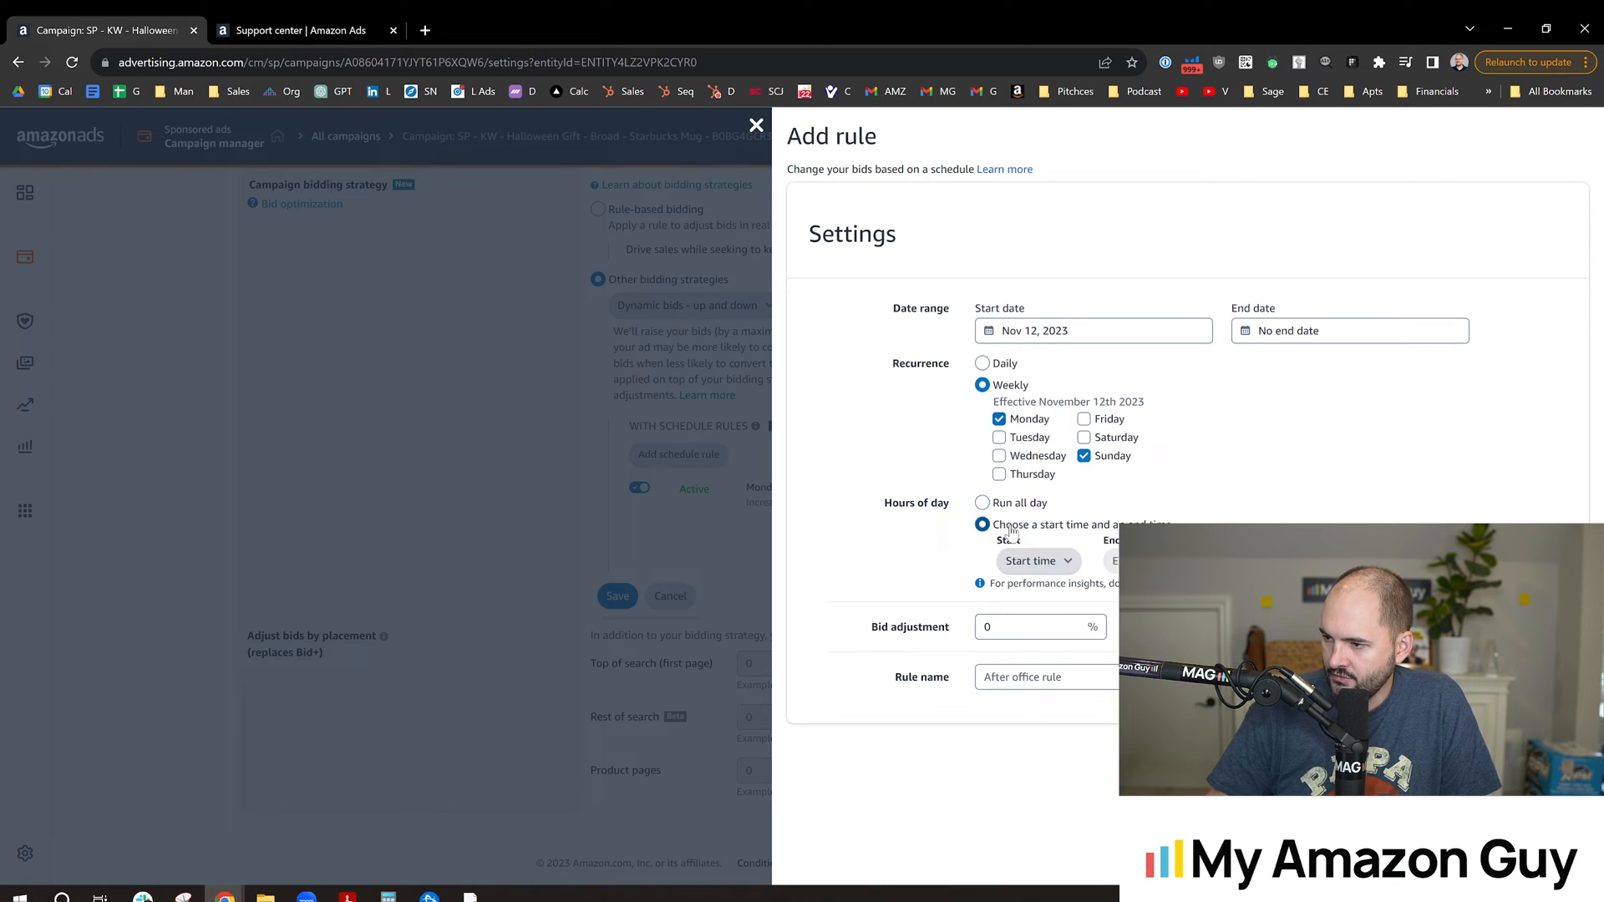
Set the rule to 8 AM–5 PM with a 12% bid increase, named 'Monday/Sunday Morning 1...'
{"action": "left_click", "coordinate": [1036, 560]}
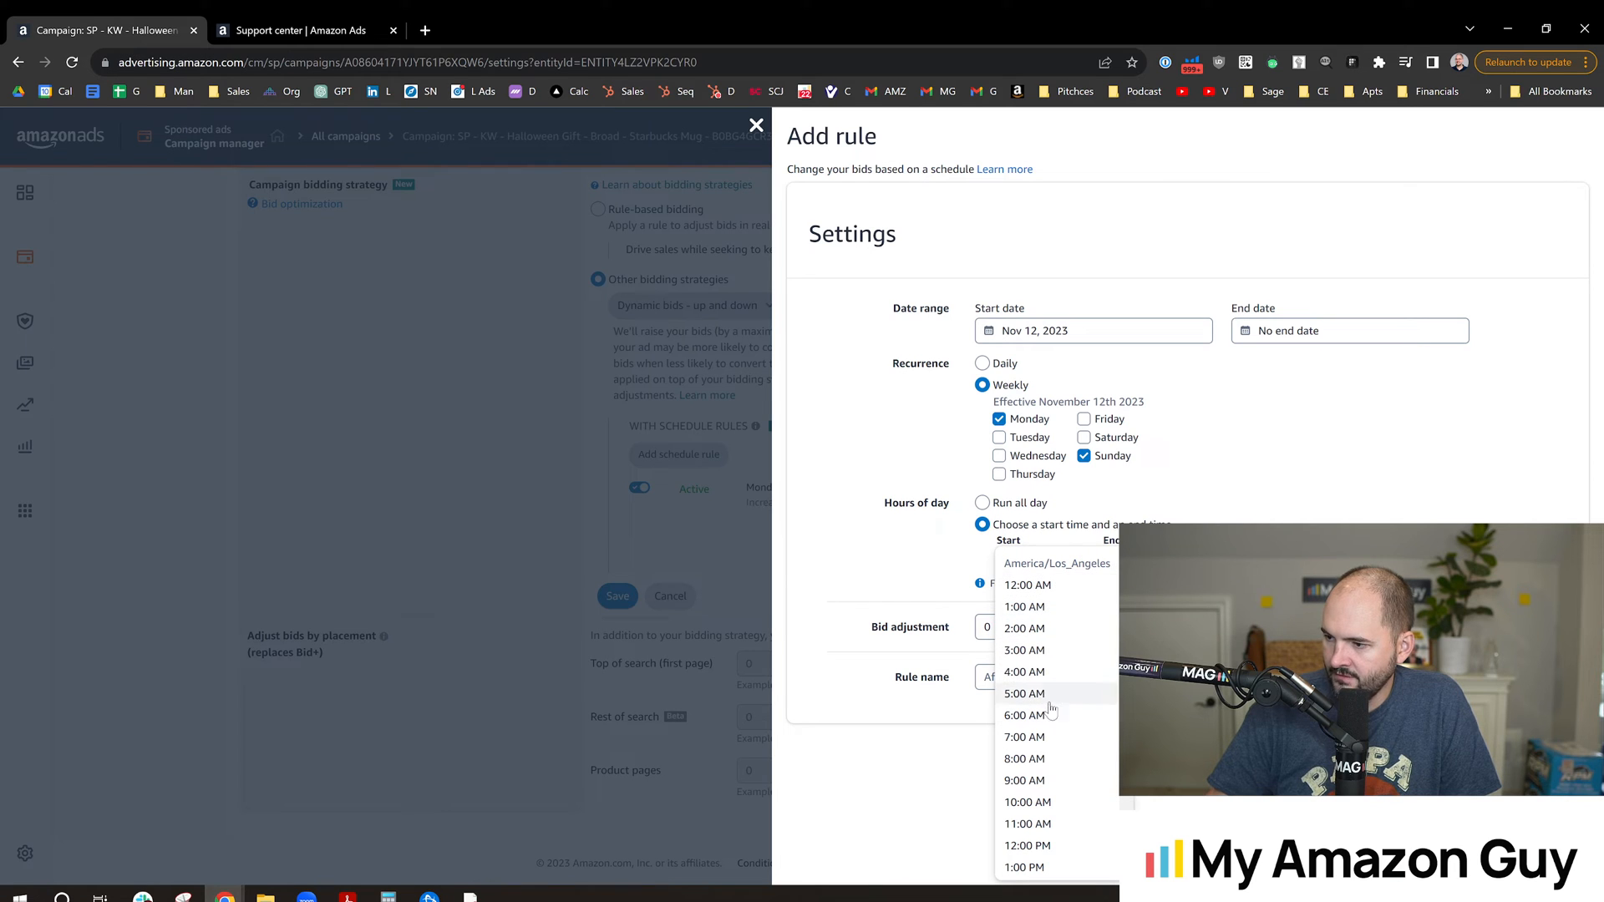
{"action": "left_click", "coordinate": [1025, 757]}
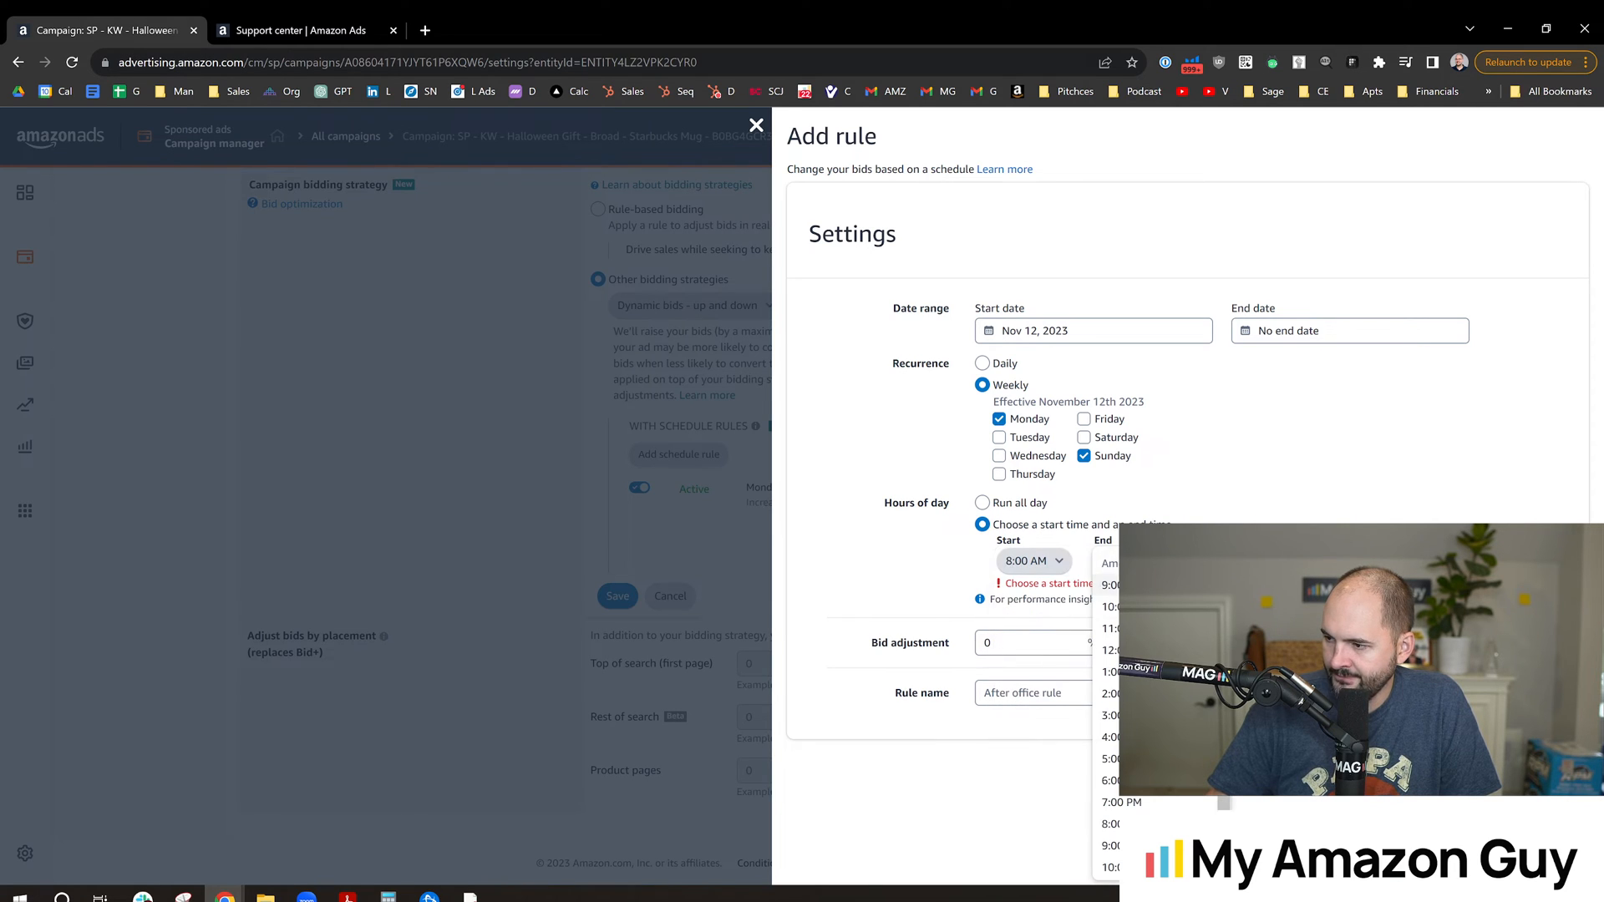
{"action": "scroll", "scroll_direction": "down", "scroll_amount": 3}
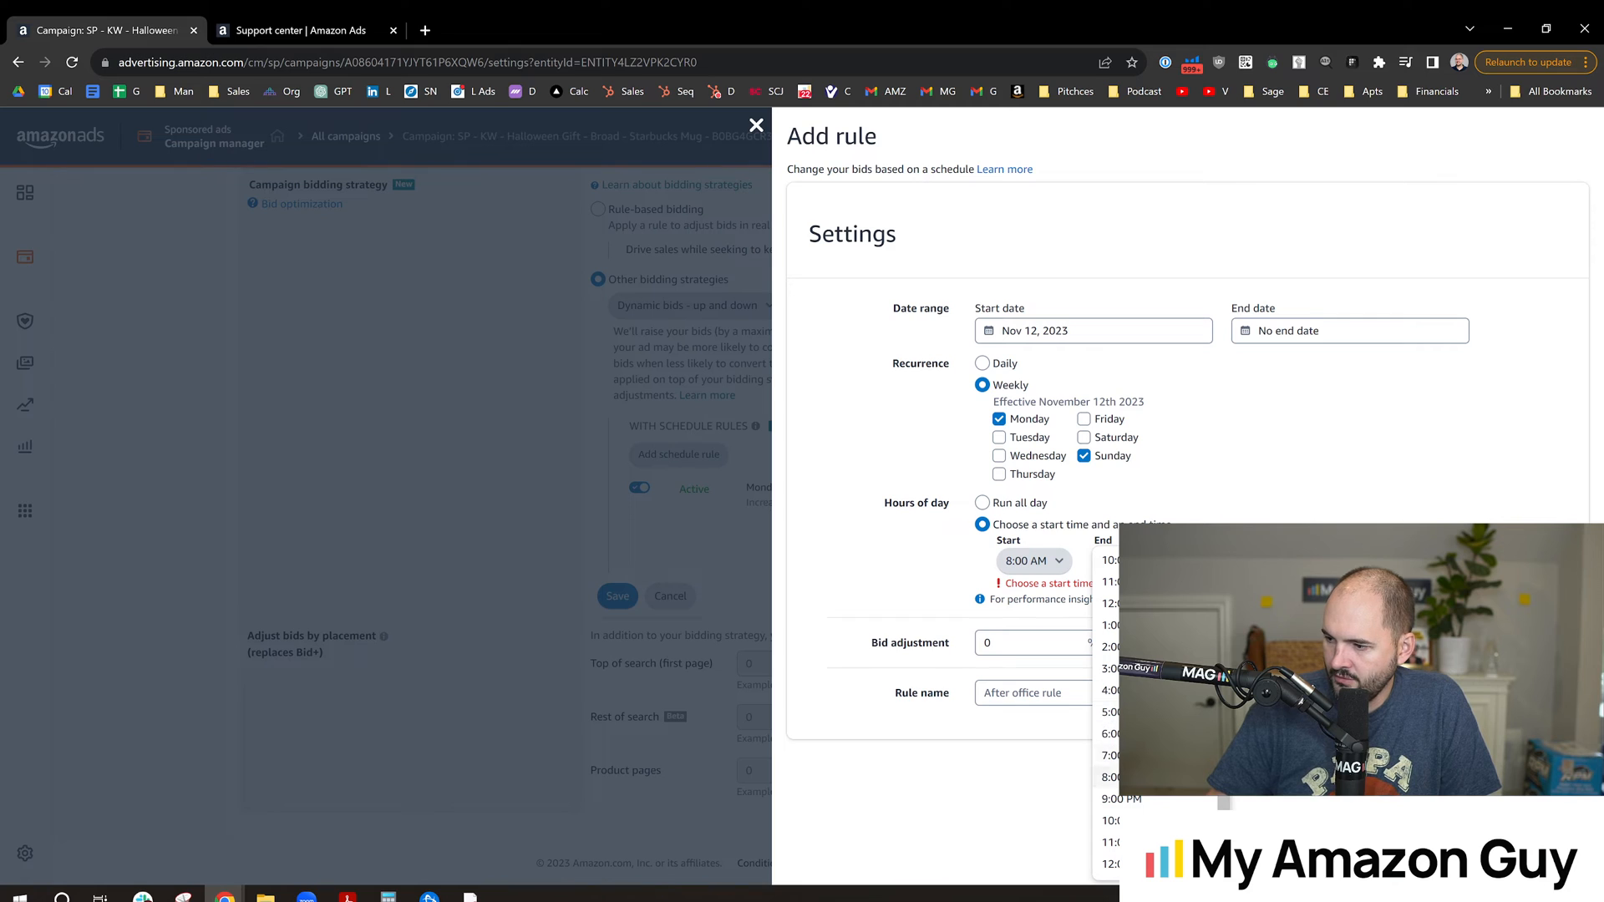
{"action": "left_click", "coordinate": [1108, 711]}
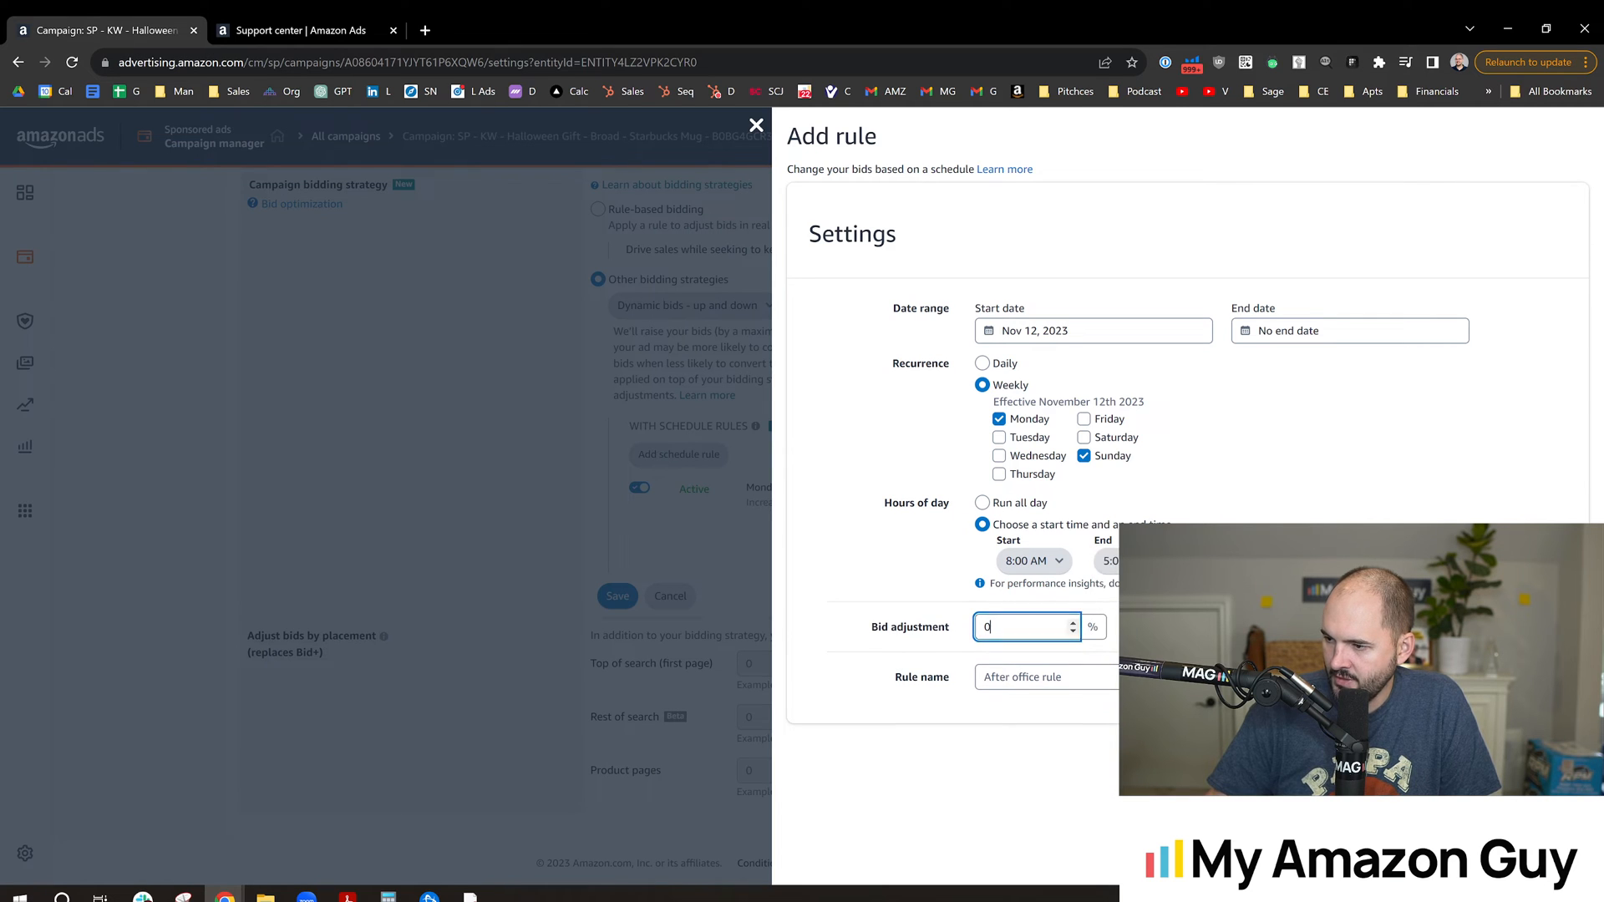
{"action": "type", "text": "10"}
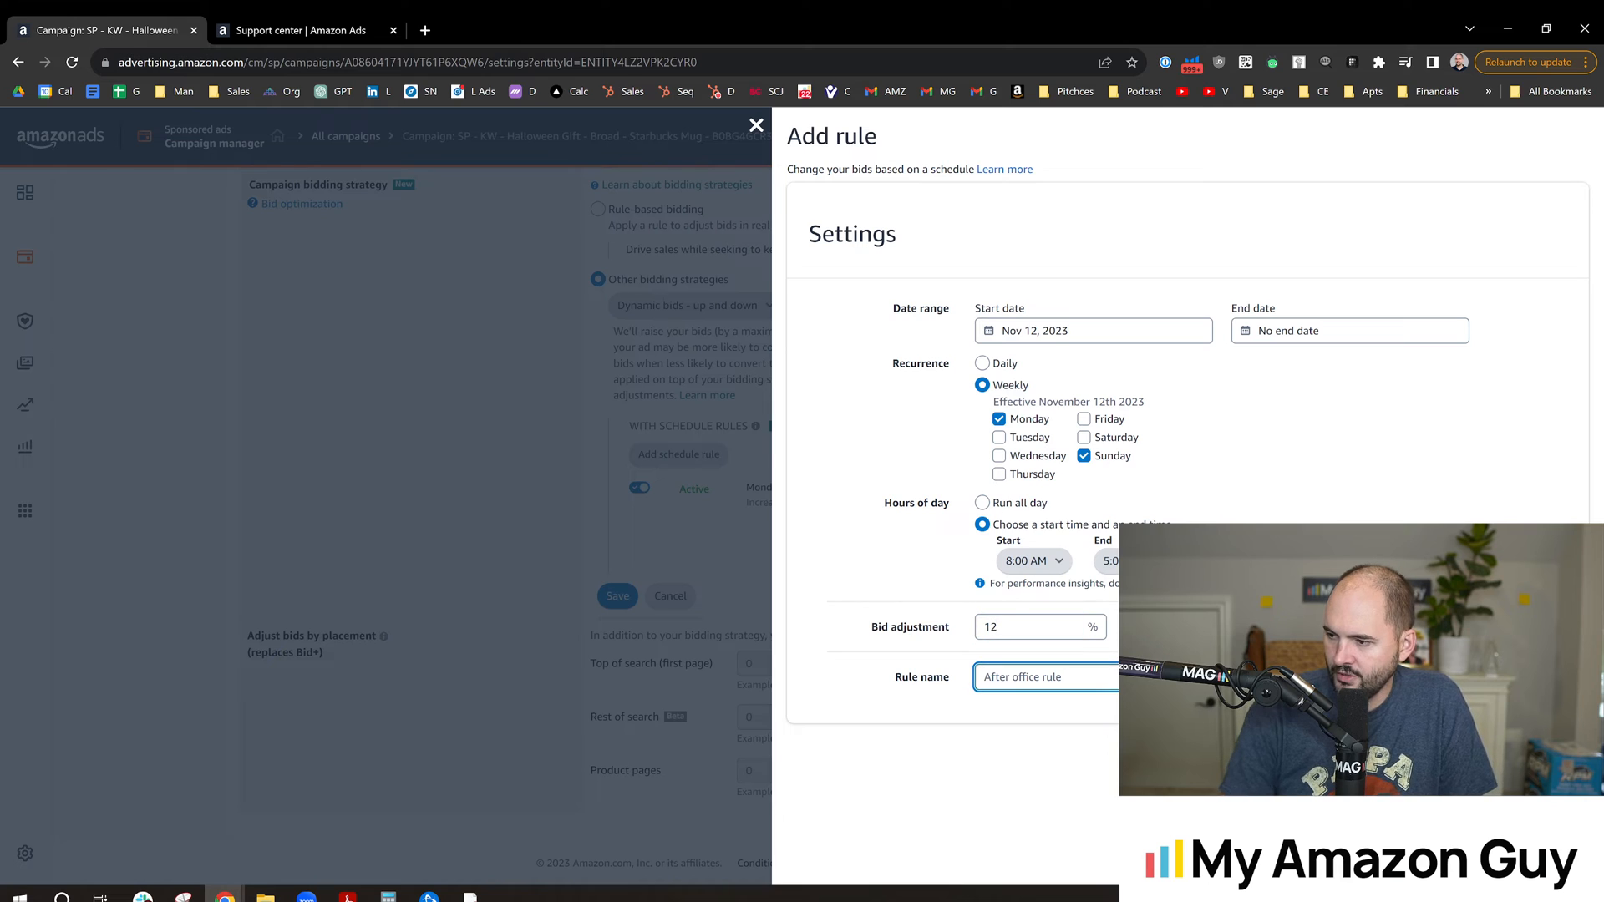
{"action": "type", "text": "Monday/S"}
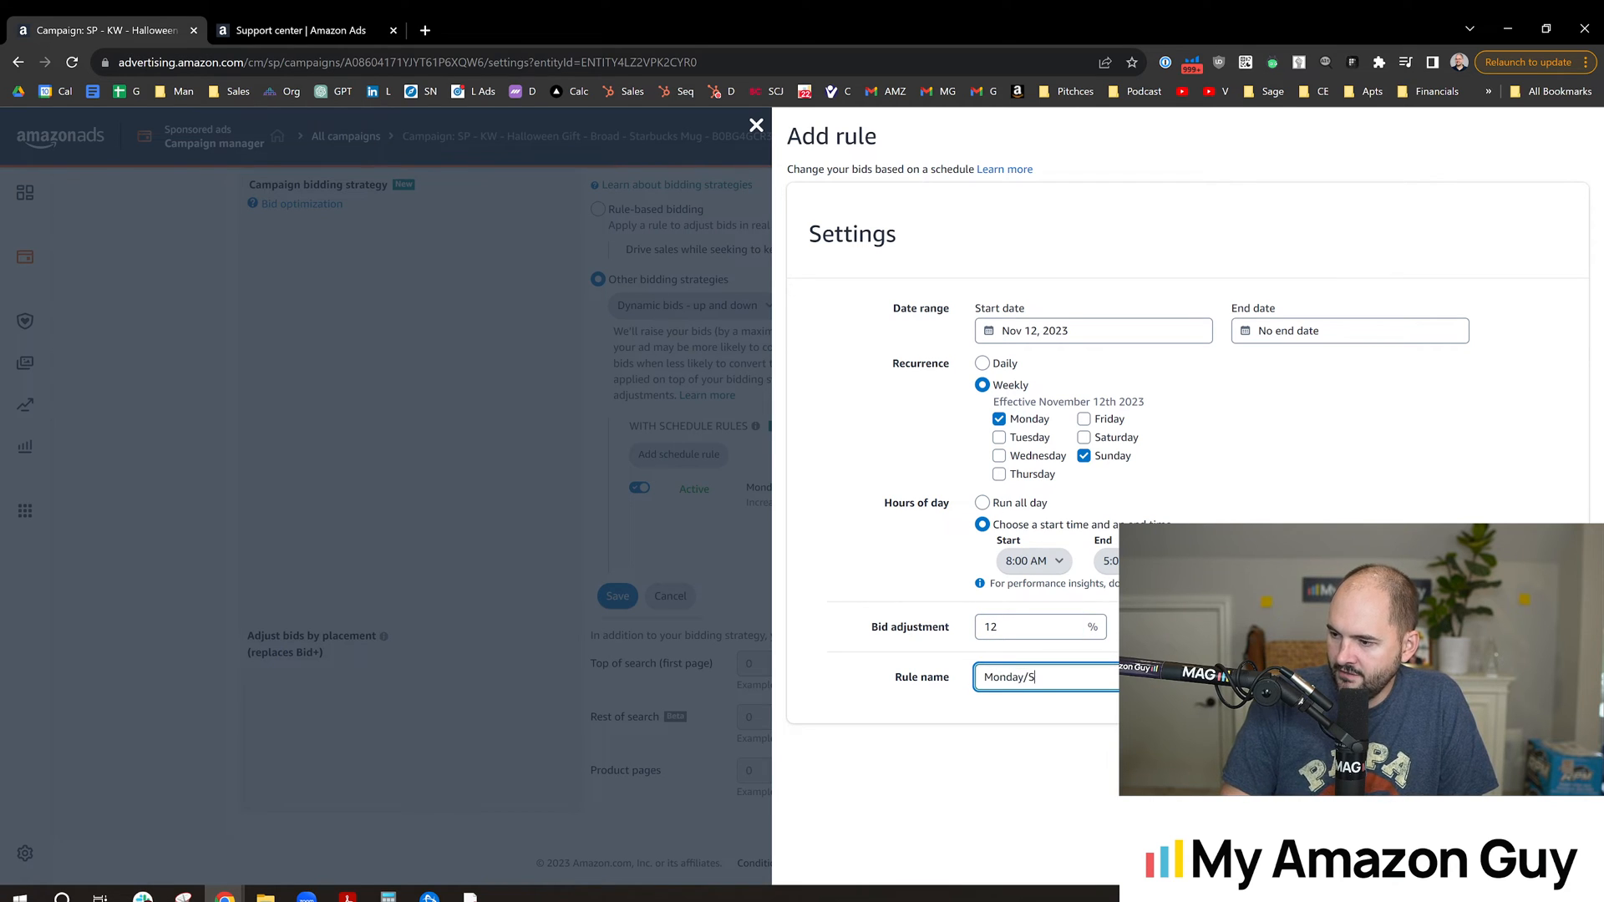
{"action": "type", "text": "unday M"}
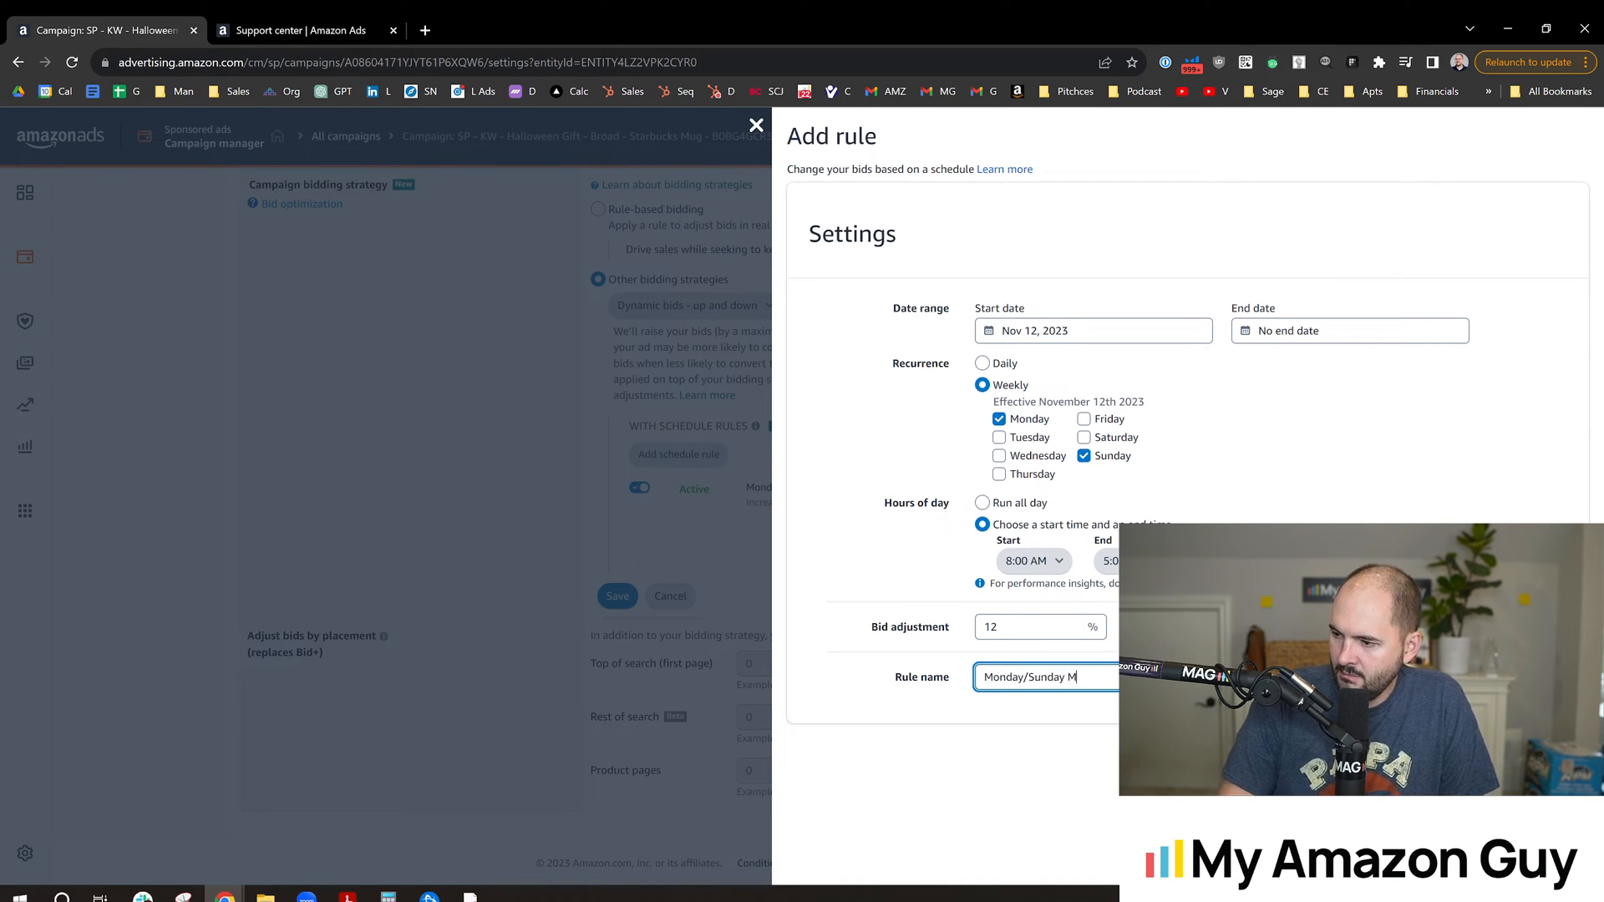
{"action": "type", "text": "orning 1"}
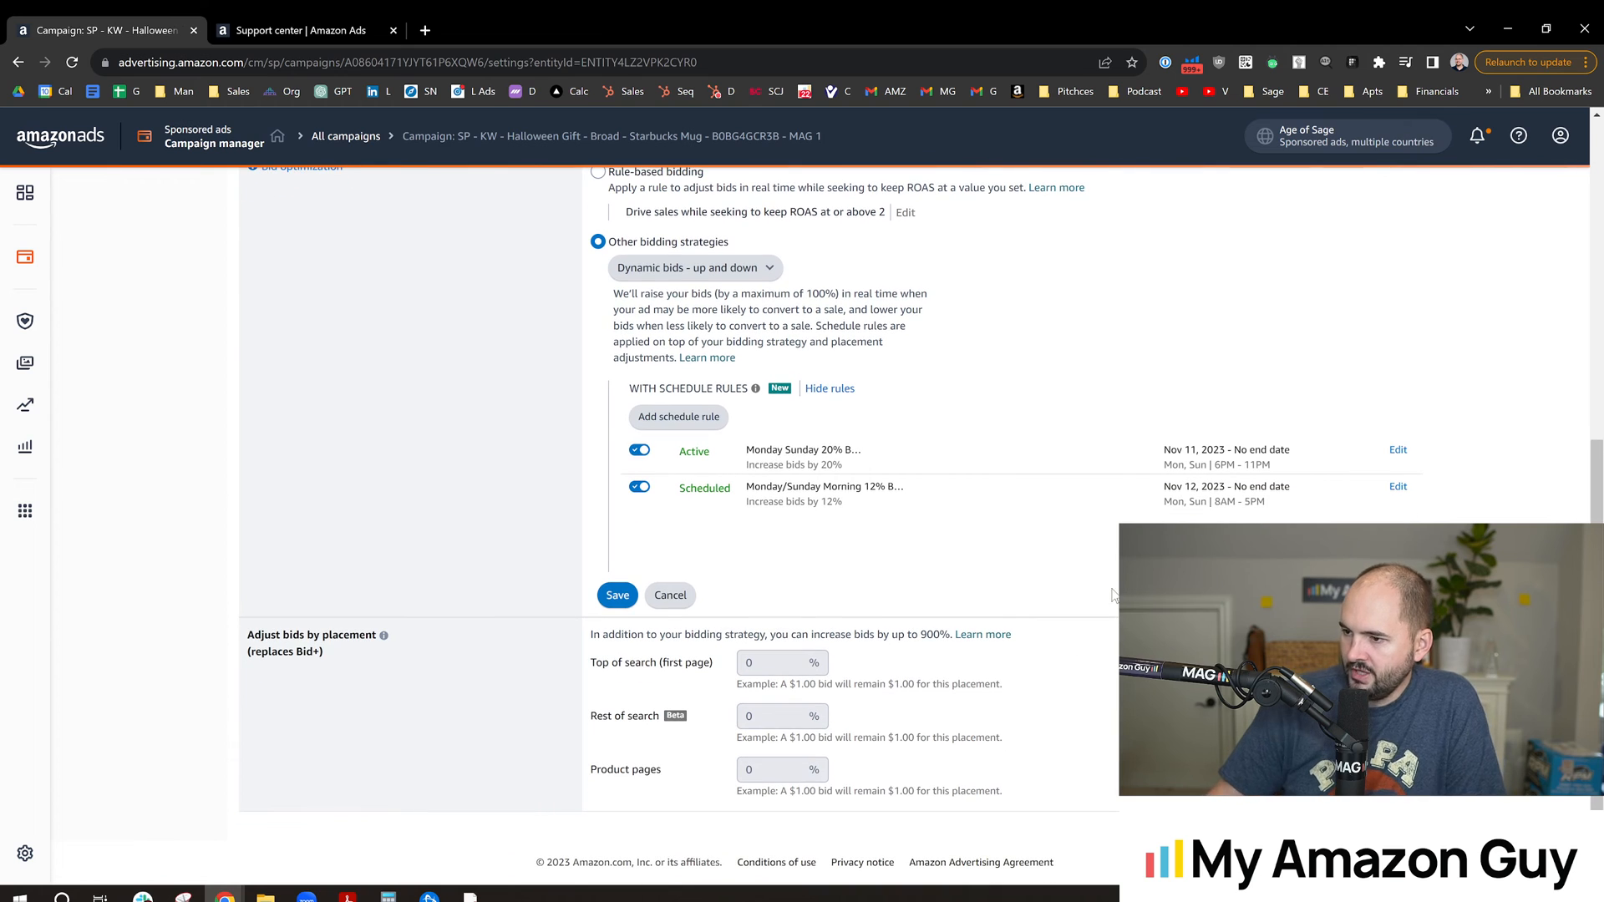
Save the weekly Monday/Sunday 8:00 AM schedule rule raising bids 12%
{"action": "scroll", "scroll_direction": "up", "scroll_amount": 3}
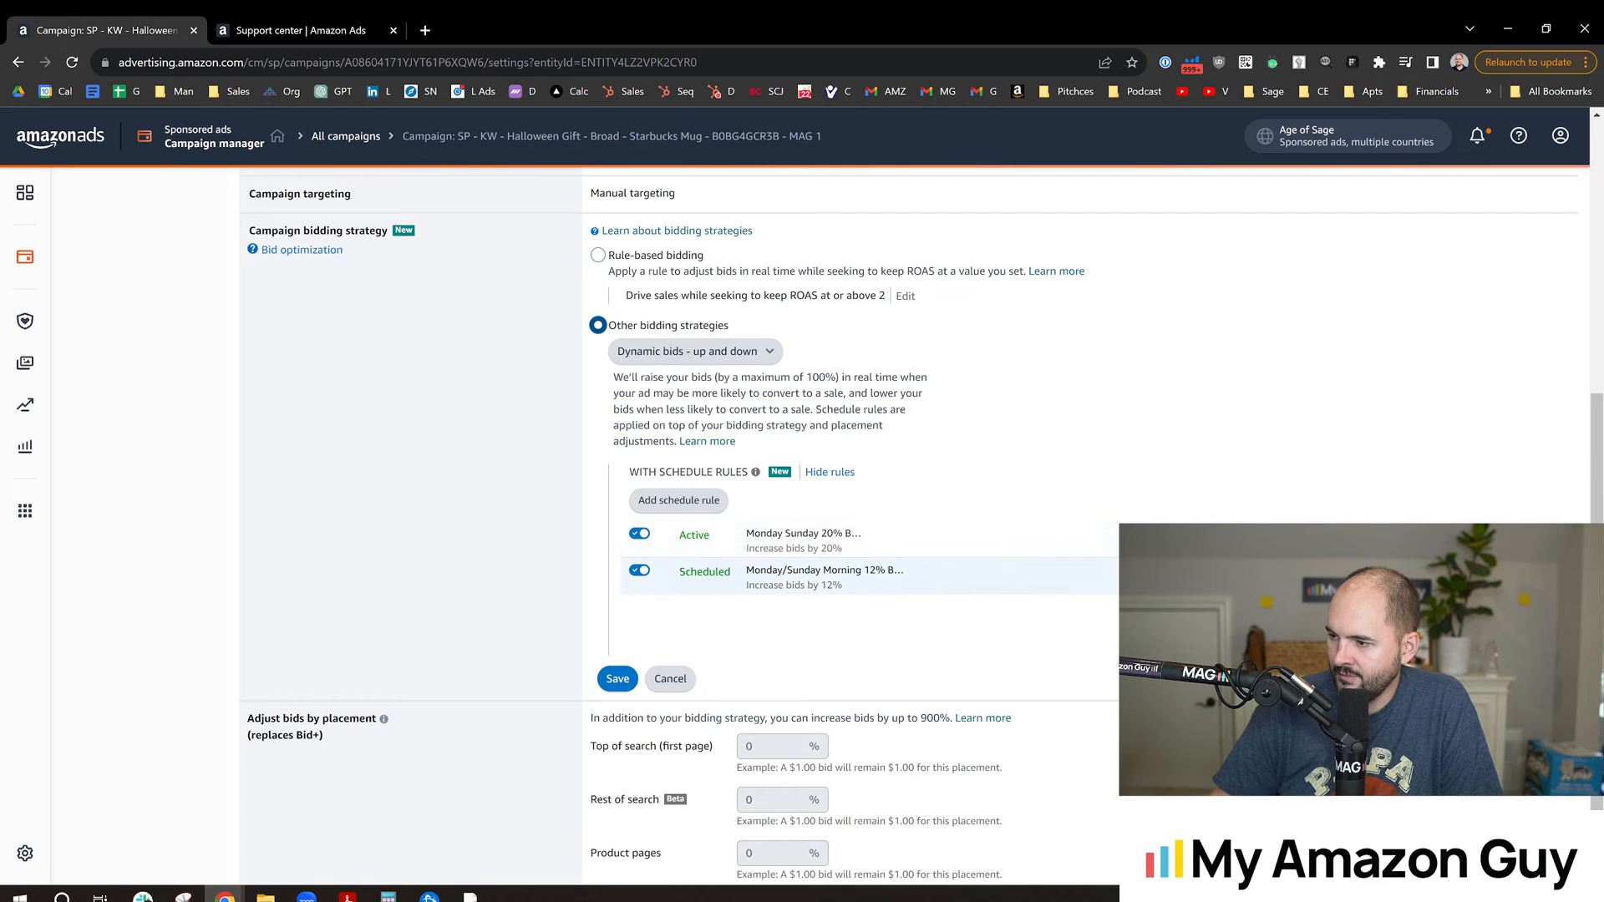
{"action": "left_click", "coordinate": [824, 570]}
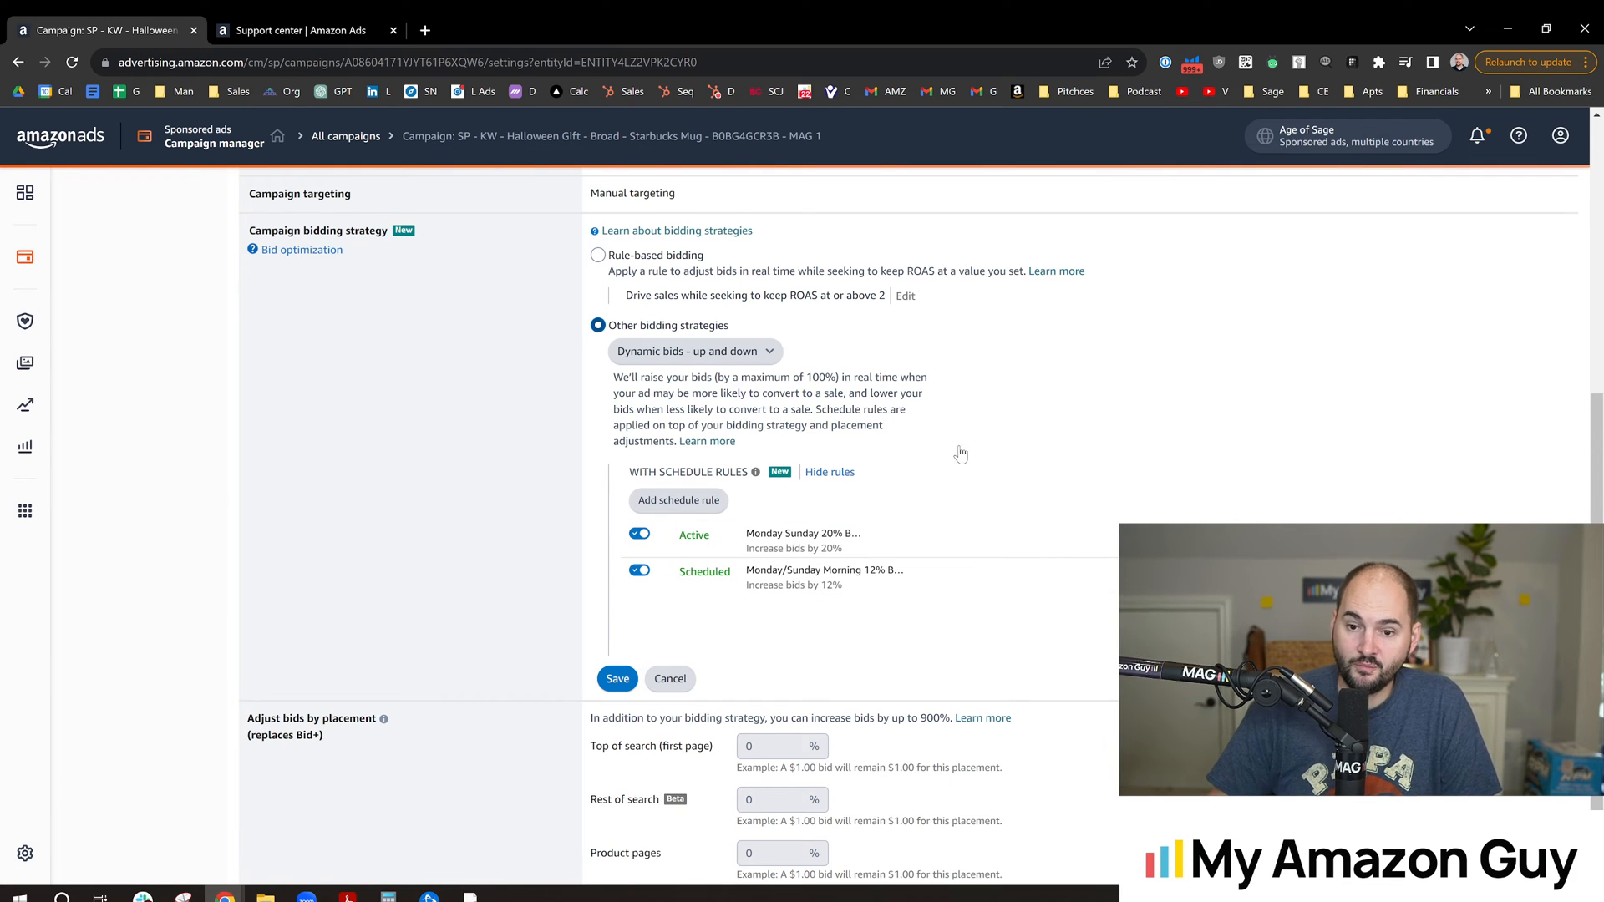
{"action": "mouse_move", "coordinate": [1032, 452]}
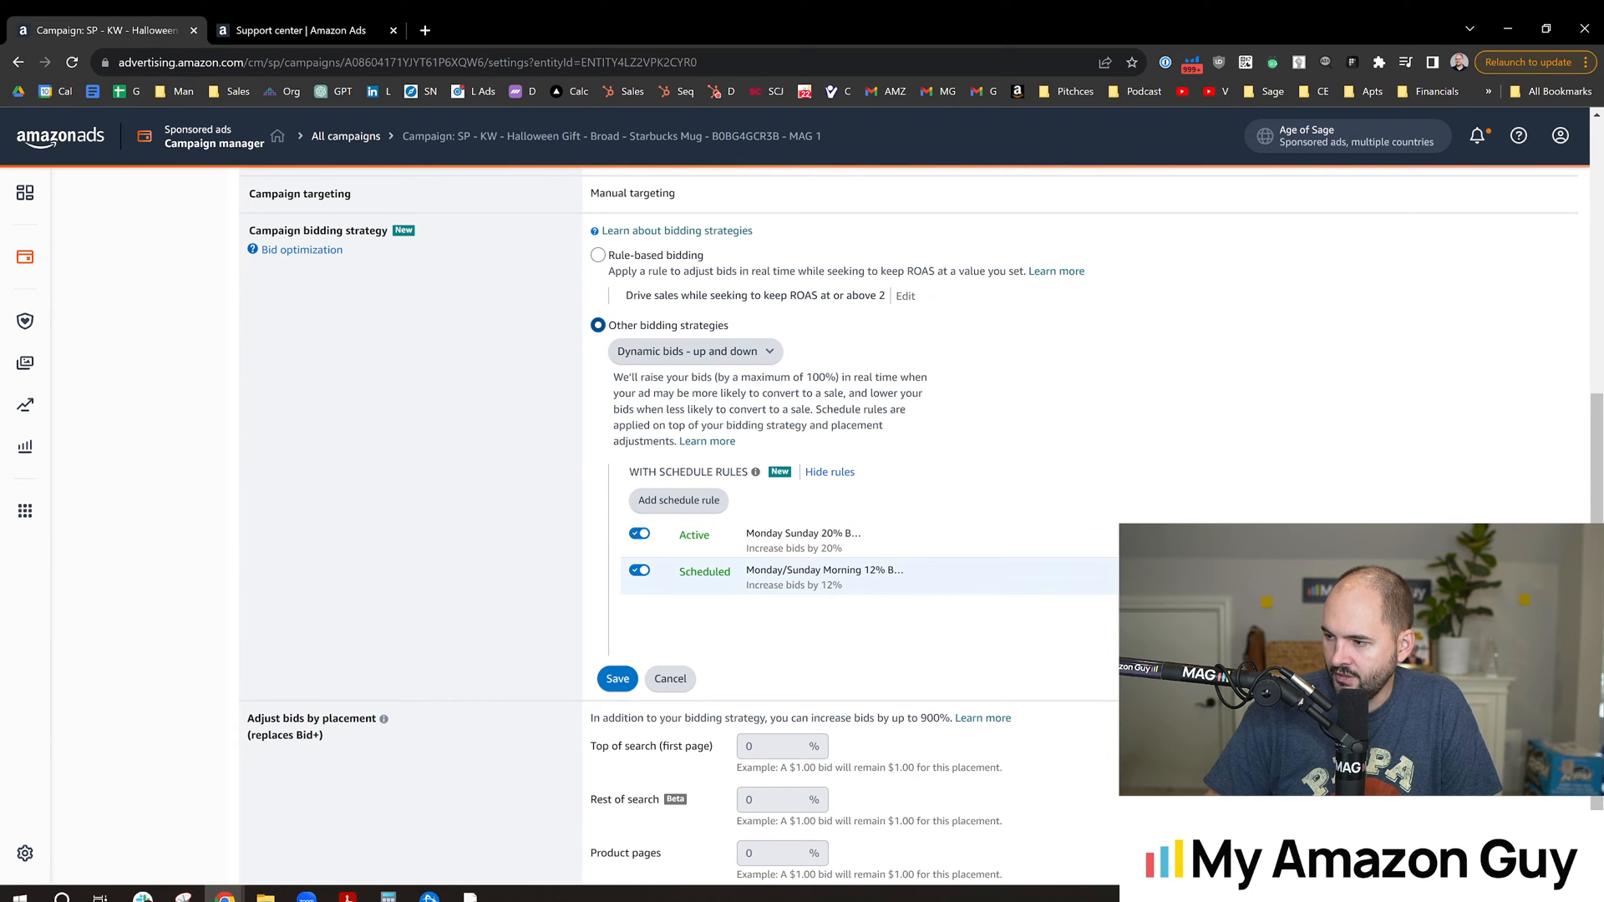
{"action": "left_click", "coordinate": [824, 570]}
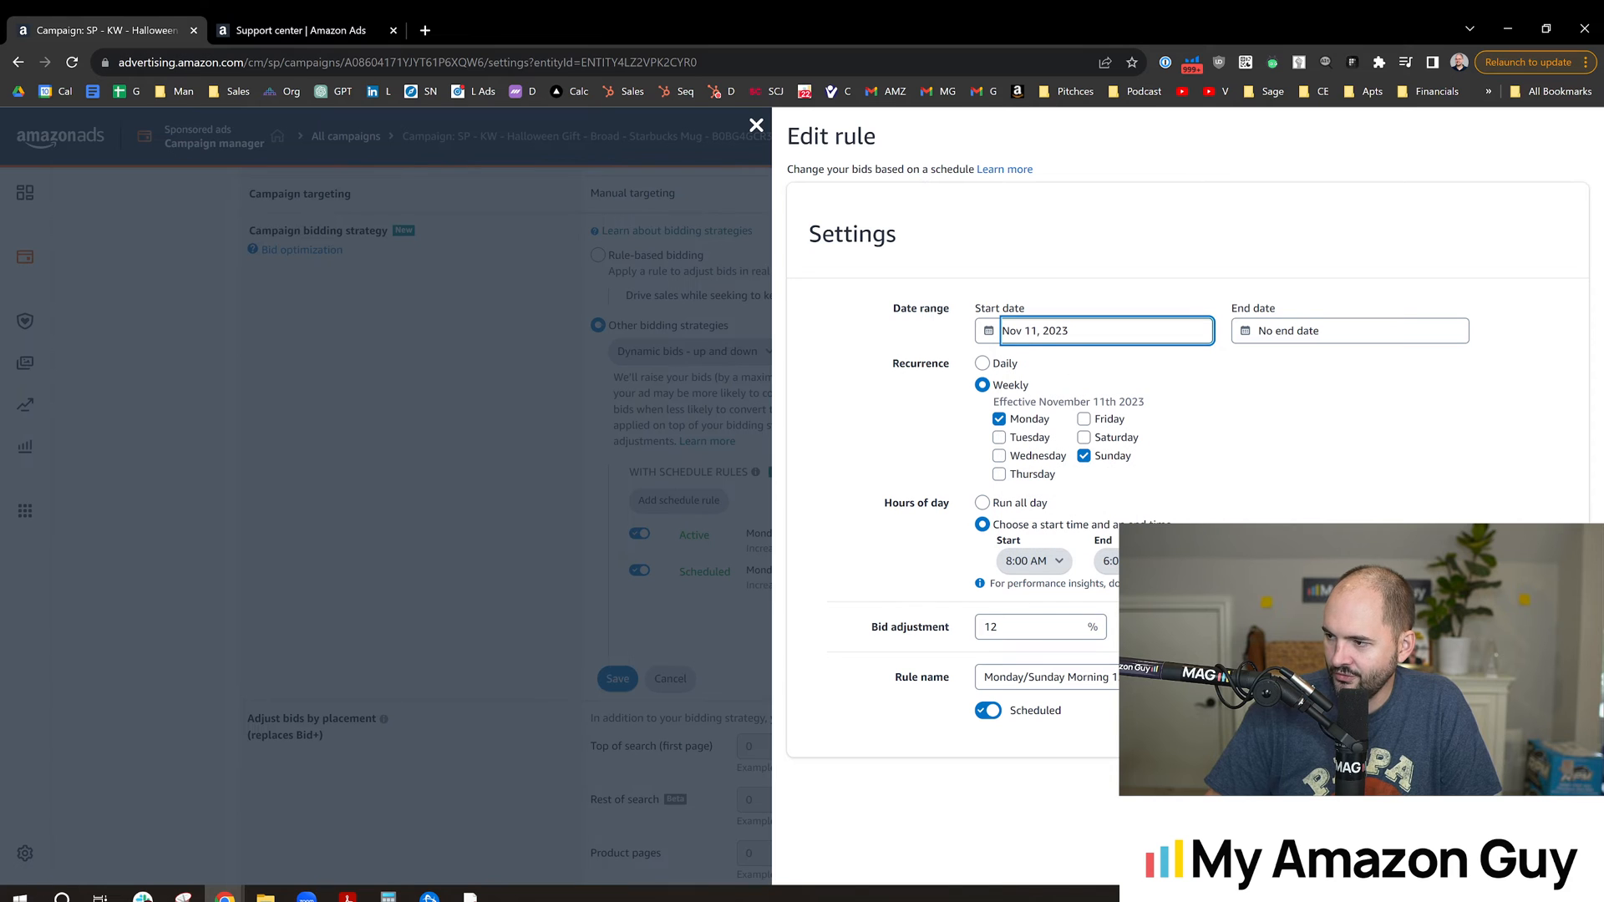
{"action": "left_click", "coordinate": [756, 125]}
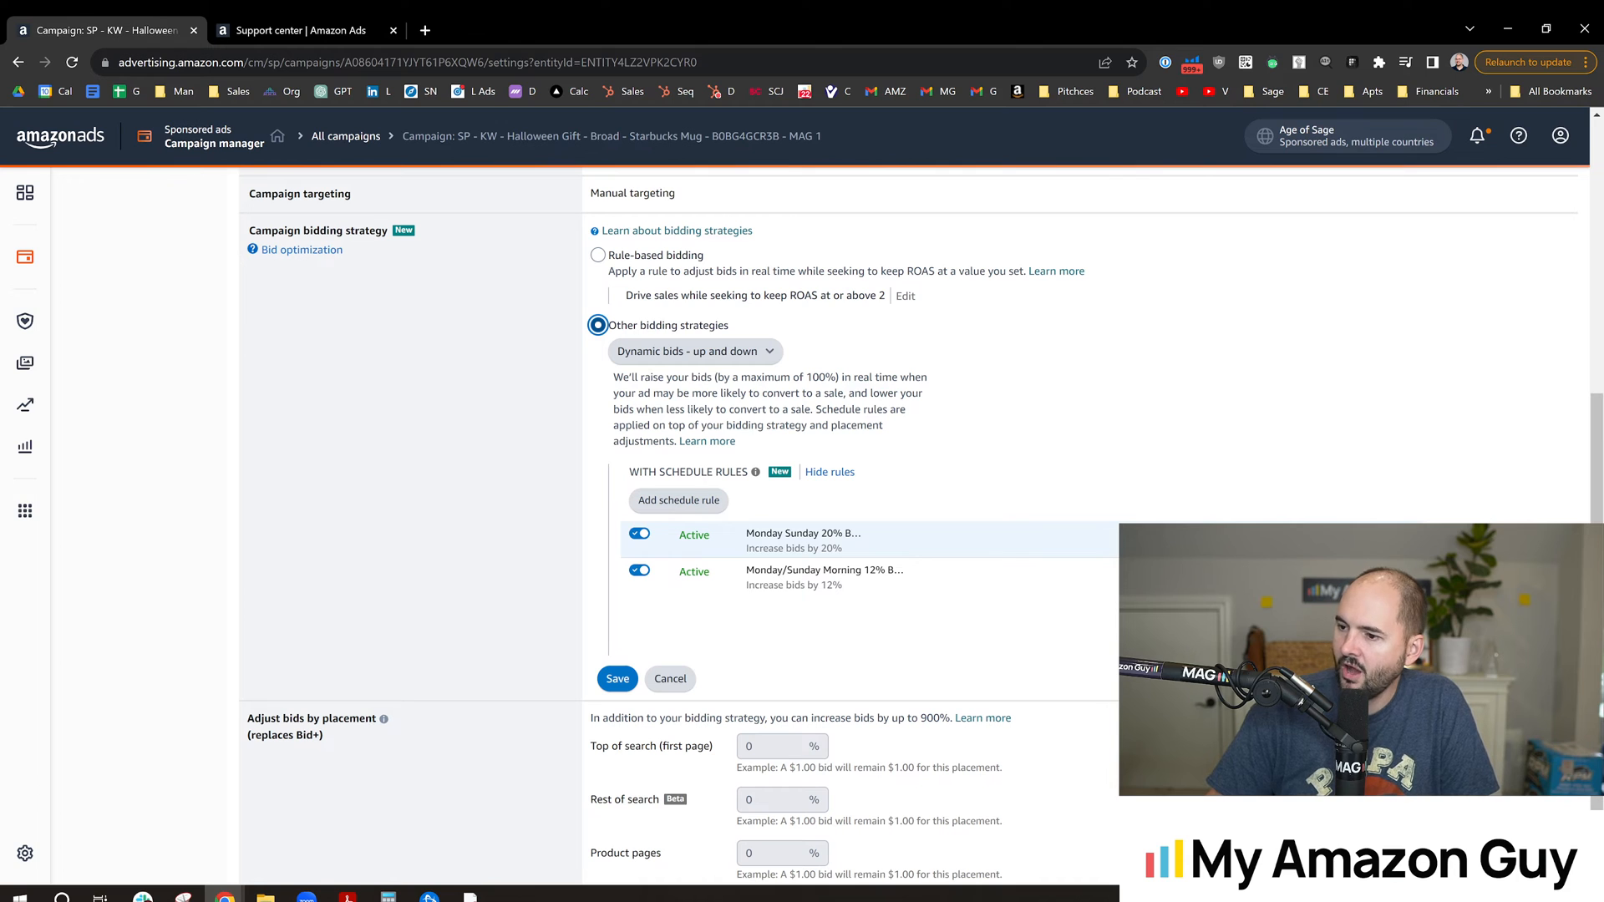
{"action": "left_click", "coordinate": [679, 501]}
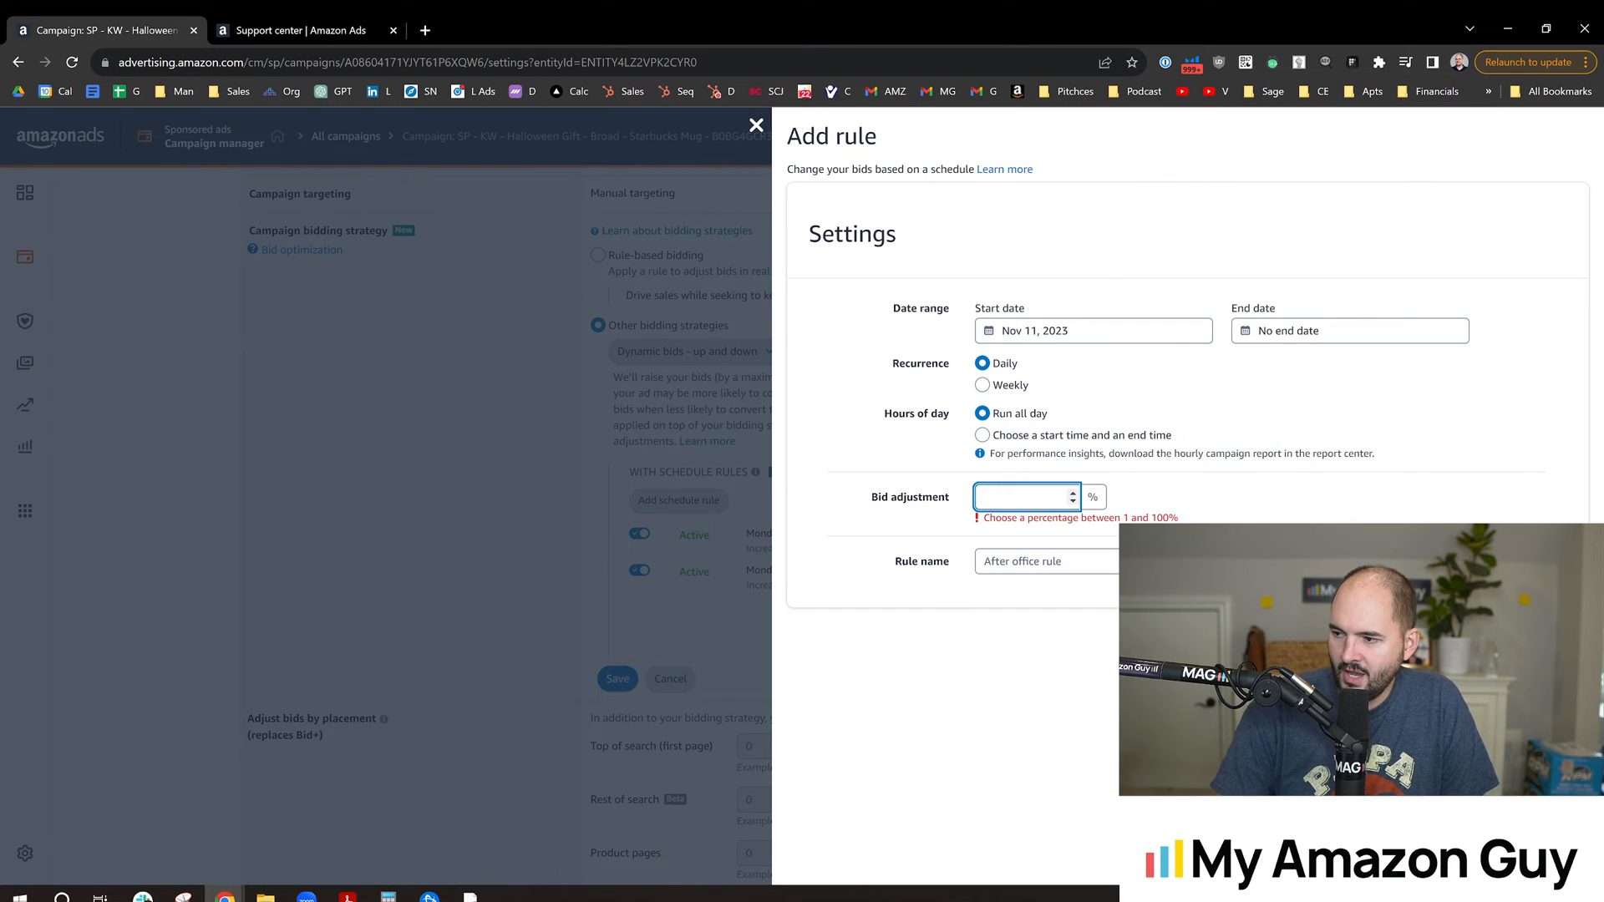
{"action": "type", "text": "22"}
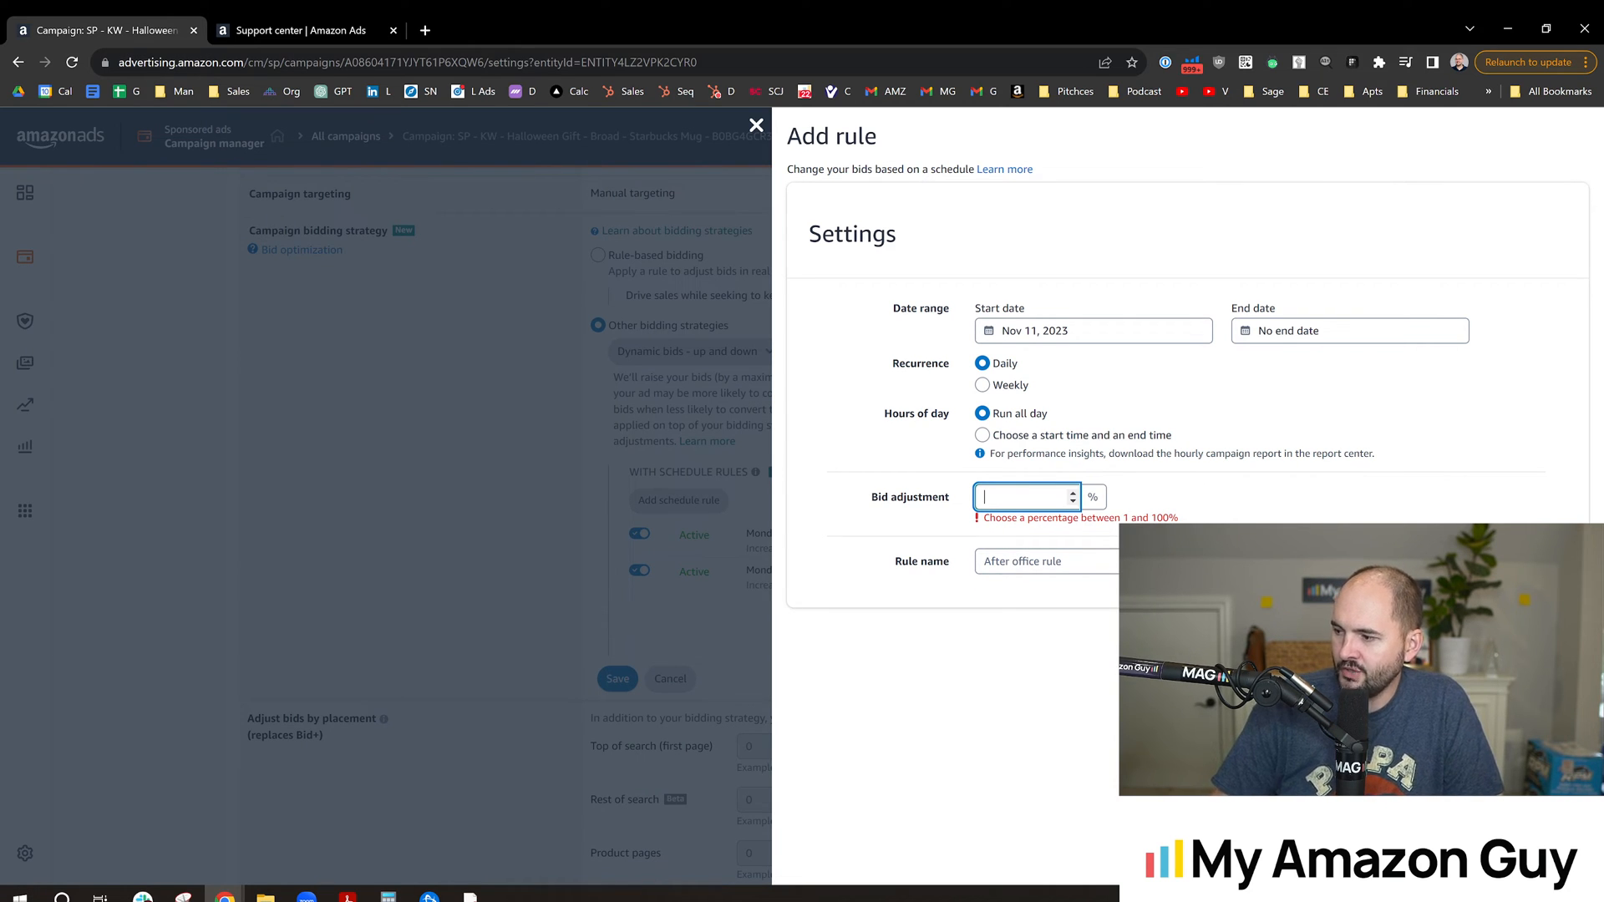
{"action": "left_click", "coordinate": [755, 124]}
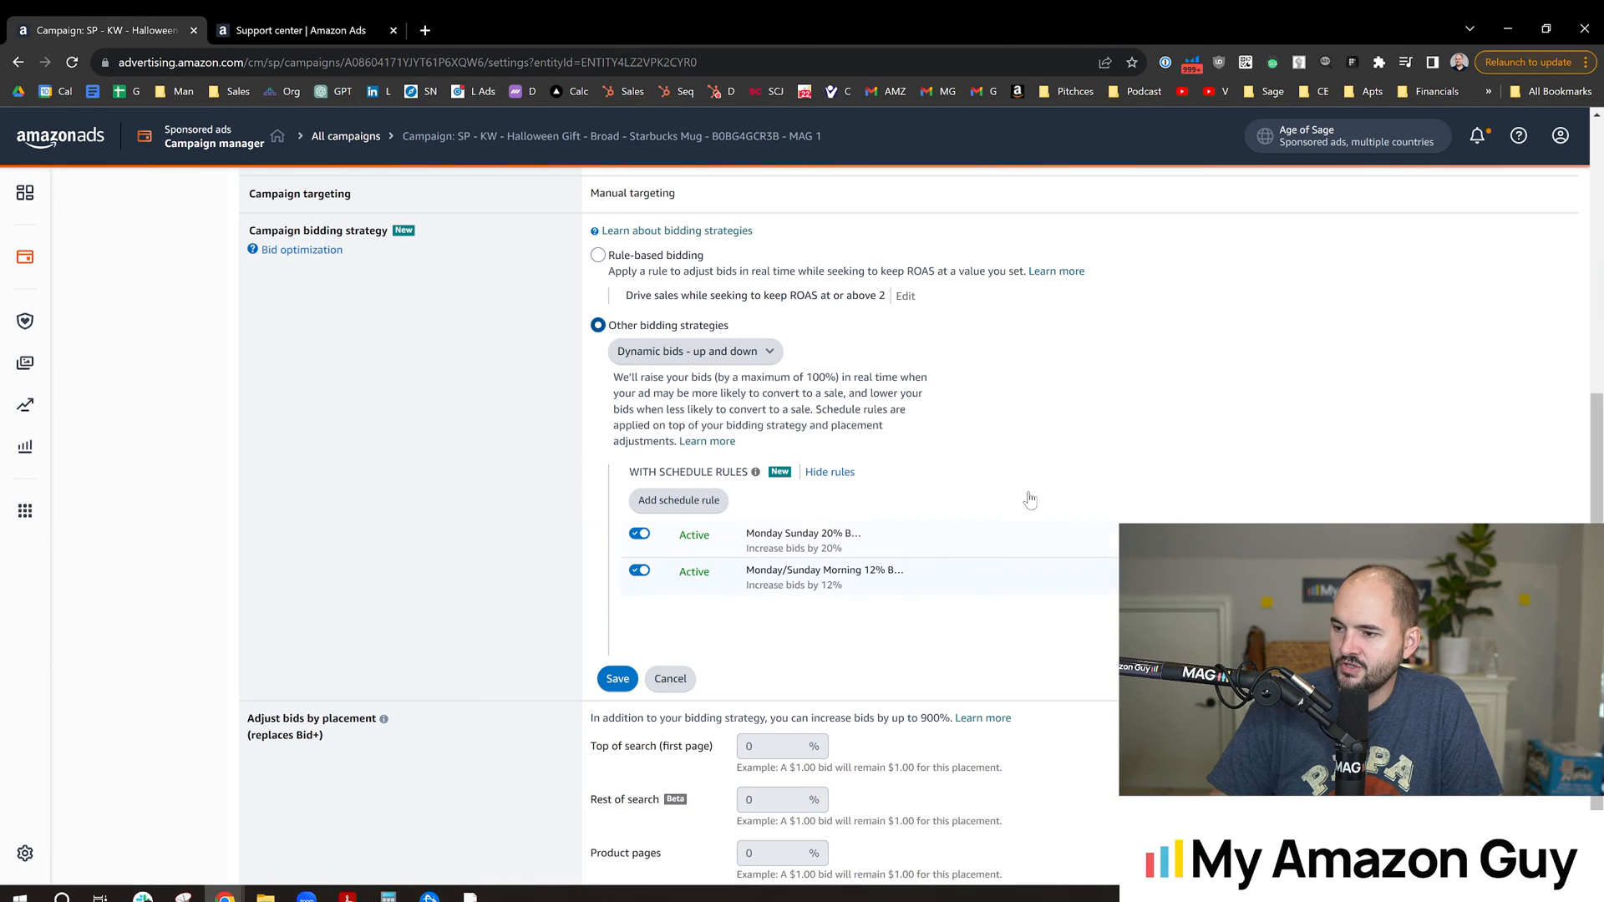
{"action": "mouse_move", "coordinate": [921, 520]}
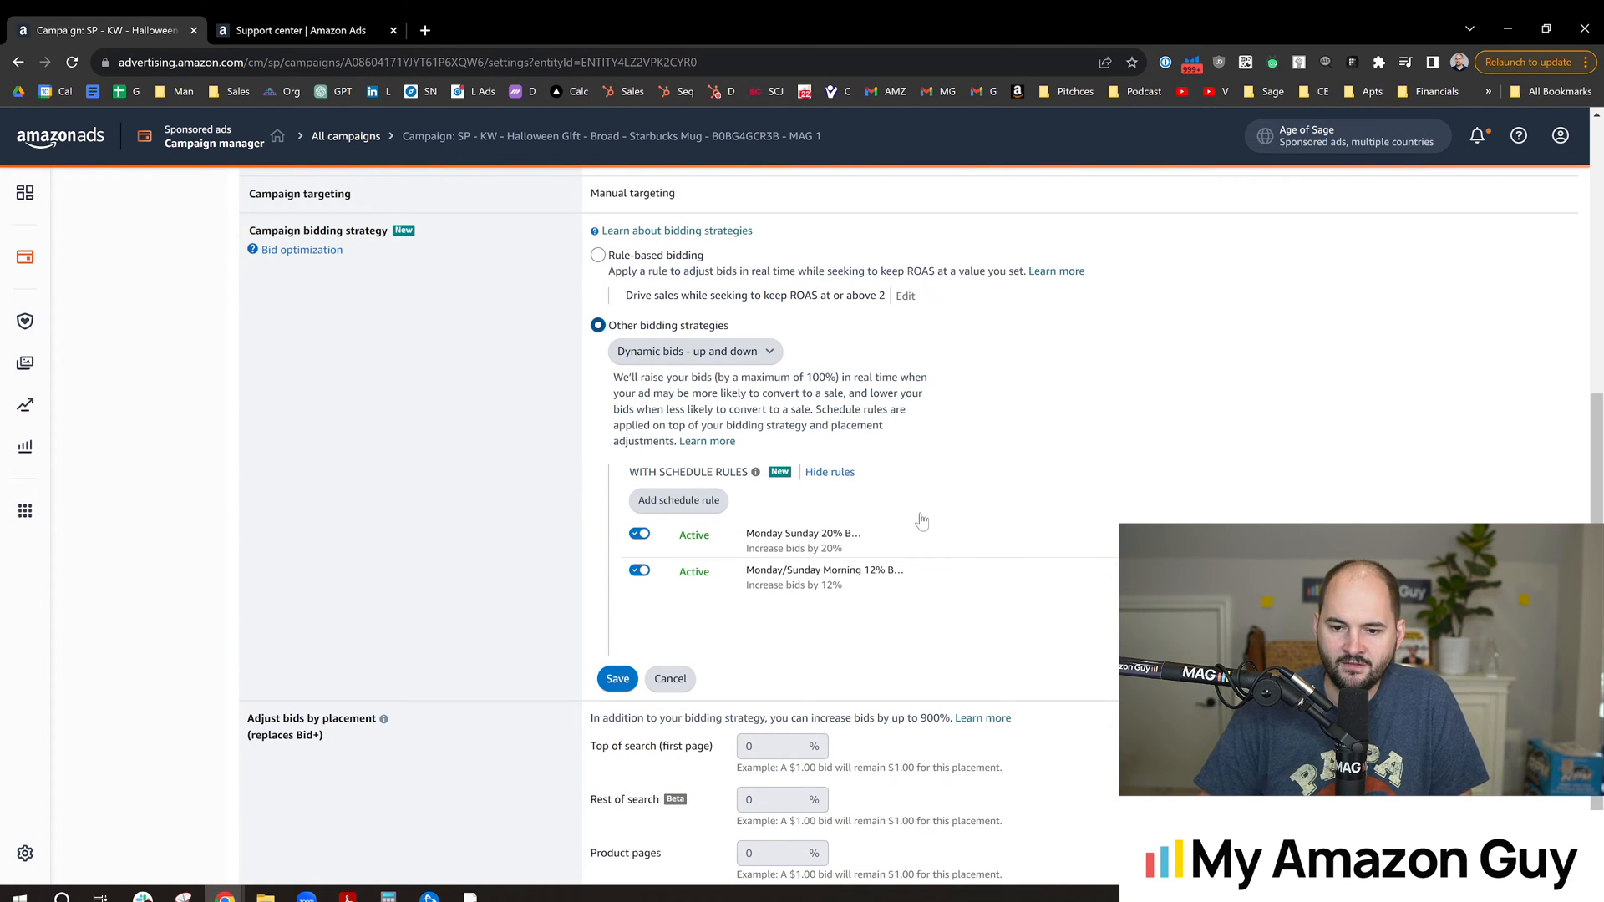
{"action": "mouse_move", "coordinate": [559, 510]}
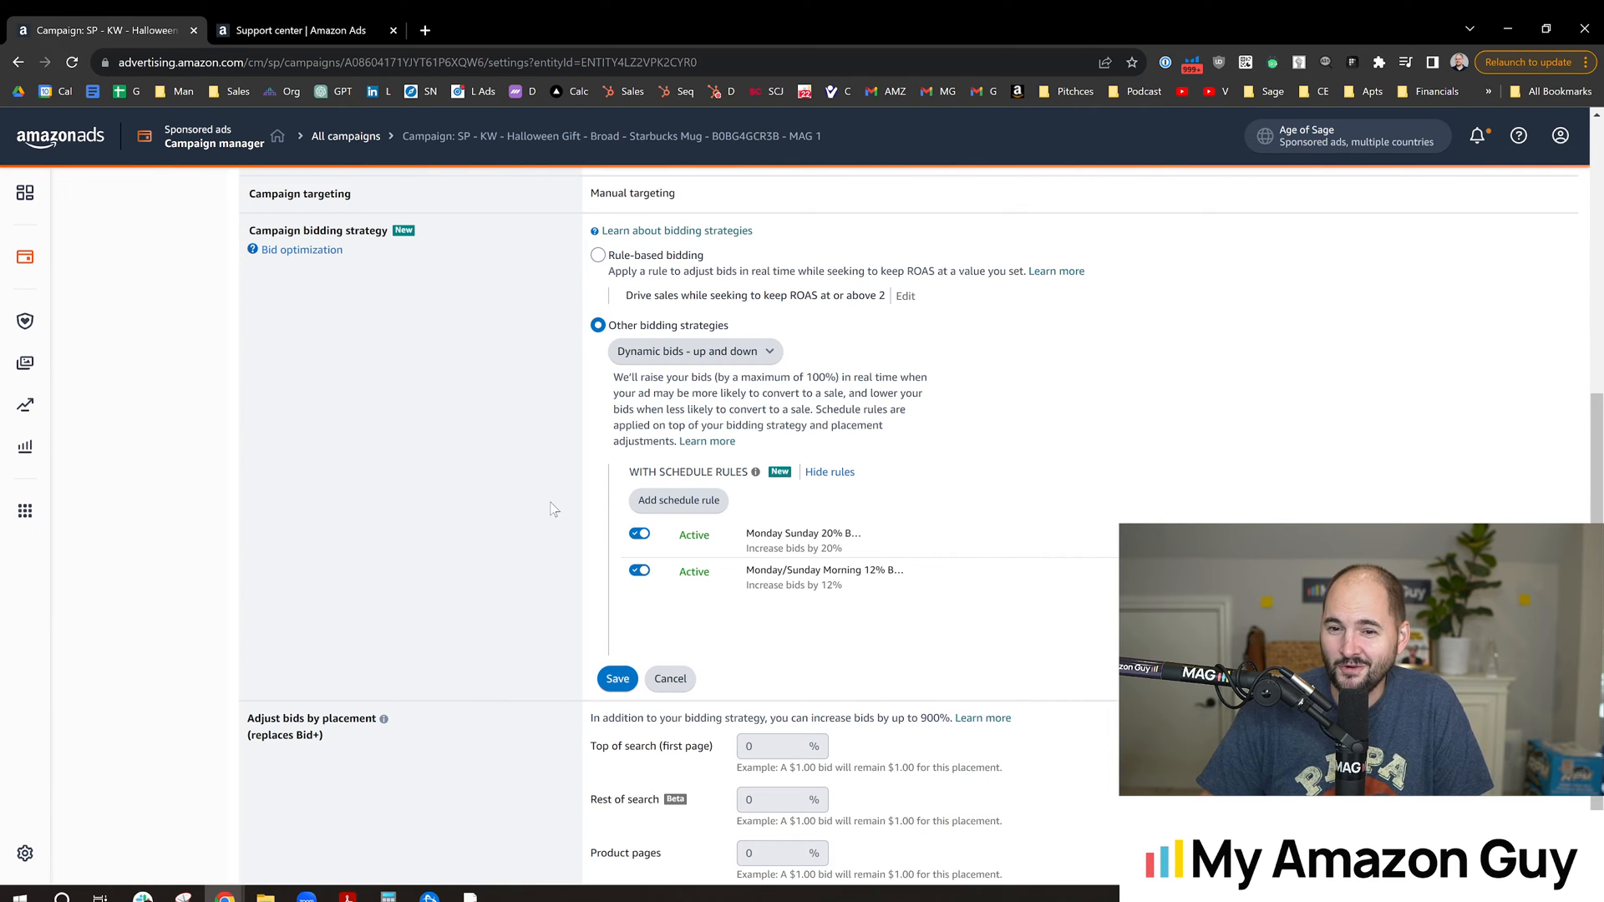
{"action": "mouse_move", "coordinate": [569, 498]}
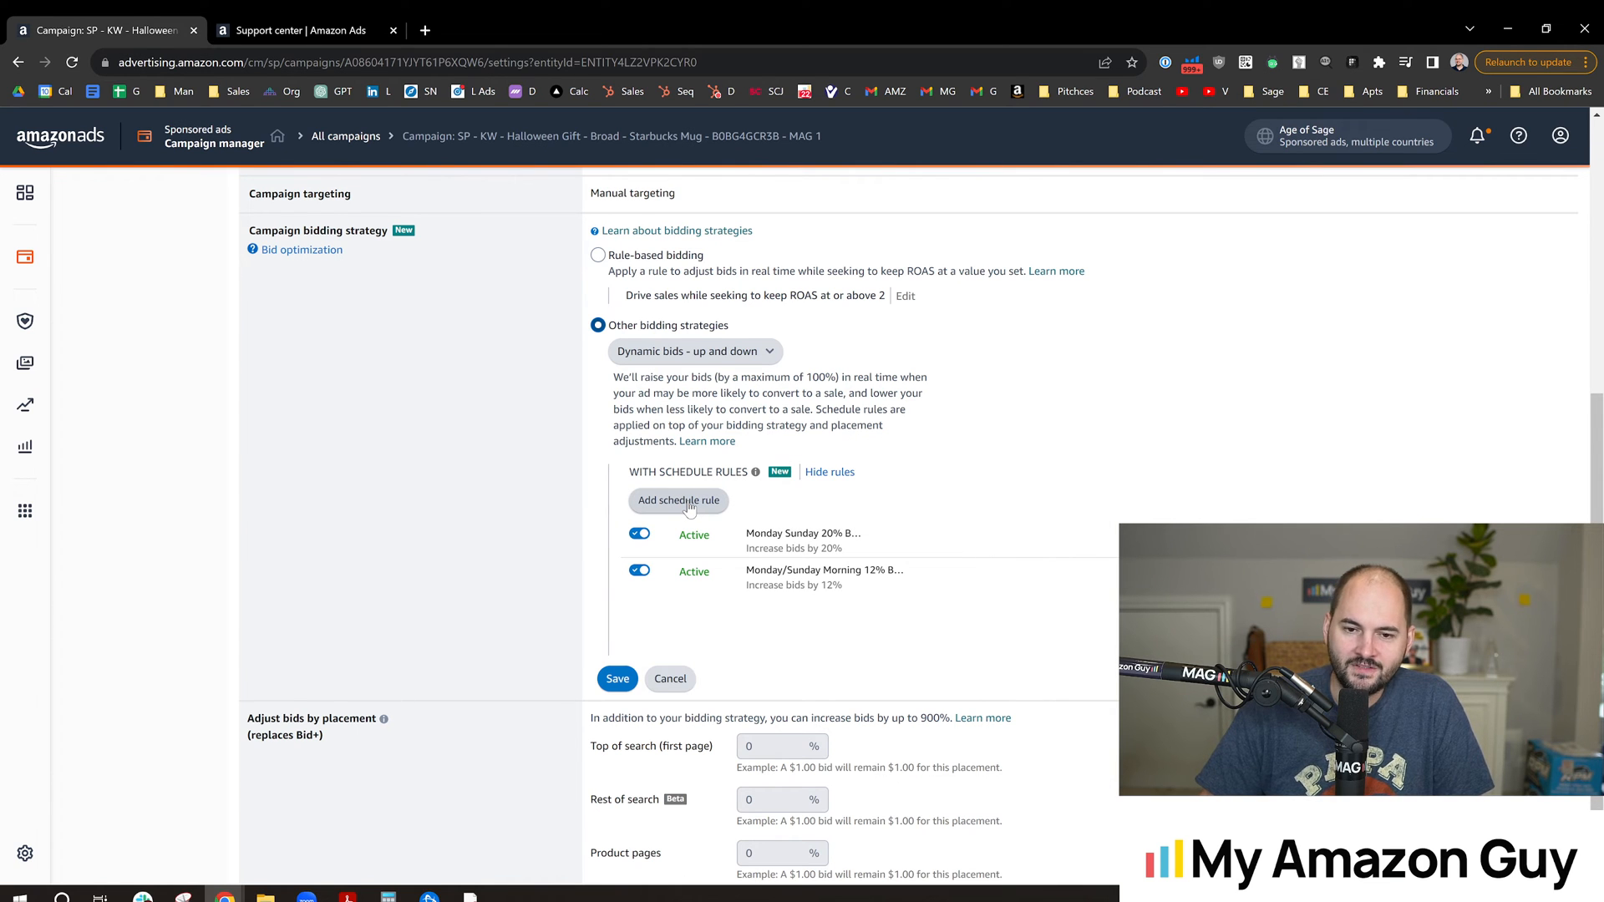
Save the campaign's bidding strategy settings with both schedule rules
{"action": "scroll", "scroll_direction": "up", "scroll_amount": 3}
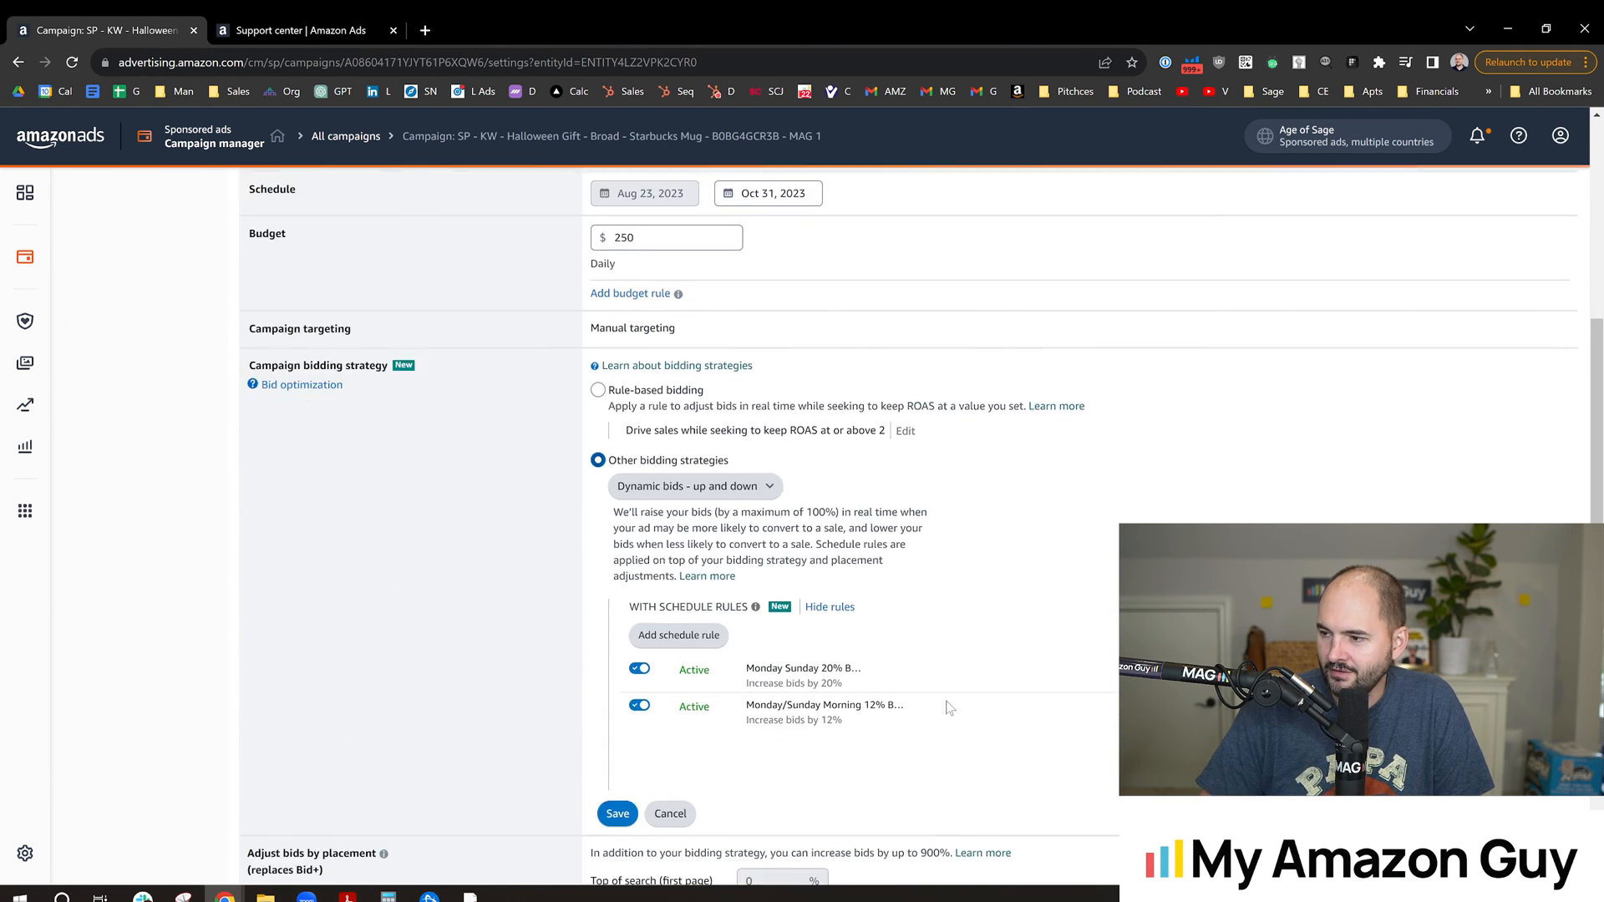
{"action": "scroll", "scroll_direction": "down", "scroll_amount": 3}
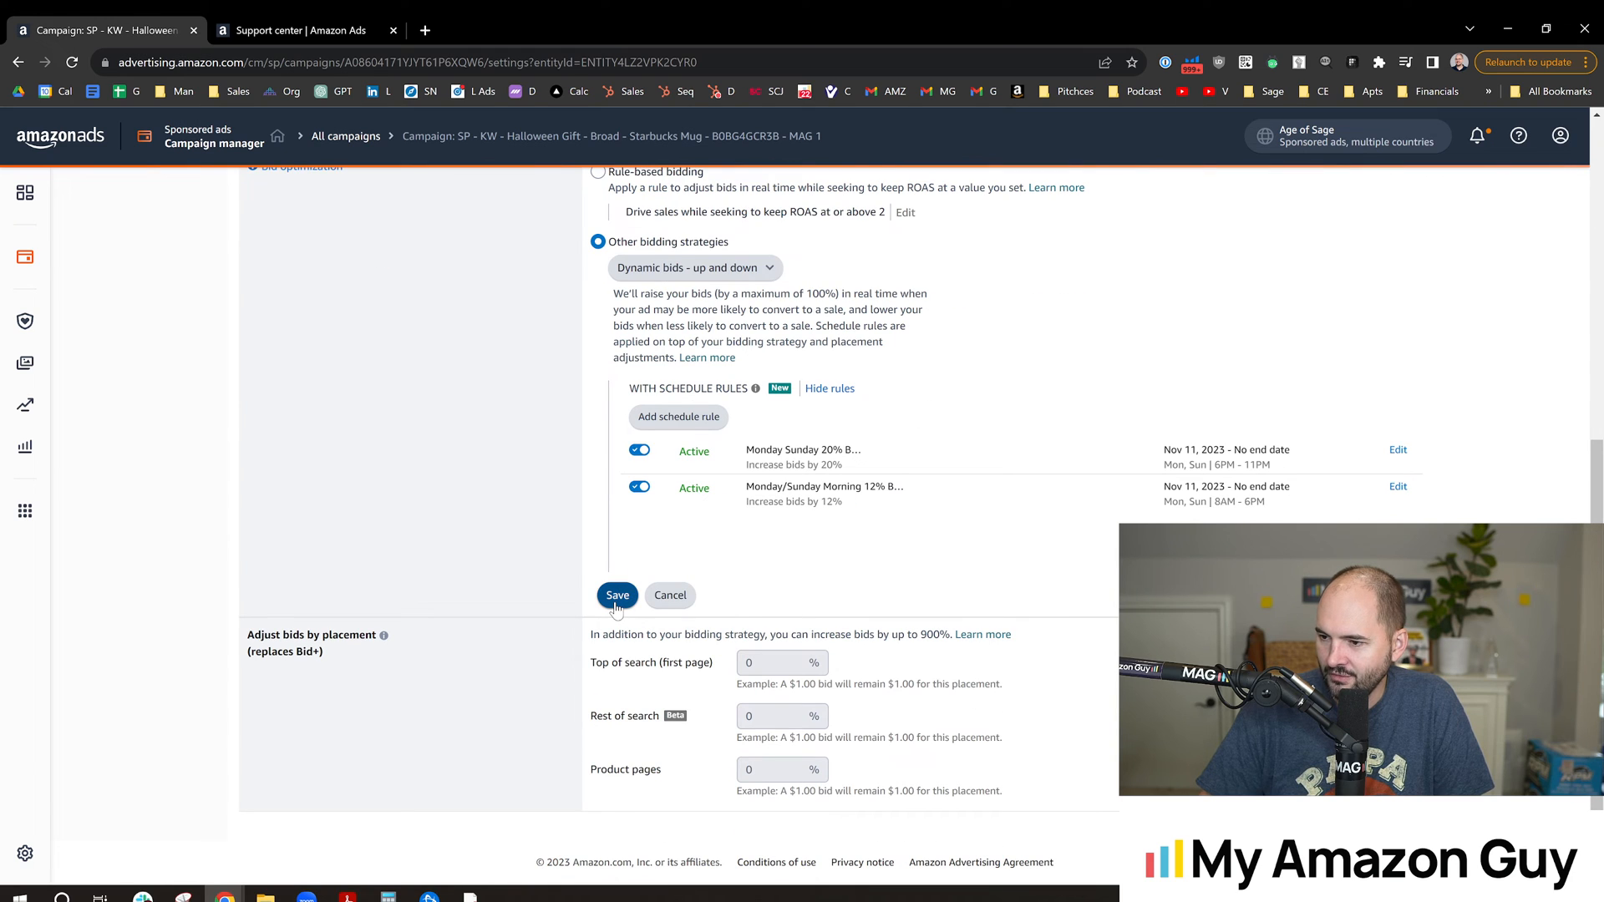
{"action": "left_click", "coordinate": [616, 595]}
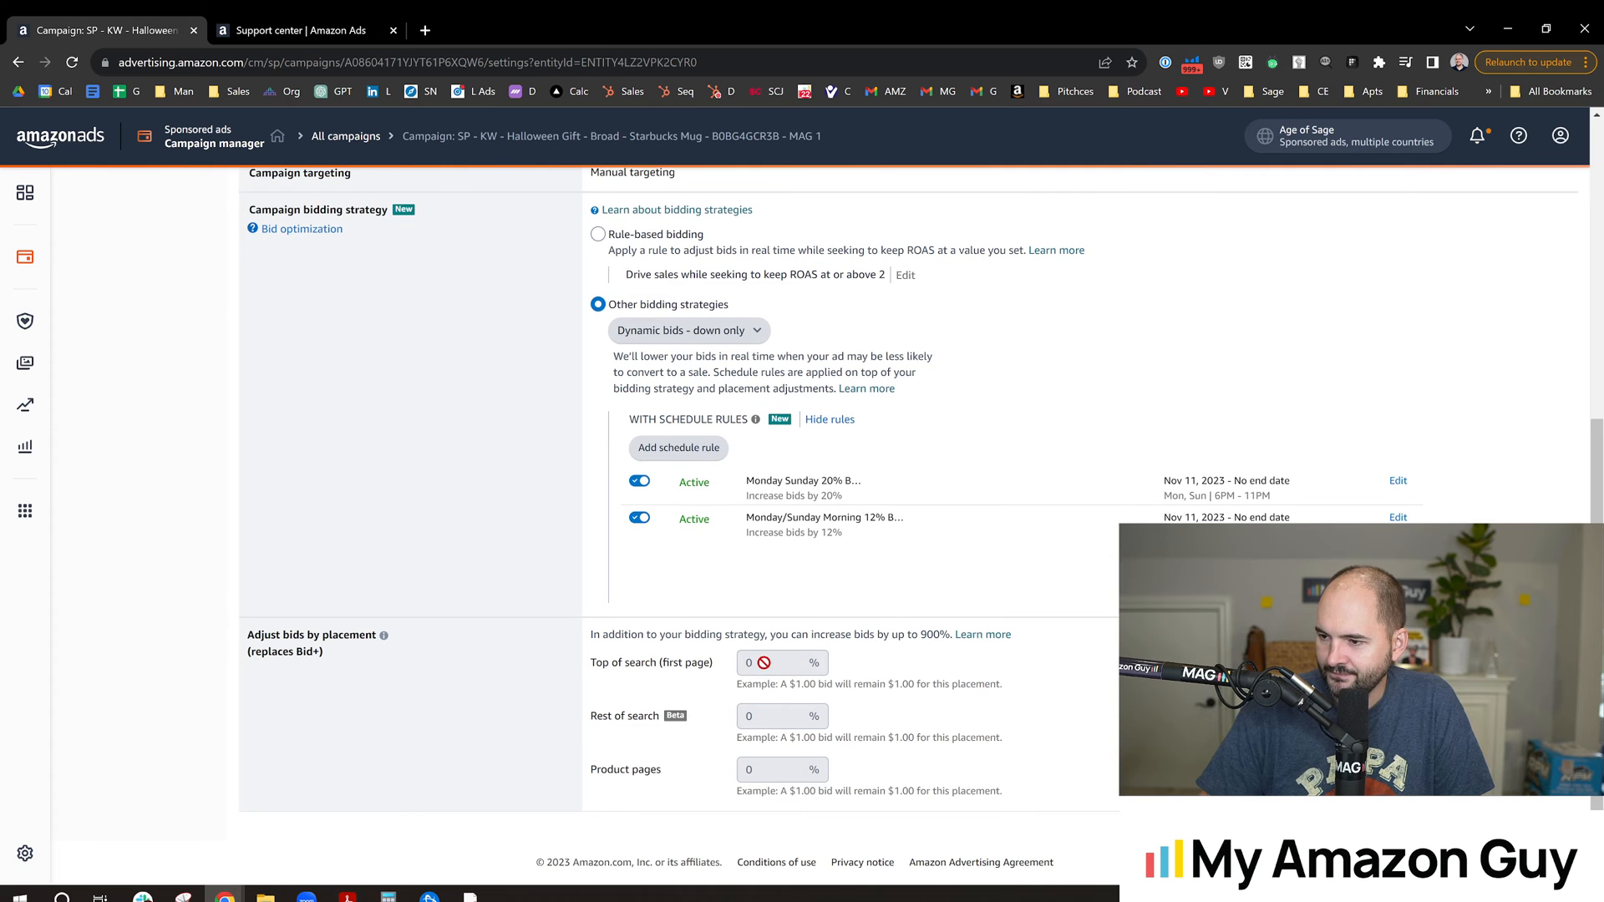
Try twice to add another schedule rule while the page reloads
{"action": "scroll", "scroll_direction": "up", "scroll_amount": 3}
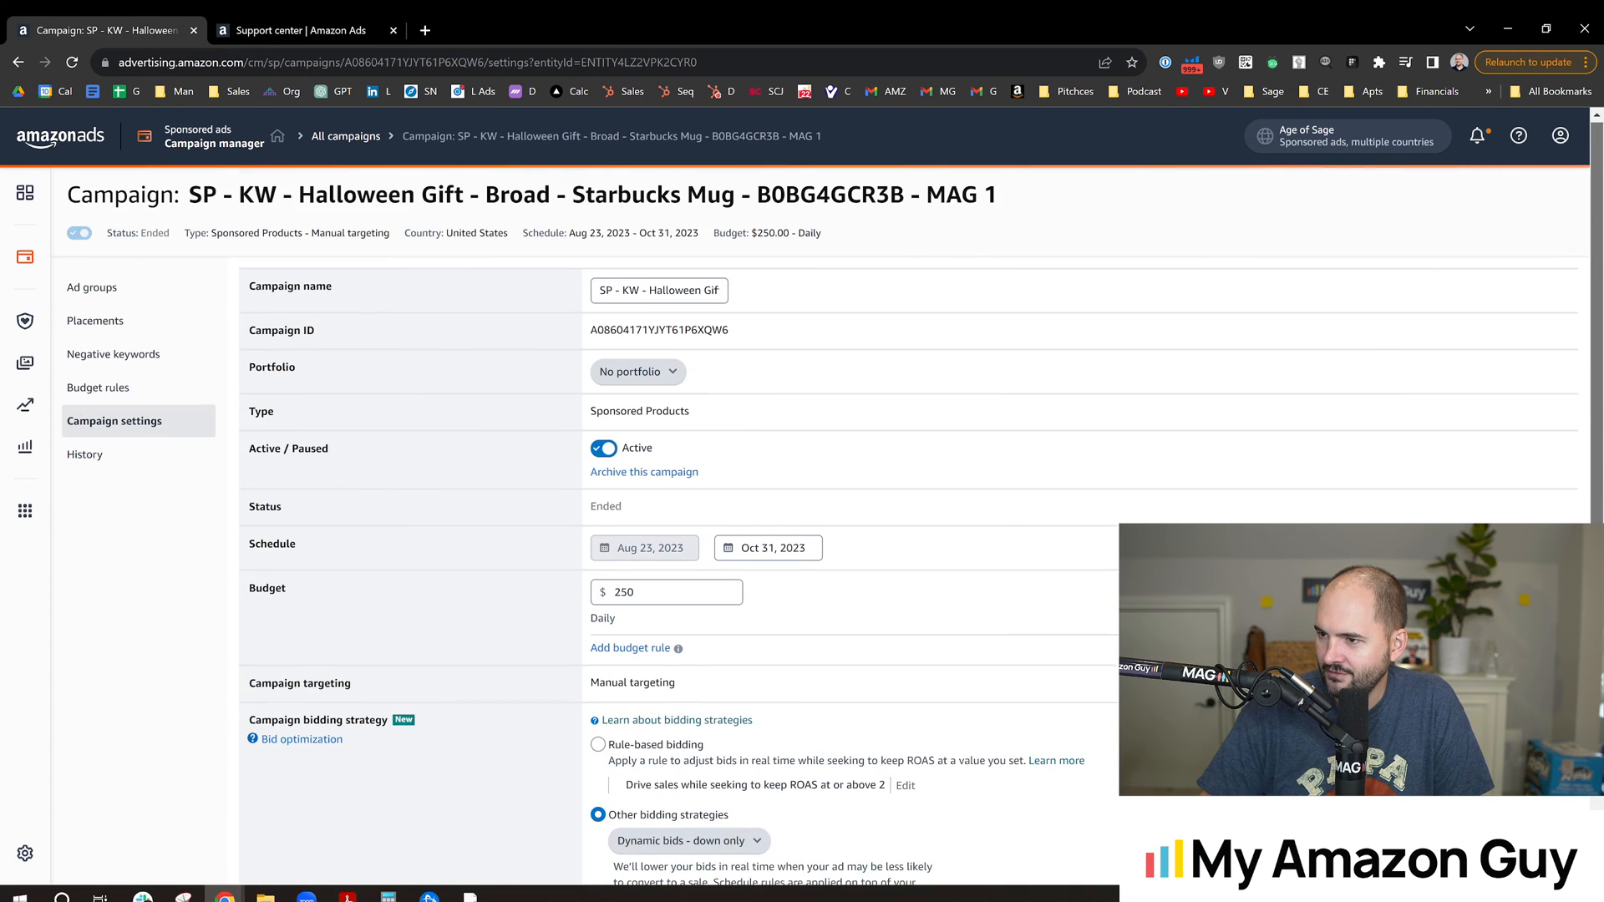
{"action": "scroll", "scroll_direction": "down", "scroll_amount": 3}
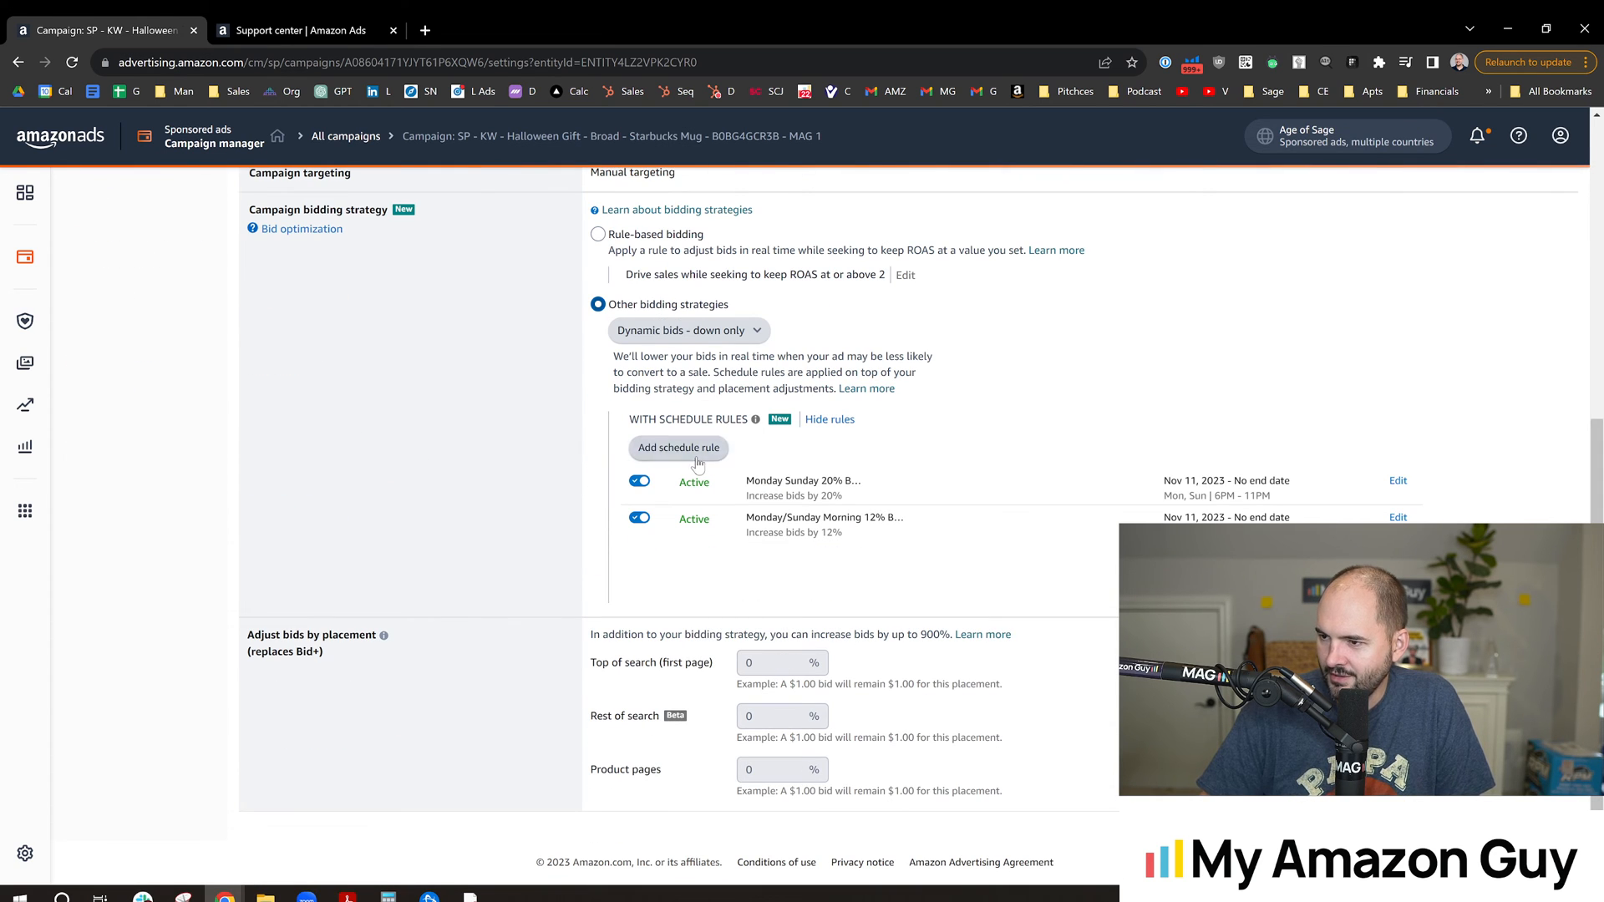
{"action": "left_click", "coordinate": [678, 447]}
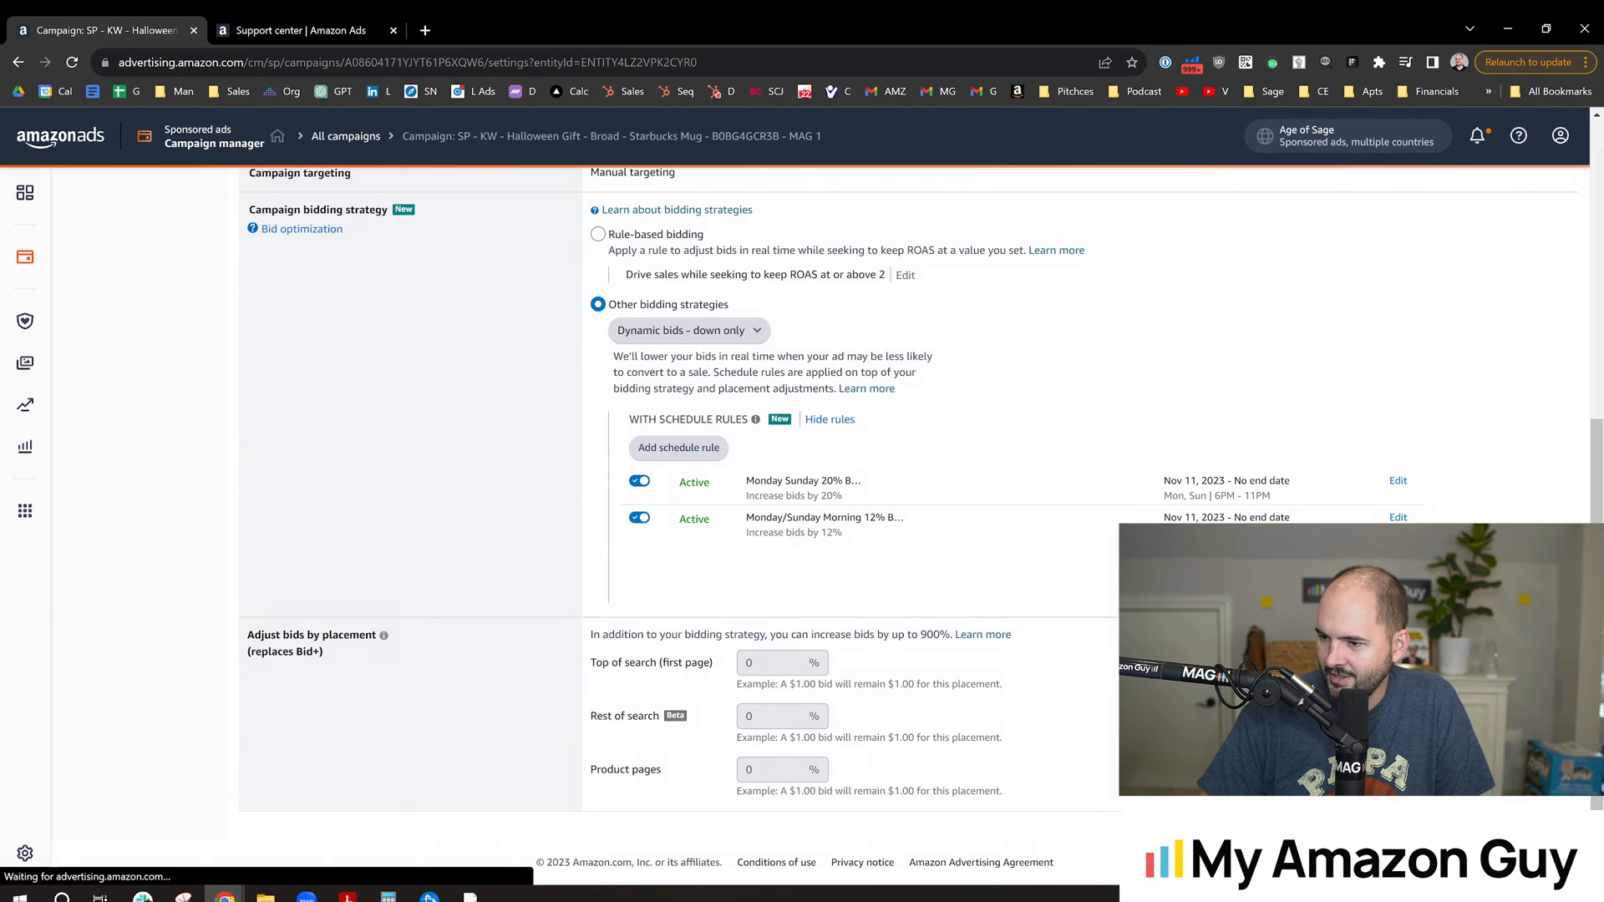
{"action": "left_click", "coordinate": [780, 662]}
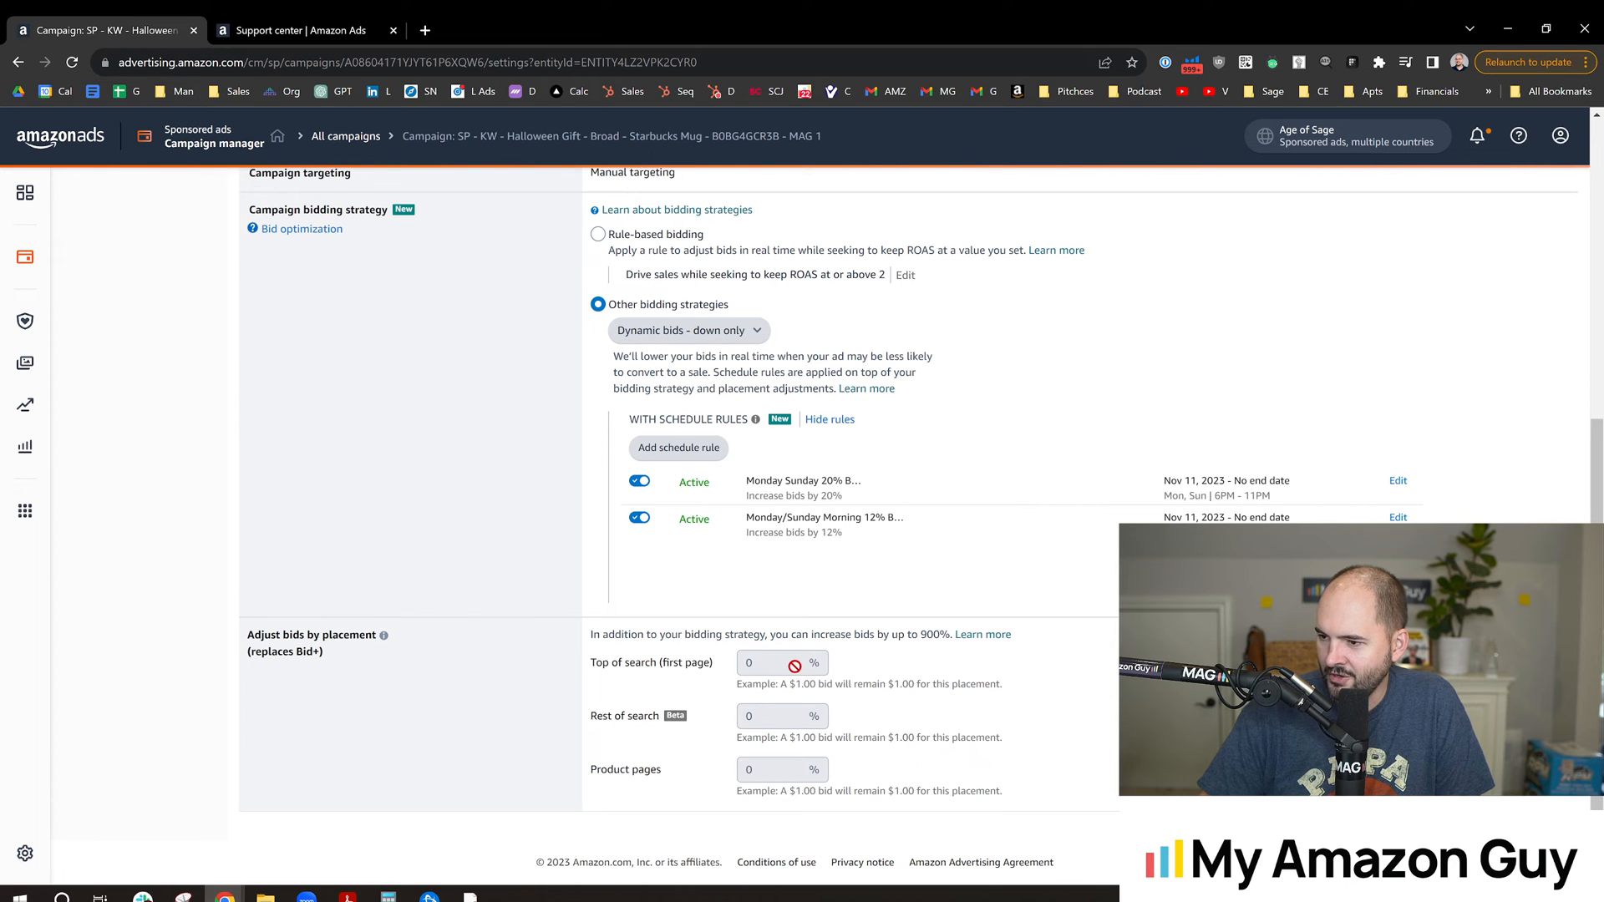
{"action": "scroll", "scroll_direction": "up", "scroll_amount": 3}
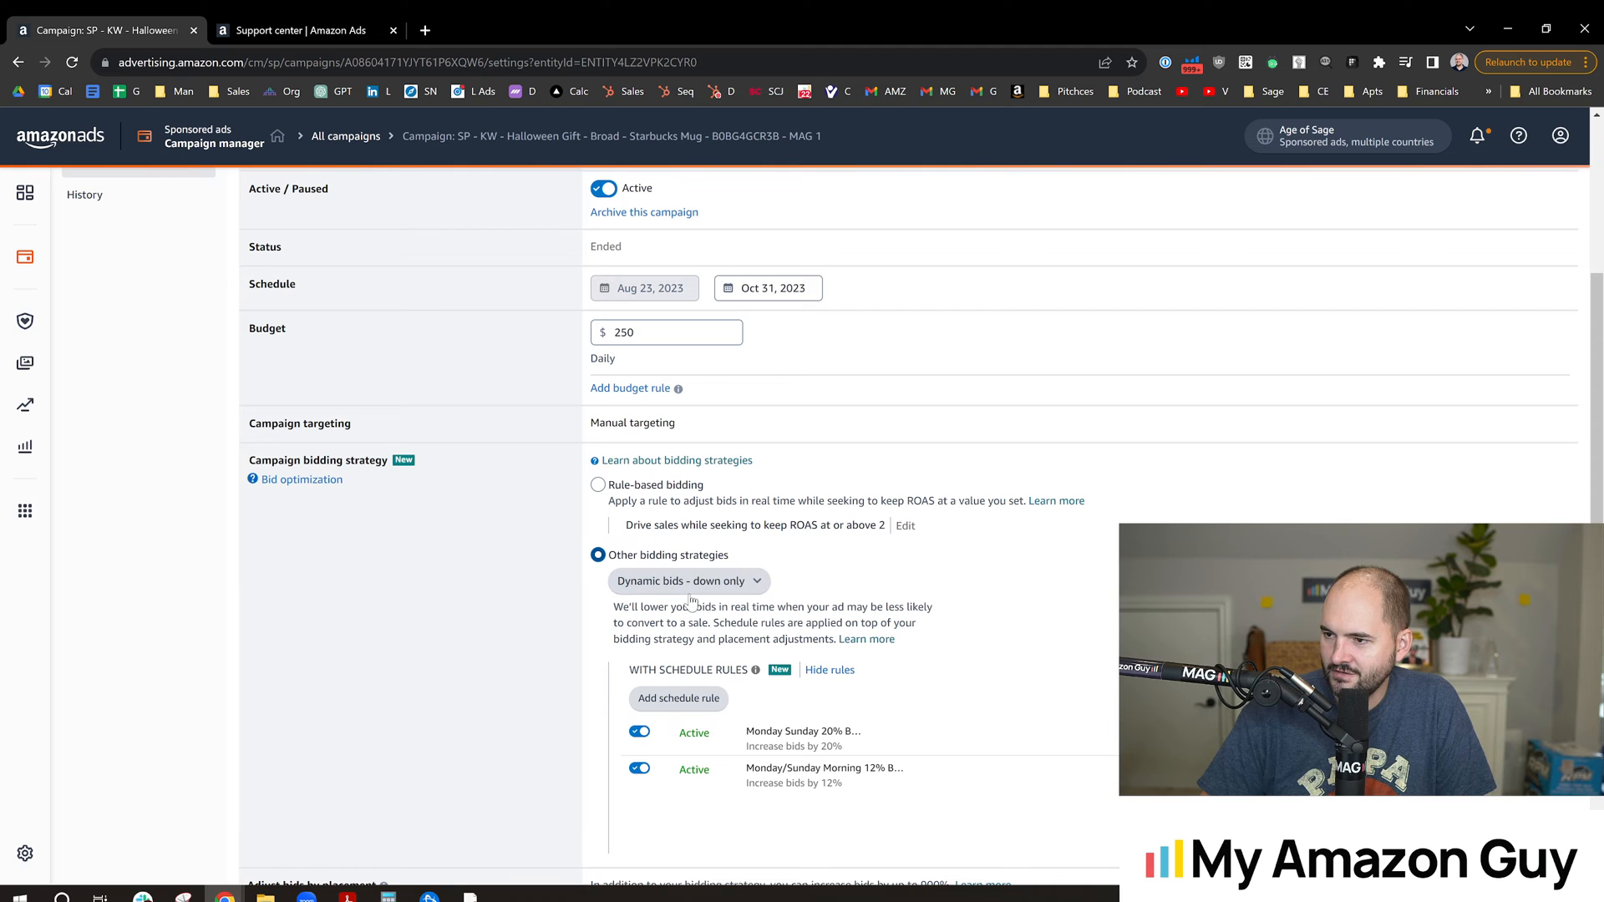
{"action": "scroll", "scroll_direction": "down", "scroll_amount": 3}
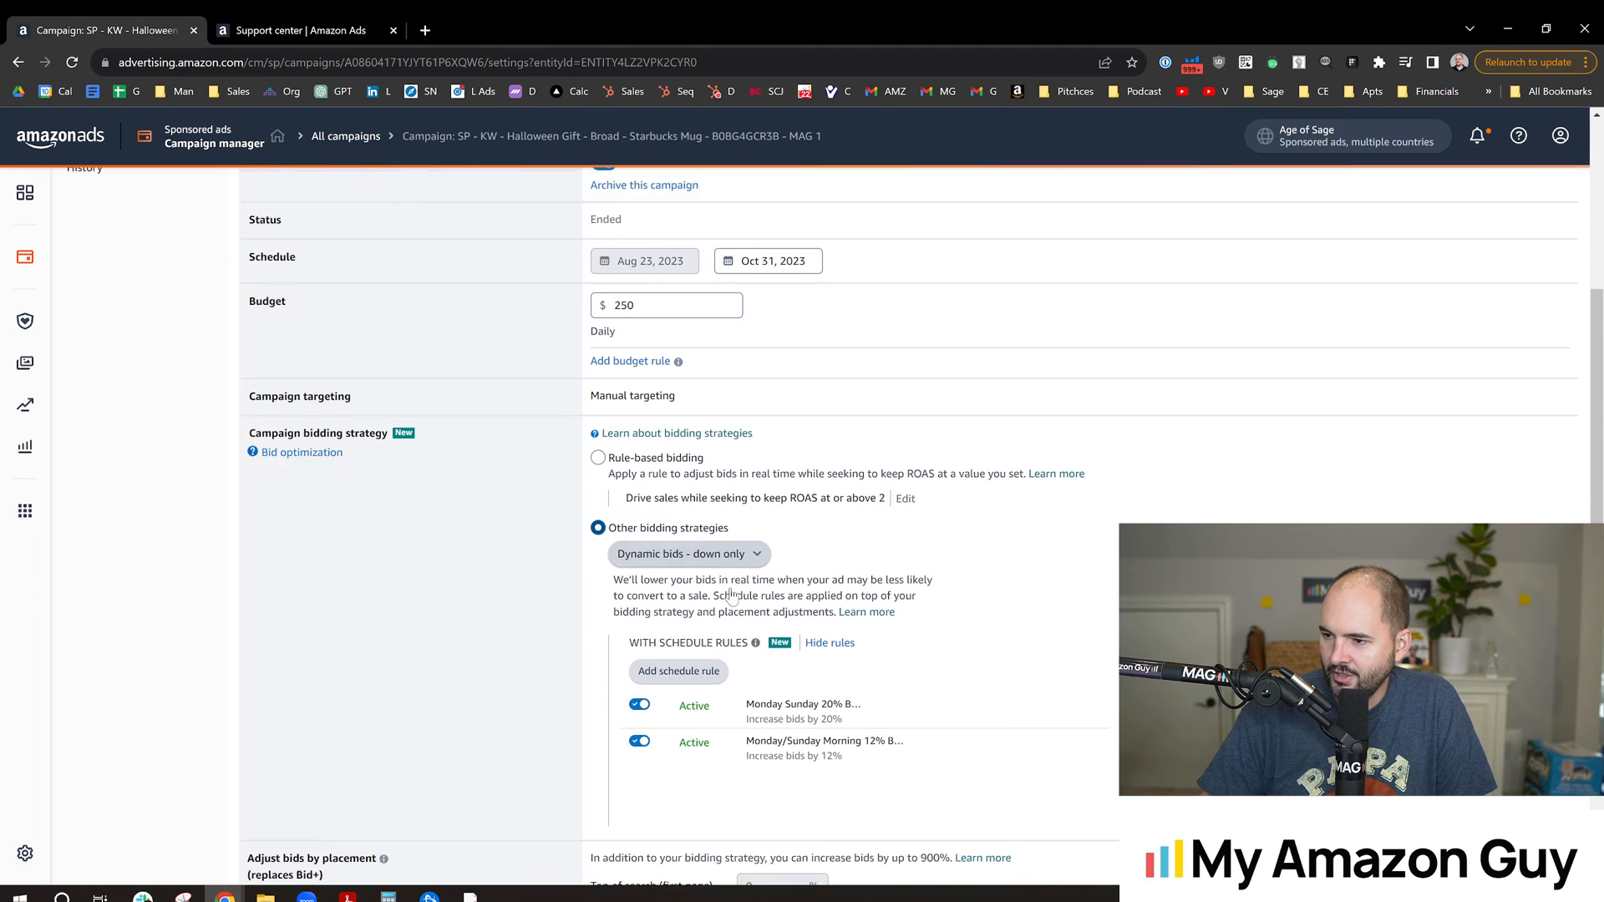
{"action": "left_click", "coordinate": [685, 553]}
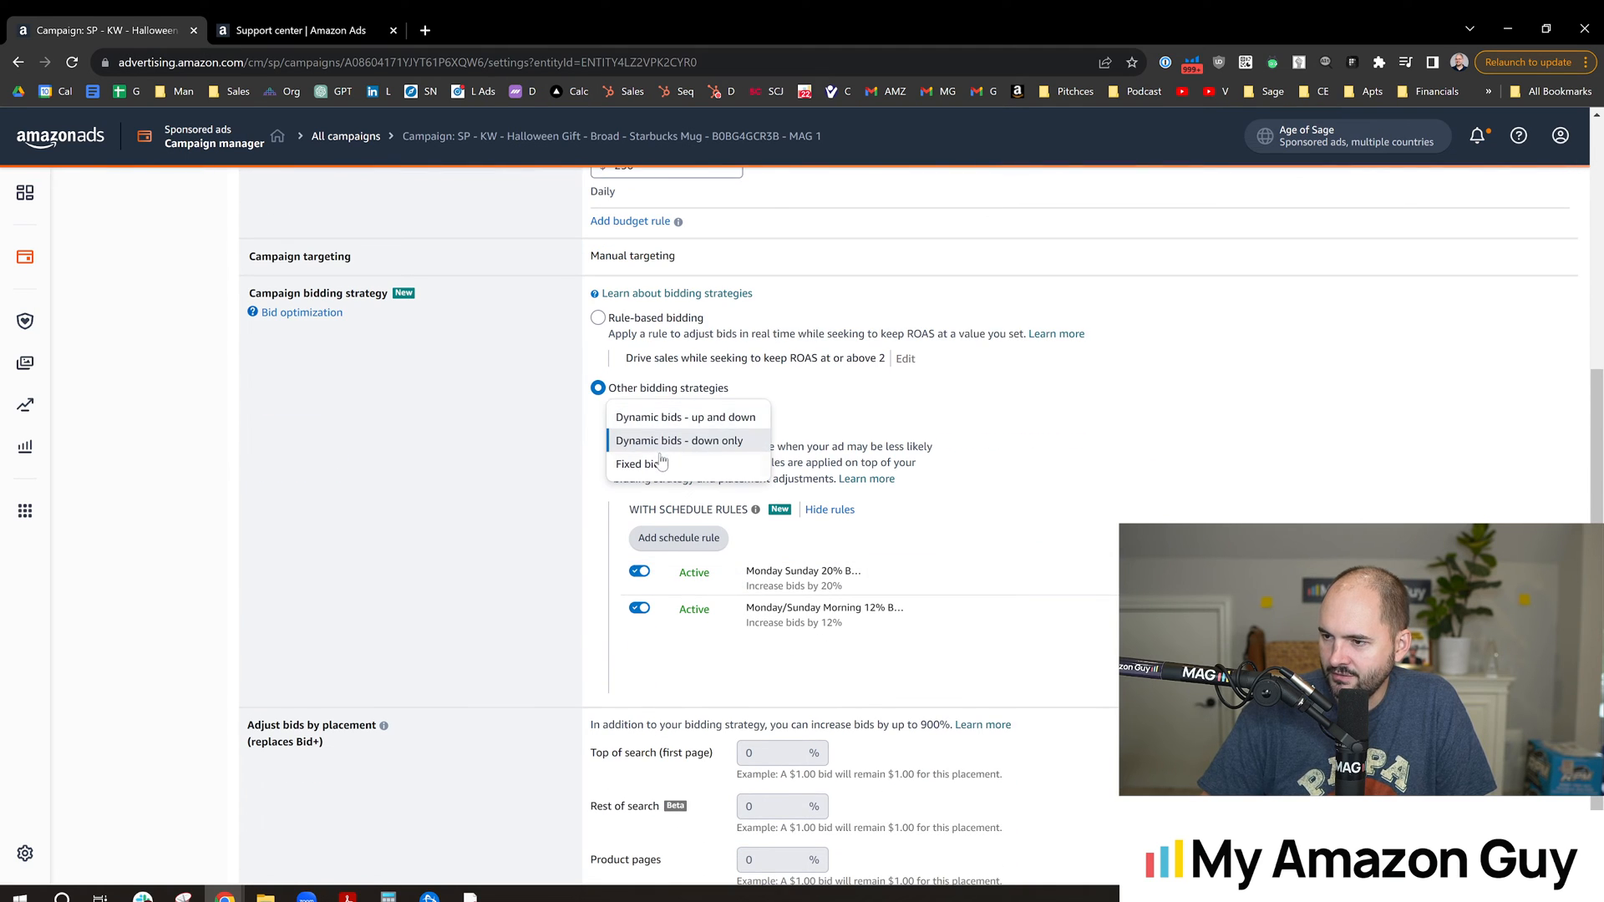
{"action": "left_click", "coordinate": [685, 416]}
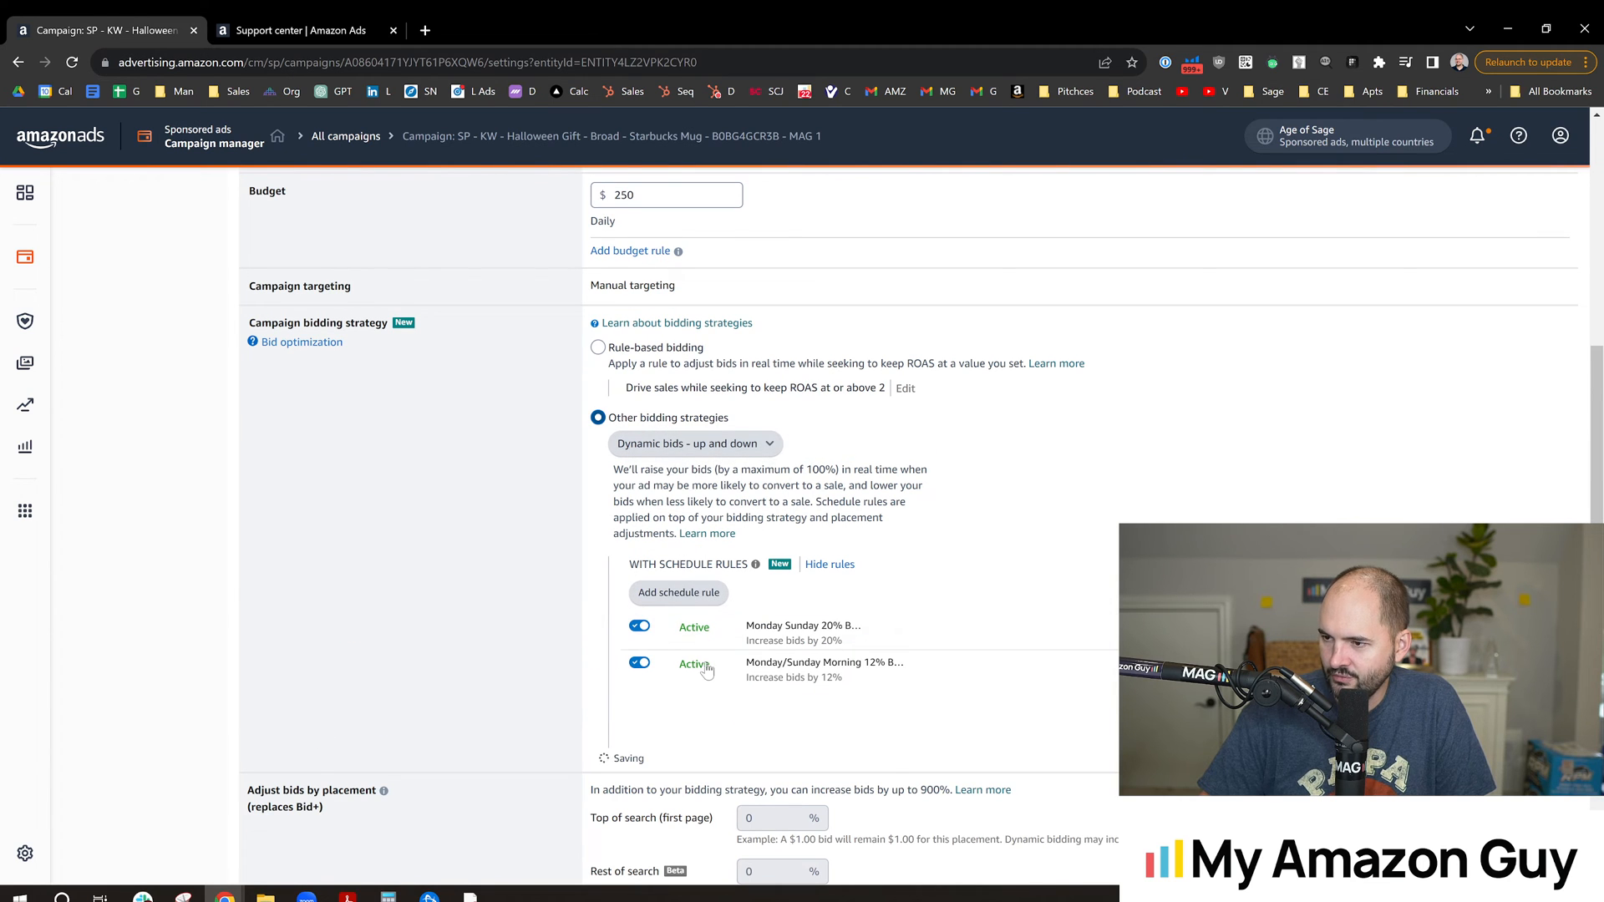
{"action": "left_click", "coordinate": [694, 443]}
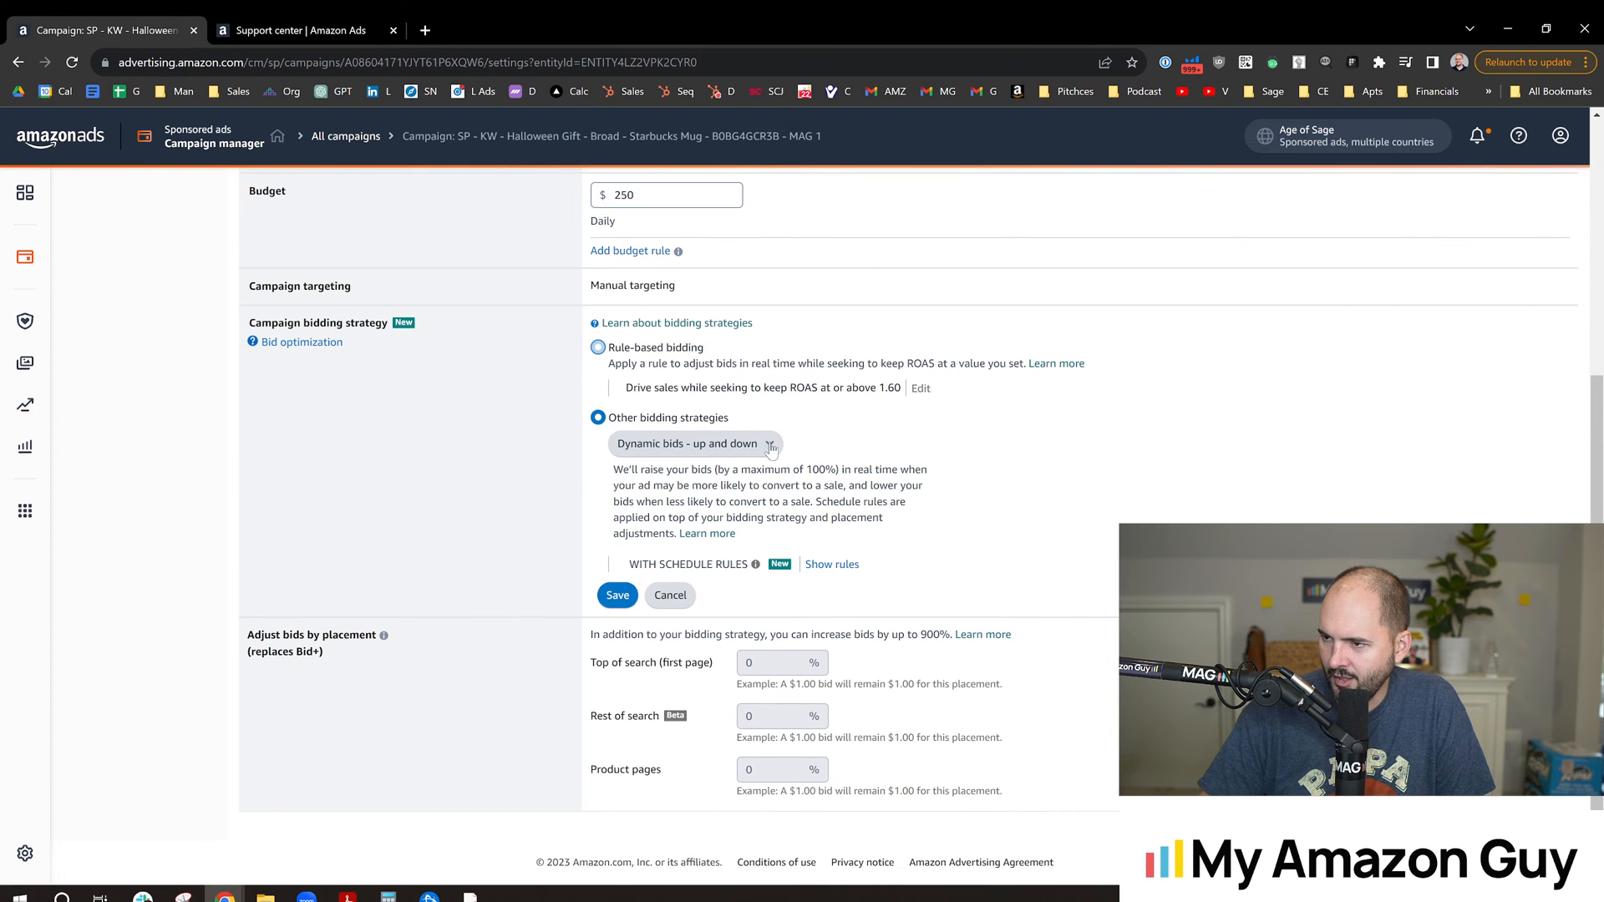
{"action": "left_click", "coordinate": [832, 564]}
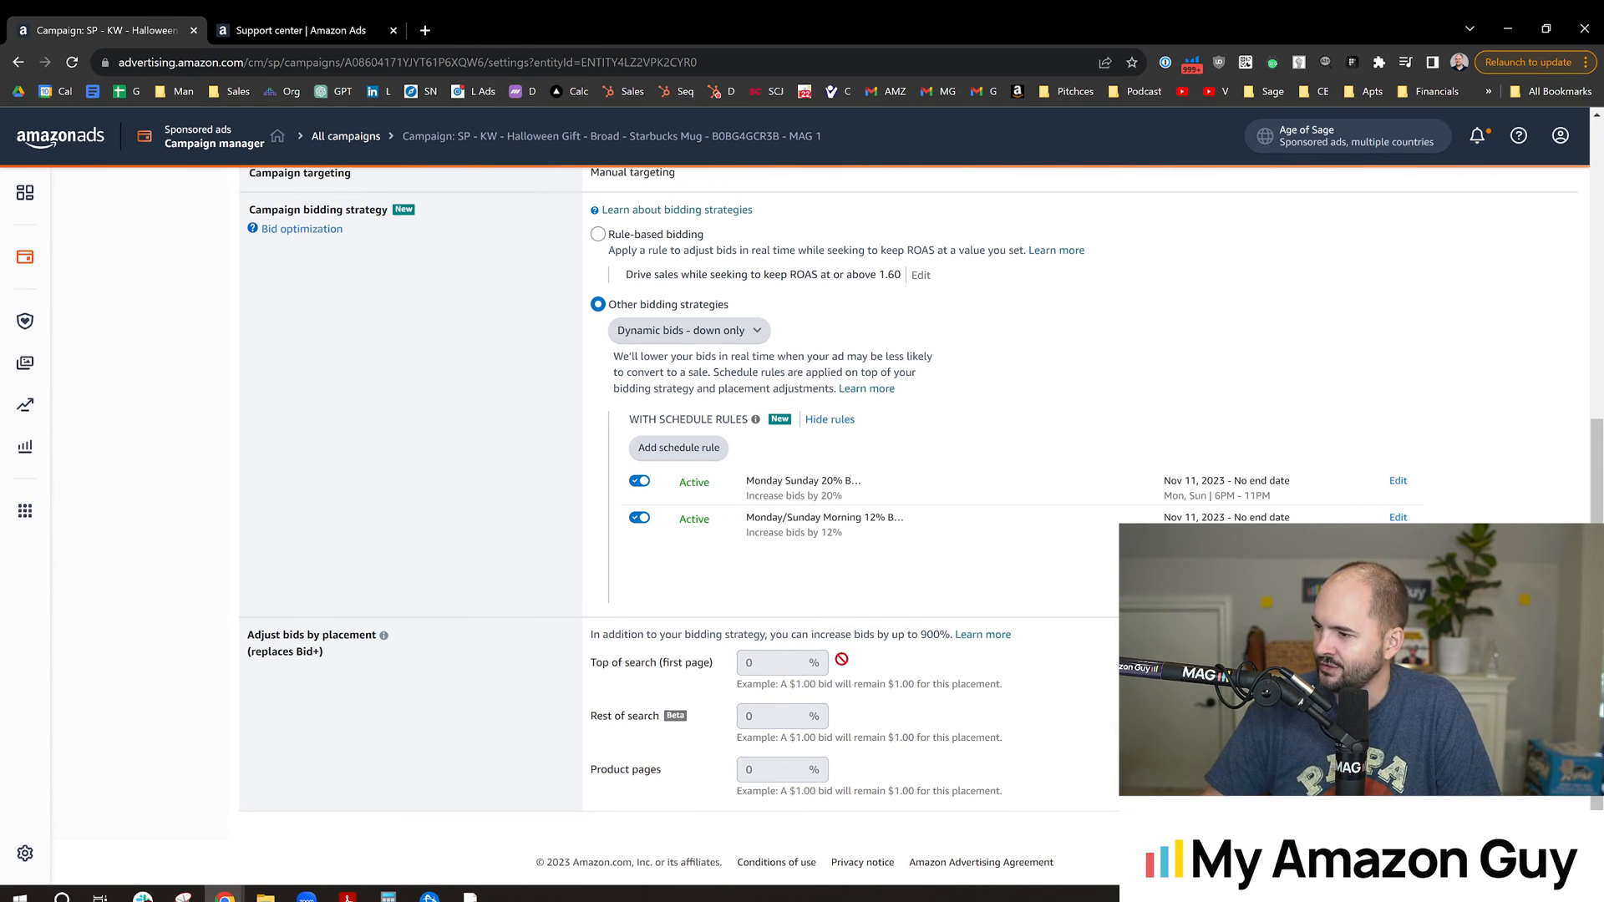
{"action": "scroll", "scroll_direction": "up", "scroll_amount": 3}
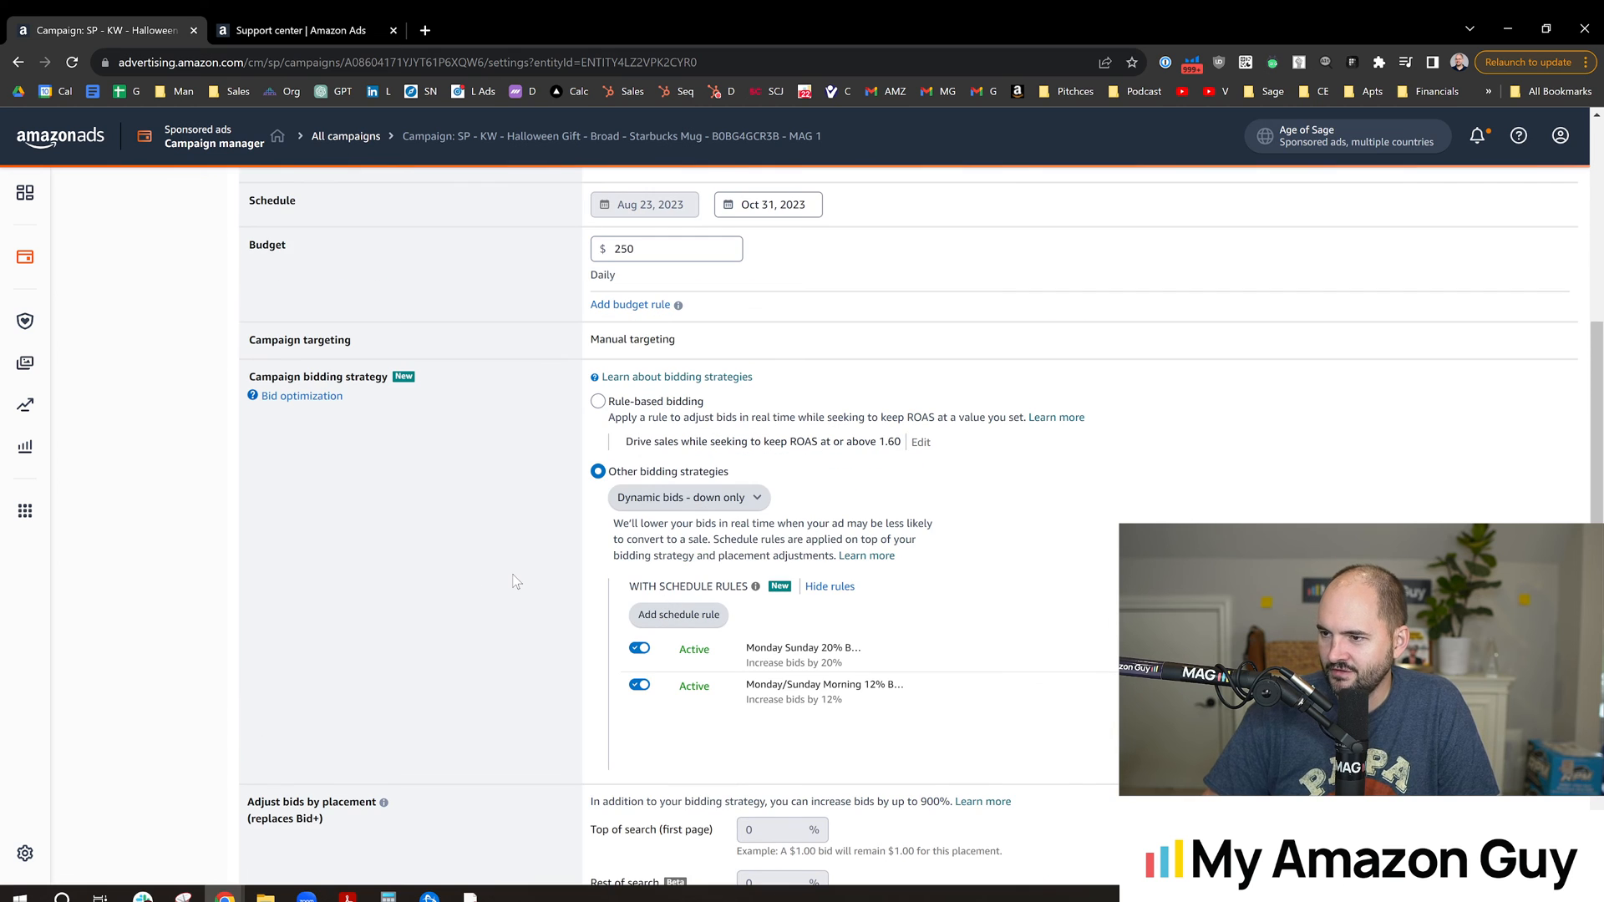
{"action": "scroll", "scroll_direction": "up", "scroll_amount": 3}
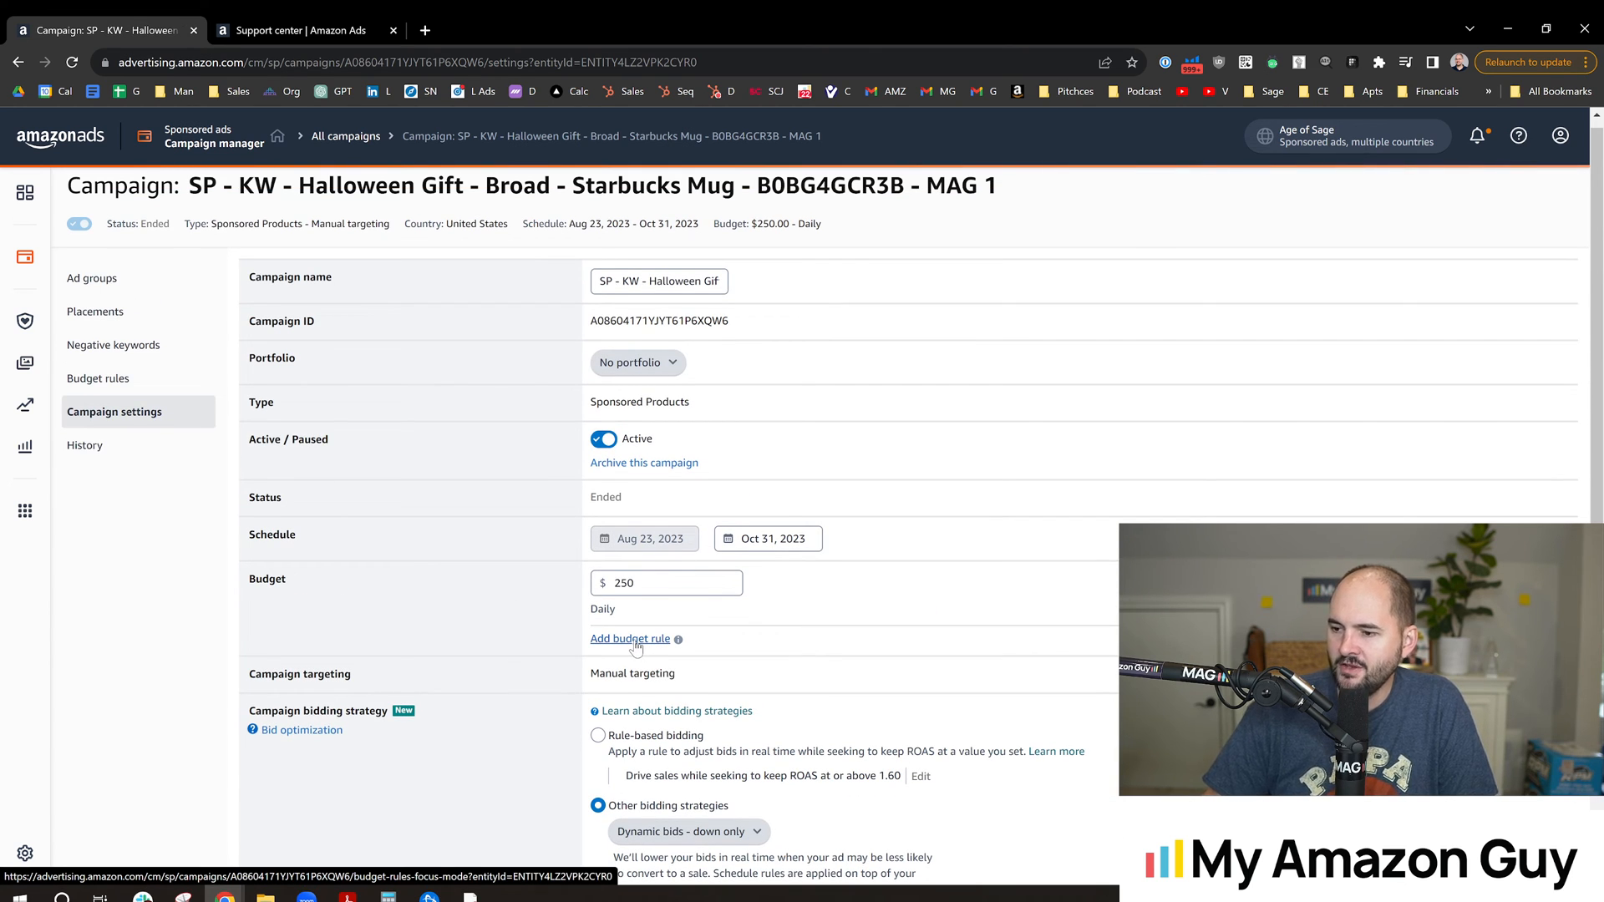
Create weekly Monday/Sunday budget rule 'mondaysunday 10 bump' at +10%, then dismiss the tip
{"action": "left_click", "coordinate": [630, 639]}
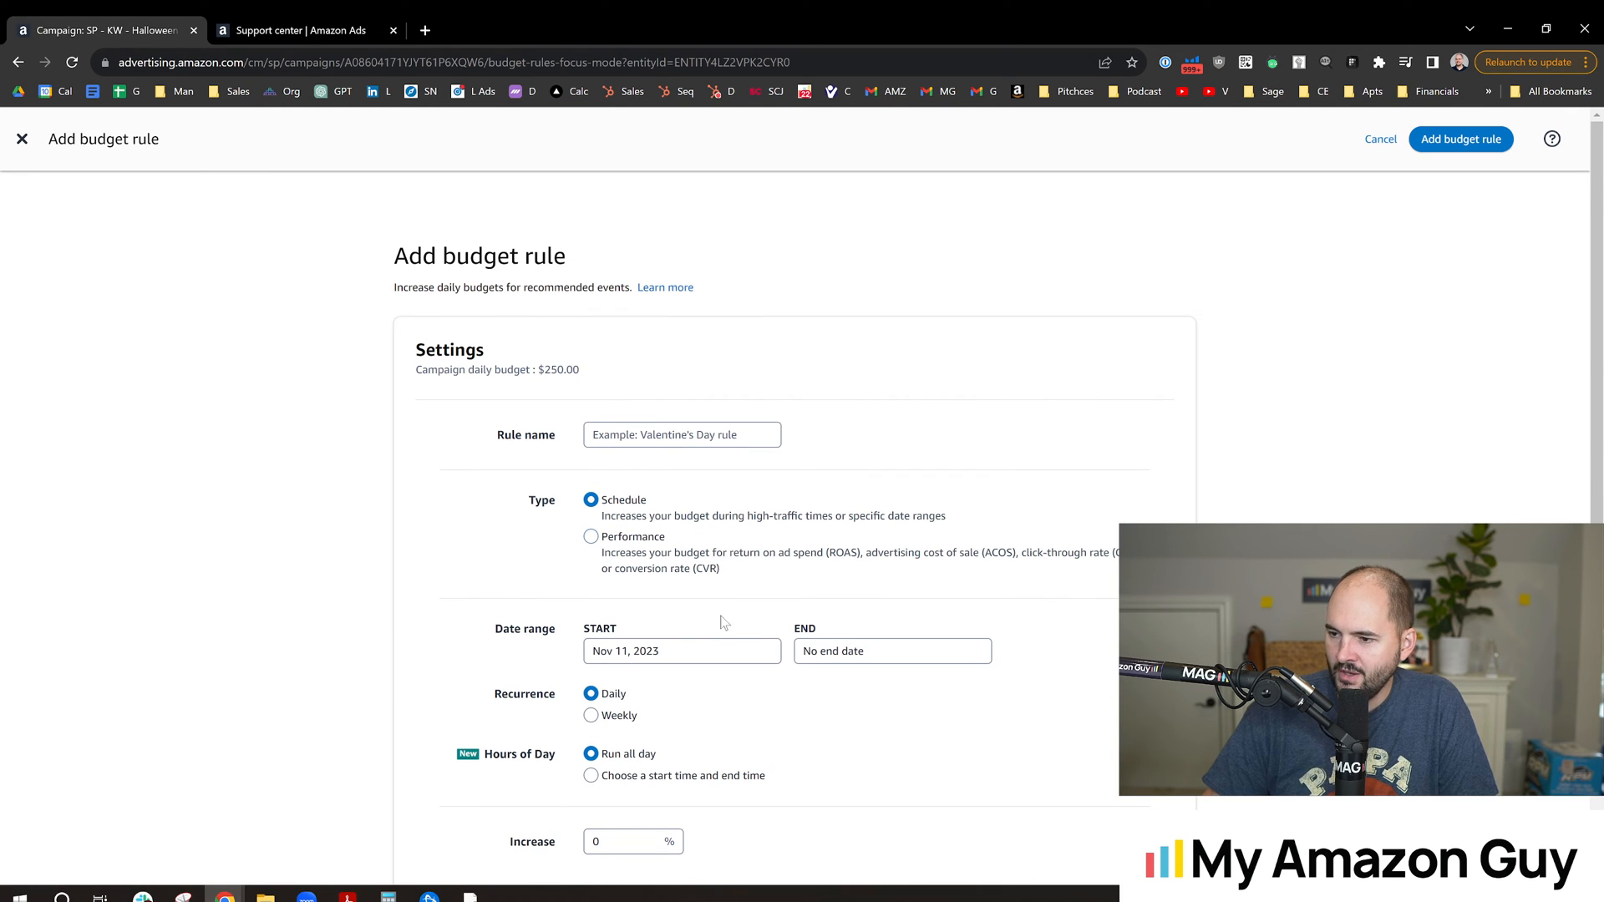
{"action": "scroll", "scroll_direction": "down", "scroll_amount": 3}
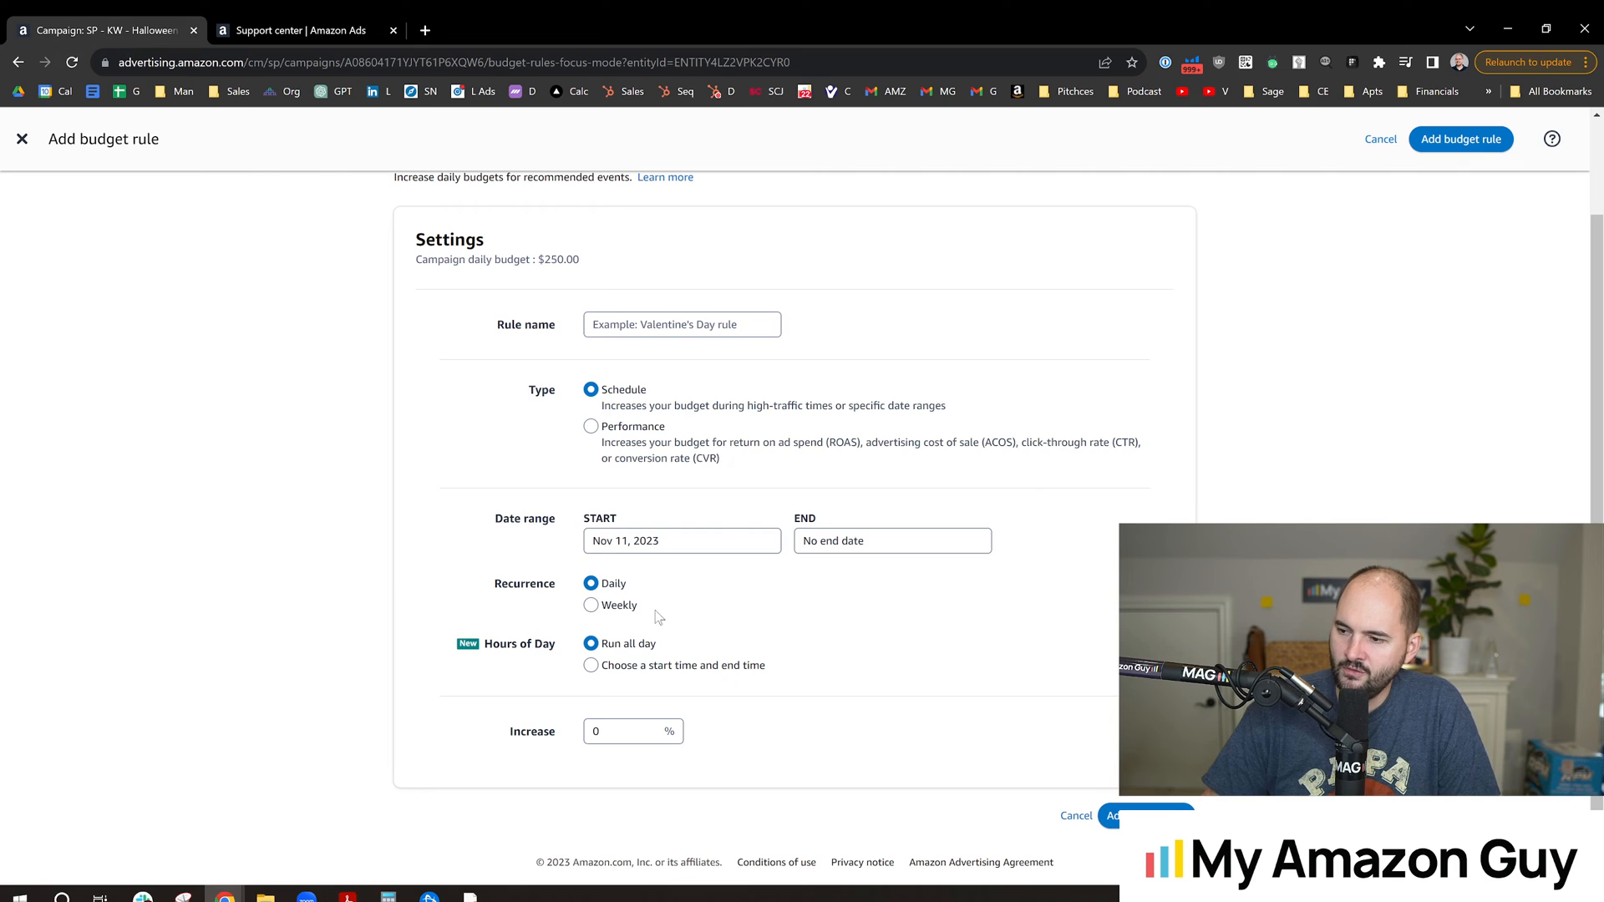
{"action": "left_click", "coordinate": [619, 730]}
{"action": "type", "text": "10"}
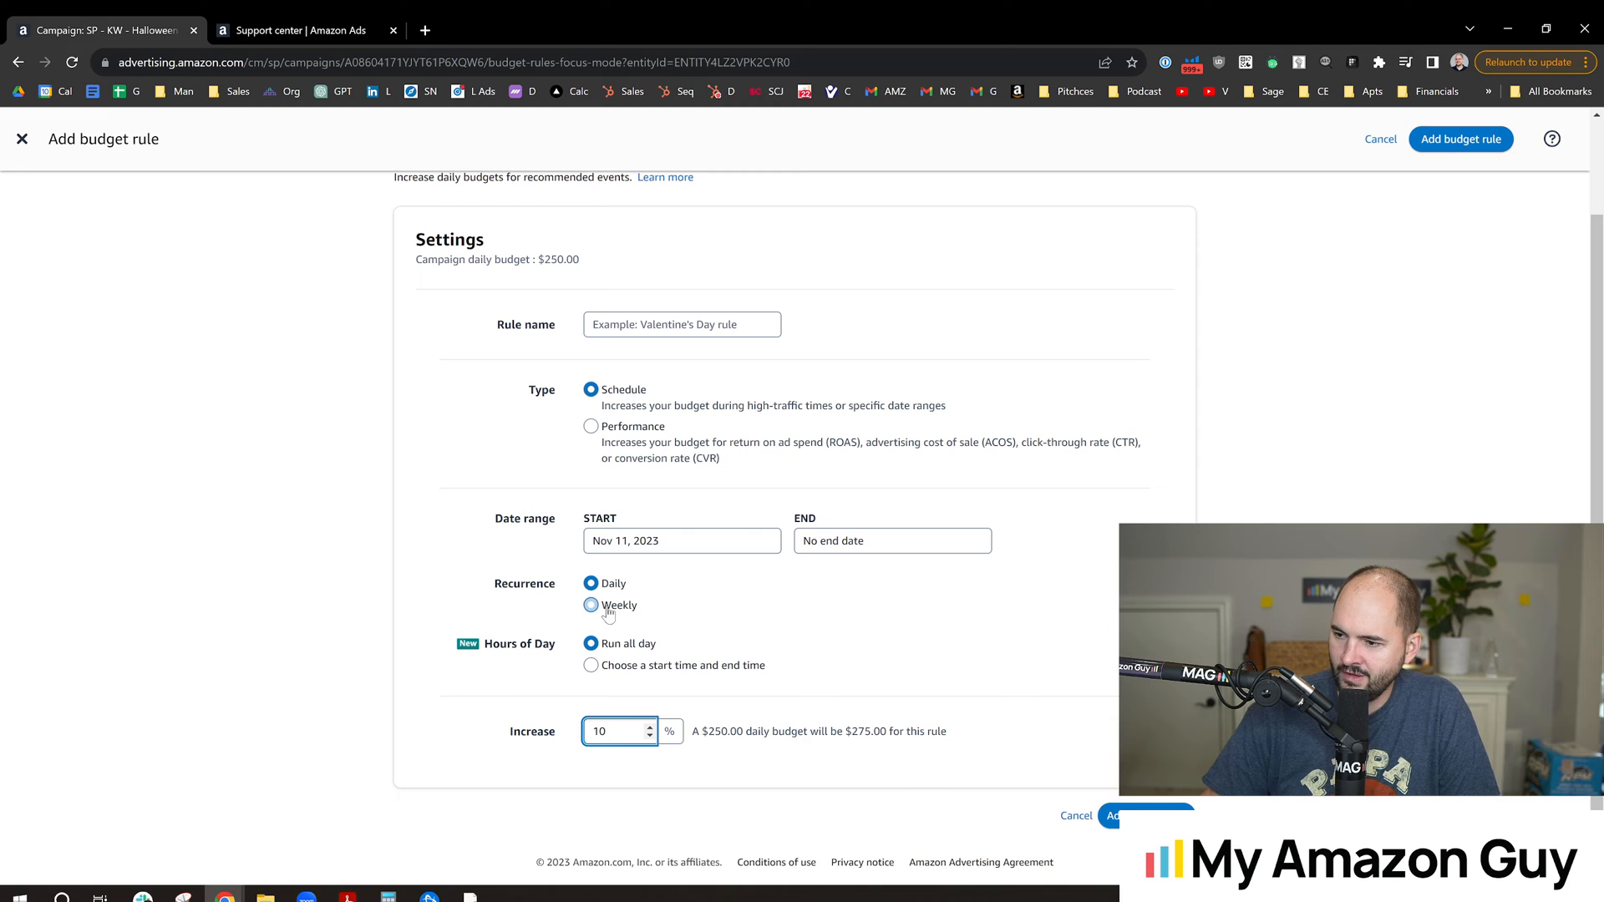
{"action": "left_click", "coordinate": [591, 604]}
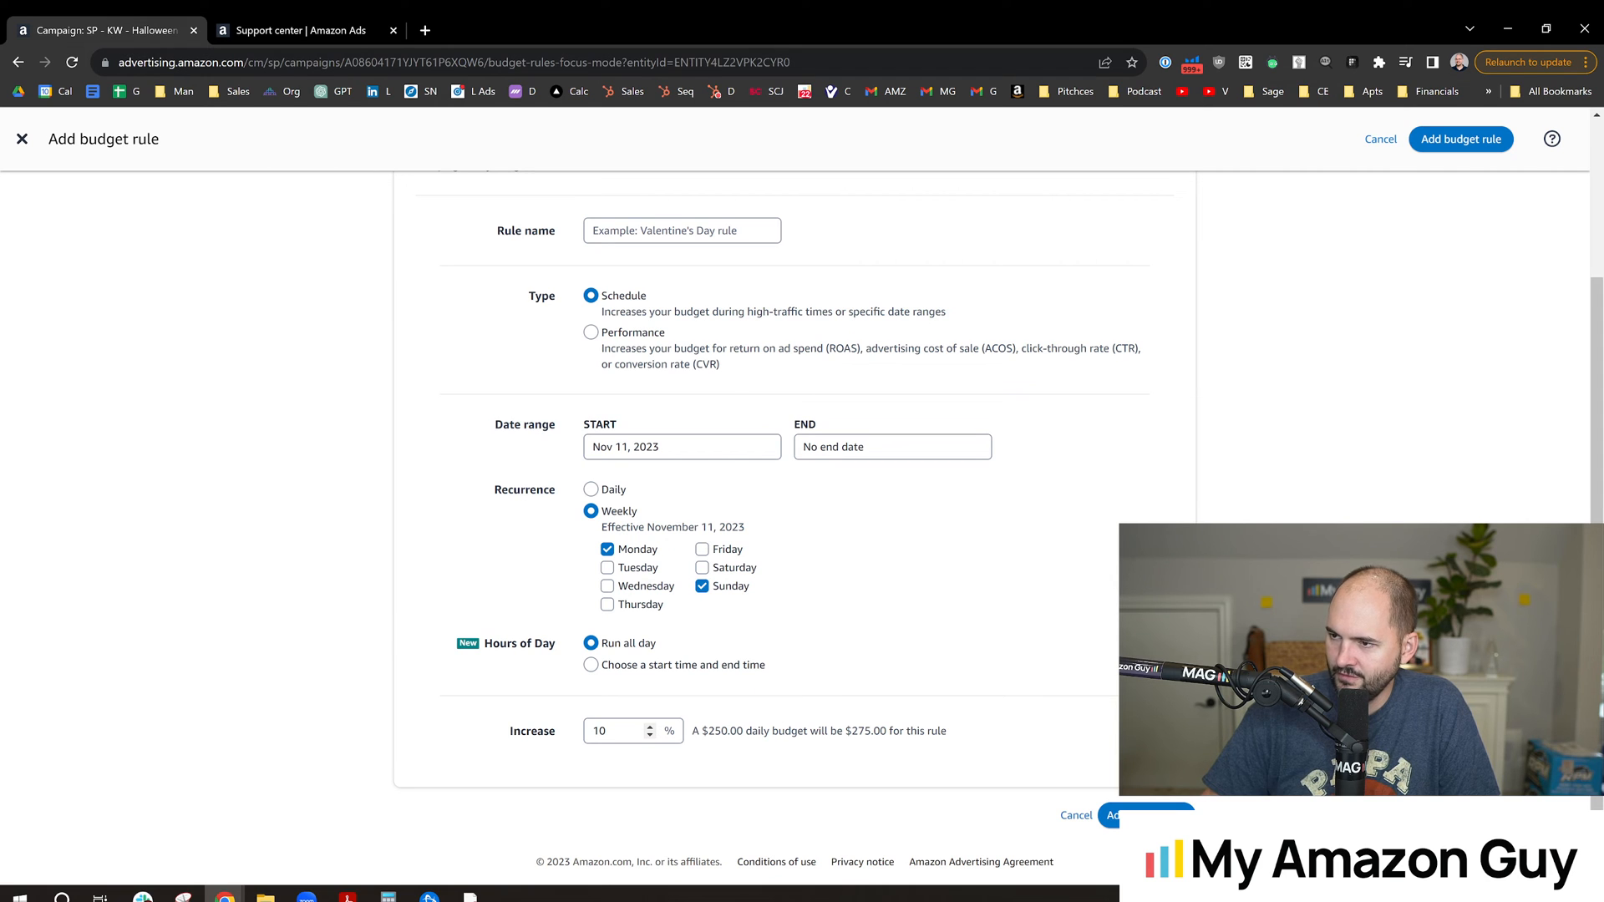
{"action": "type", "text": "monda"}
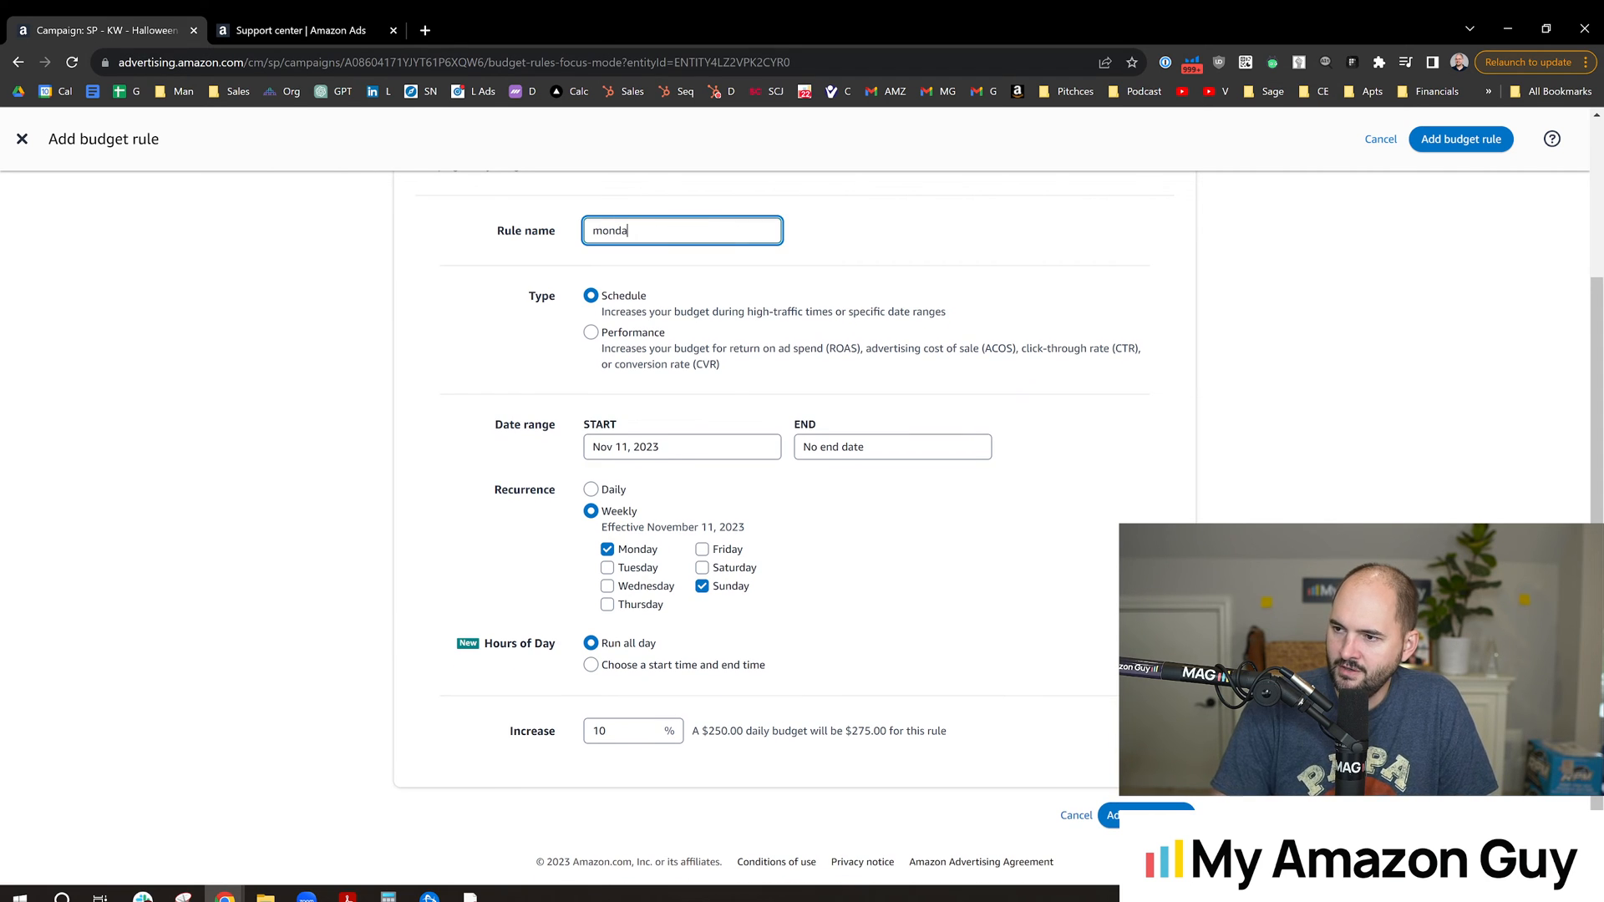
{"action": "type", "text": "ysunday 10 bump"}
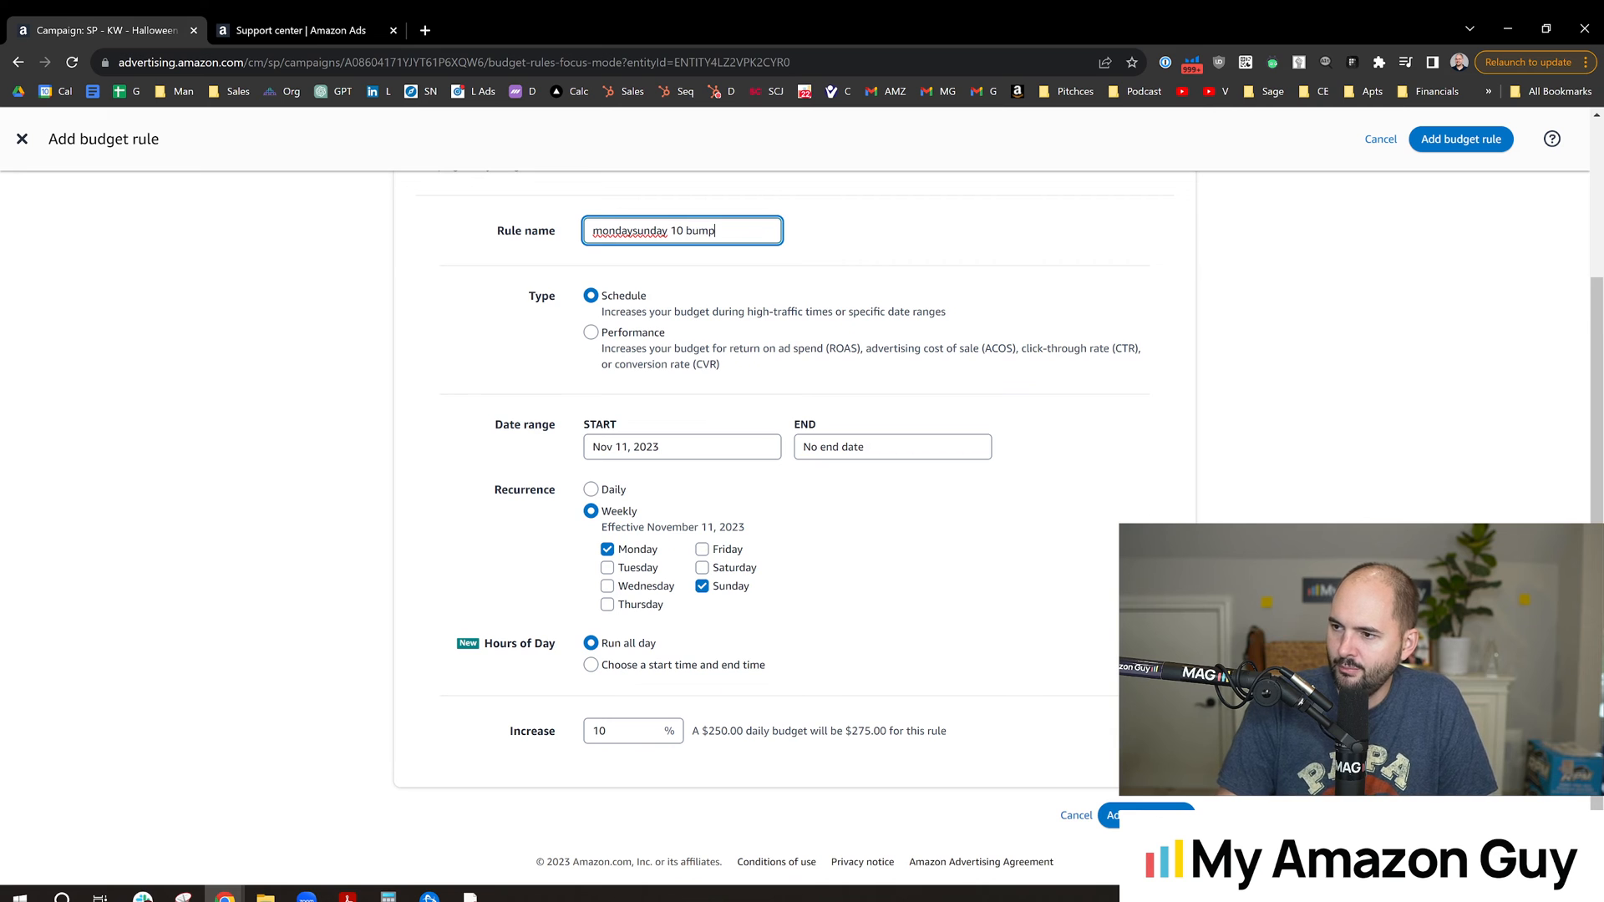
{"action": "left_click", "coordinate": [1459, 138]}
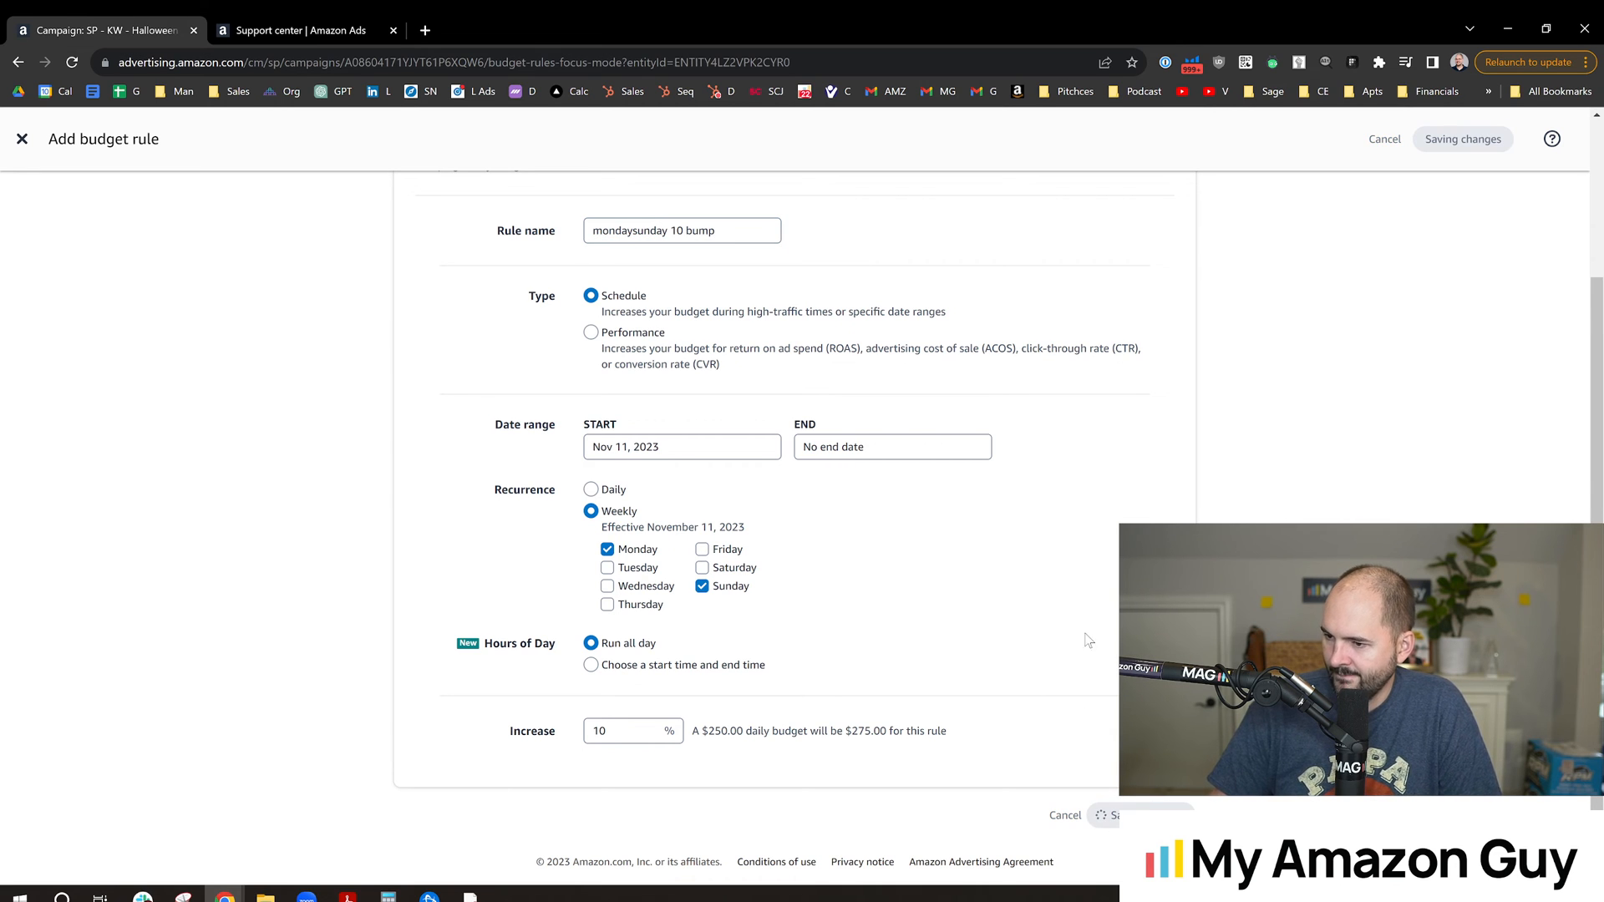
{"action": "left_click", "coordinate": [1115, 815]}
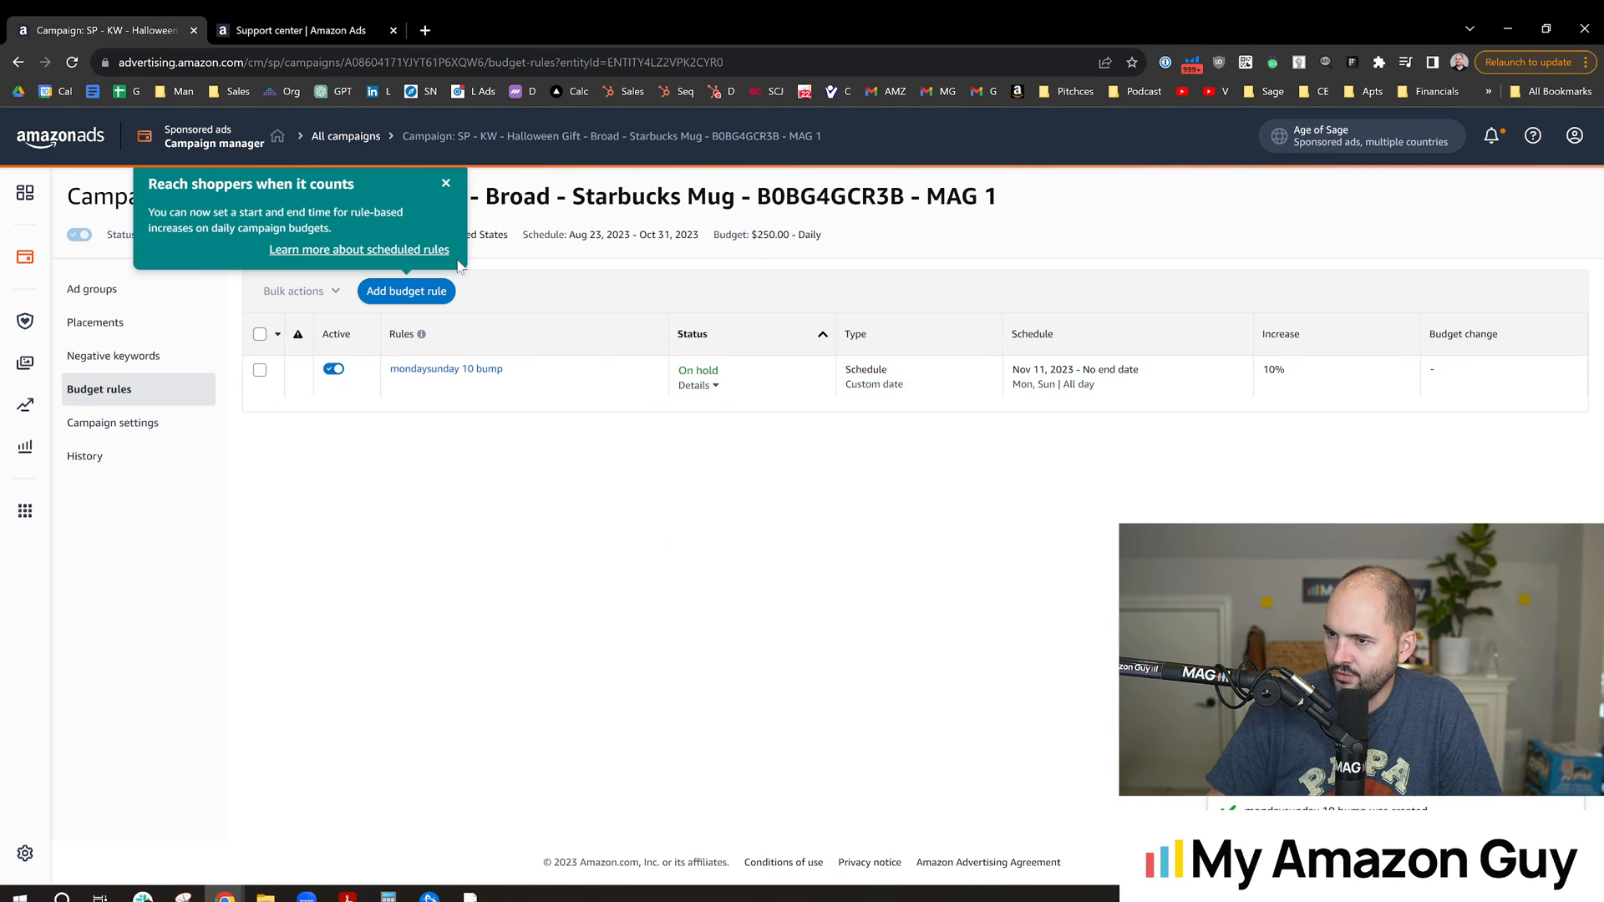
{"action": "left_click", "coordinate": [446, 183]}
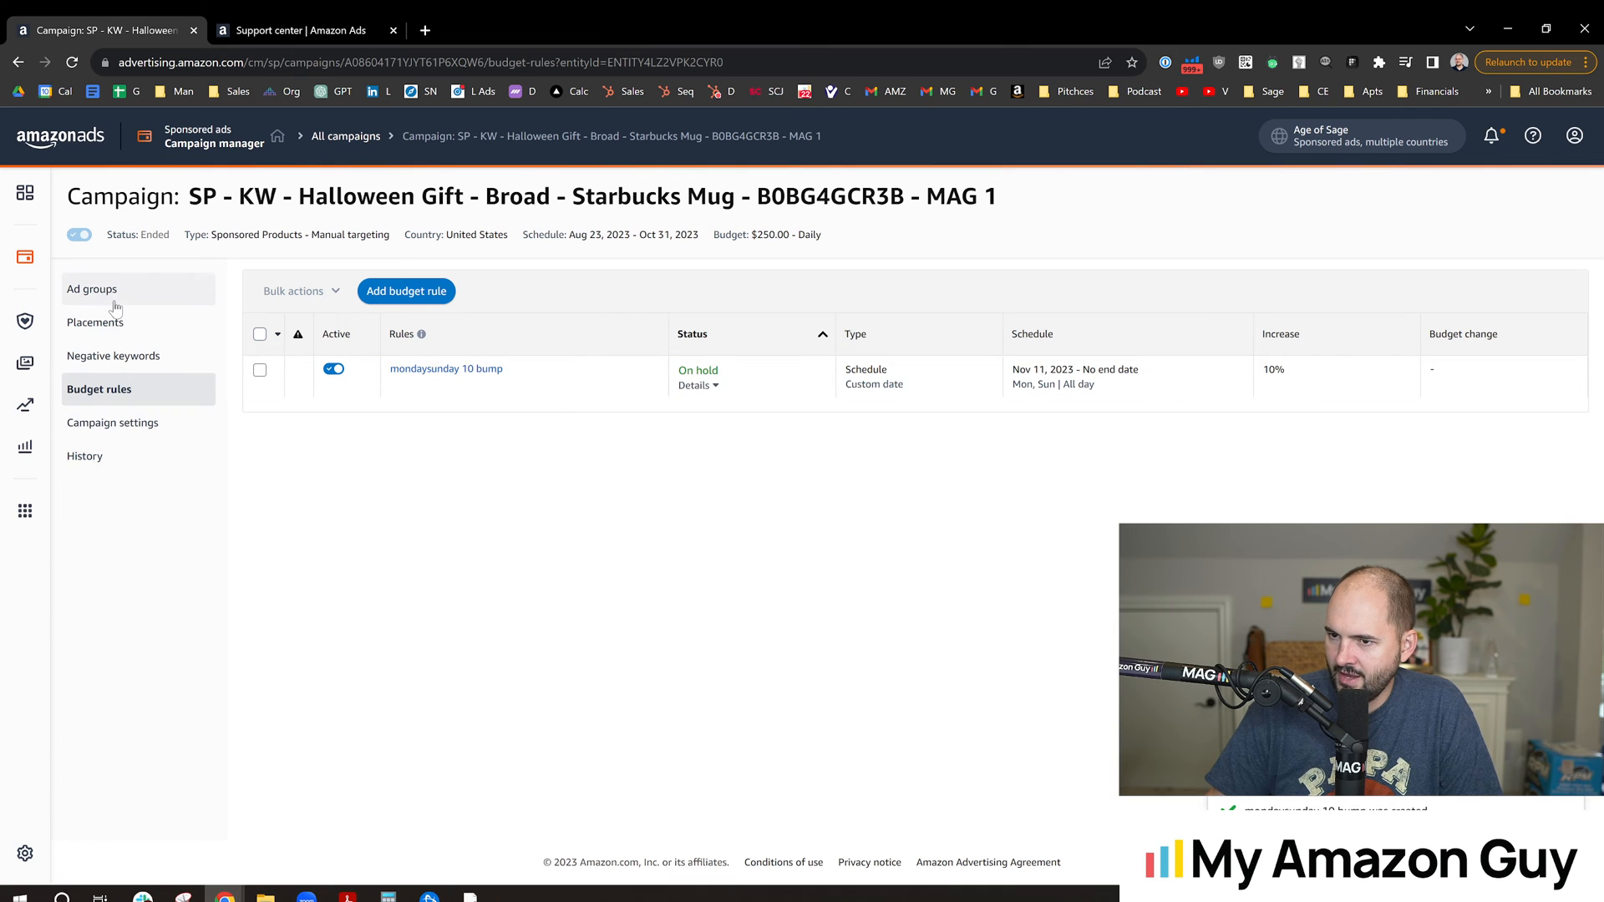
Review the 20% and 12% schedule rules in the campaign settings
{"action": "left_click", "coordinate": [112, 423]}
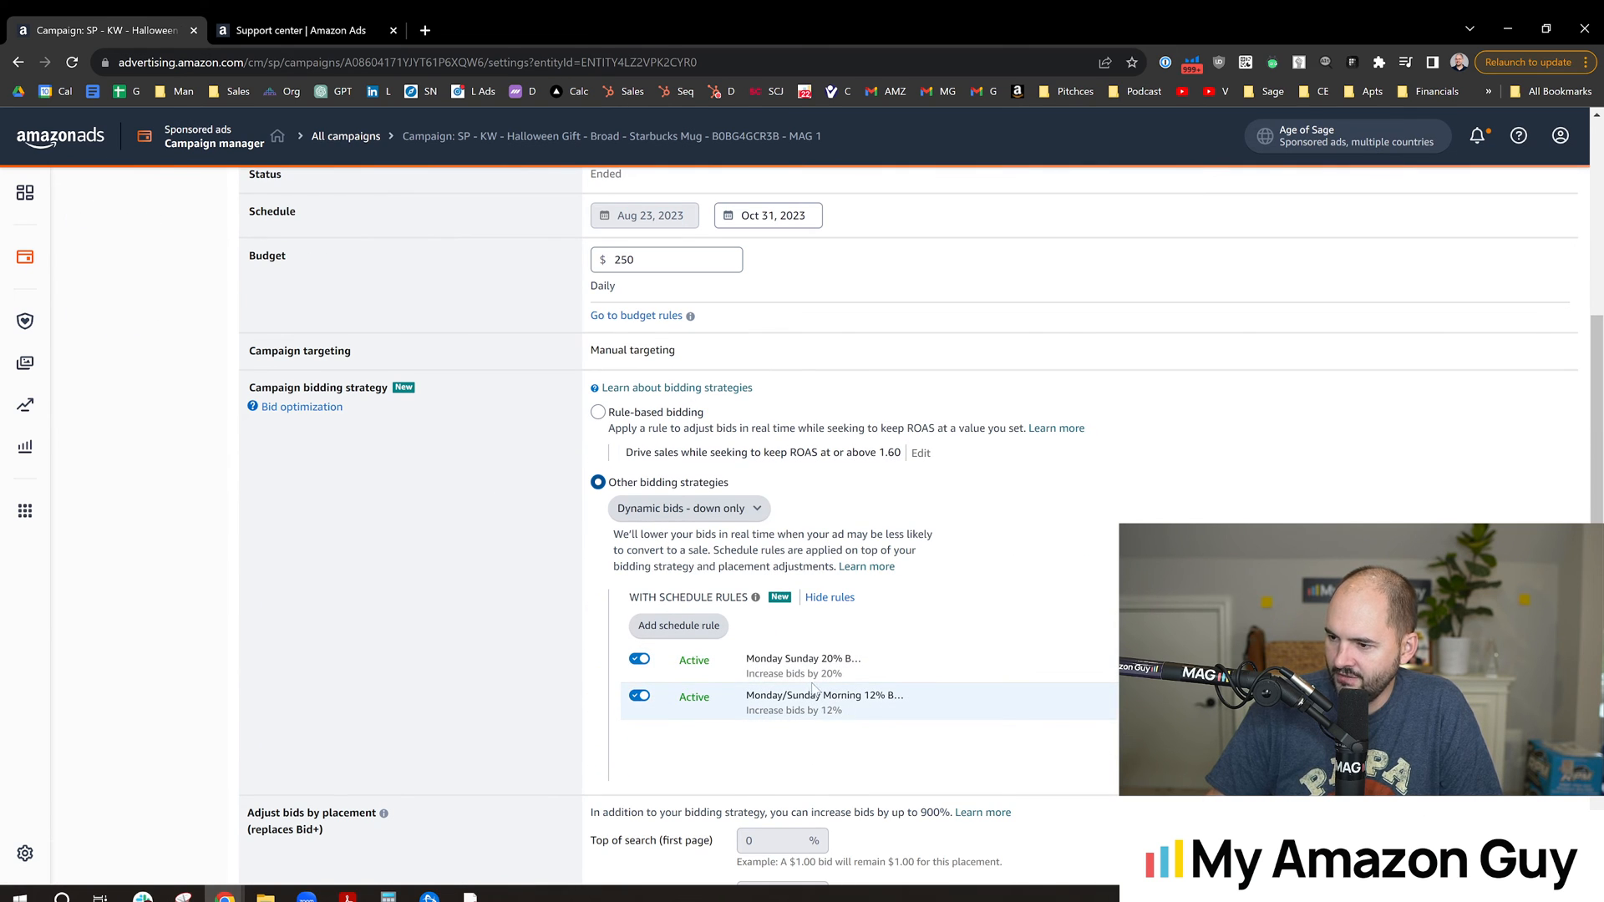
{"action": "mouse_move", "coordinate": [468, 493]}
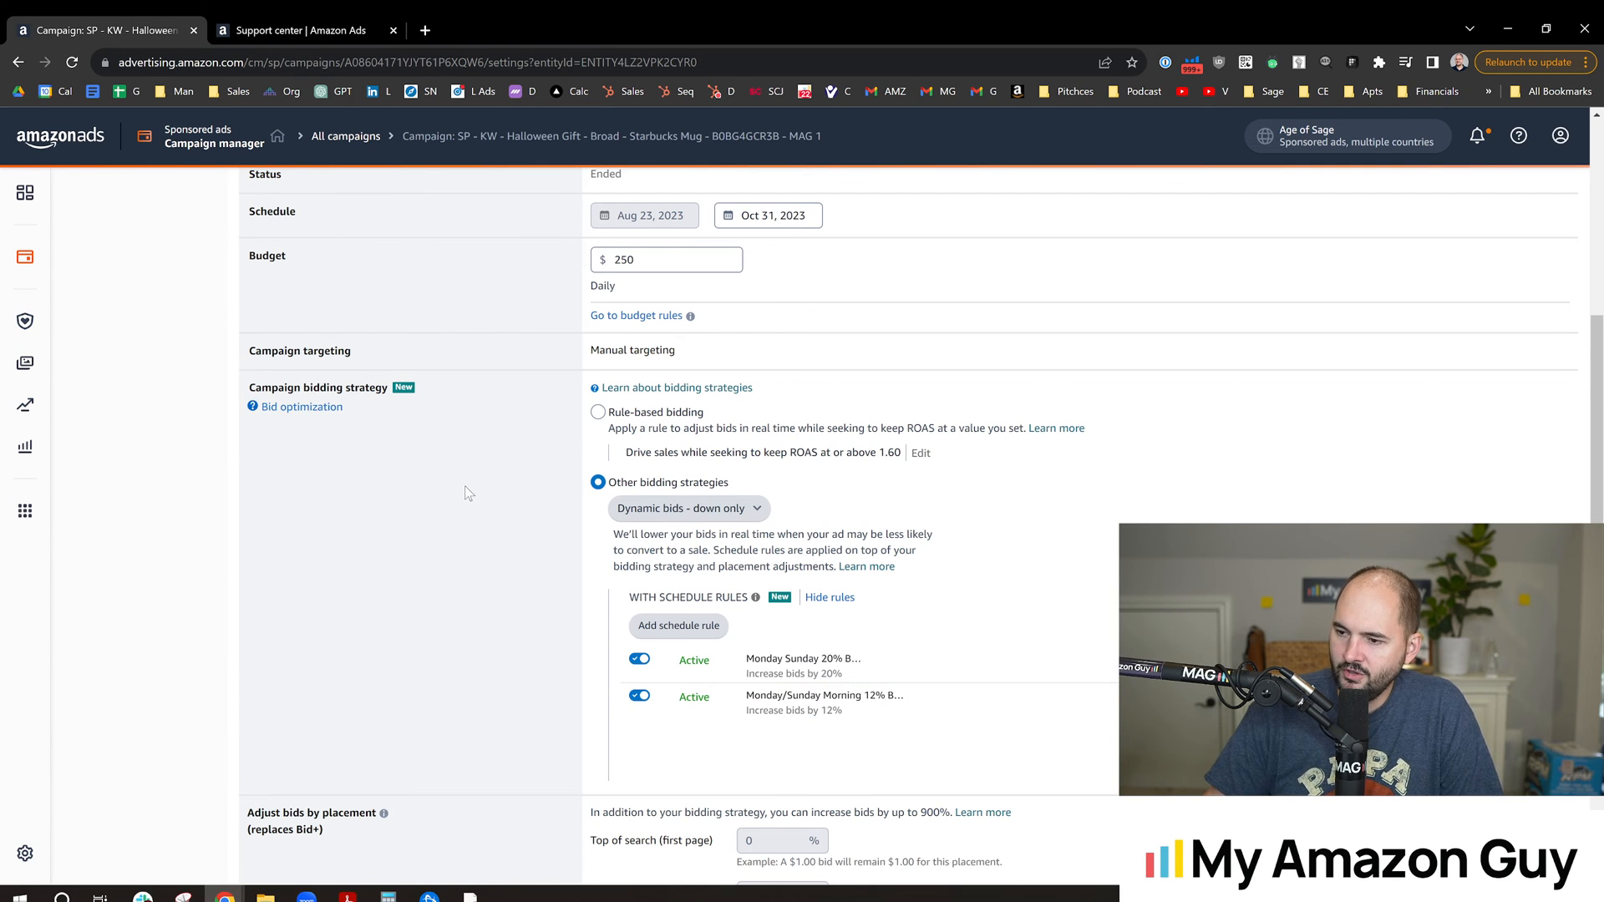
{"action": "mouse_move", "coordinate": [460, 545]}
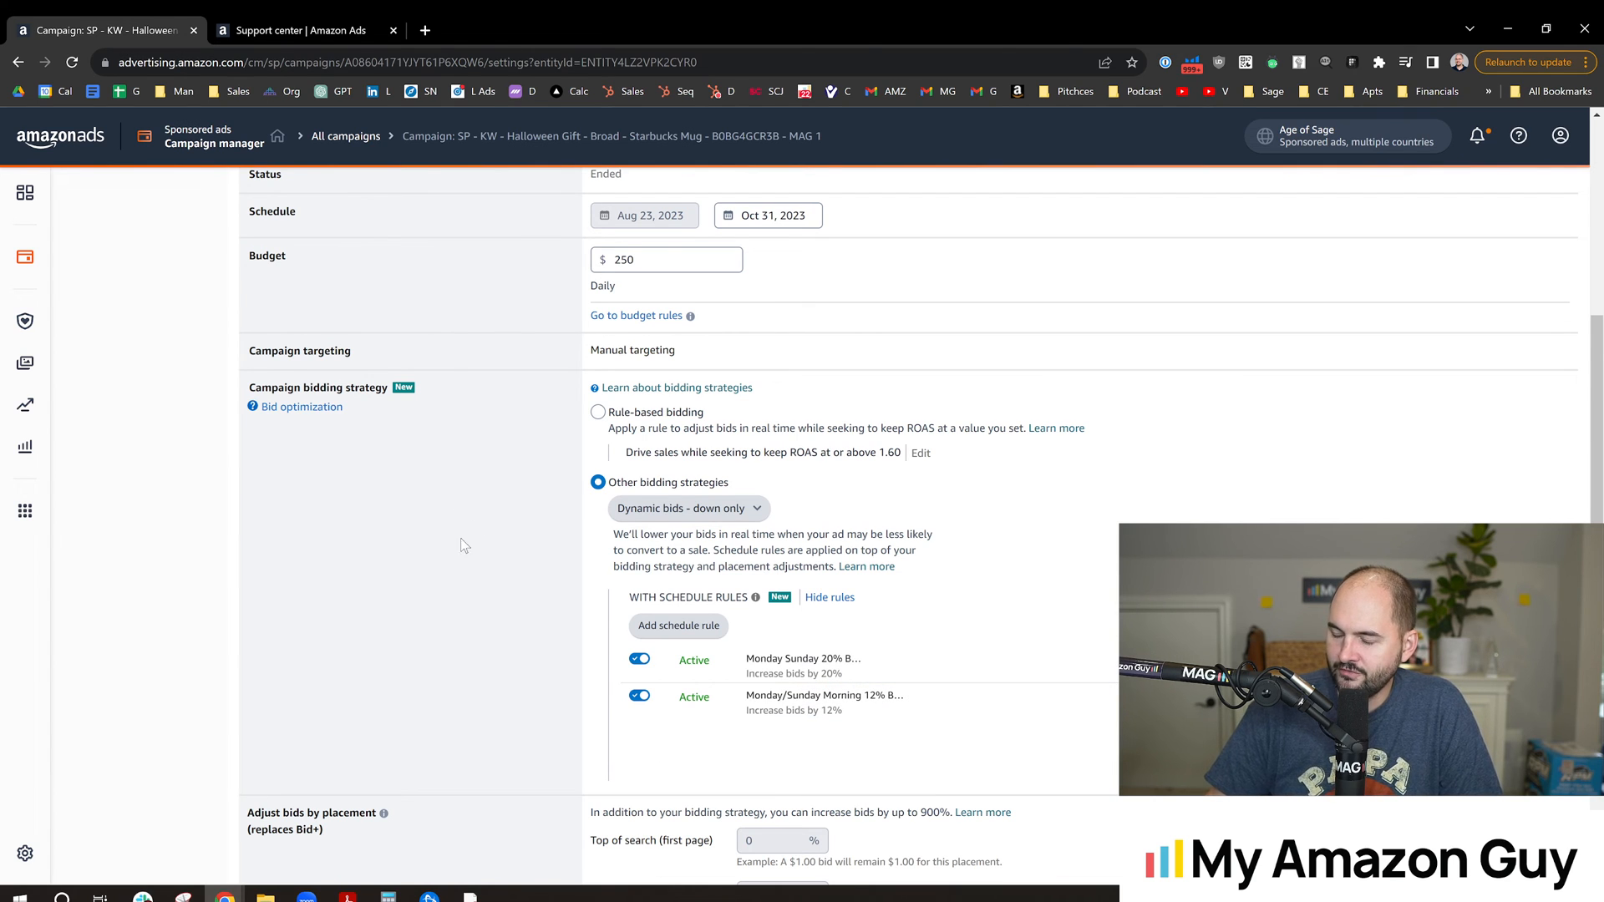
{"action": "scroll", "scroll_direction": "up", "scroll_amount": 3}
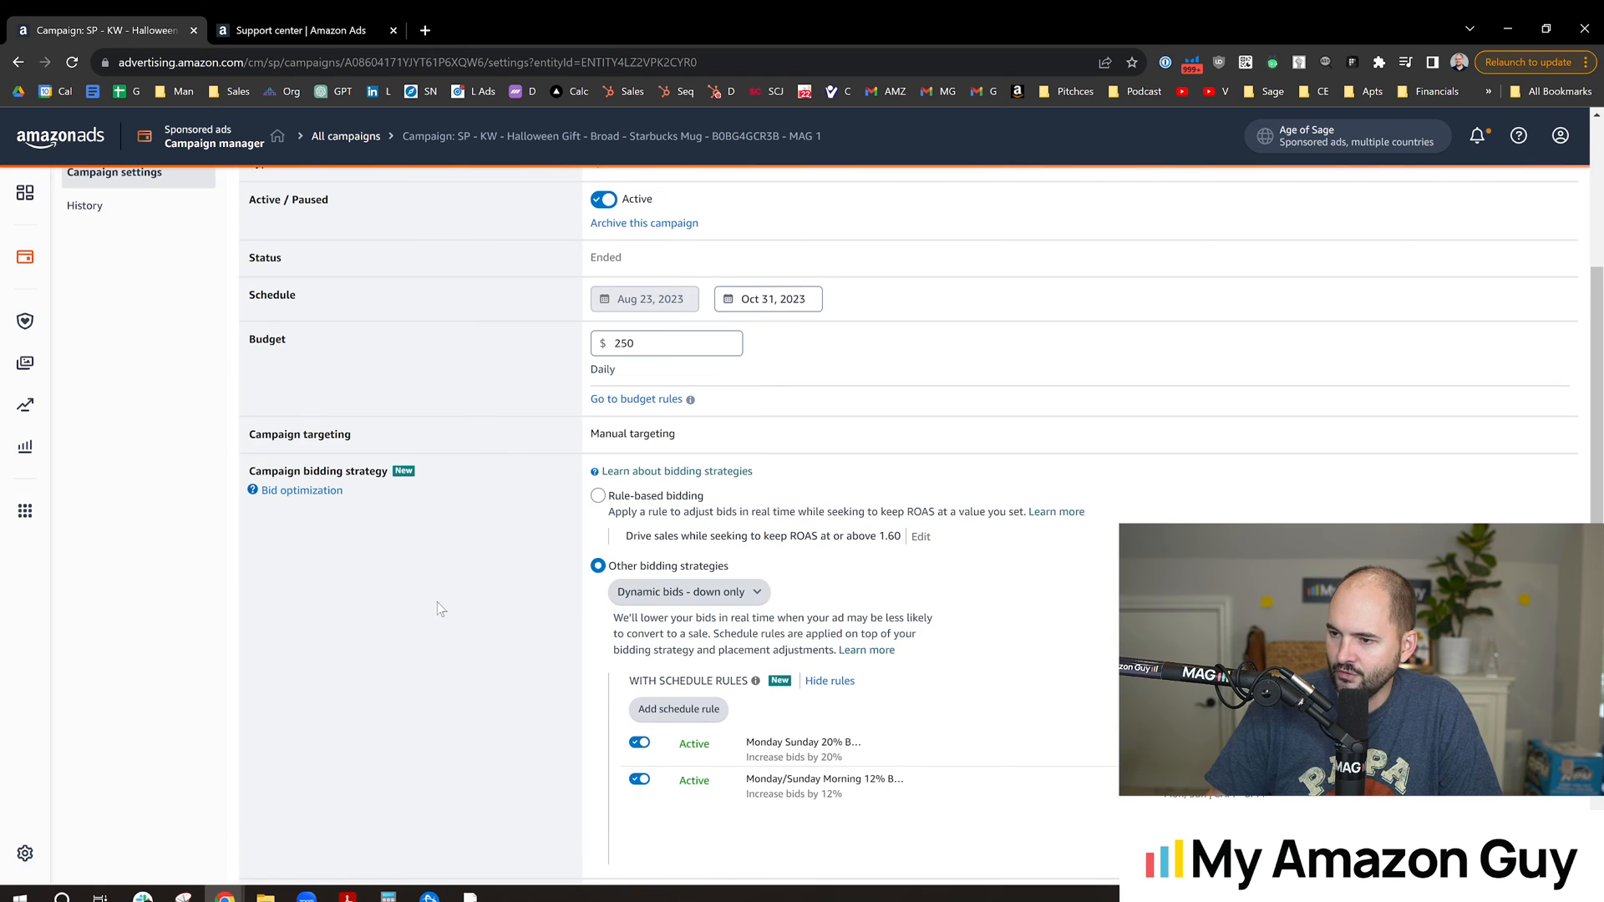
{"action": "mouse_move", "coordinate": [510, 573]}
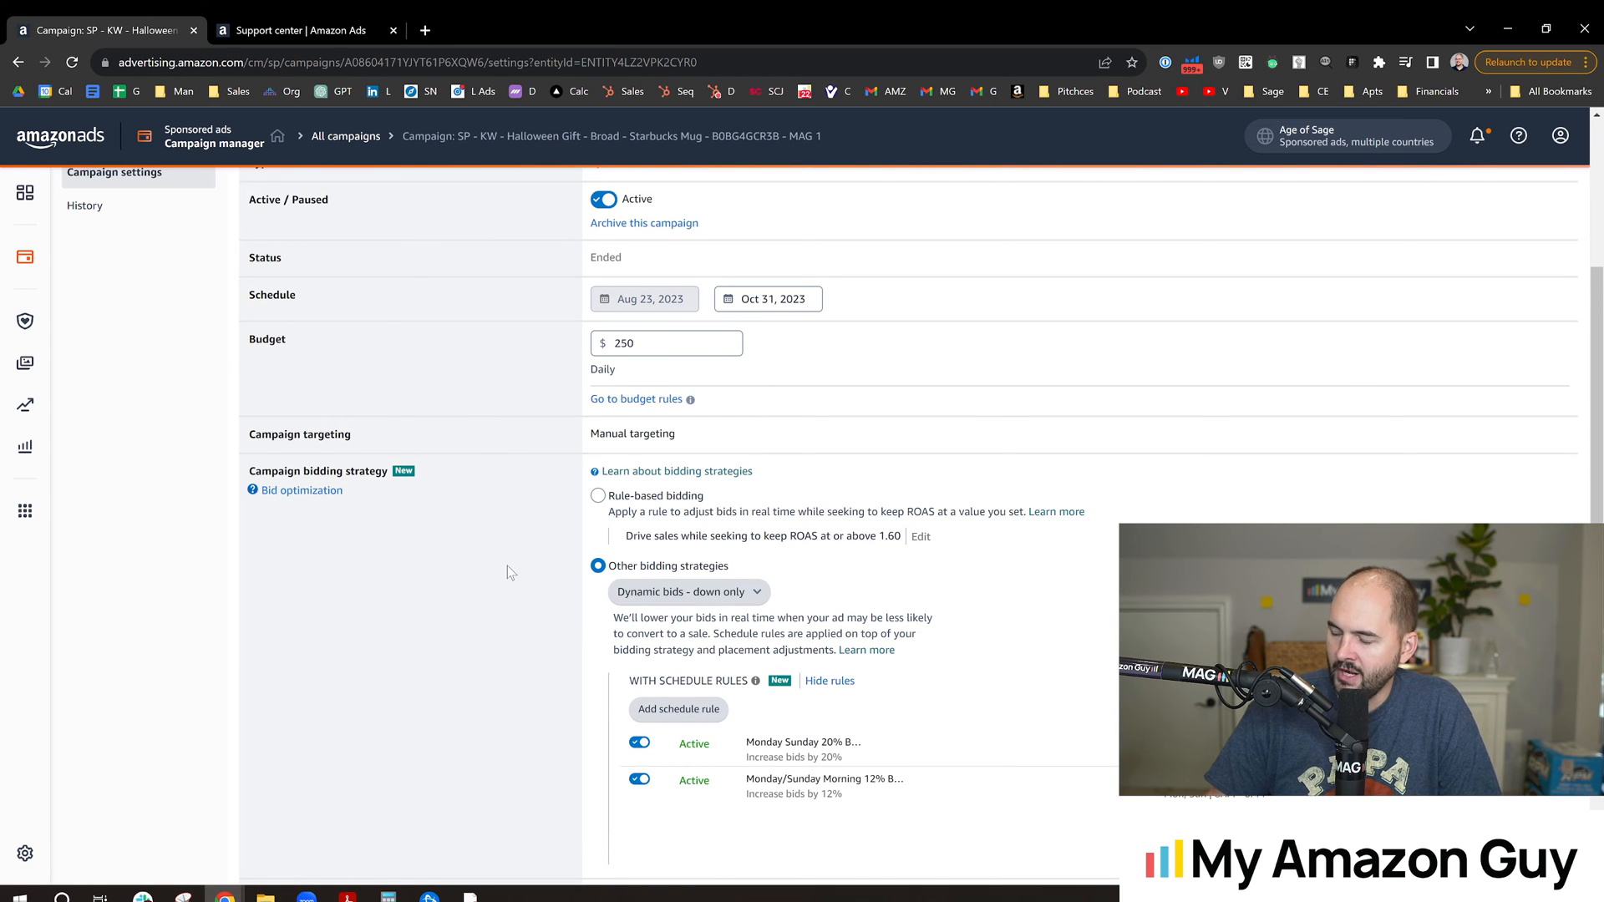
{"action": "mouse_move", "coordinate": [516, 612]}
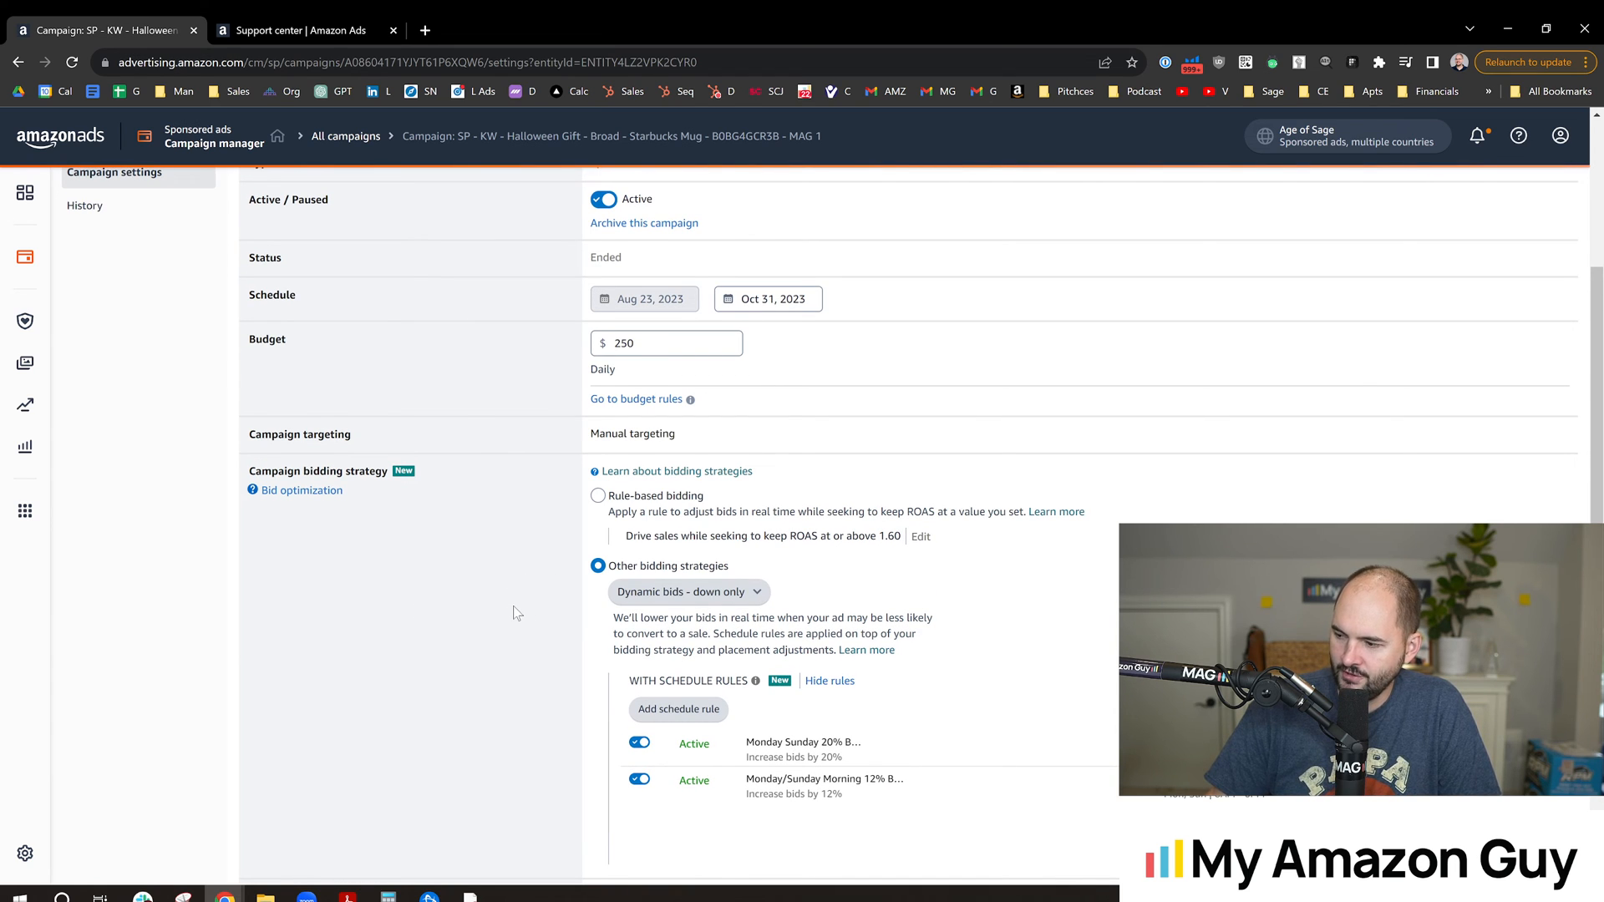
{"action": "scroll", "scroll_direction": "down", "scroll_amount": 3}
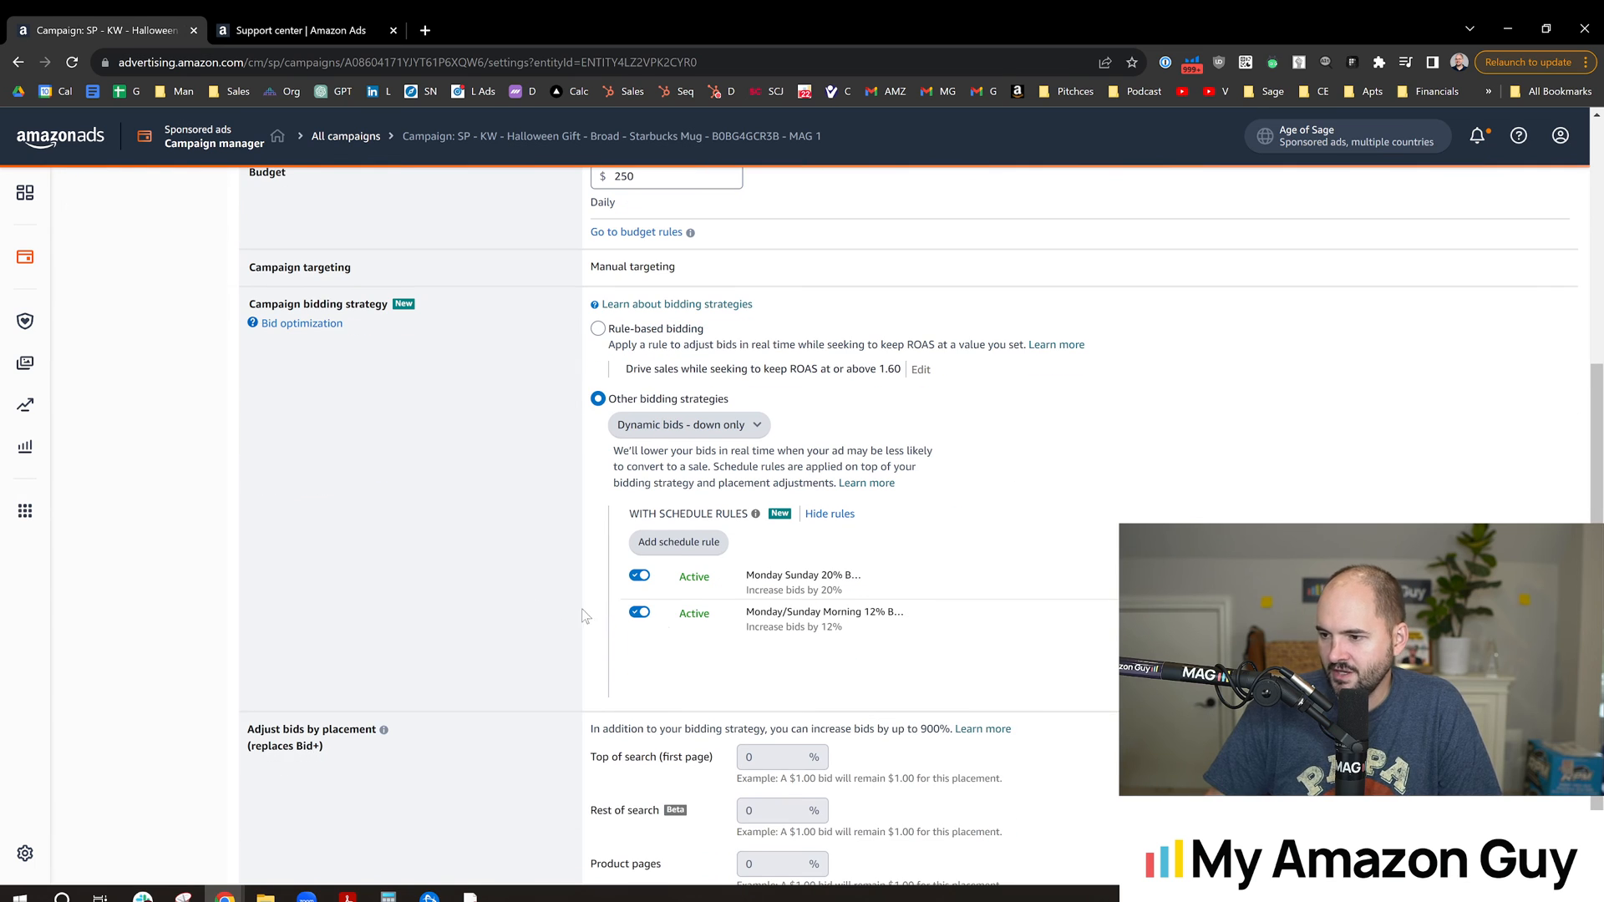
{"action": "mouse_move", "coordinate": [825, 657]}
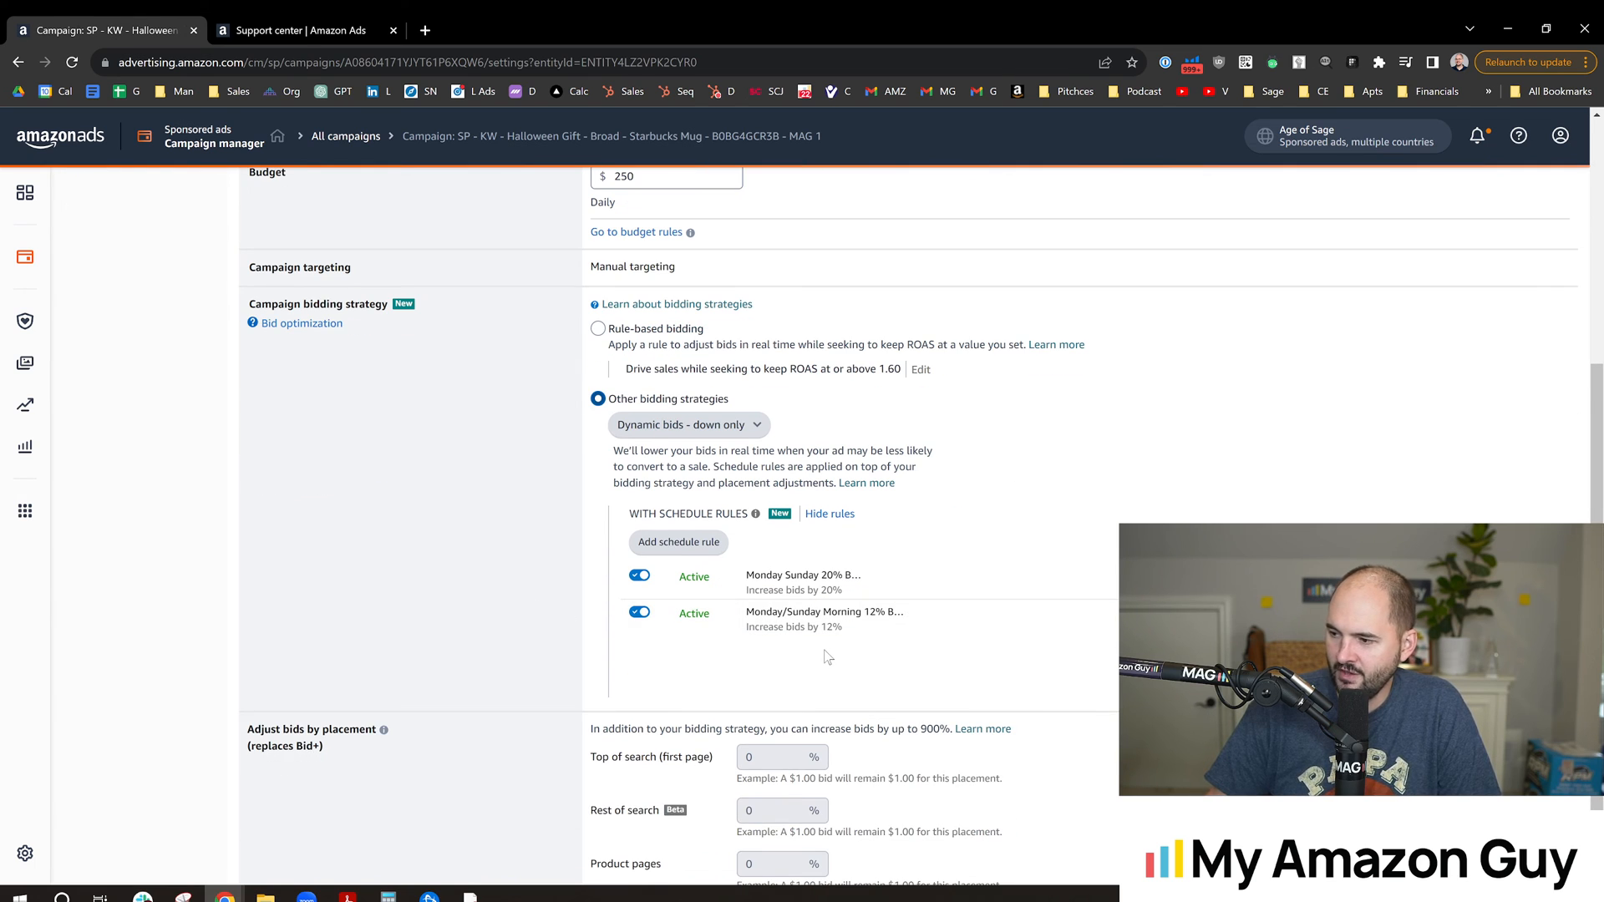
{"action": "mouse_move", "coordinate": [848, 619]}
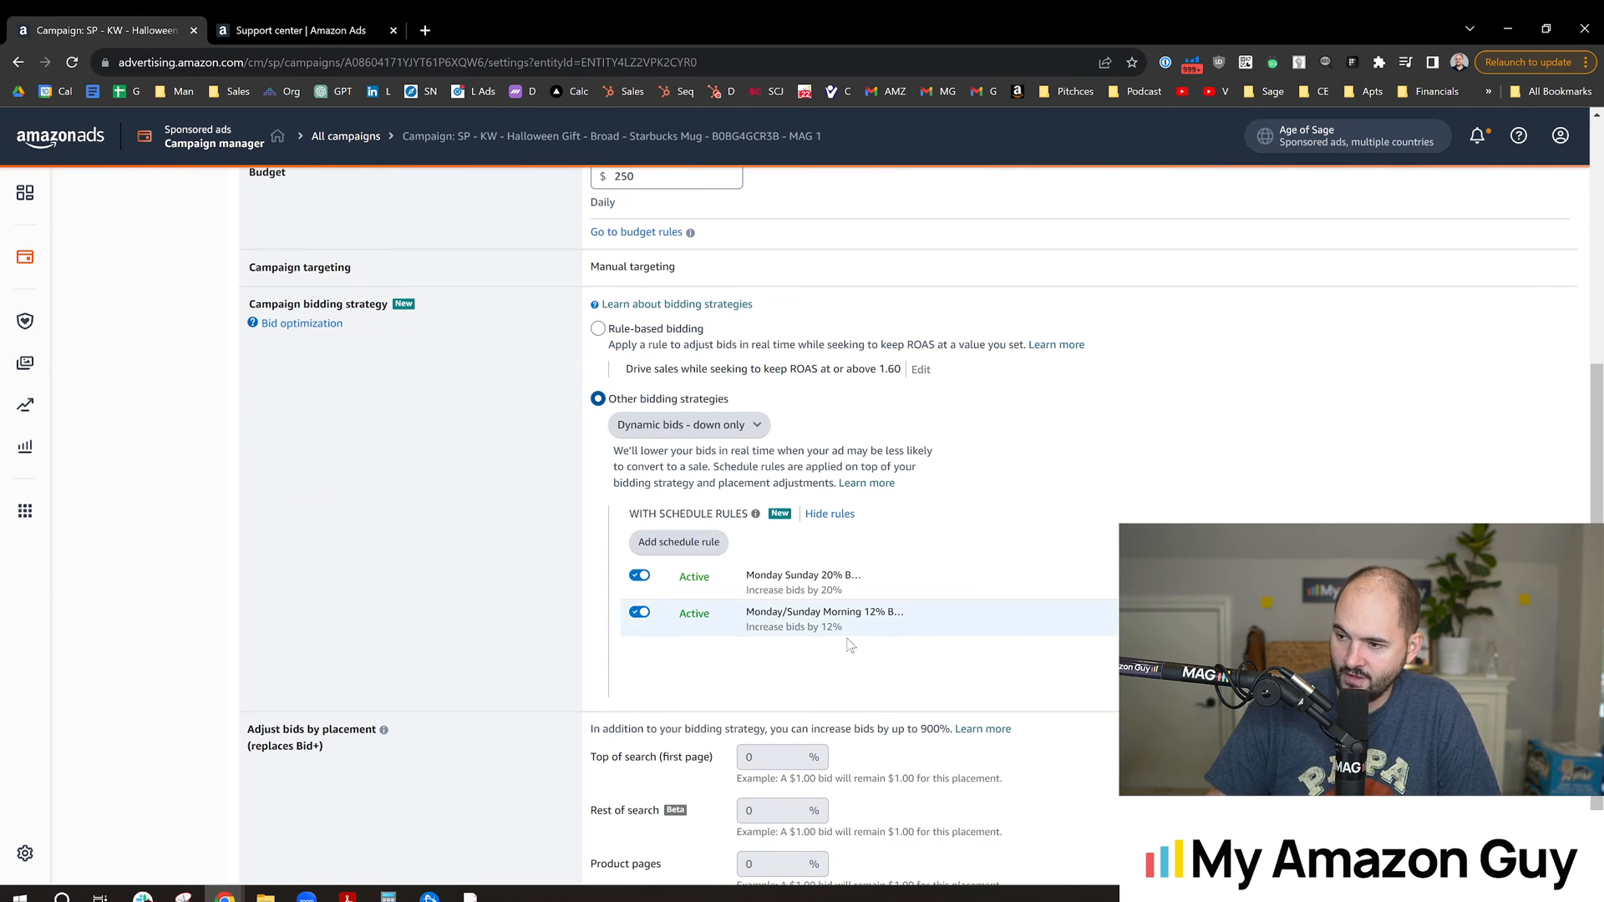
{"action": "scroll", "scroll_direction": "up", "scroll_amount": 3}
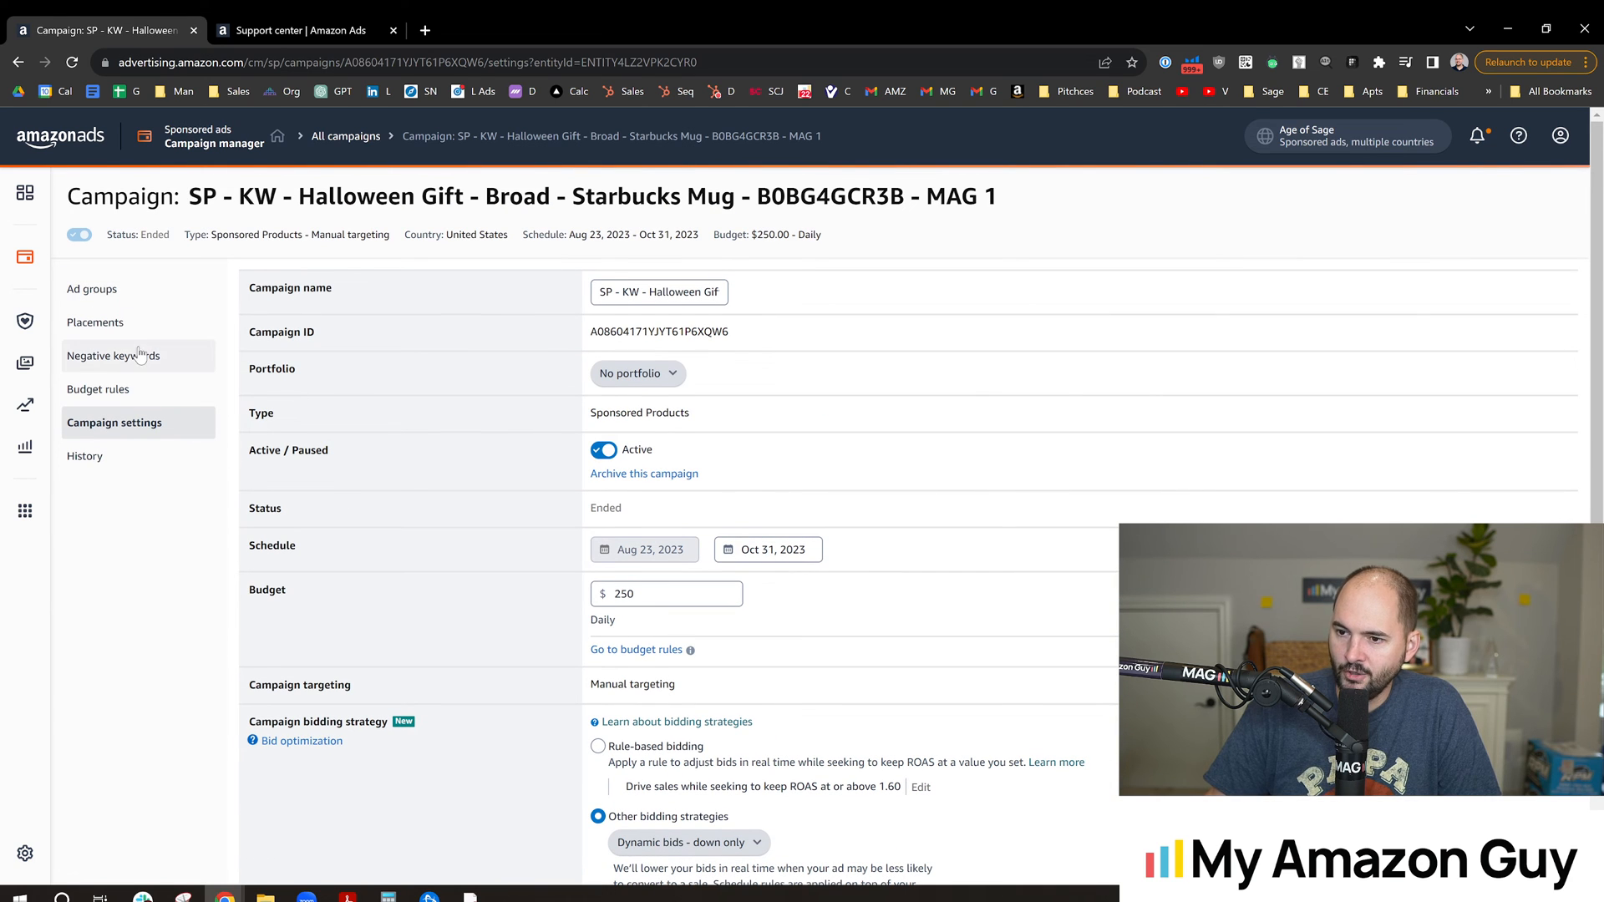
Browse budget rules, negative keywords and ad groups, then switch to the bulksheet template
{"action": "left_click", "coordinate": [99, 388]}
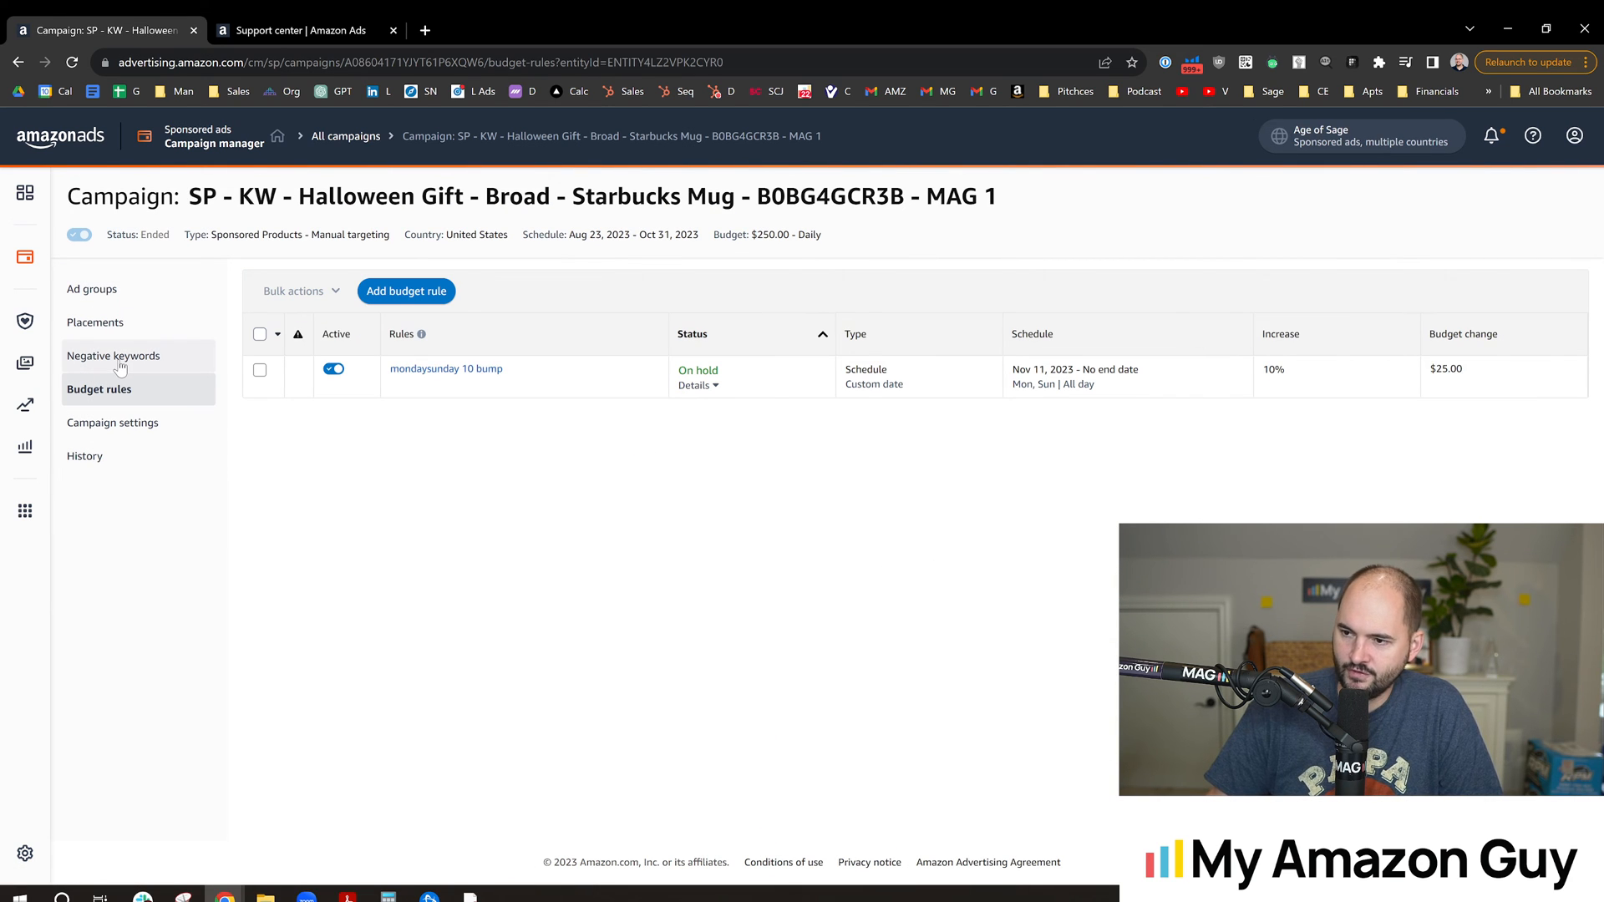
{"action": "left_click", "coordinate": [114, 355]}
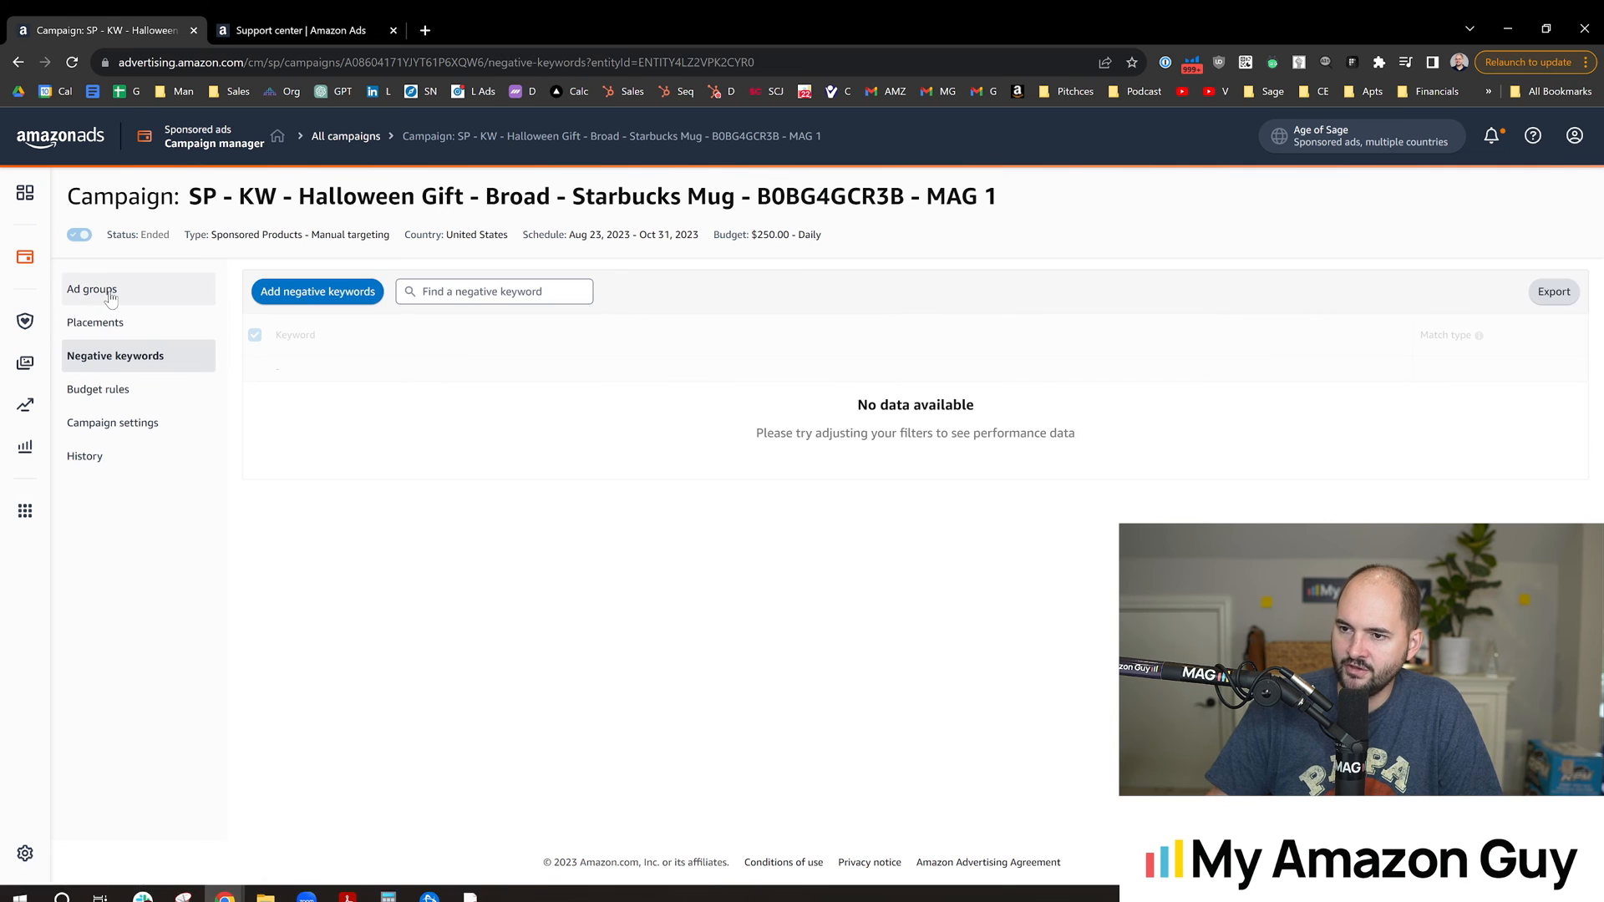
{"action": "left_click", "coordinate": [92, 288]}
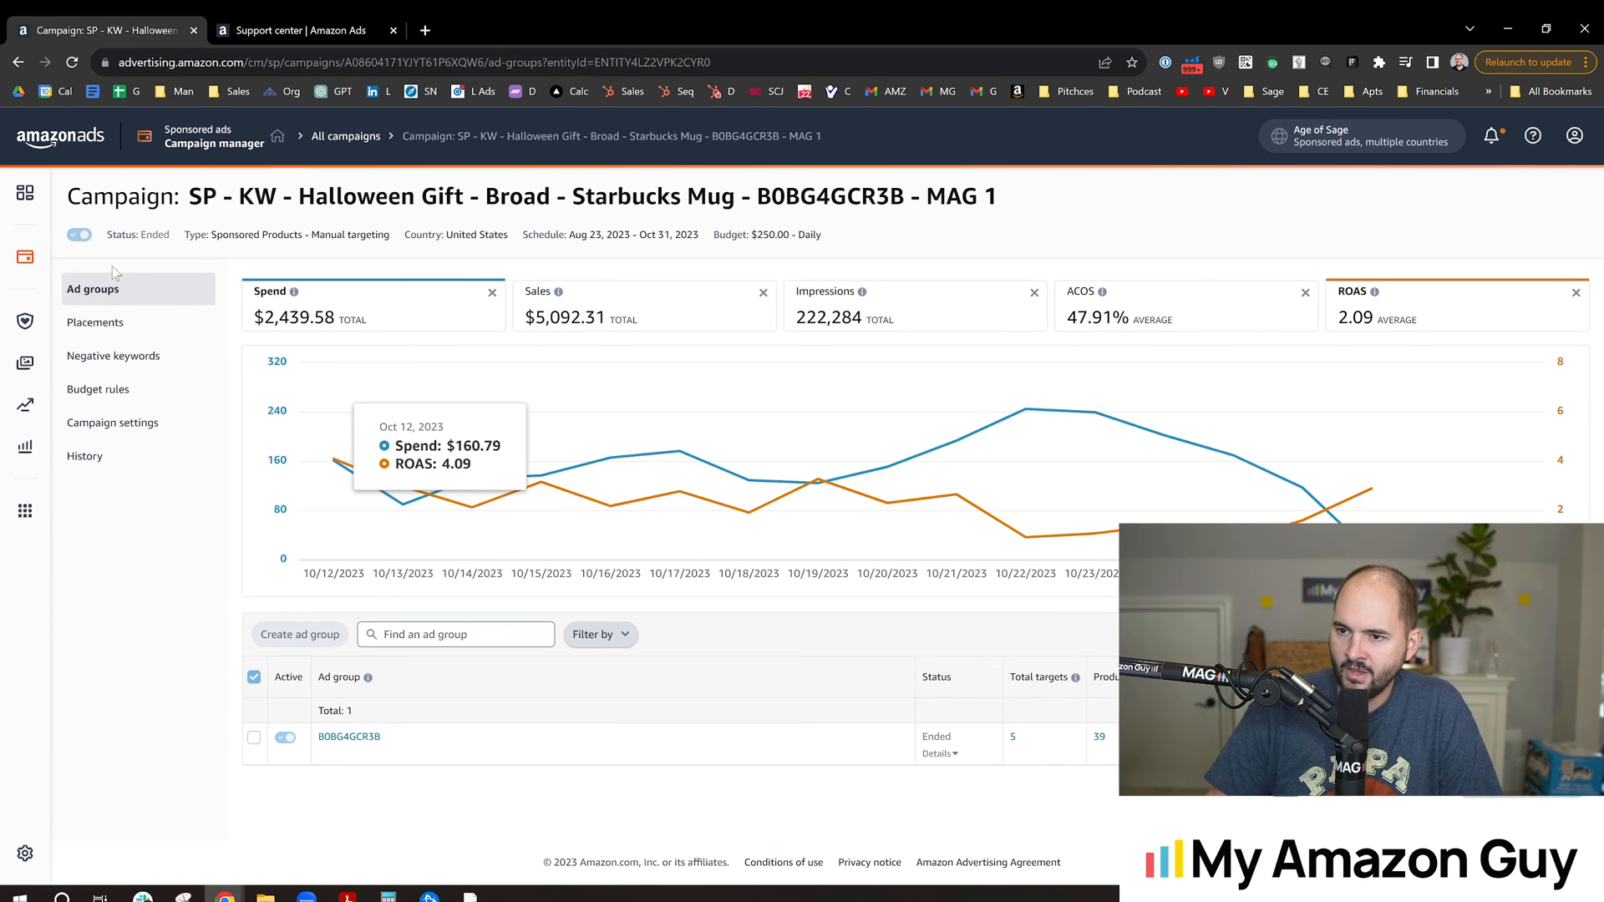
{"action": "left_click", "coordinate": [508, 898]}
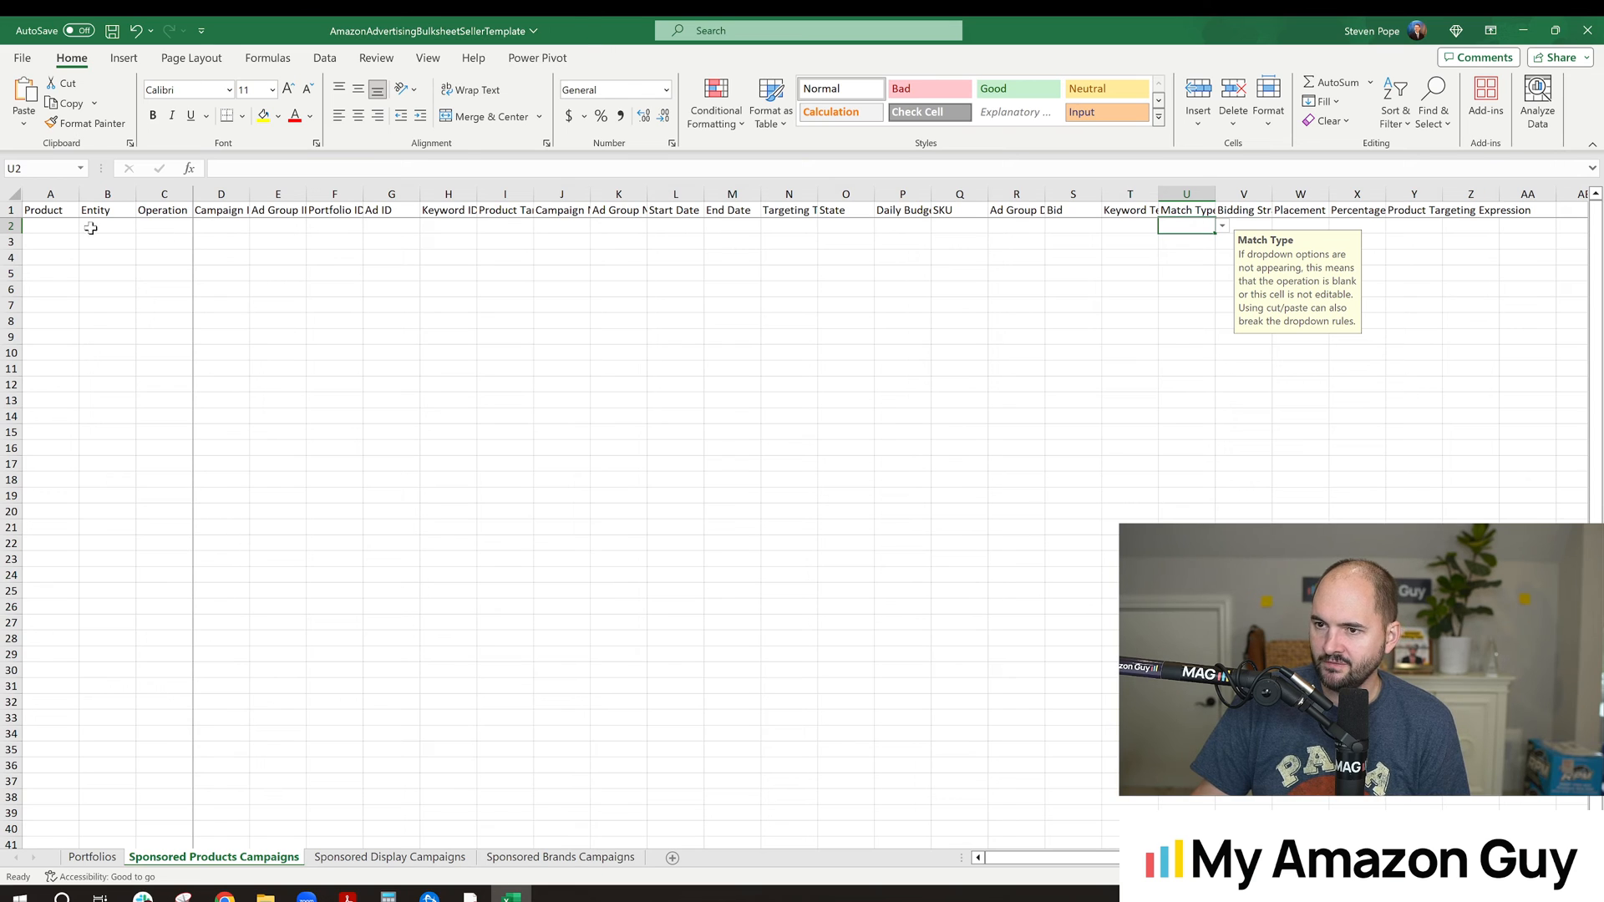
{"action": "mouse_move", "coordinate": [1103, 250]}
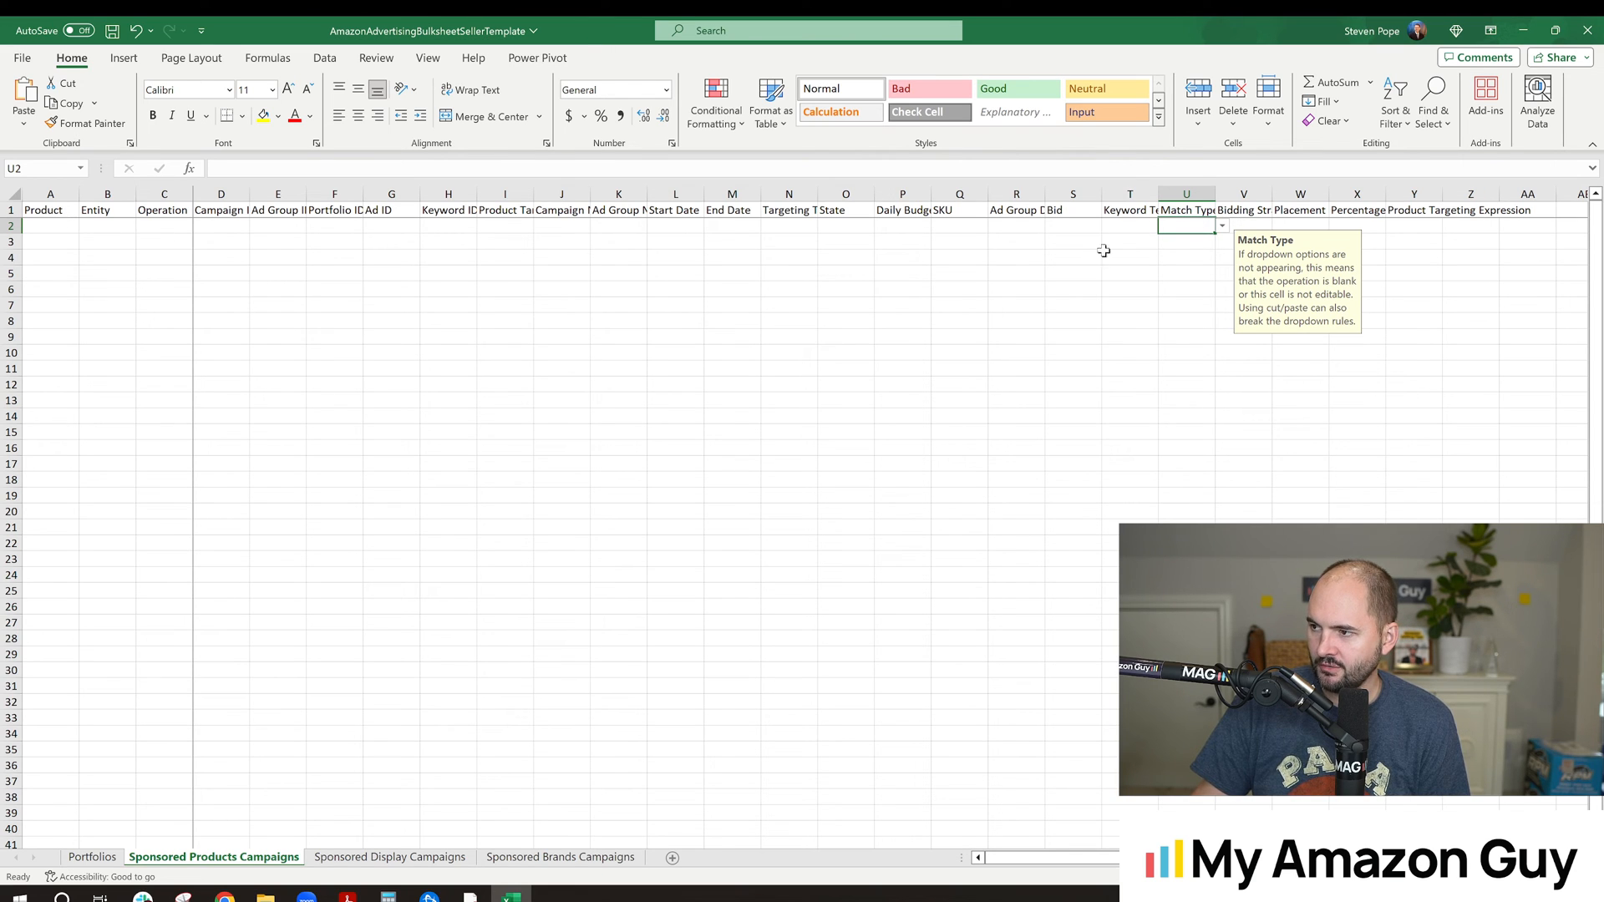
{"action": "mouse_move", "coordinate": [1051, 232]}
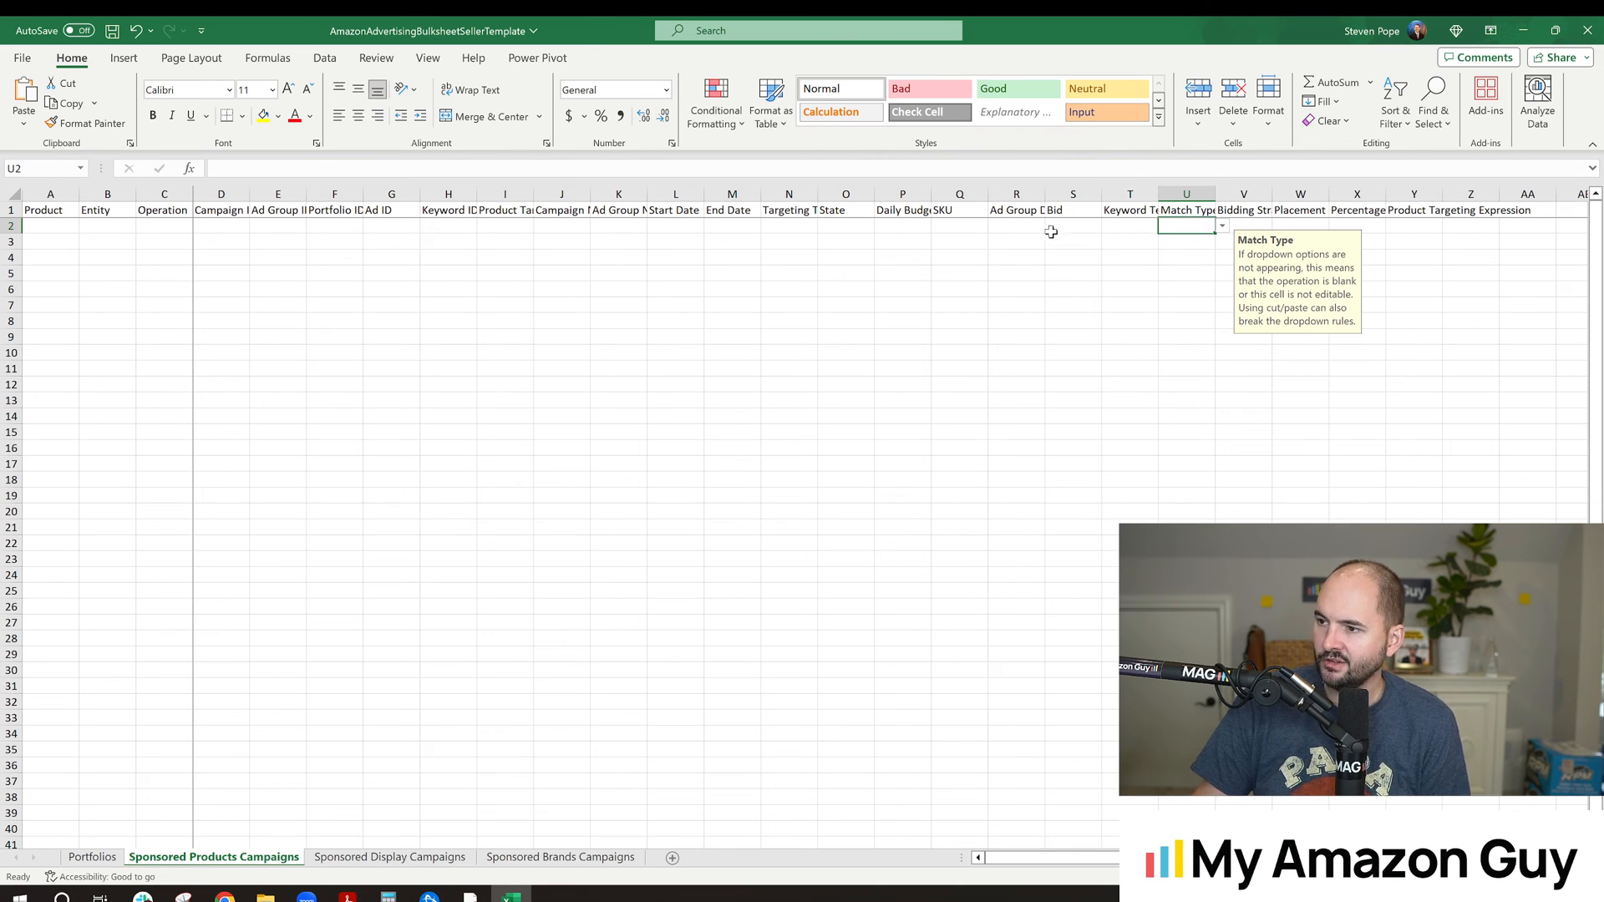
{"action": "mouse_move", "coordinate": [1220, 232]}
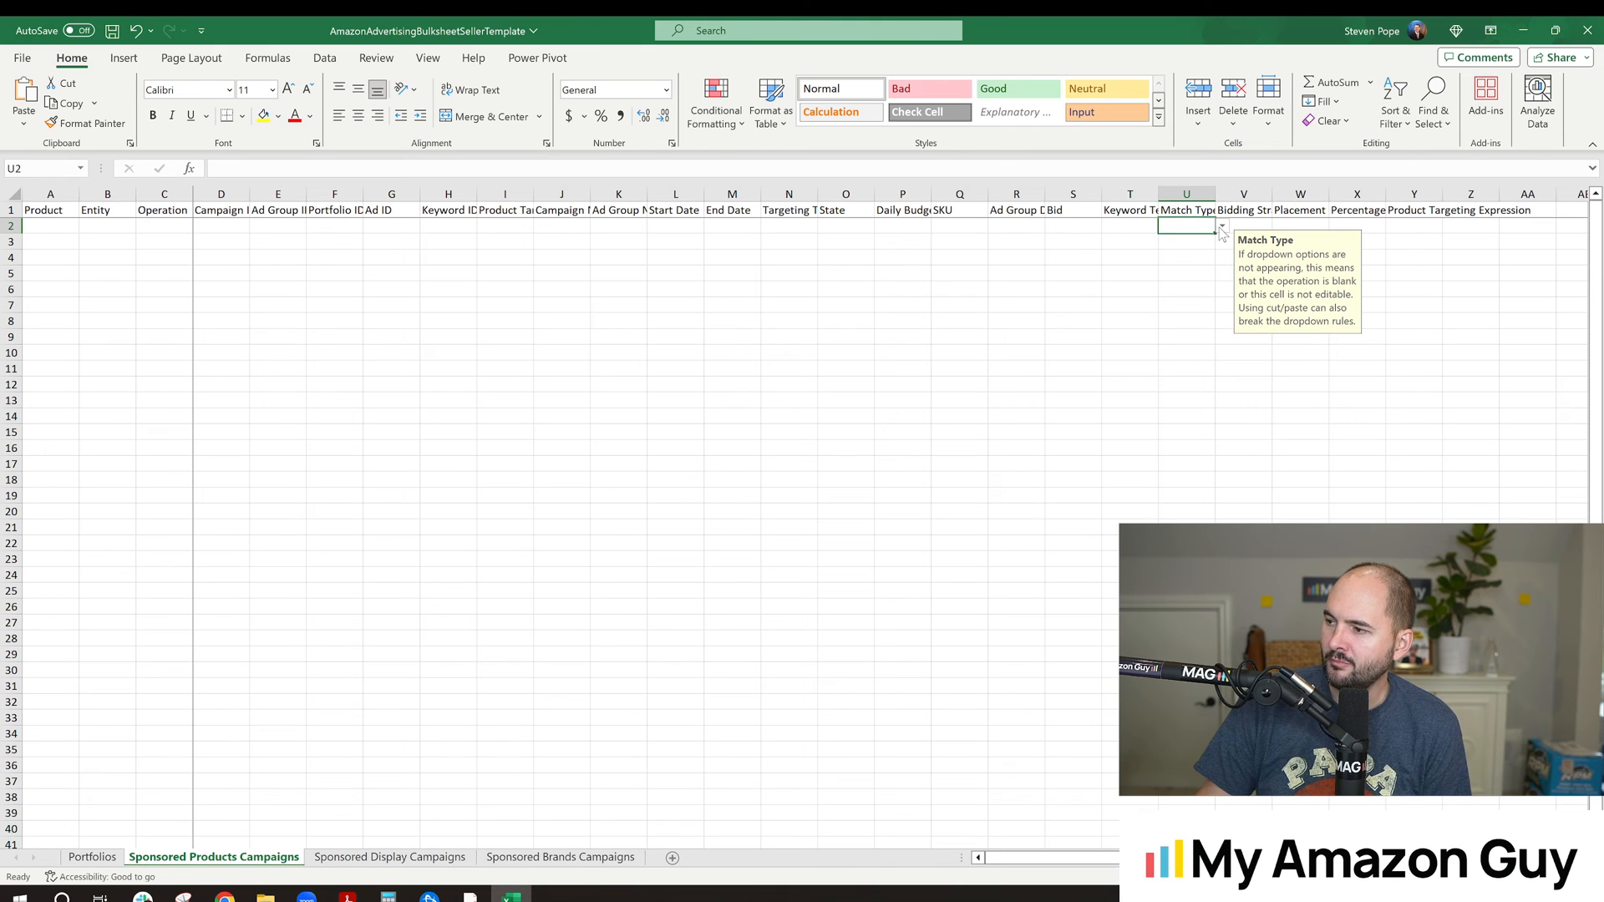
{"action": "mouse_move", "coordinate": [1202, 226]}
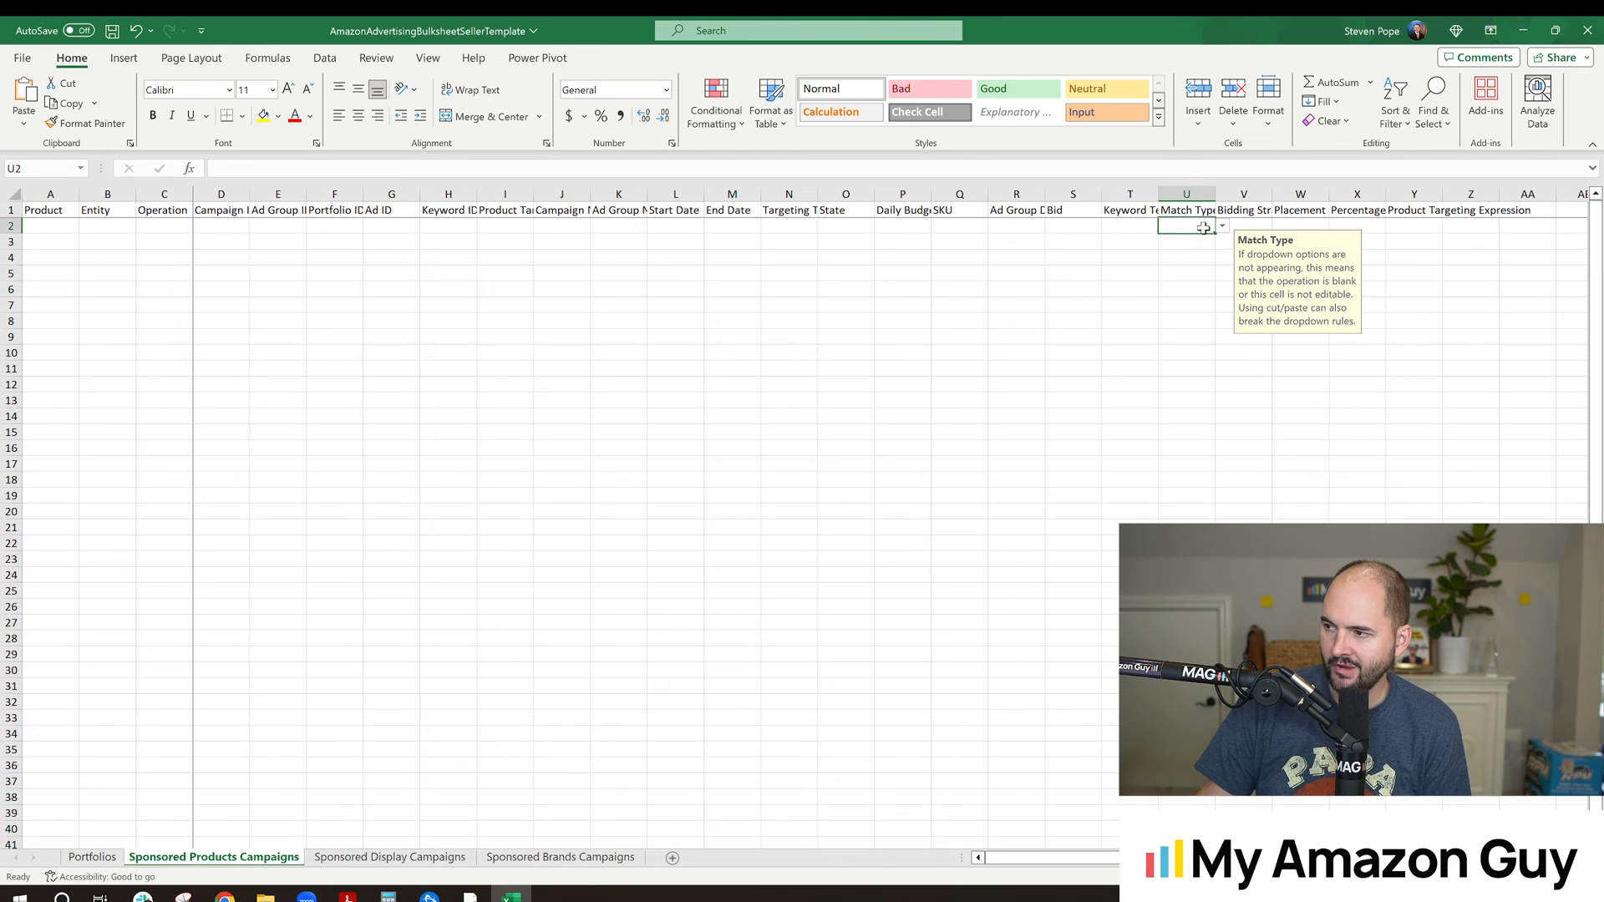
{"action": "left_click", "coordinate": [1185, 210]}
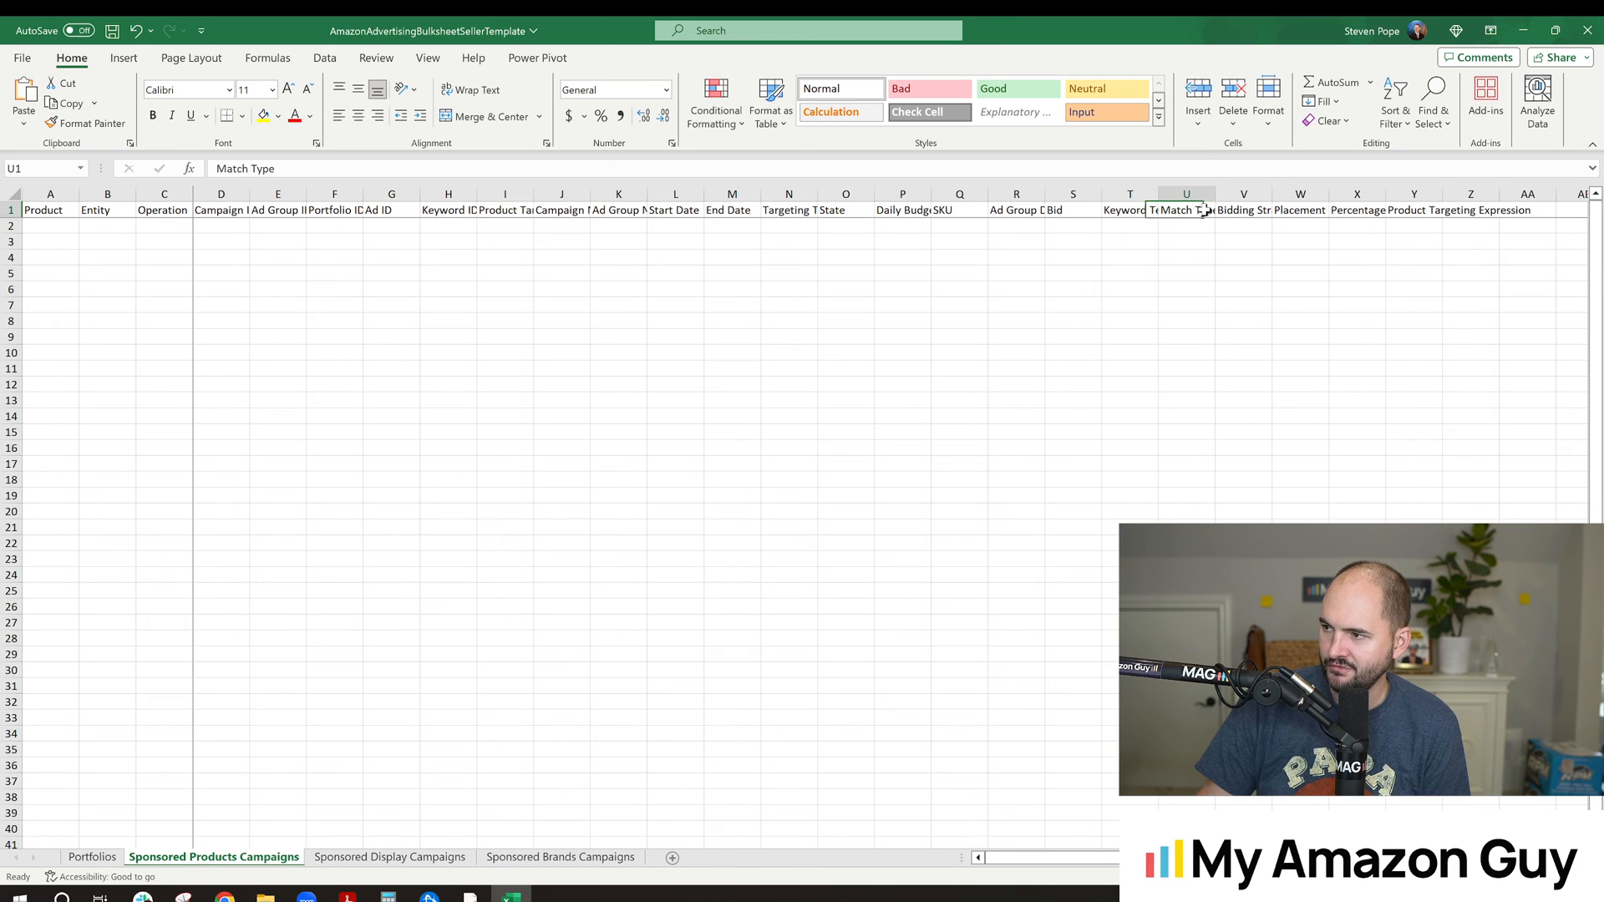
{"action": "left_click", "coordinate": [1185, 226]}
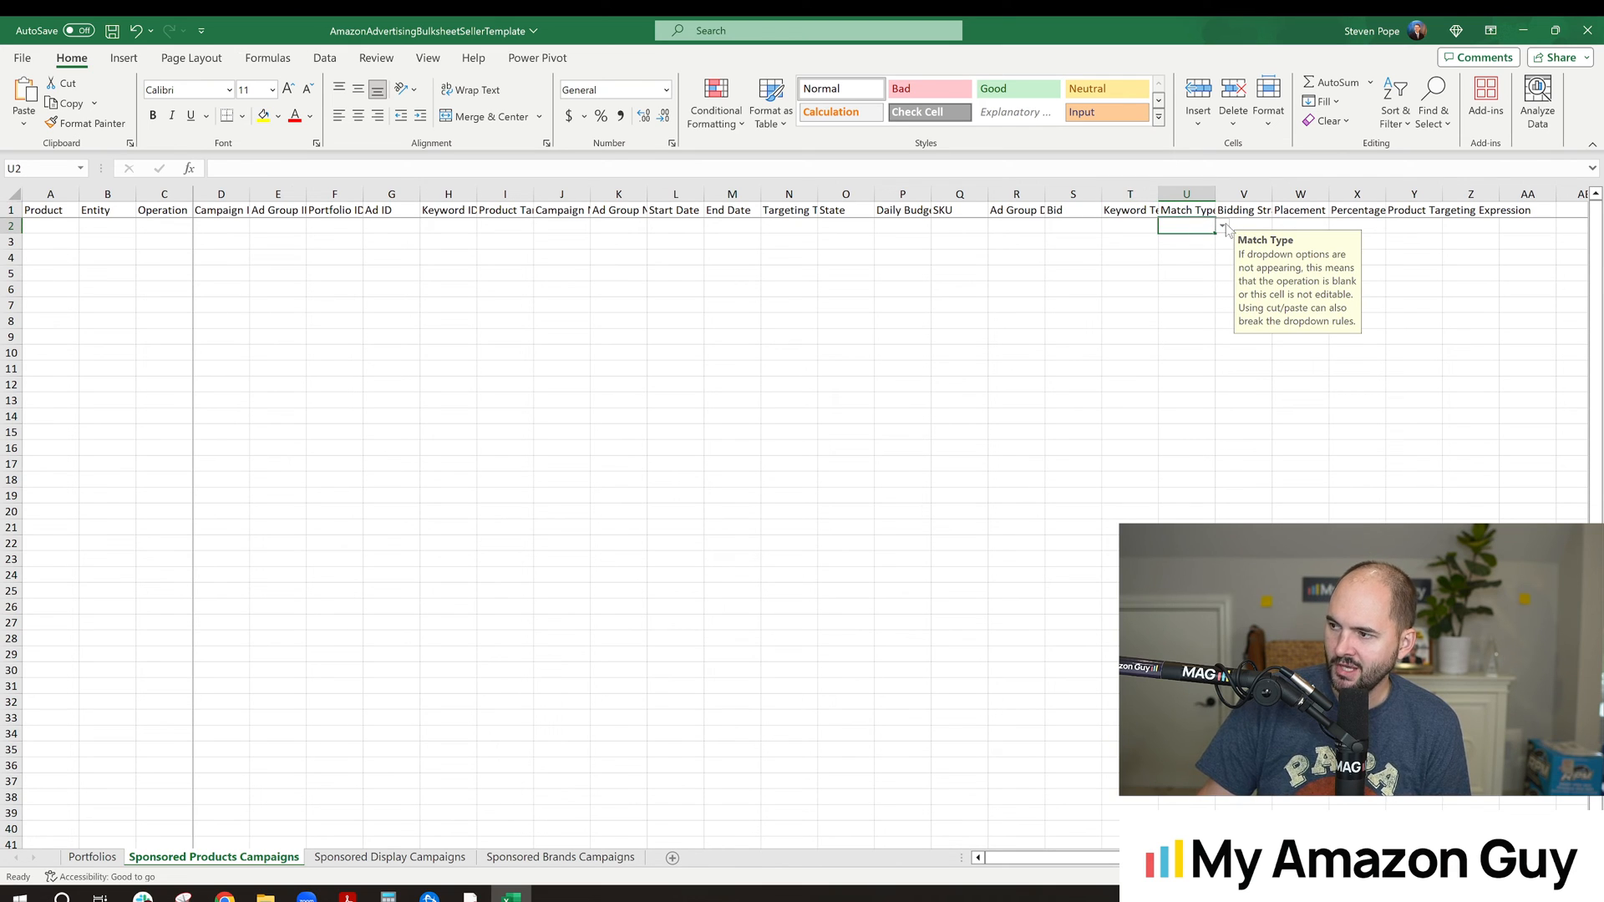
{"action": "mouse_move", "coordinate": [1211, 54]}
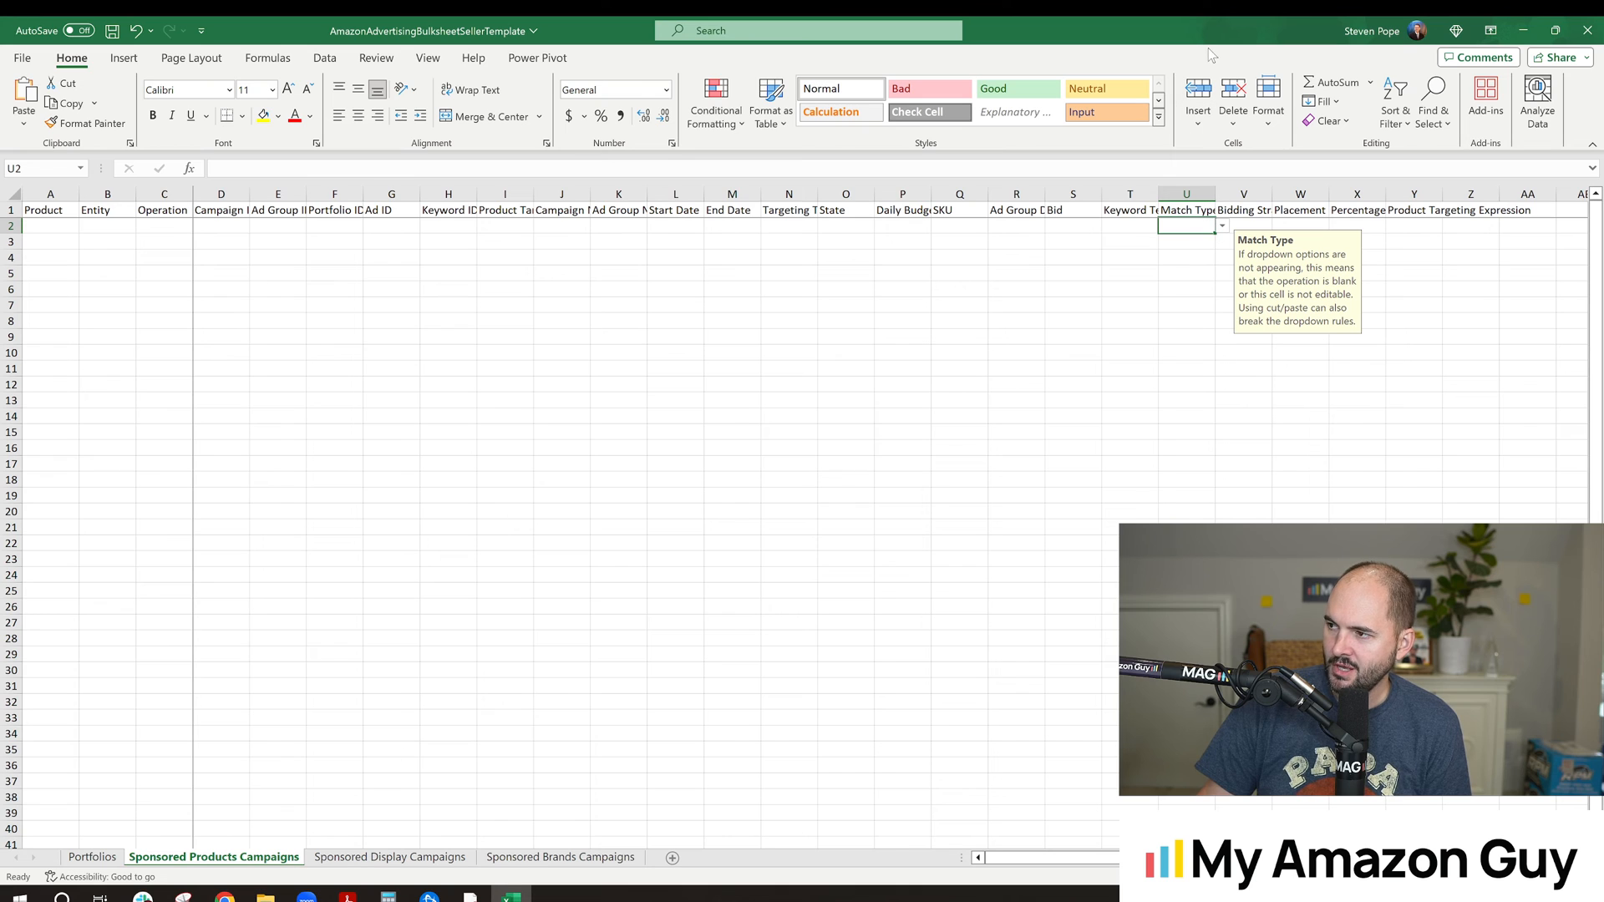
{"action": "mouse_move", "coordinate": [1201, 38]}
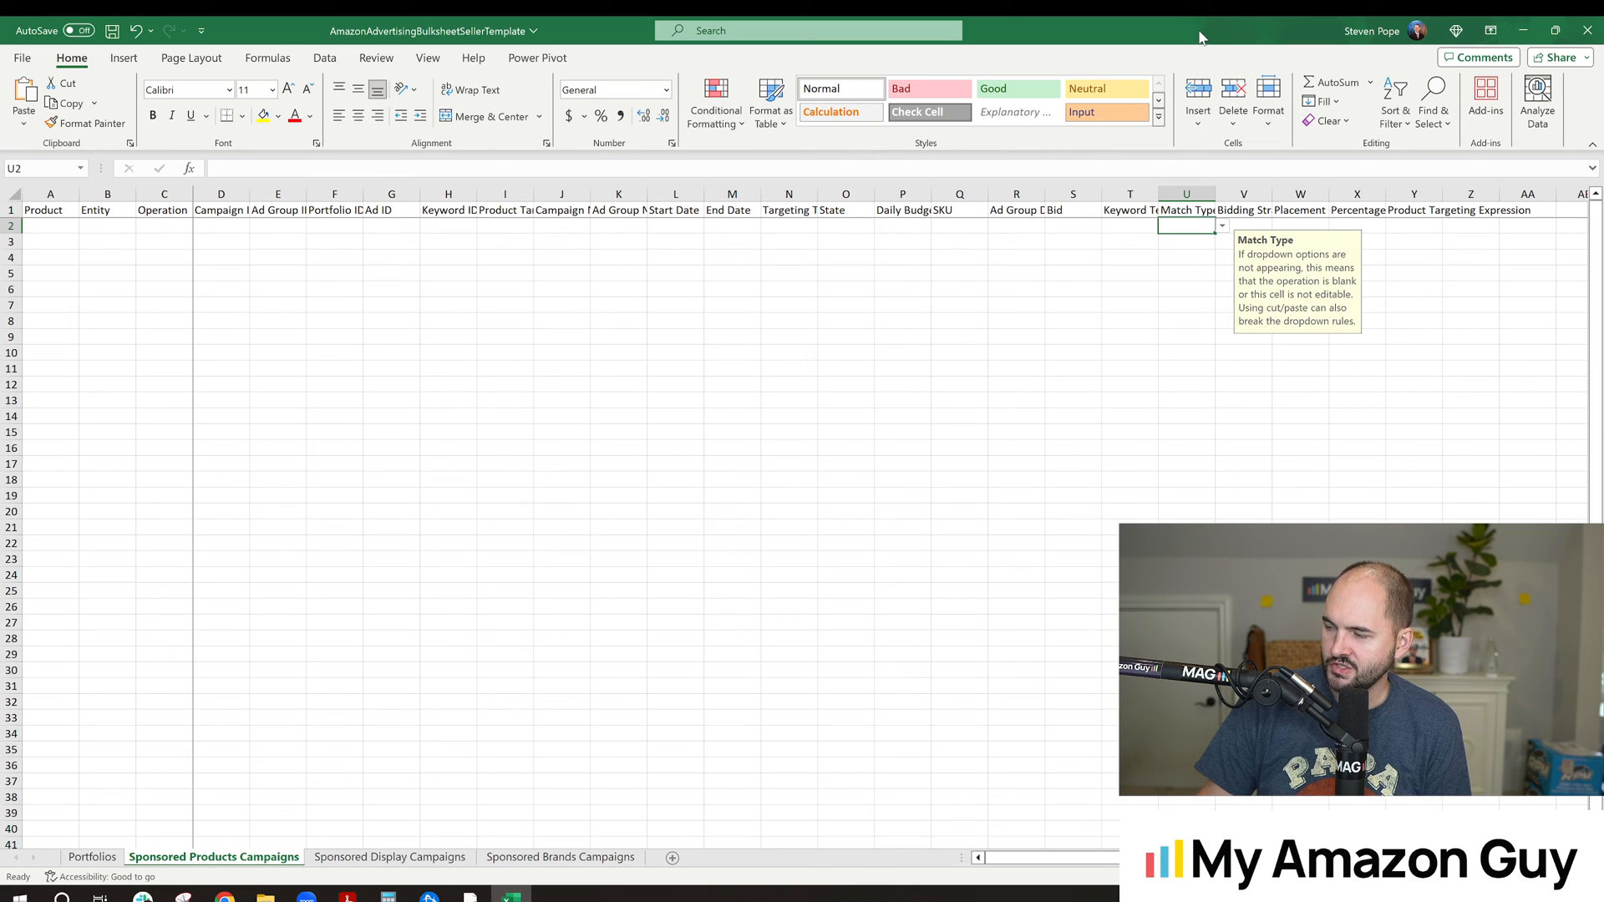
{"action": "mouse_move", "coordinate": [1248, 228]}
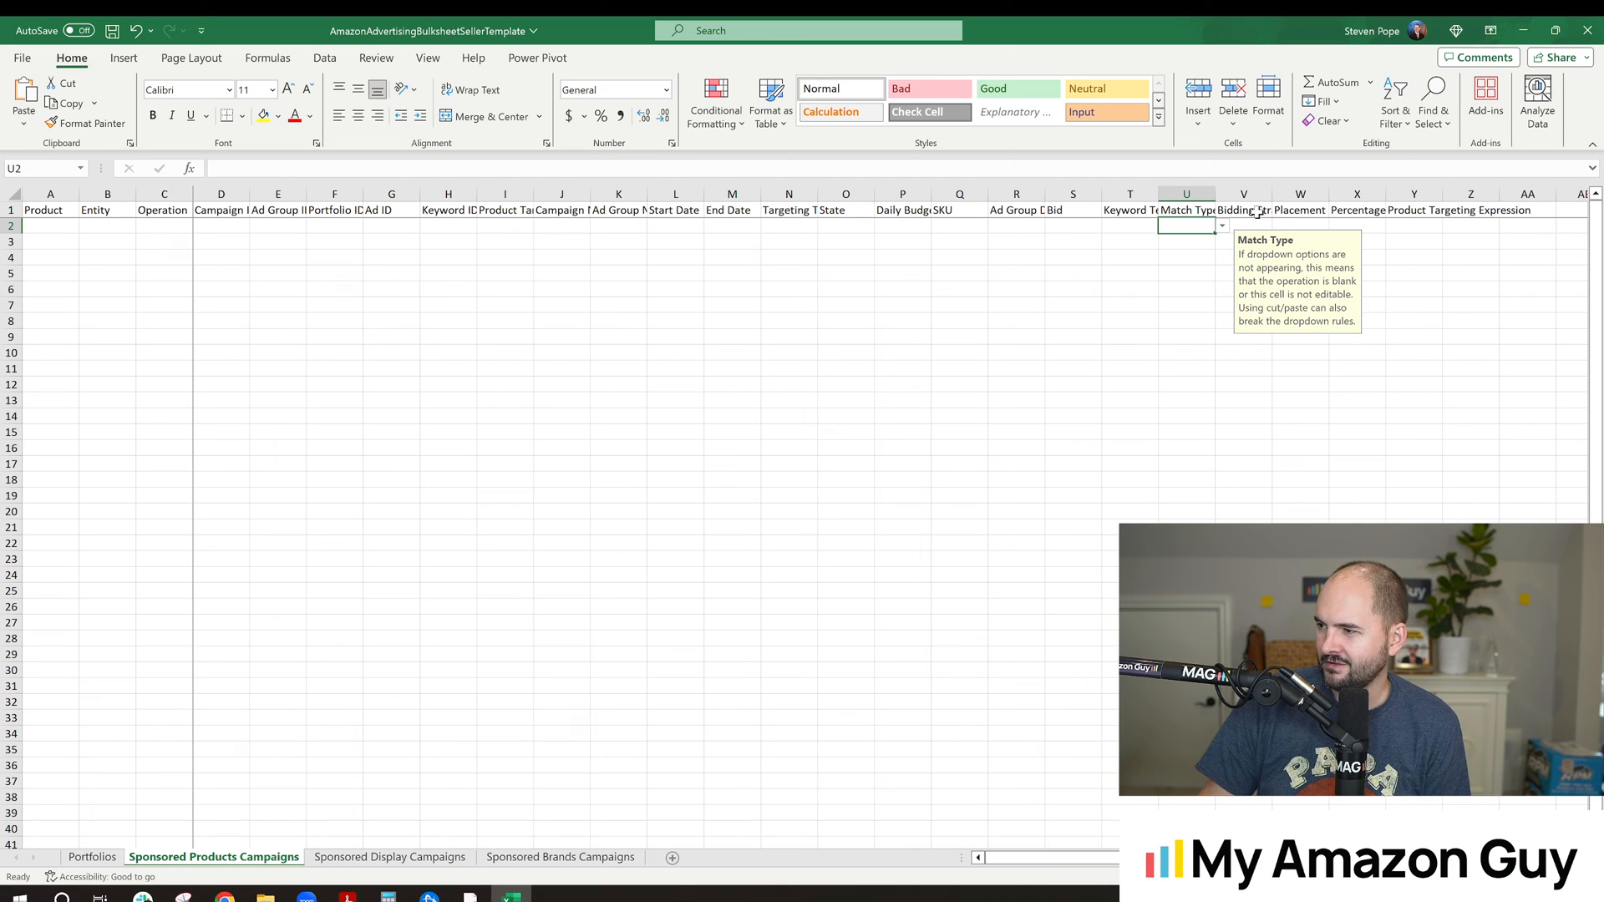
{"action": "left_click", "coordinate": [1185, 209]}
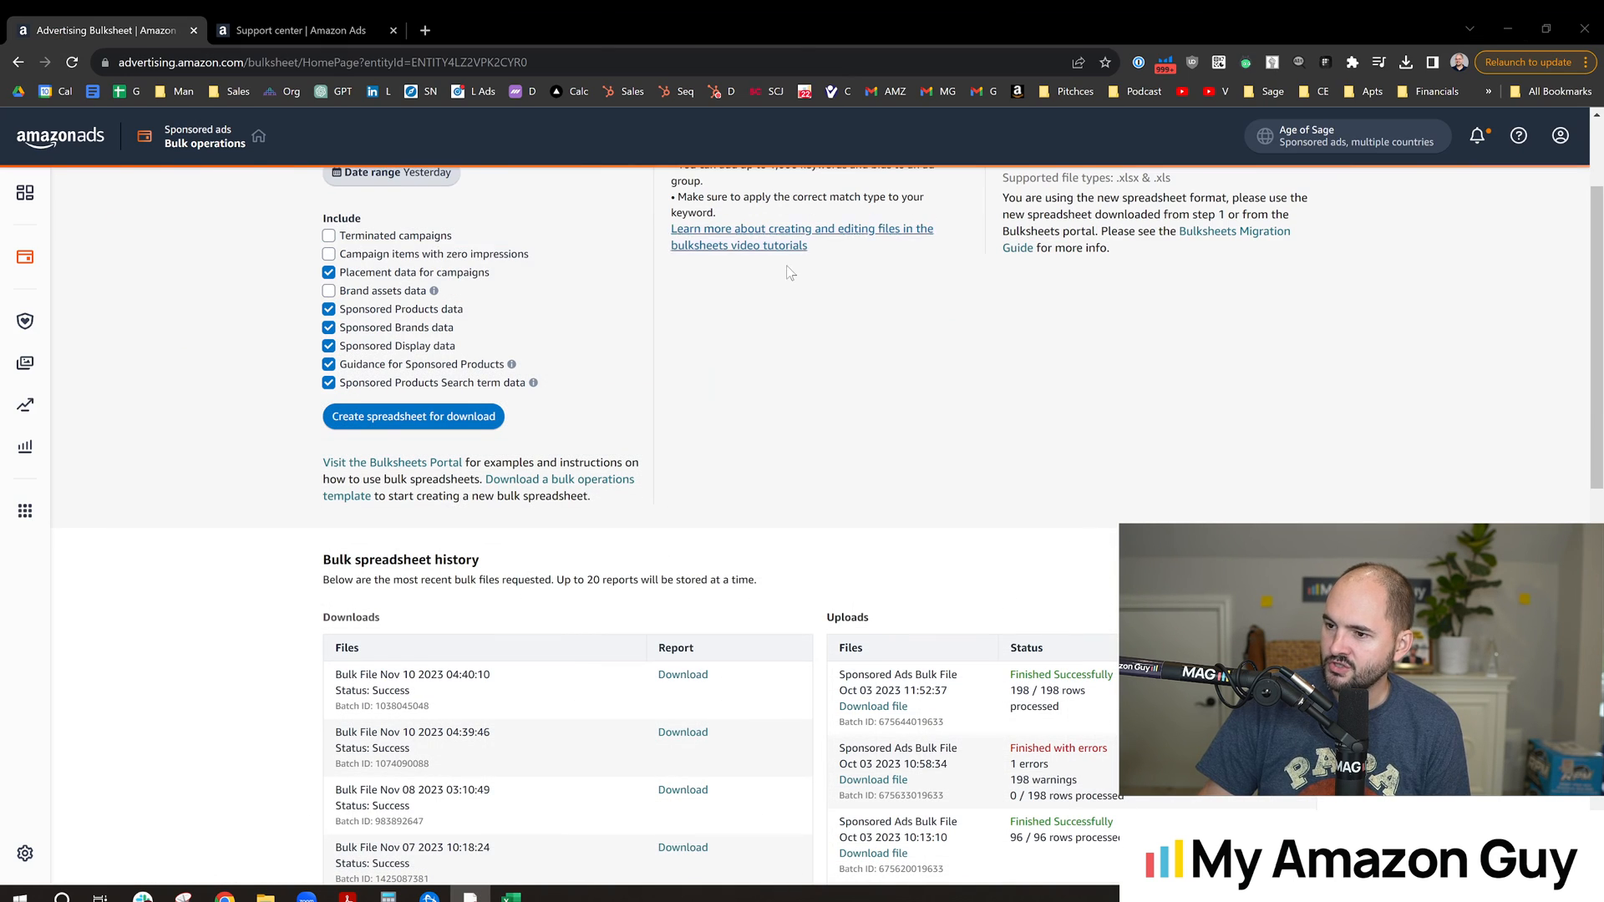
Scroll through the Bulk operations page's spreadsheet download and upload options
{"action": "scroll", "scroll_direction": "up", "scroll_amount": 3}
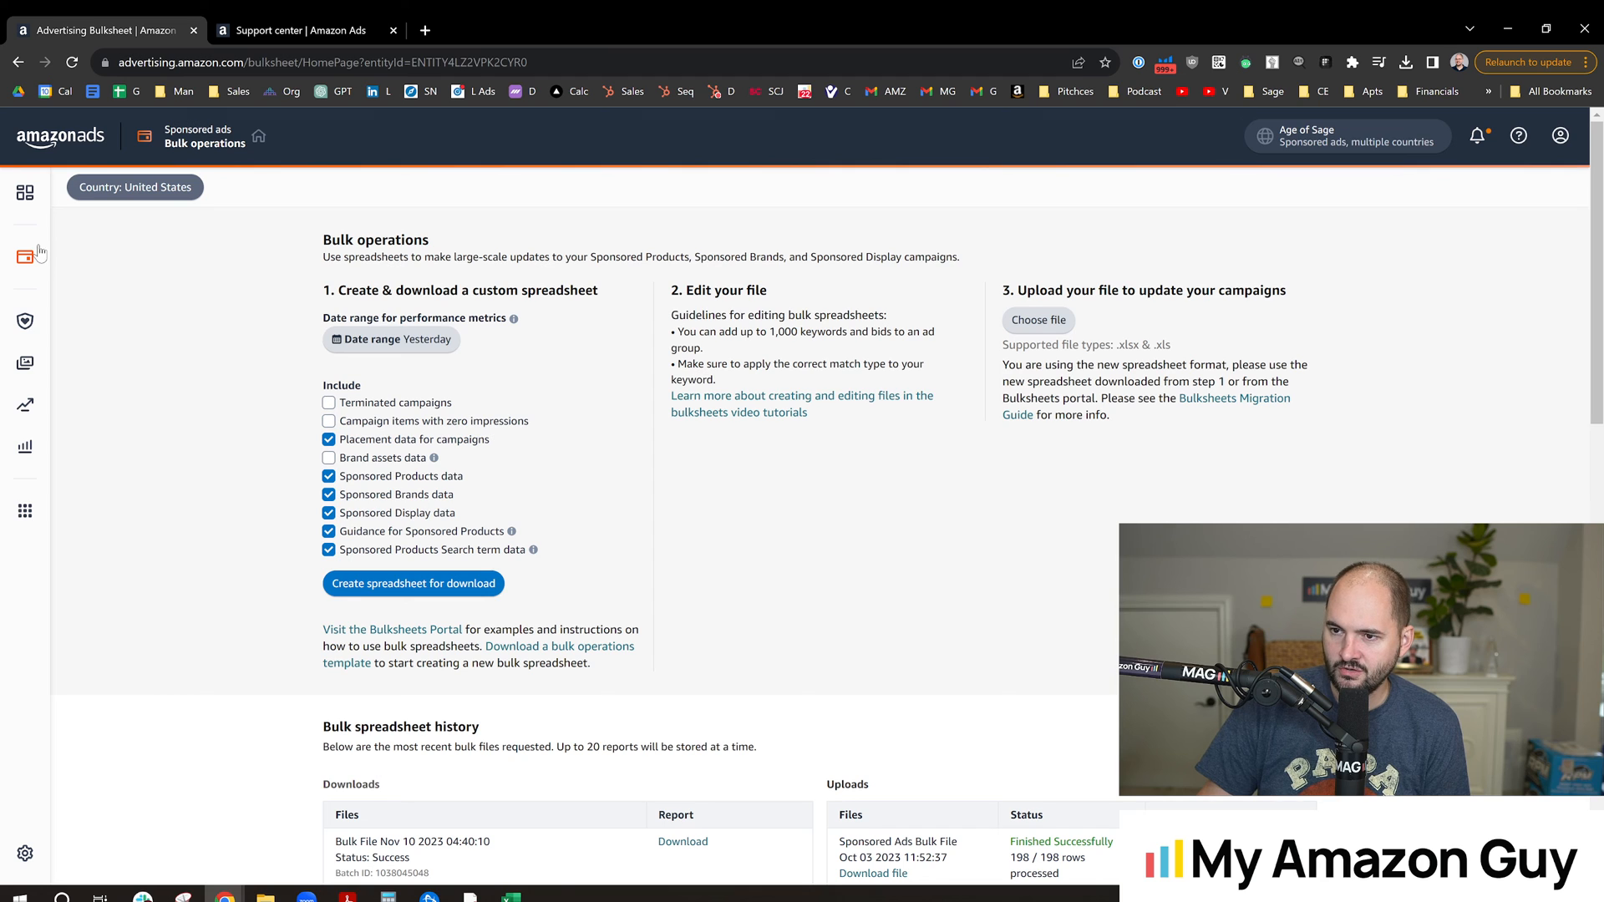
{"action": "mouse_move", "coordinate": [150, 371]}
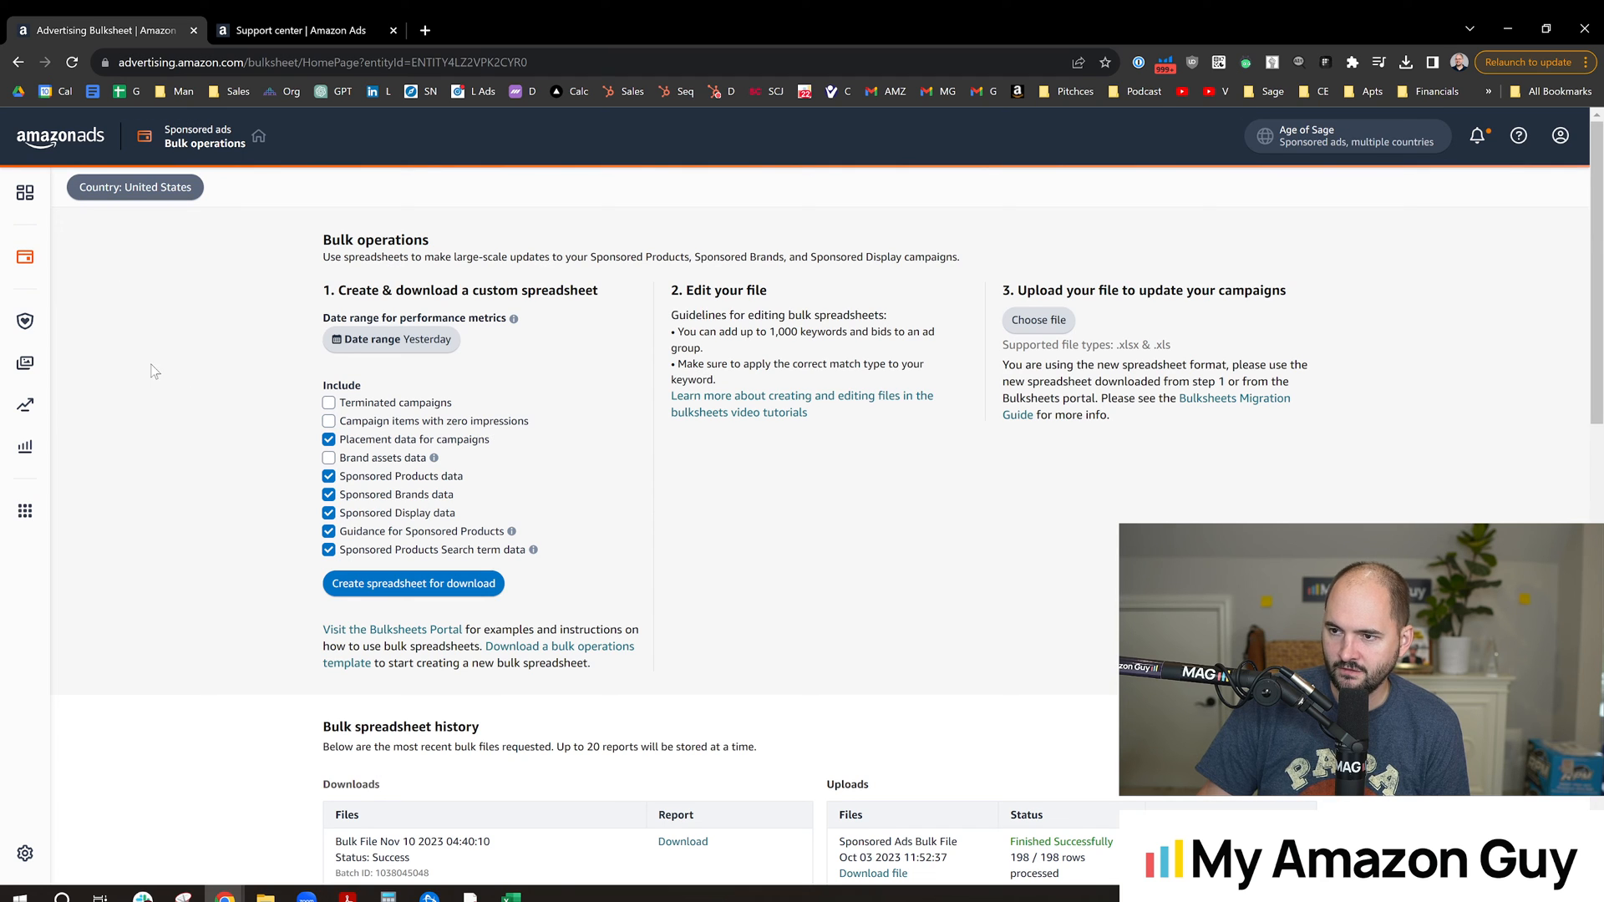
{"action": "mouse_move", "coordinate": [51, 264]}
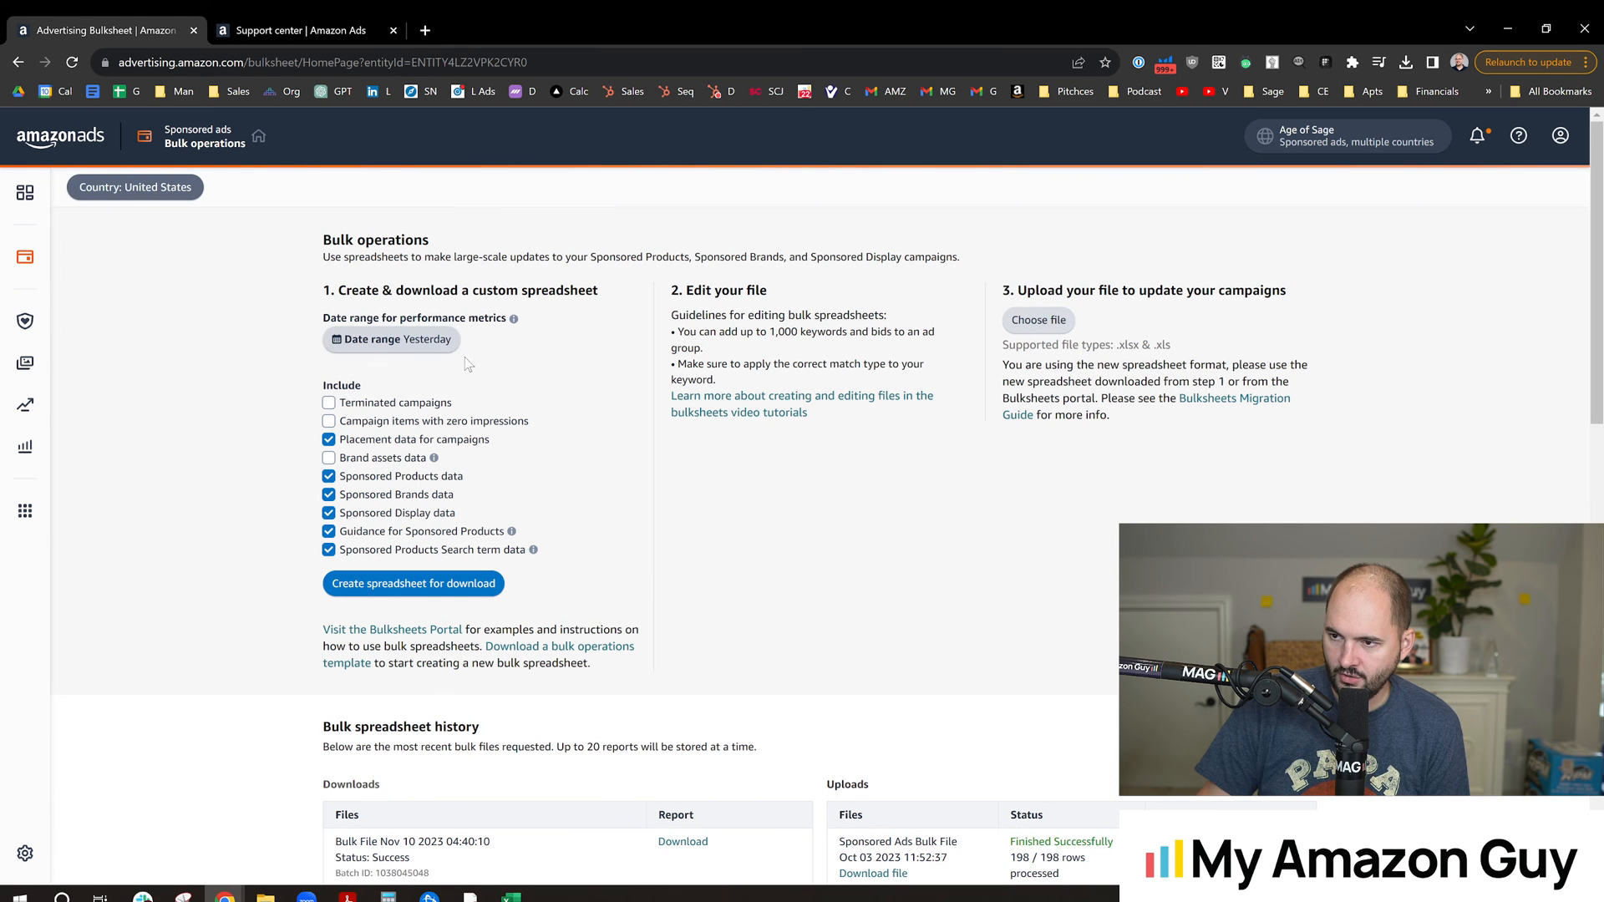
{"action": "scroll", "scroll_direction": "down", "scroll_amount": 3}
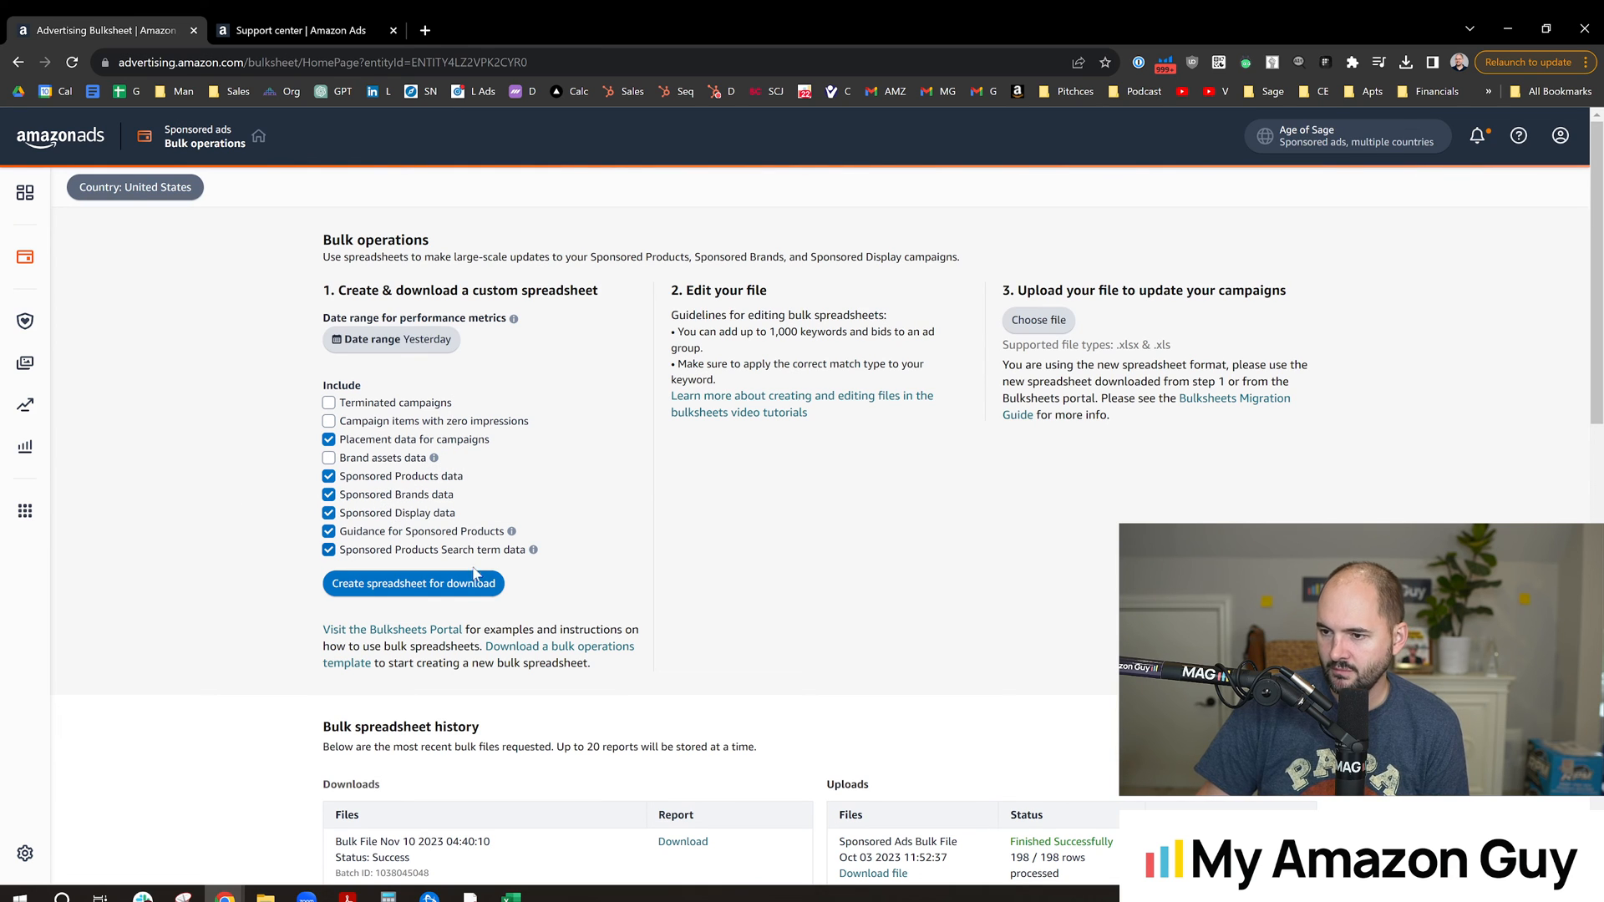
{"action": "mouse_move", "coordinate": [438, 593]}
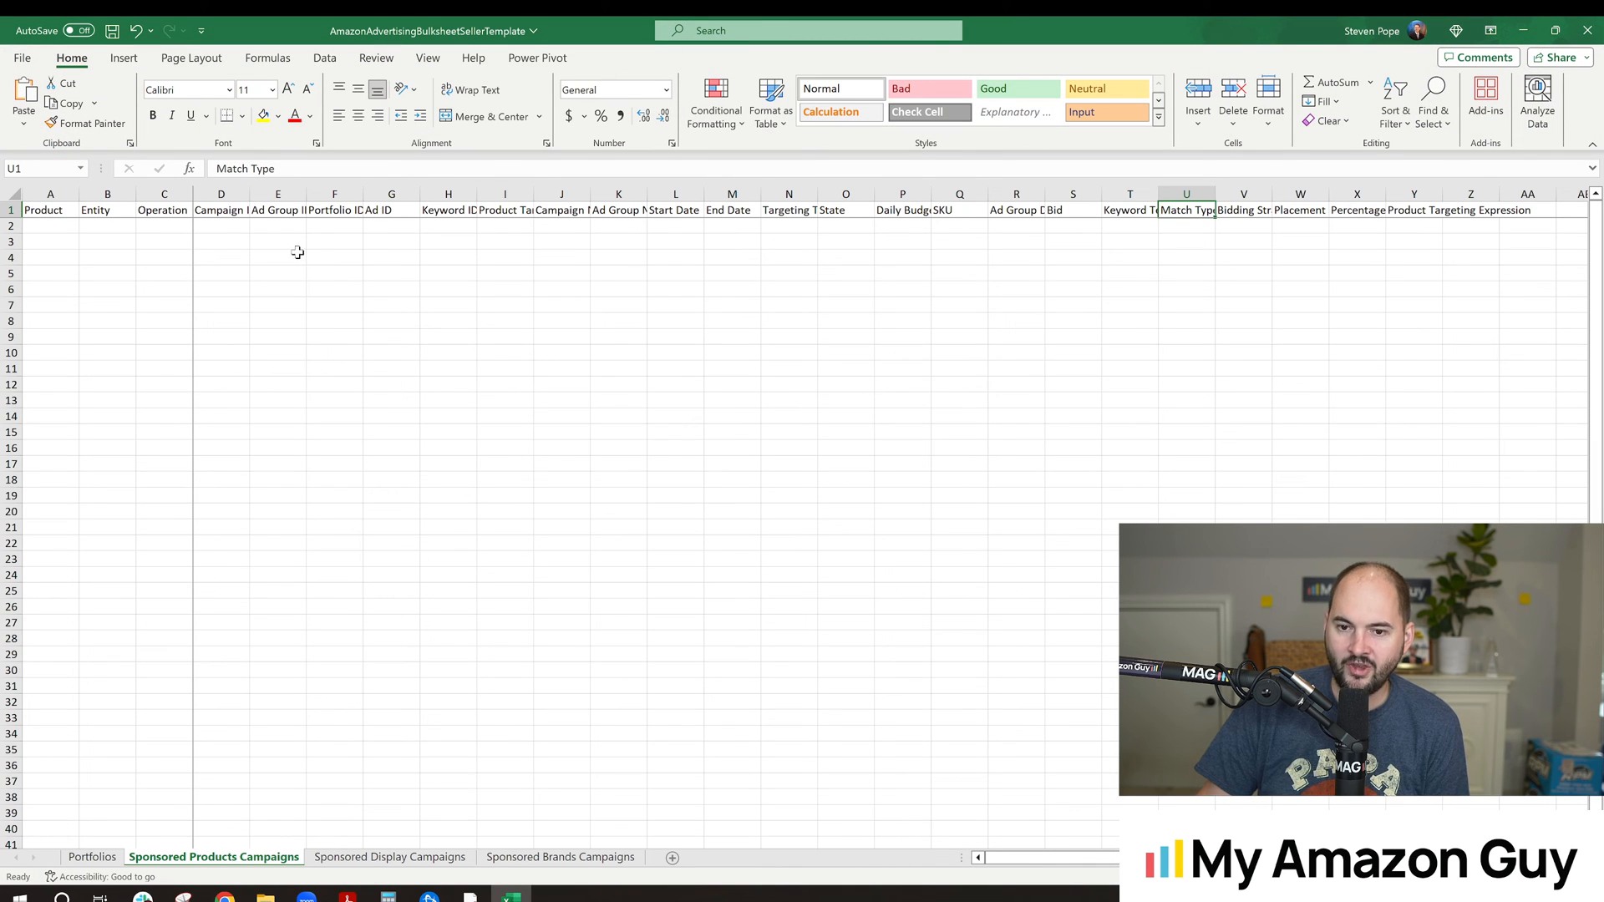
Inspect the Sponsored Products Campaigns sheet's column headers in the template
{"action": "left_click", "coordinate": [219, 242]}
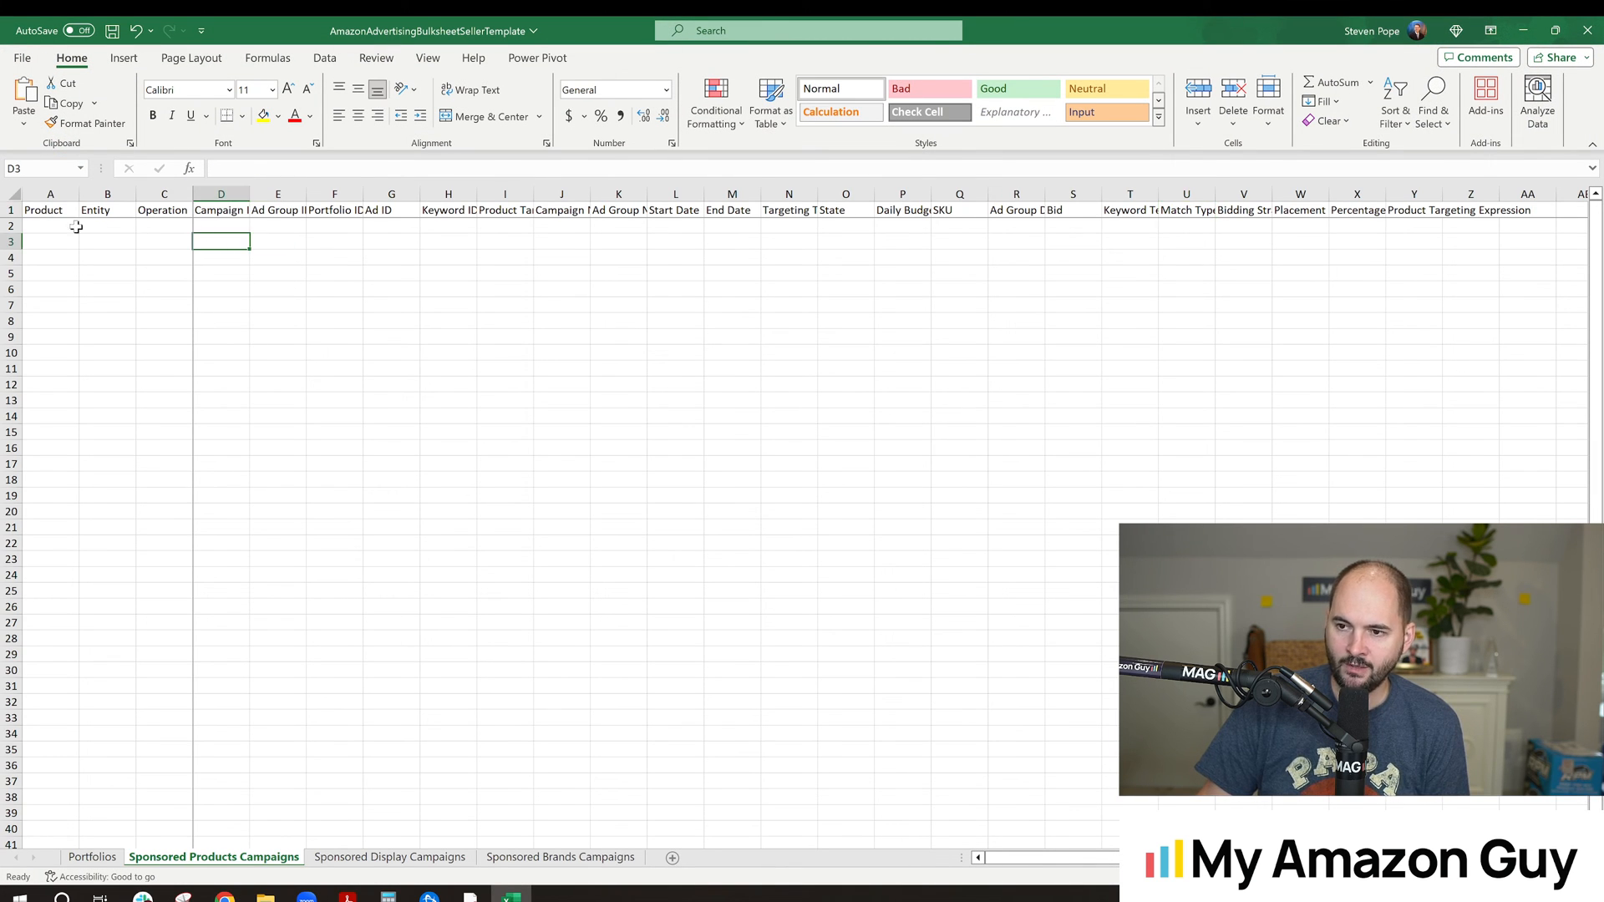
{"action": "left_click", "coordinate": [49, 227]}
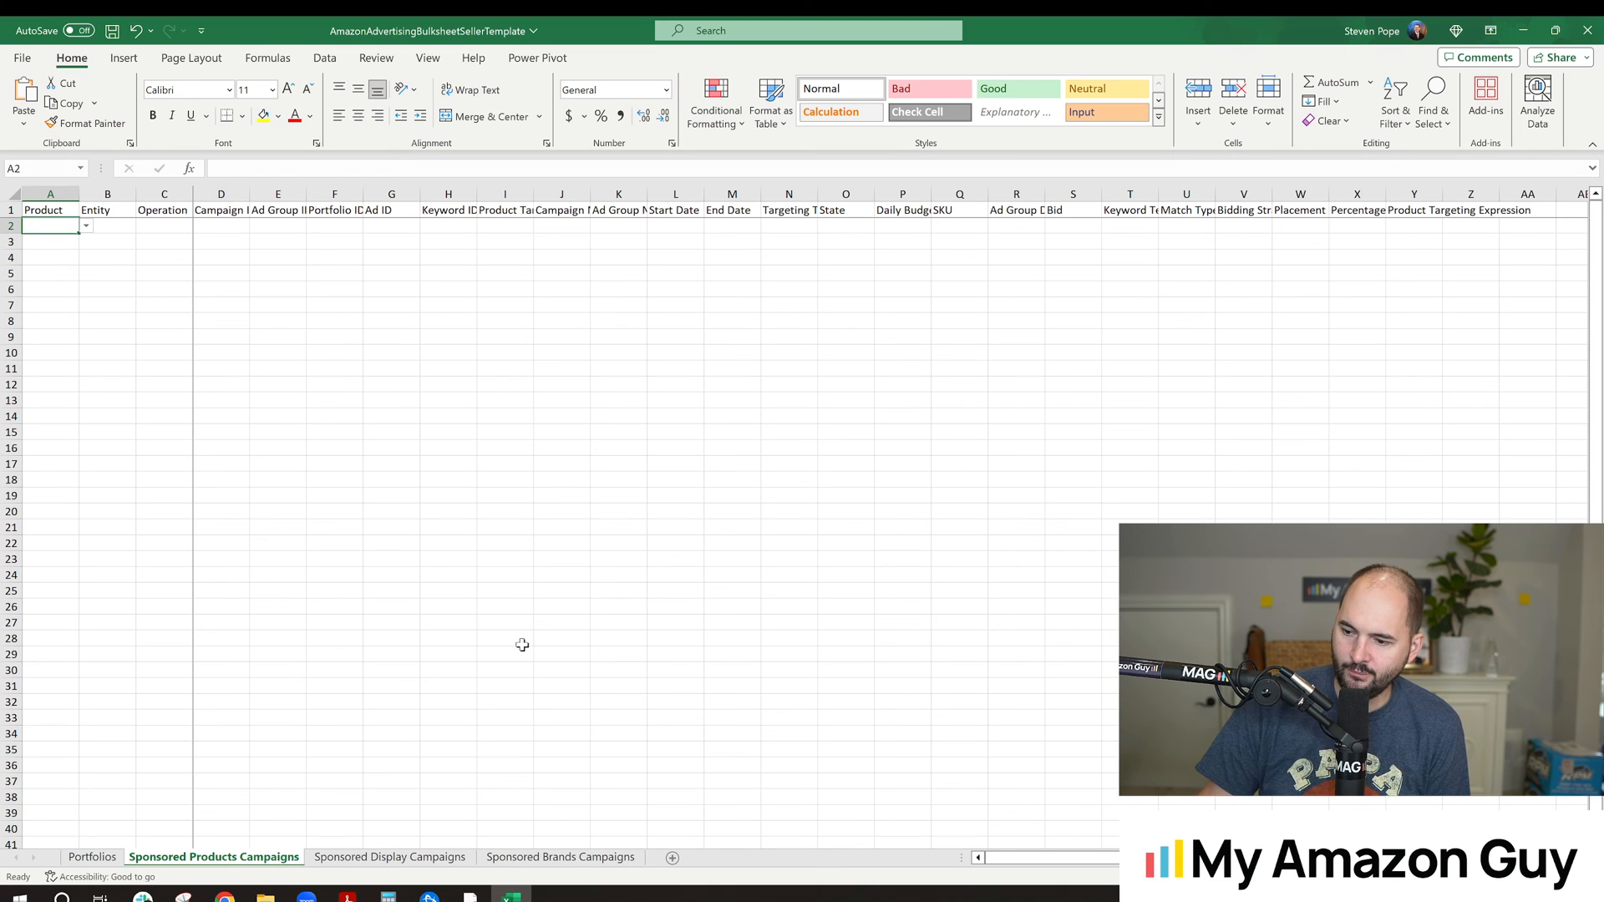
{"action": "mouse_move", "coordinate": [511, 898]}
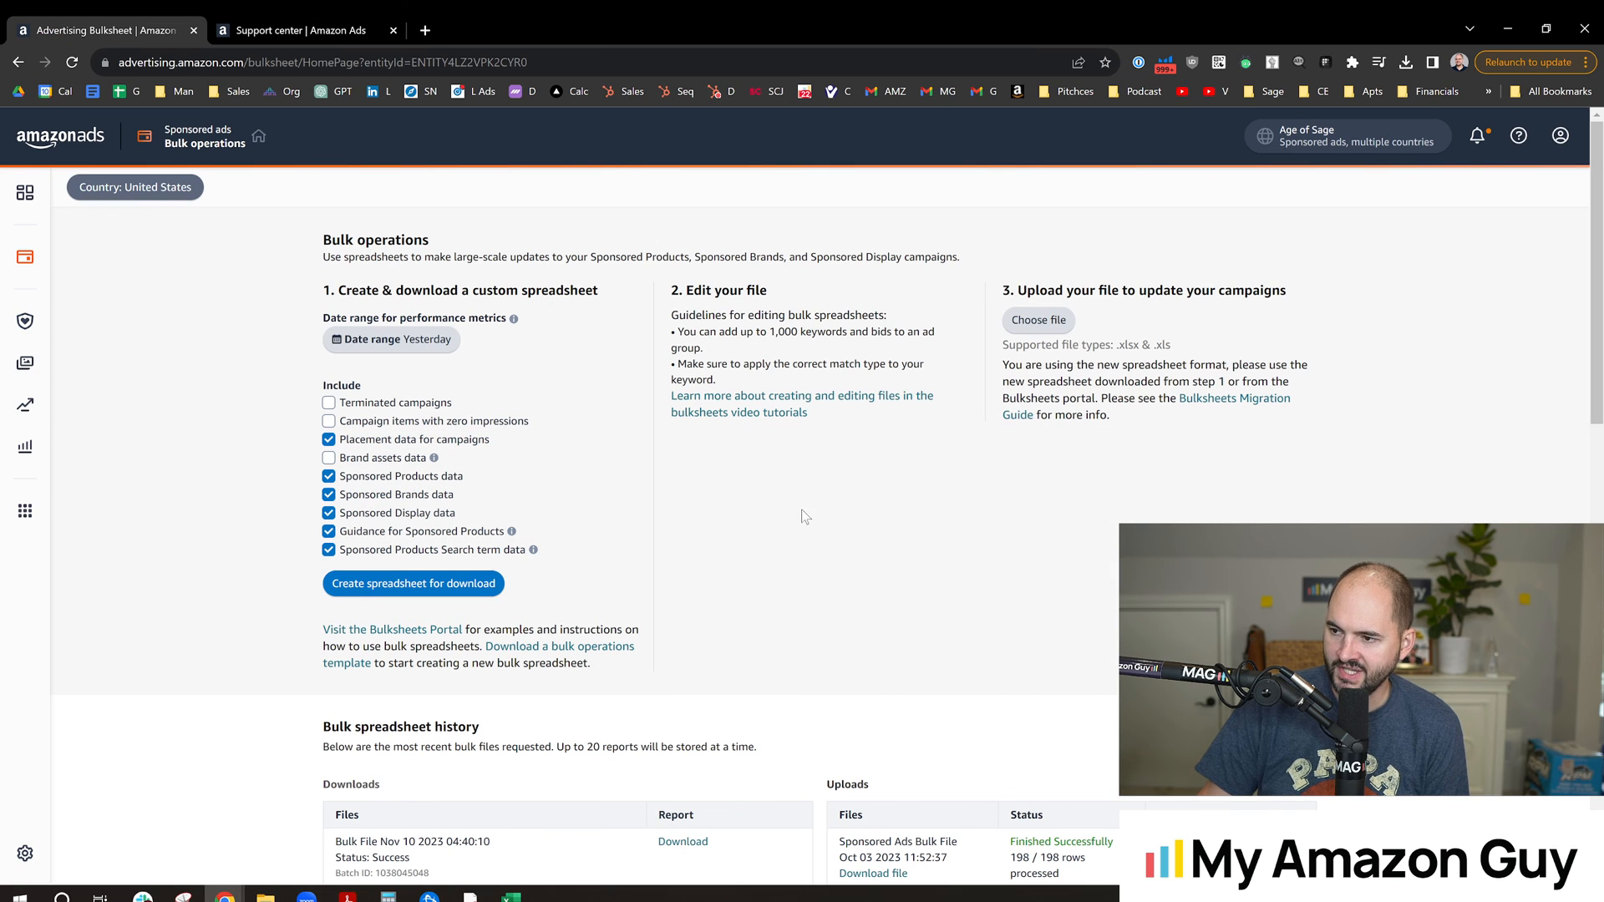
{"action": "mouse_move", "coordinate": [807, 530]}
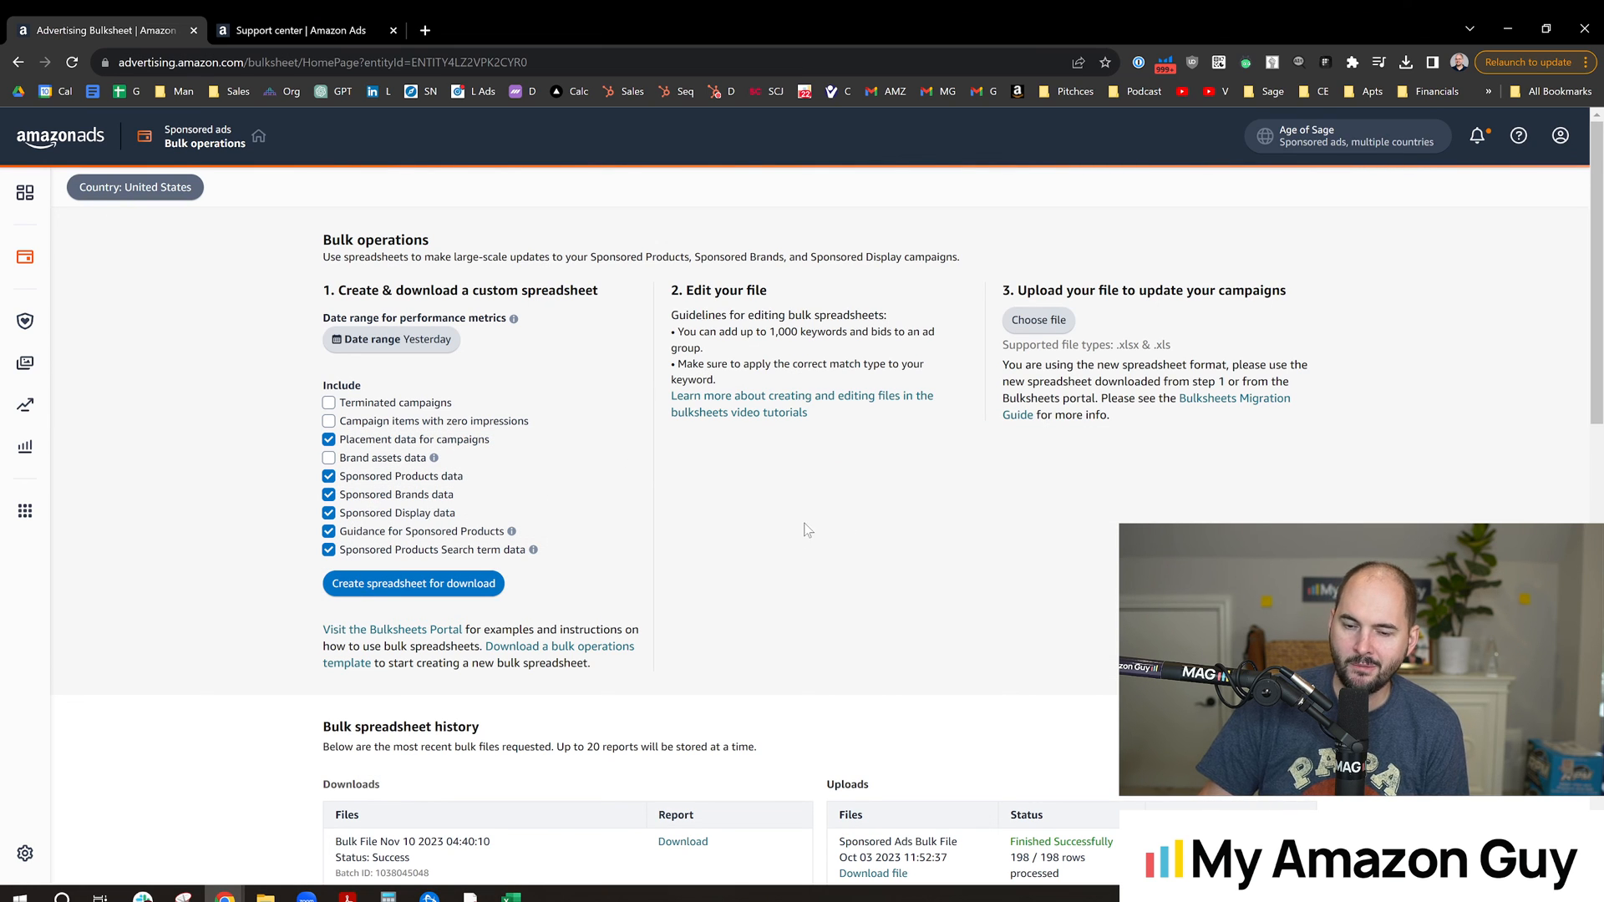
{"action": "mouse_move", "coordinate": [866, 542]}
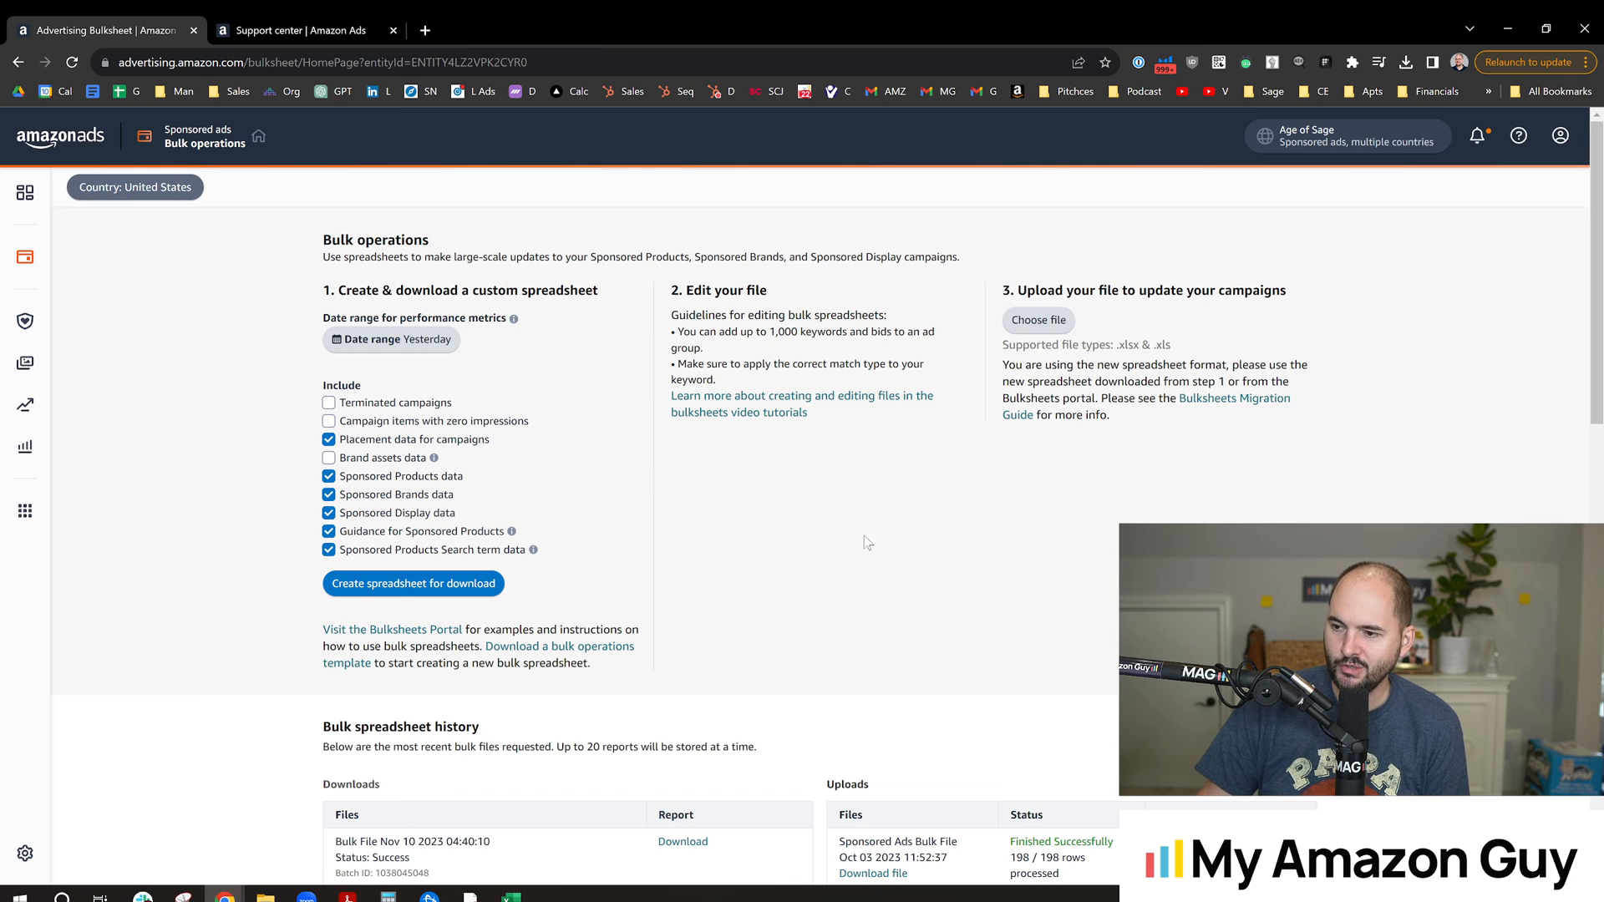
{"action": "mouse_move", "coordinate": [780, 493]}
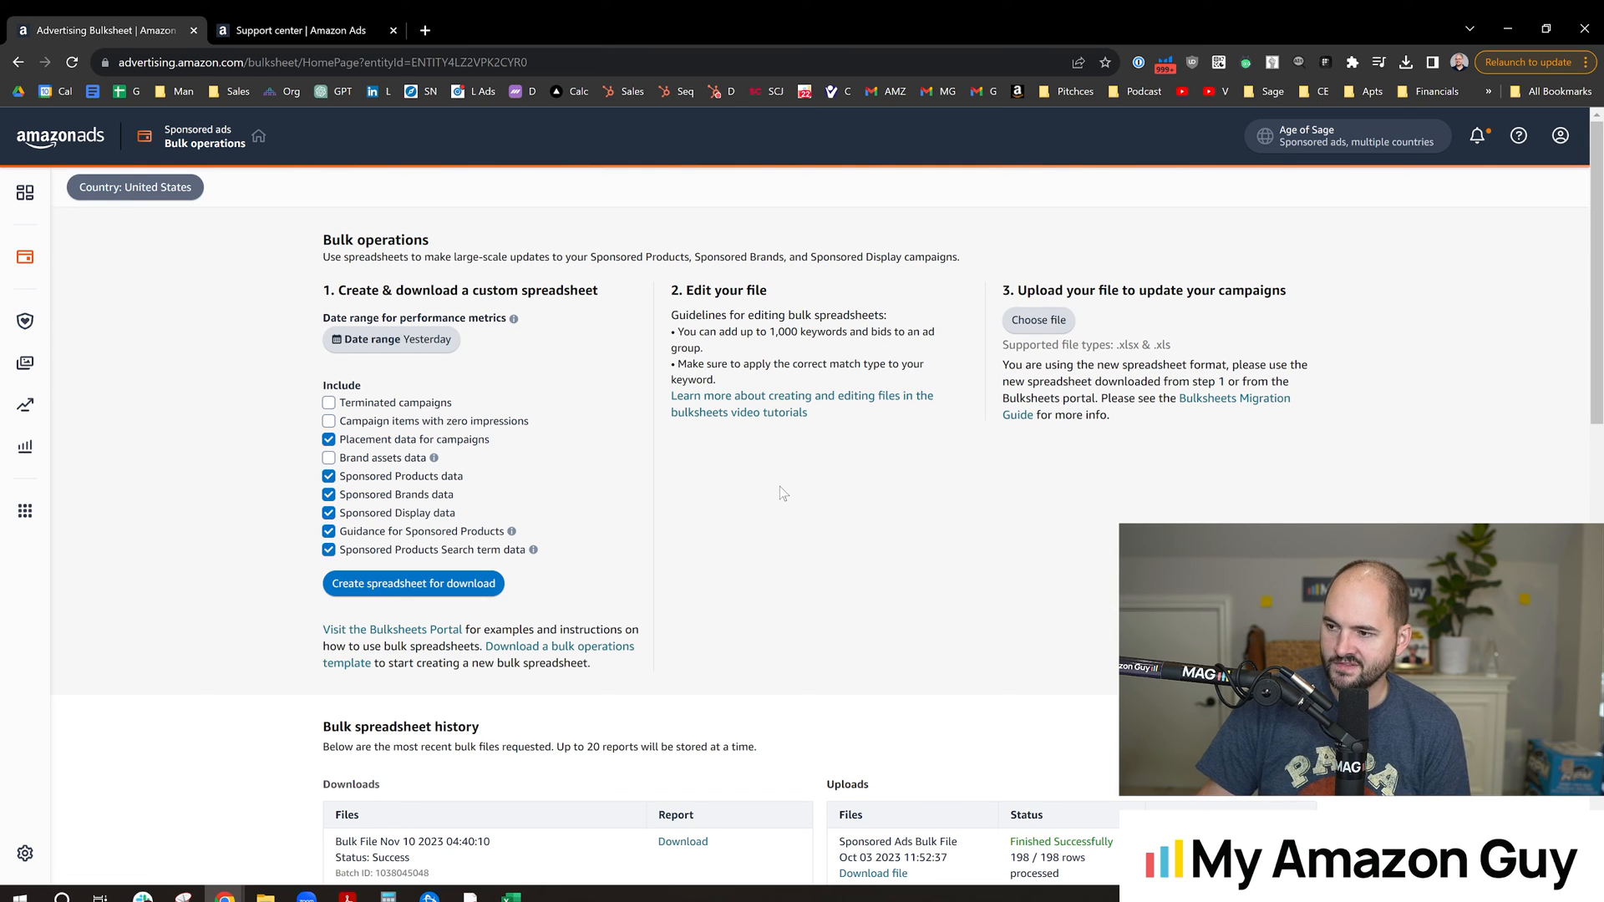
{"action": "mouse_move", "coordinate": [479, 500]}
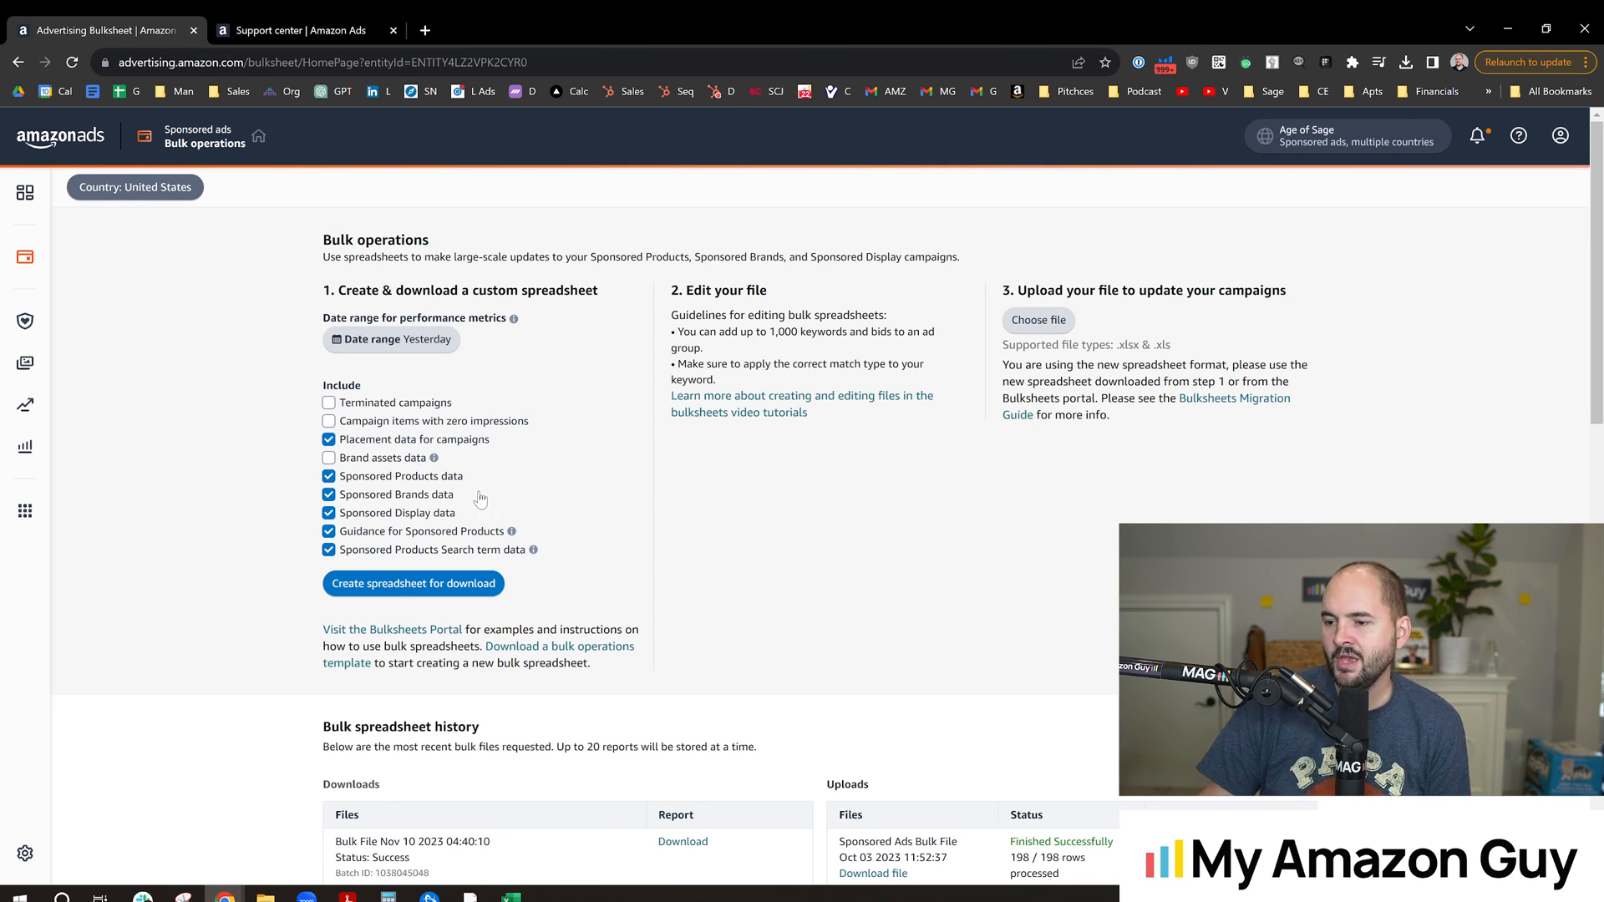
{"action": "mouse_move", "coordinate": [189, 383]}
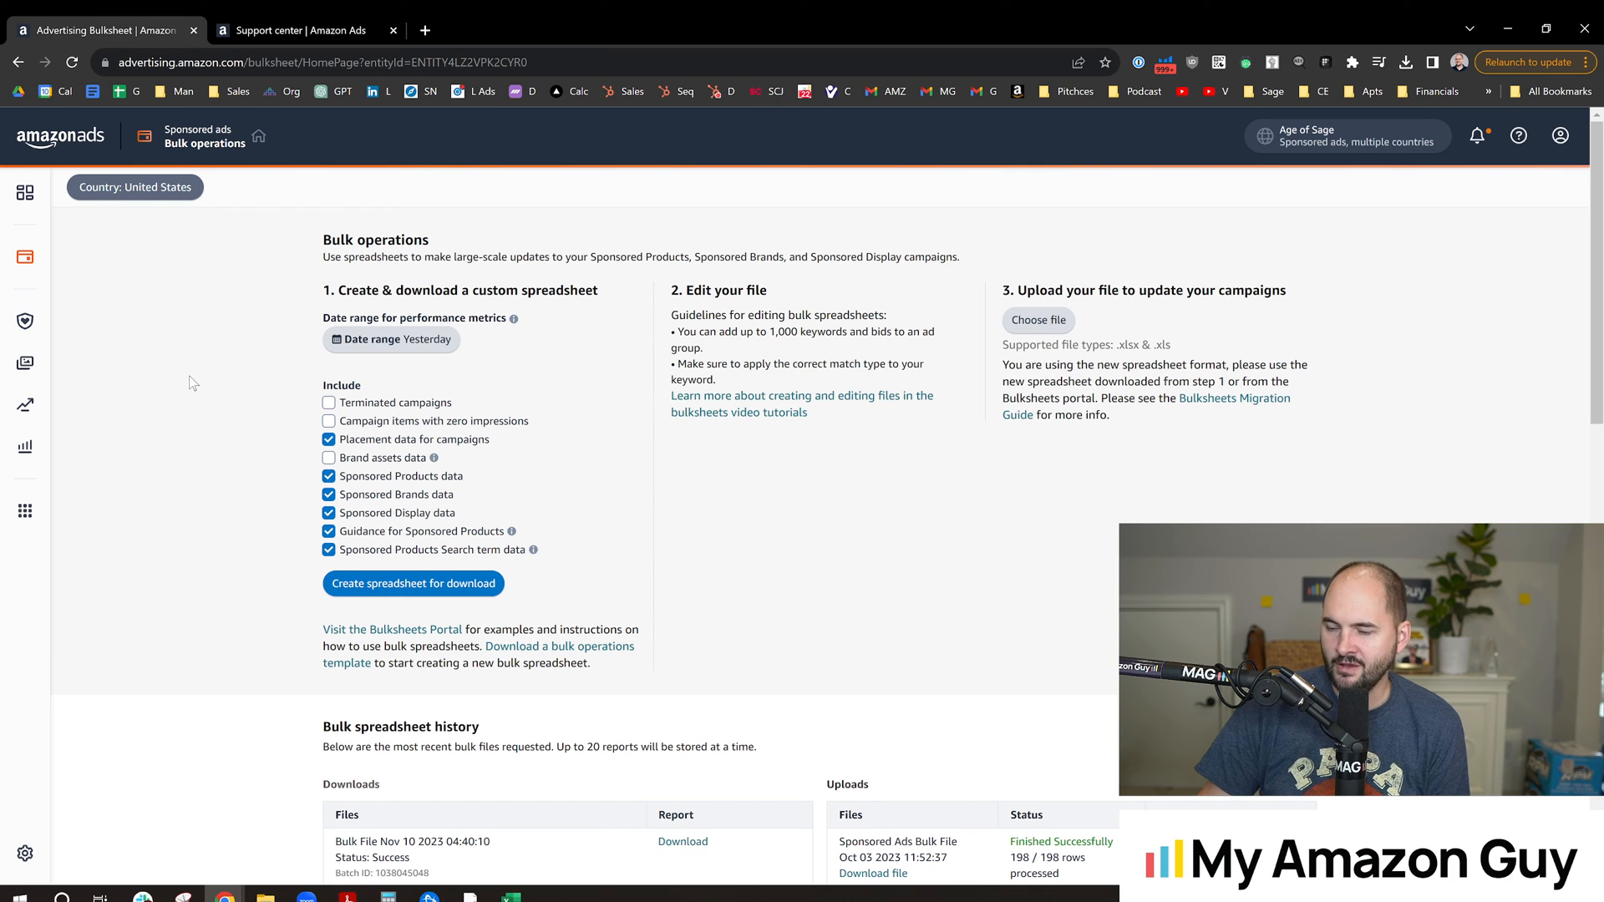
{"action": "mouse_move", "coordinate": [255, 425]}
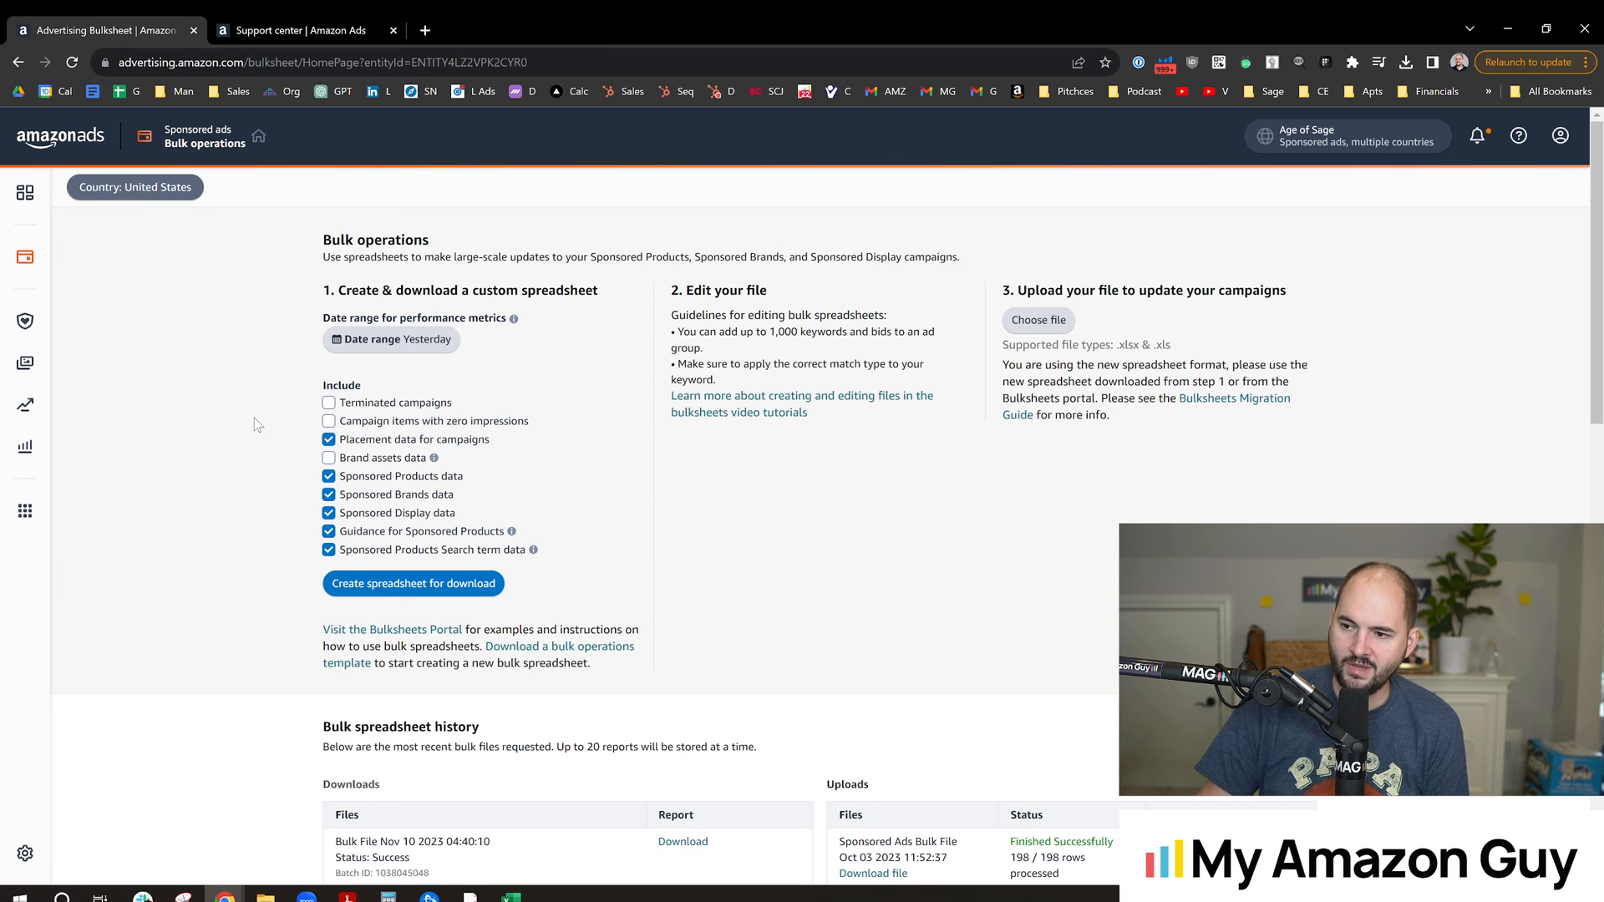
{"action": "mouse_move", "coordinate": [245, 390]}
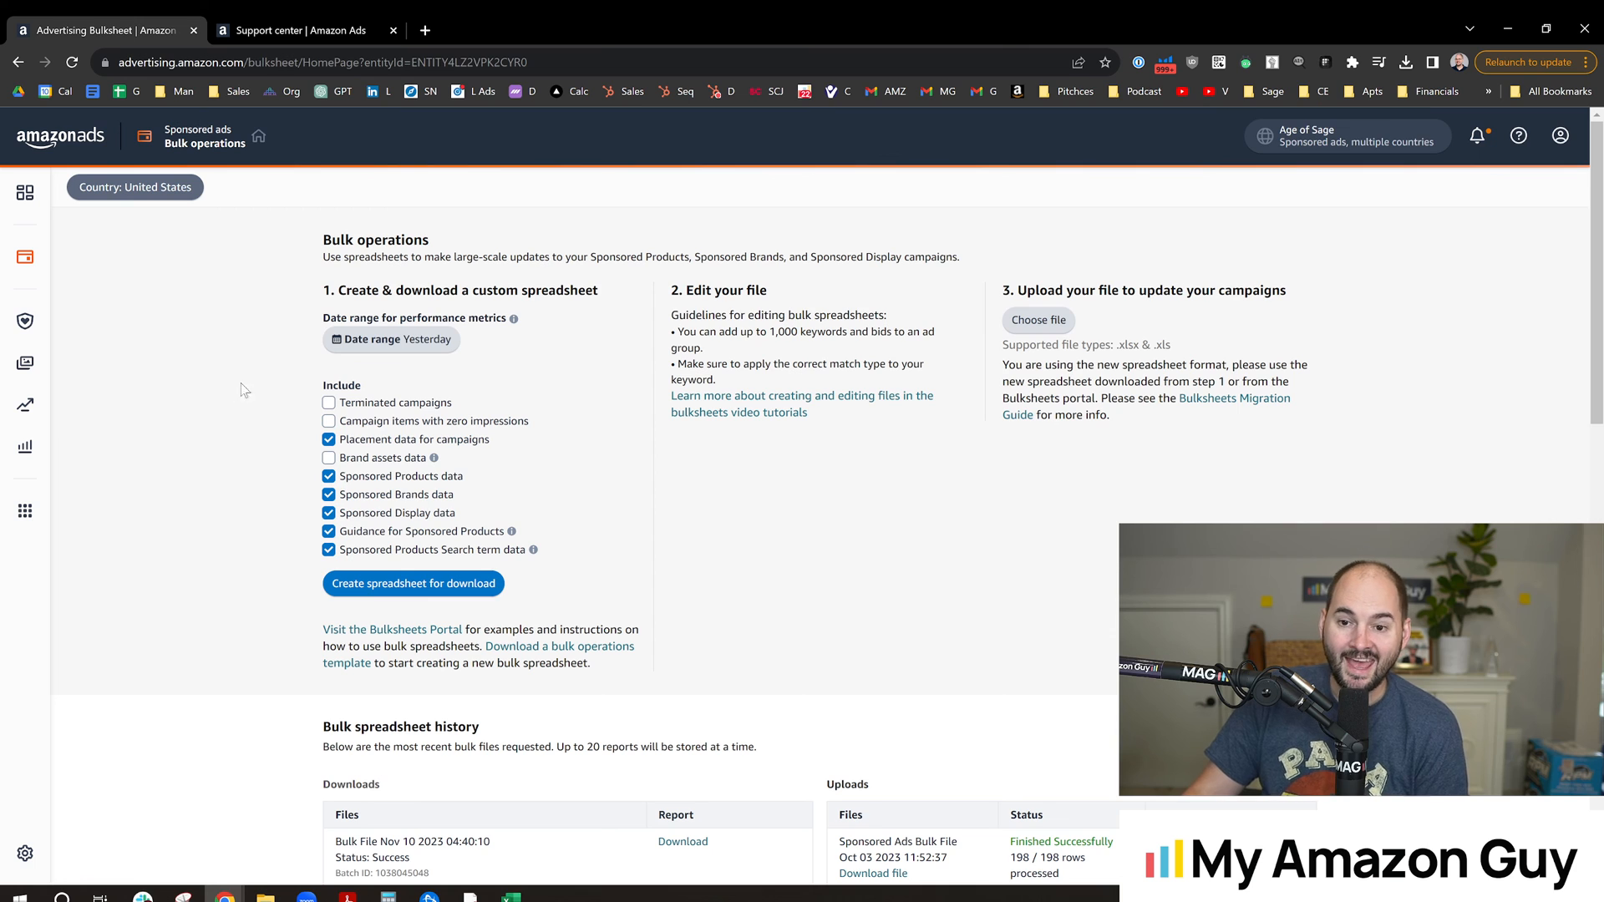
{"action": "mouse_move", "coordinate": [183, 366]}
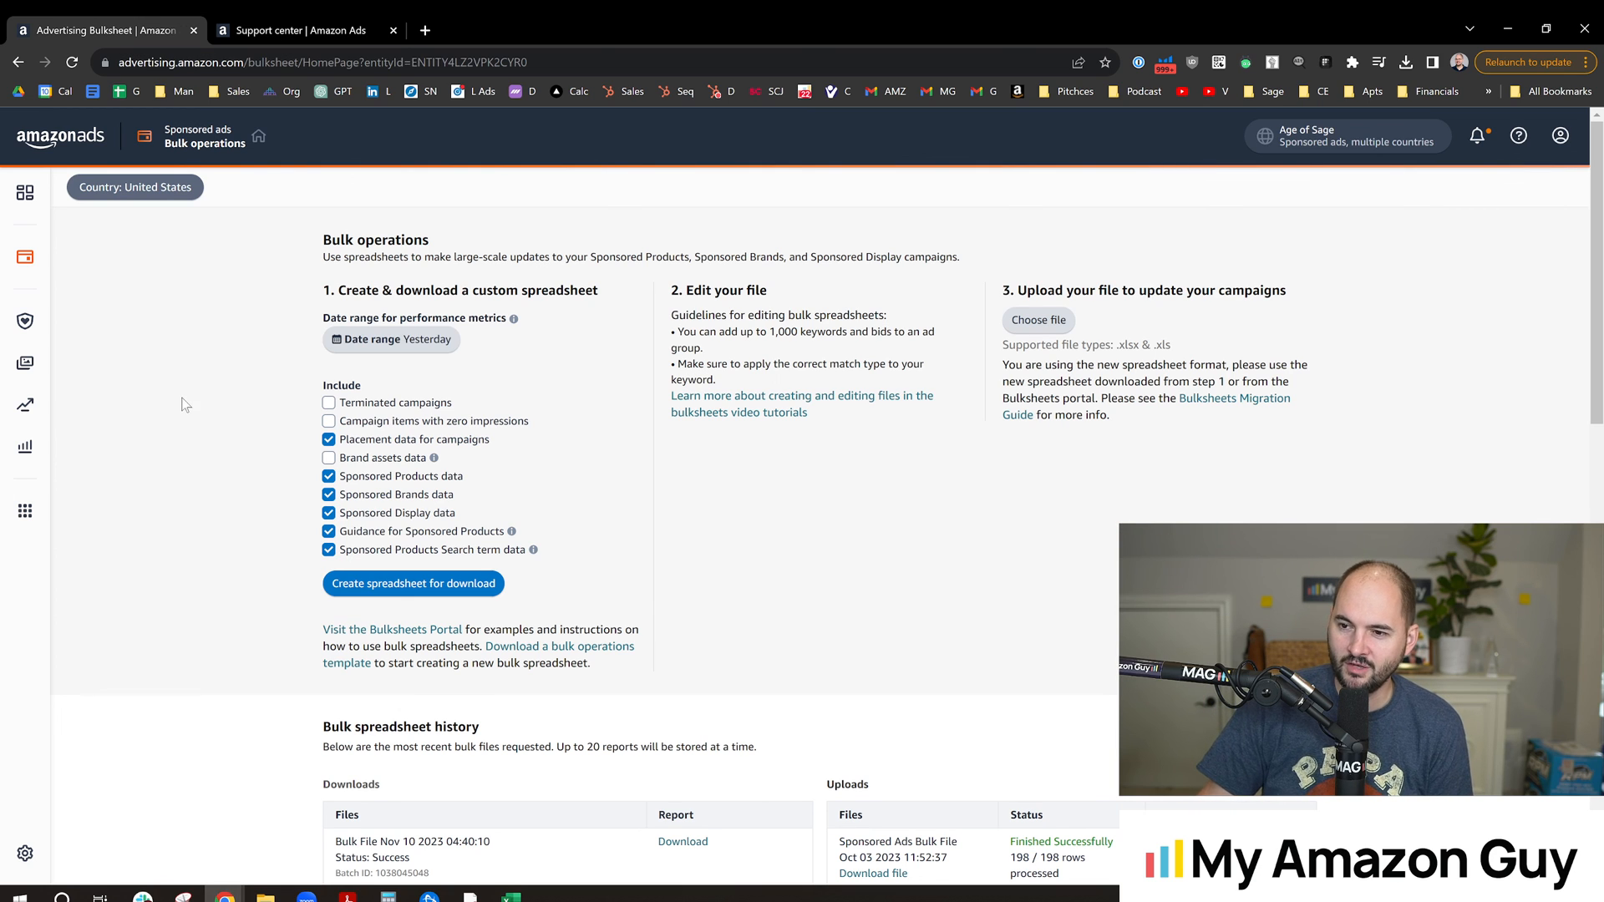
{"action": "mouse_move", "coordinate": [267, 383]}
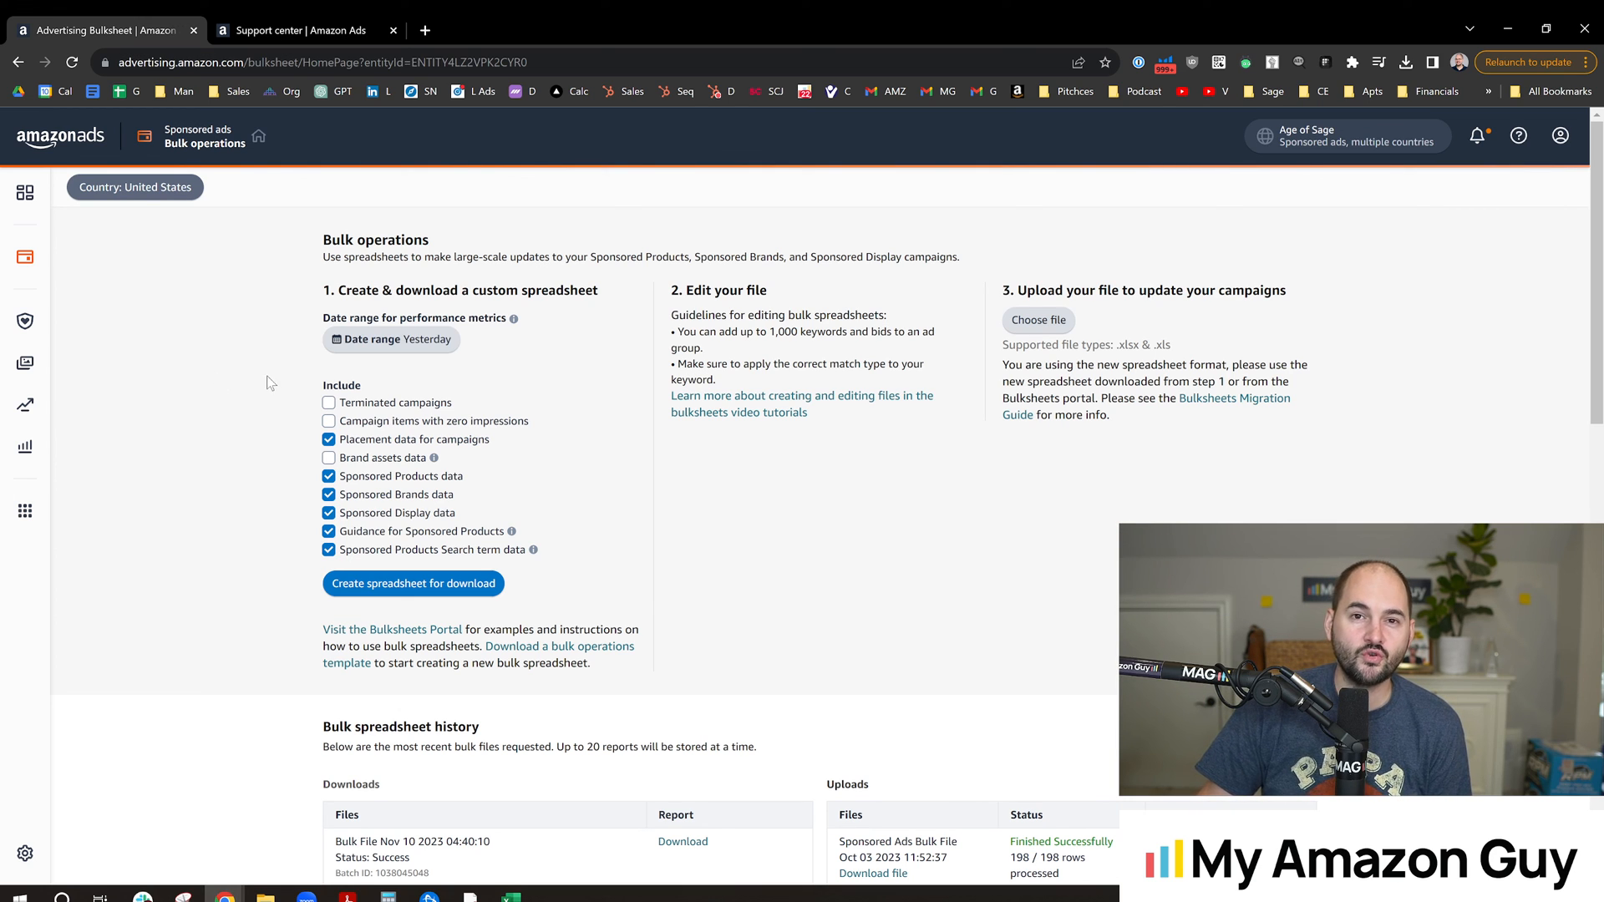
{"action": "mouse_move", "coordinate": [25, 193]}
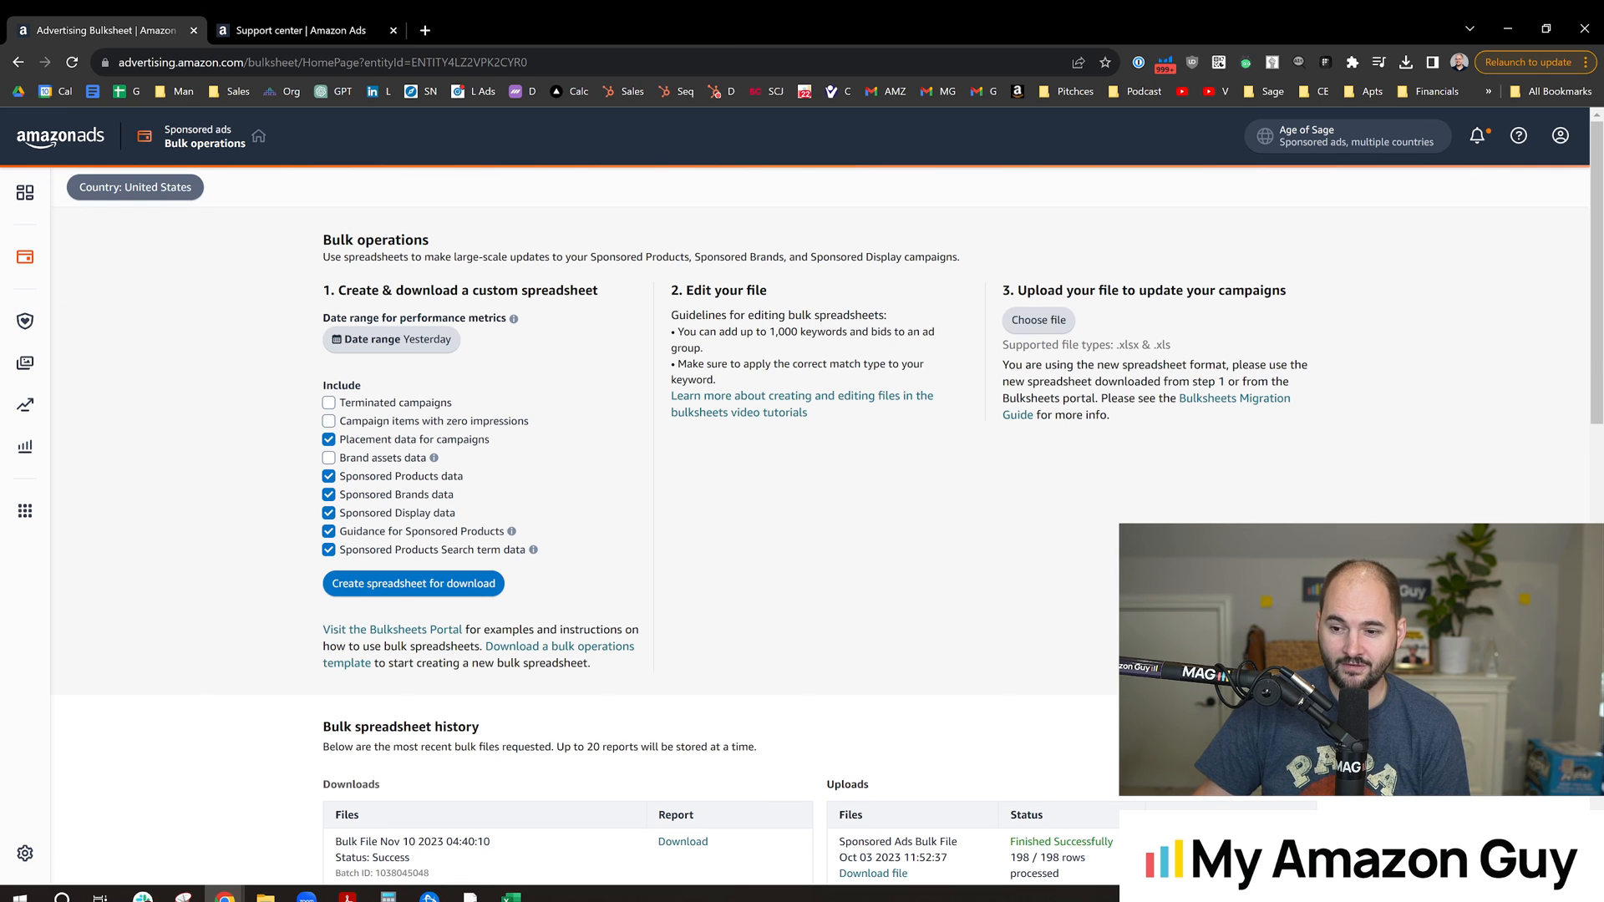
Switch to the Halloween Gift campaign settings tab
{"action": "left_click", "coordinate": [501, 30]}
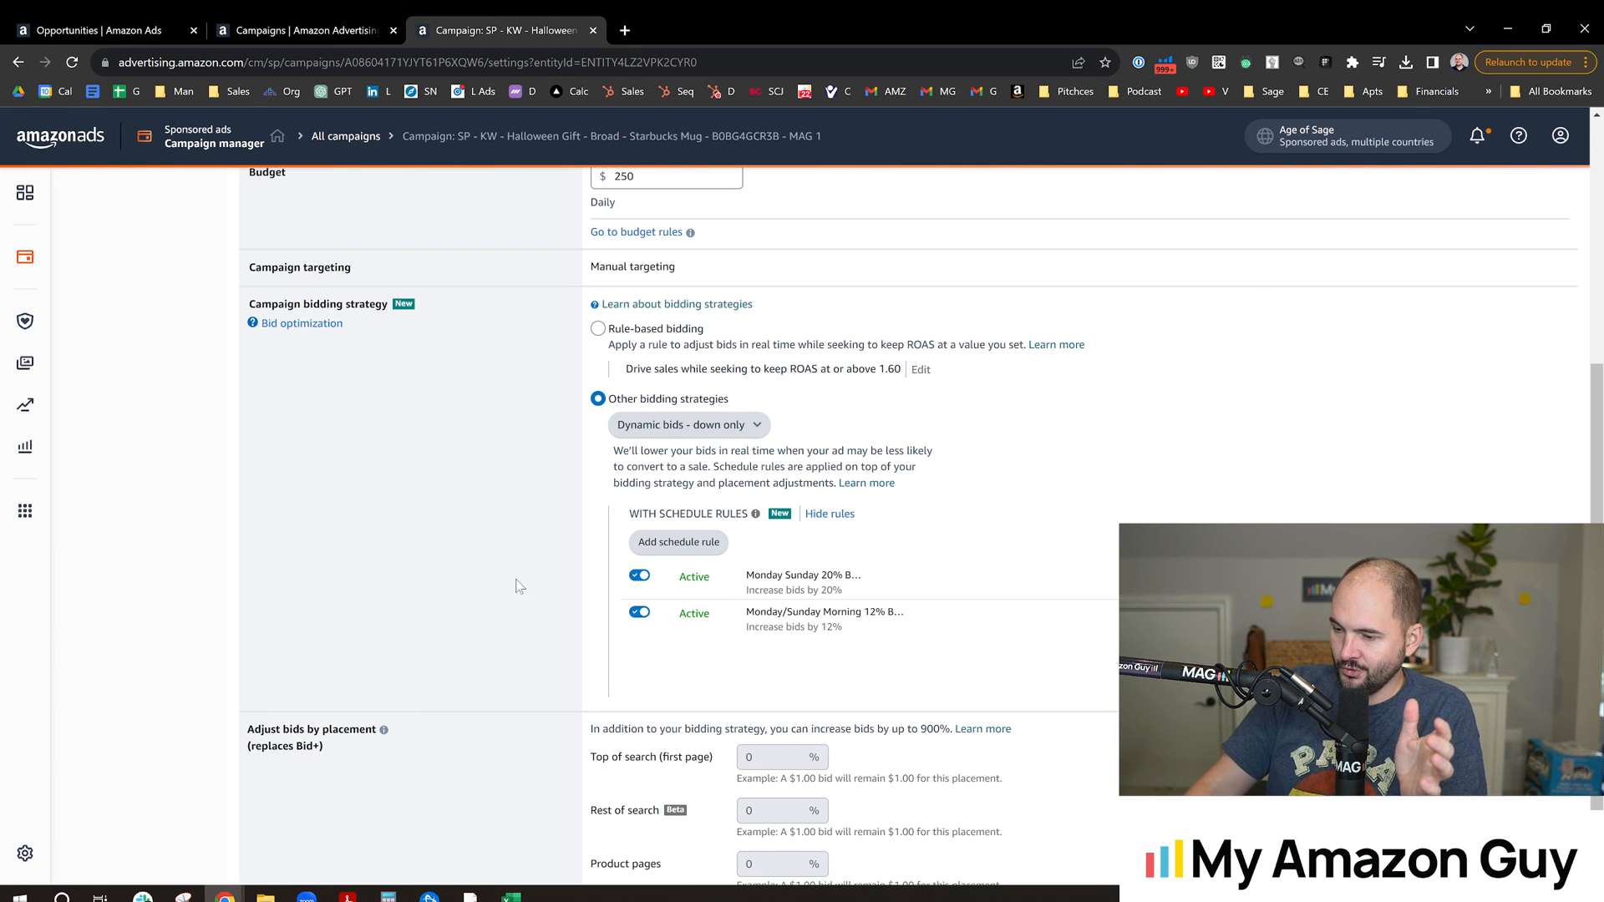
{"action": "mouse_move", "coordinate": [487, 525]}
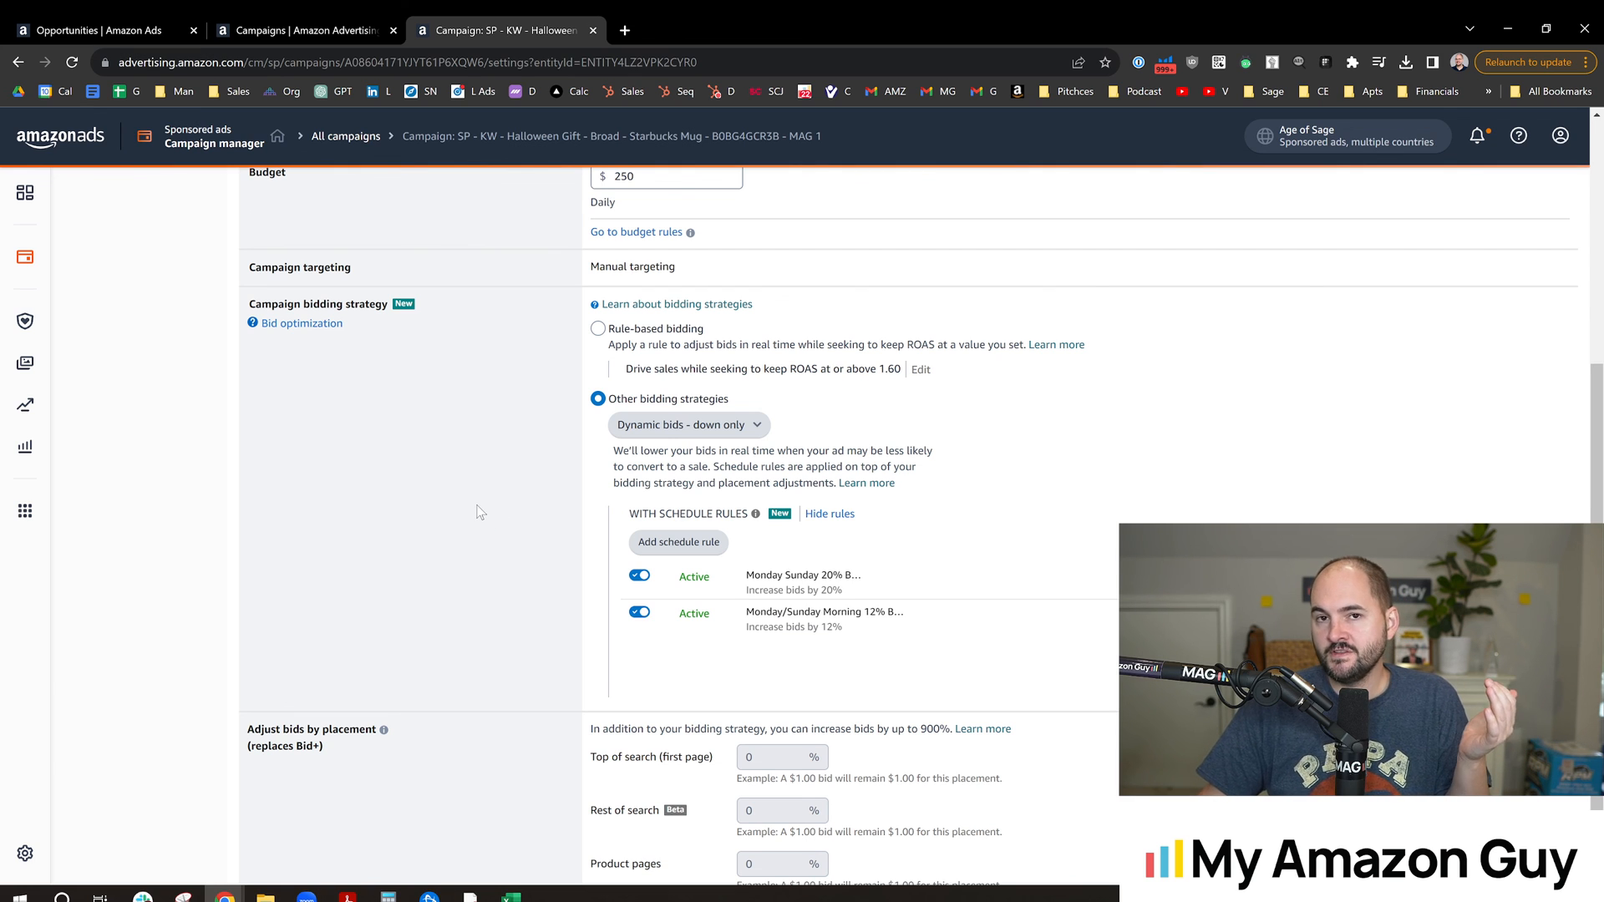
{"action": "mouse_move", "coordinate": [418, 464]}
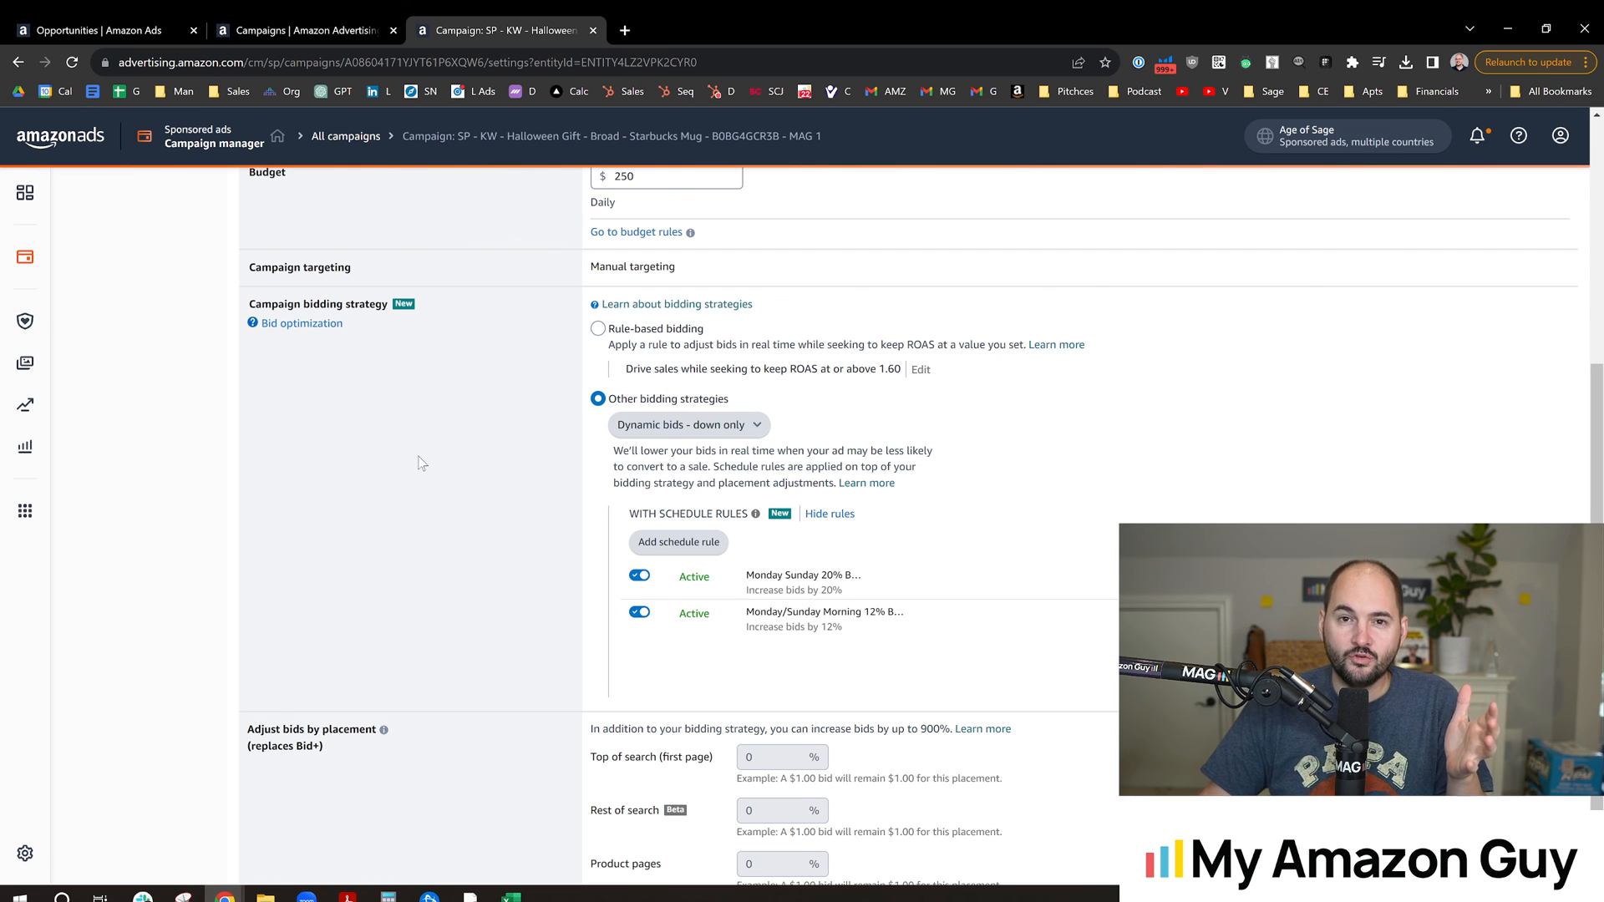
{"action": "mouse_move", "coordinate": [467, 269]}
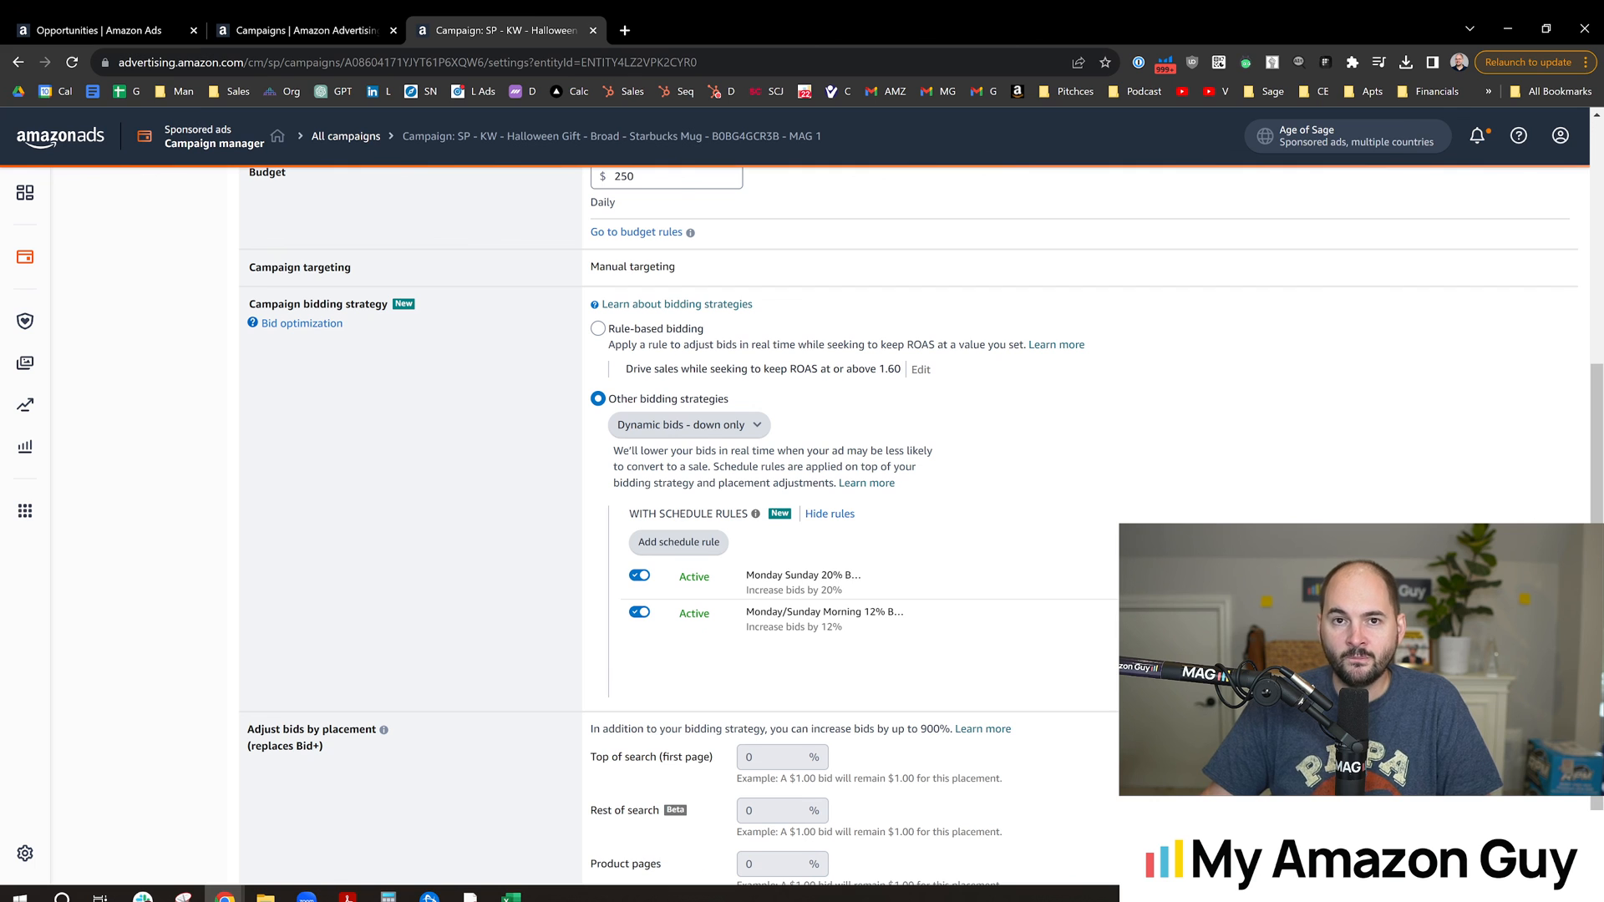
{"action": "mouse_move", "coordinate": [761, 574]}
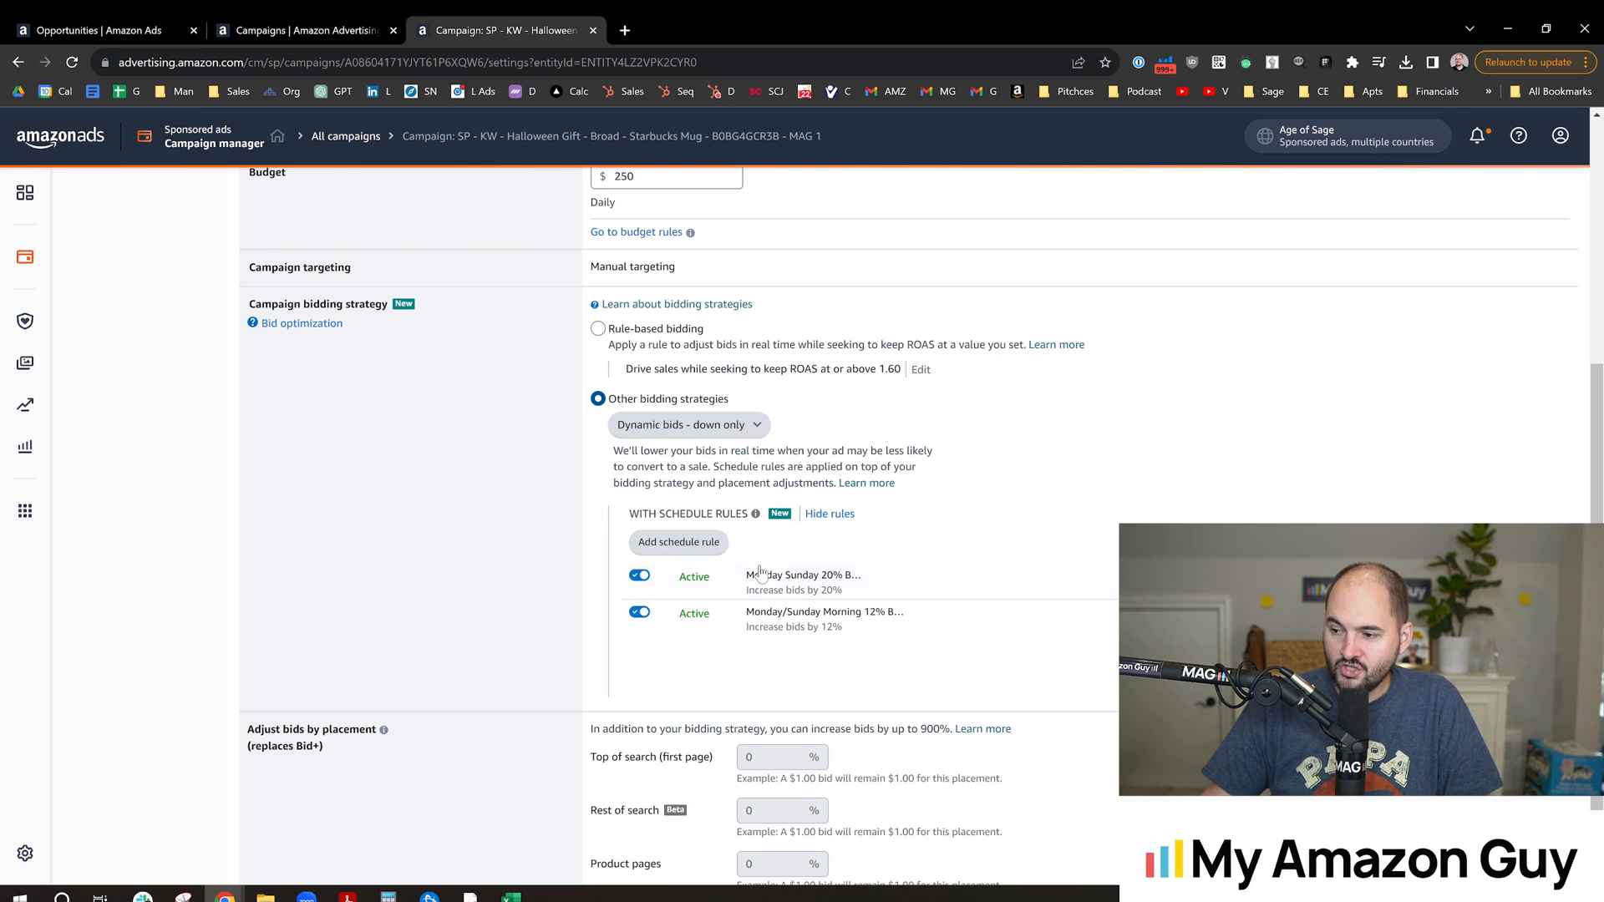
{"action": "mouse_move", "coordinate": [557, 507]}
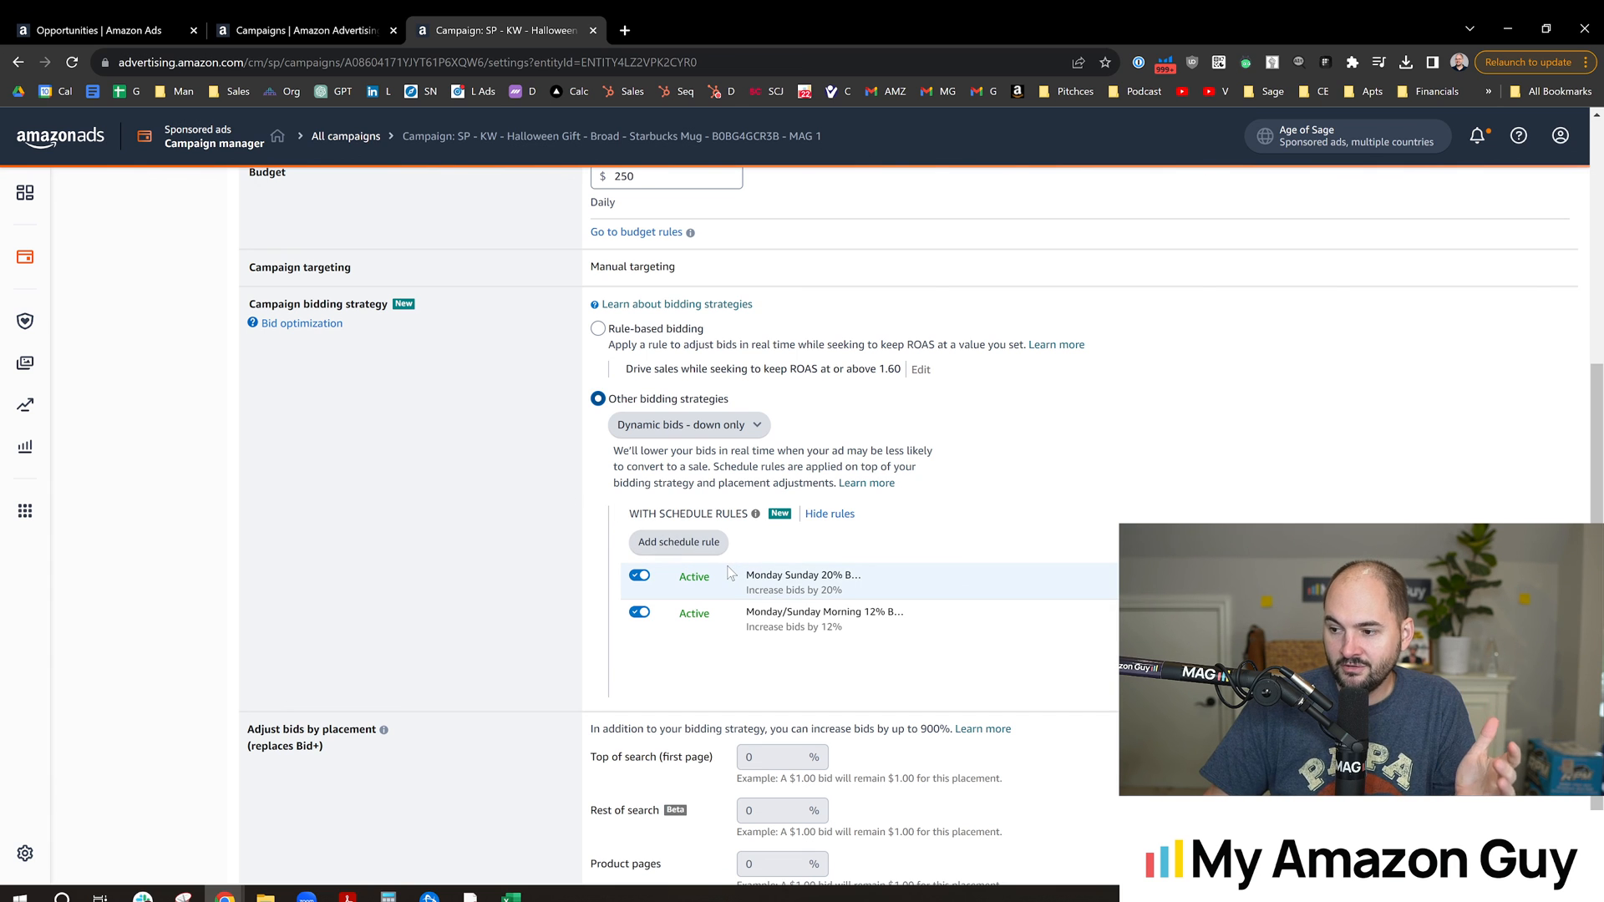
{"action": "mouse_move", "coordinate": [705, 570]}
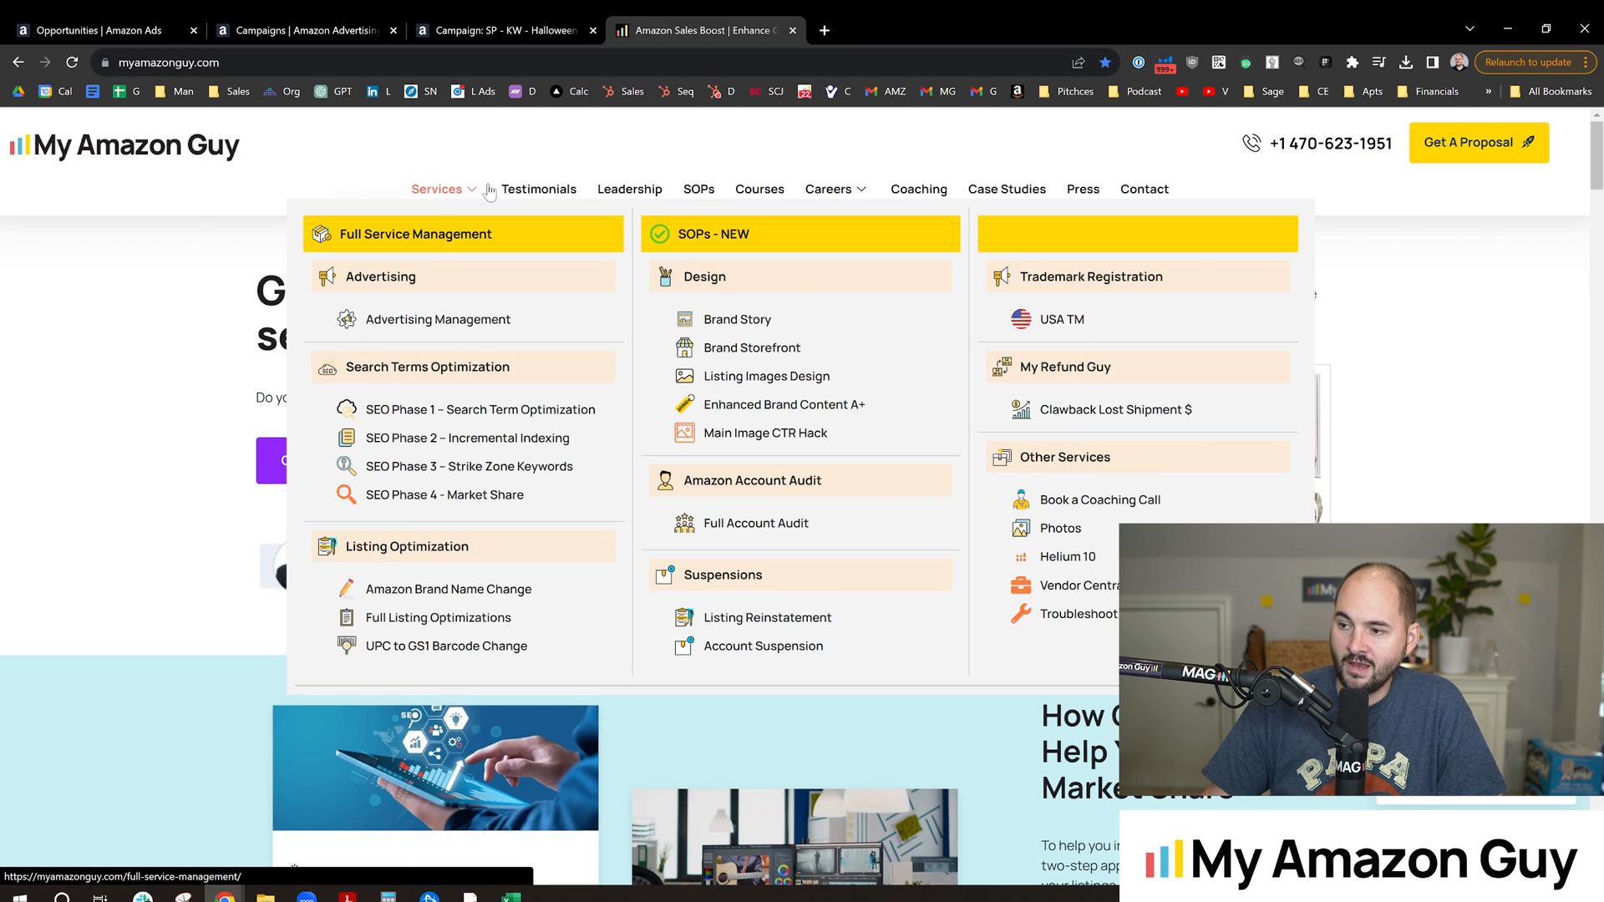
{"action": "mouse_move", "coordinate": [538, 189]}
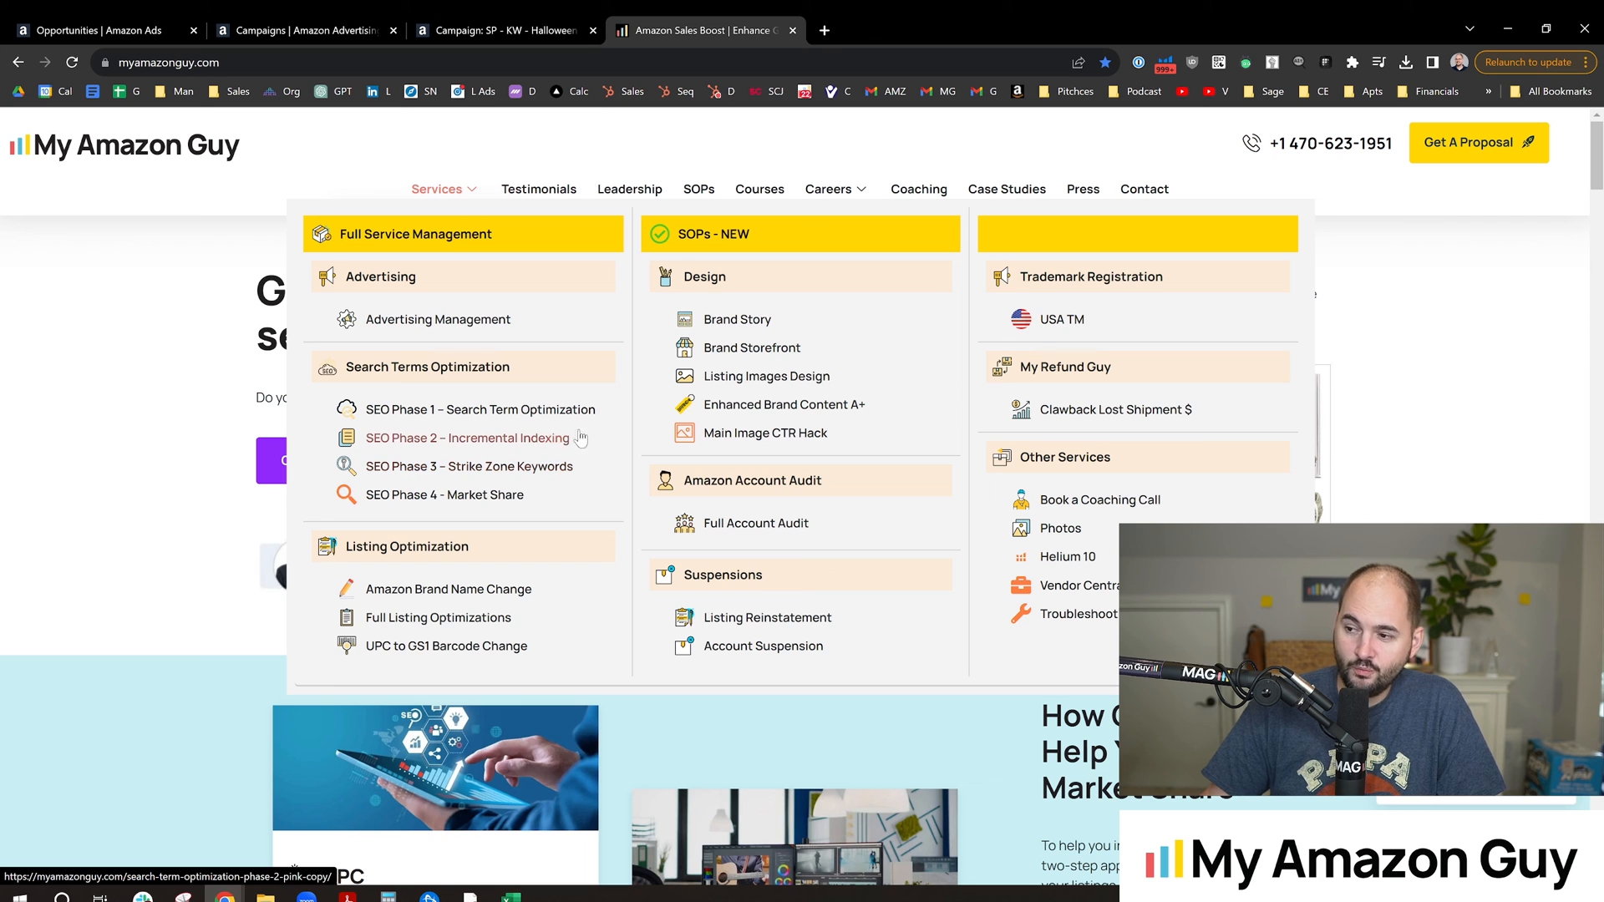
{"action": "mouse_move", "coordinate": [1081, 360]}
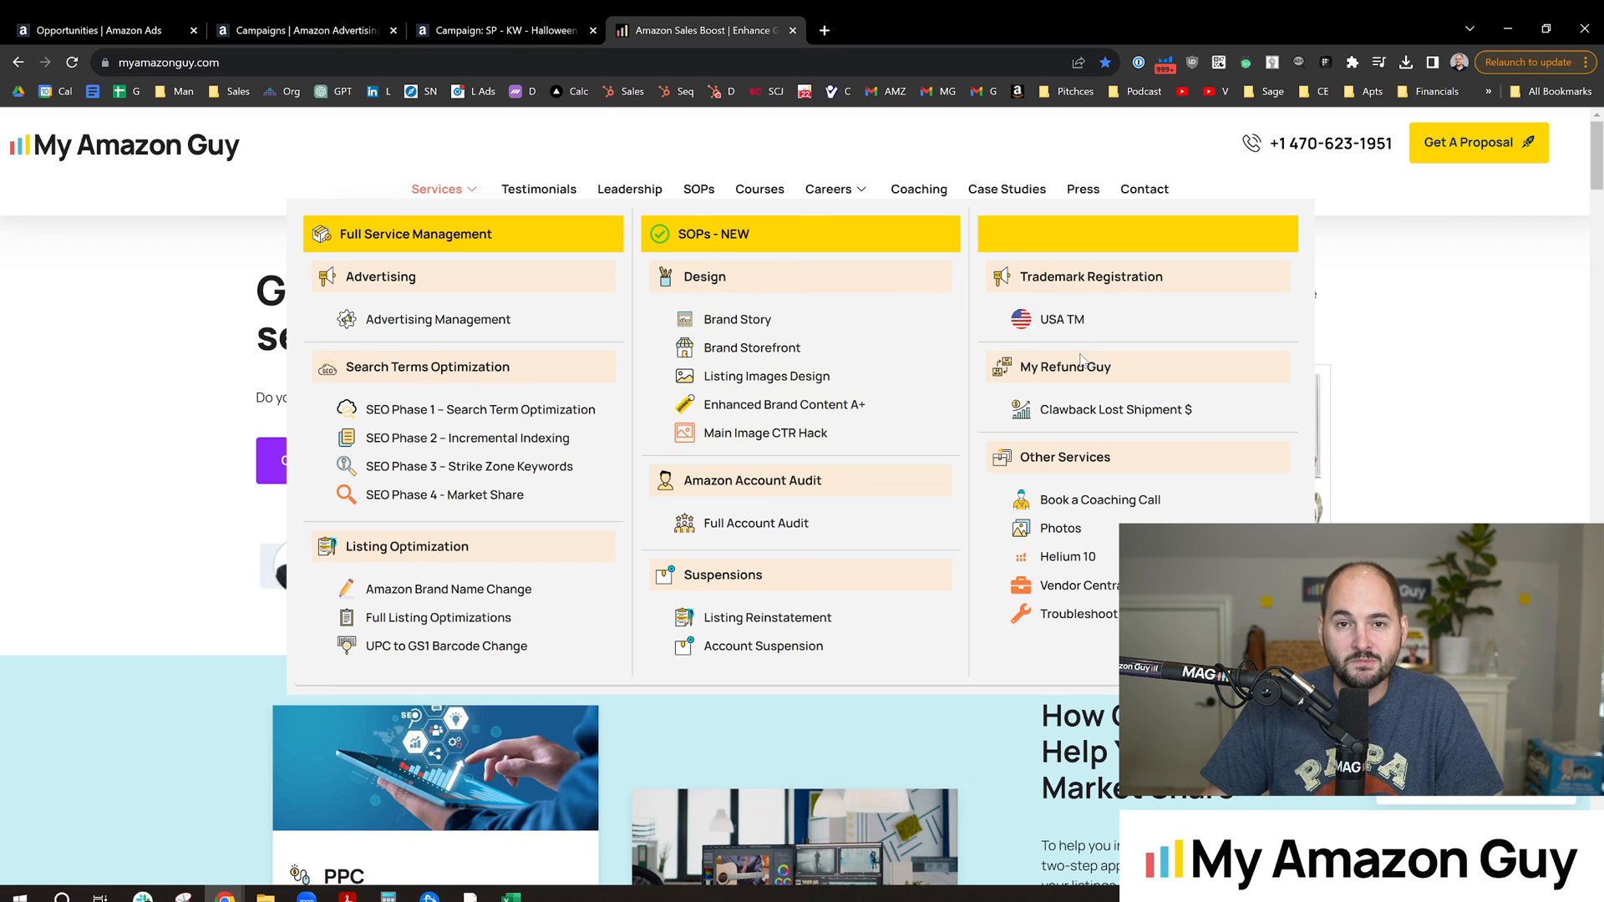
{"action": "mouse_move", "coordinate": [770, 335]}
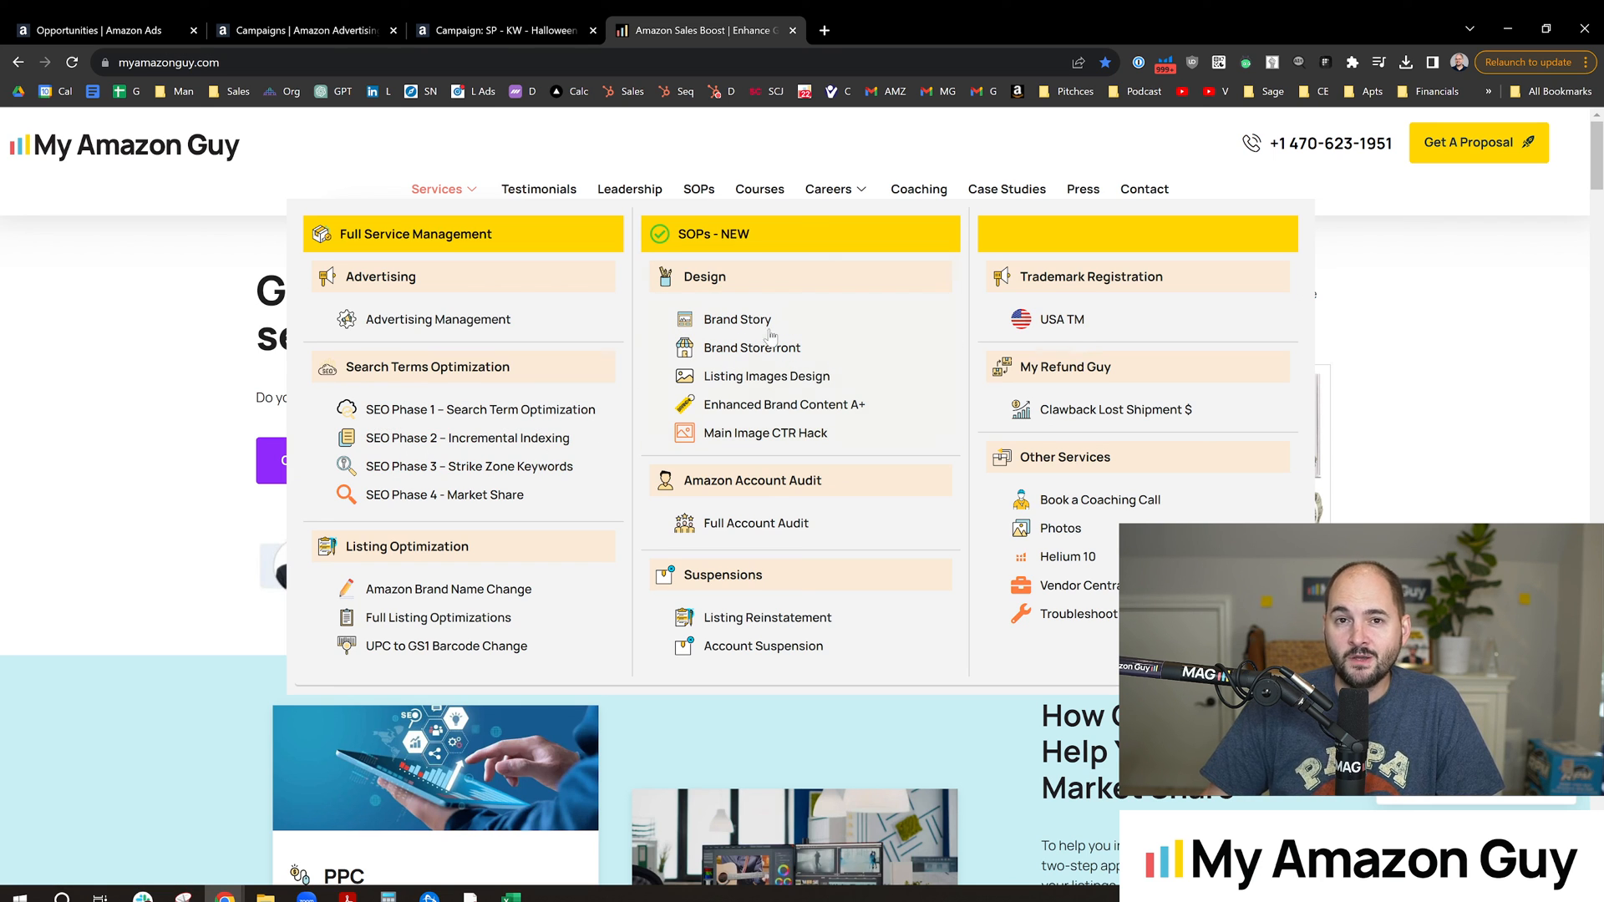